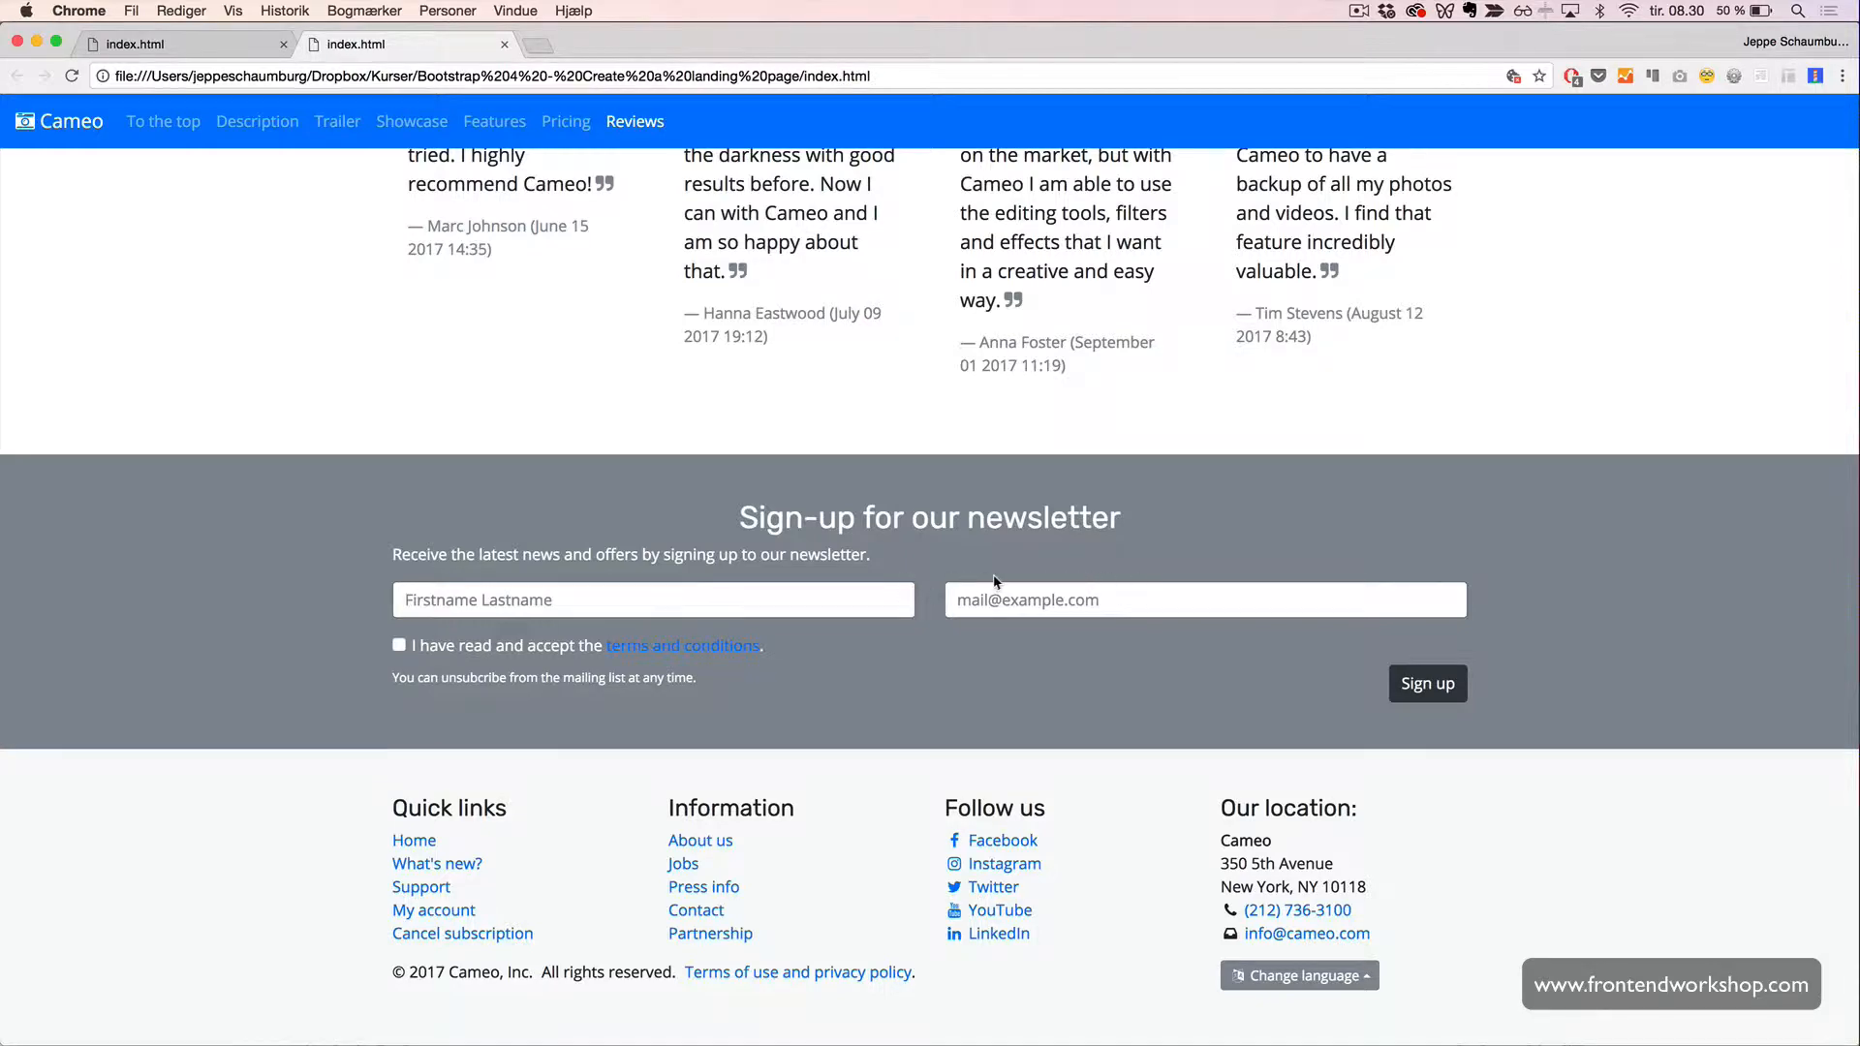
{"action": "mouse_move", "coordinate": [724, 638]}
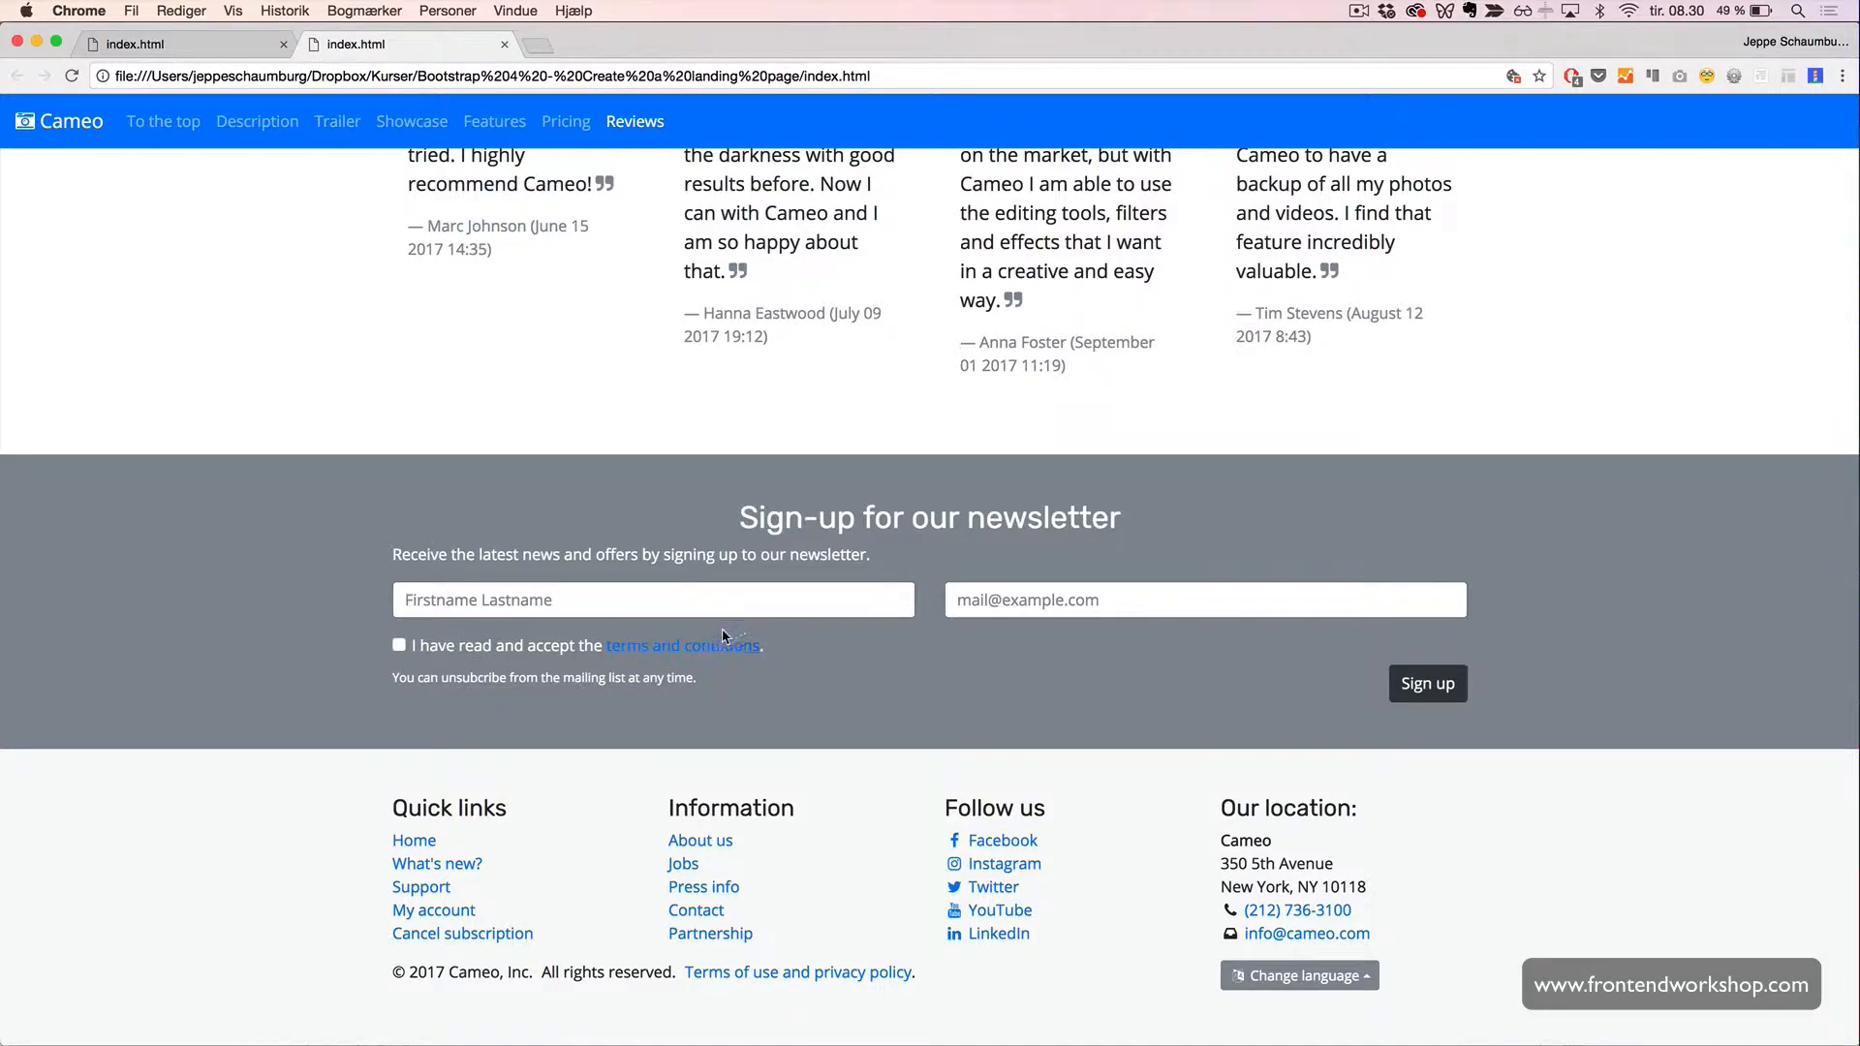
- Check the terms and conditions popup by opening and closing it on the page
{"action": "left_click", "coordinate": [682, 645]}
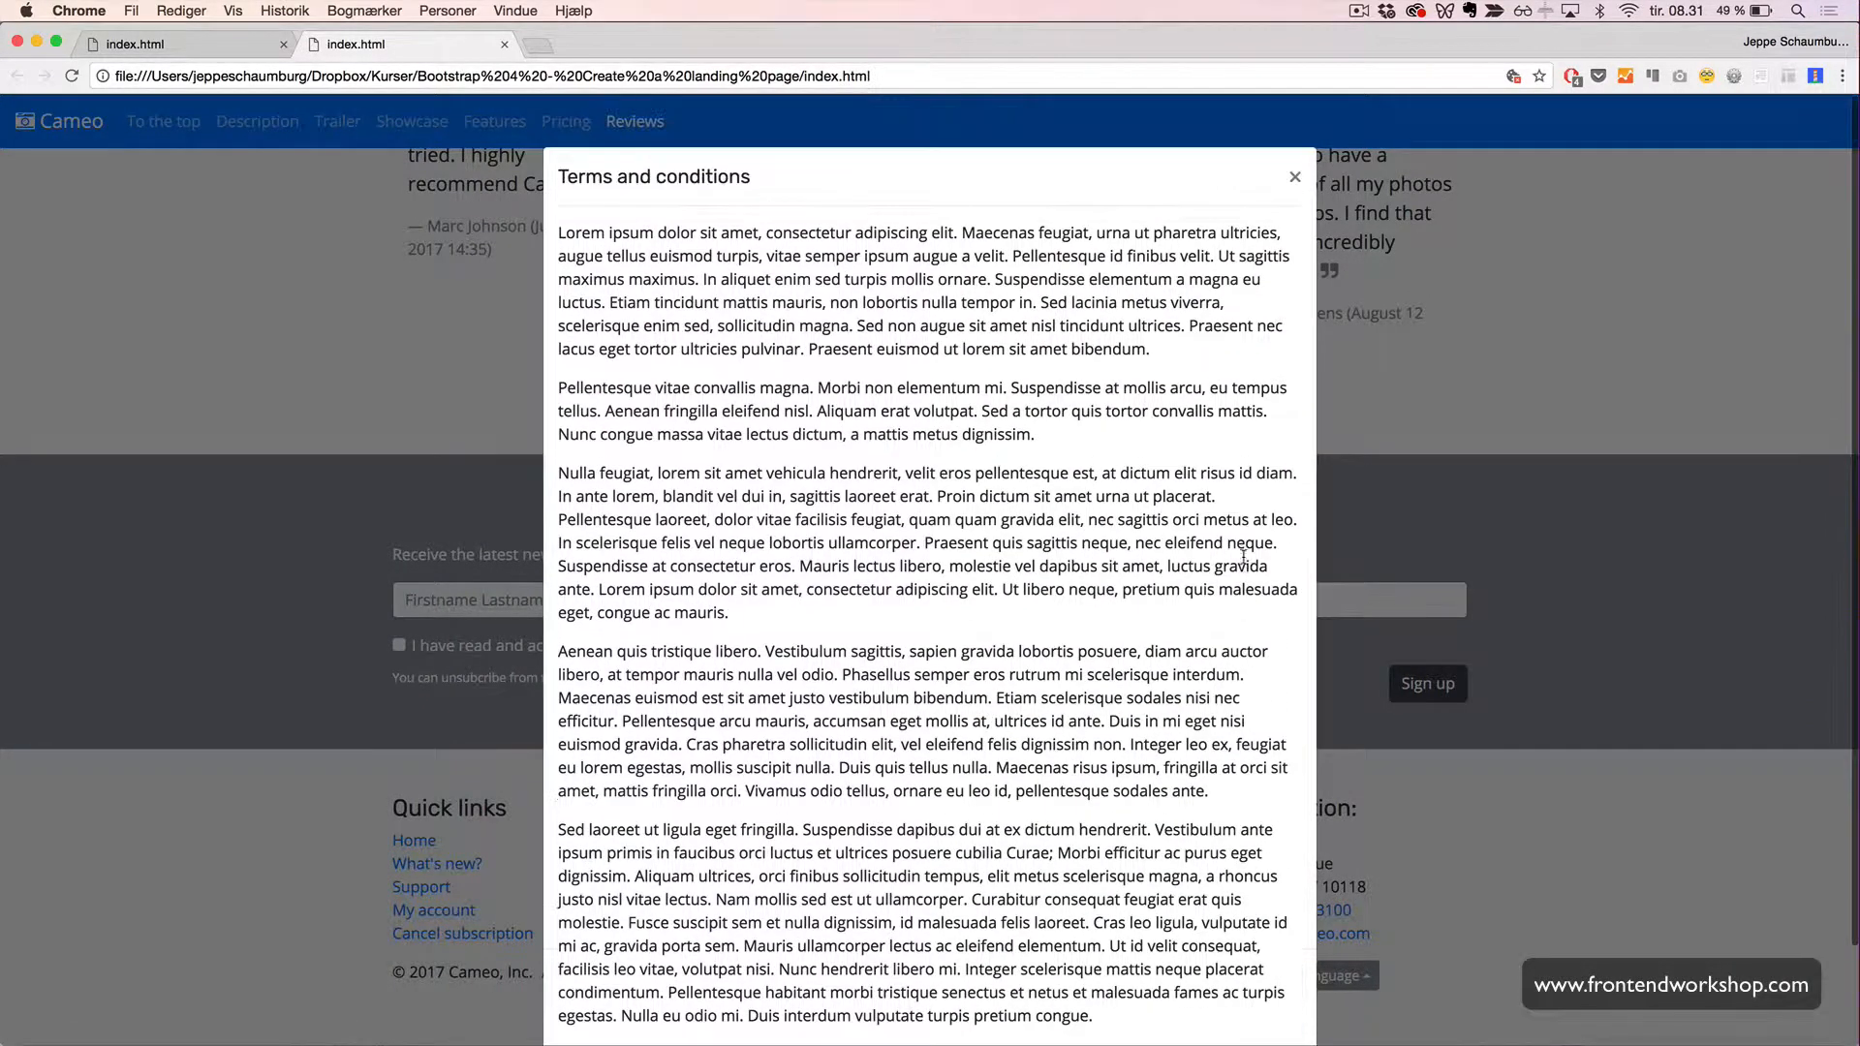
{"action": "left_click", "coordinate": [1295, 175]}
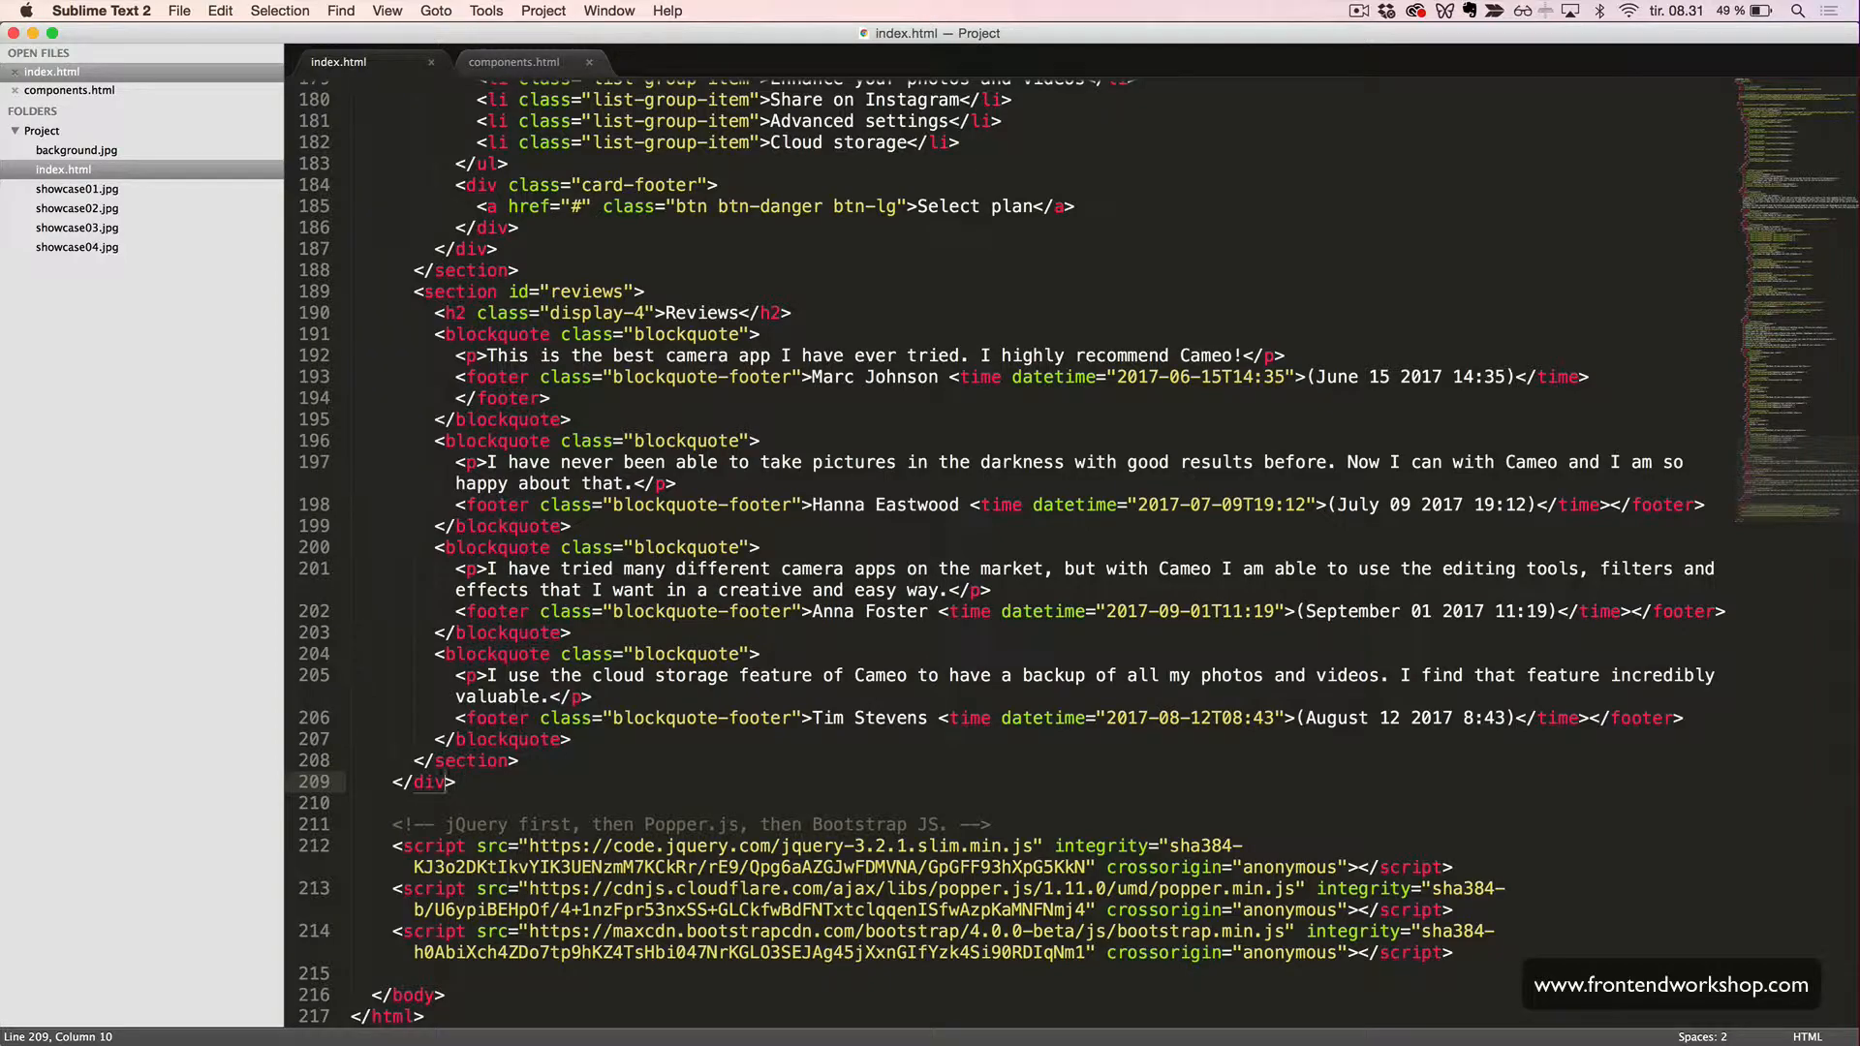
{"action": "scroll", "scroll_direction": "up", "scroll_amount": 3}
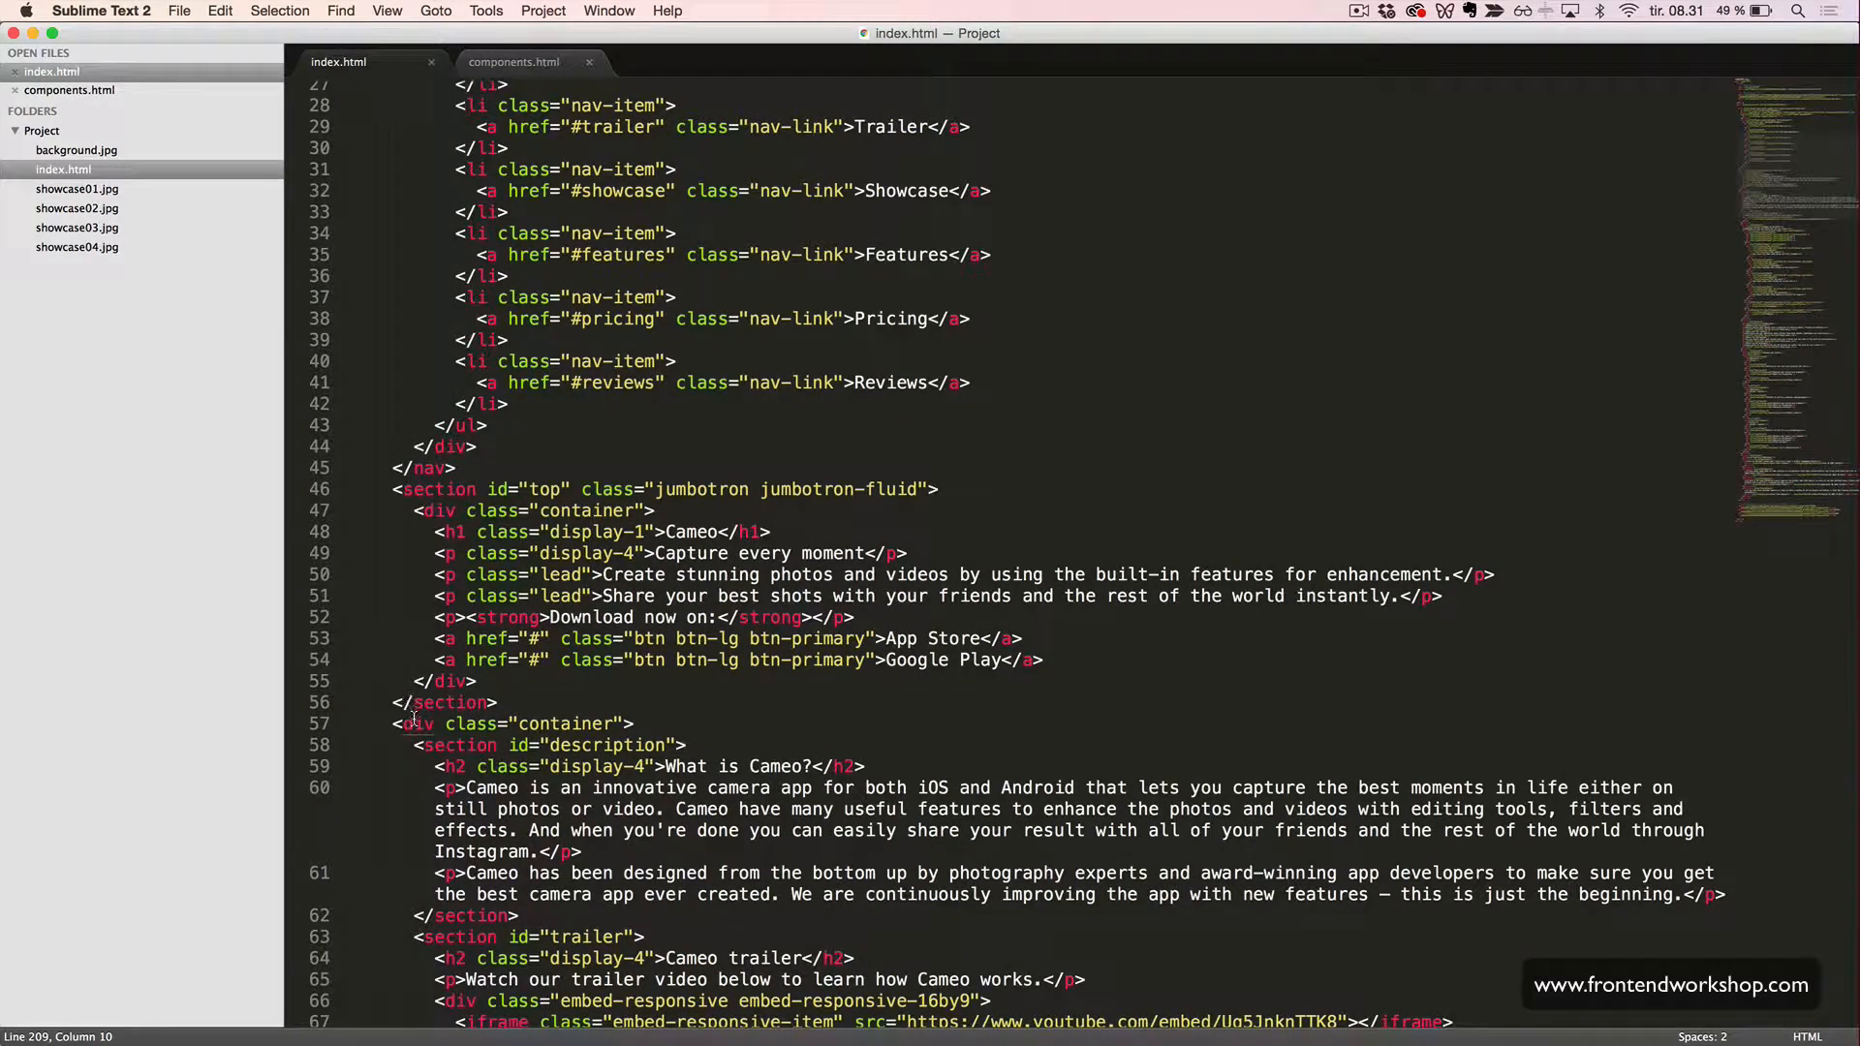
{"action": "scroll", "scroll_direction": "down", "scroll_amount": 3}
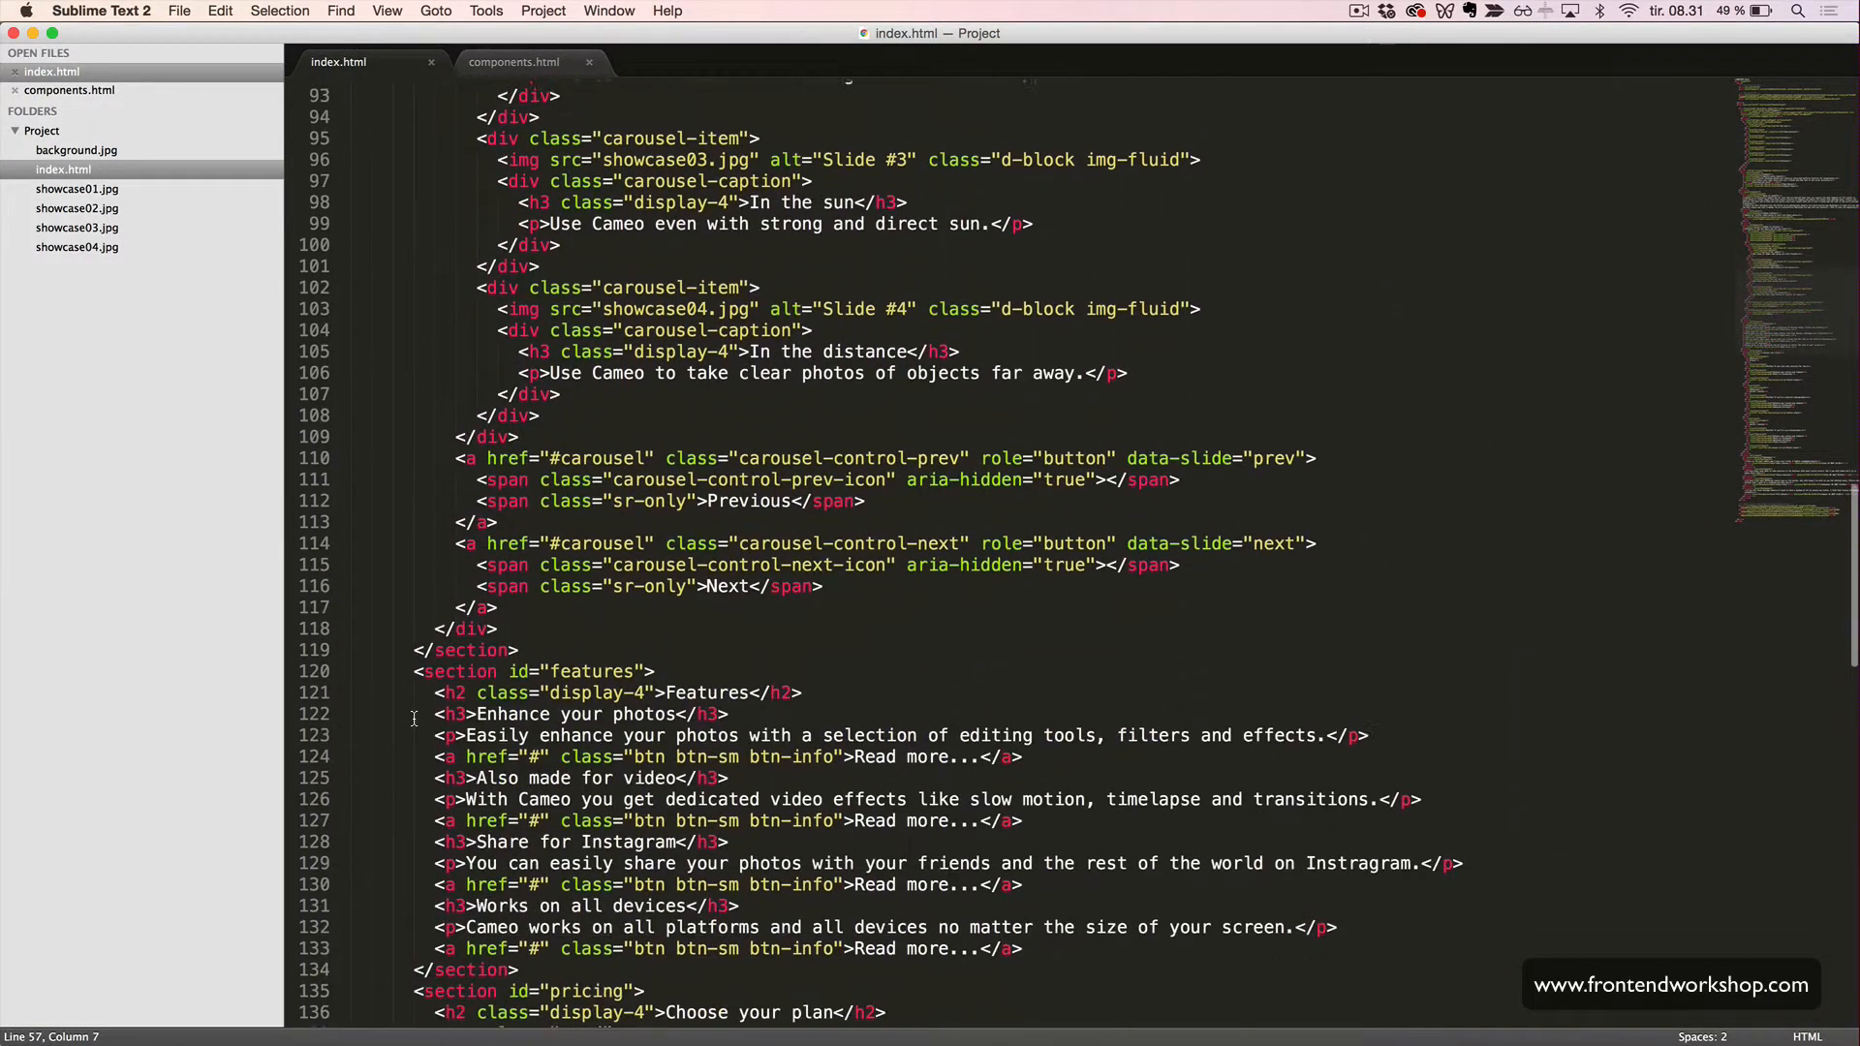
{"action": "key", "text": "cmd+tab"}
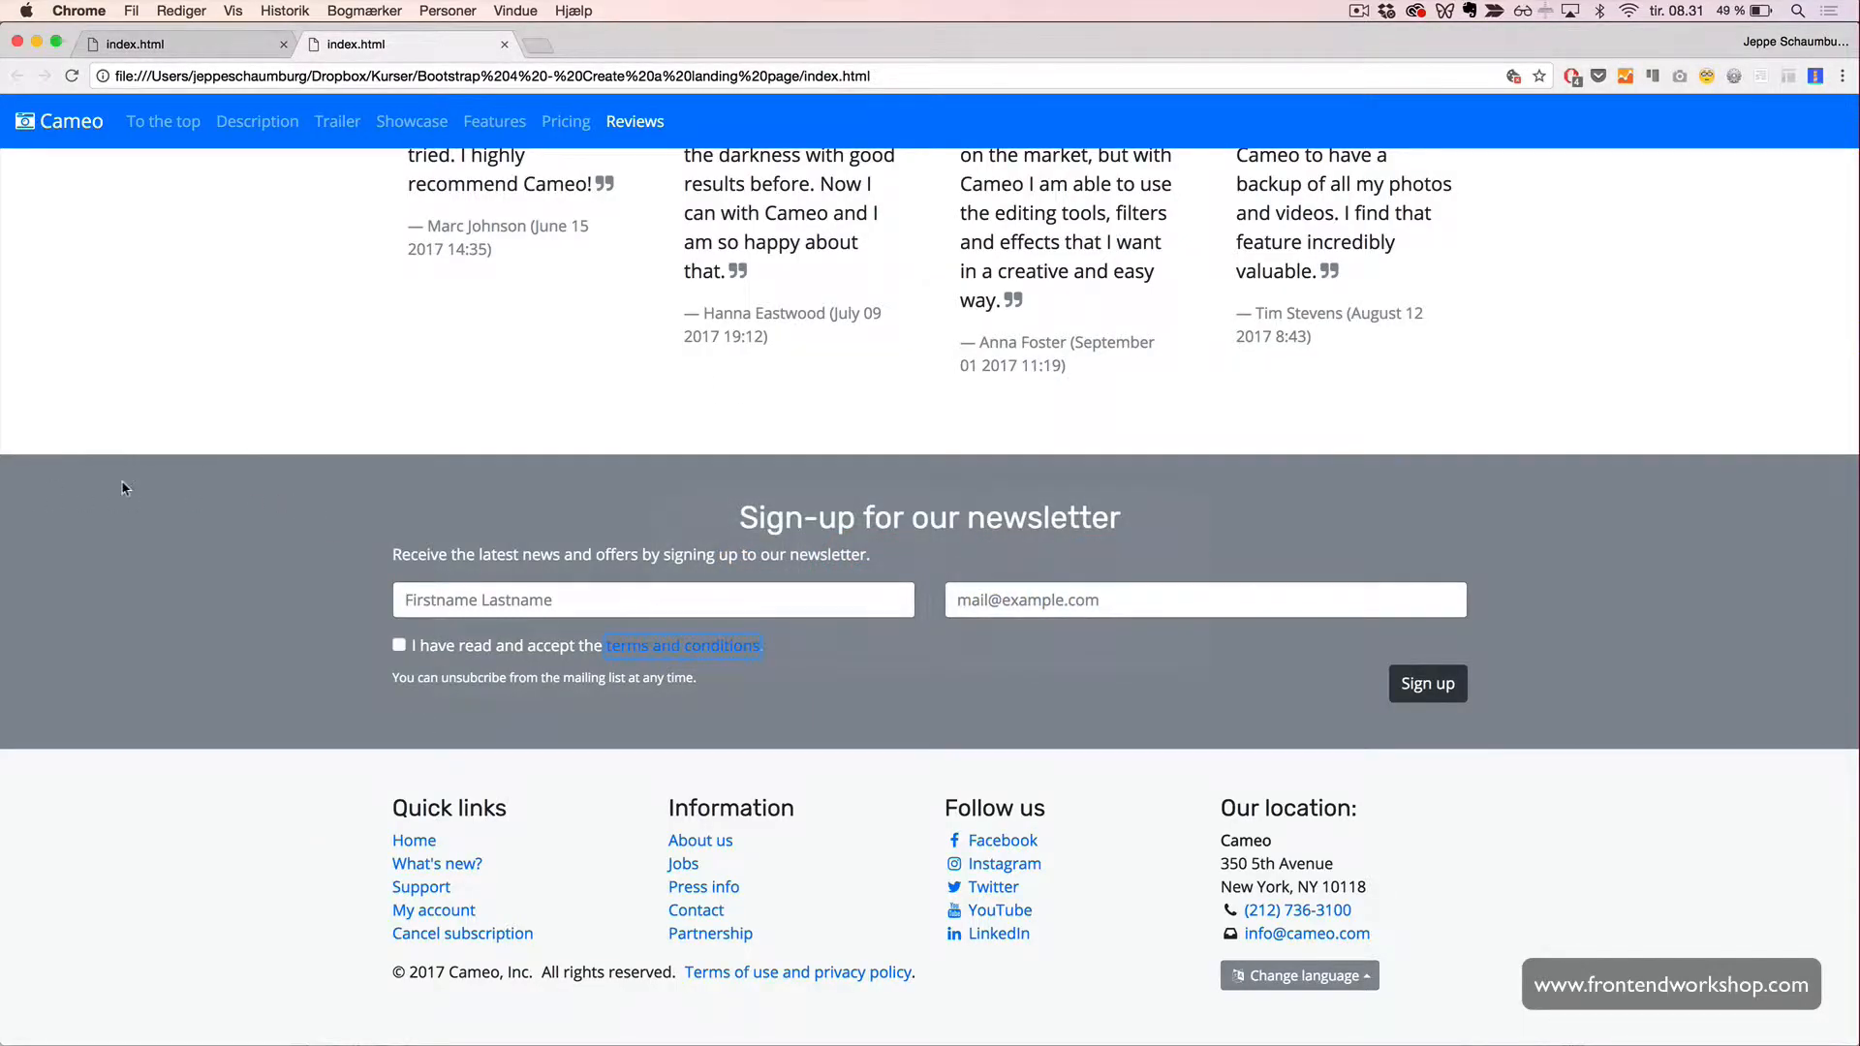
{"action": "mouse_move", "coordinate": [905, 483]}
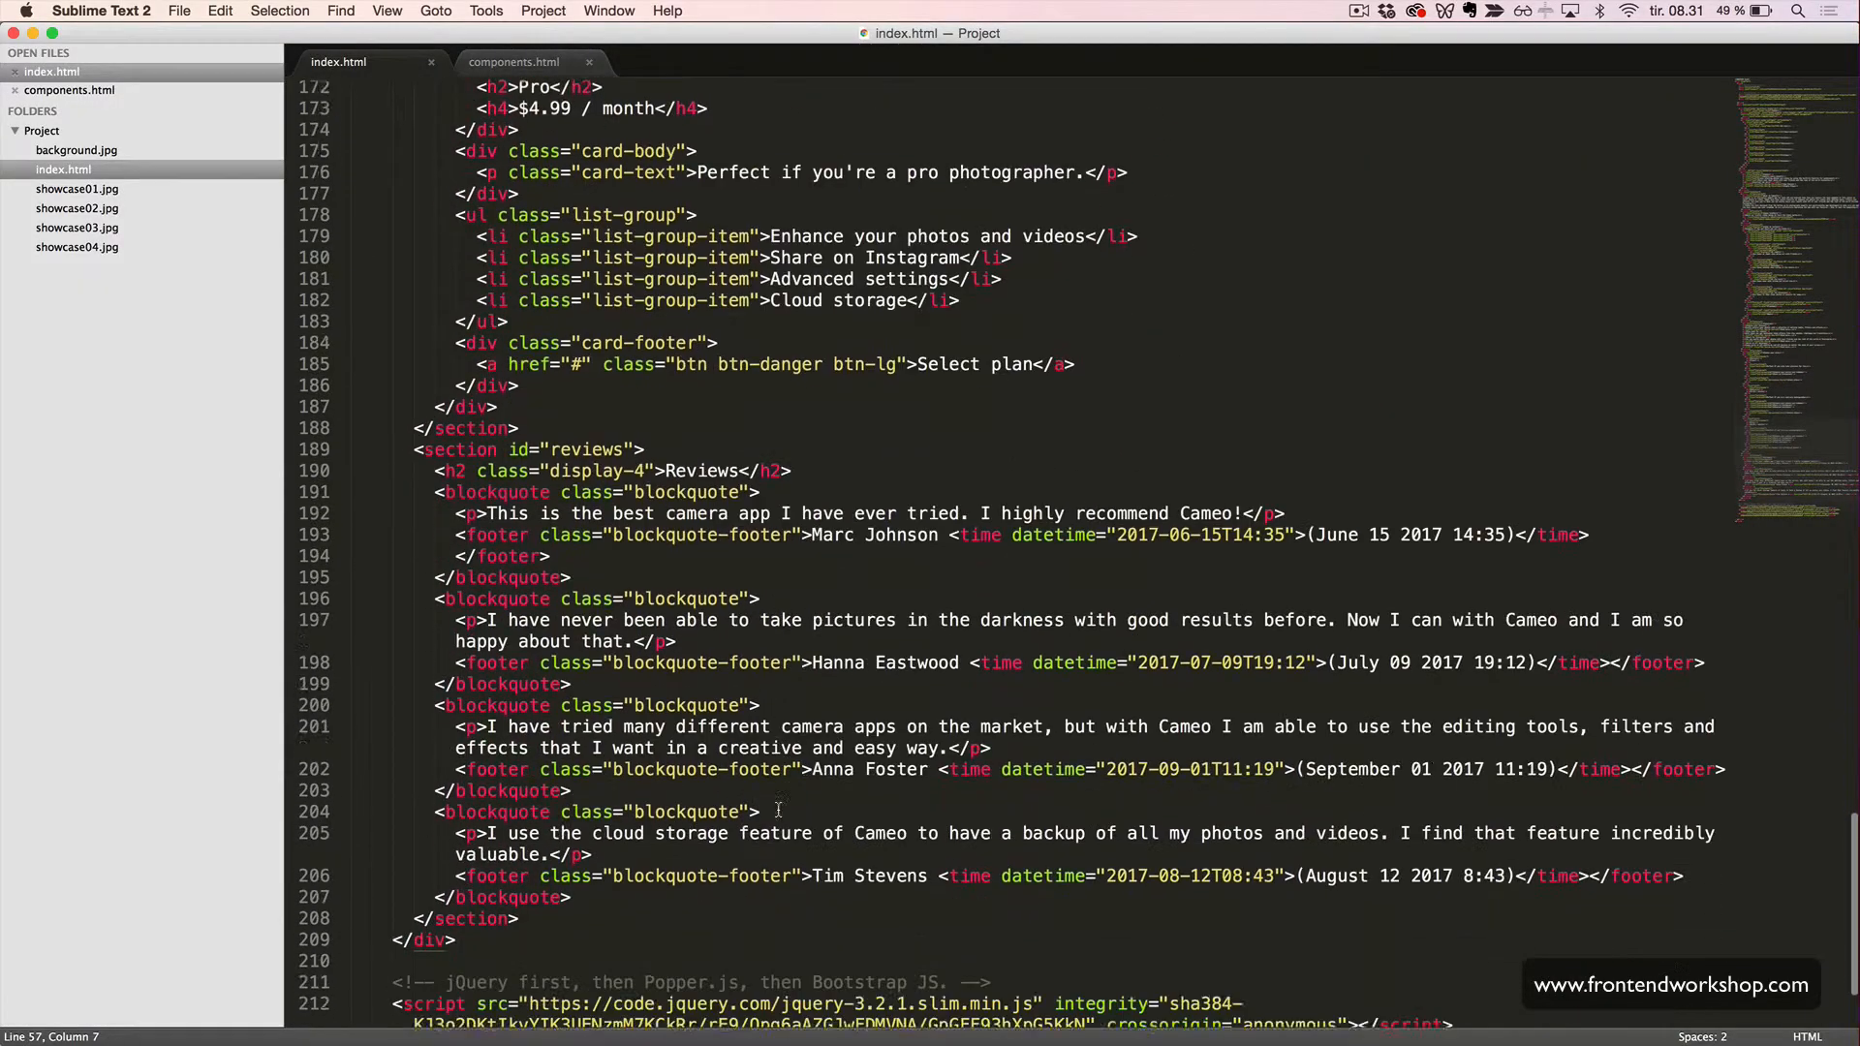
- Below the reviews, add a section tag holding a div with class container
{"action": "scroll", "scroll_direction": "down", "scroll_amount": 3}
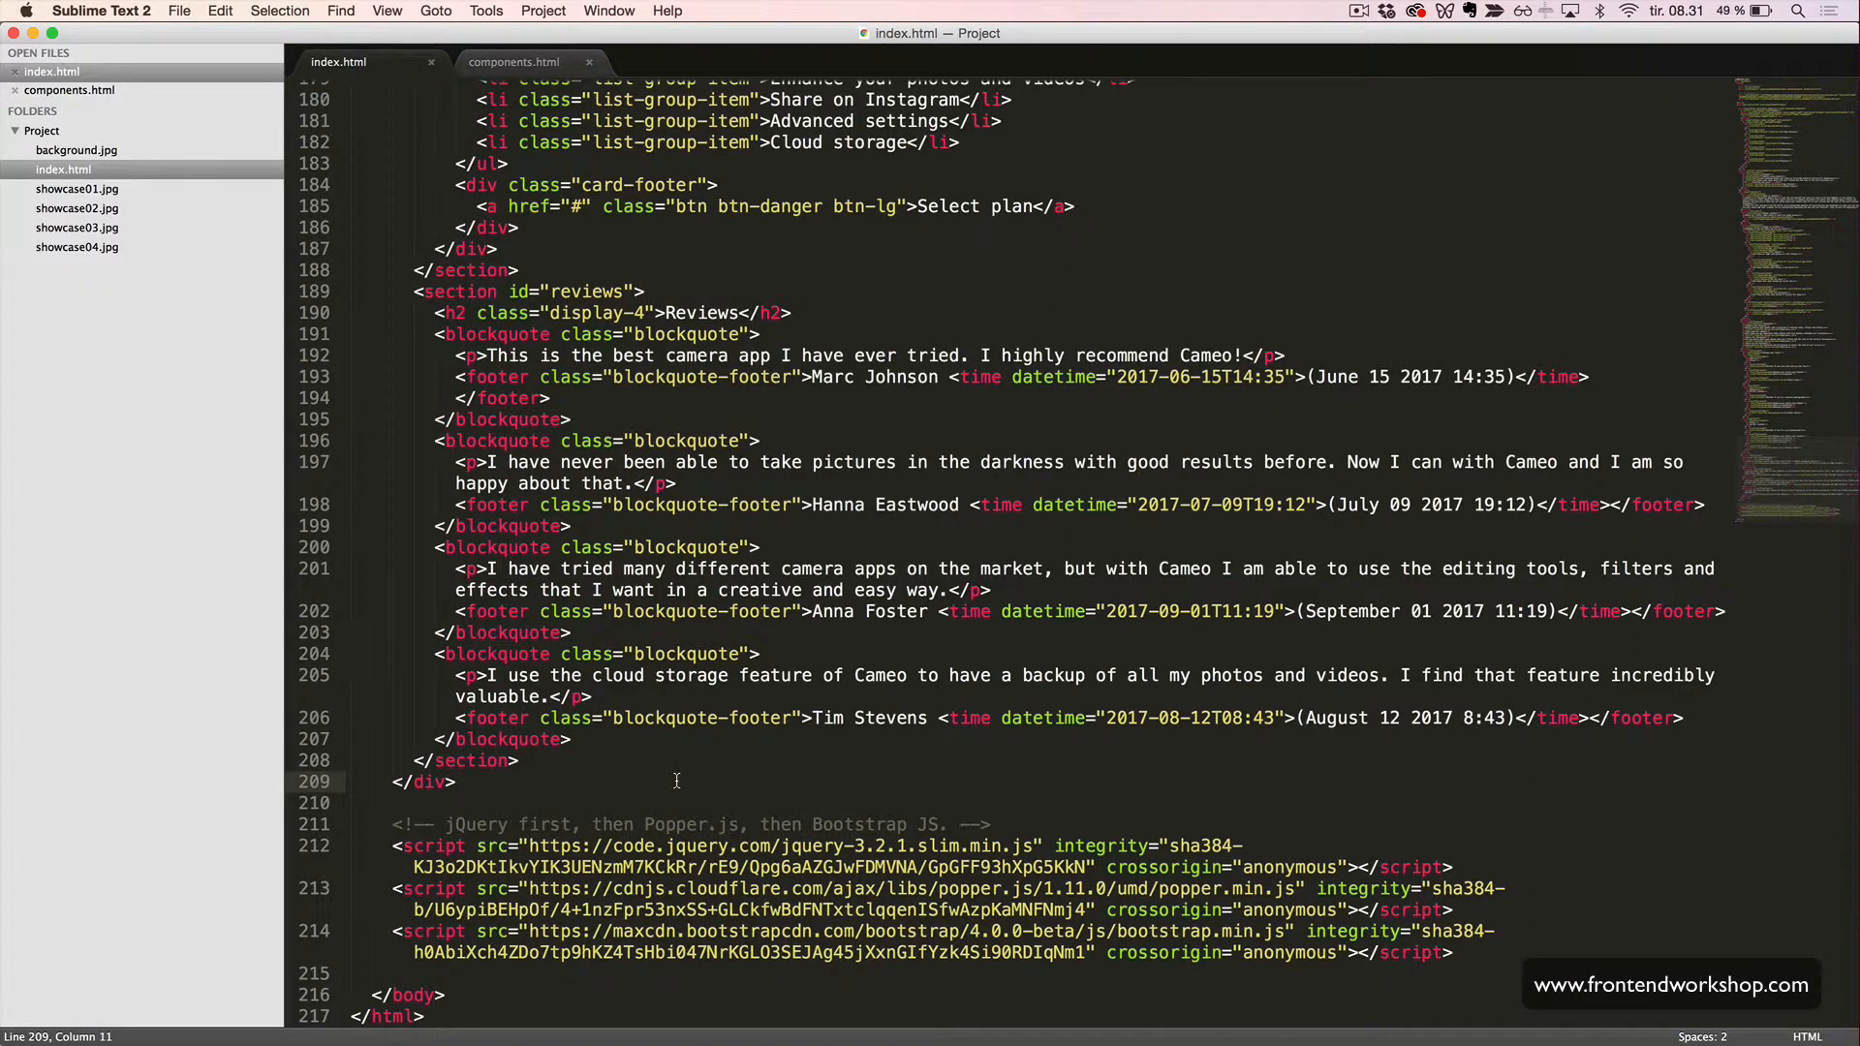
{"action": "type", "text": "sec"}
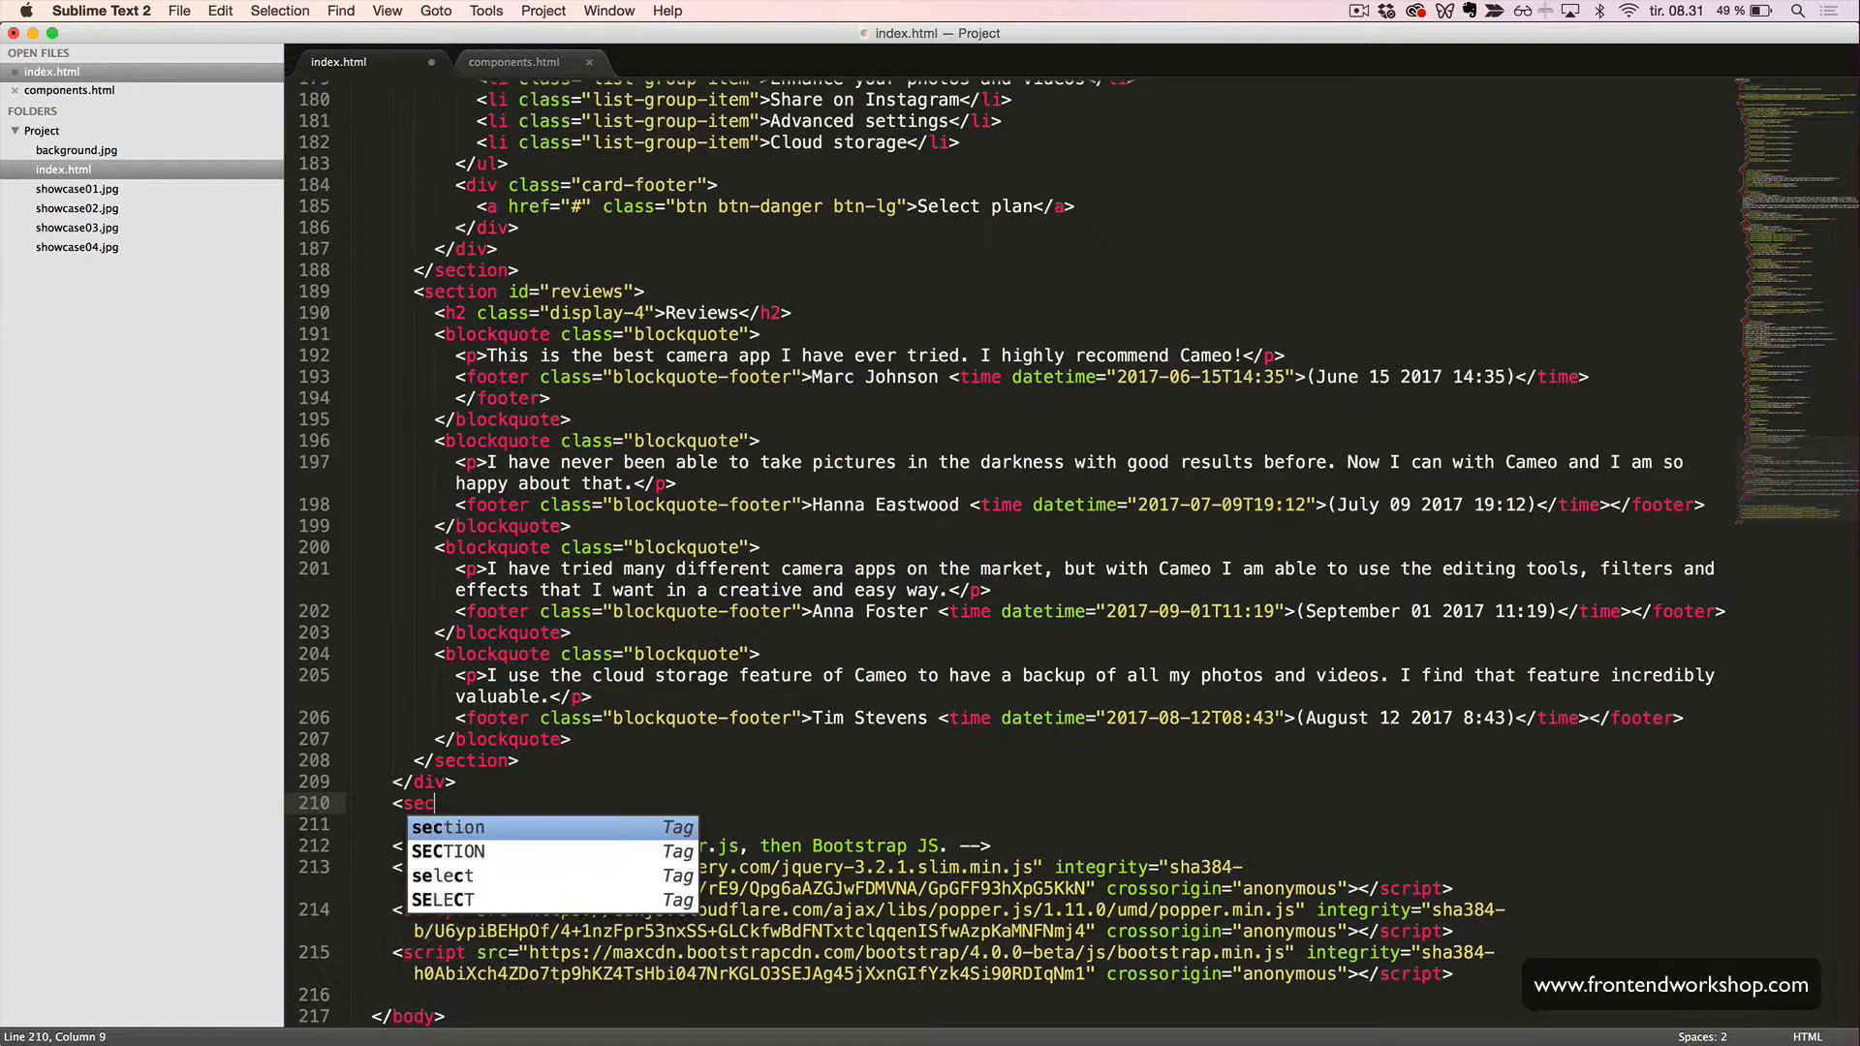
{"action": "key", "text": "Tab"}
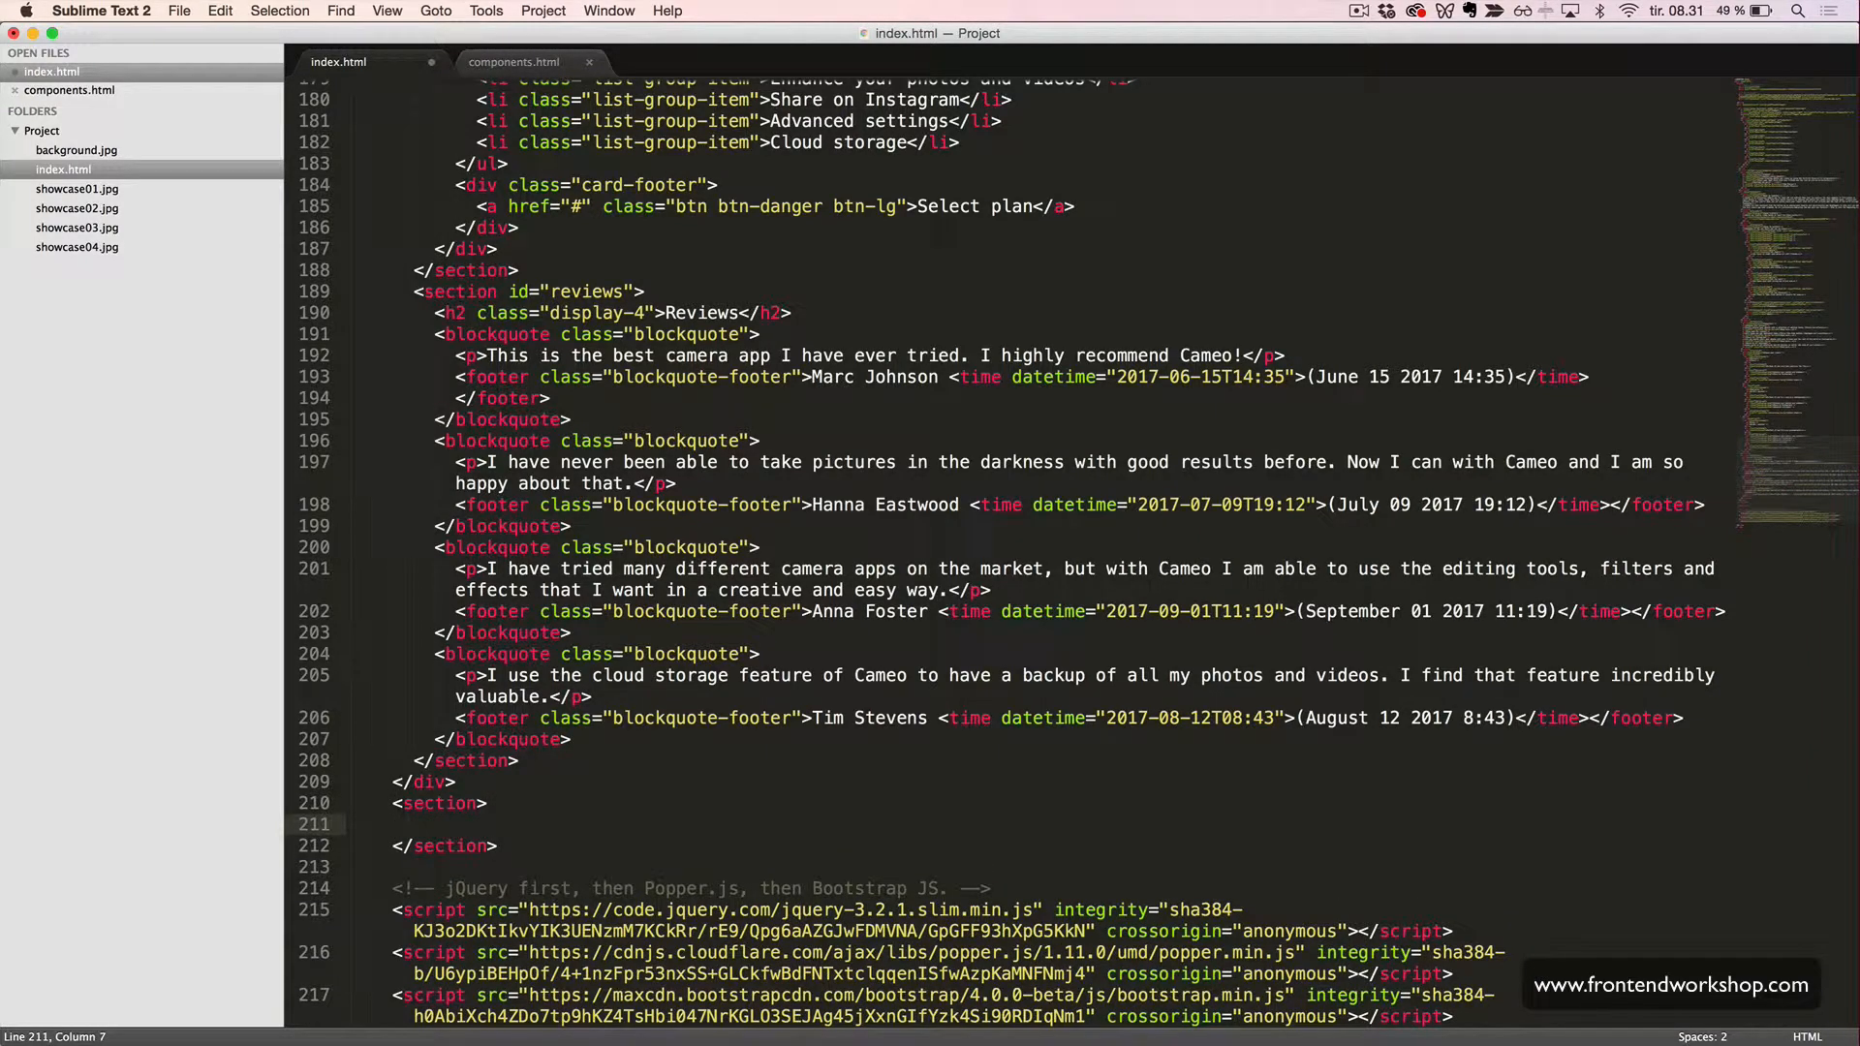
{"action": "type", "text": "div class=\"caontine"}
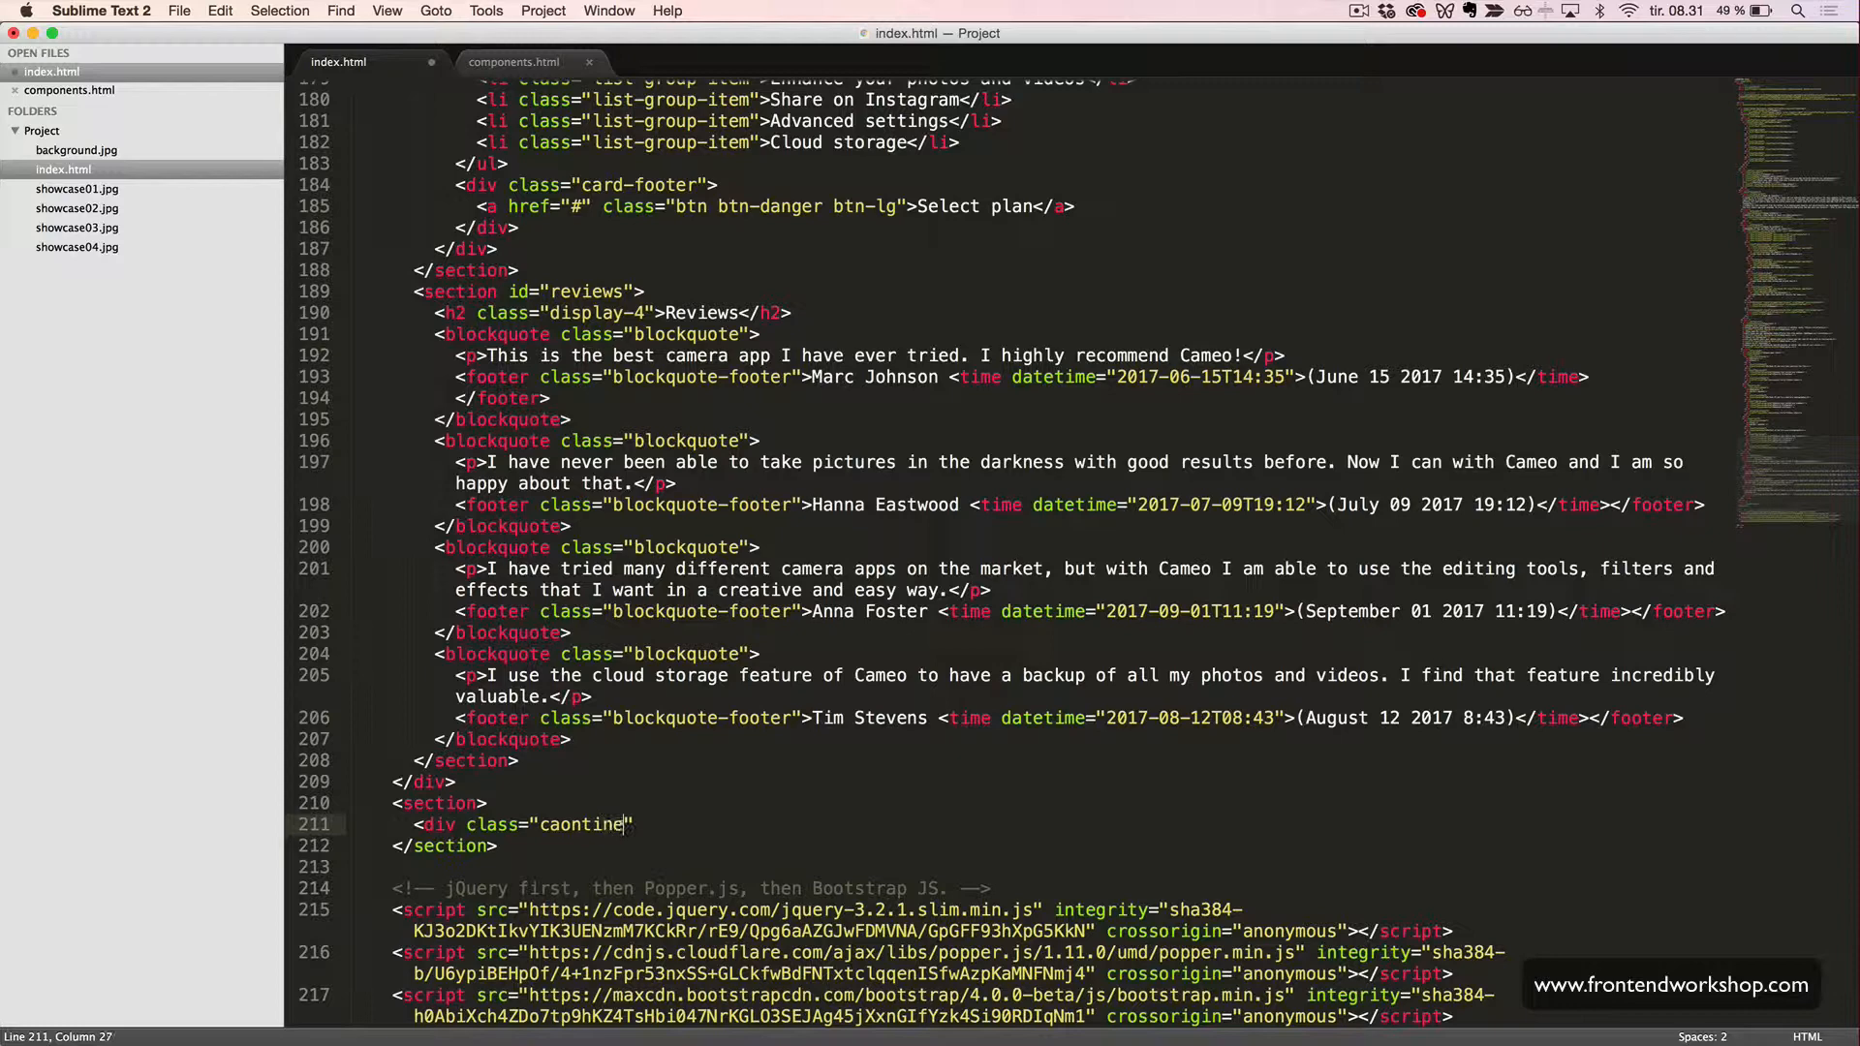
{"action": "key", "text": "backspace"}
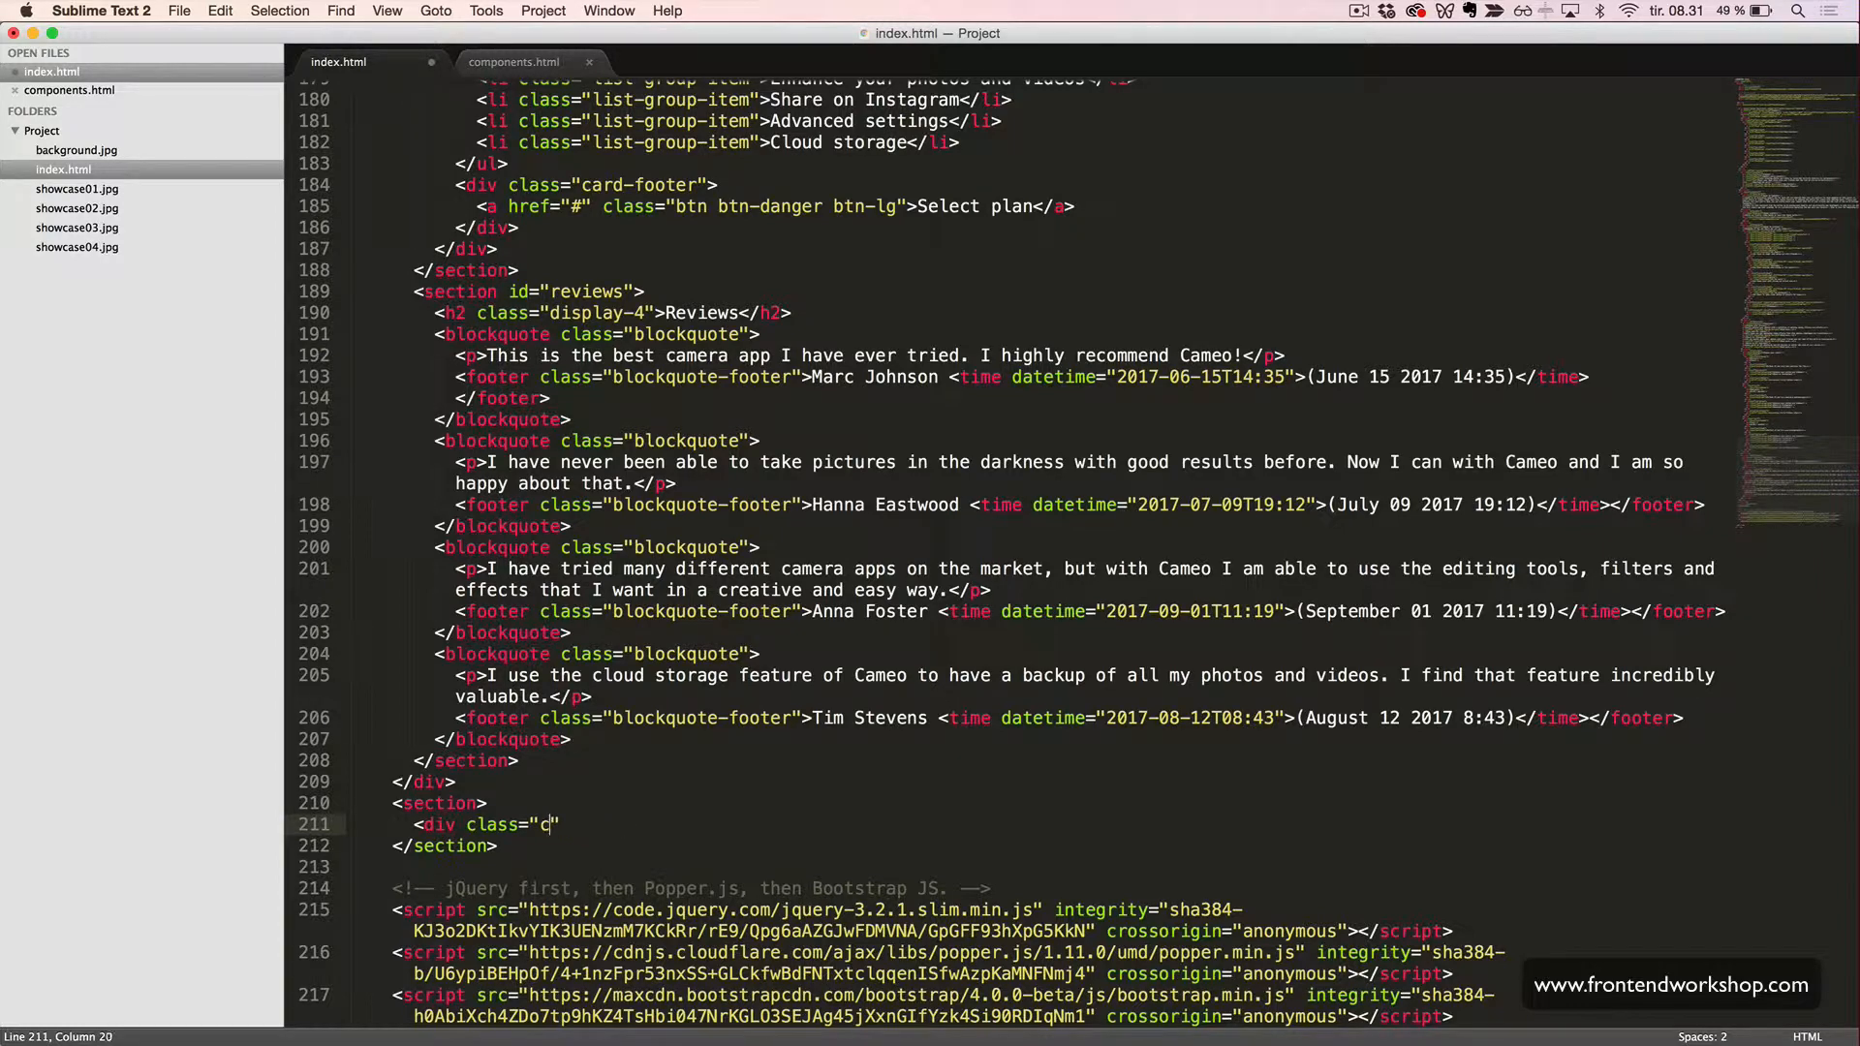
{"action": "type", "text": "ontainer"}
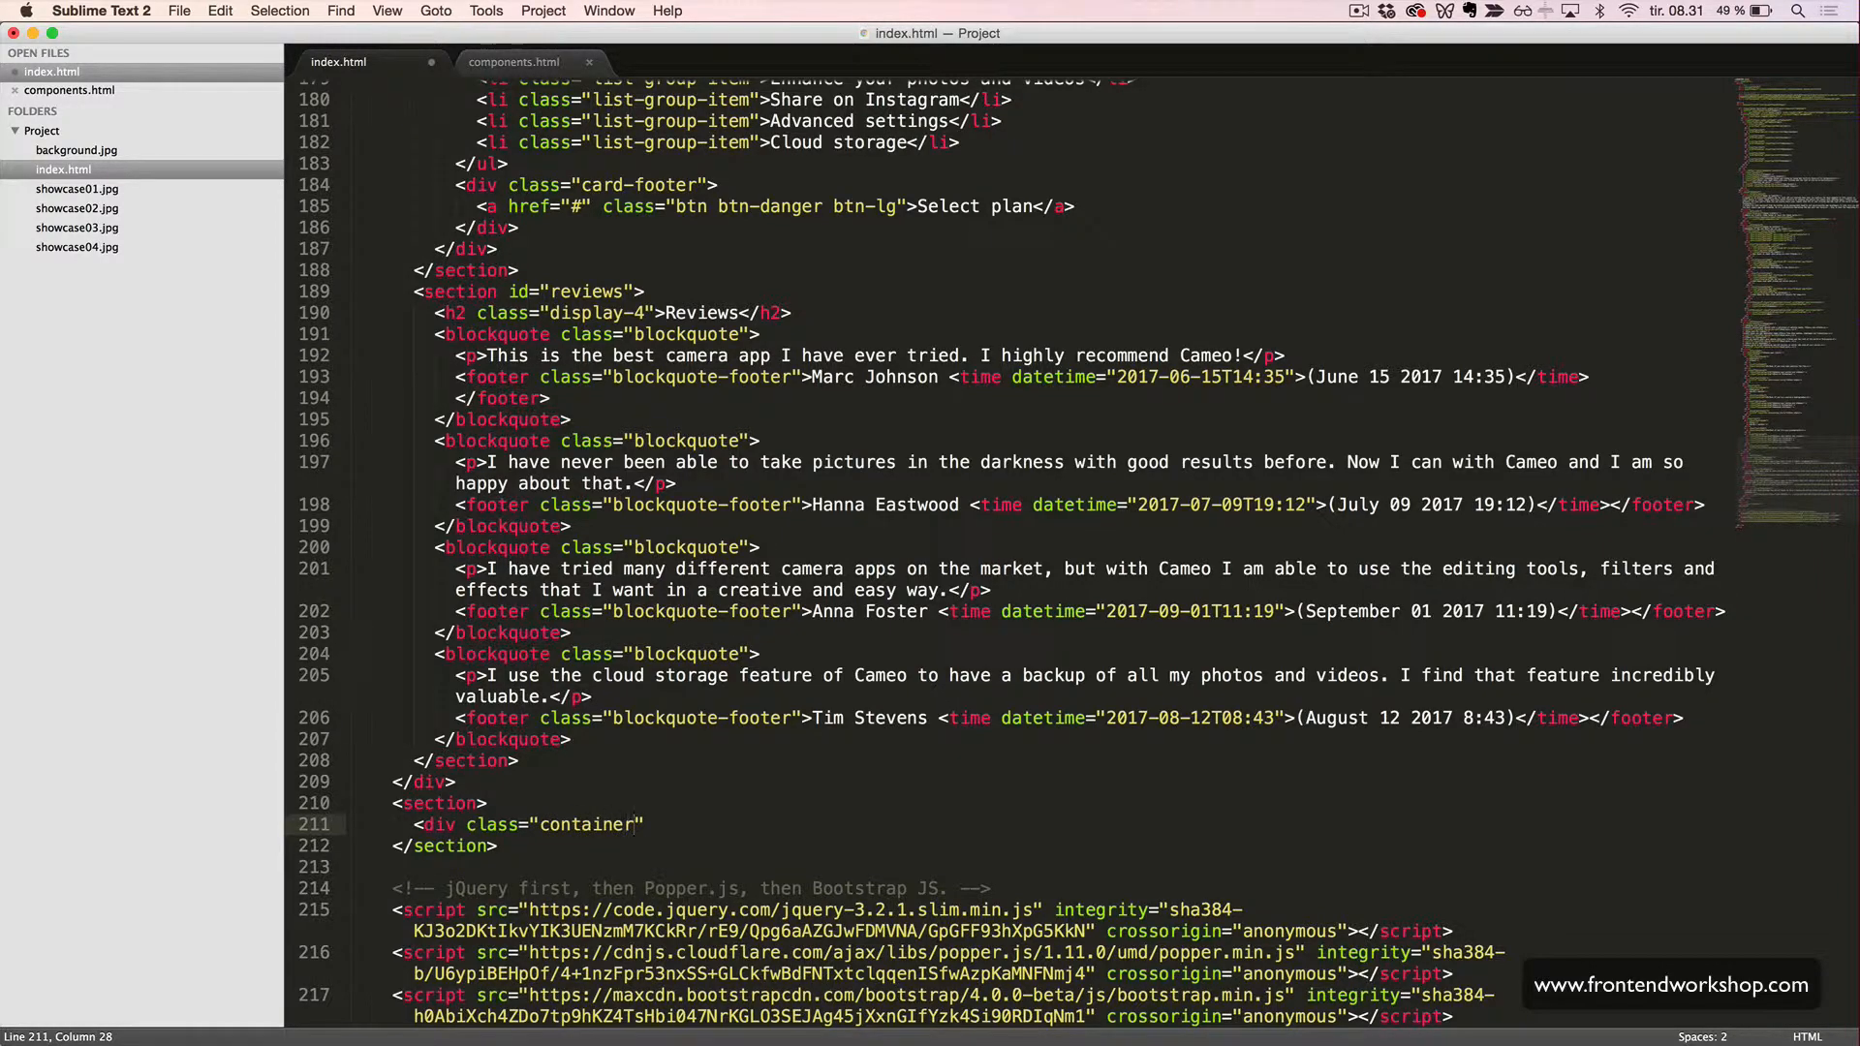
{"action": "type", "text": "<"}
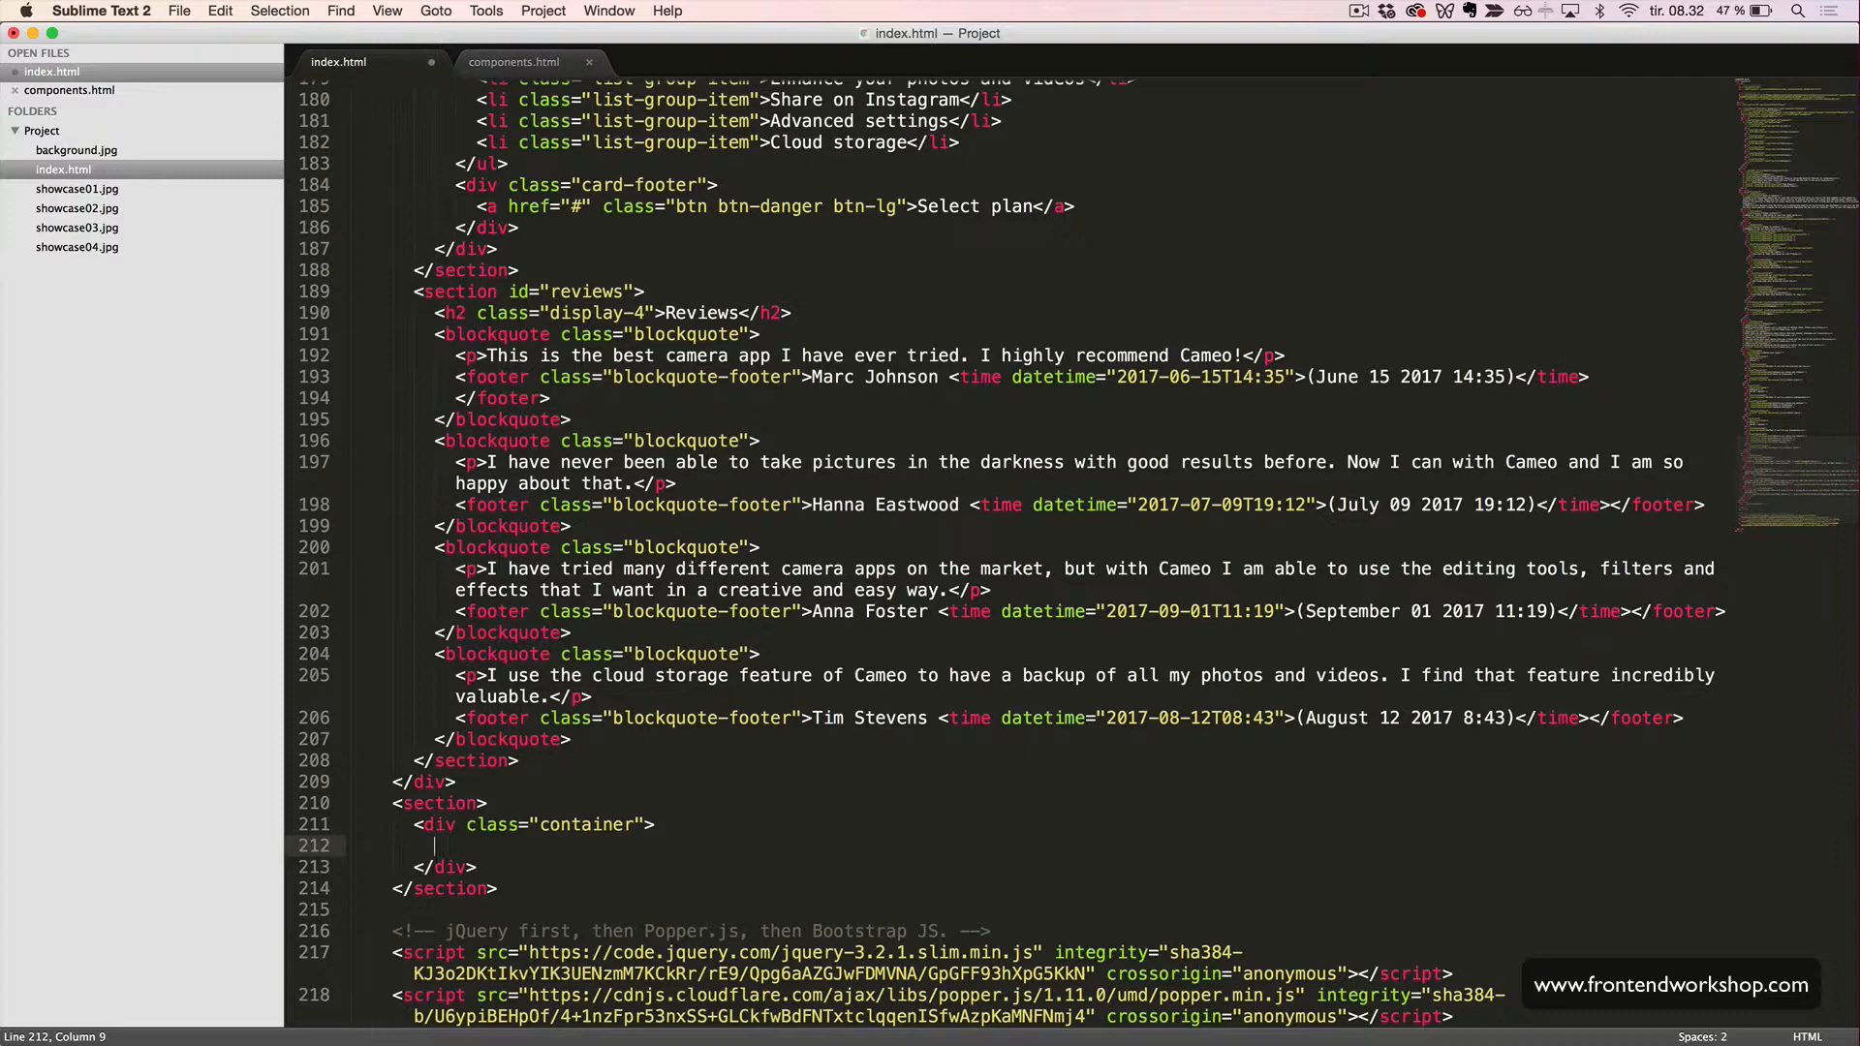
- Open a form in the container with the heading 'Sign-up for our newsletter'
{"action": "type", "text": "<of"}
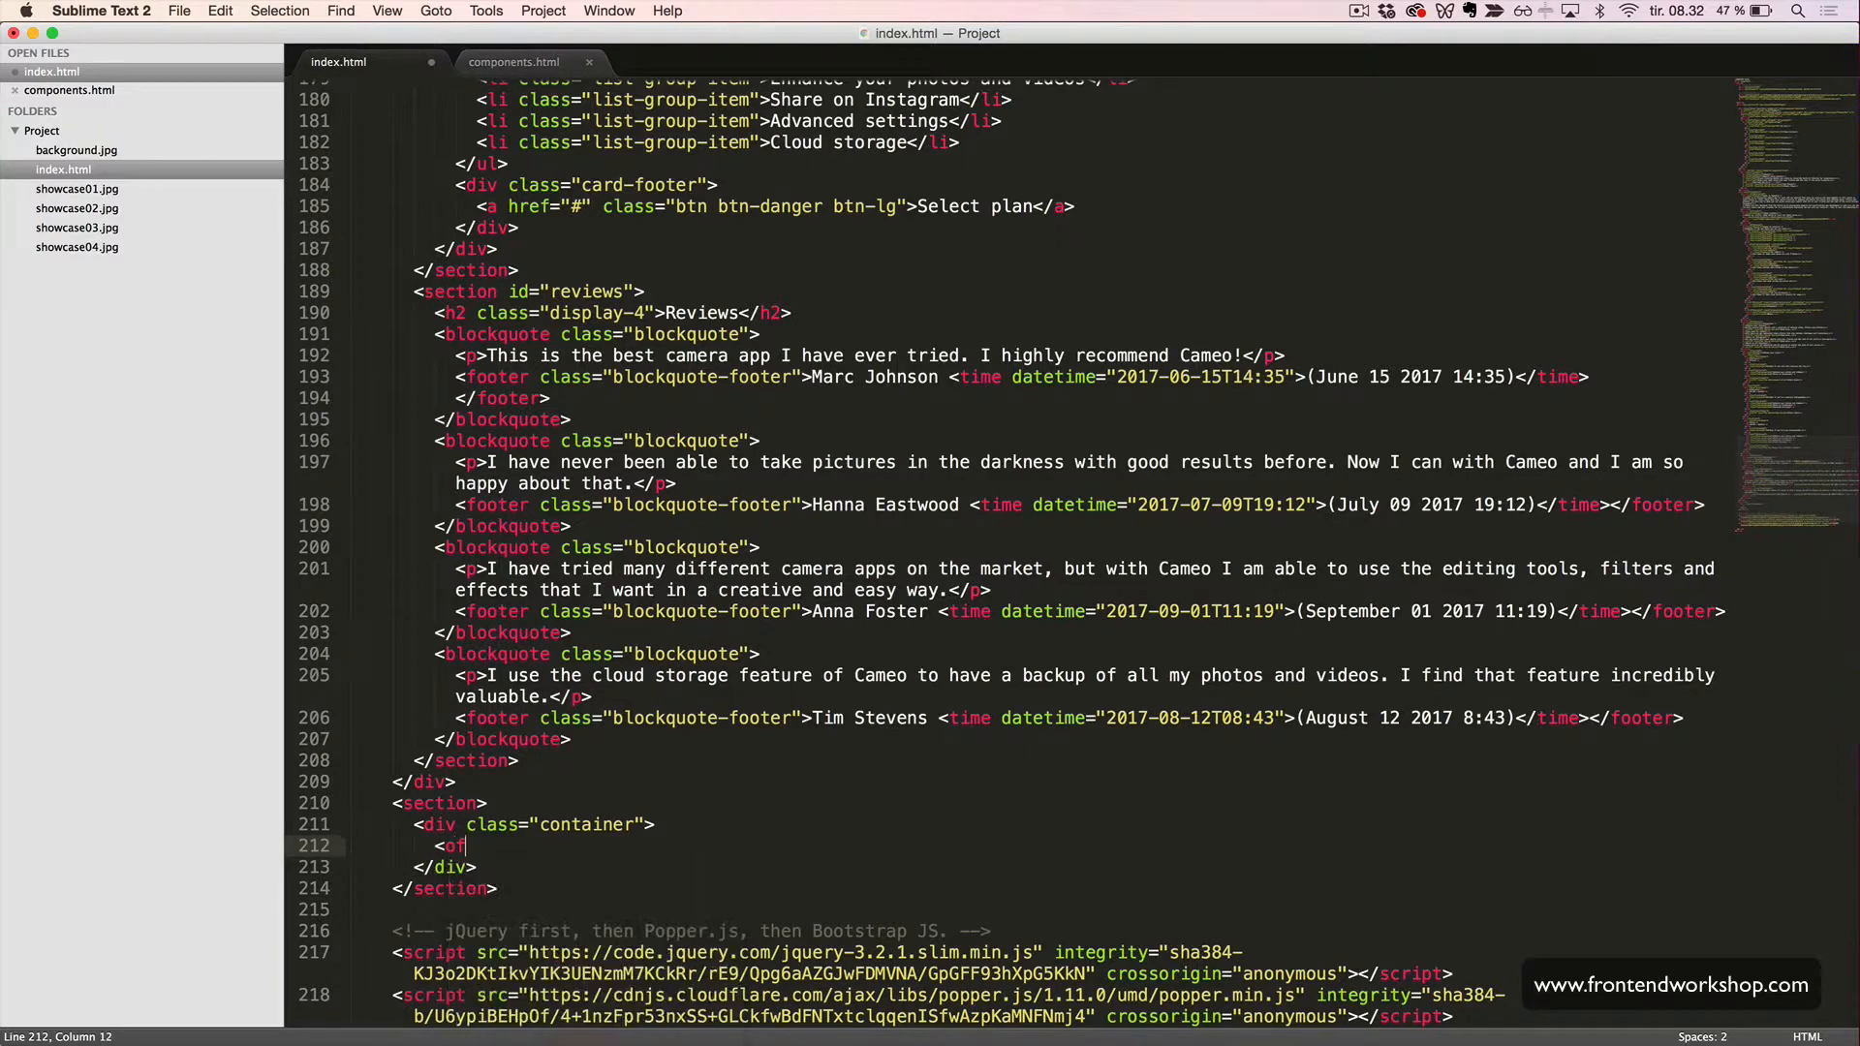
{"action": "type", "text": "form>"}
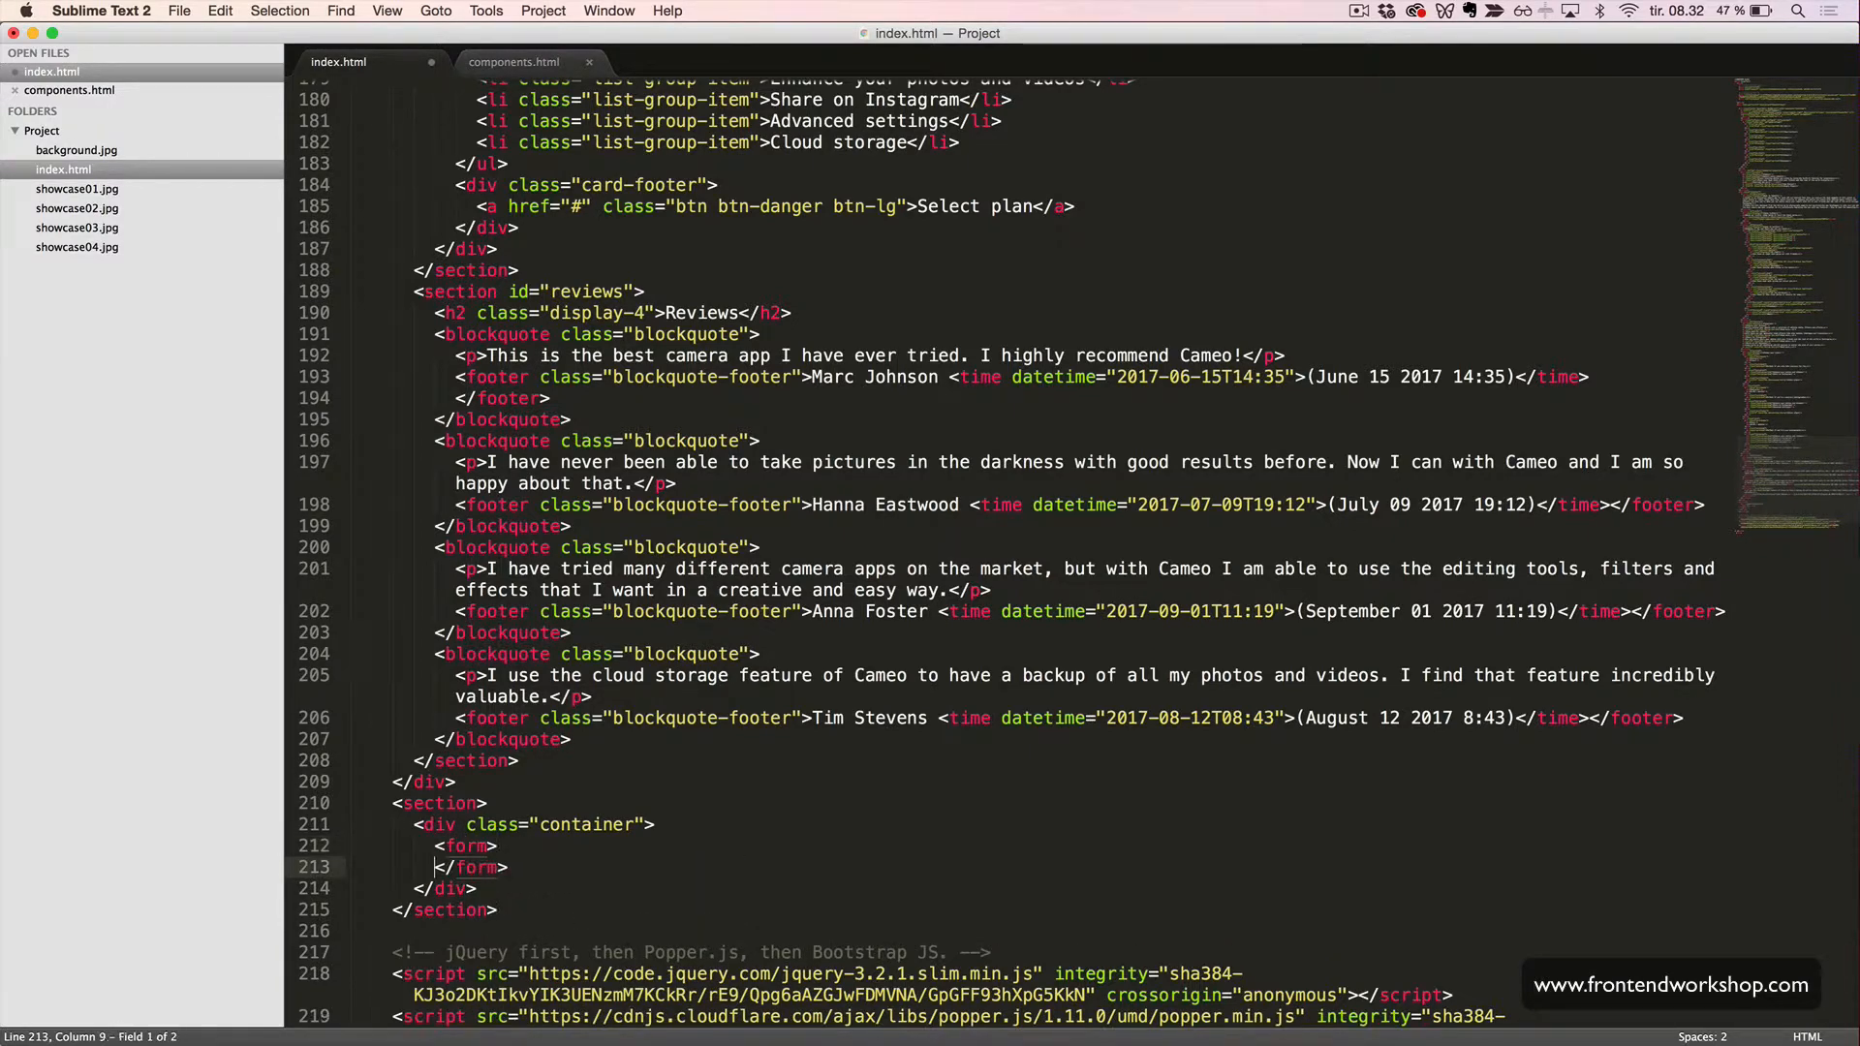
{"action": "type", "text": "<h2></h2>"}
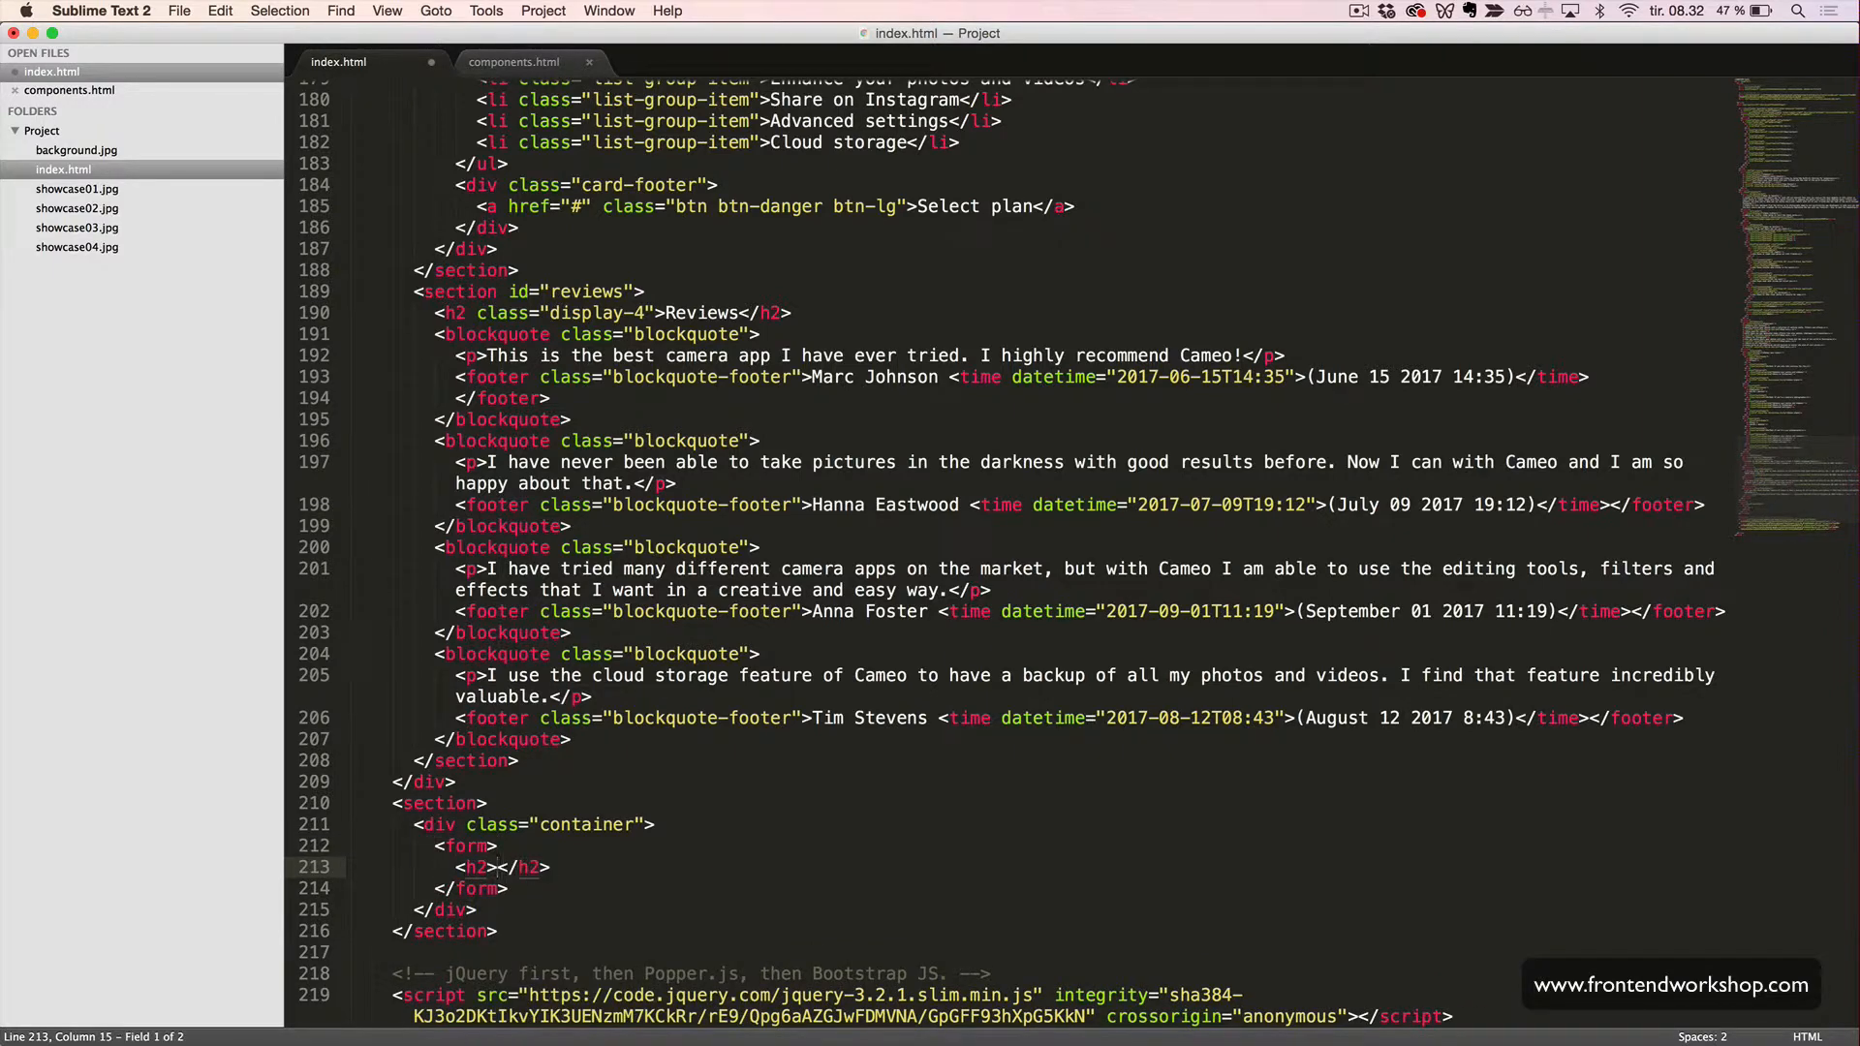
{"action": "type", "text": "Sign-up for"}
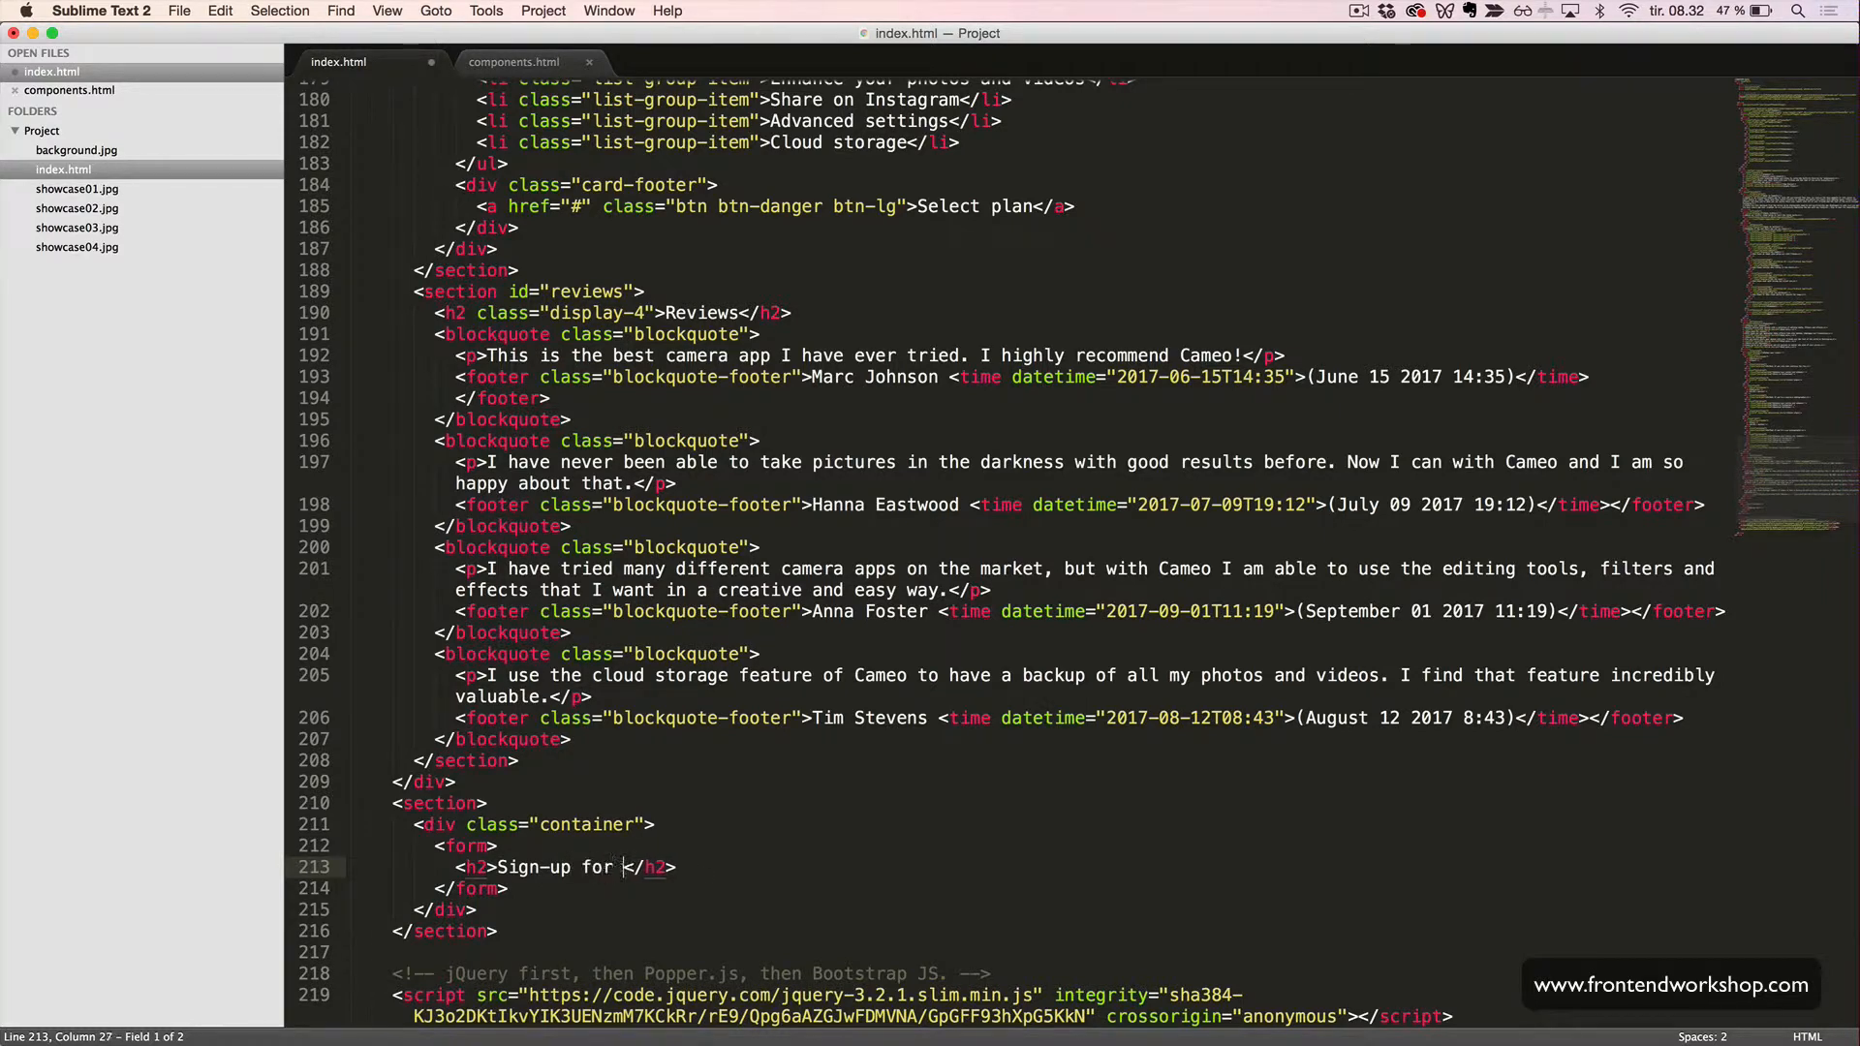
{"action": "type", "text": "our nee"}
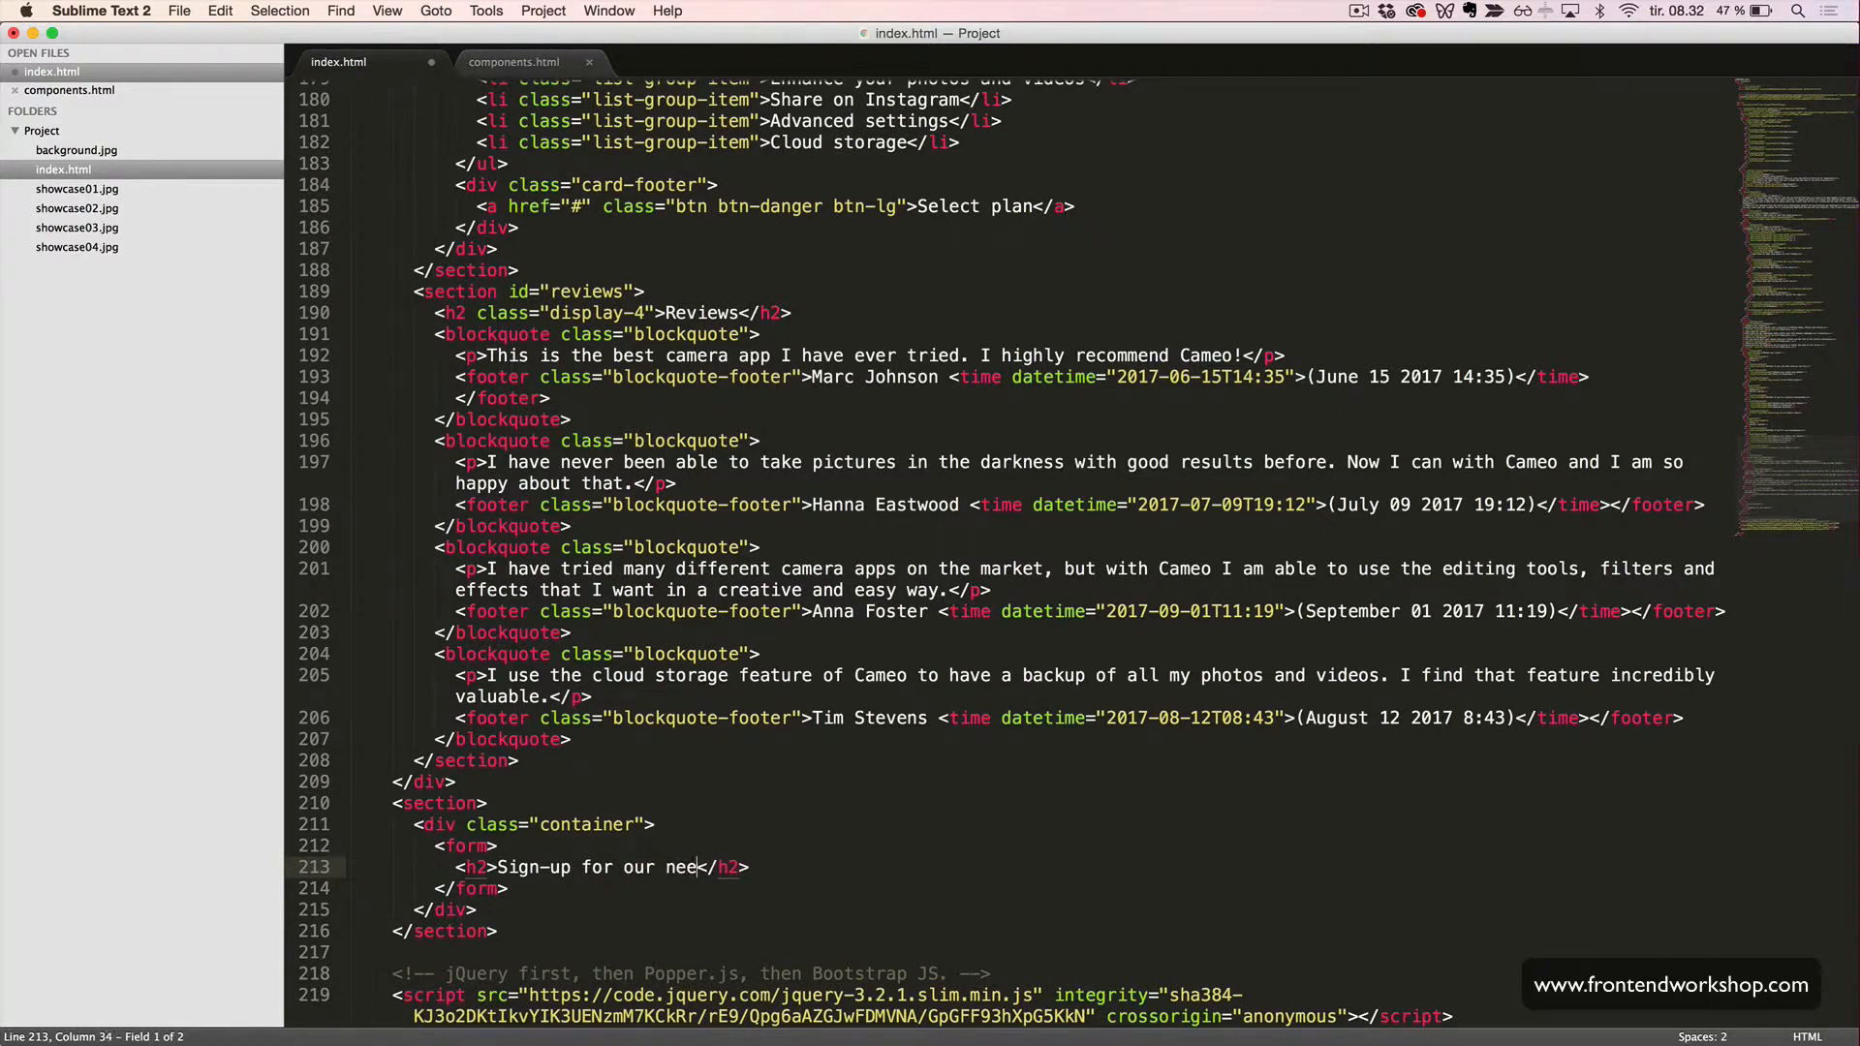
{"action": "type", "text": "sletter"}
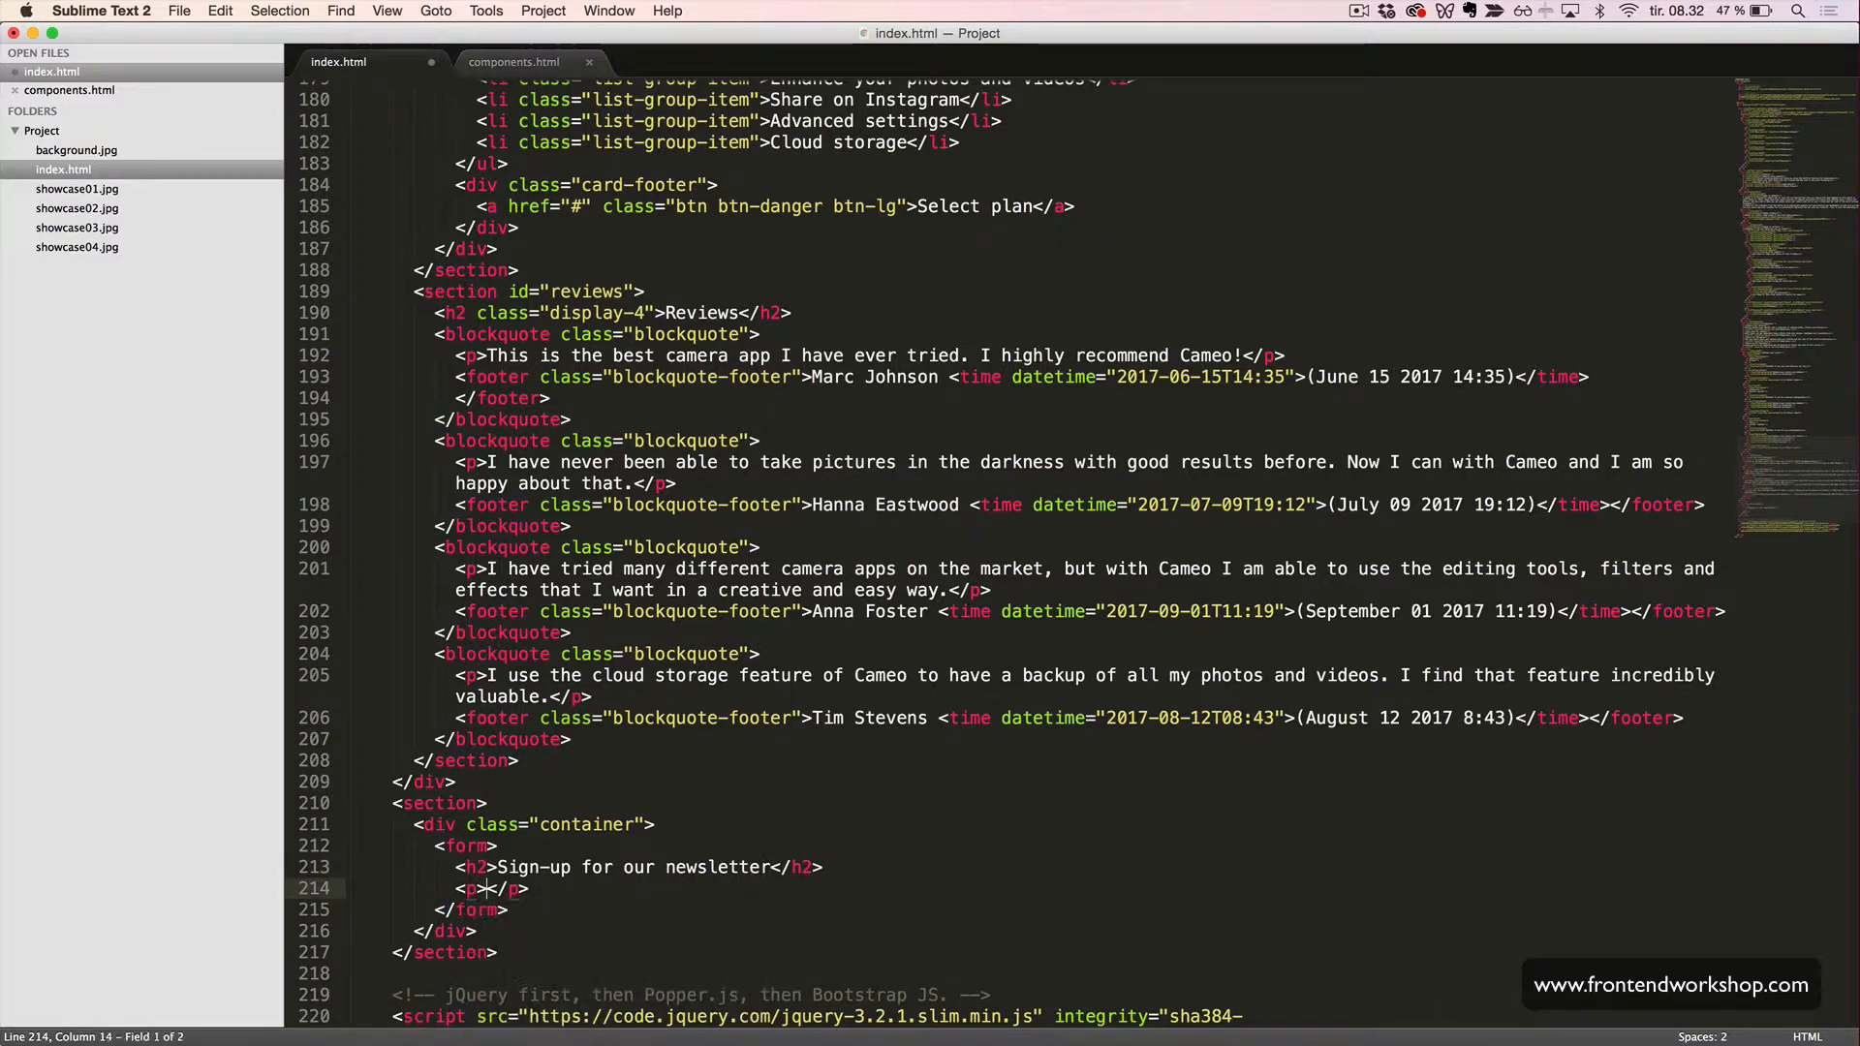
- Add a paragraph about receiving the latest news and offers from the newsletter
{"action": "type", "text": "Receive the late"}
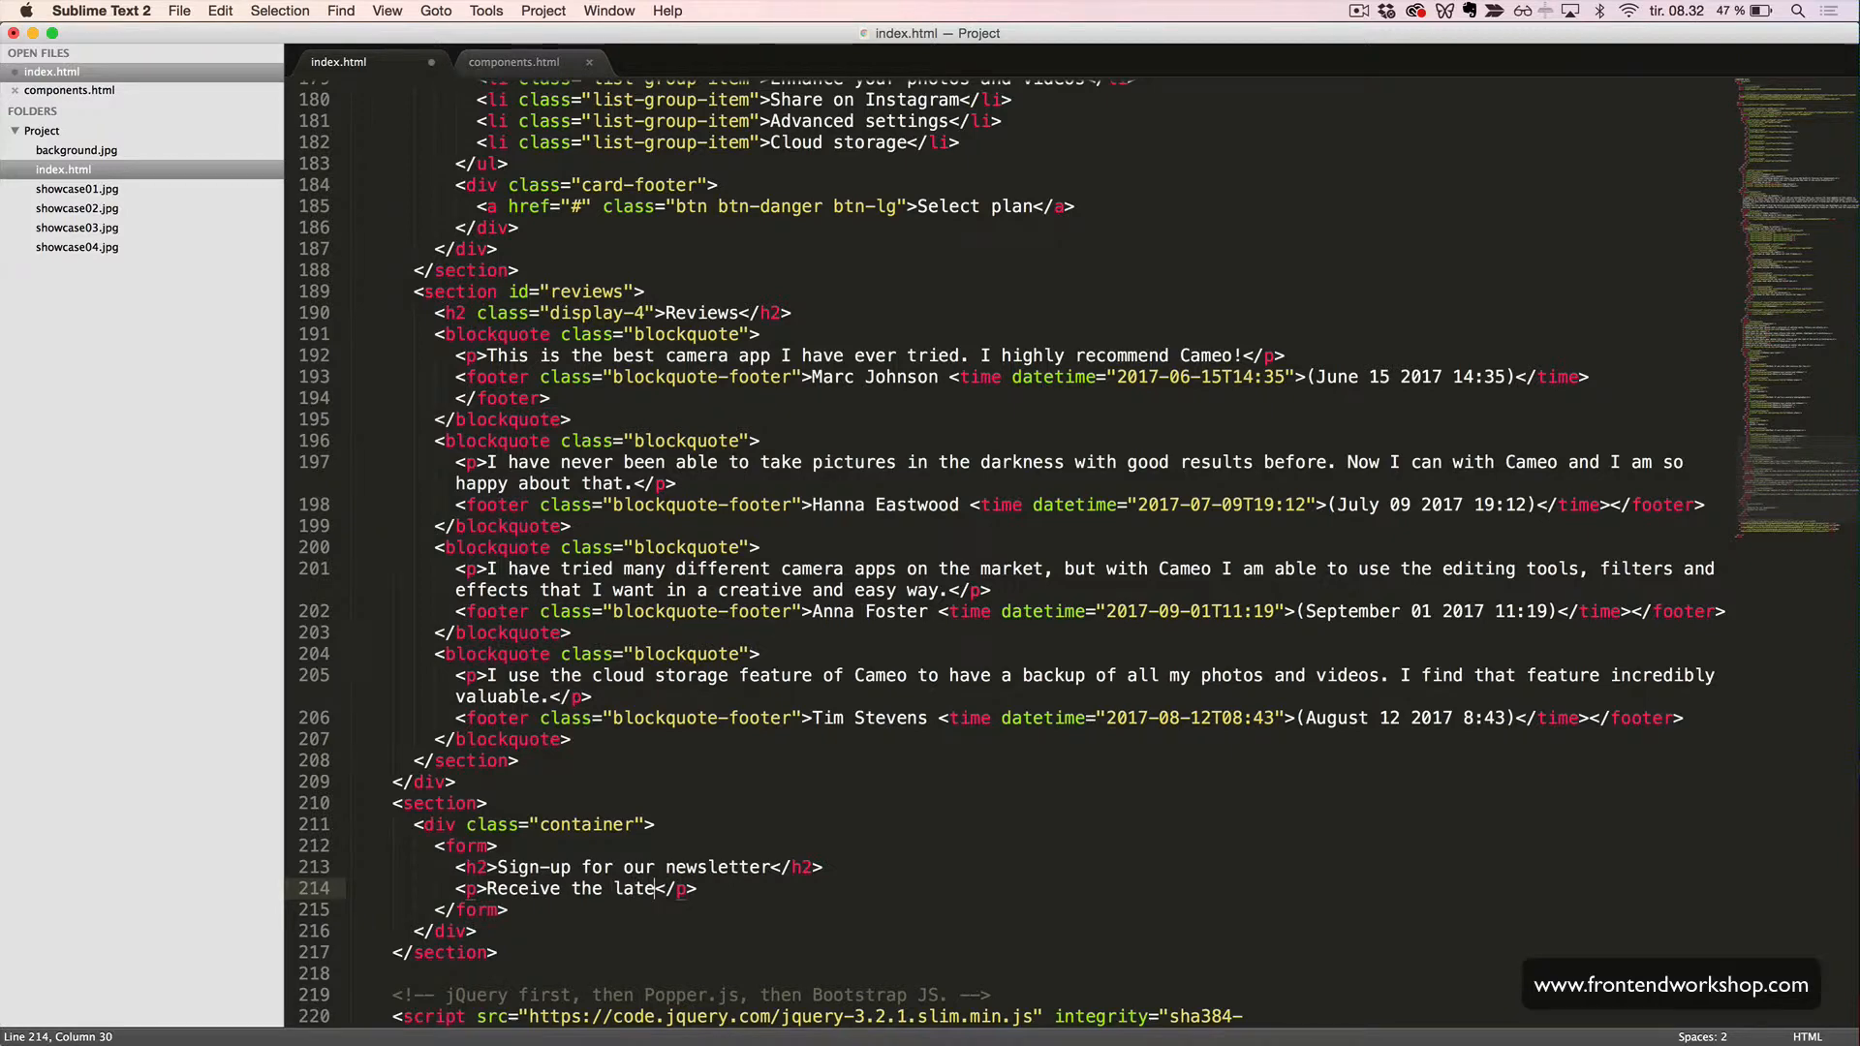
{"action": "type", "text": "st news and offers by signing up to our"}
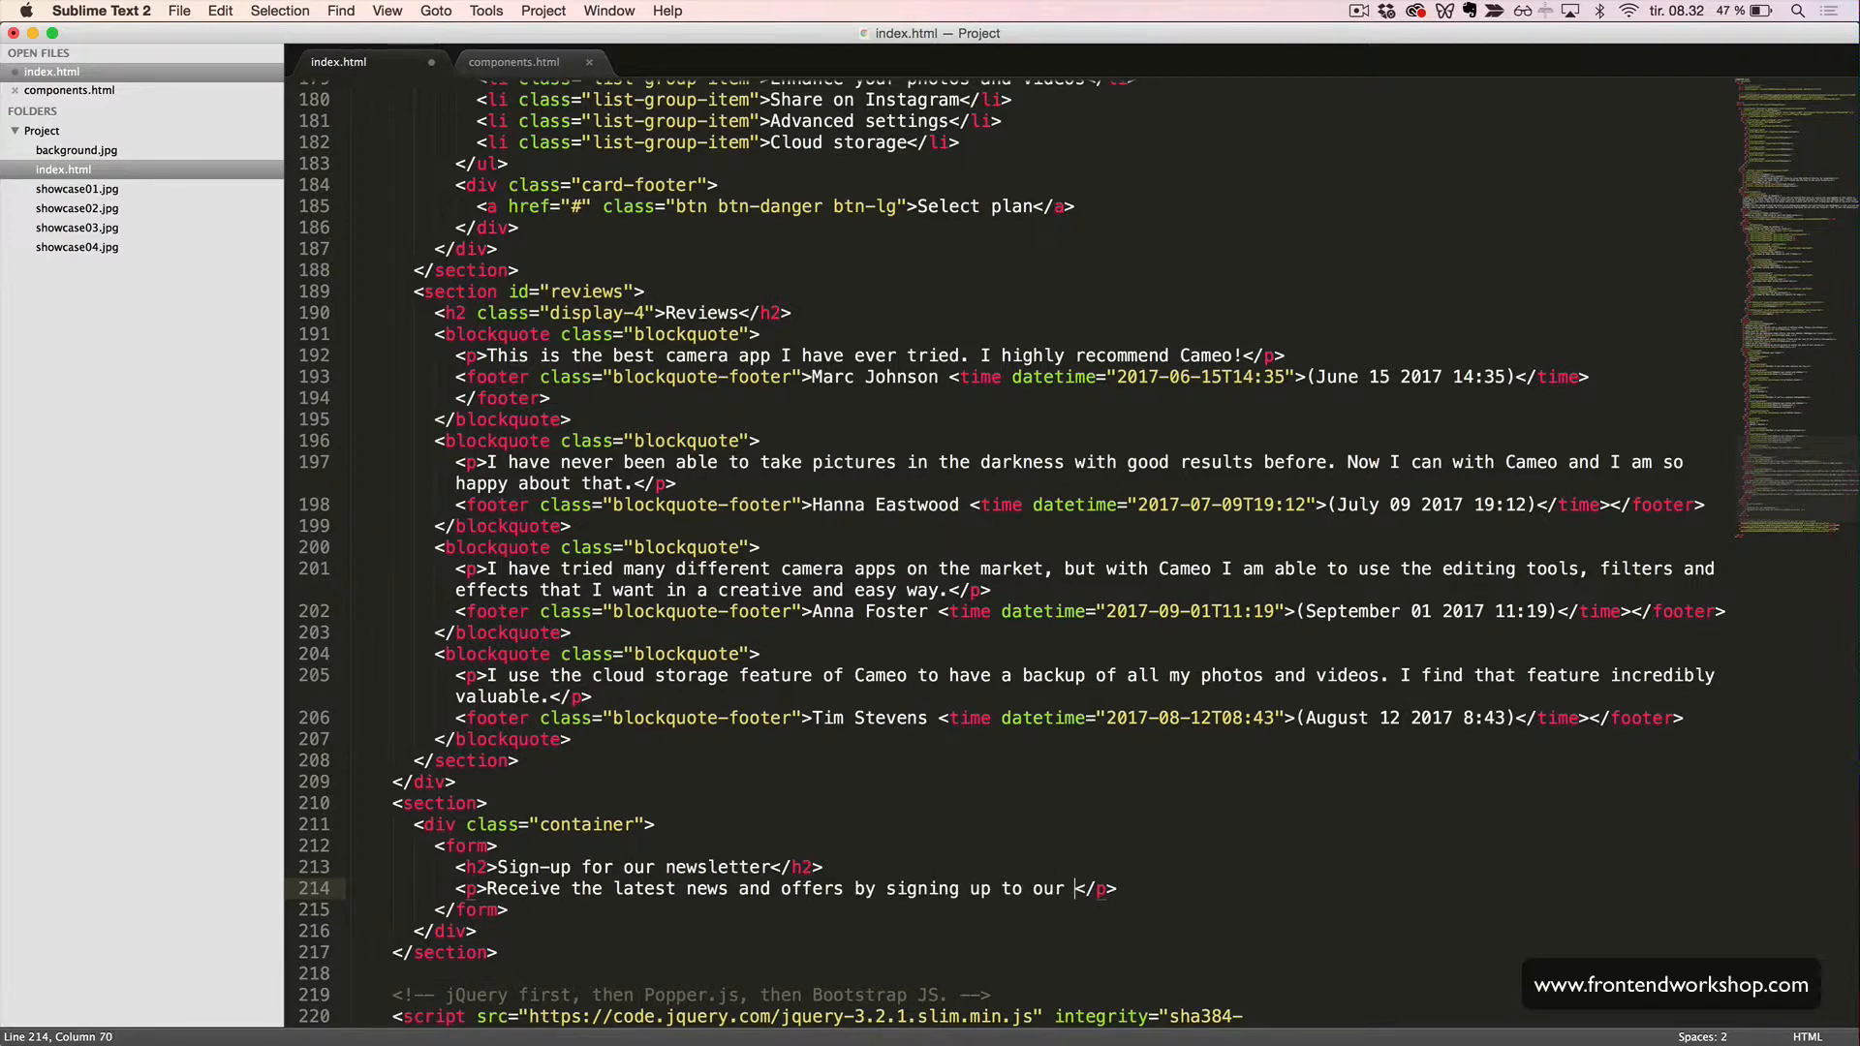
{"action": "type", "text": "newsletter."}
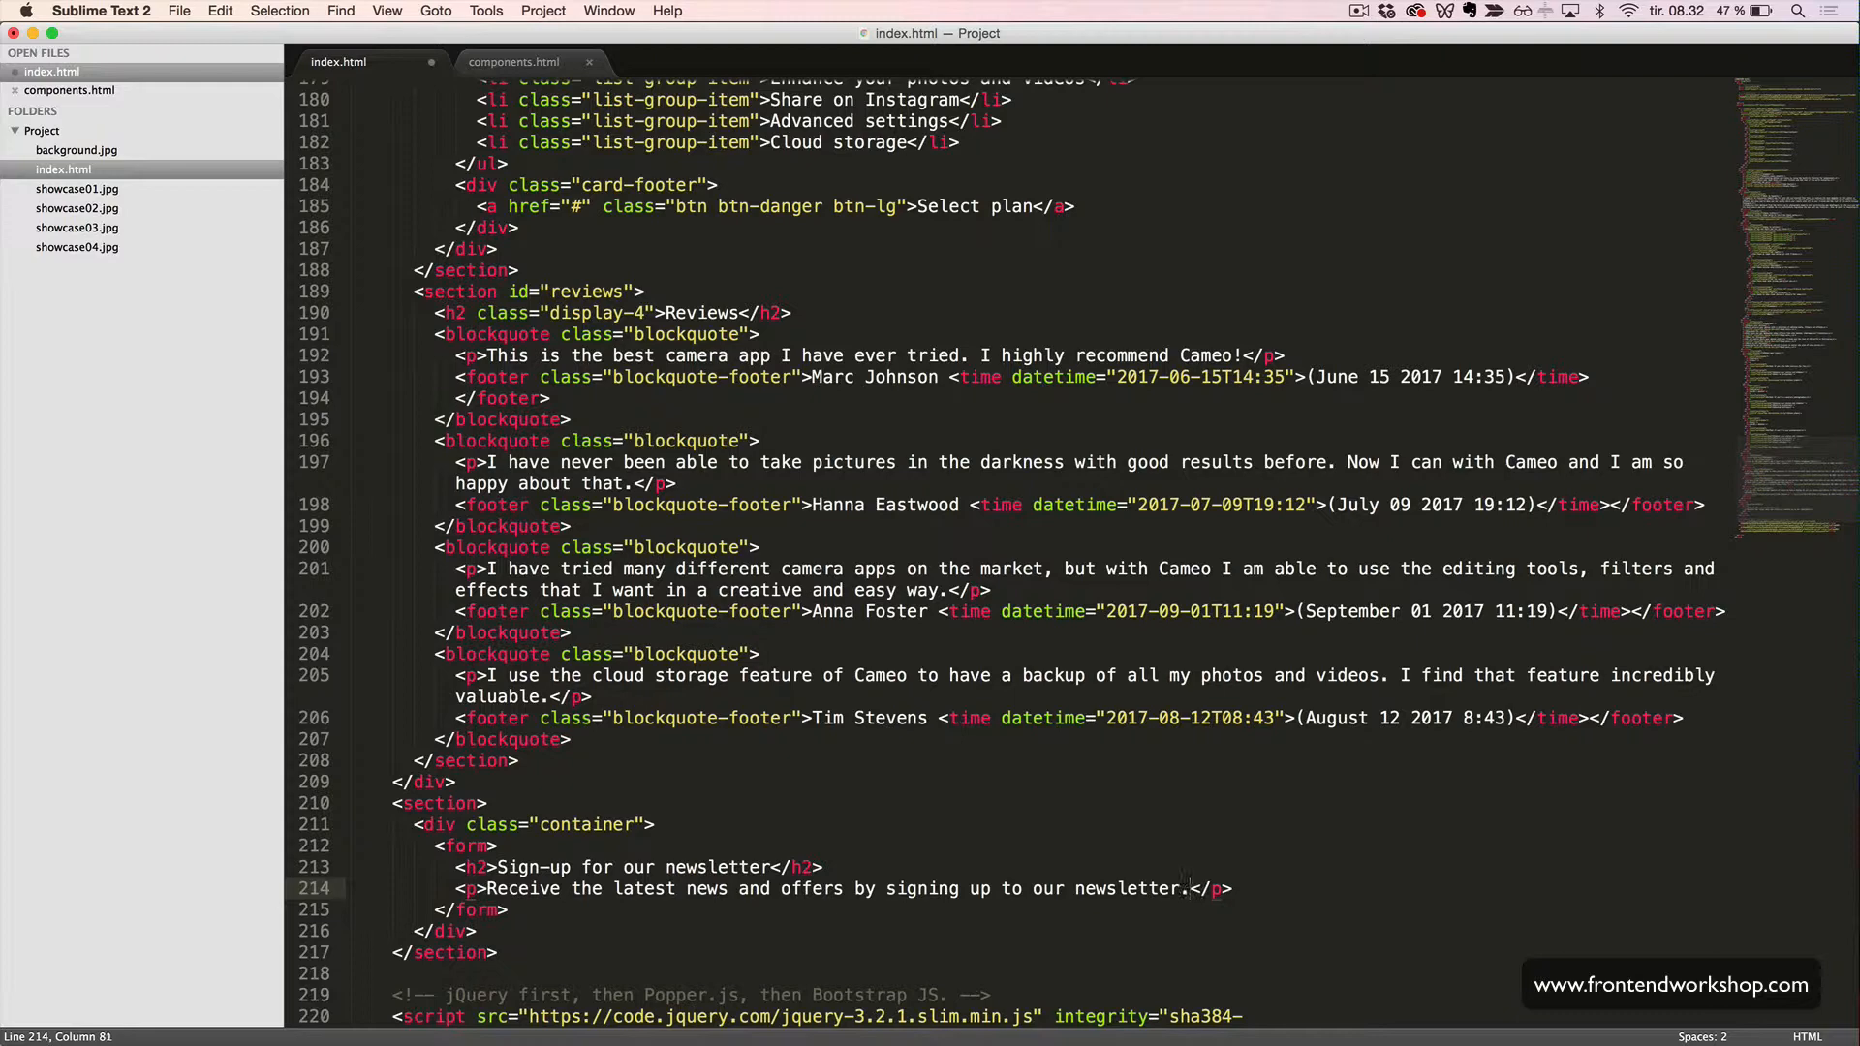
{"action": "key", "text": "enter"}
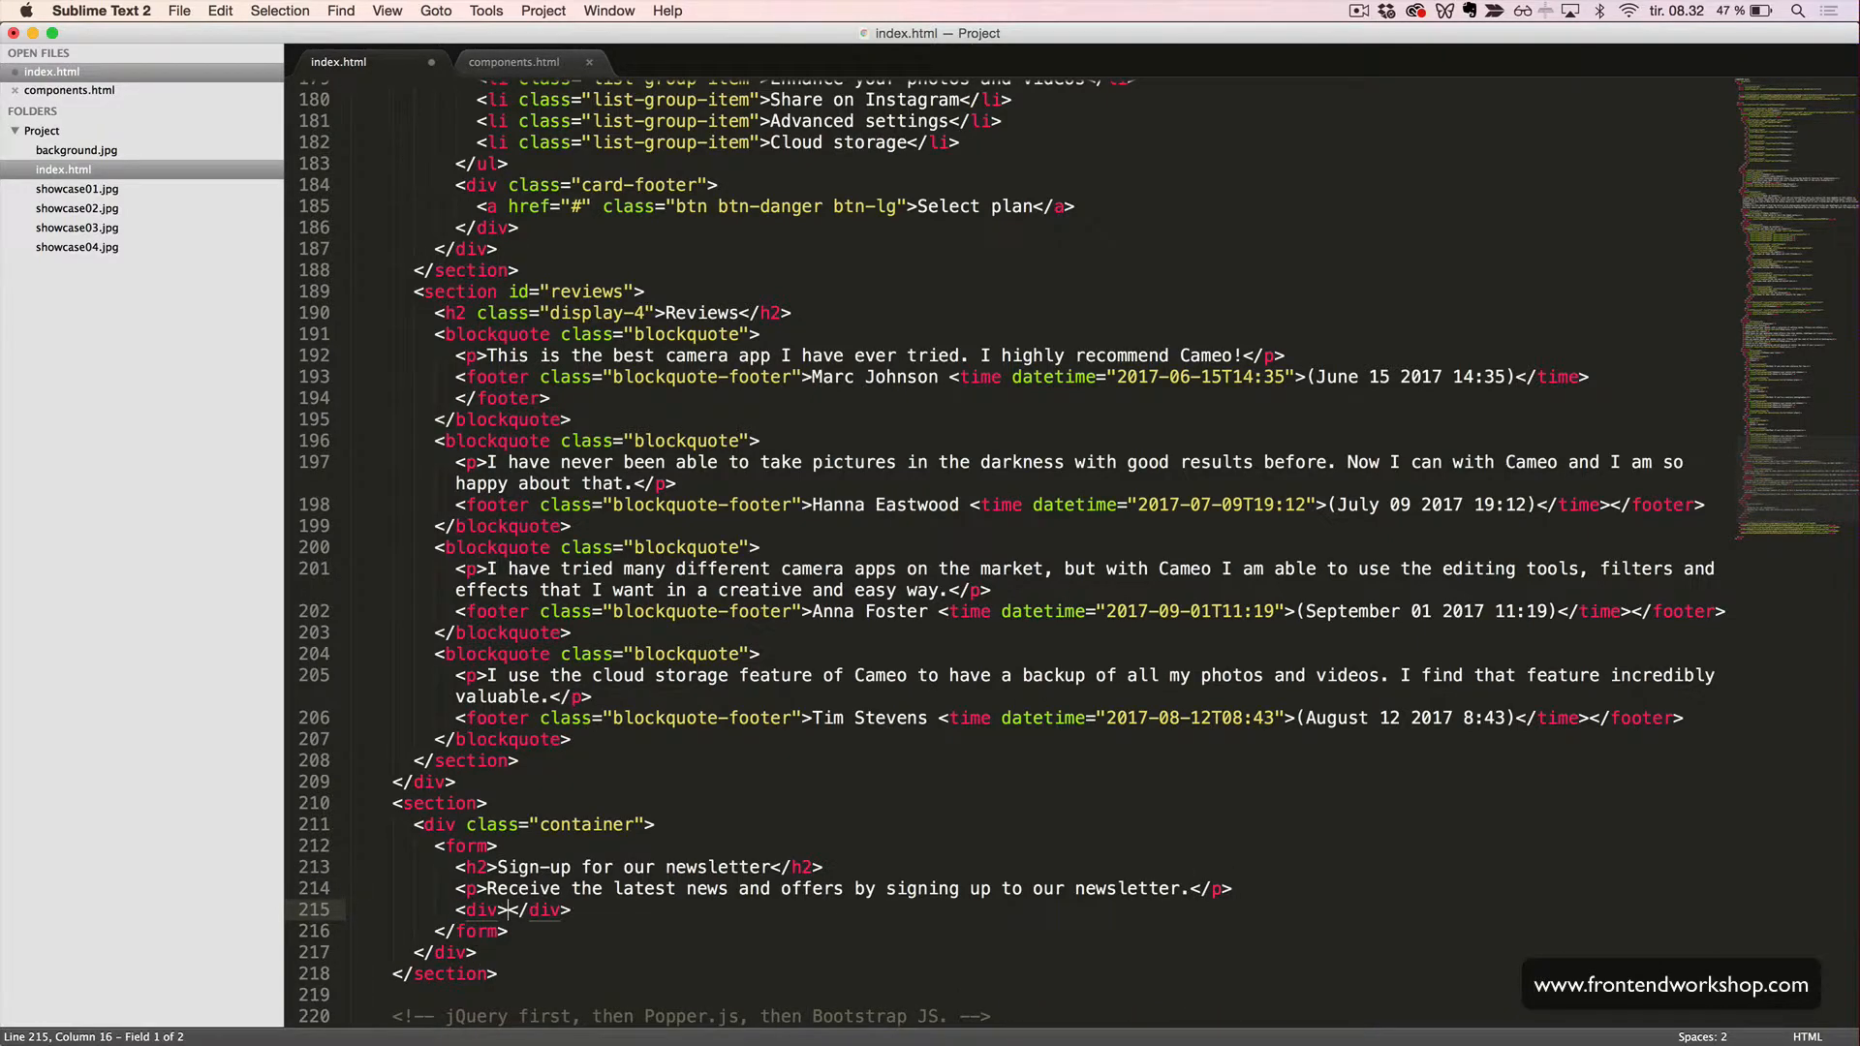
- Add a form-group div with a 'Your name:' label for the name input
{"action": "type", "text": "class=\""}
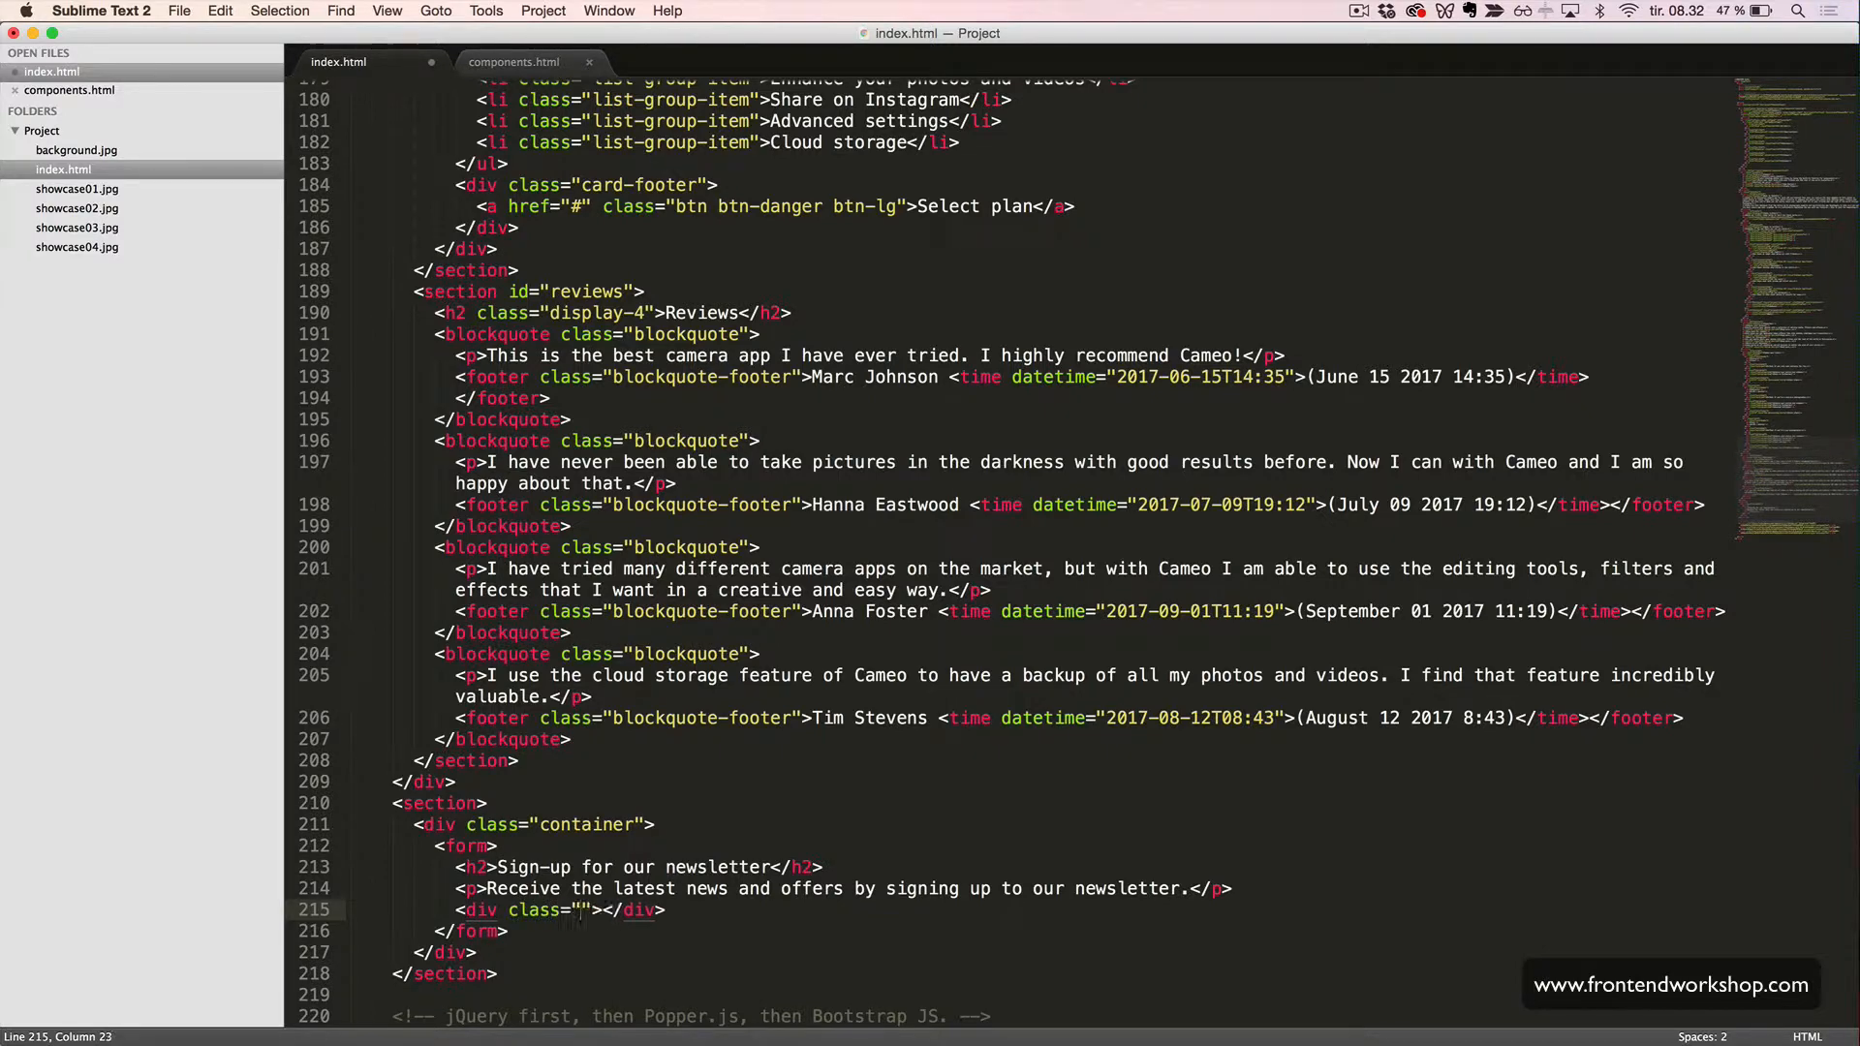
{"action": "type", "text": "form-group"}
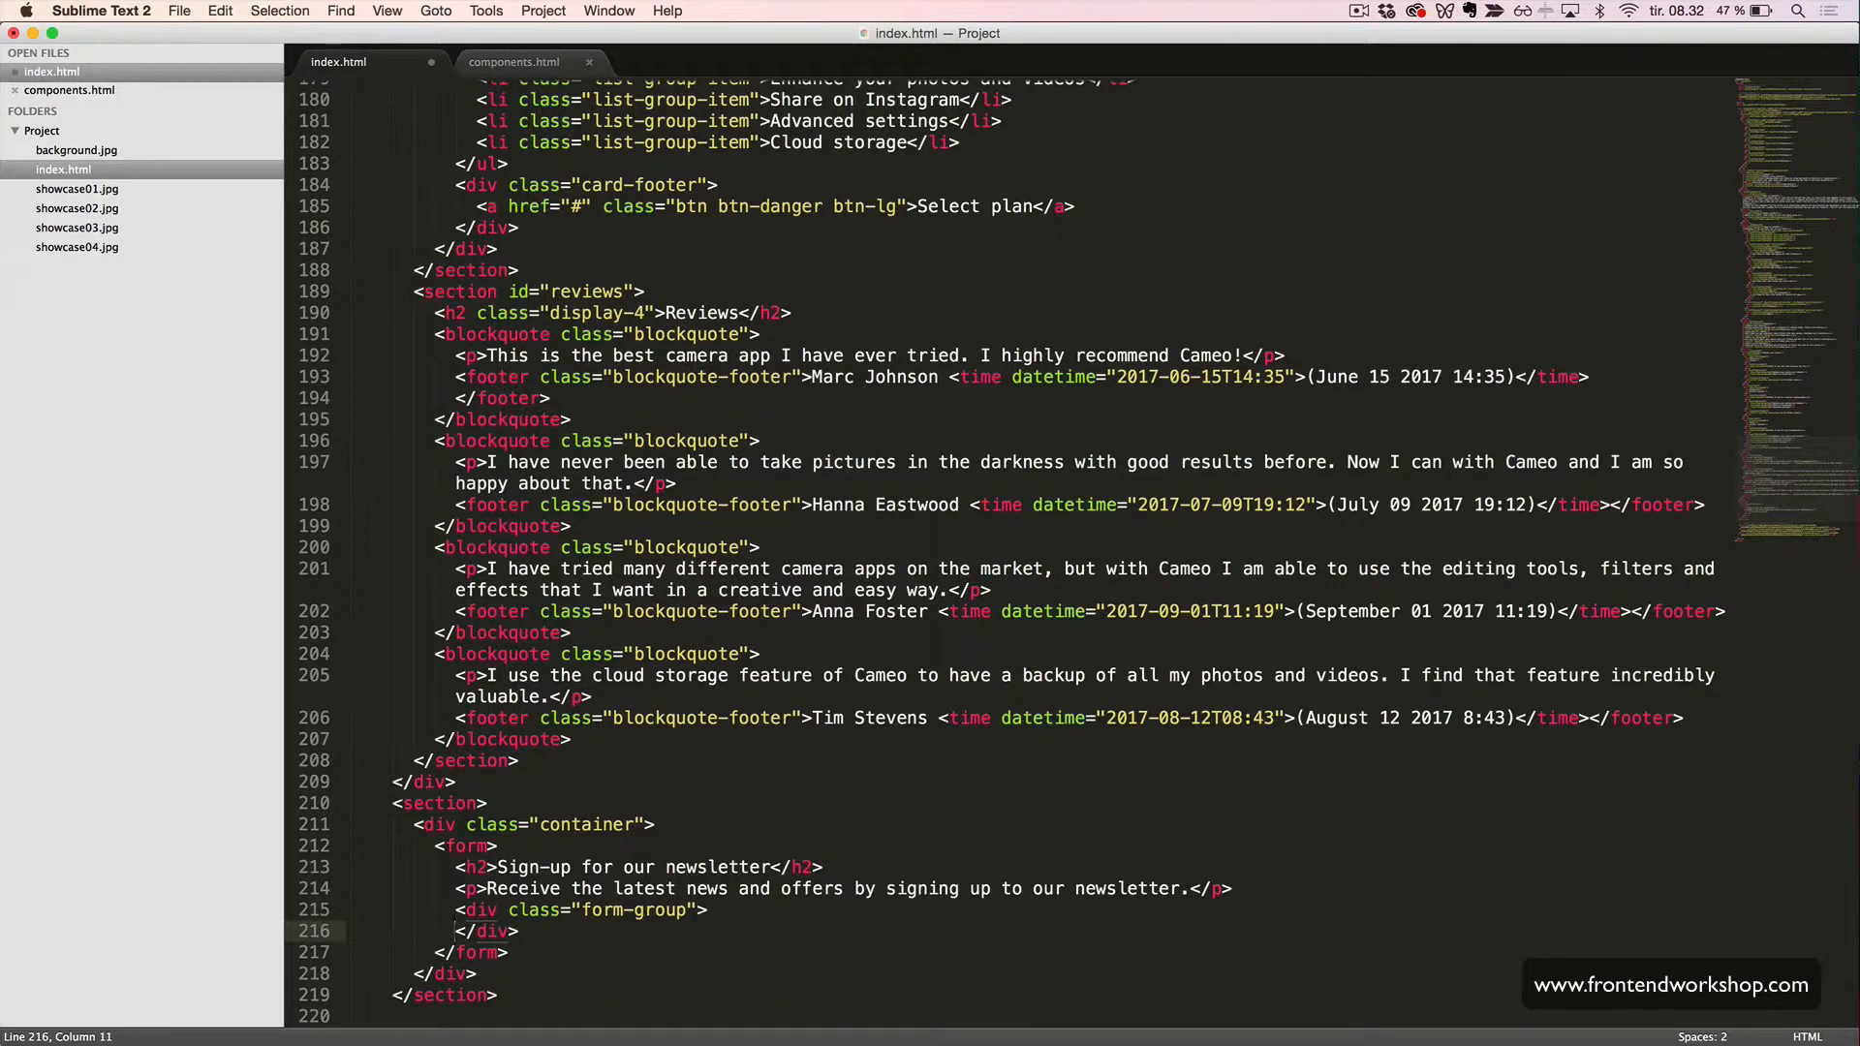
{"action": "type", "text": "<"}
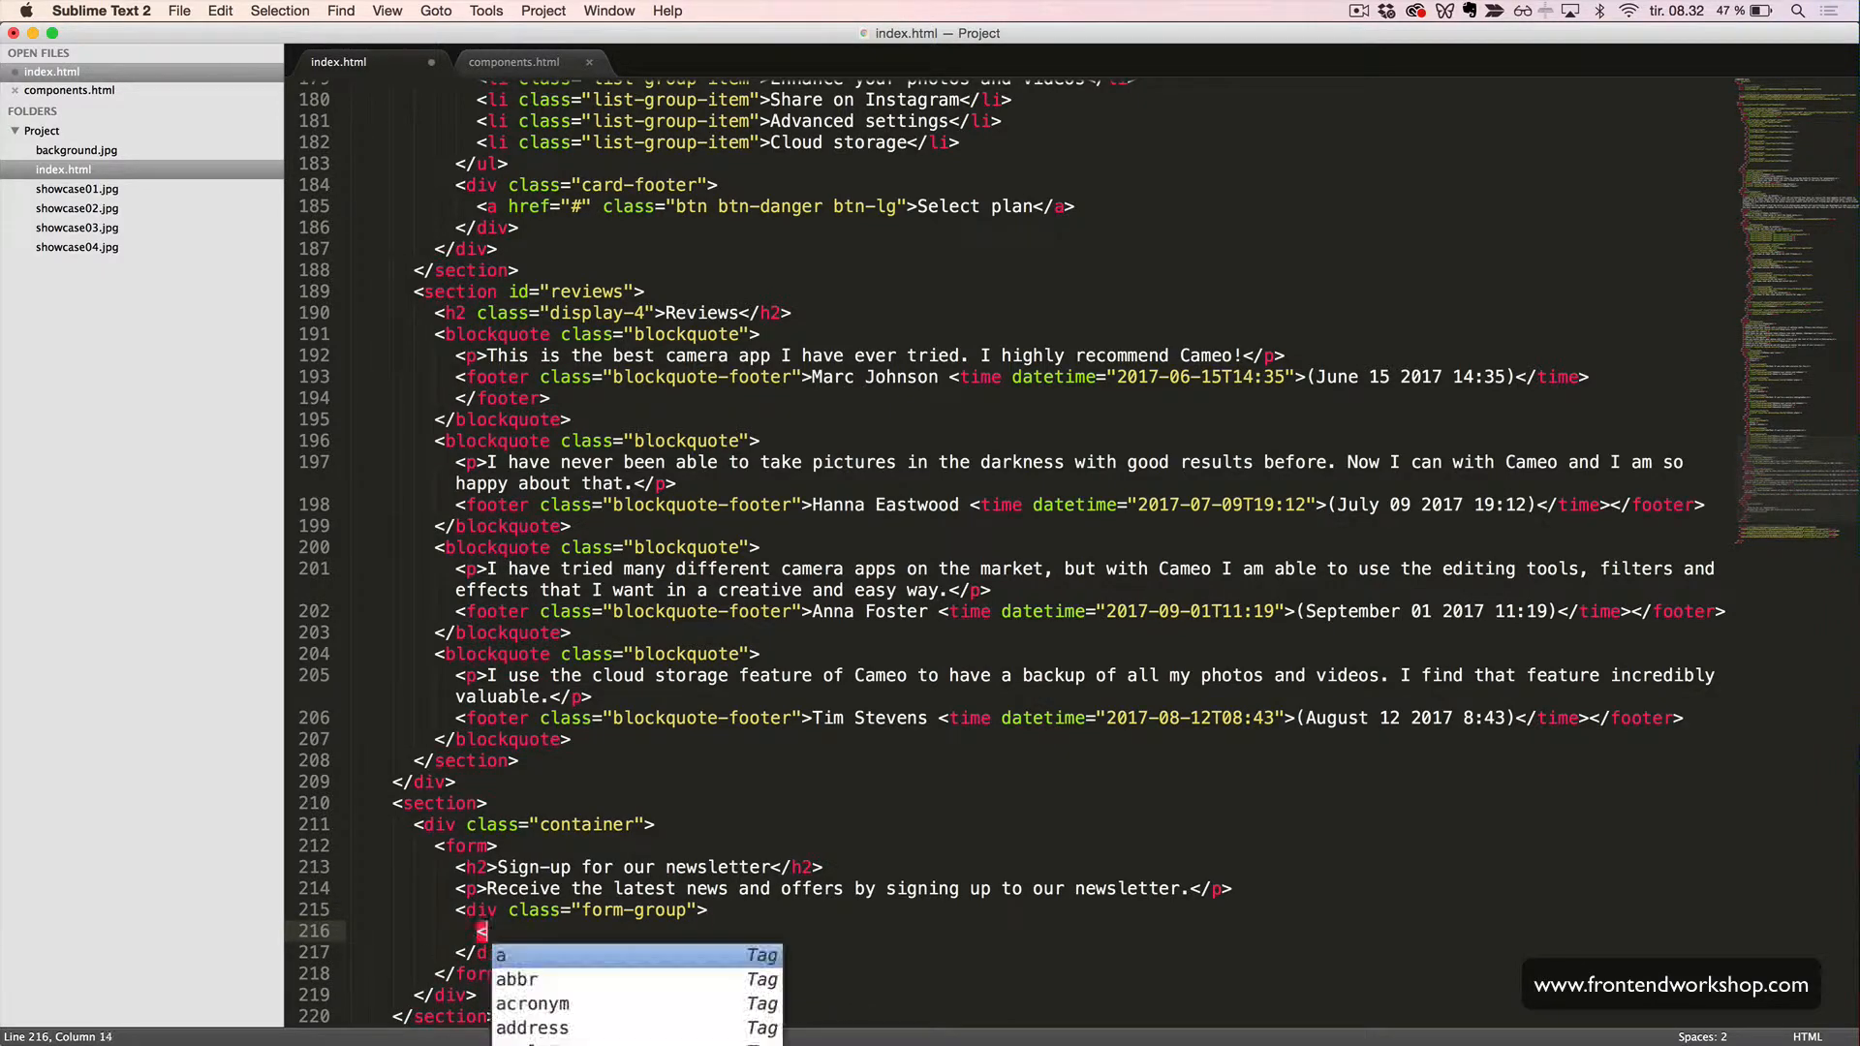
{"action": "type", "text": "l"}
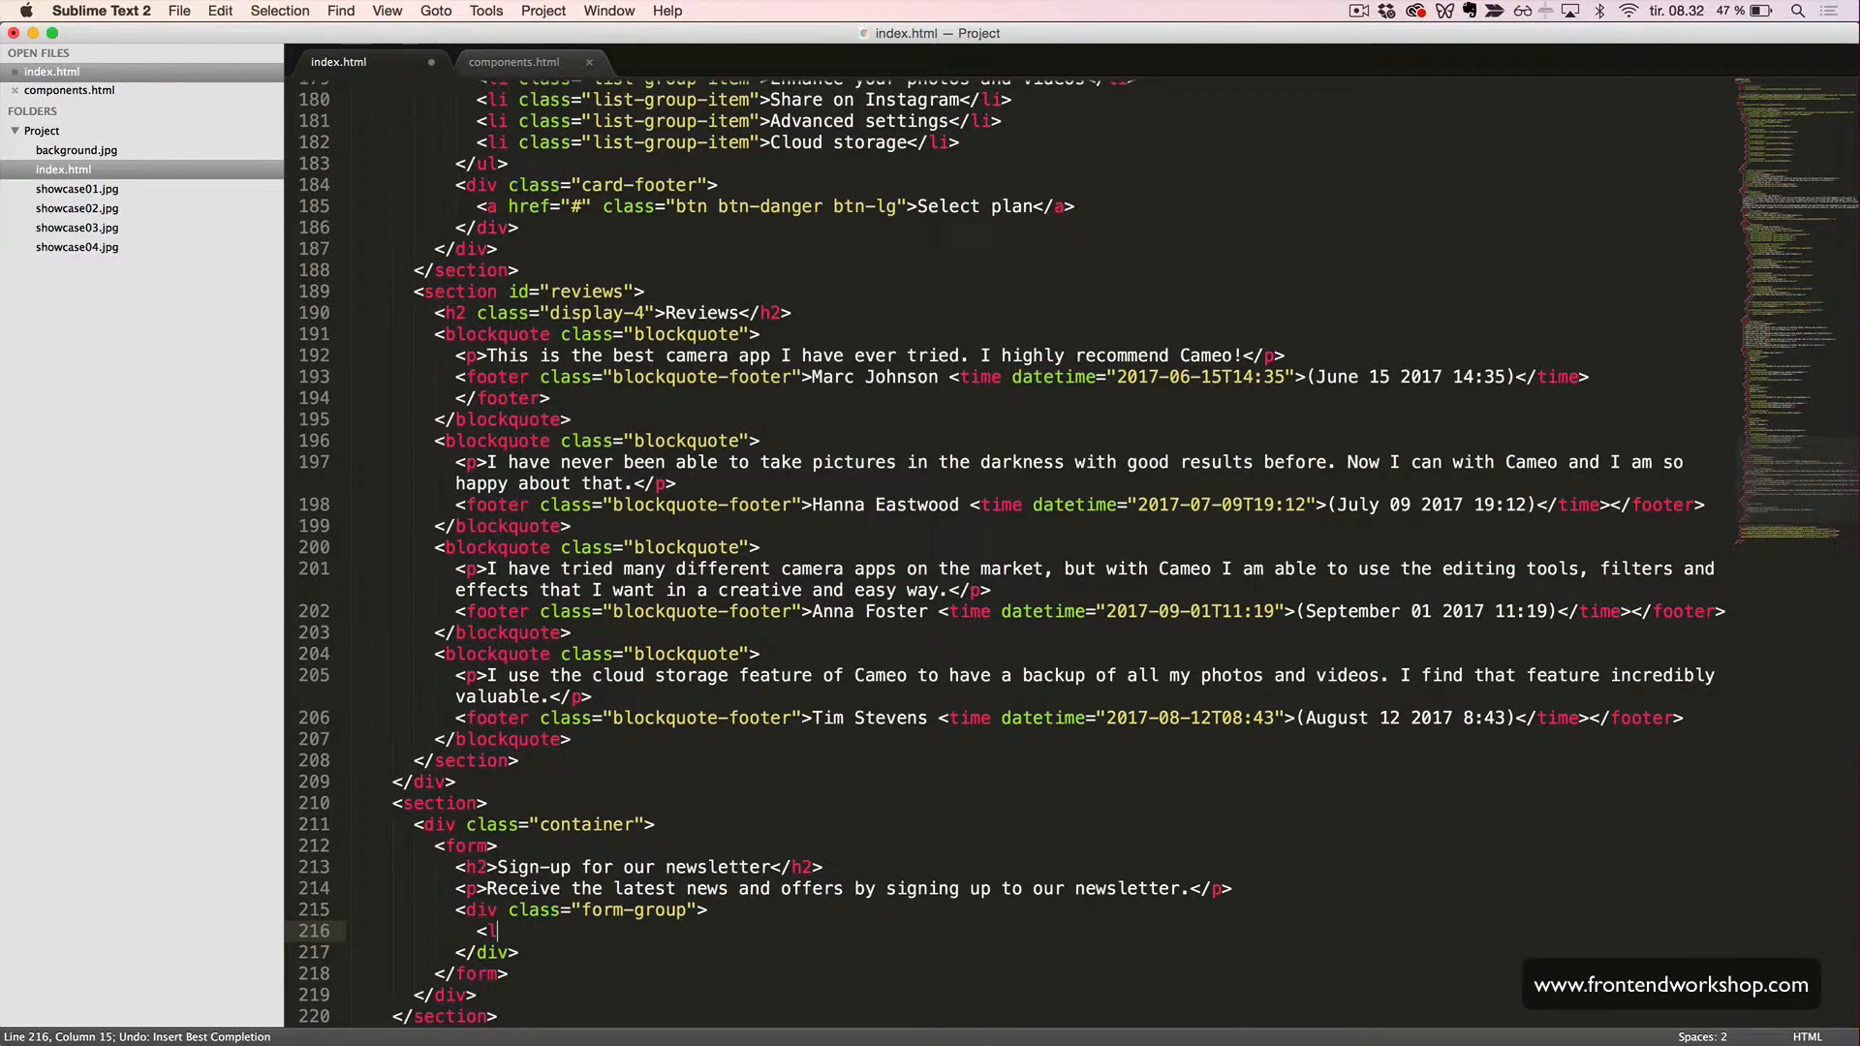
{"action": "type", "text": "label>"}
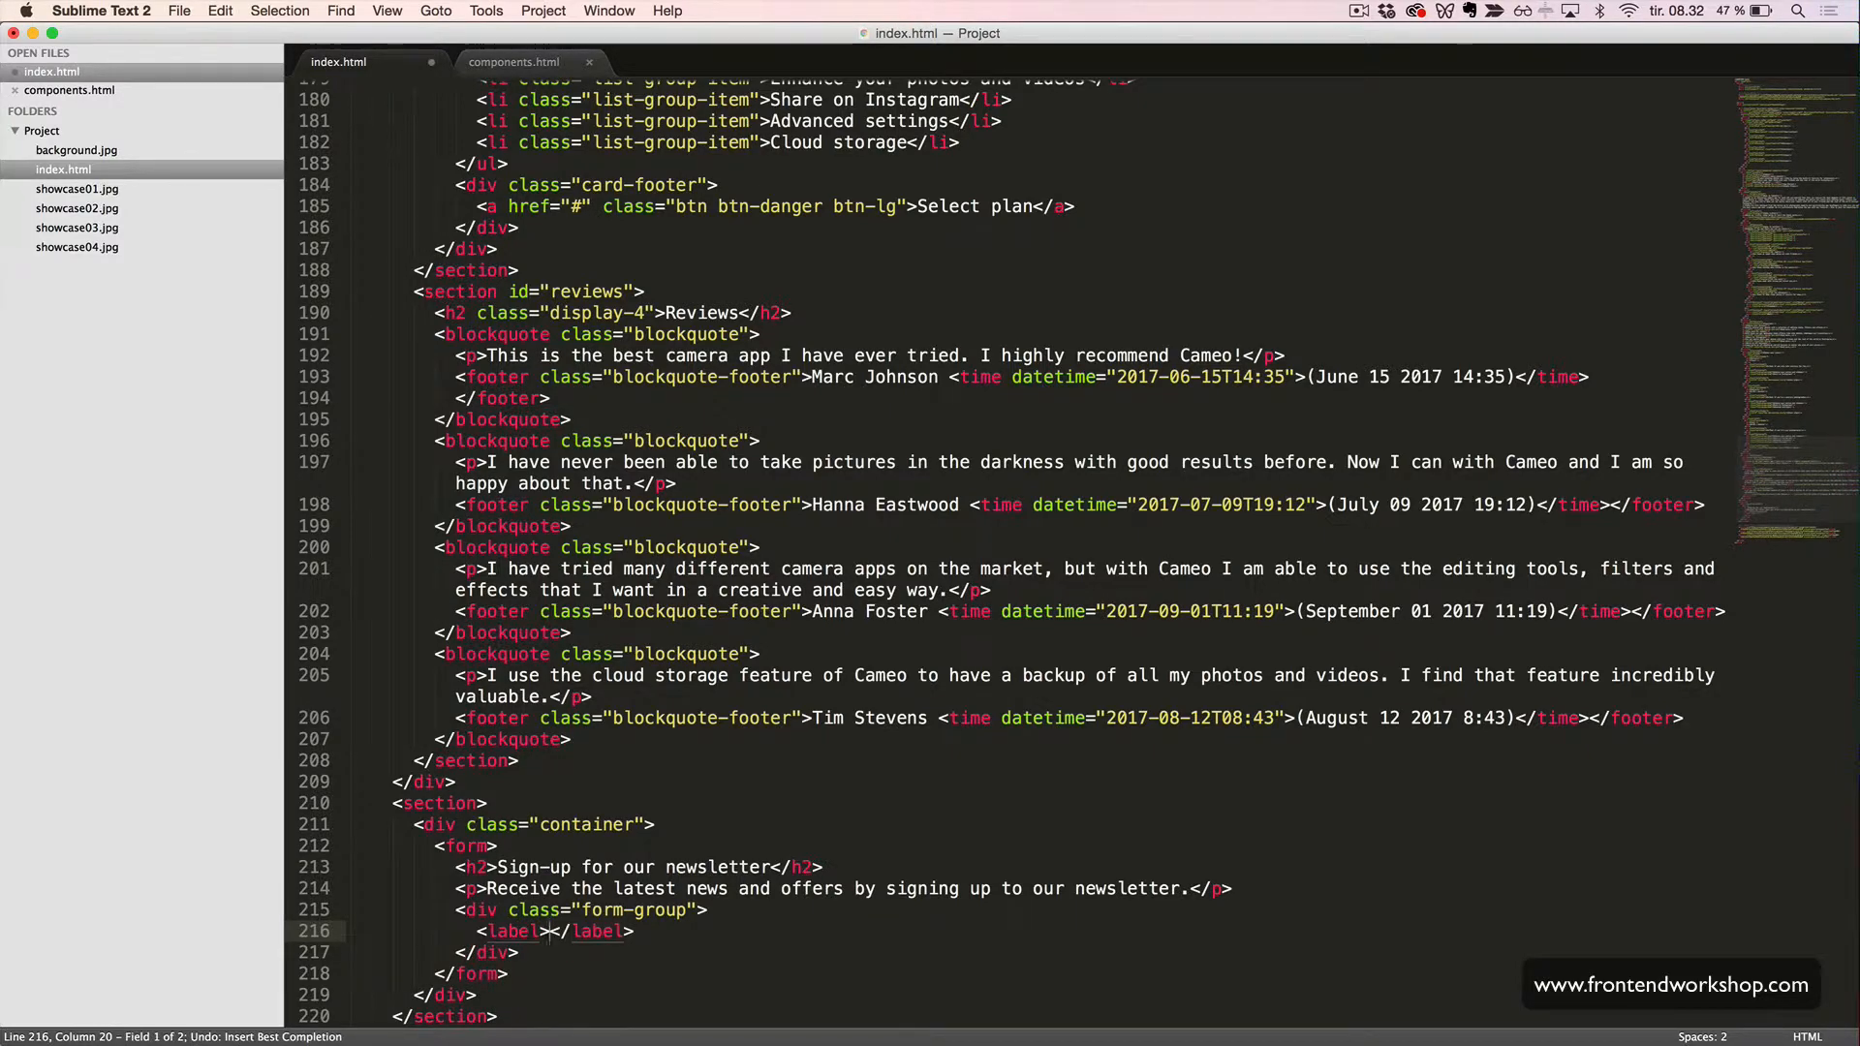
{"action": "type", "text": "for=\"\""}
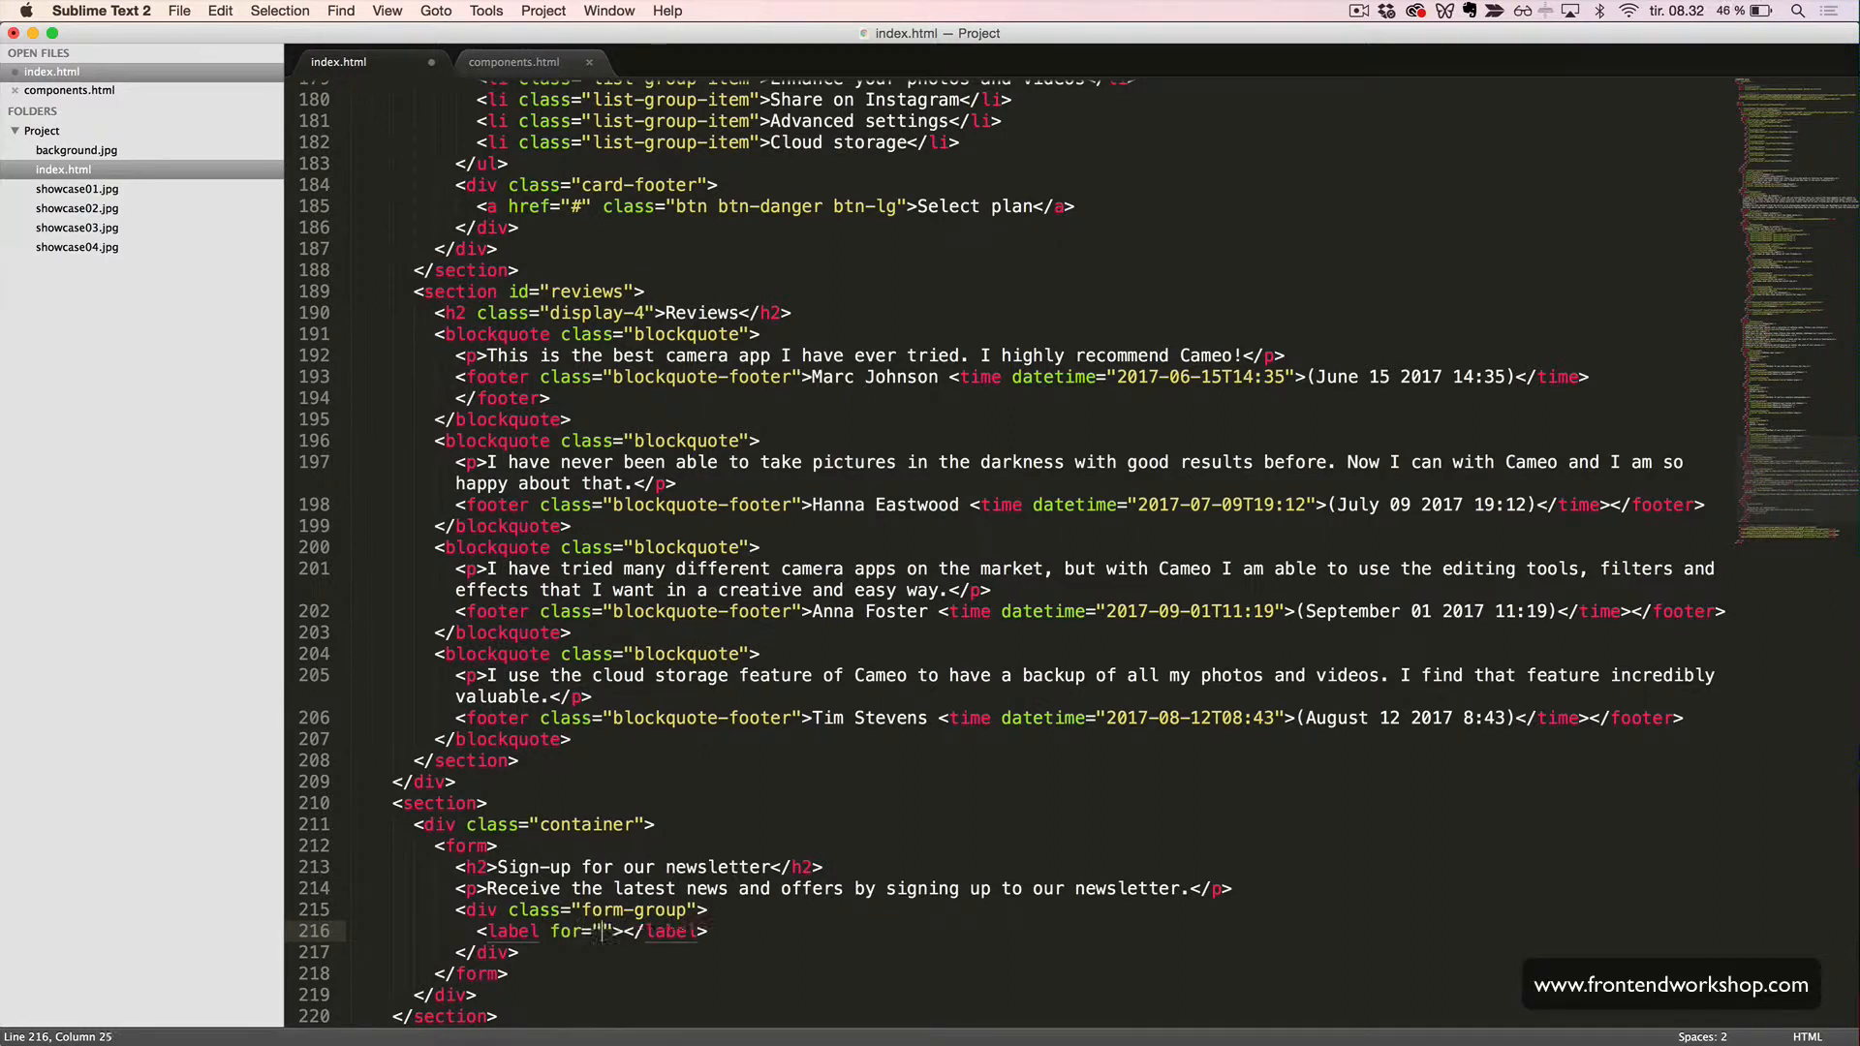
{"action": "type", "text": "input-name\" class=\"sr-only"}
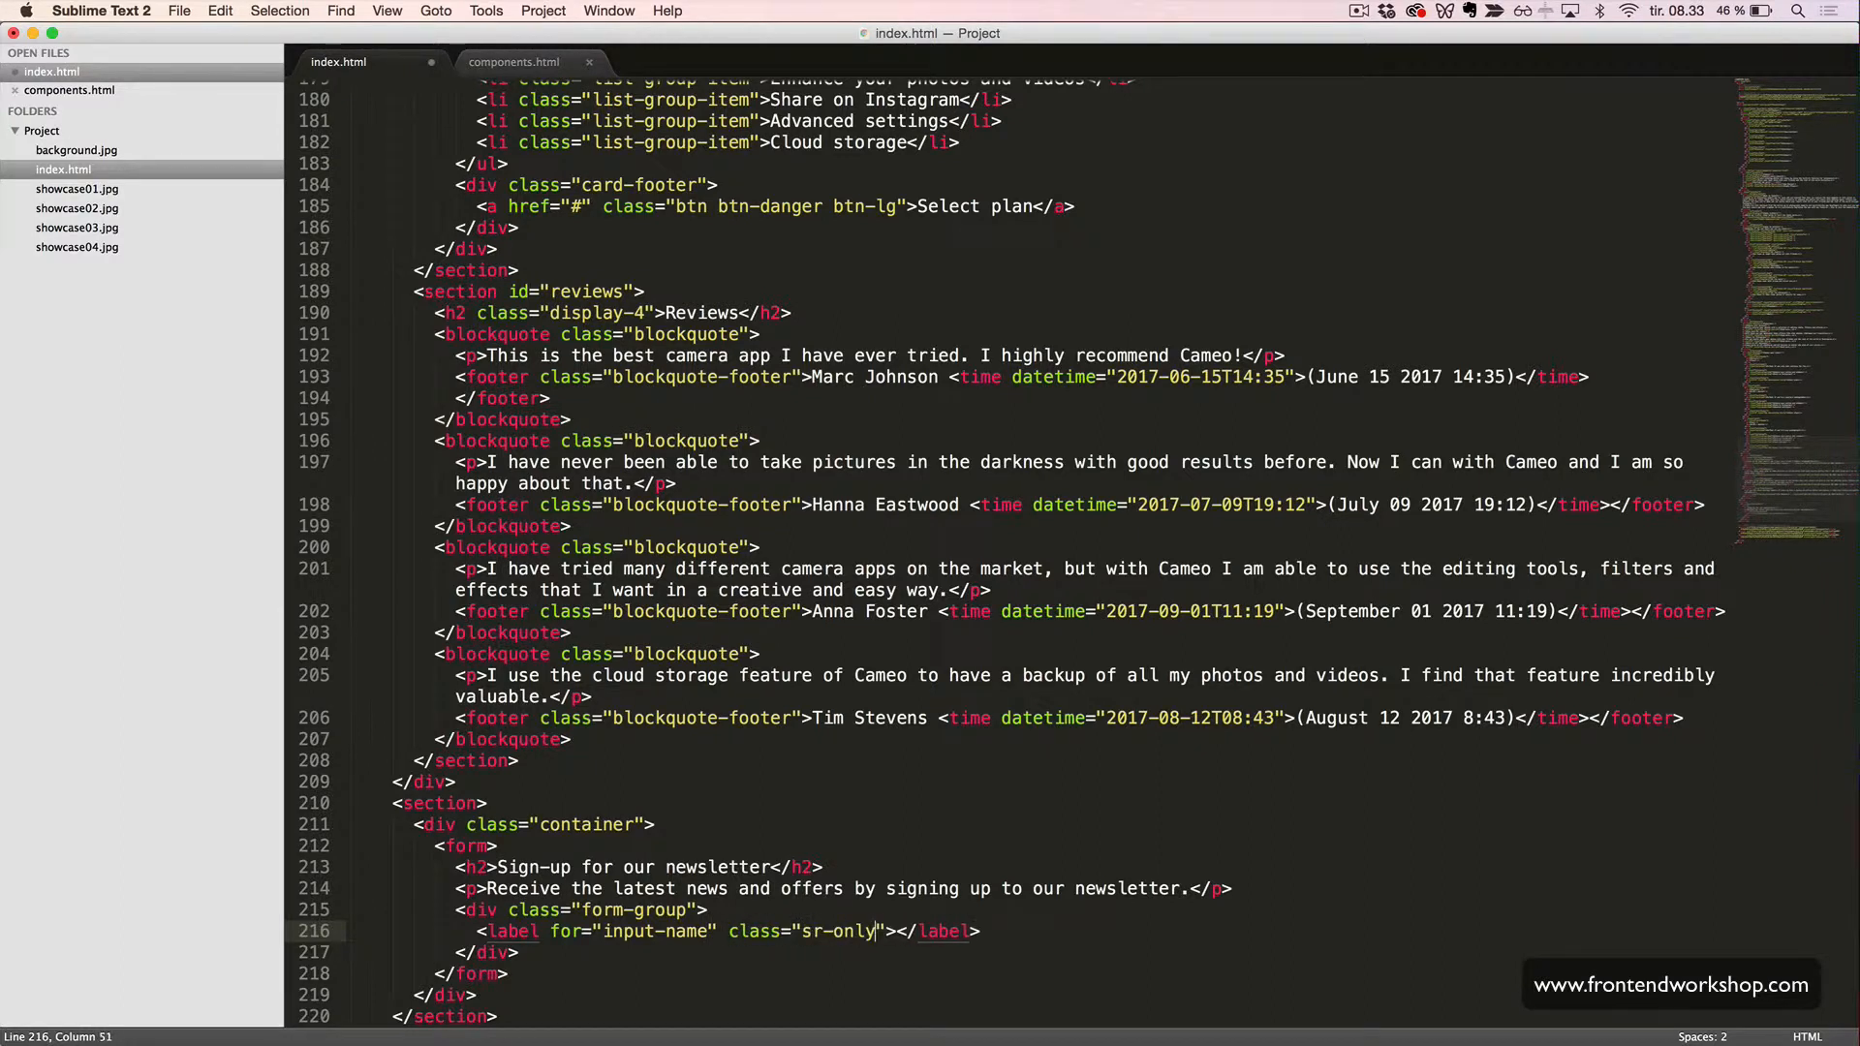
{"action": "type", "text": "Your name:"}
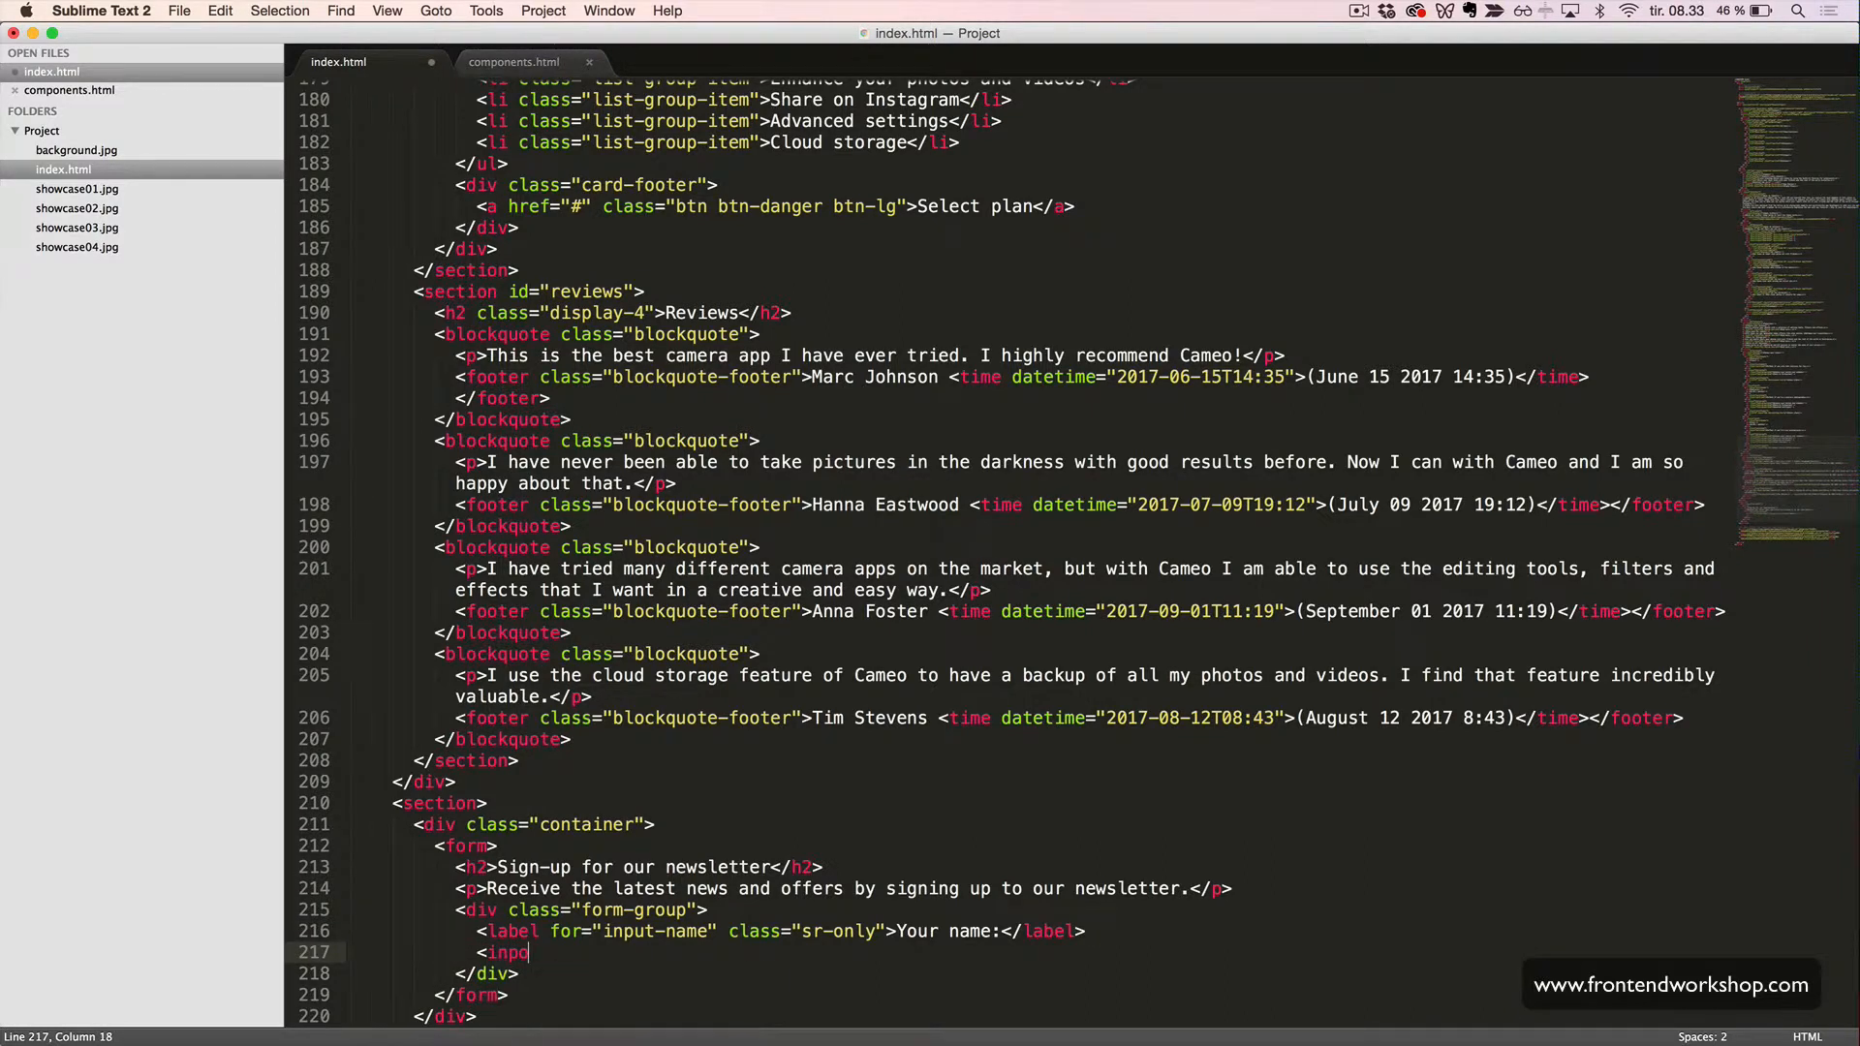
- Add a form-control text input with placeholder 'Firstname Lastname' and id input-name
{"action": "type", "text": "t>"}
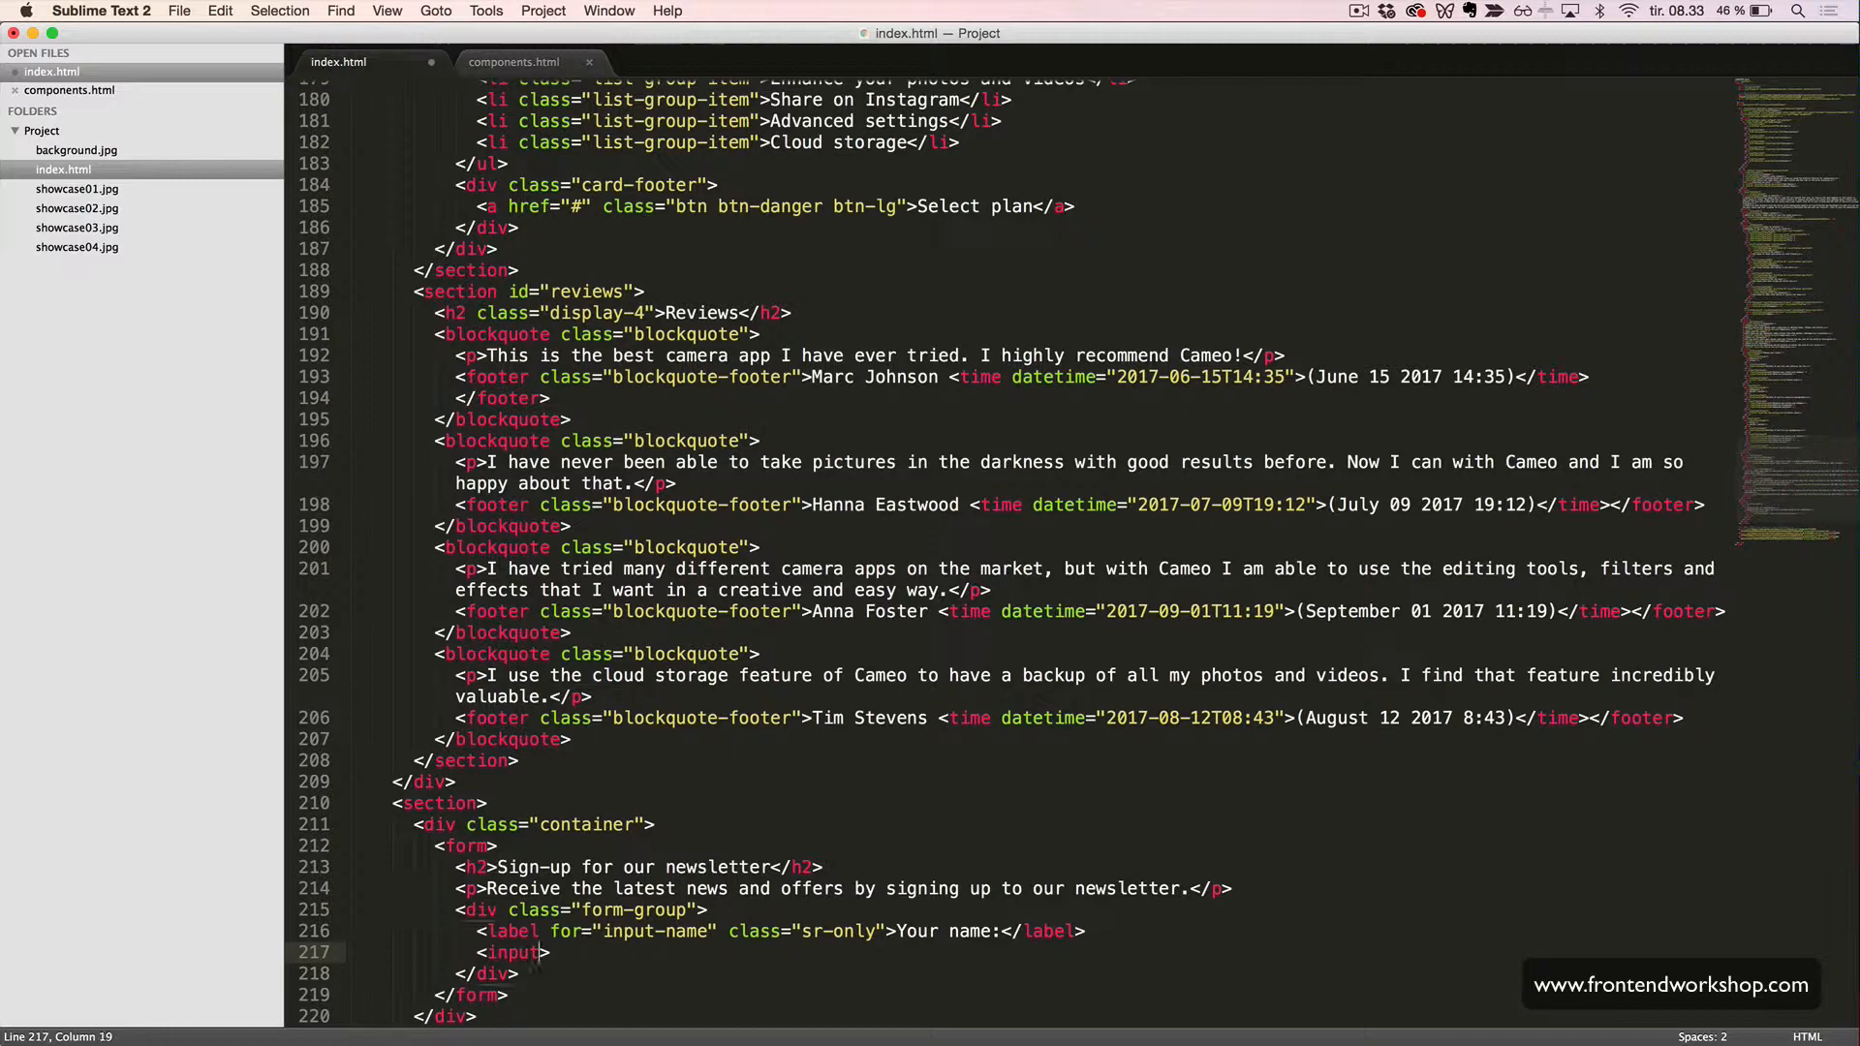
{"action": "type", "text": "type=\"t\""}
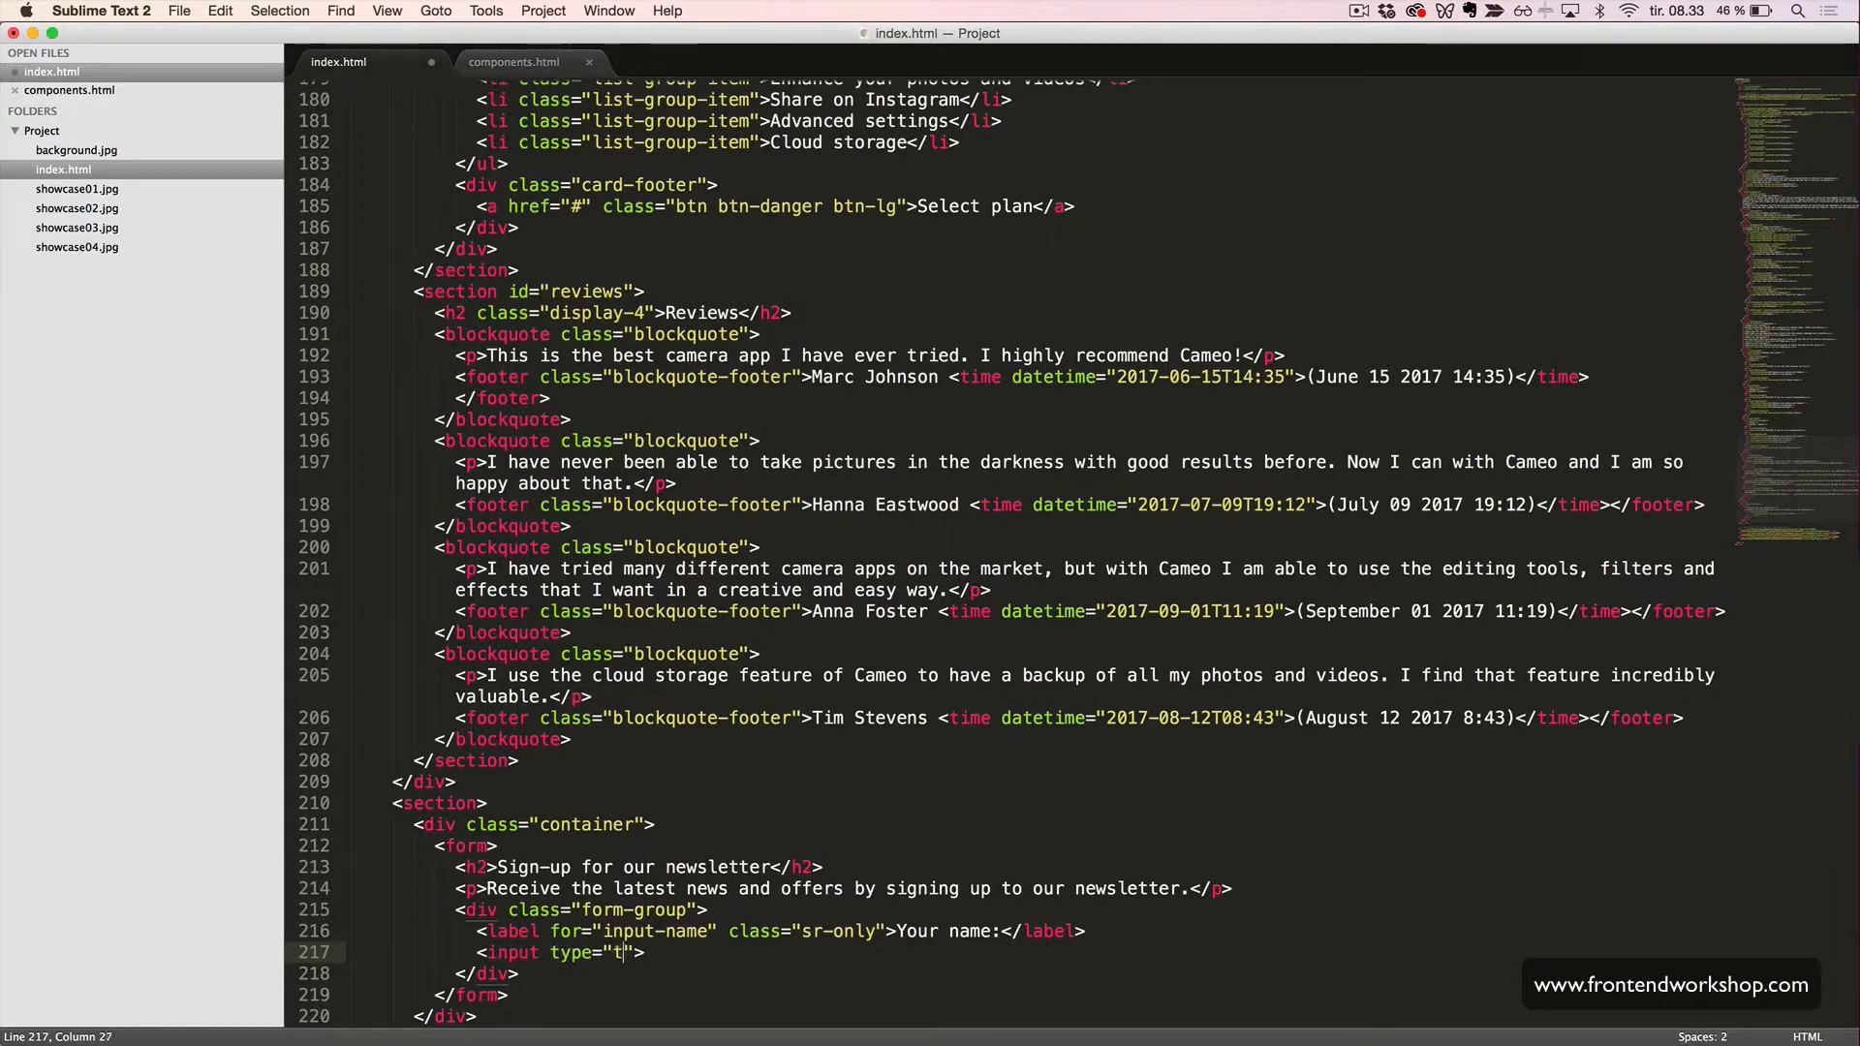
{"action": "type", "text": "ext\" class=\"form-"}
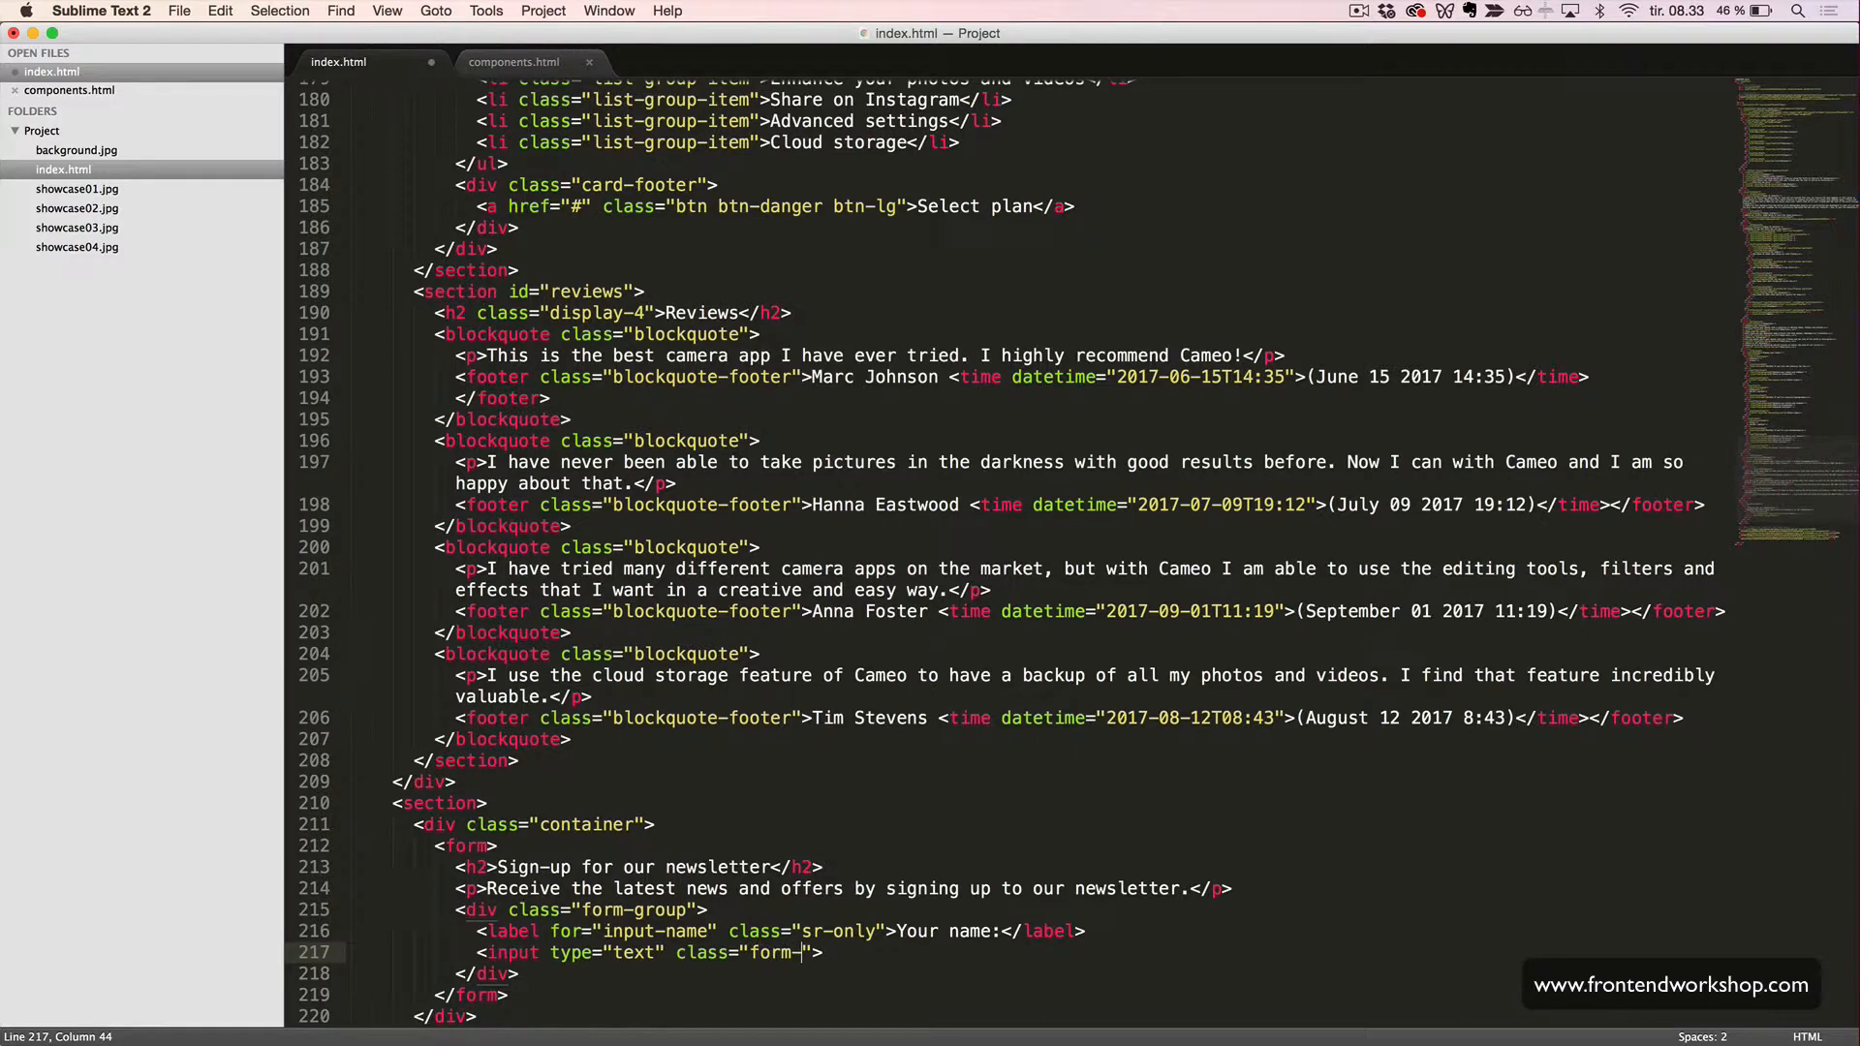
{"action": "type", "text": "control"}
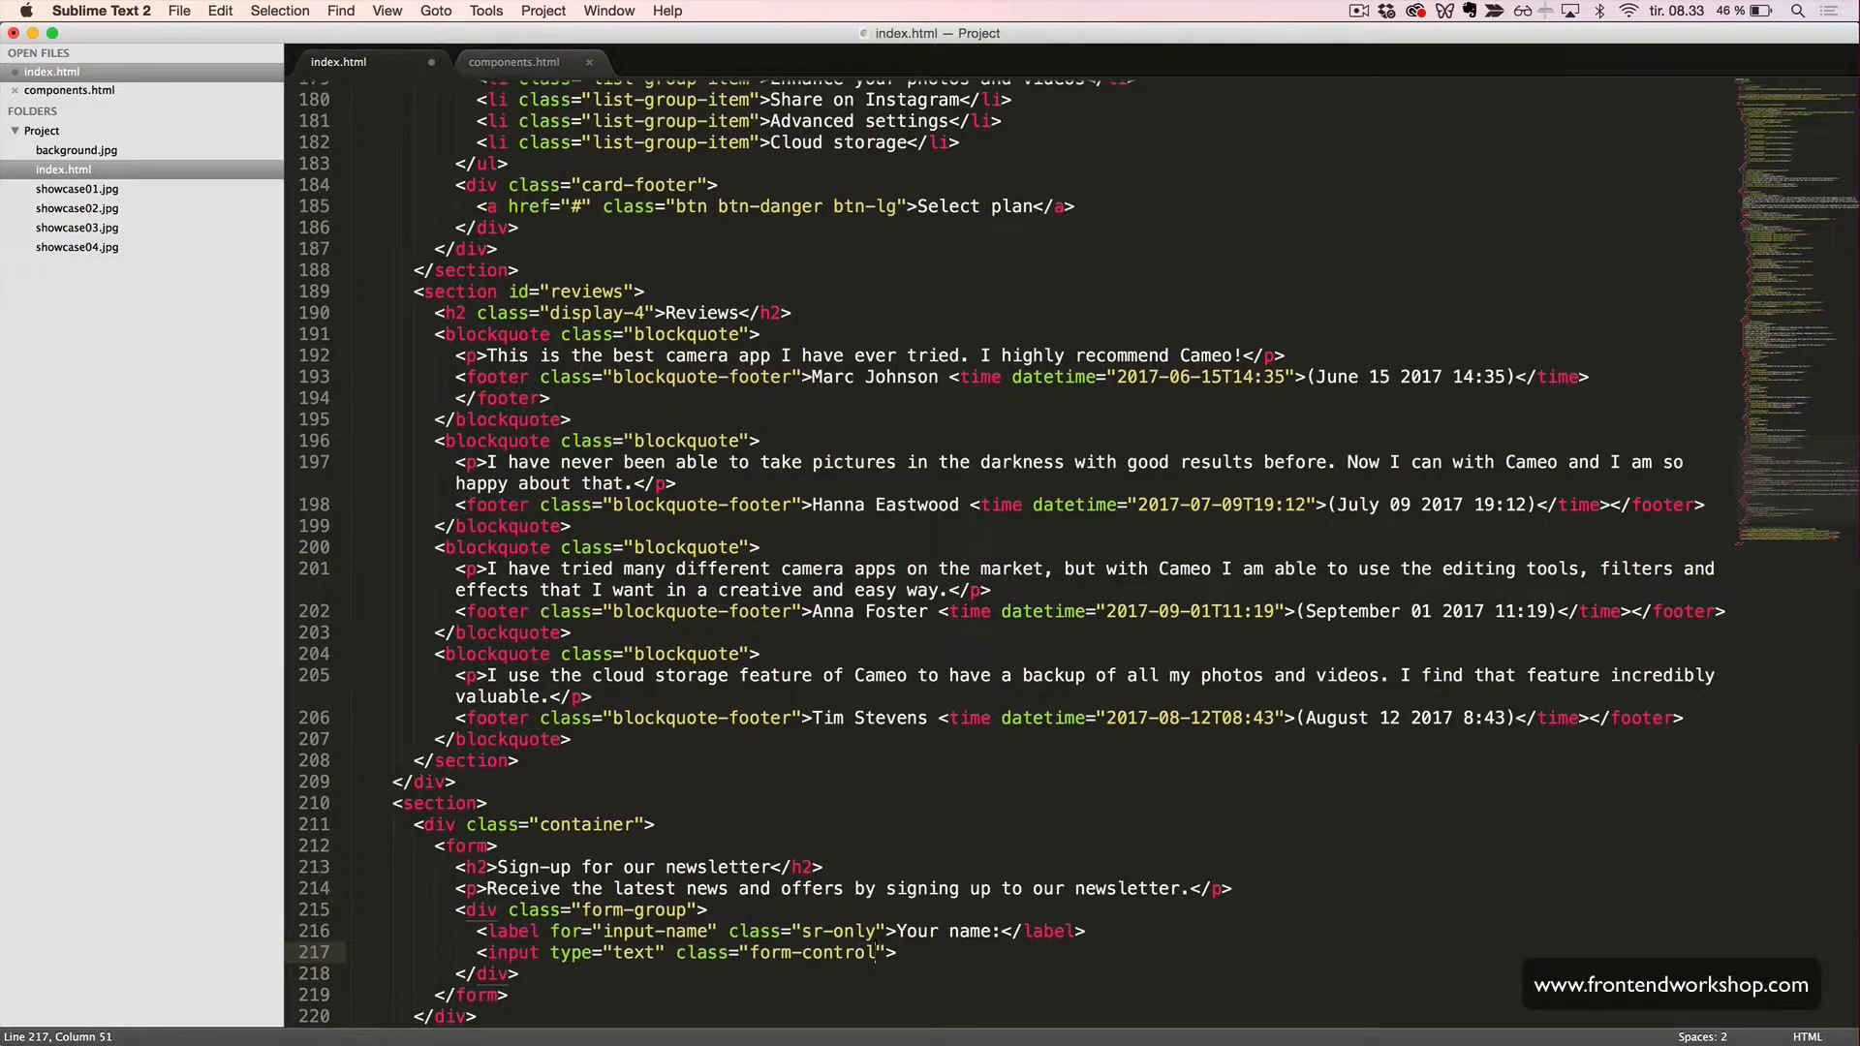
{"action": "type", "text": "placeholder=\"\""}
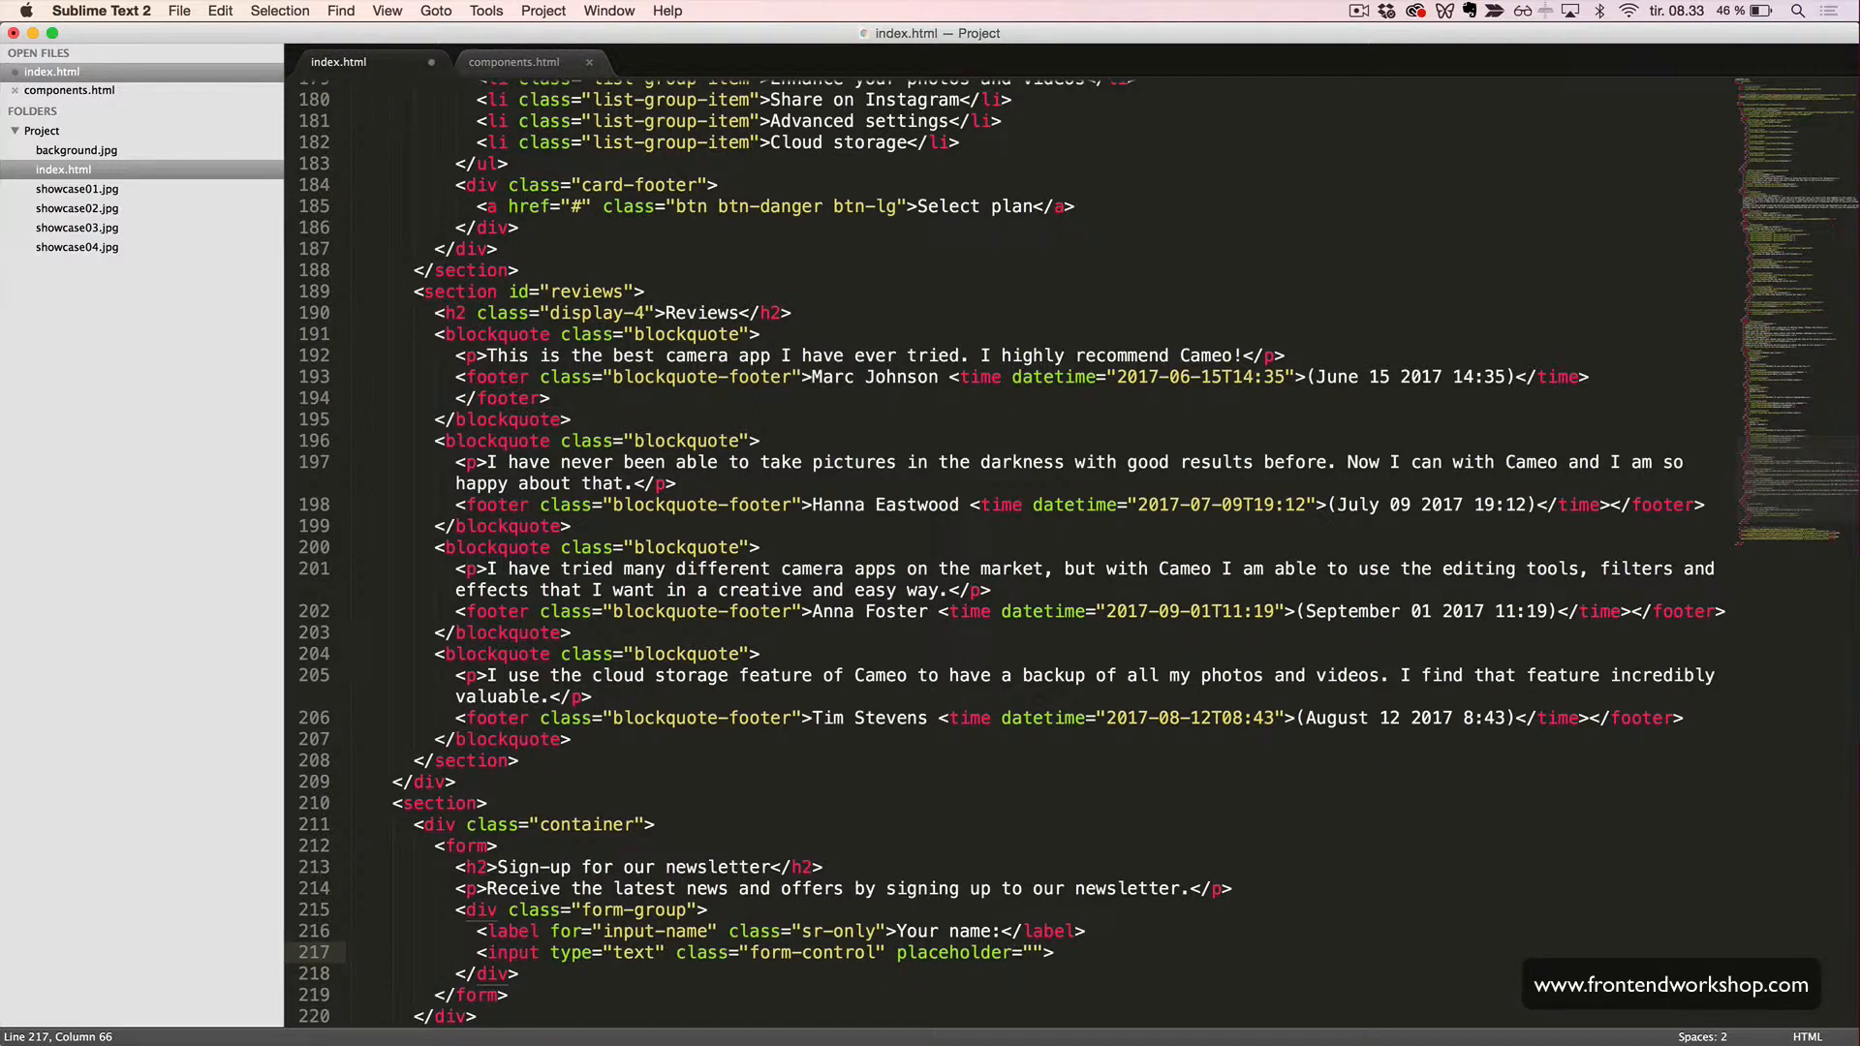
{"action": "type", "text": "Firstname Lastname"}
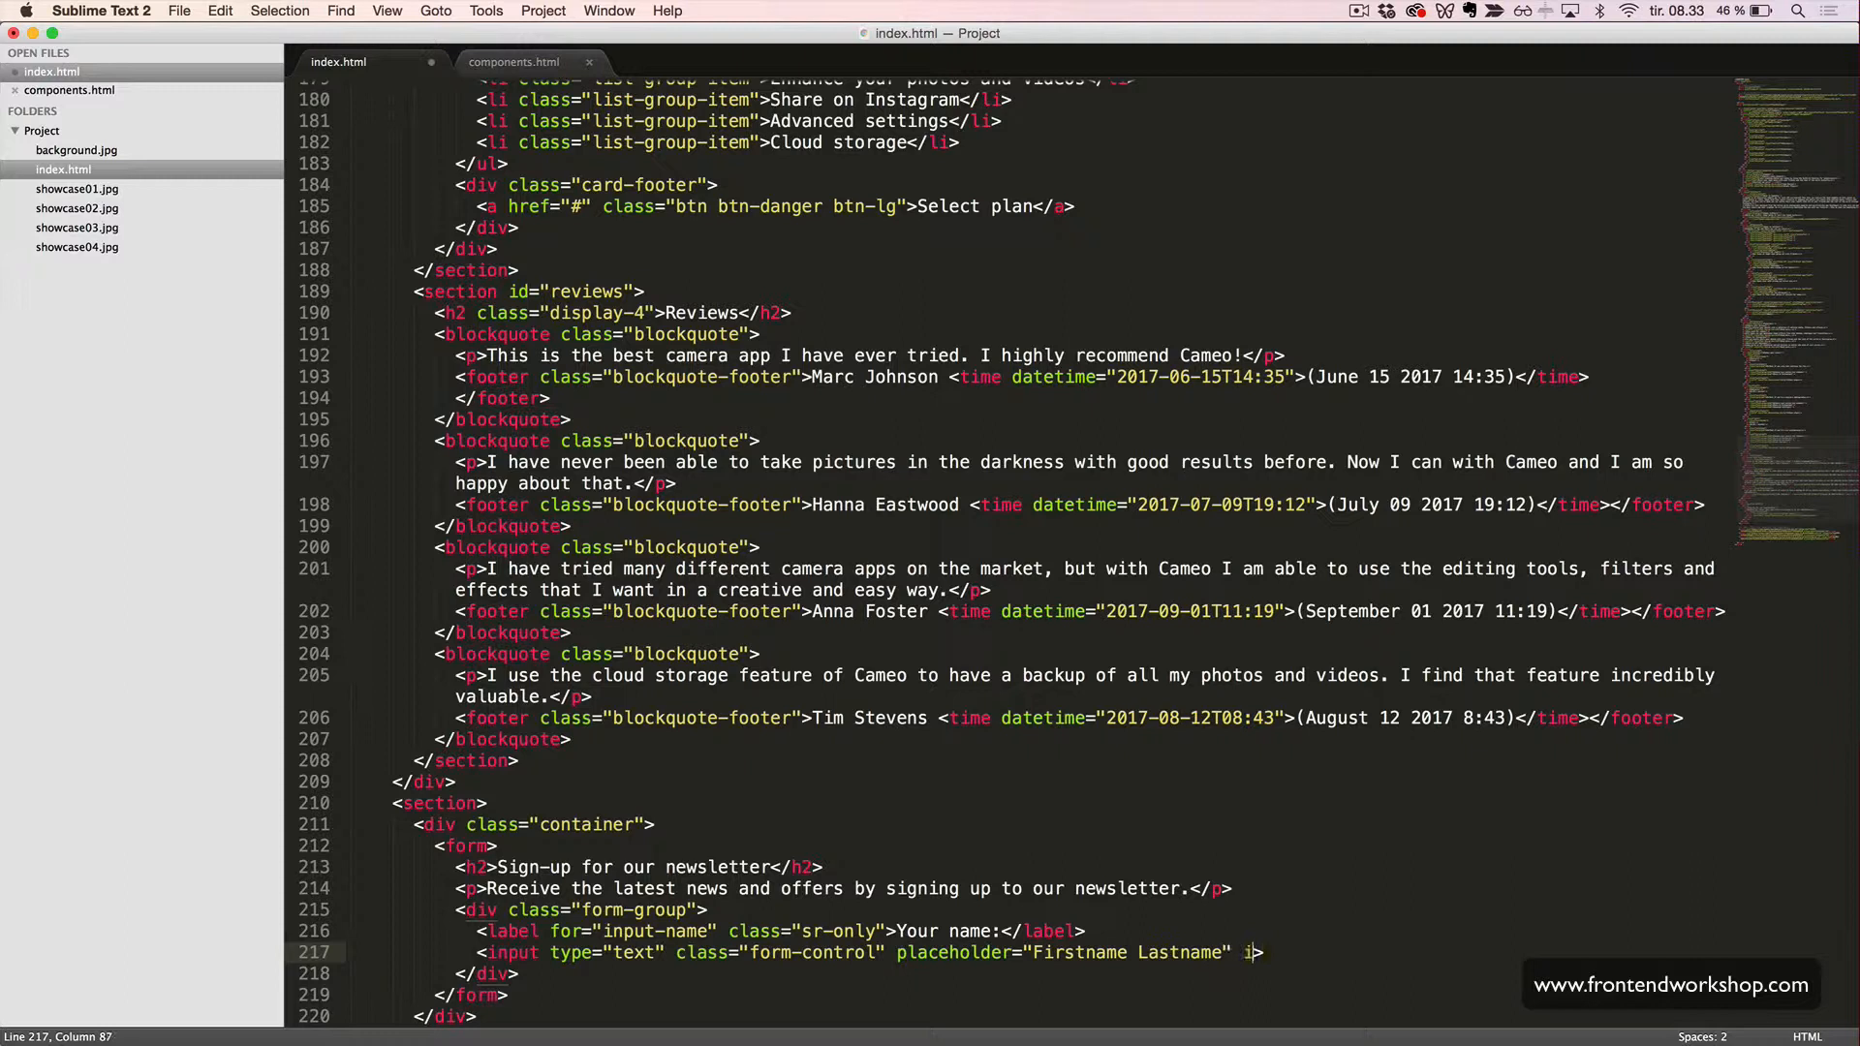
{"action": "type", "text": "id=\"input-n\""}
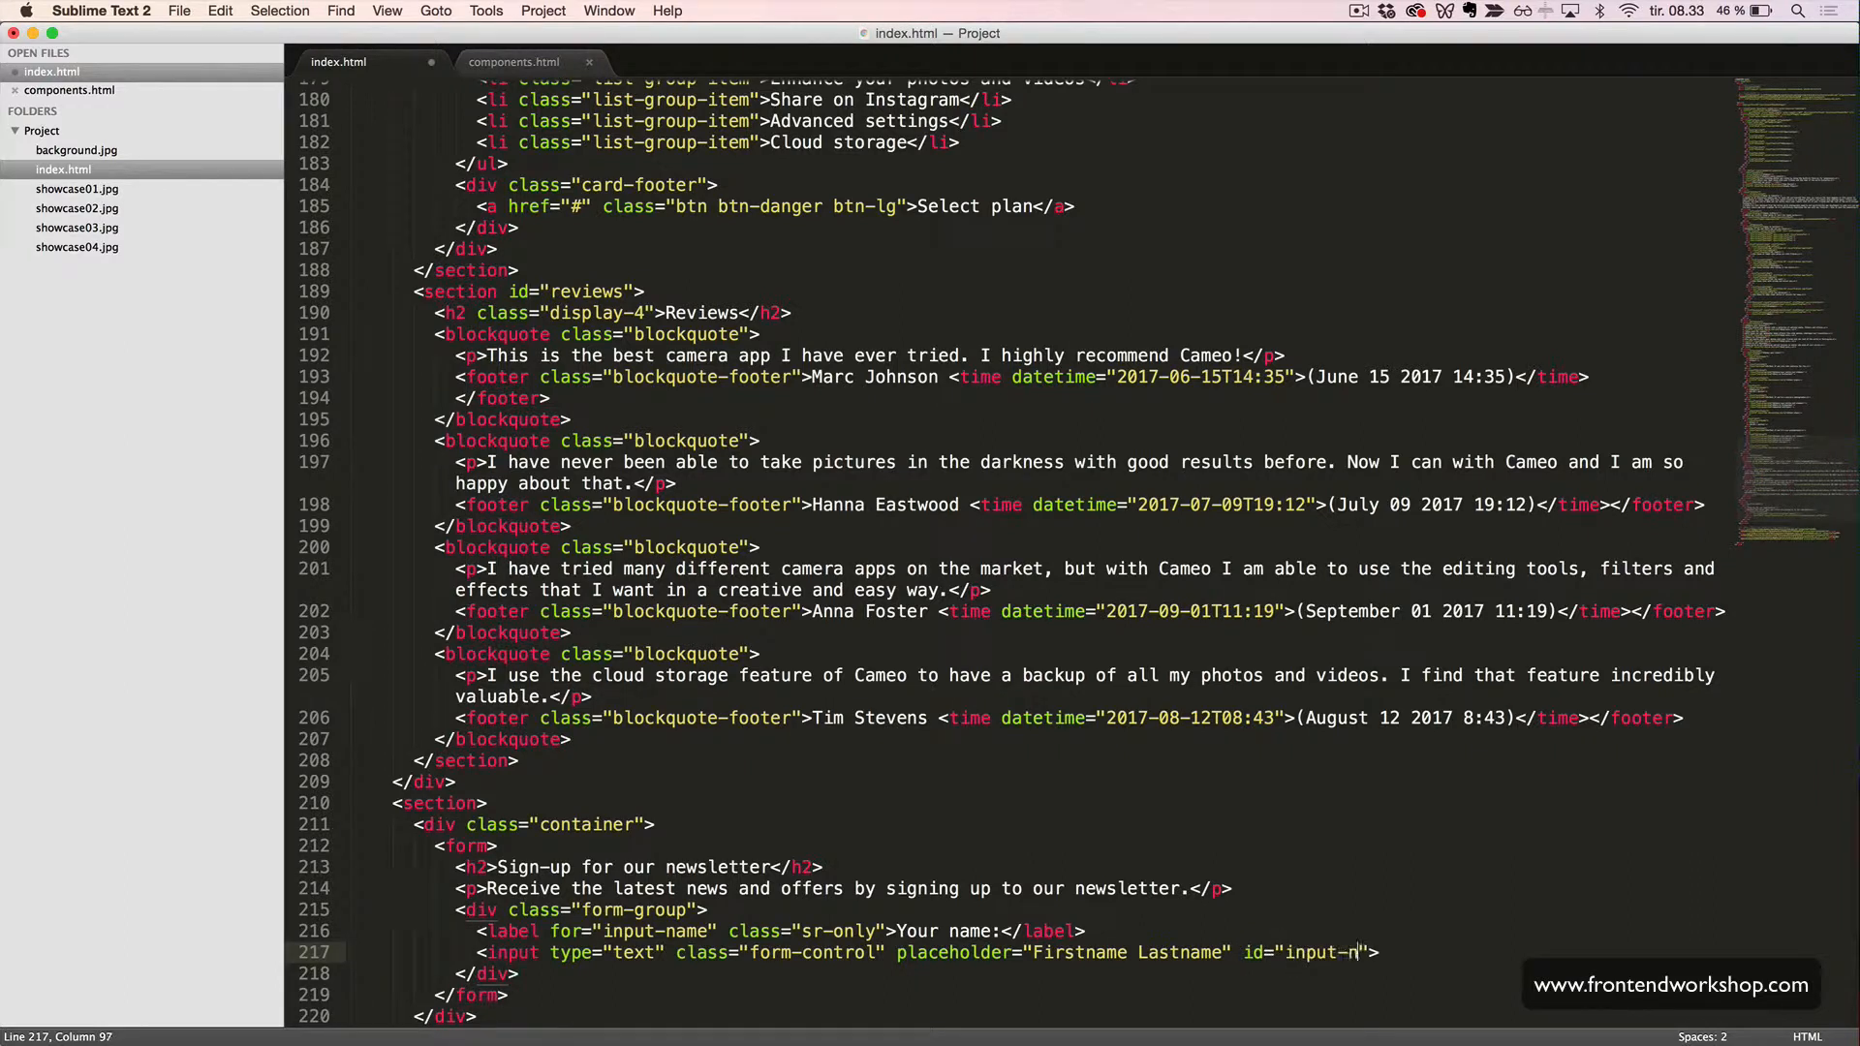
{"action": "type", "text": "ame"}
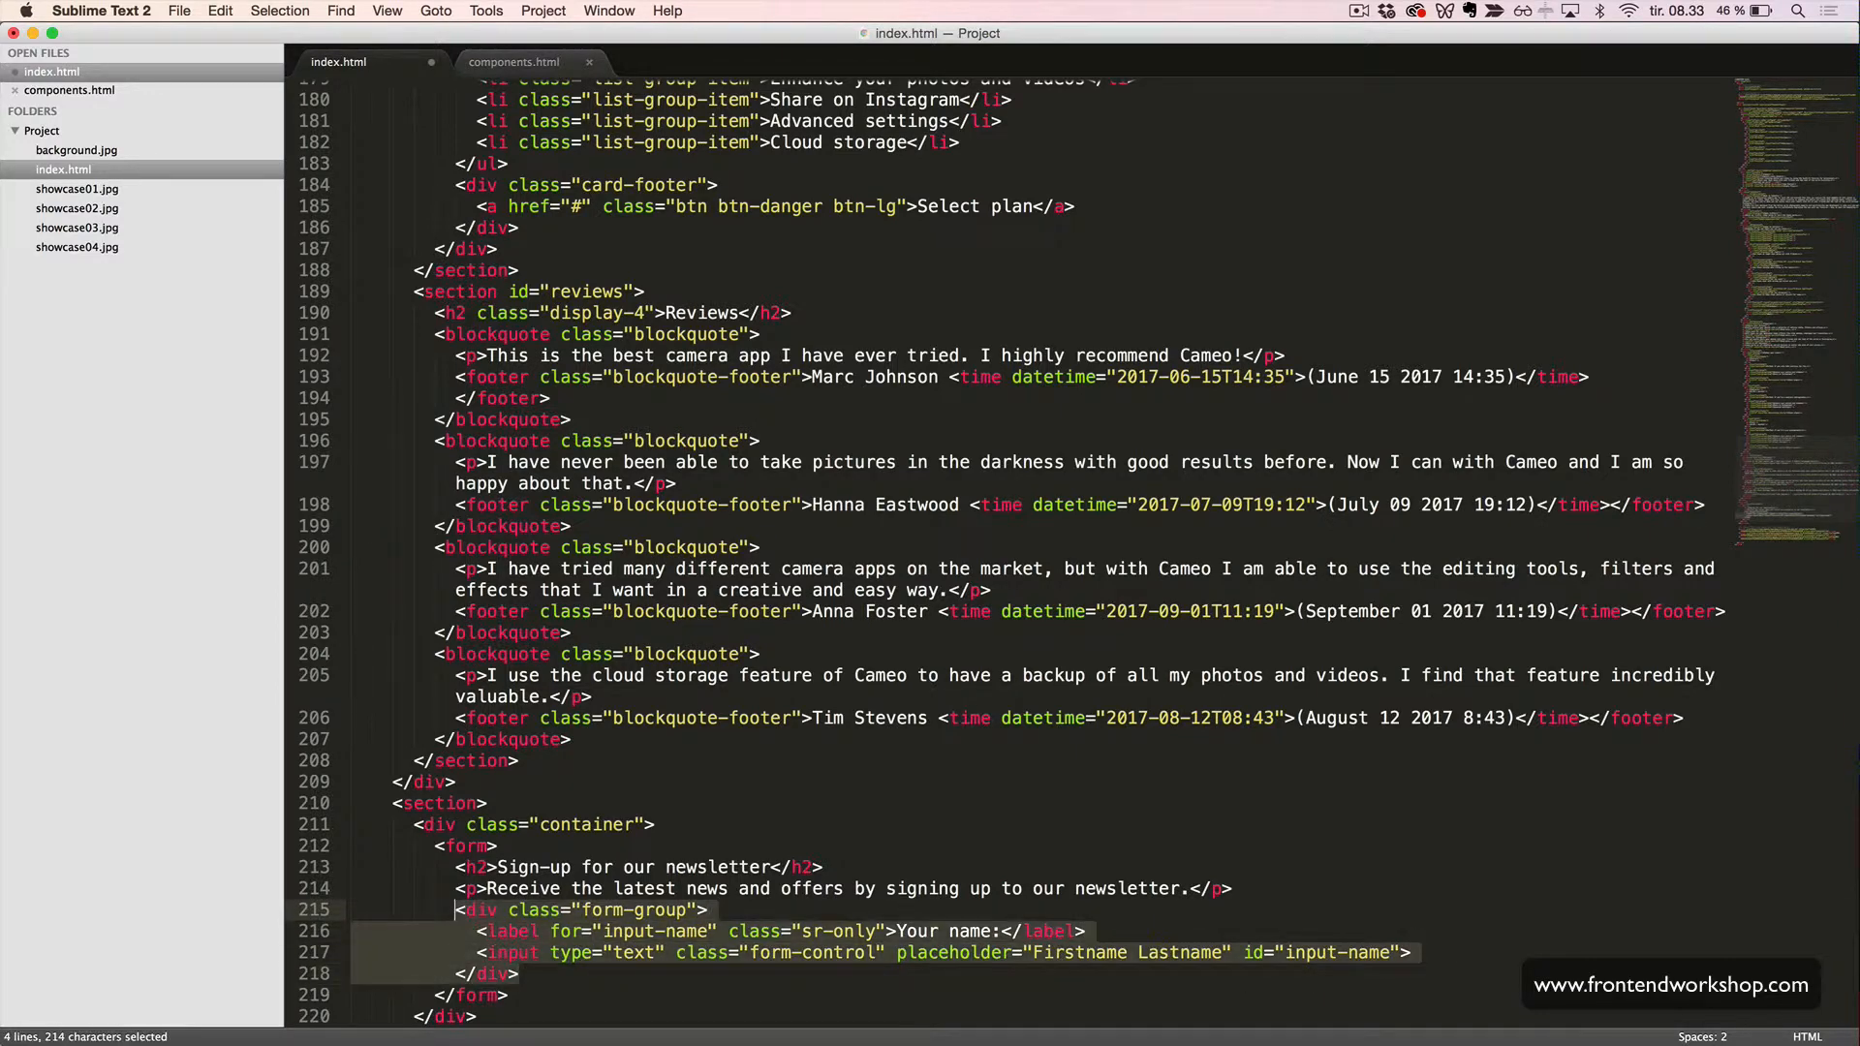
{"action": "key", "text": "cmd+v"}
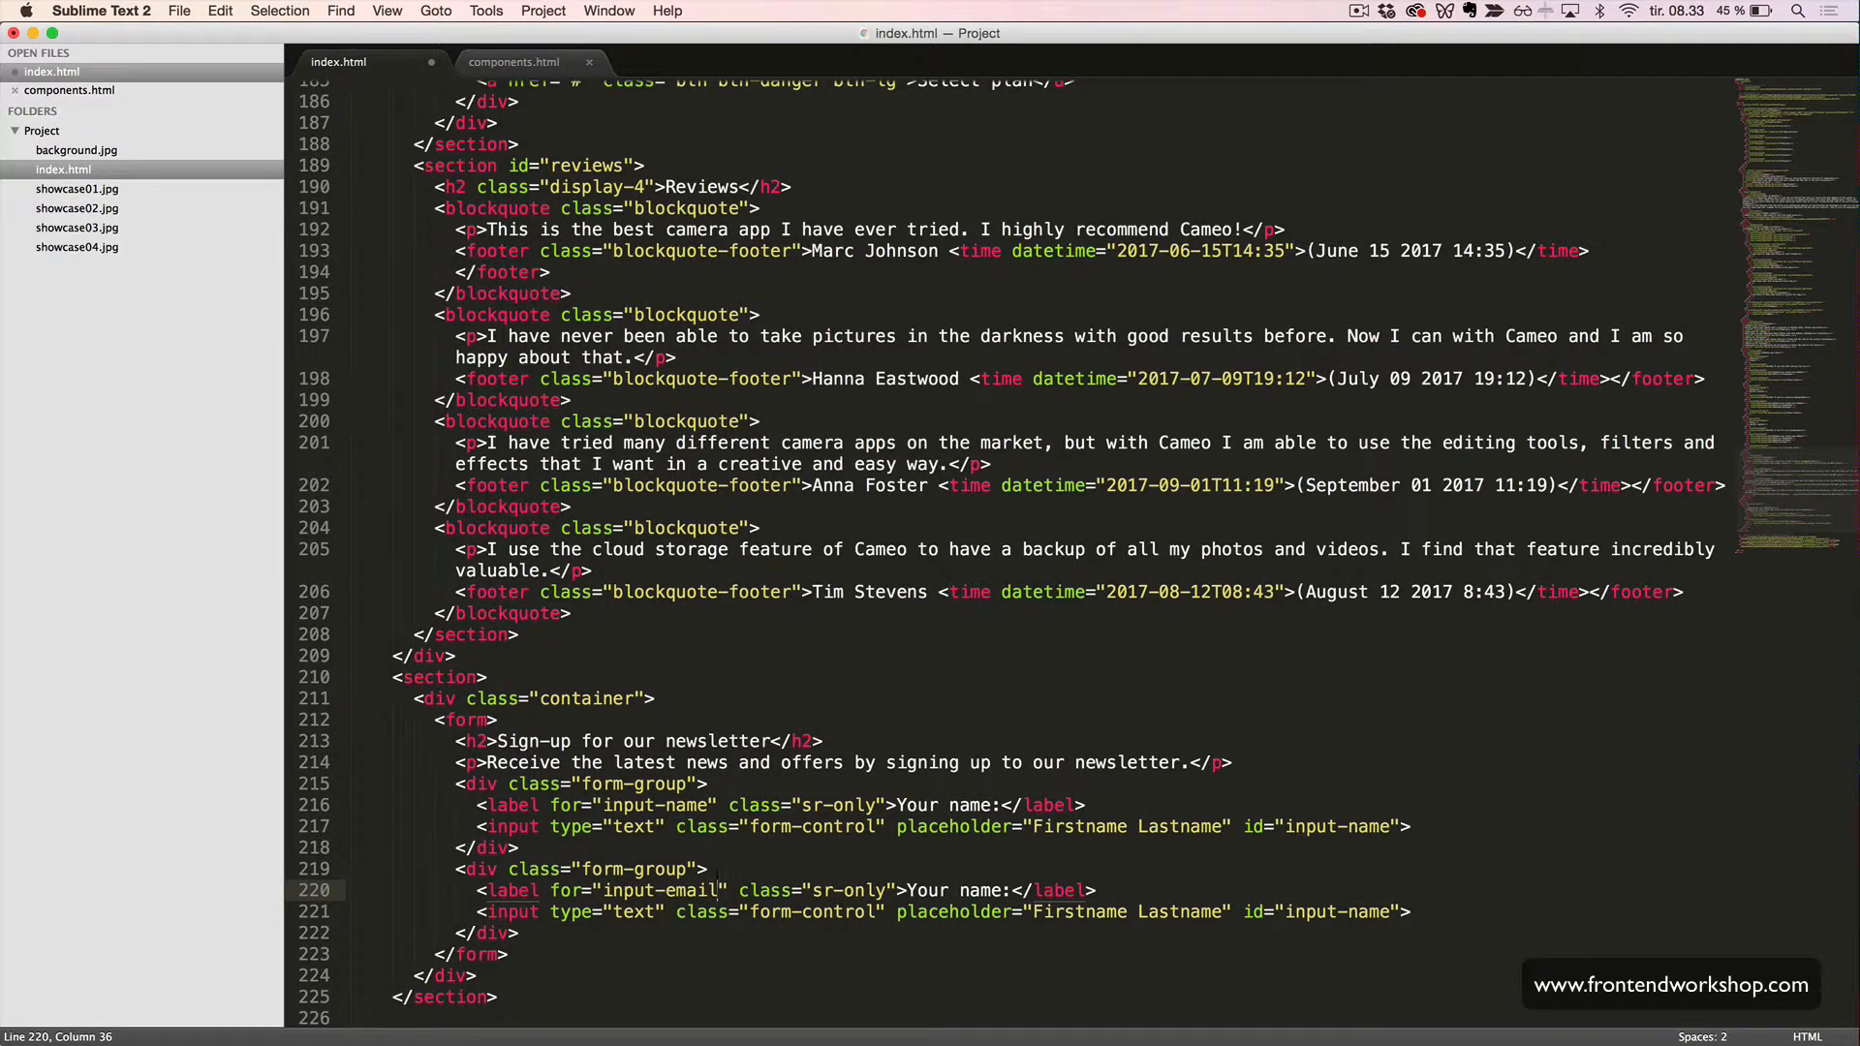
{"action": "left_click", "coordinate": [709, 868]}
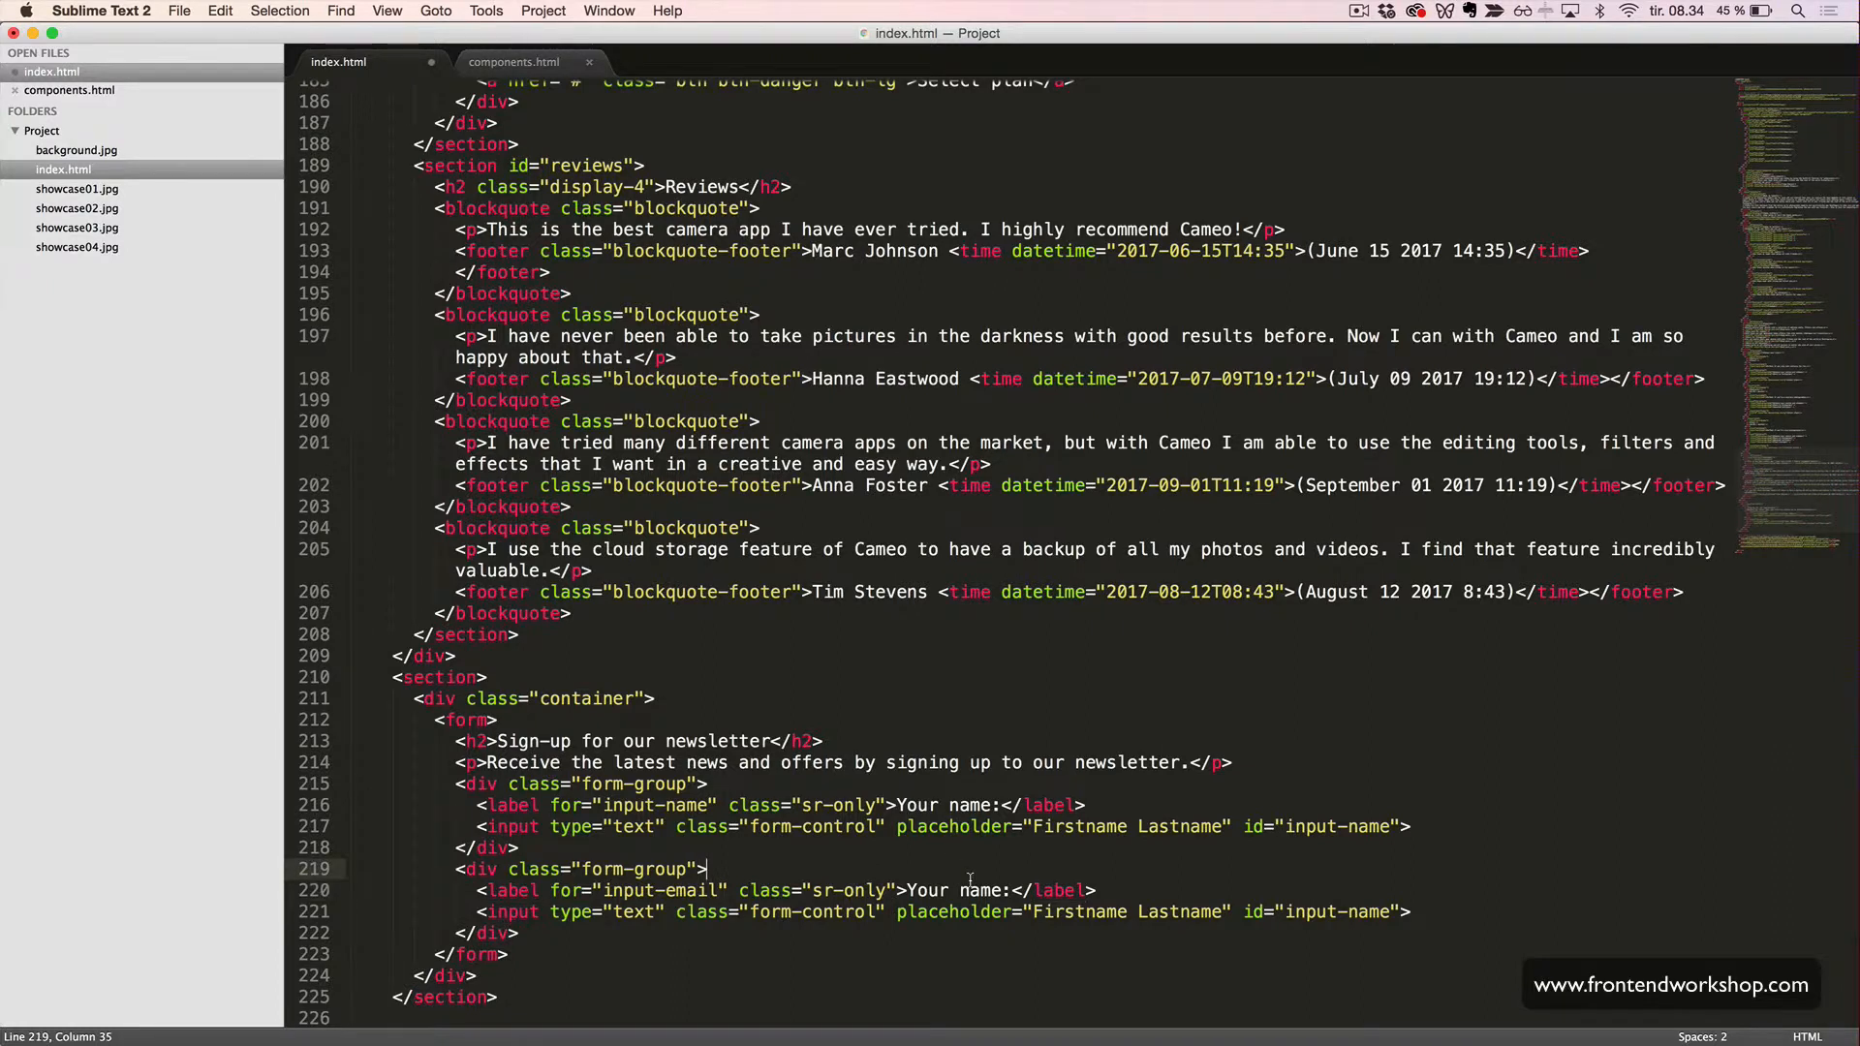
{"action": "double_click", "coordinate": [978, 889]}
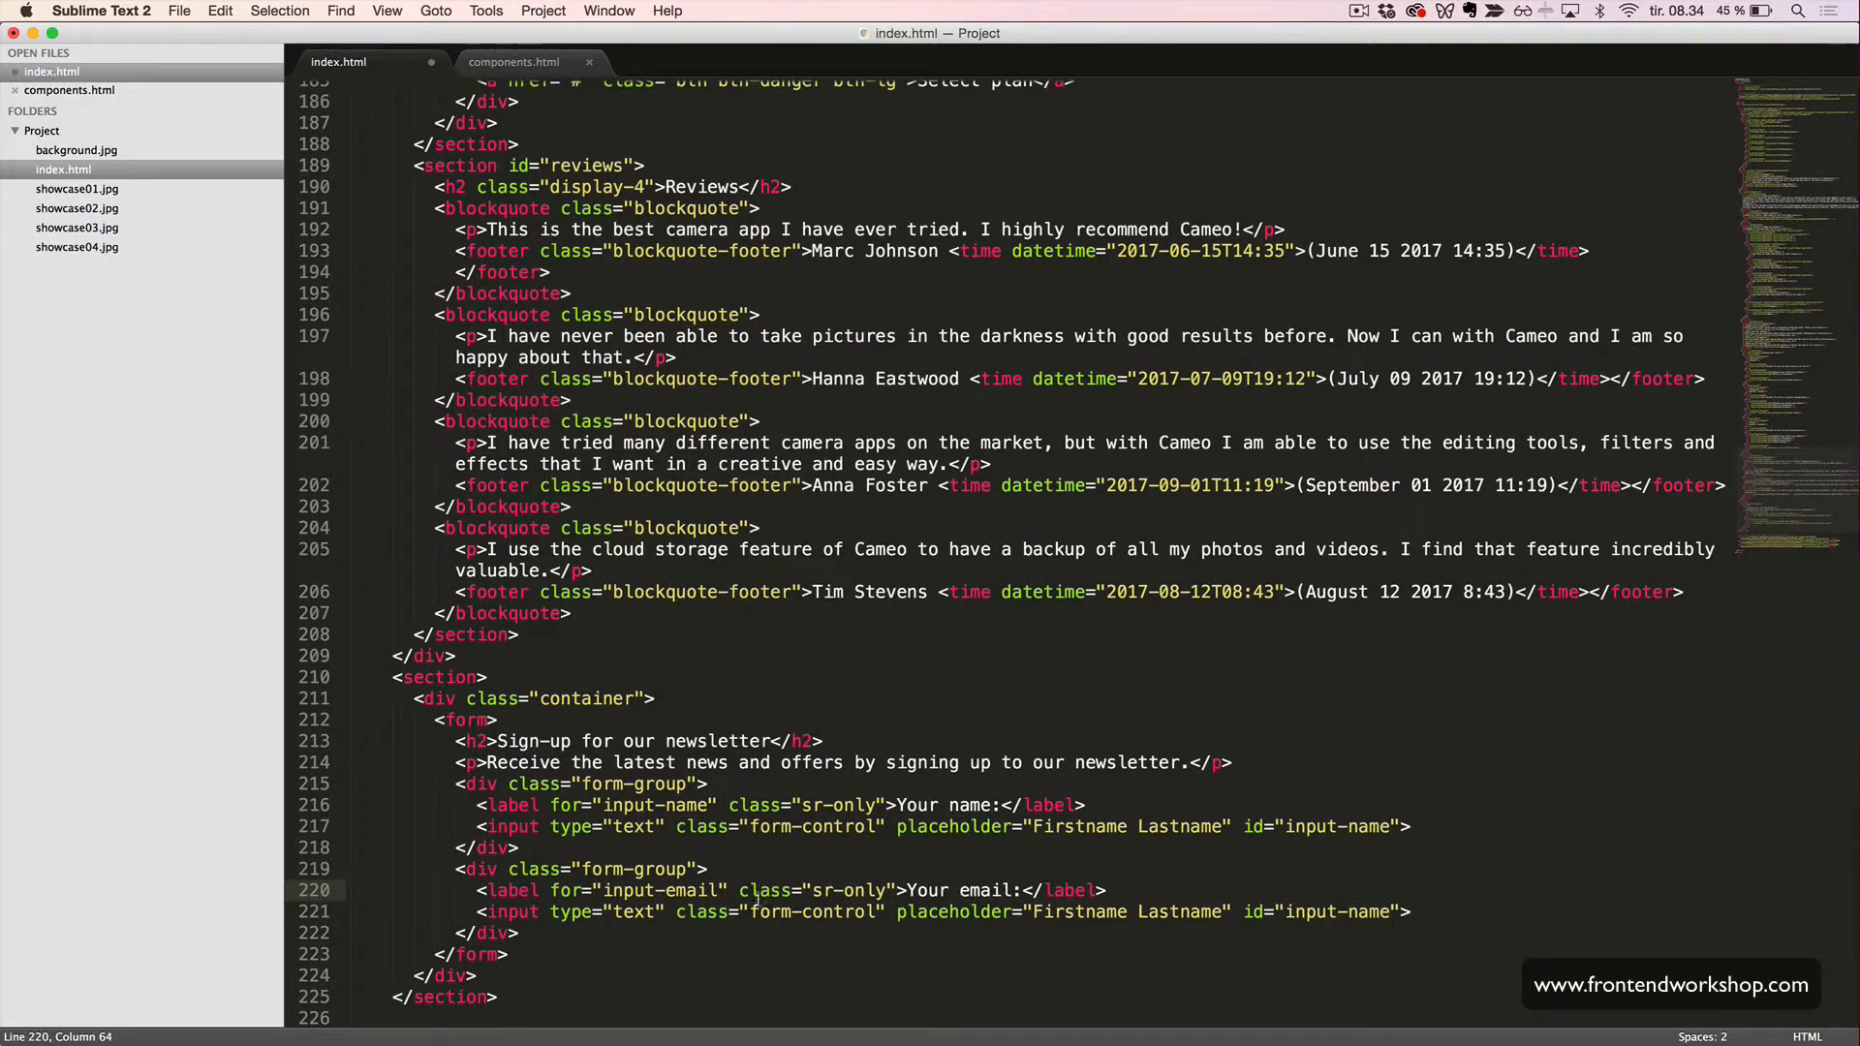
{"action": "type", "text": "email"}
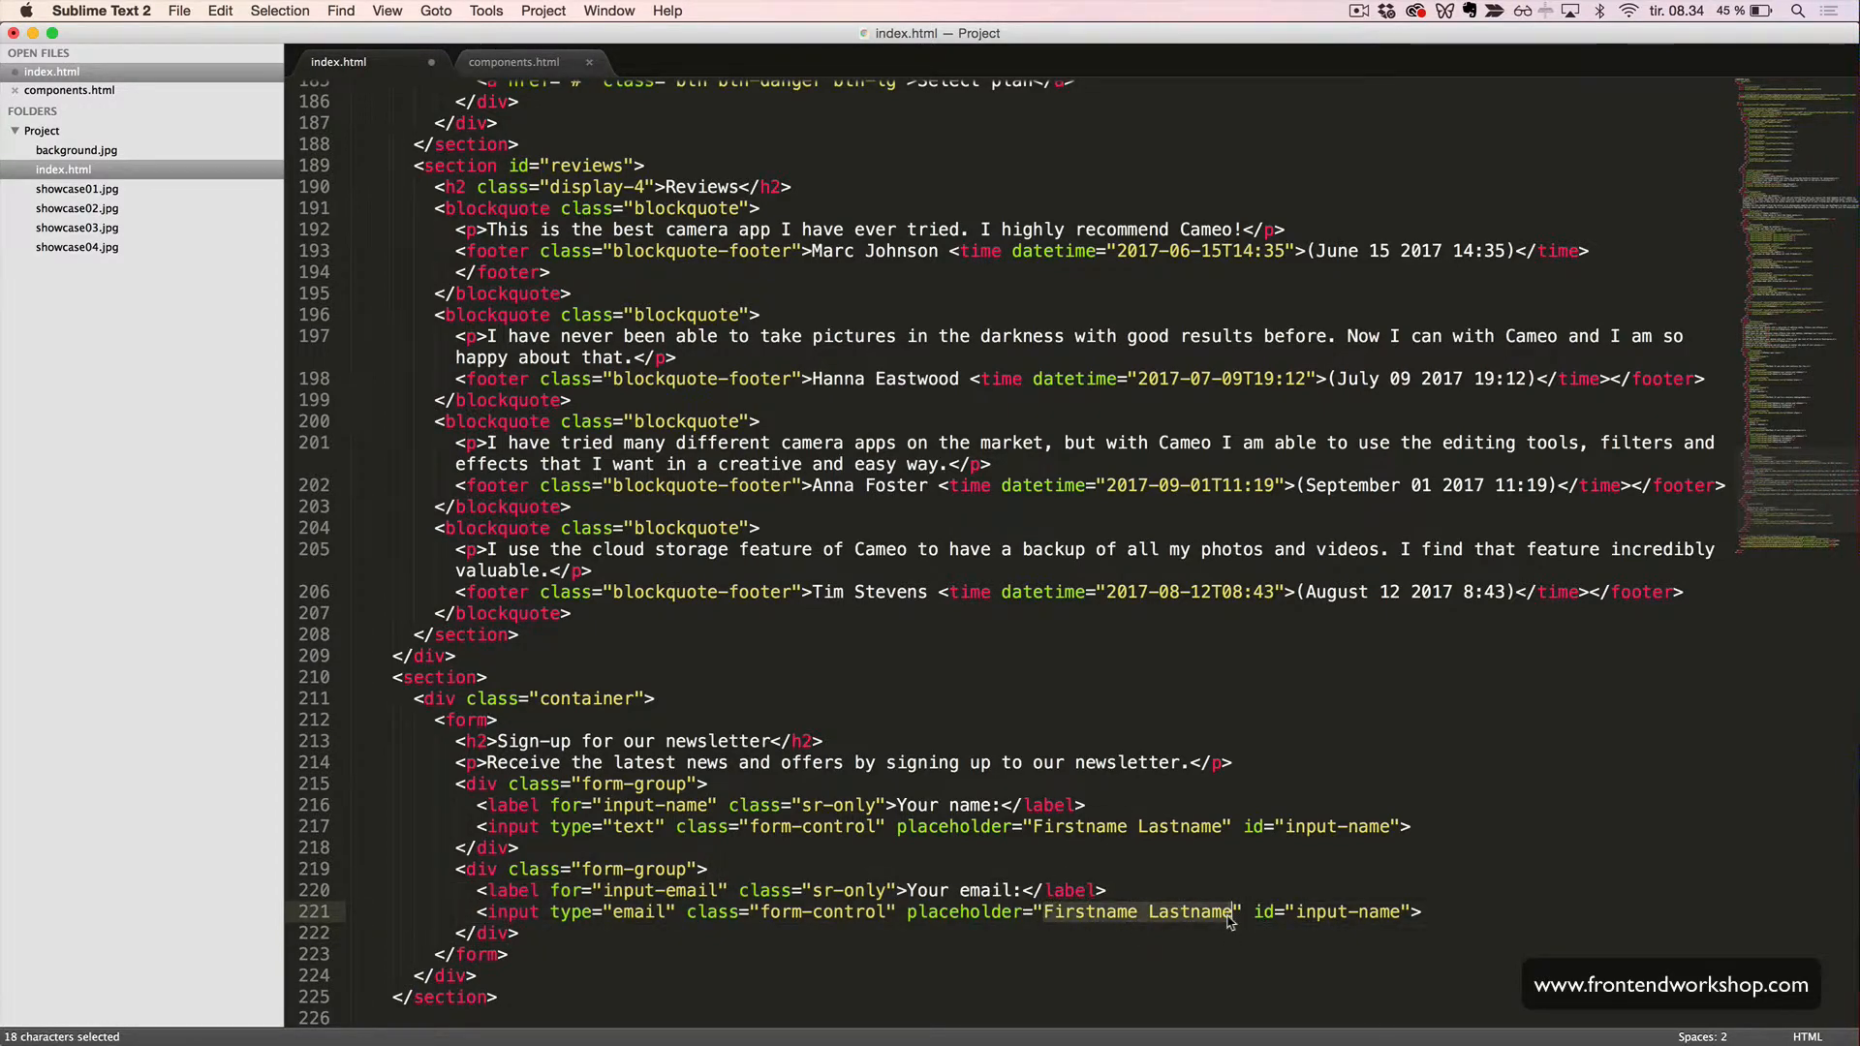
{"action": "type", "text": "mail@"}
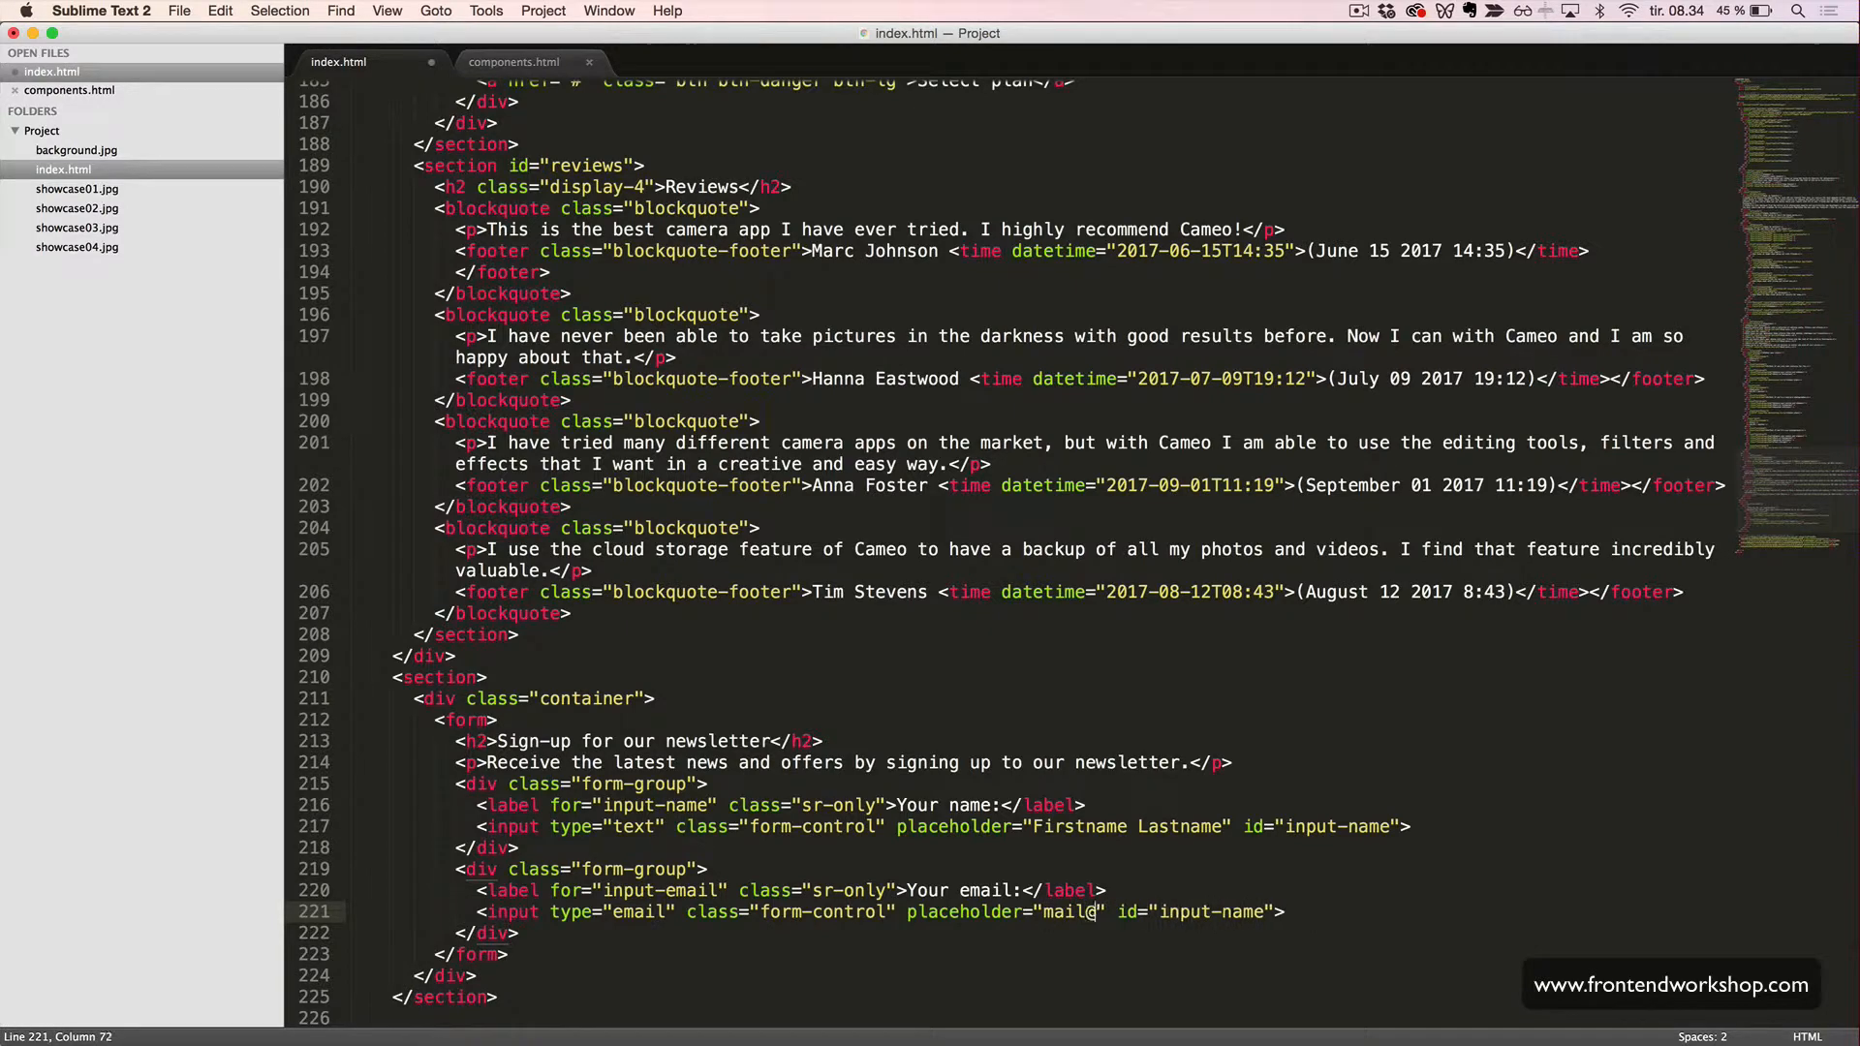
{"action": "type", "text": "example.com"}
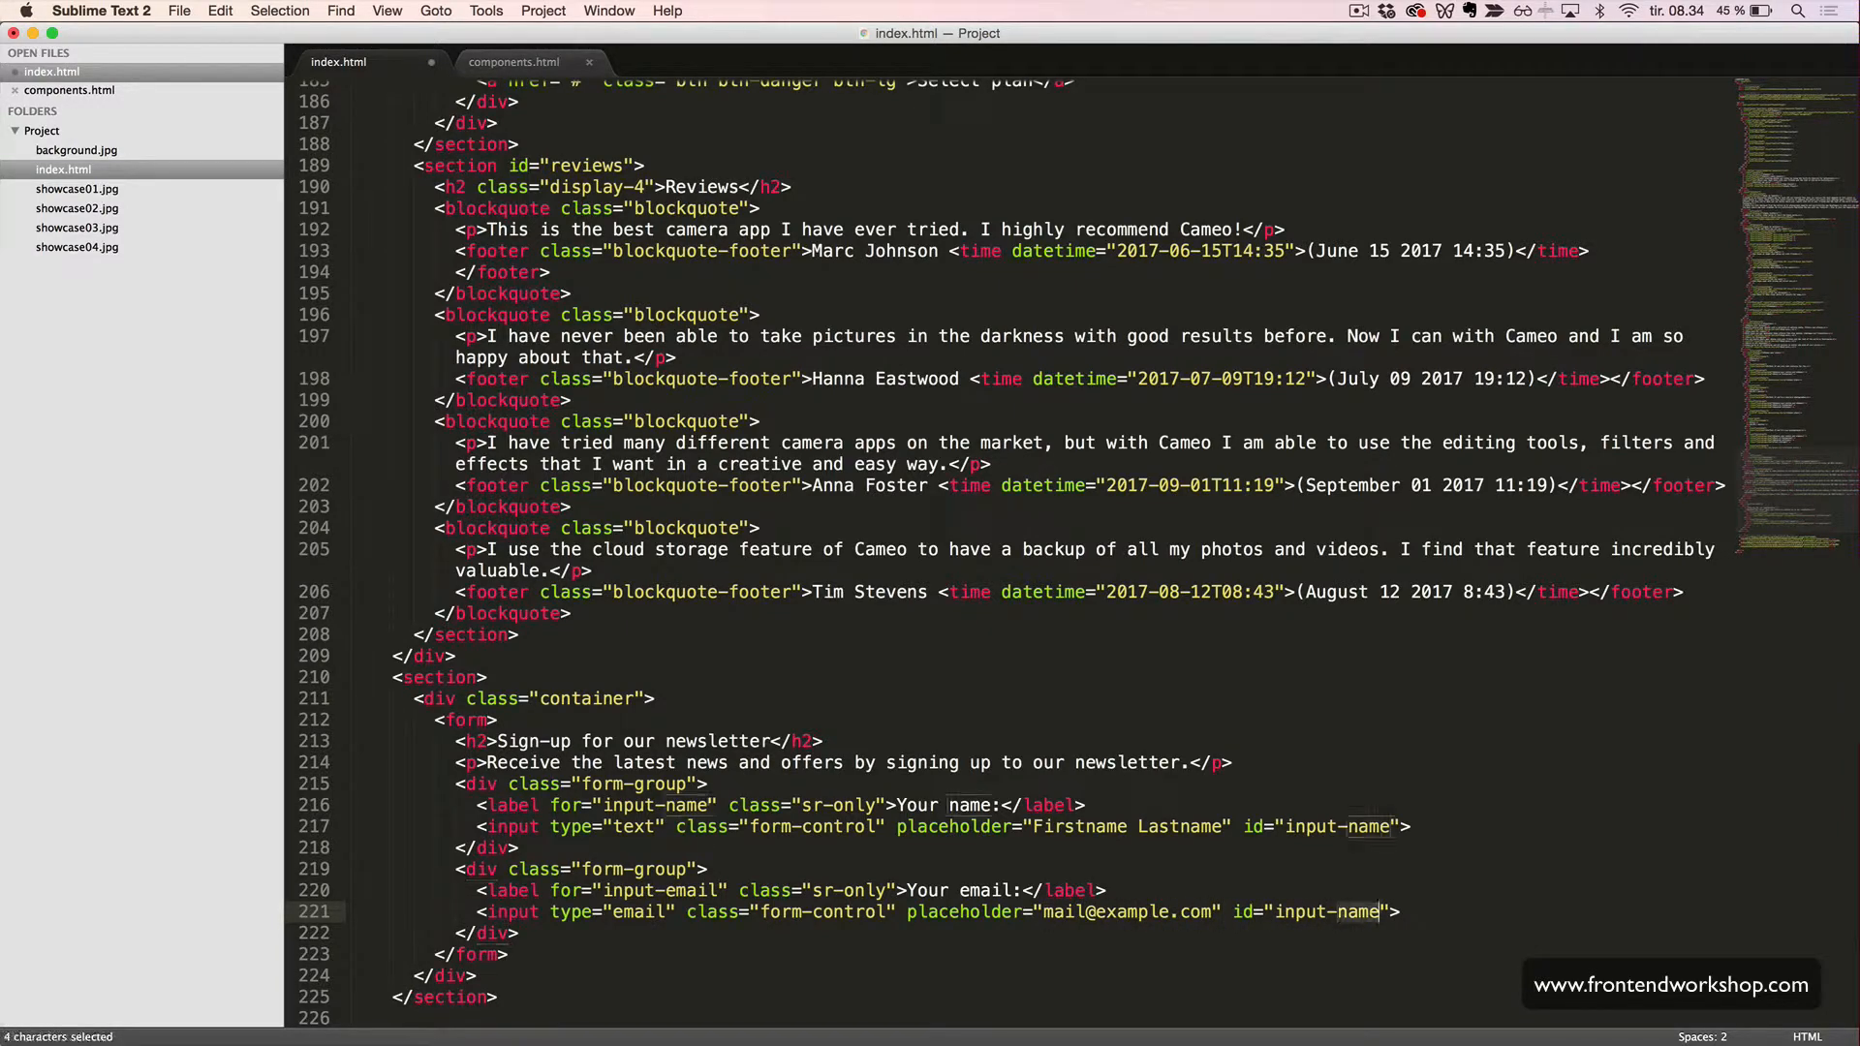
{"action": "type", "text": "input-email"}
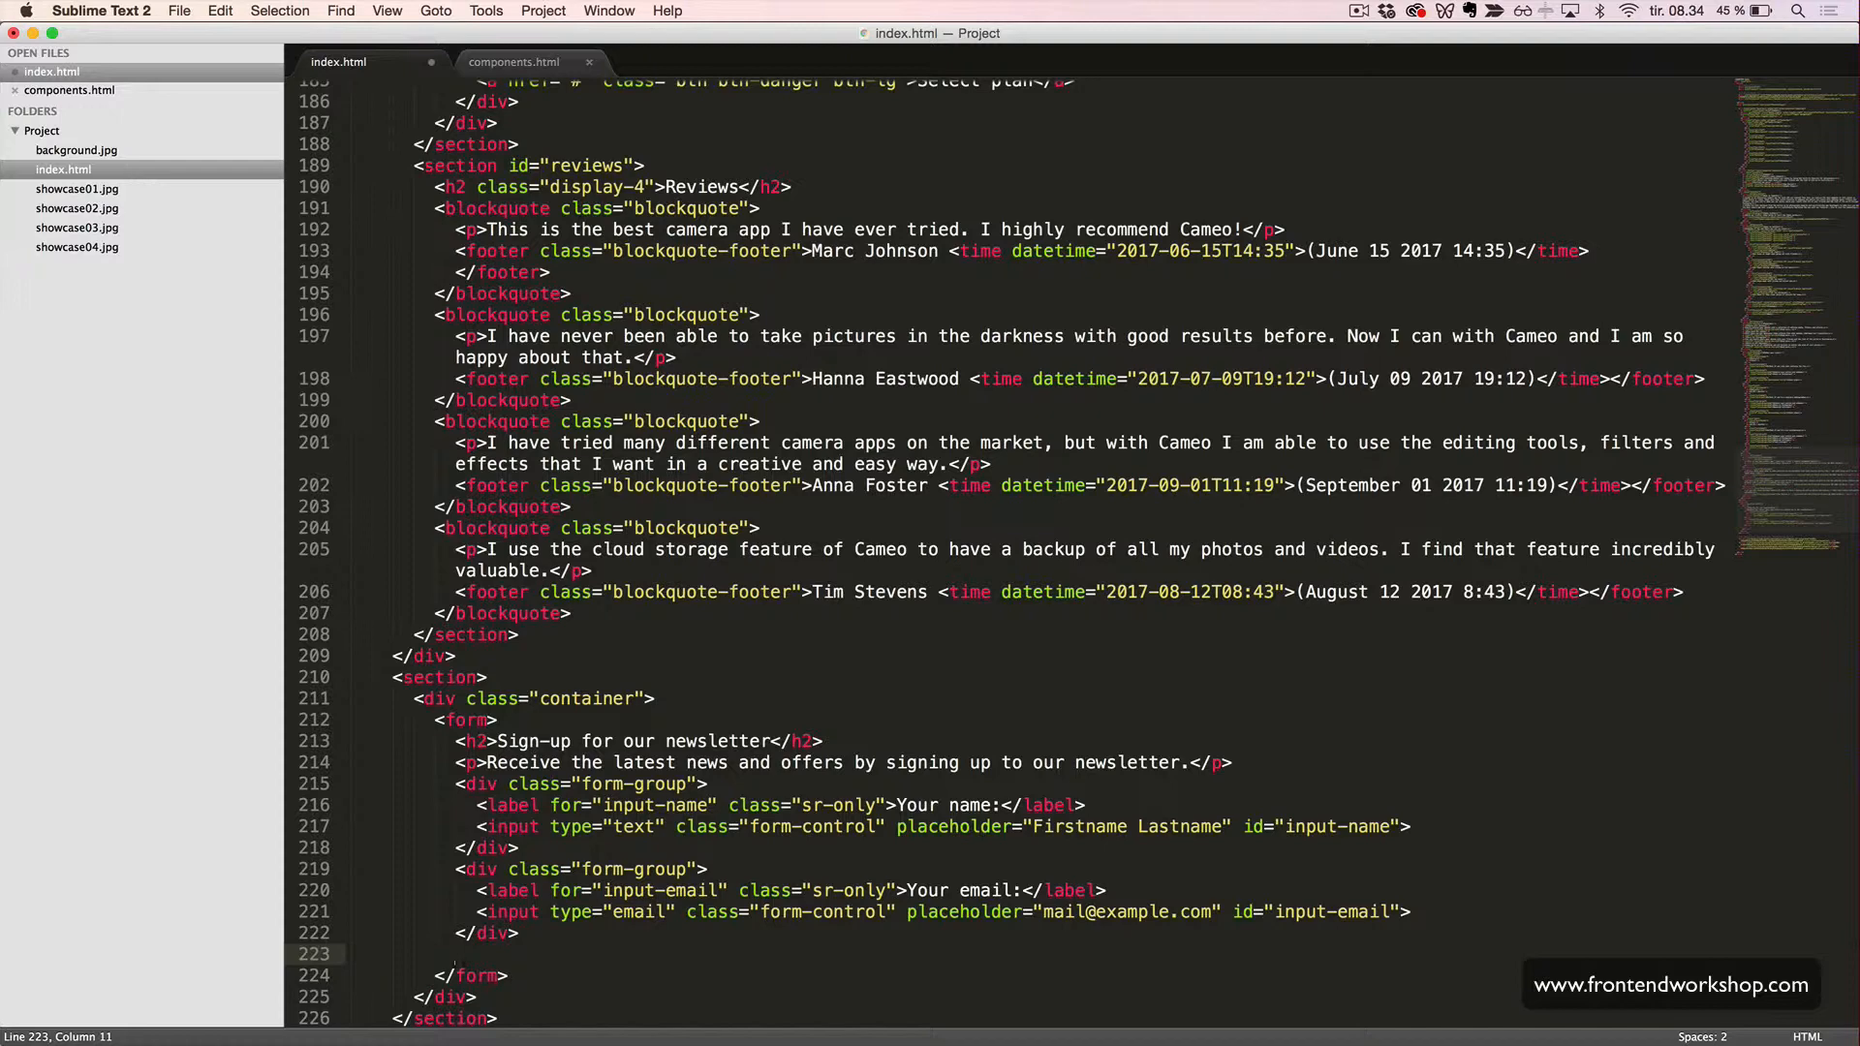
- Add a form-check div containing a label element
{"action": "type", "text": "<div cla"}
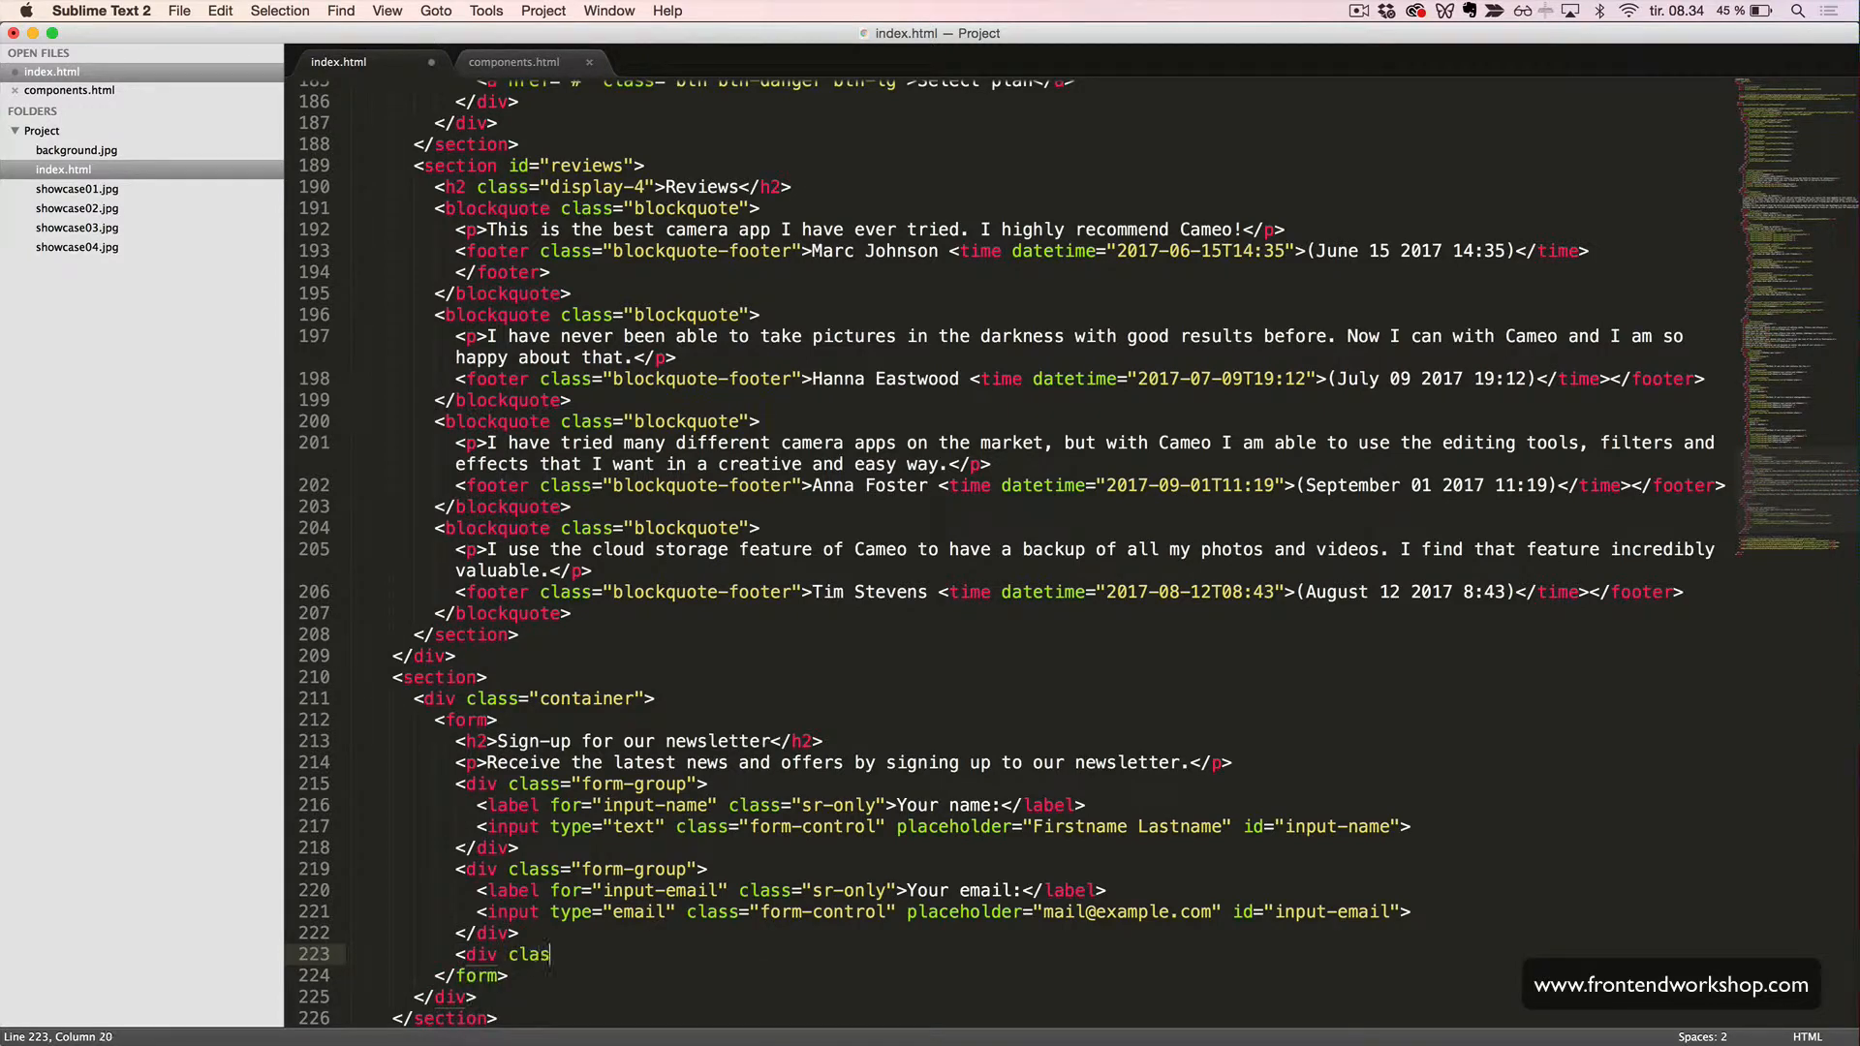
{"action": "type", "text": "s=\"form\""}
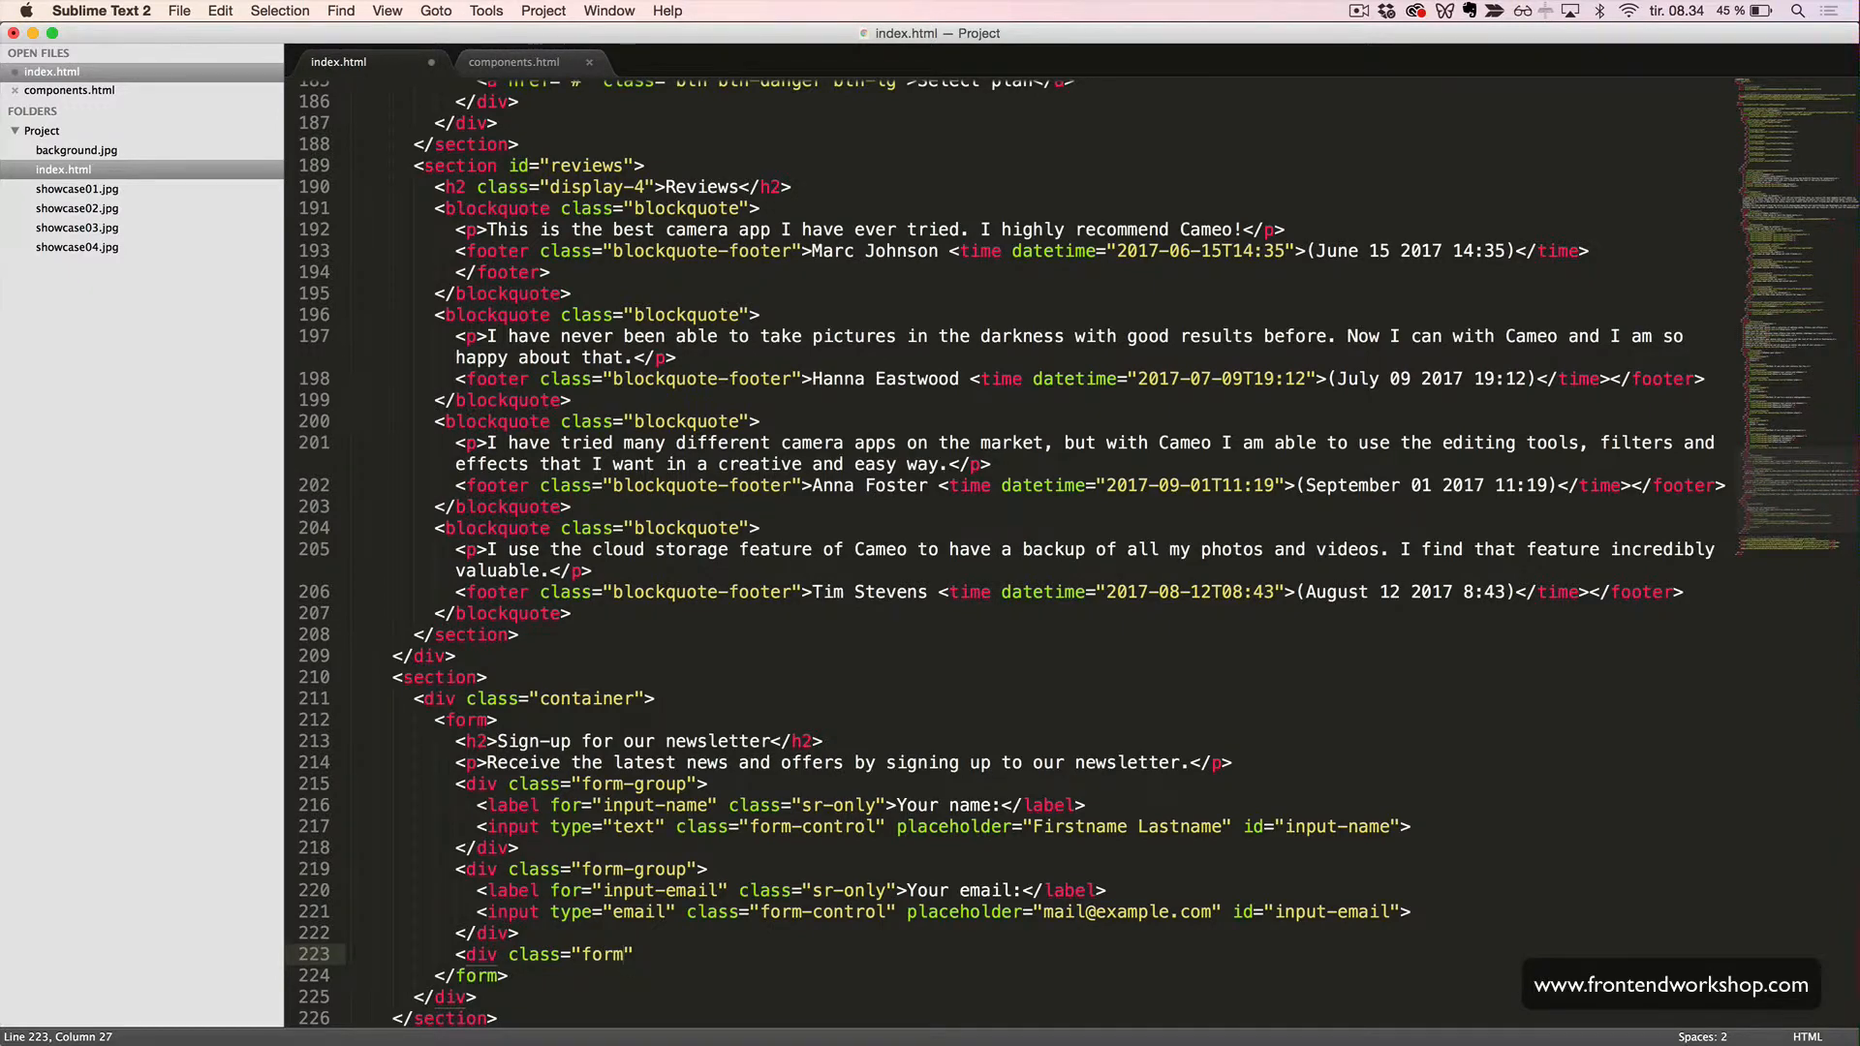
{"action": "type", "text": "-ceck"}
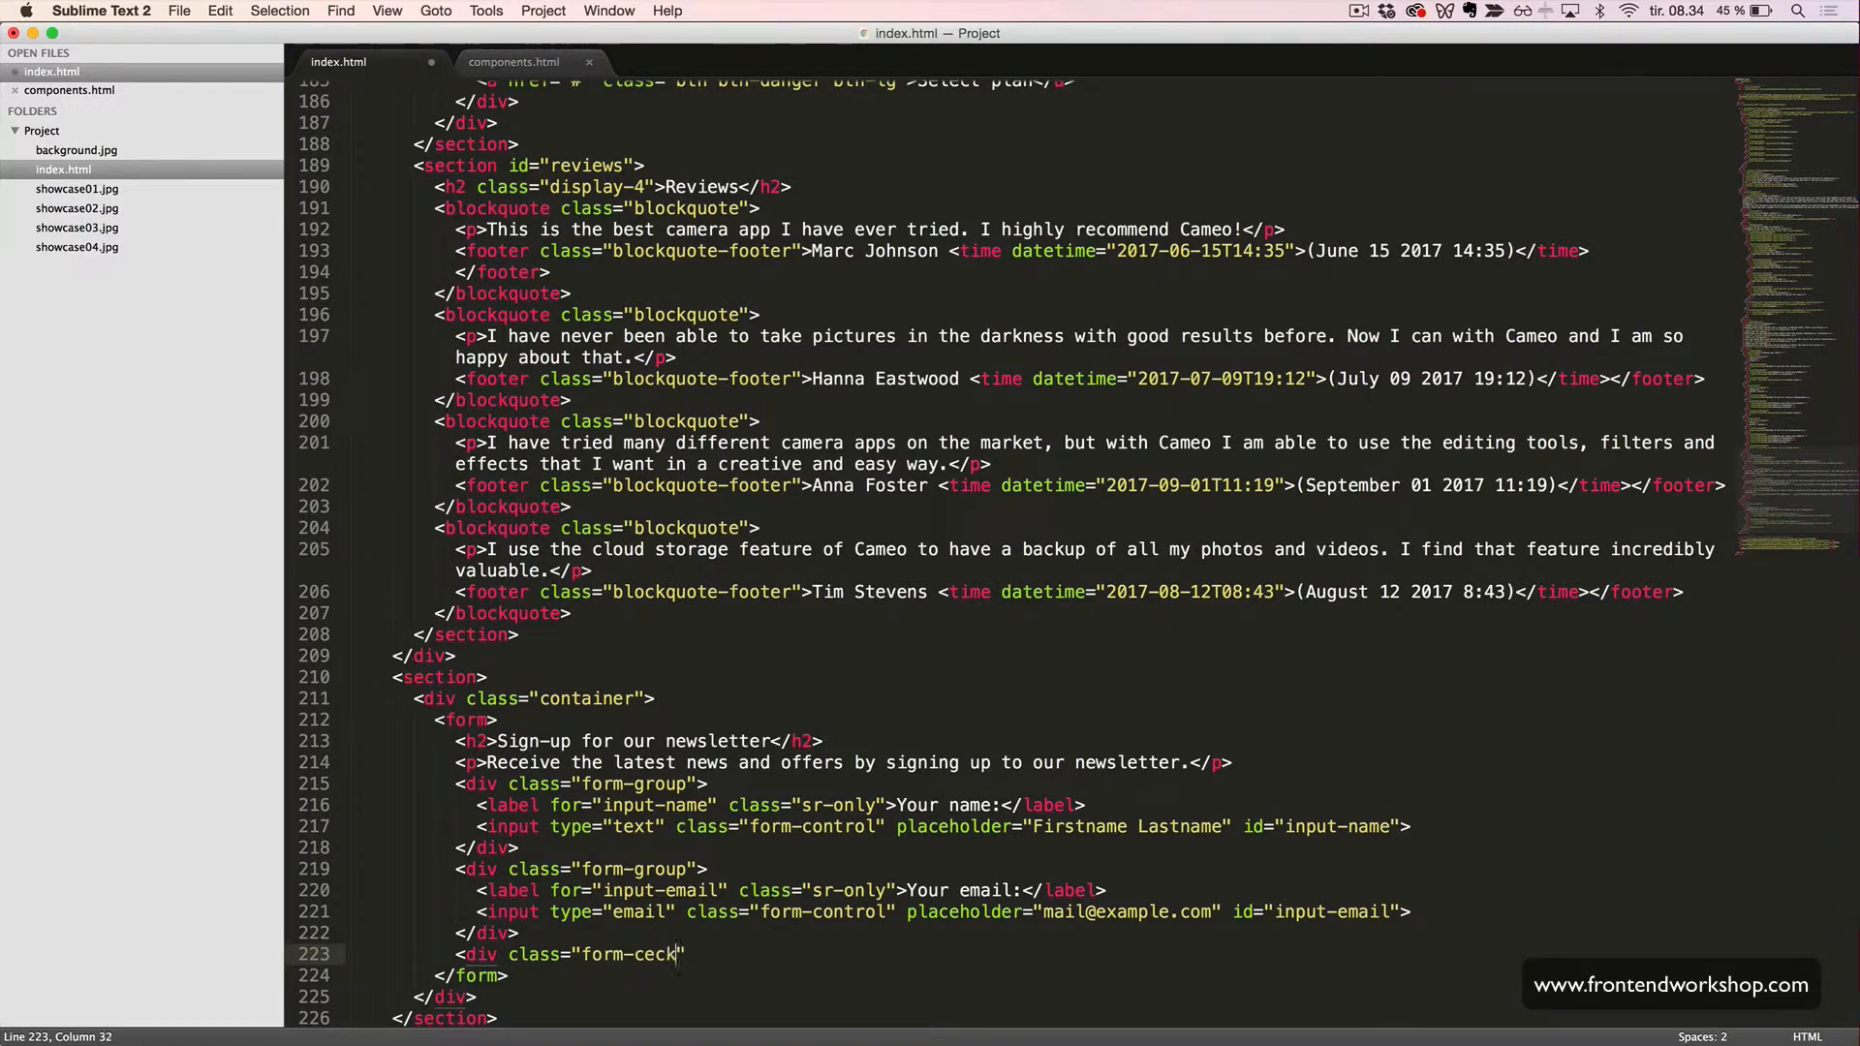
{"action": "type", "text": "h"}
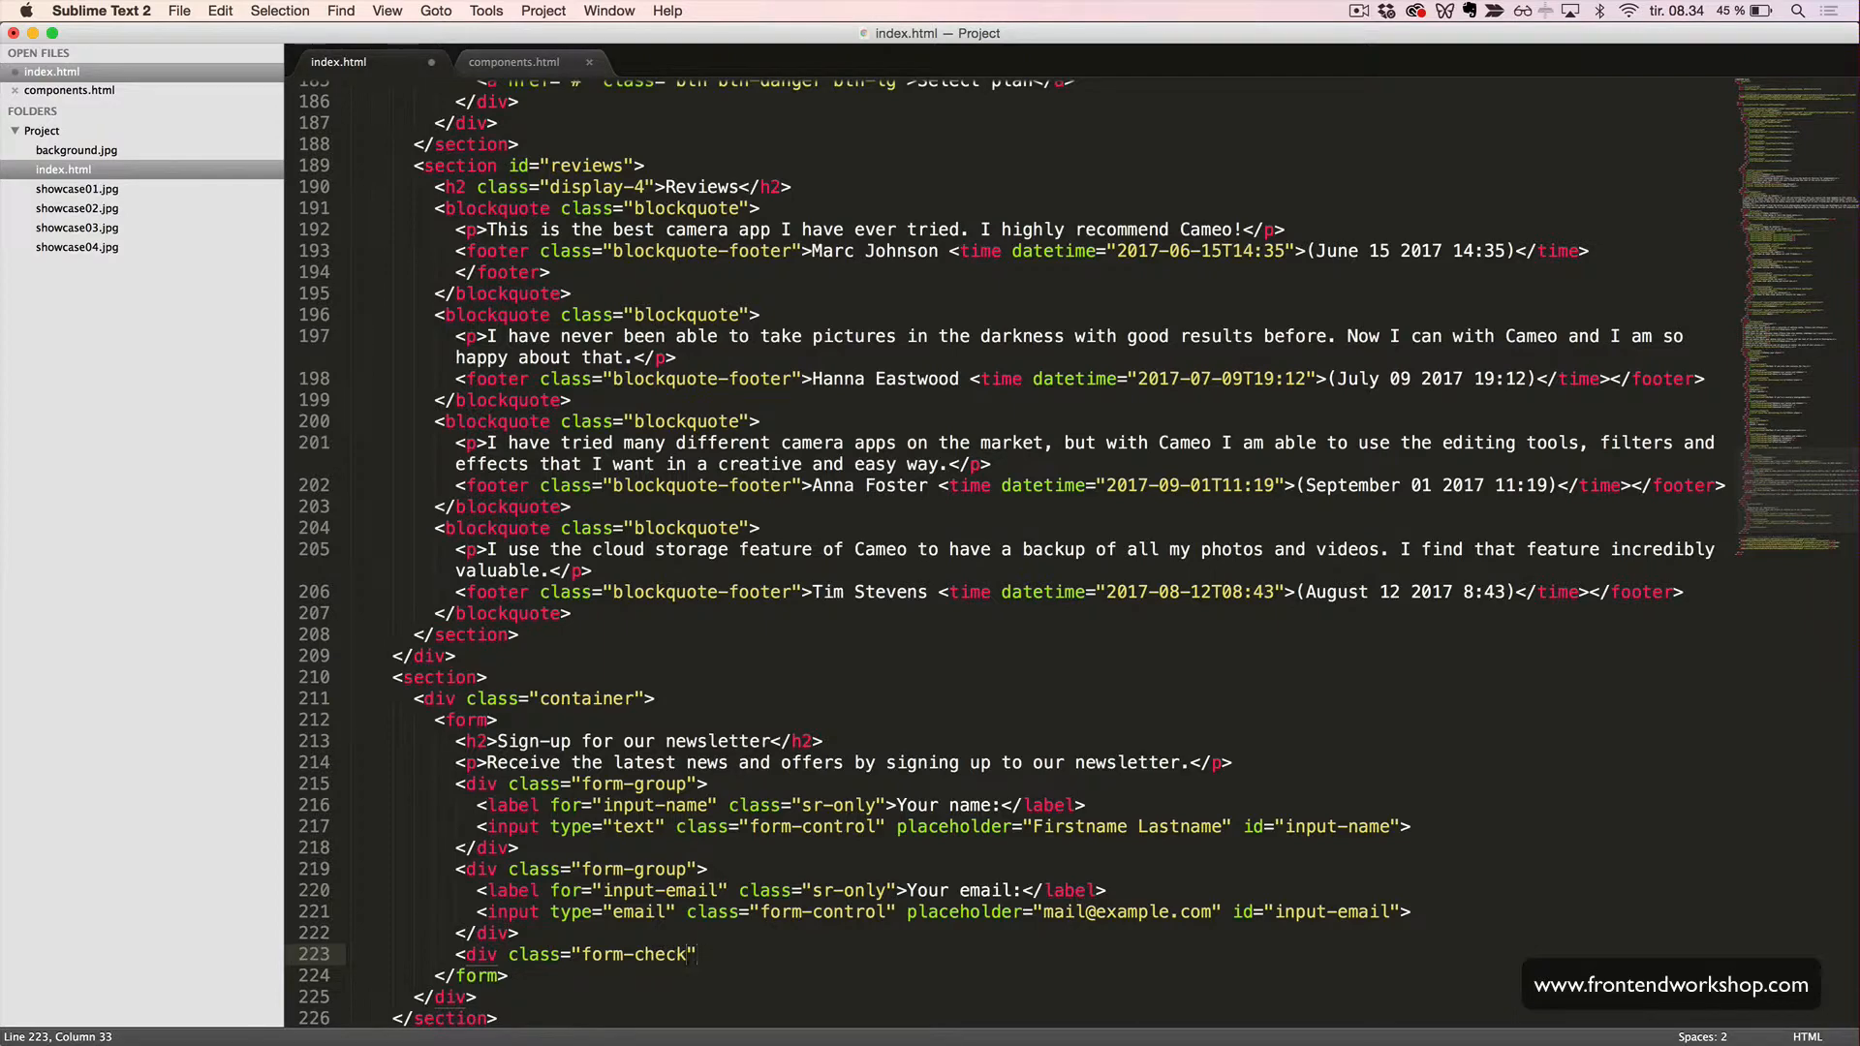
{"action": "type", "text": "</"}
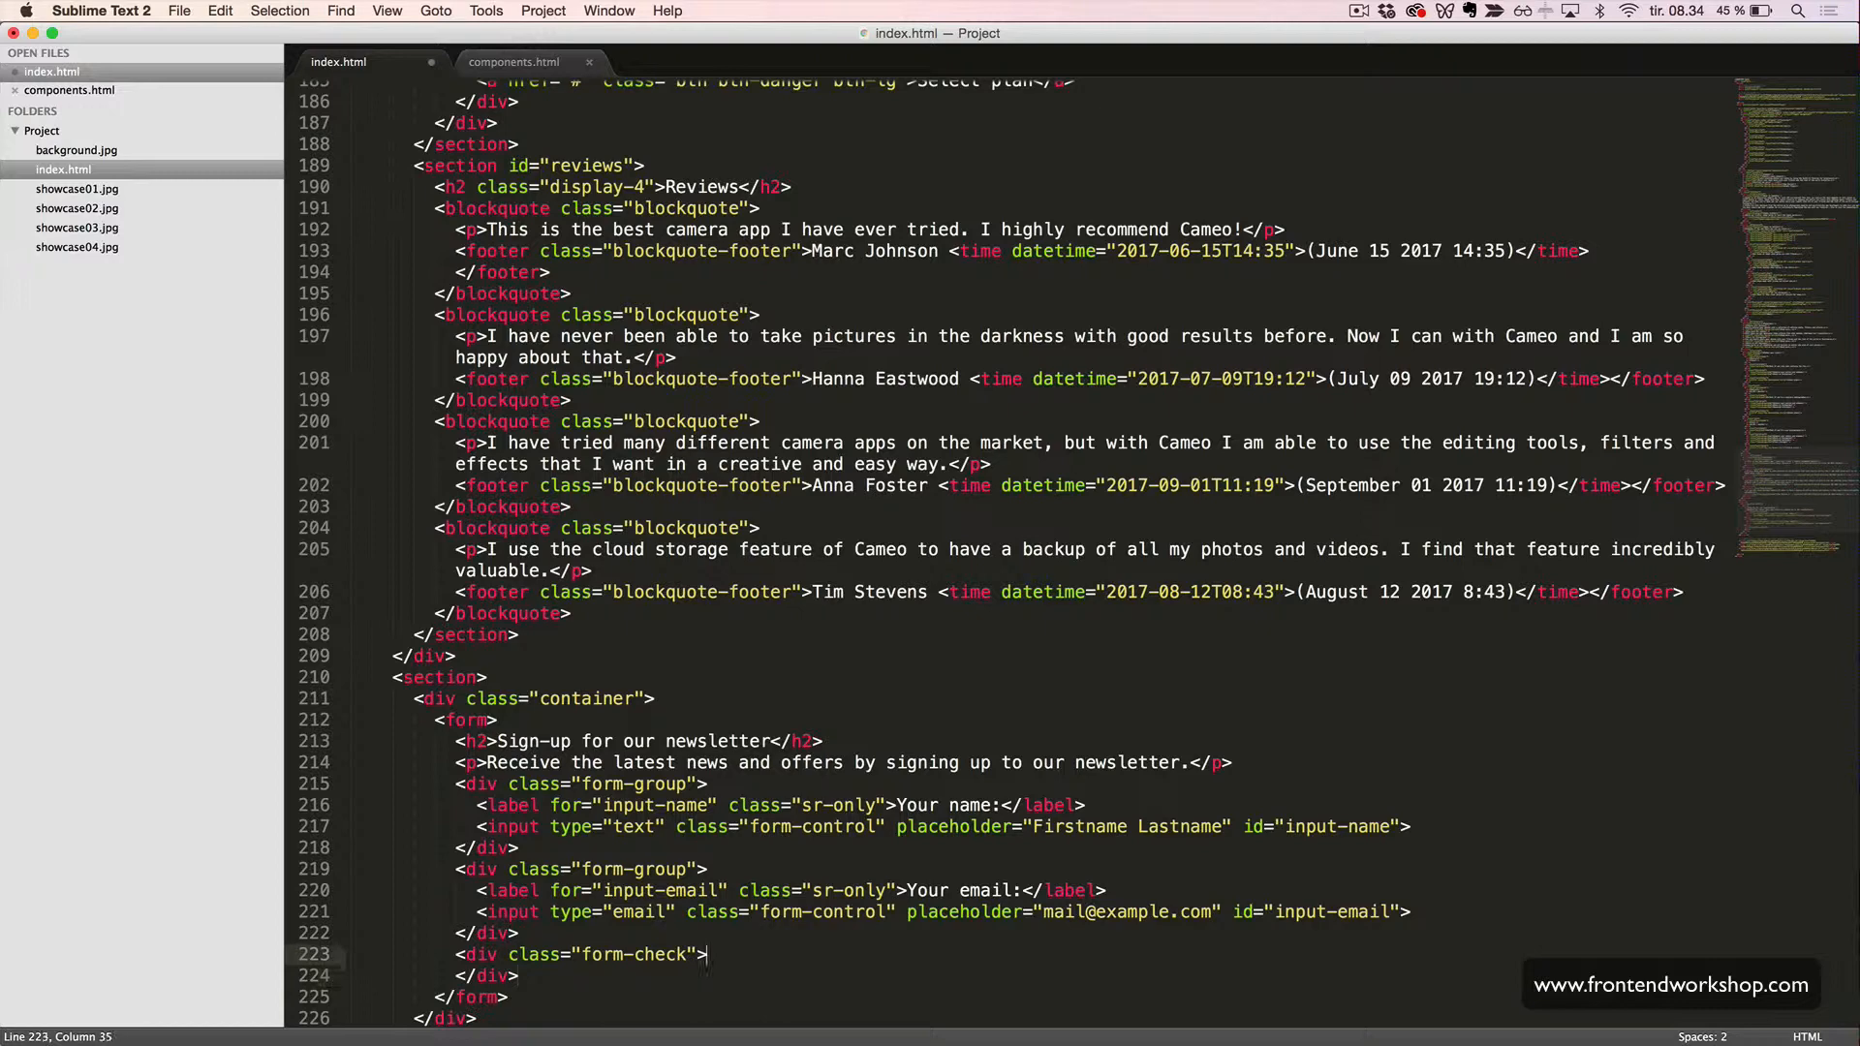
{"action": "type", "text": "<label></label>"}
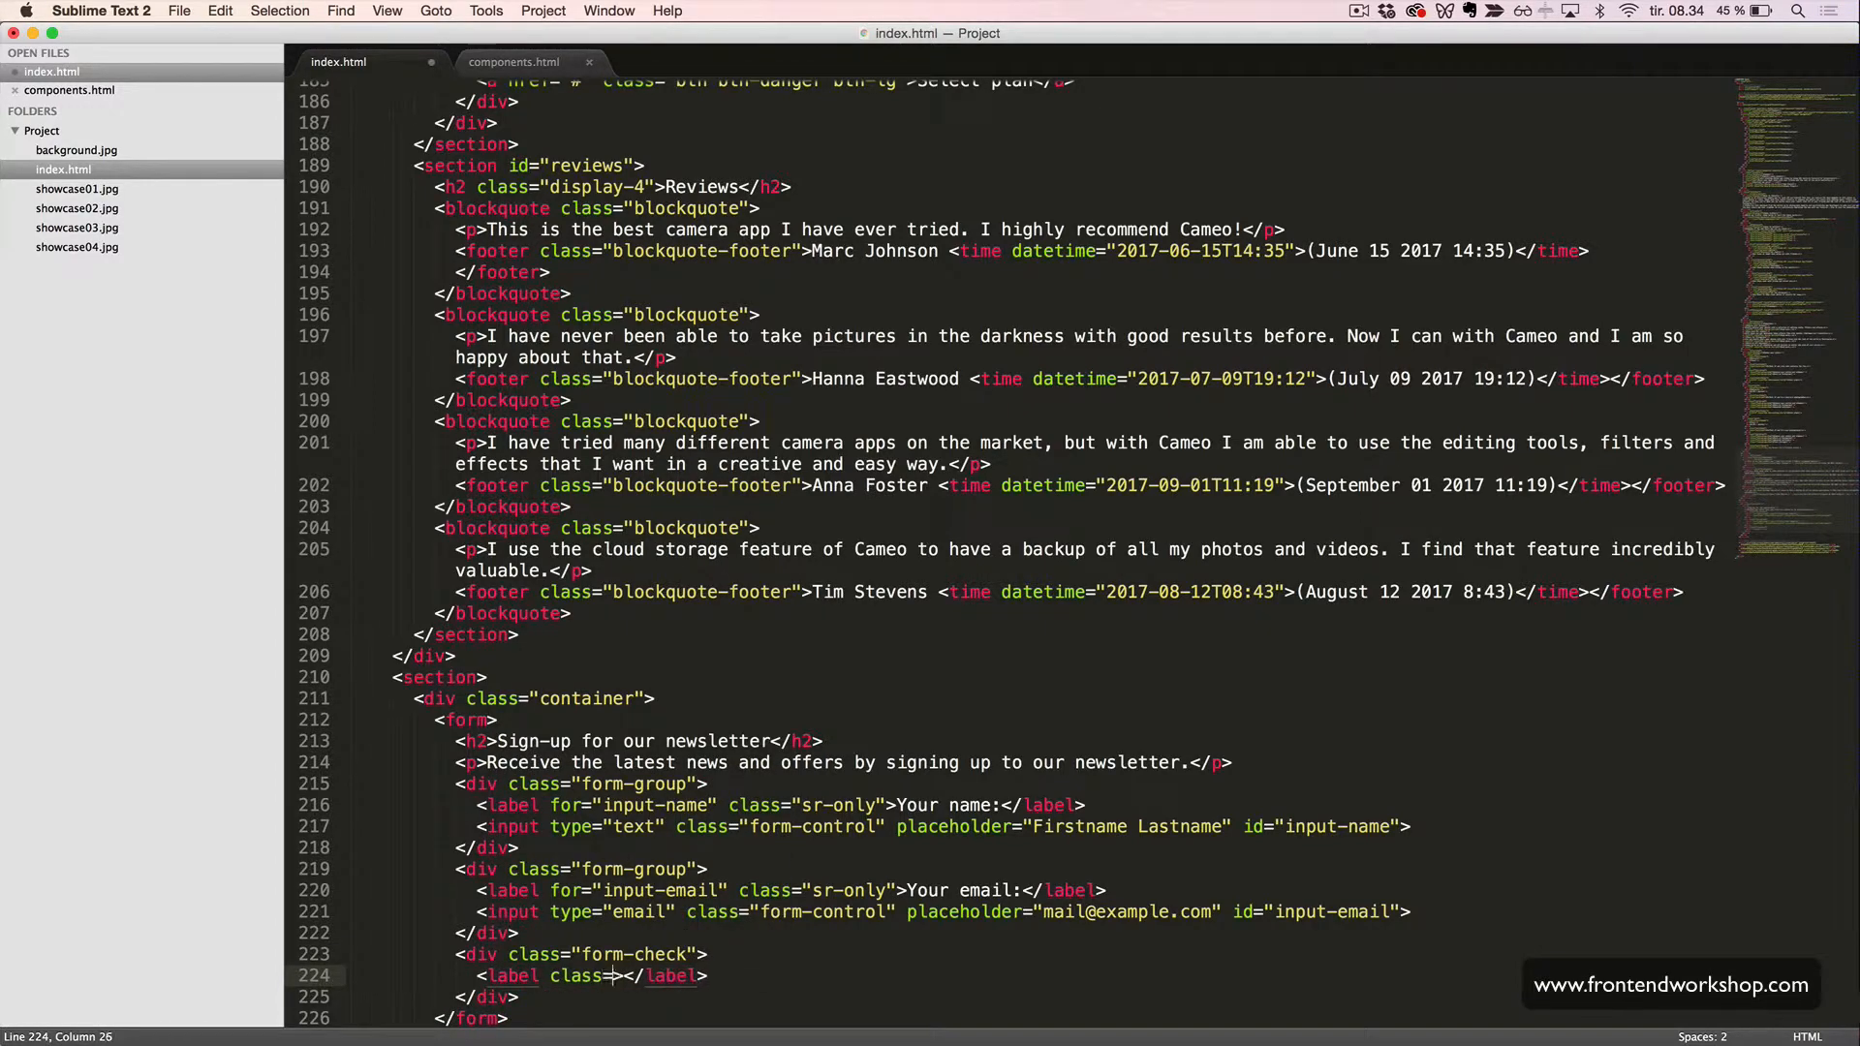
{"action": "type", "text": "form_c"}
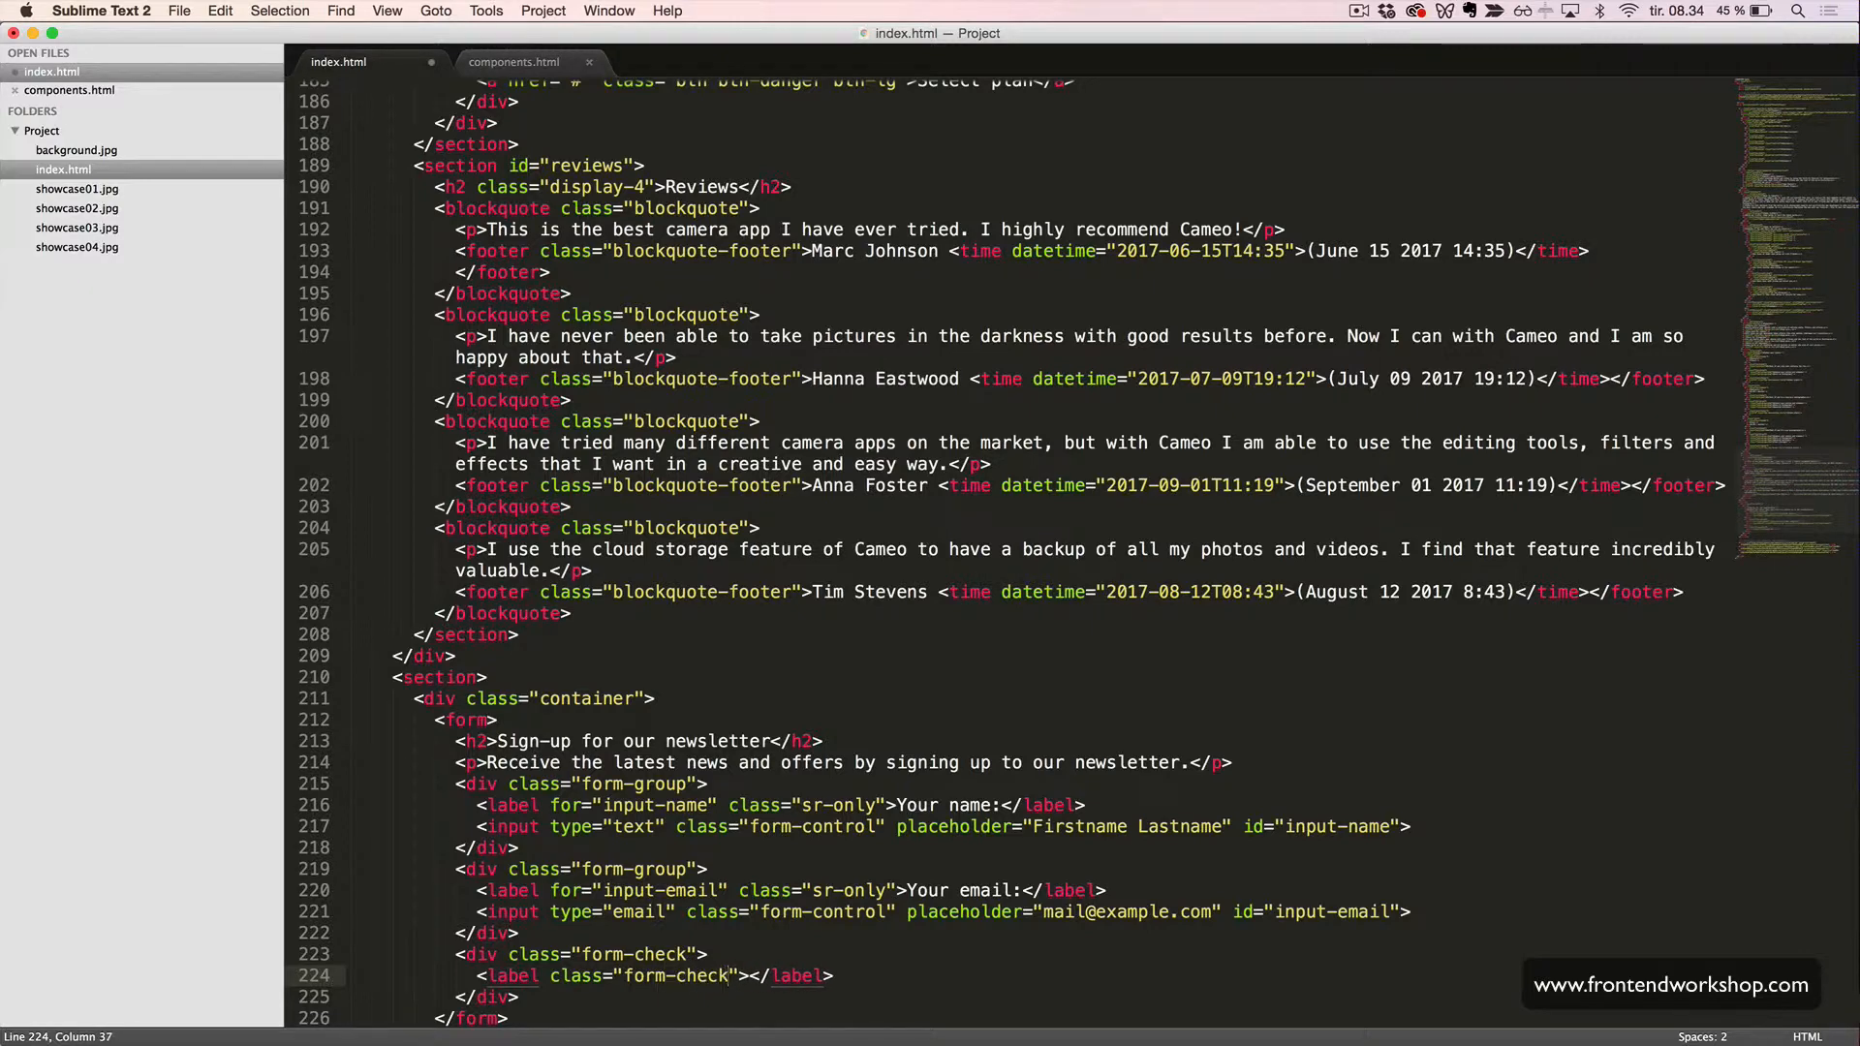
{"action": "type", "text": "label"}
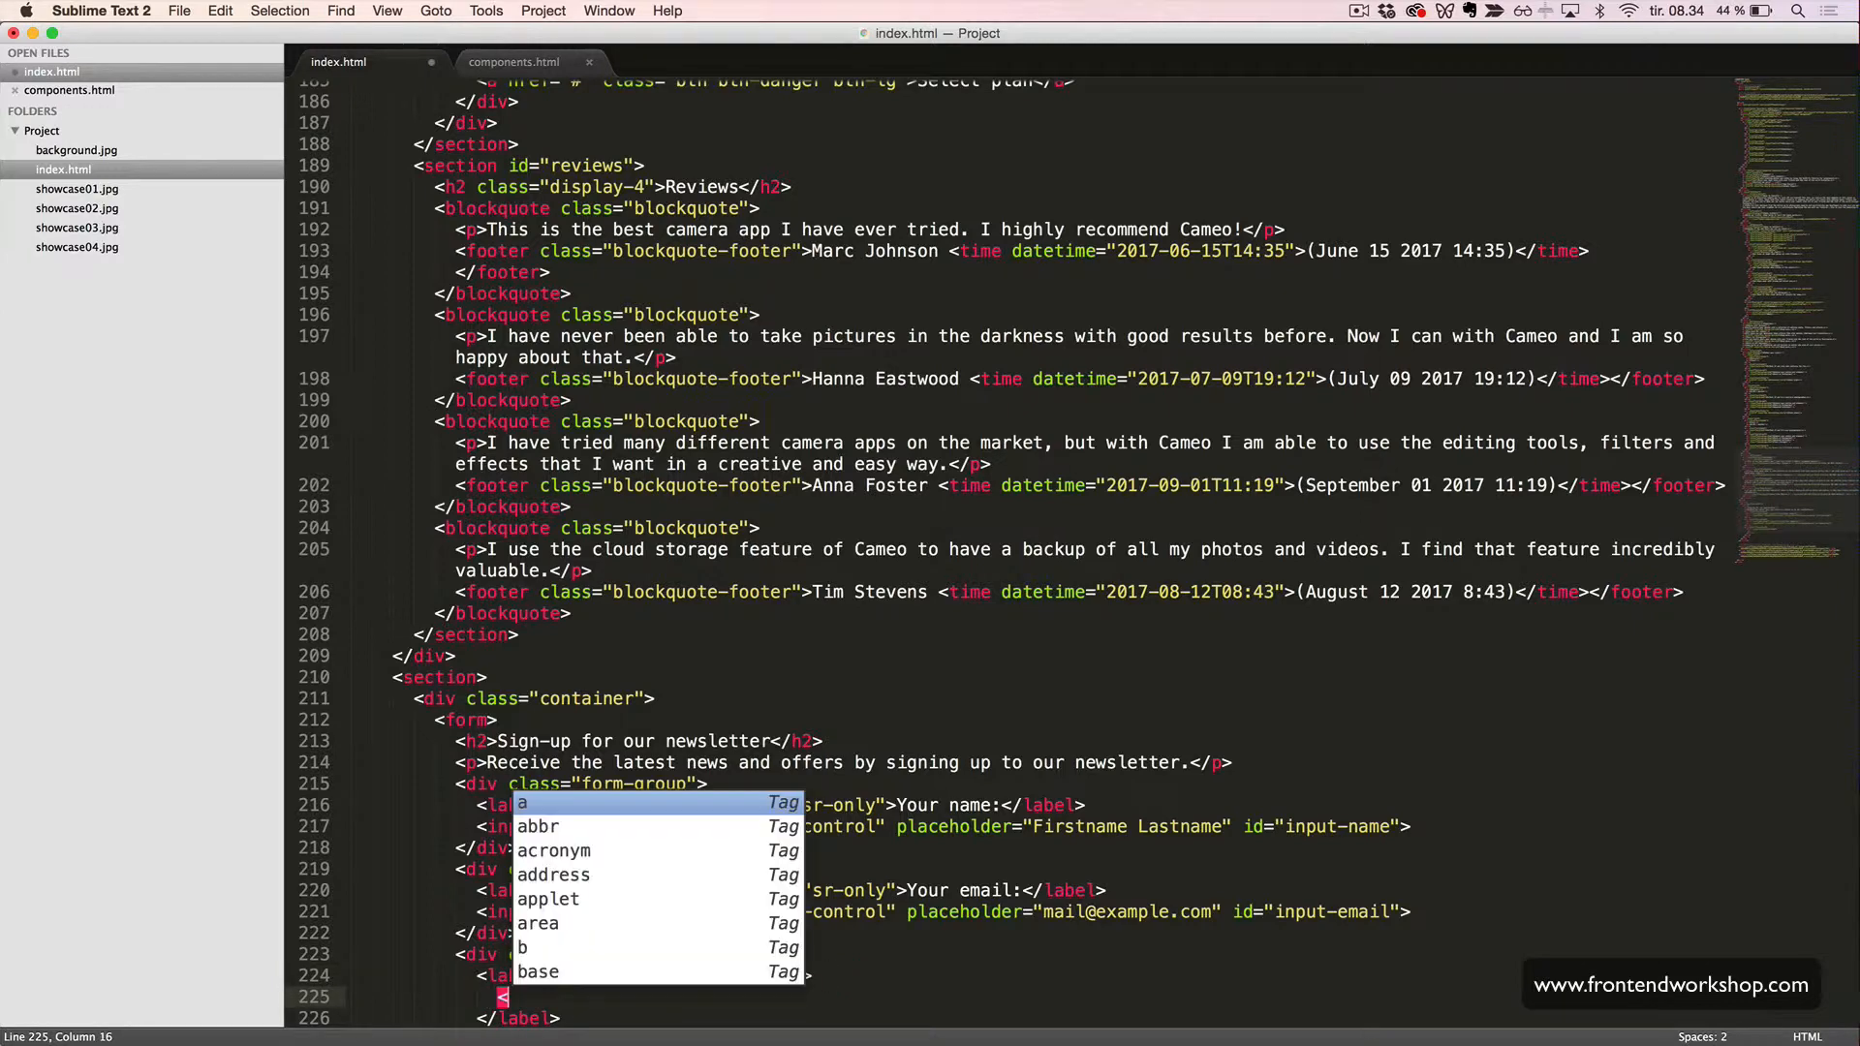
- Add checkbox input-terms (value terms) labelled 'I have read and accept the terms and conditions.'
{"action": "type", "text": "input>"}
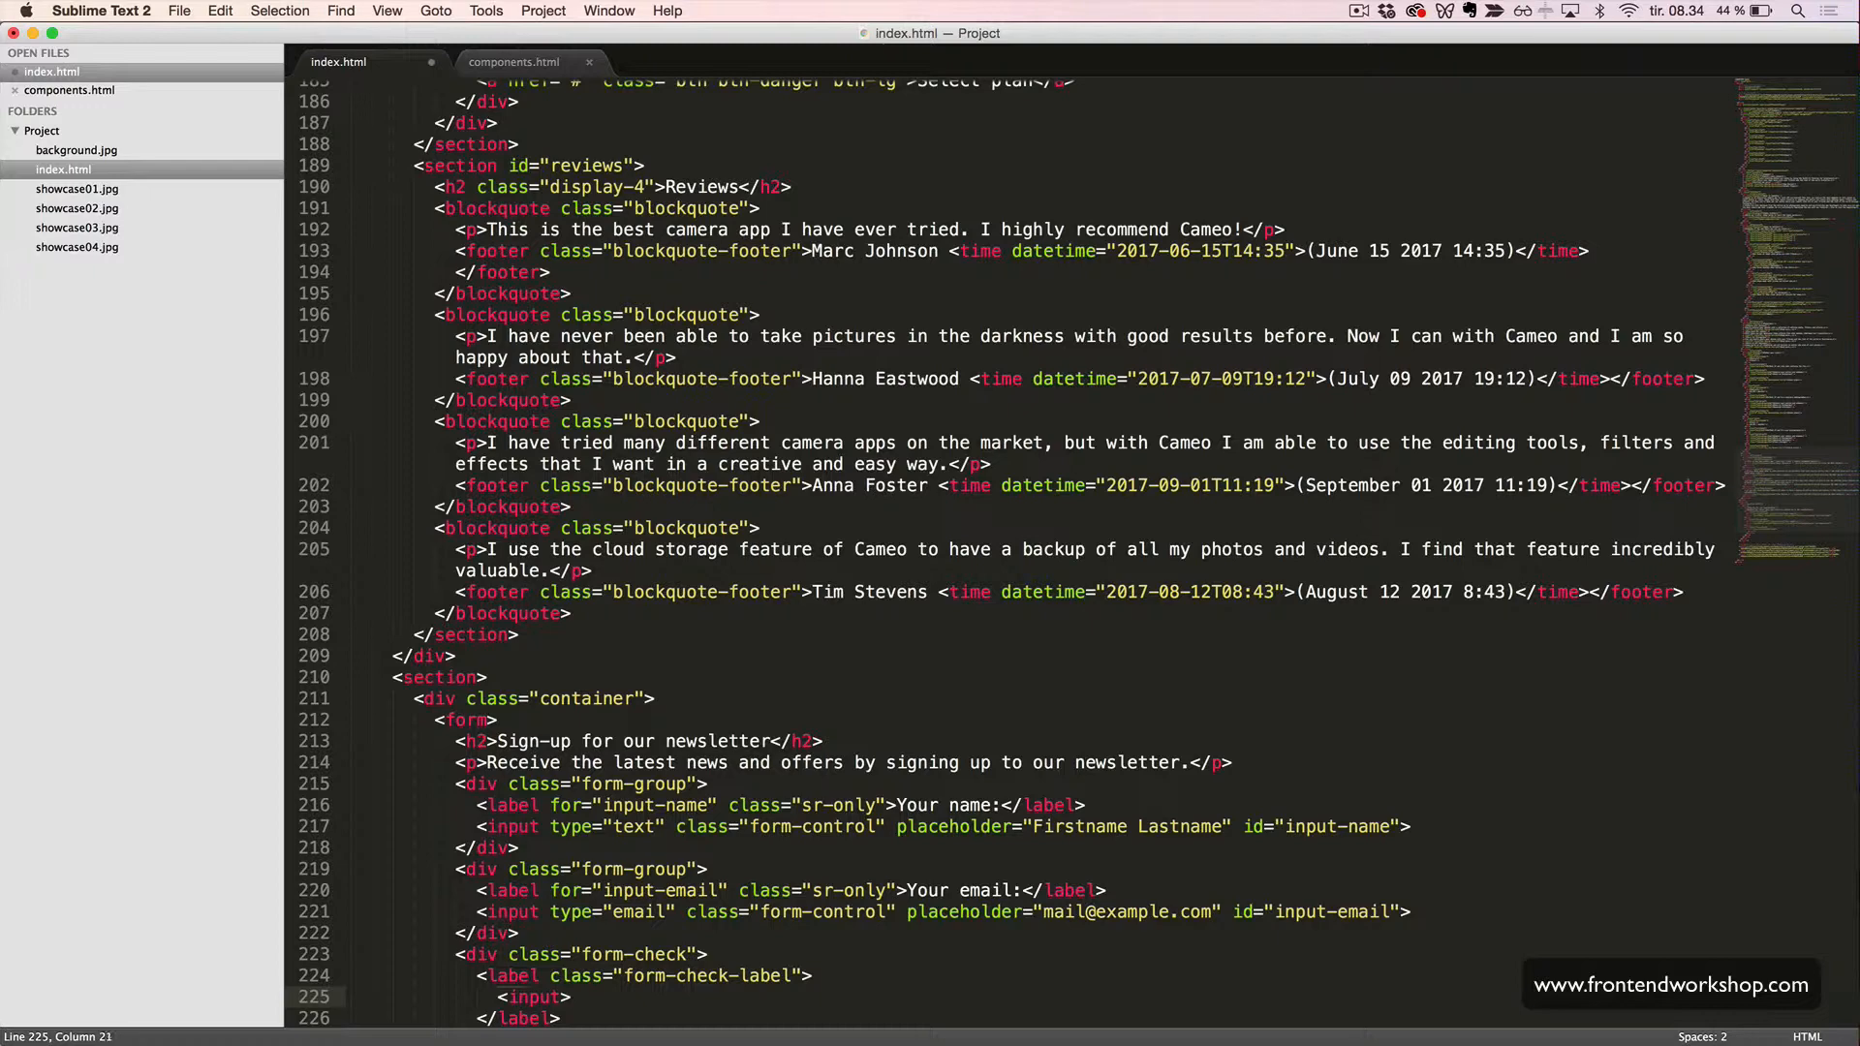
{"action": "type", "text": "type=\"check\""}
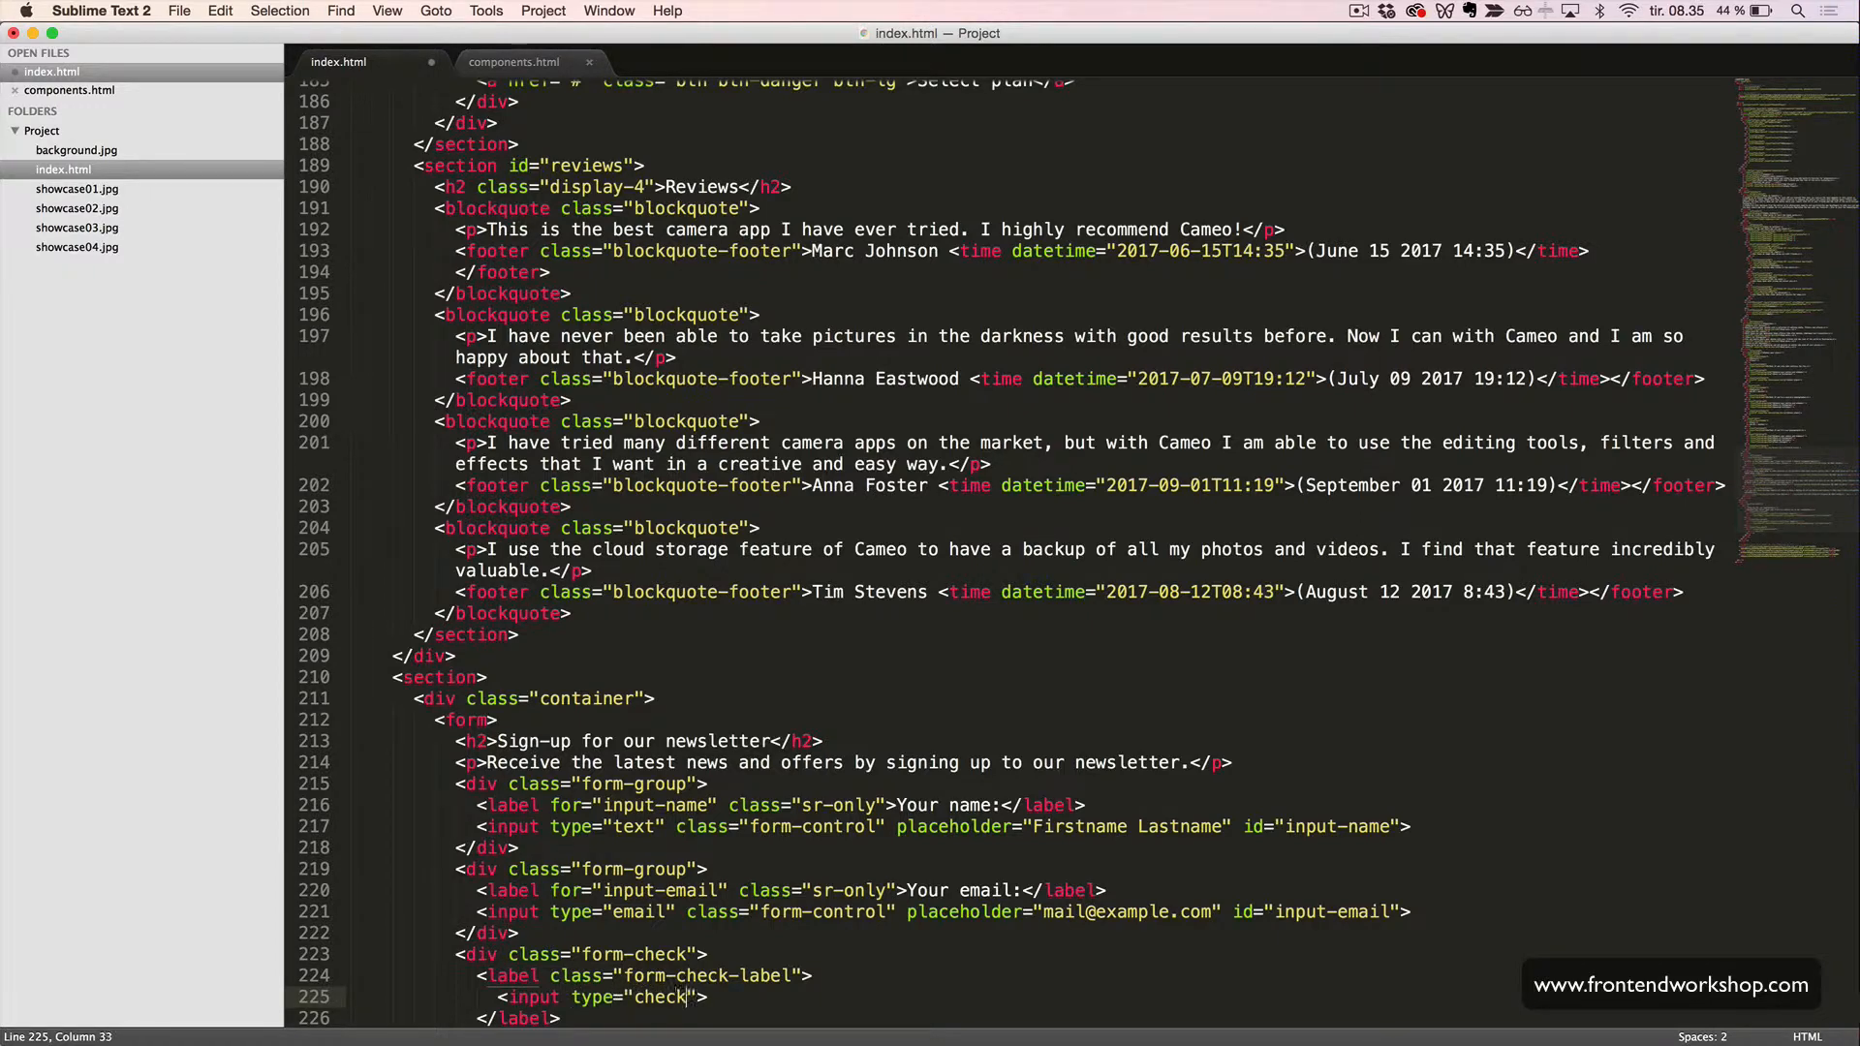
{"action": "type", "text": "box\" class=\"form-check"}
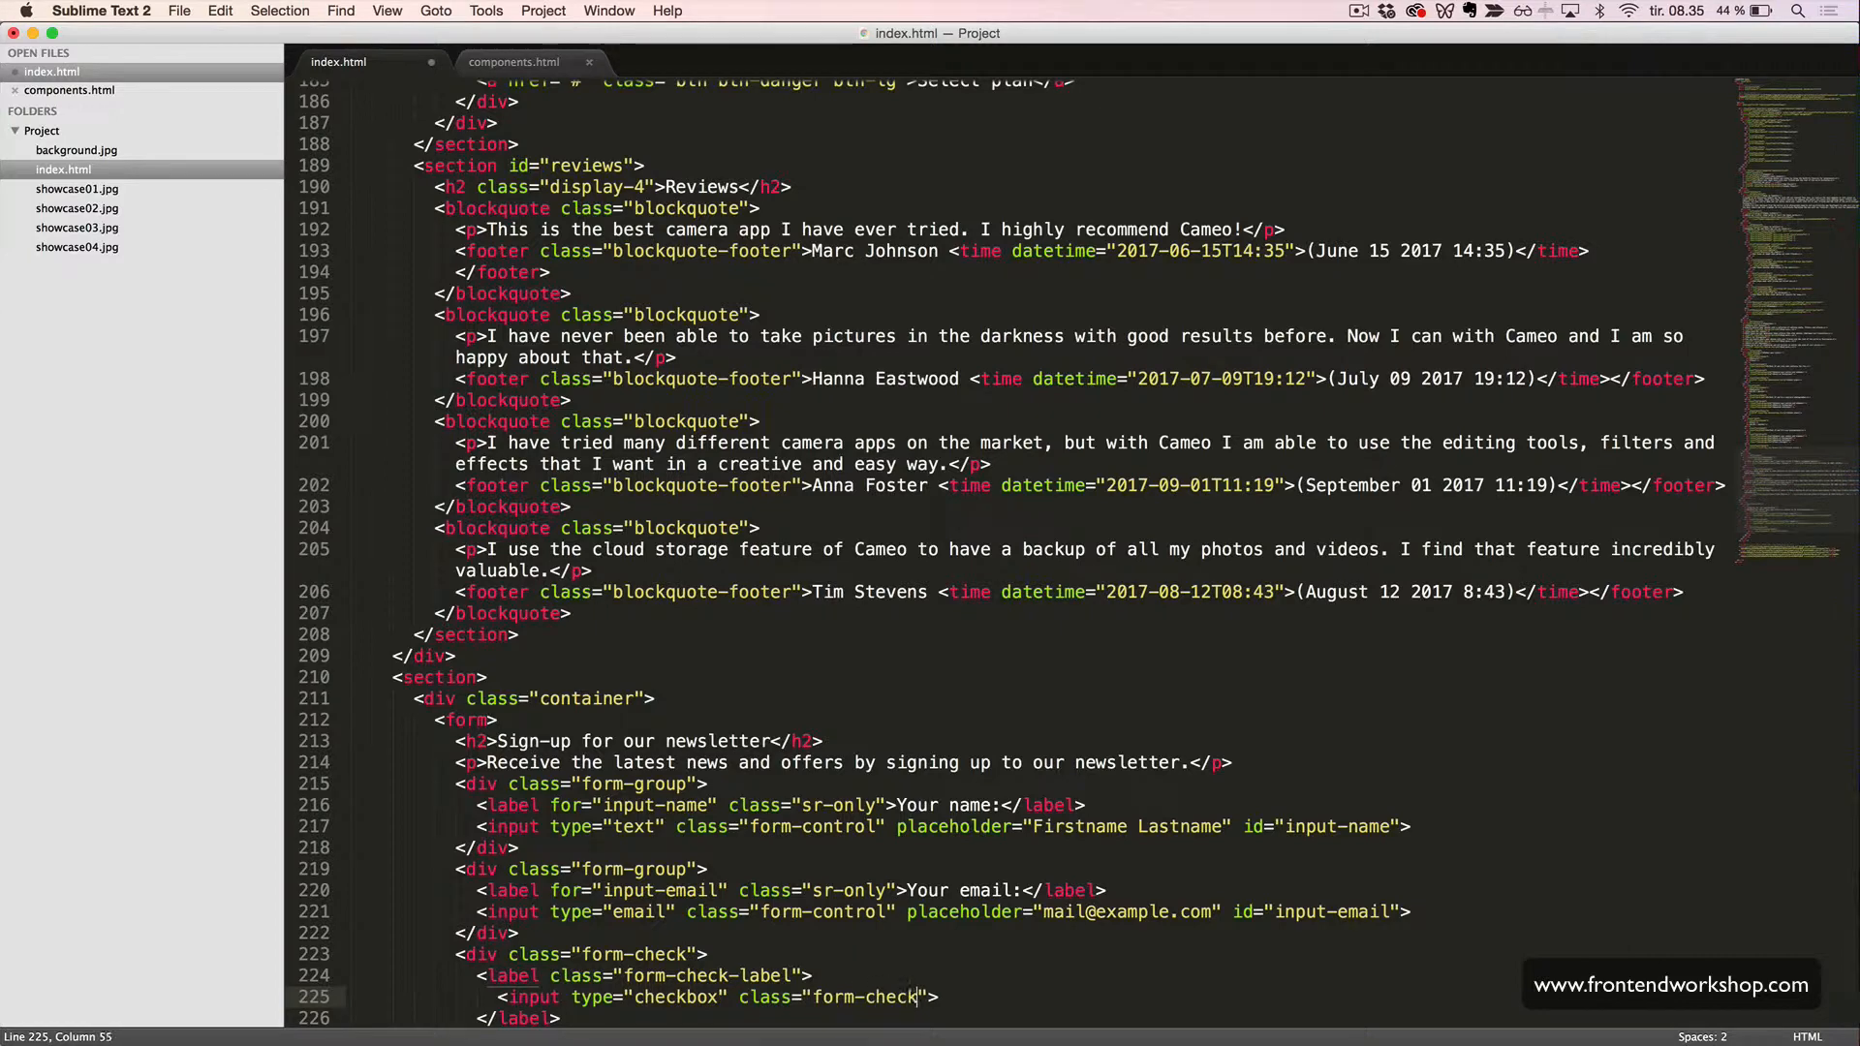
{"action": "type", "text": "-input\""}
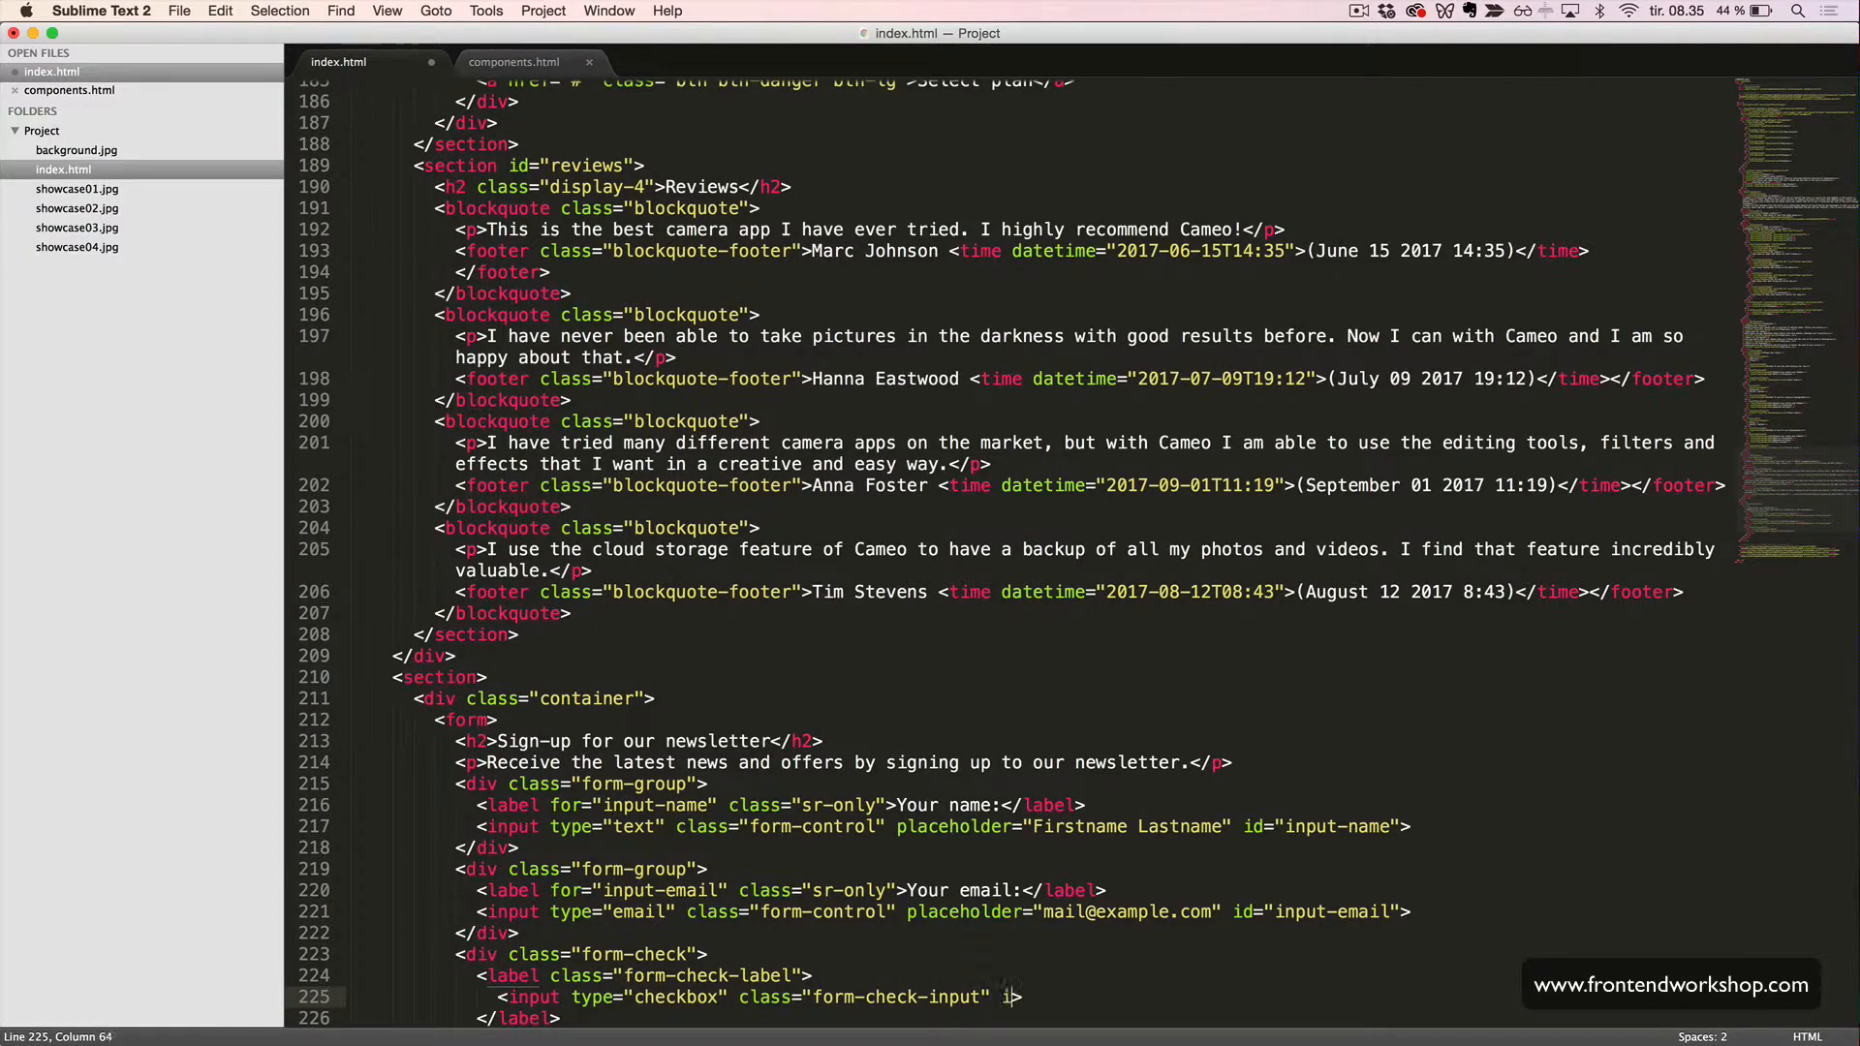
{"action": "type", "text": "id=\"inpu\""}
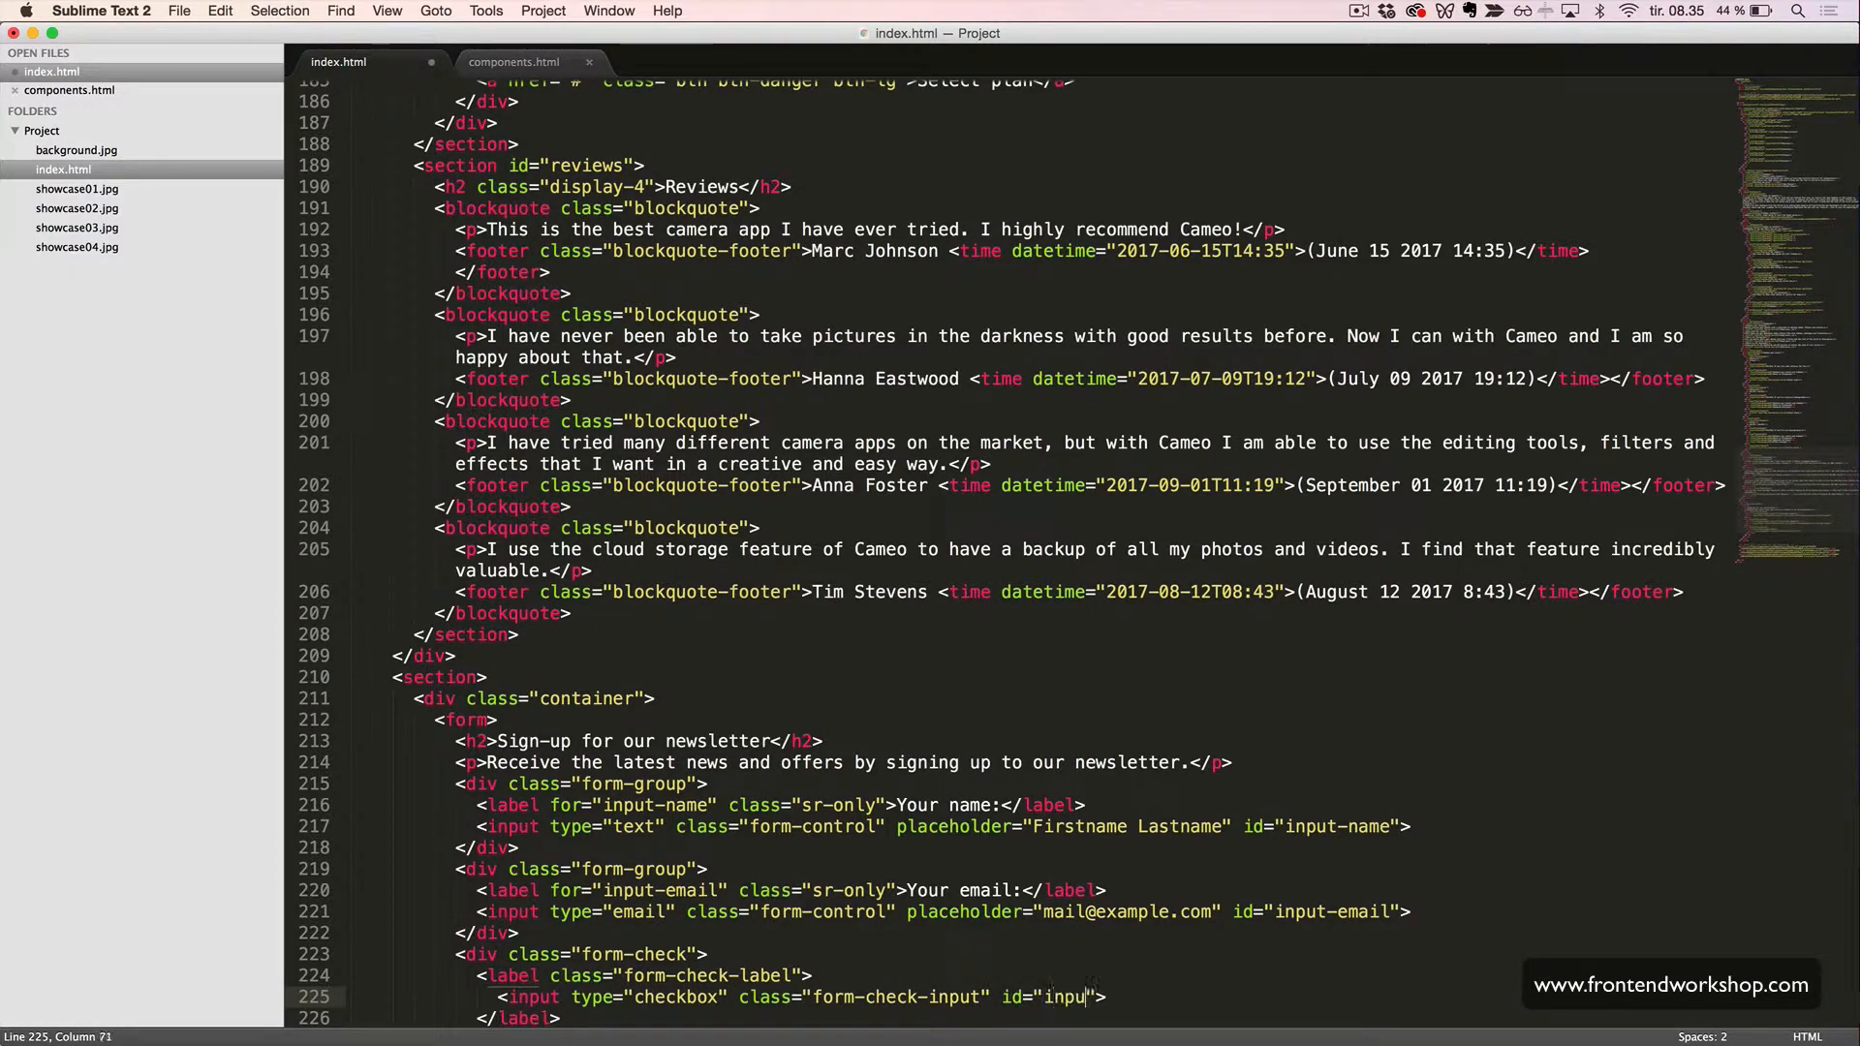
{"action": "type", "text": "t-terms"}
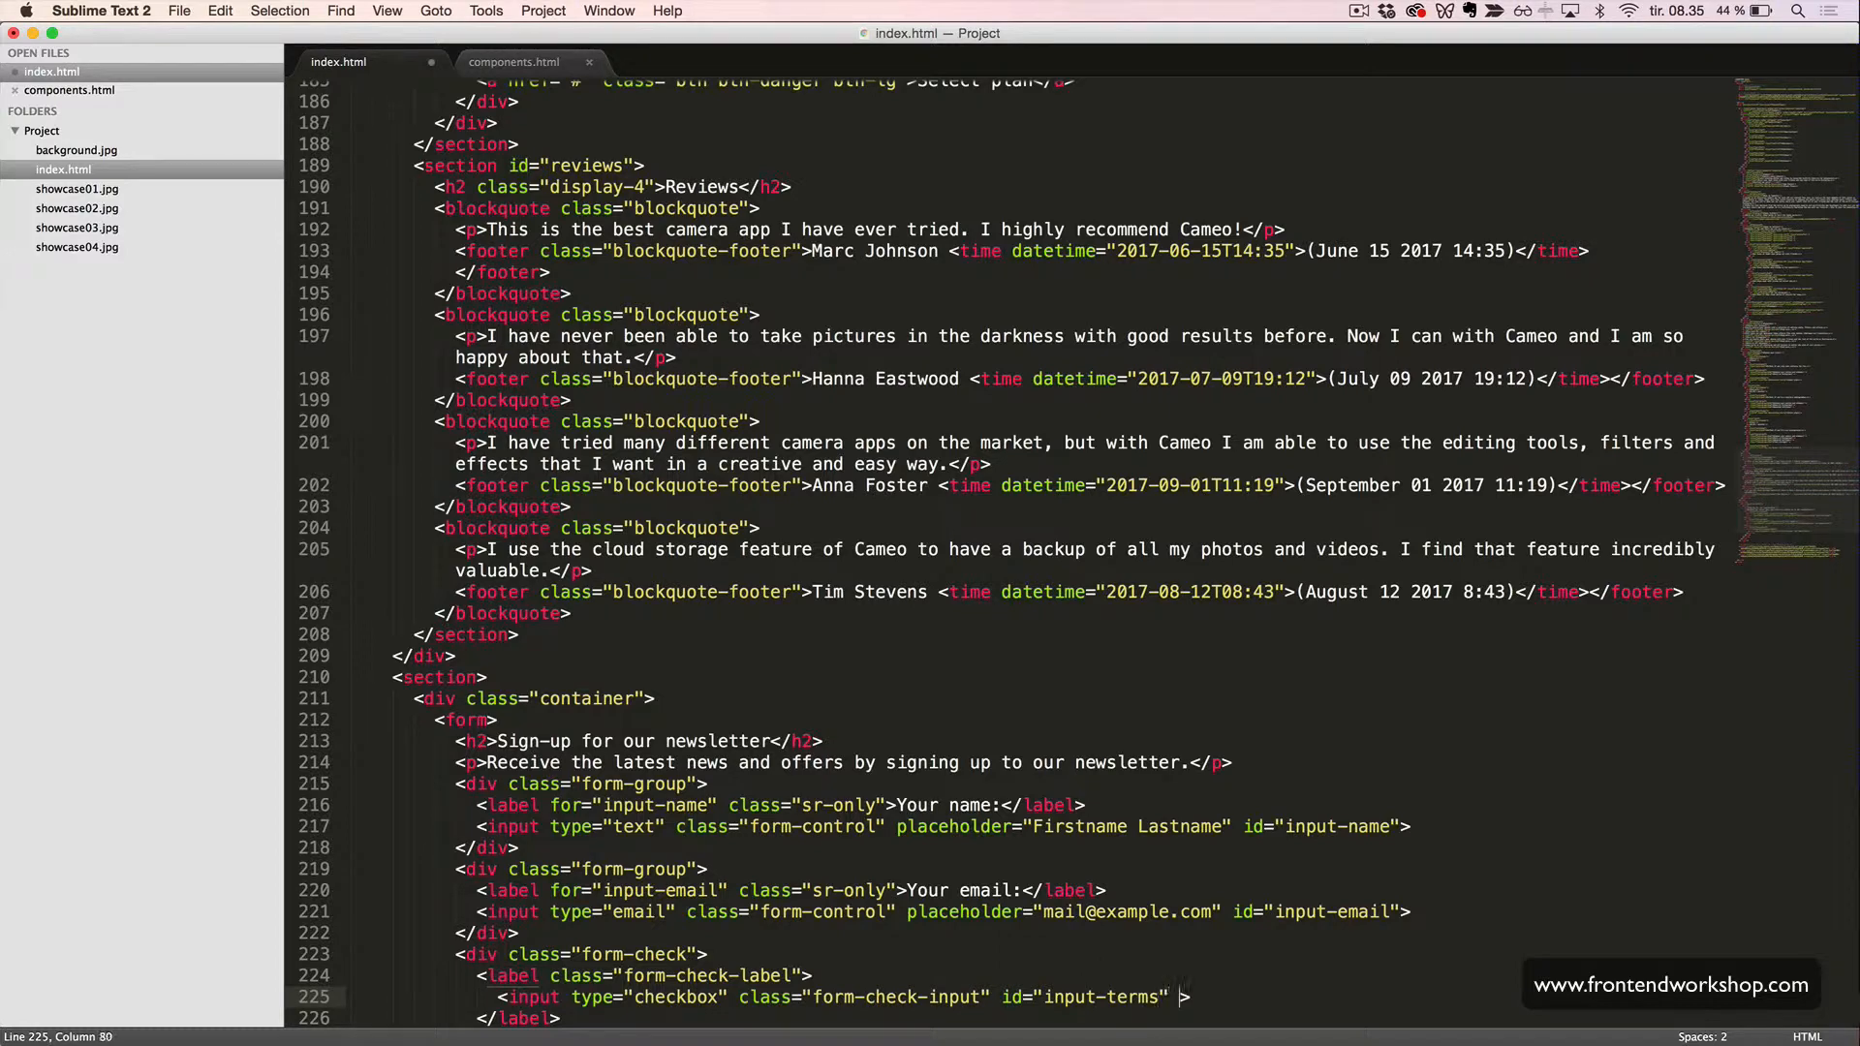
{"action": "type", "text": "value=\"terms\""}
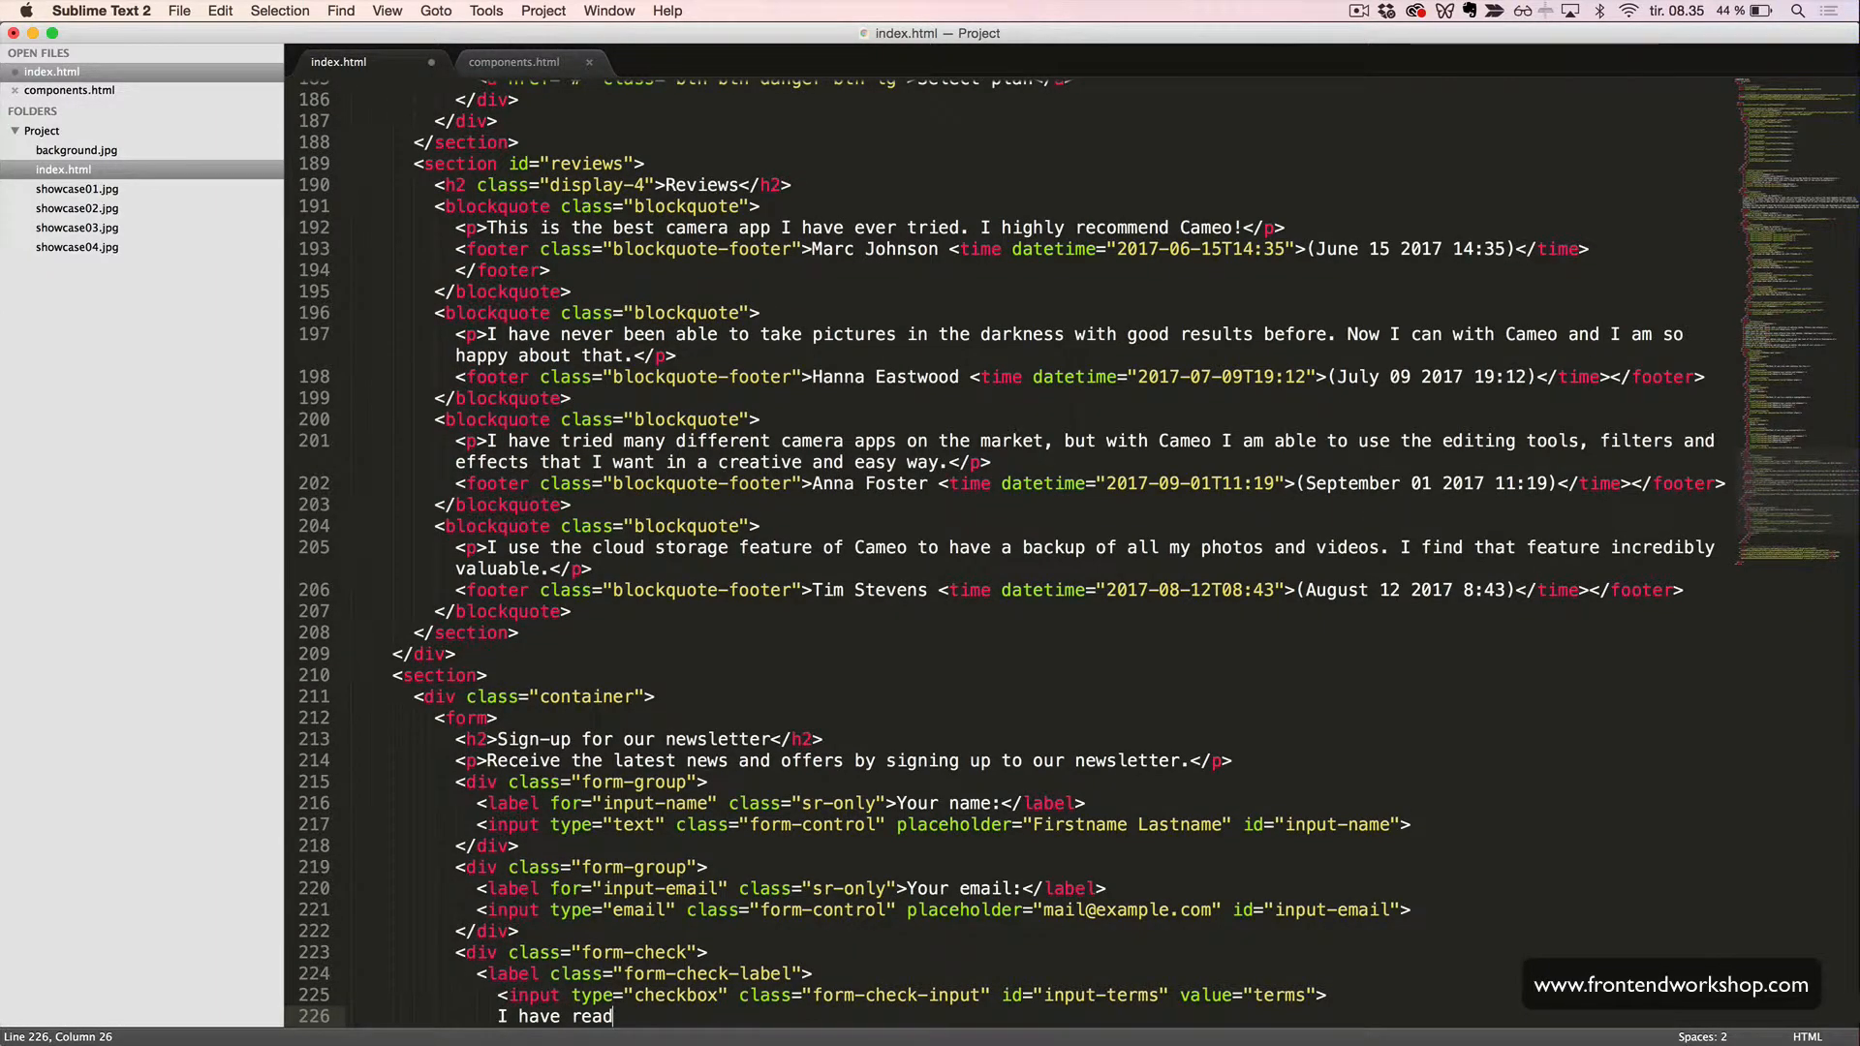
{"action": "type", "text": "and a"}
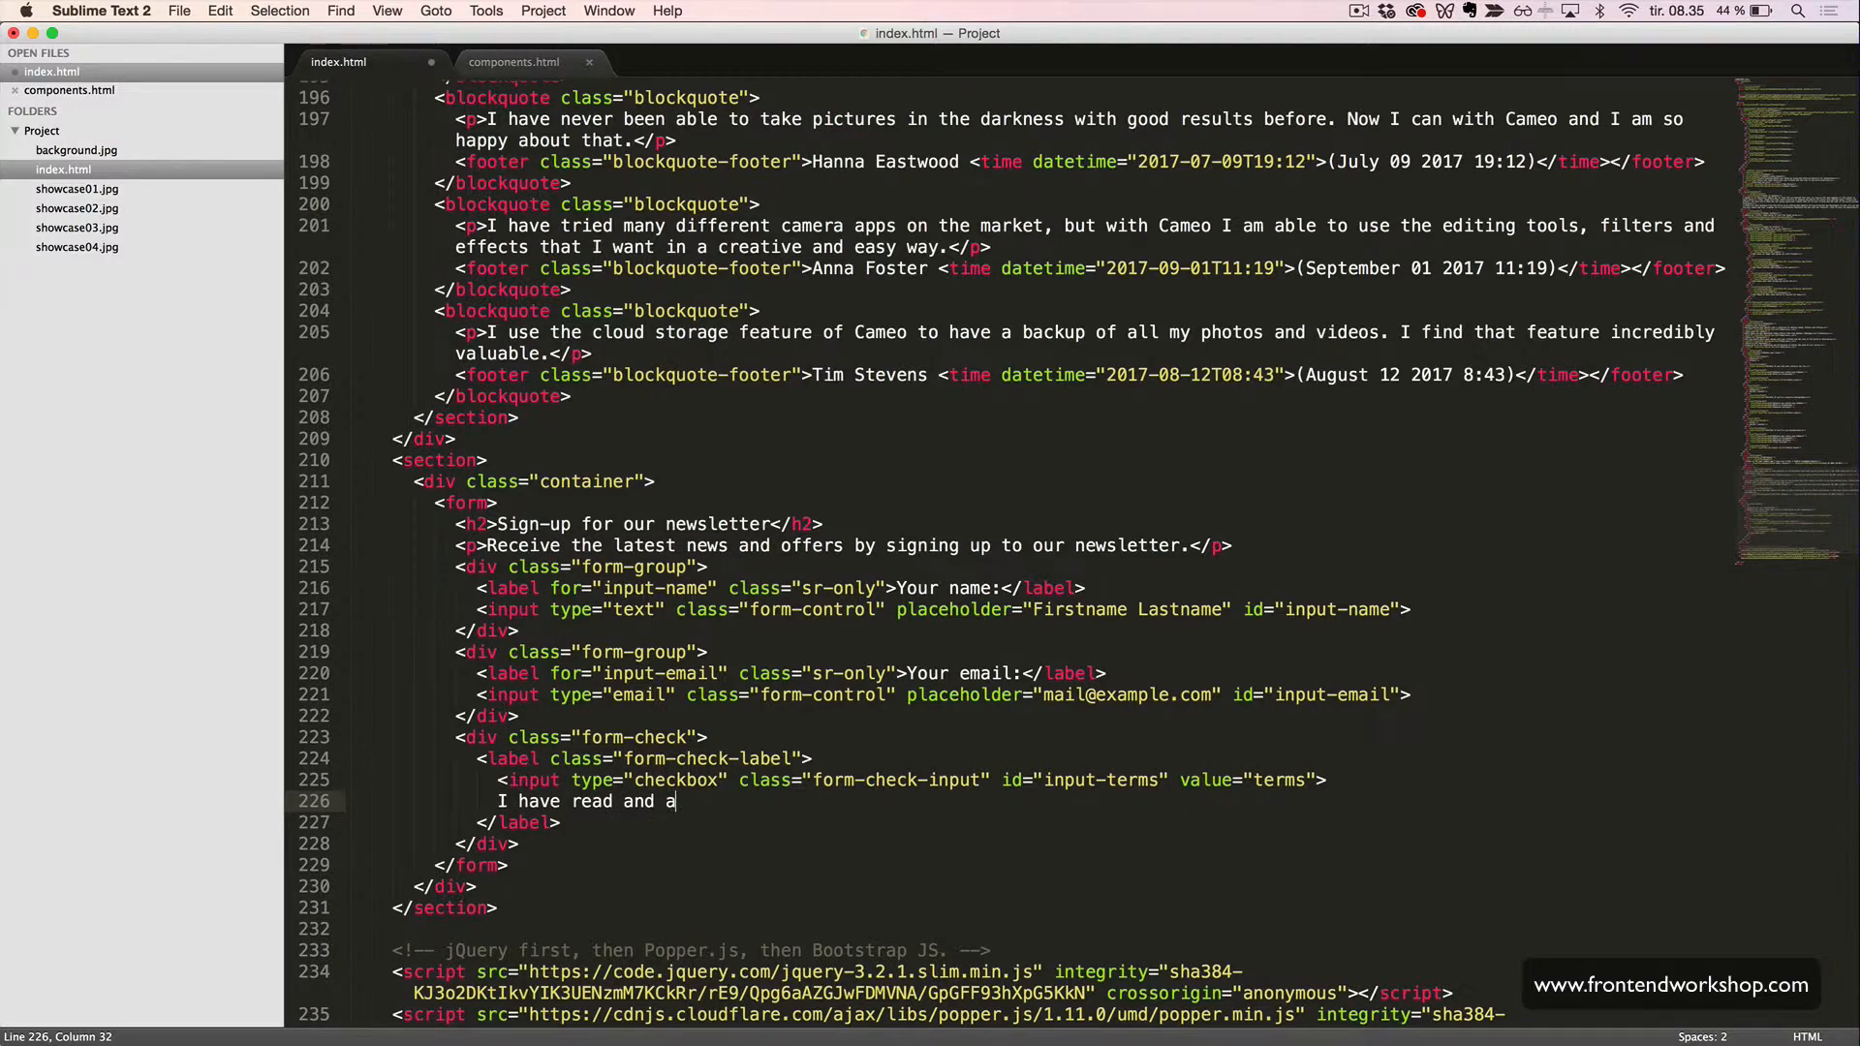
{"action": "type", "text": "ccept the terms and c"}
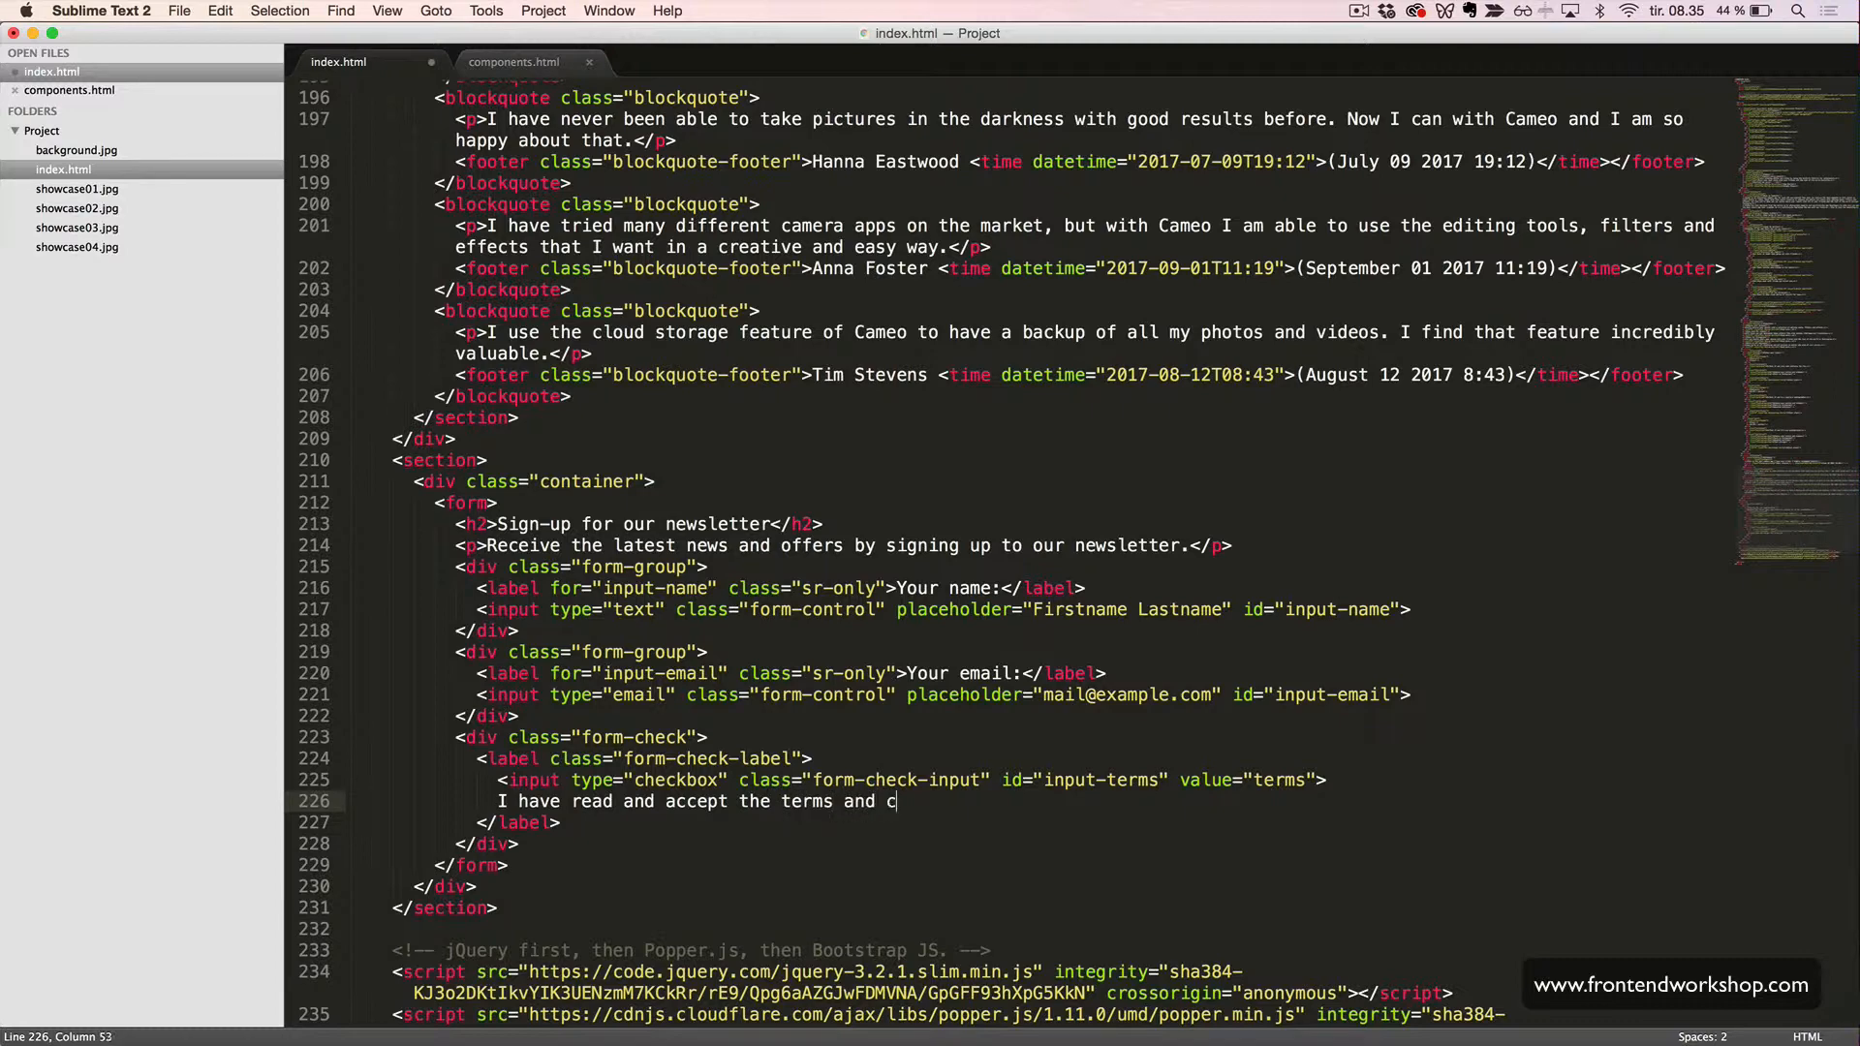
{"action": "type", "text": "onditions."}
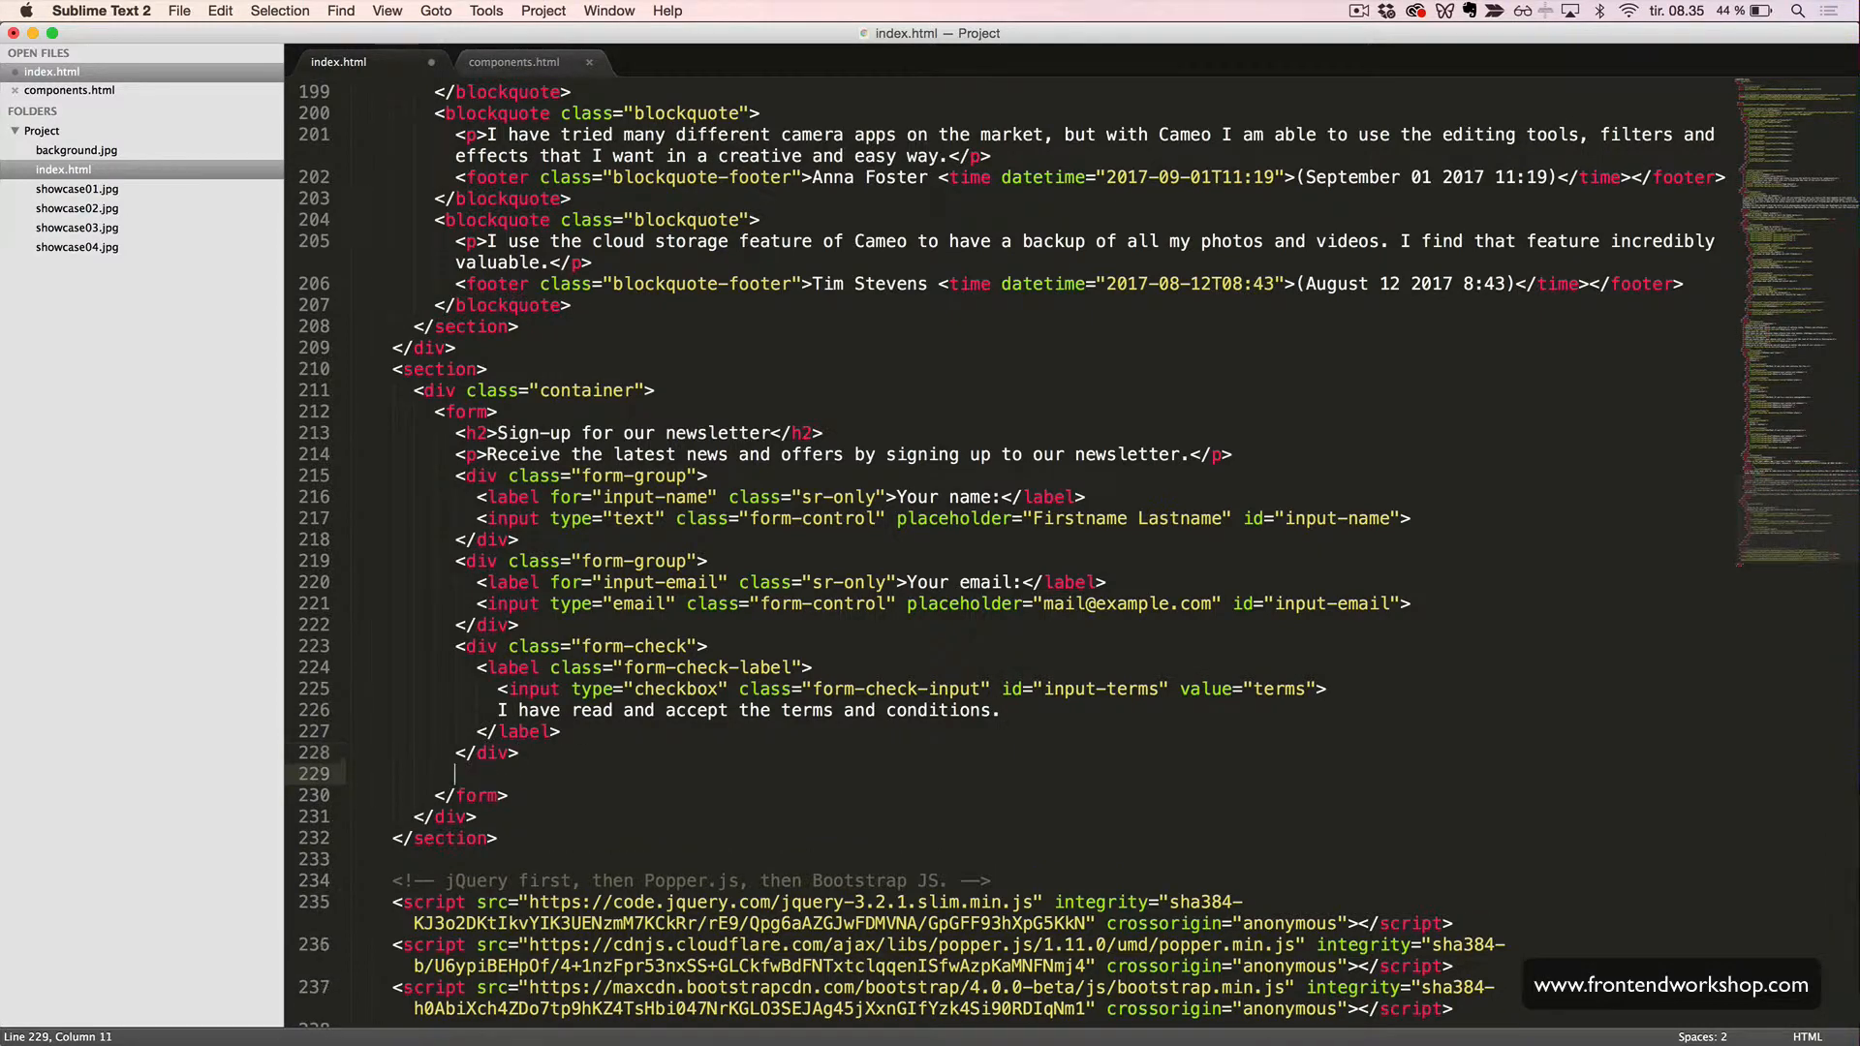
- Add a div with a small form-text note about unsubscribing from the mailing list anytime
{"action": "type", "text": "div>"}
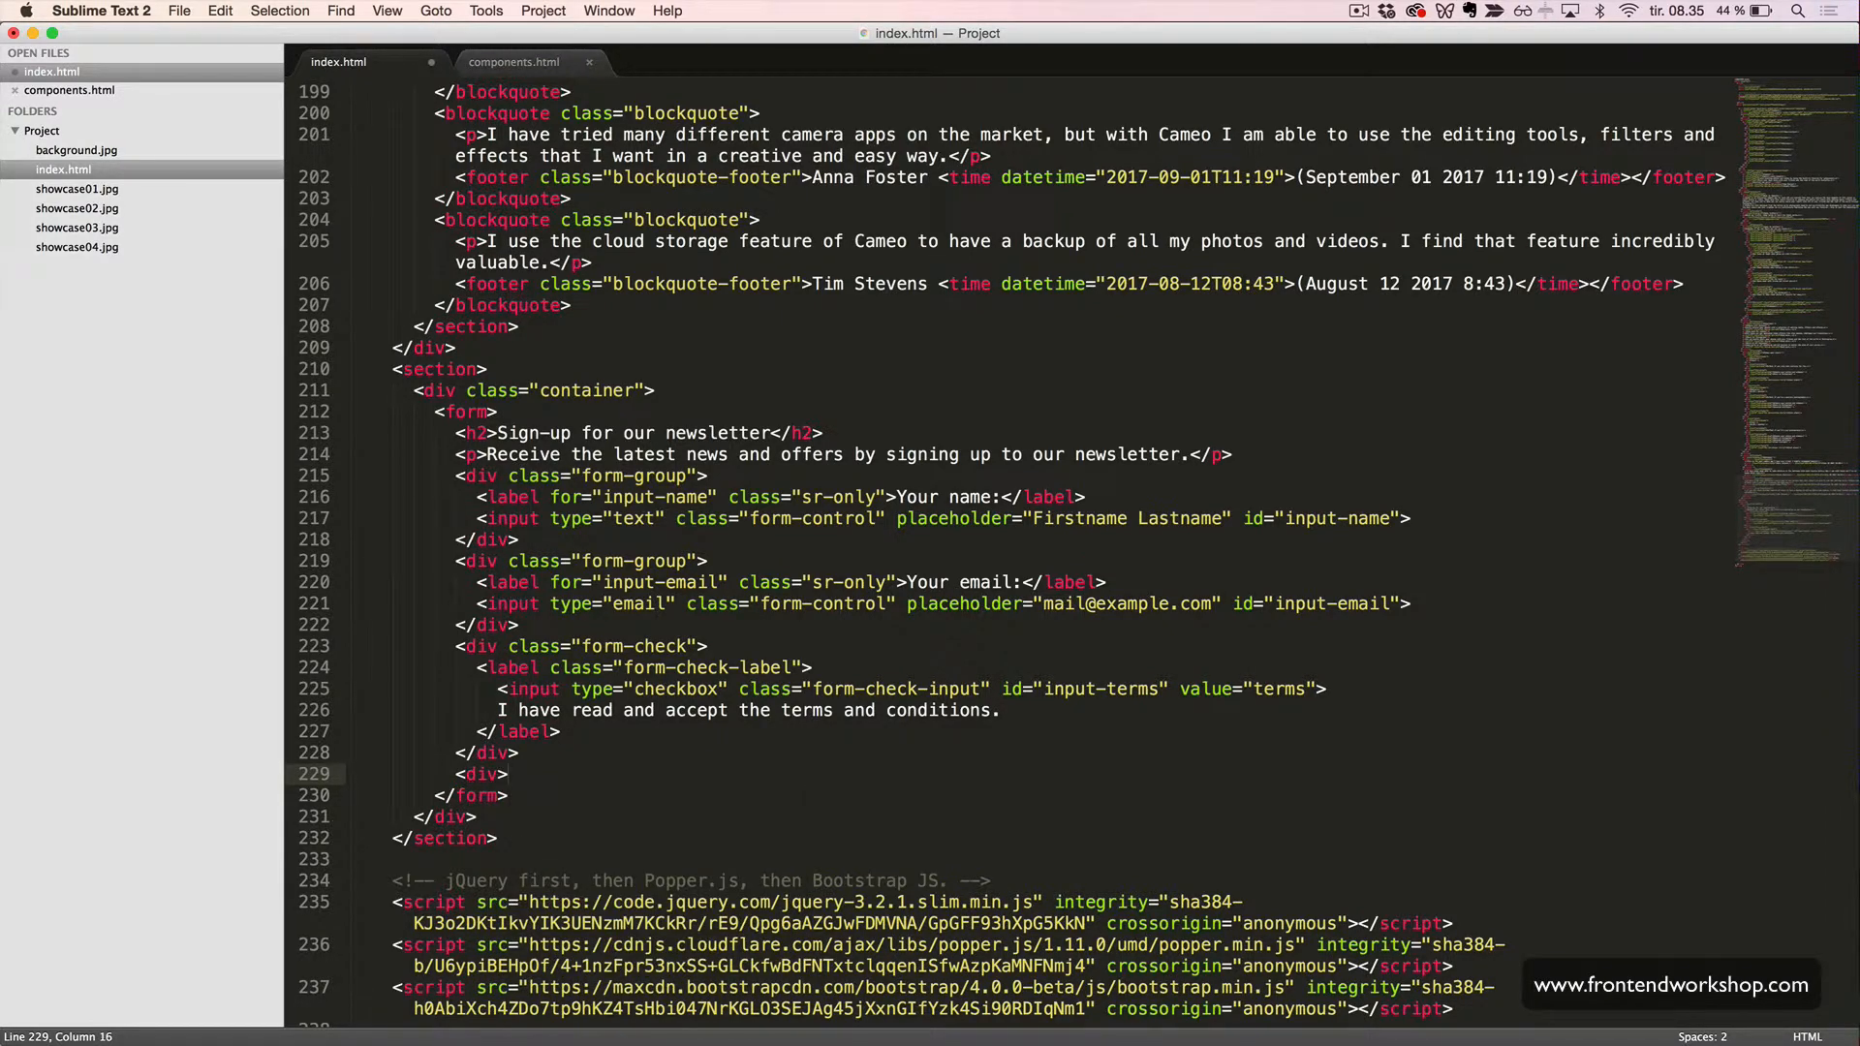
{"action": "type", "text": "</div>"}
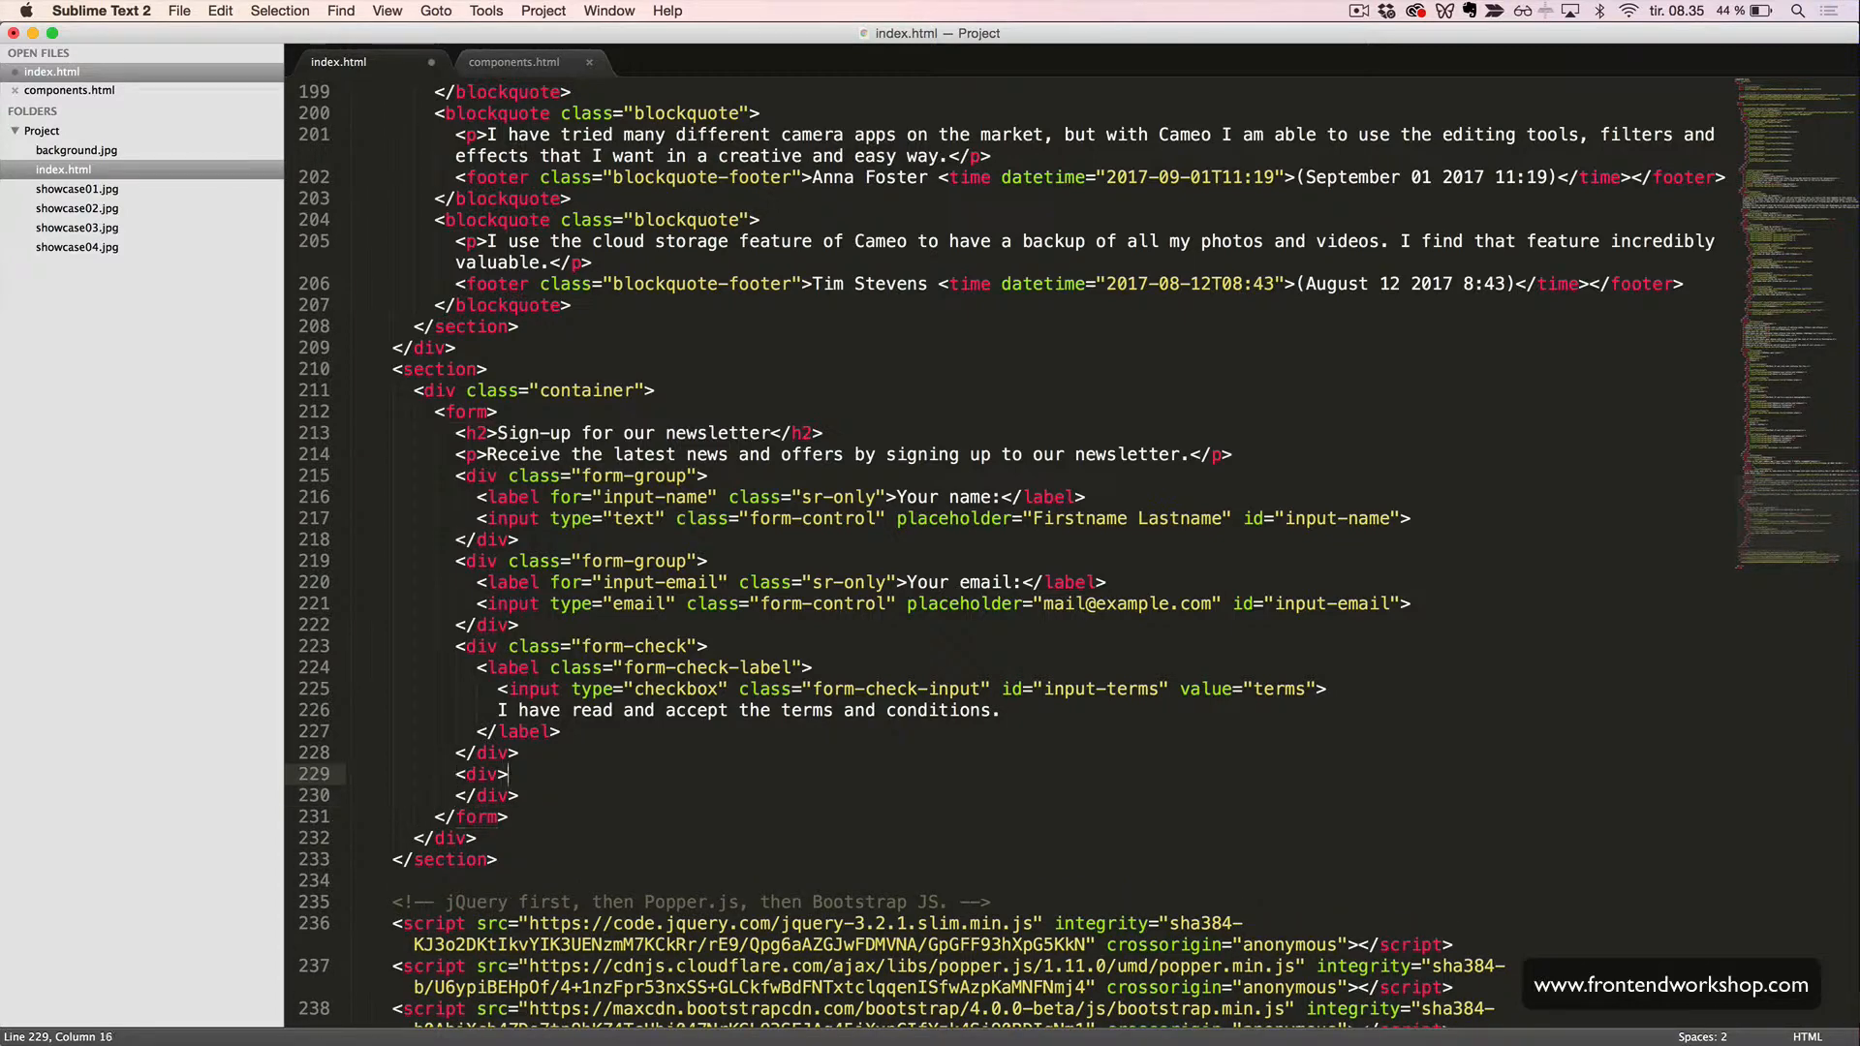
{"action": "type", "text": "<small"}
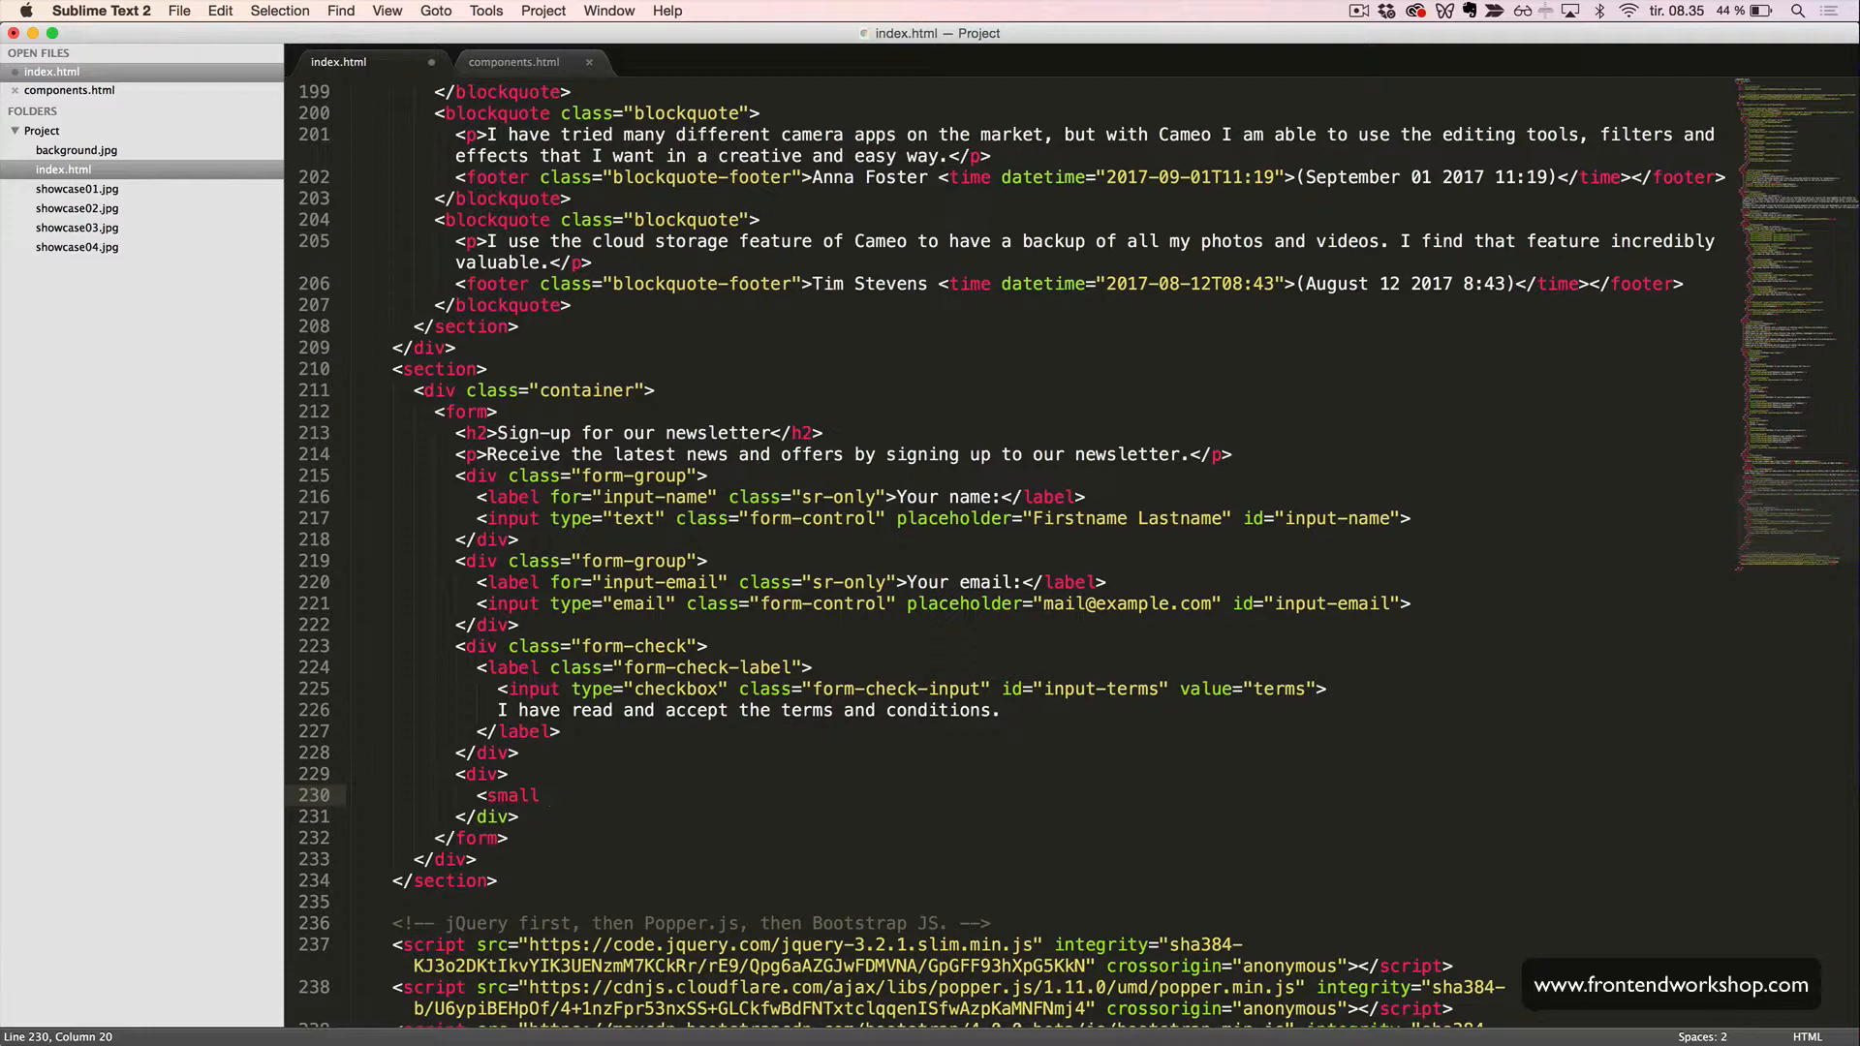
{"action": "type", "text": "class"}
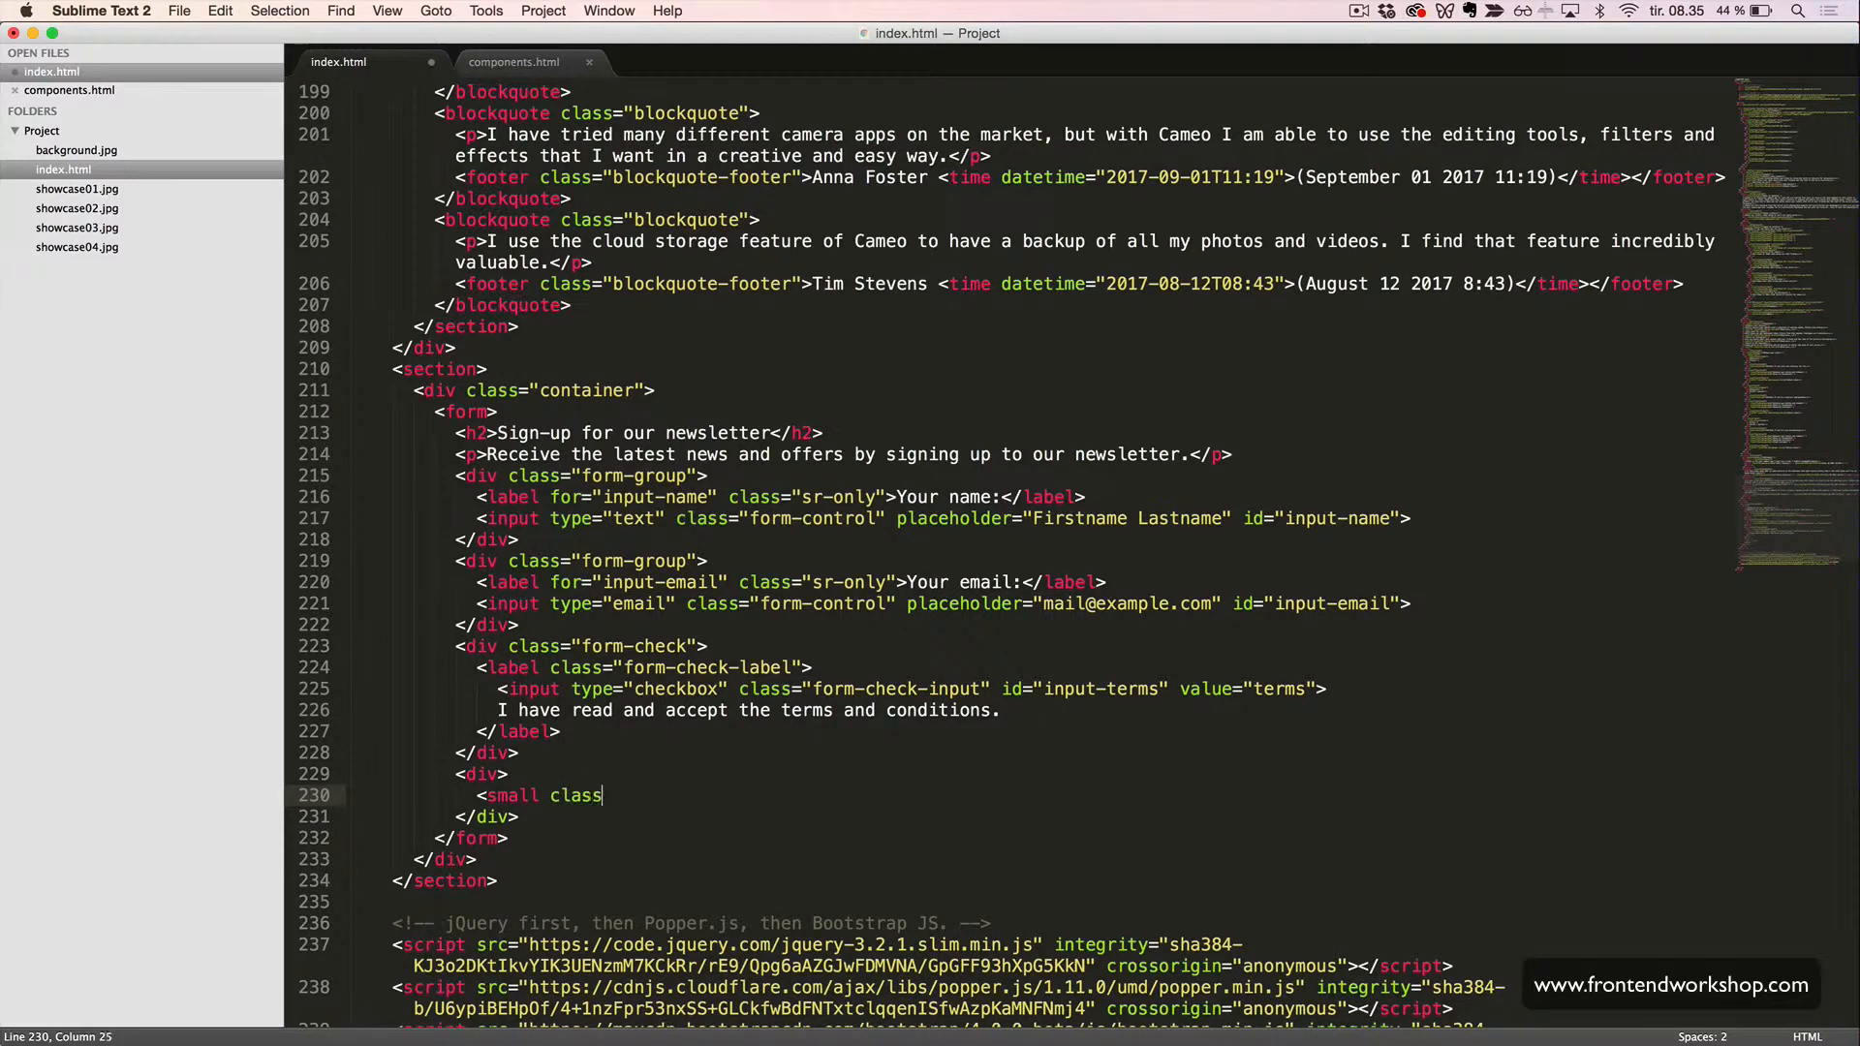
{"action": "type", "text": "=\"f\""}
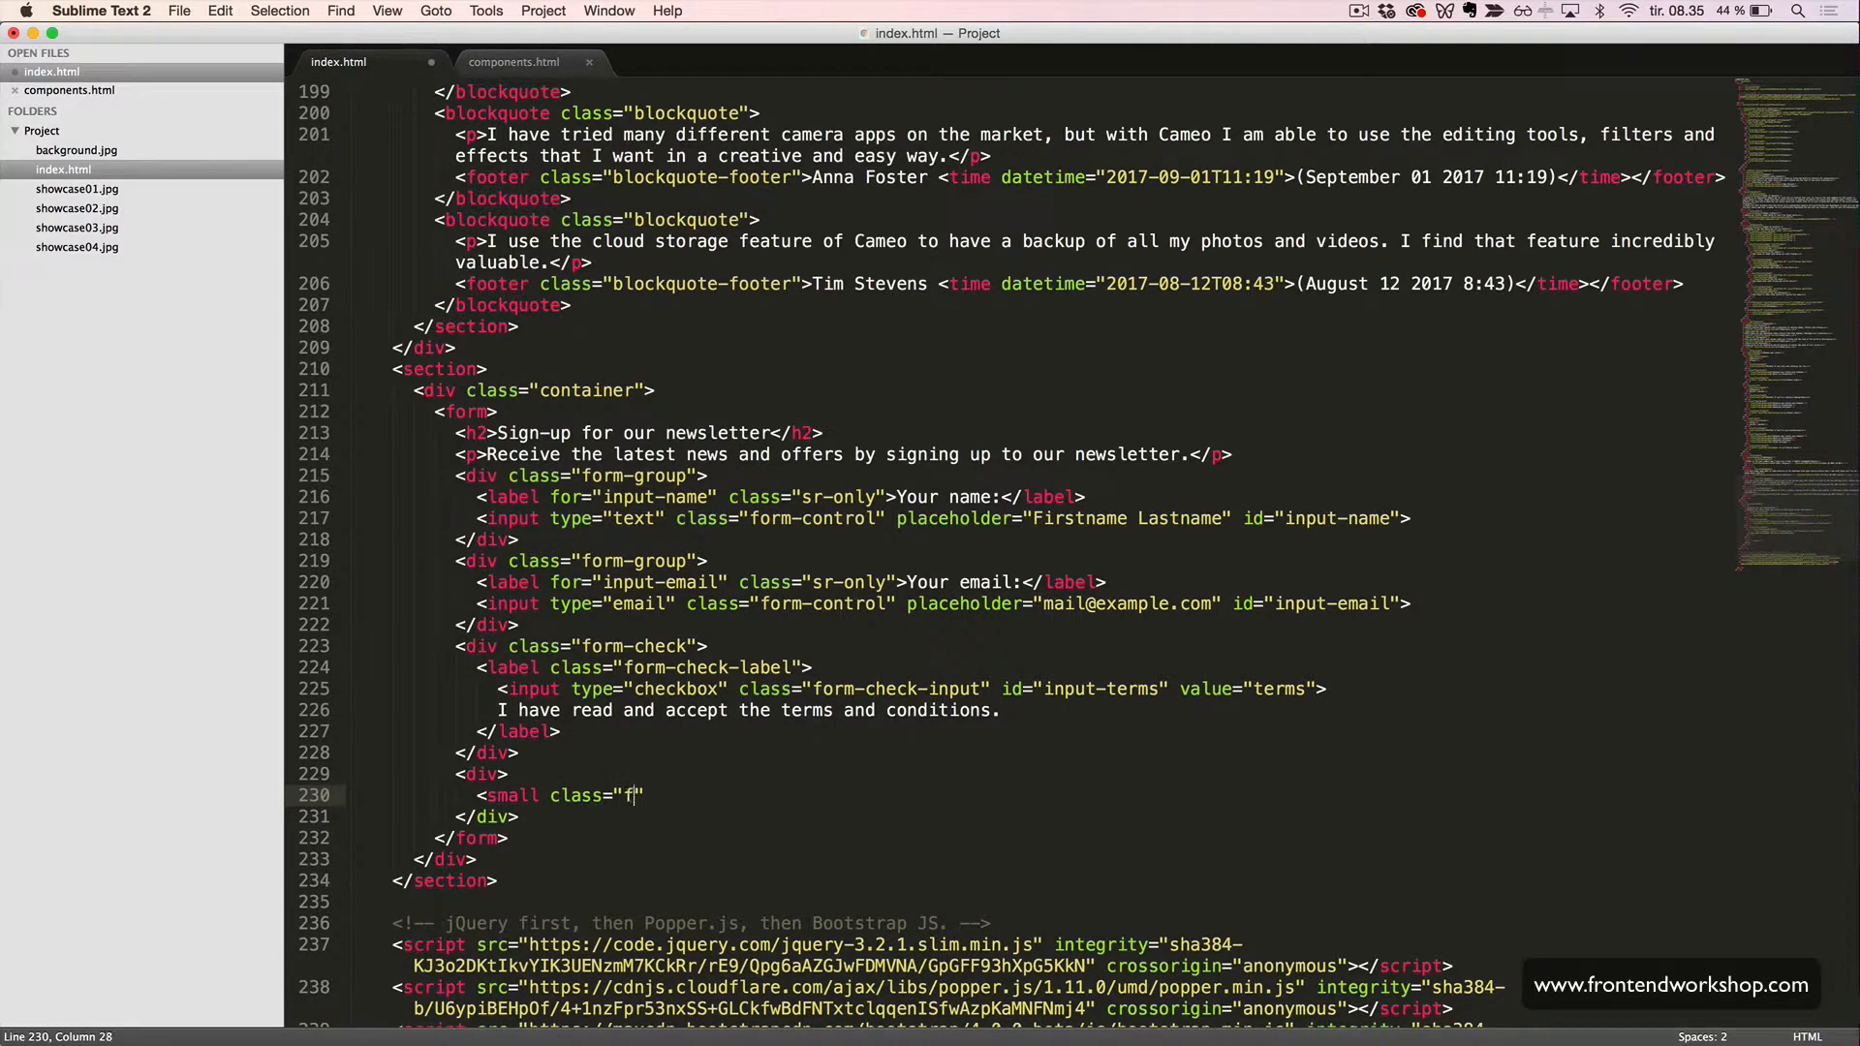
{"action": "type", "text": "orm"}
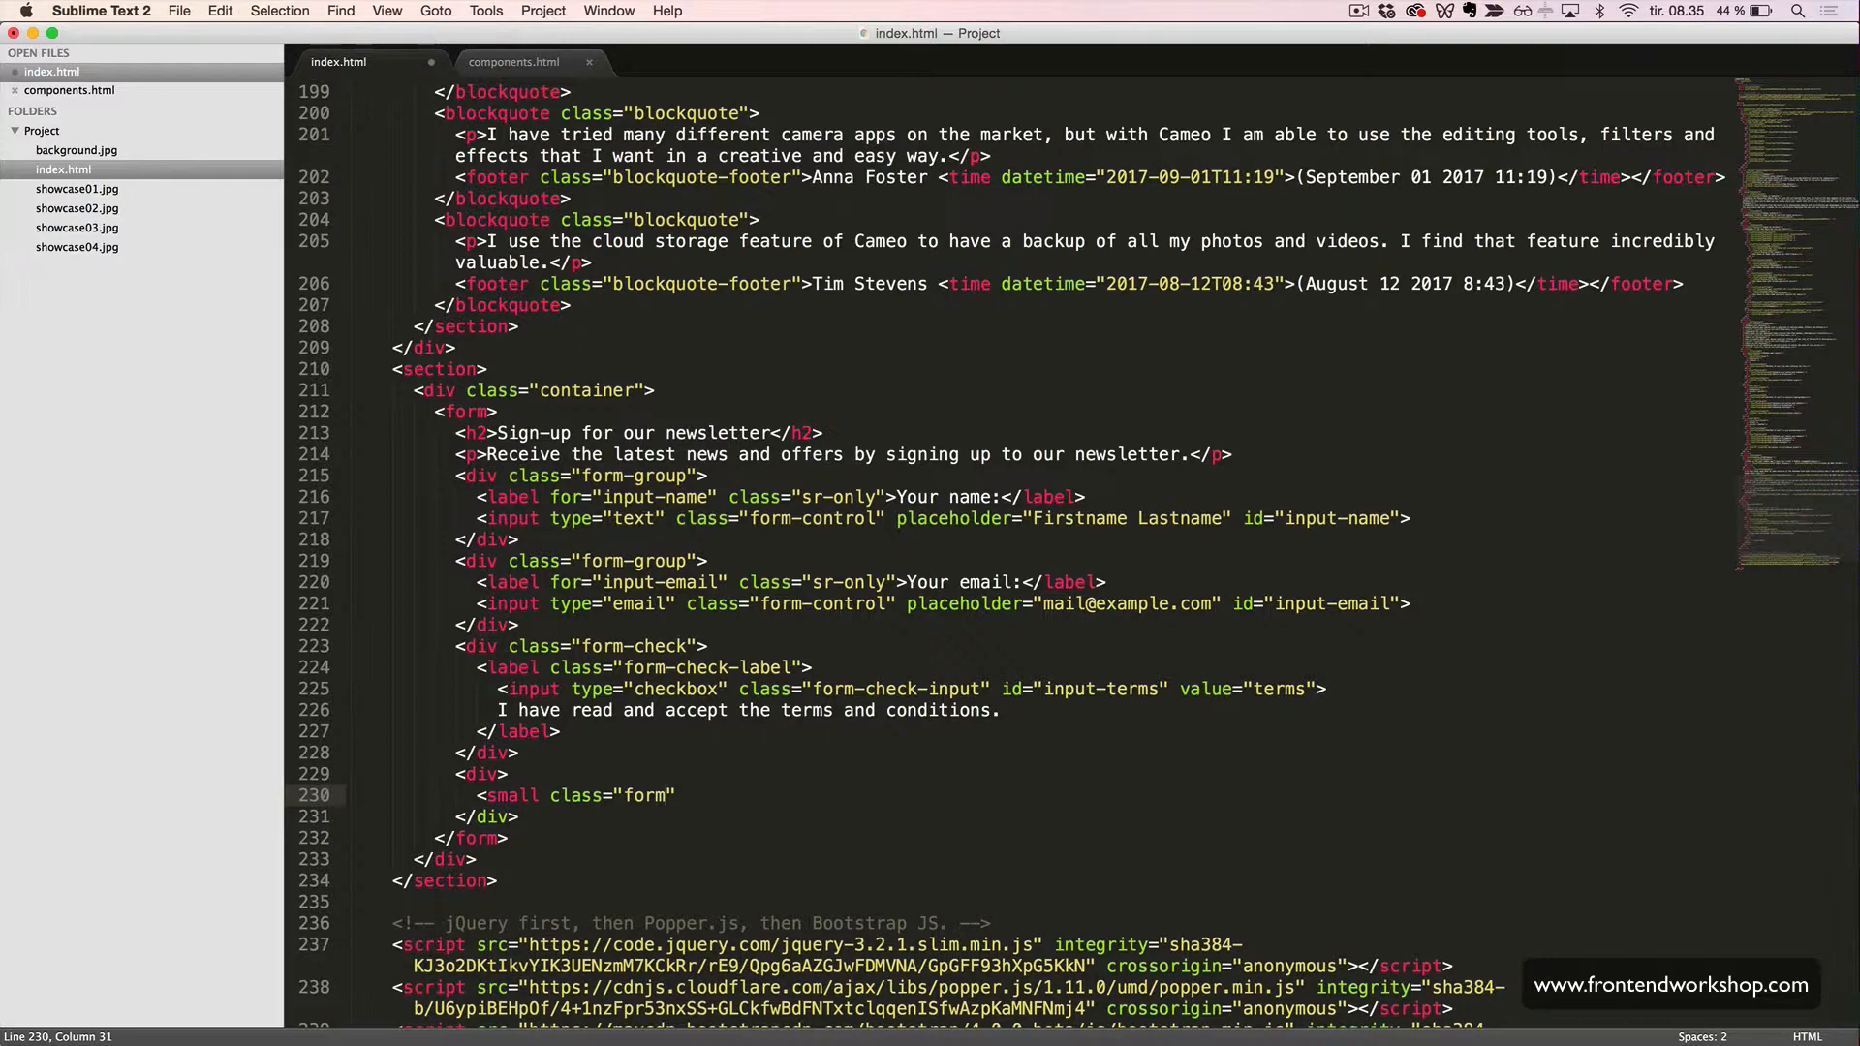
{"action": "type", "text": "-text"}
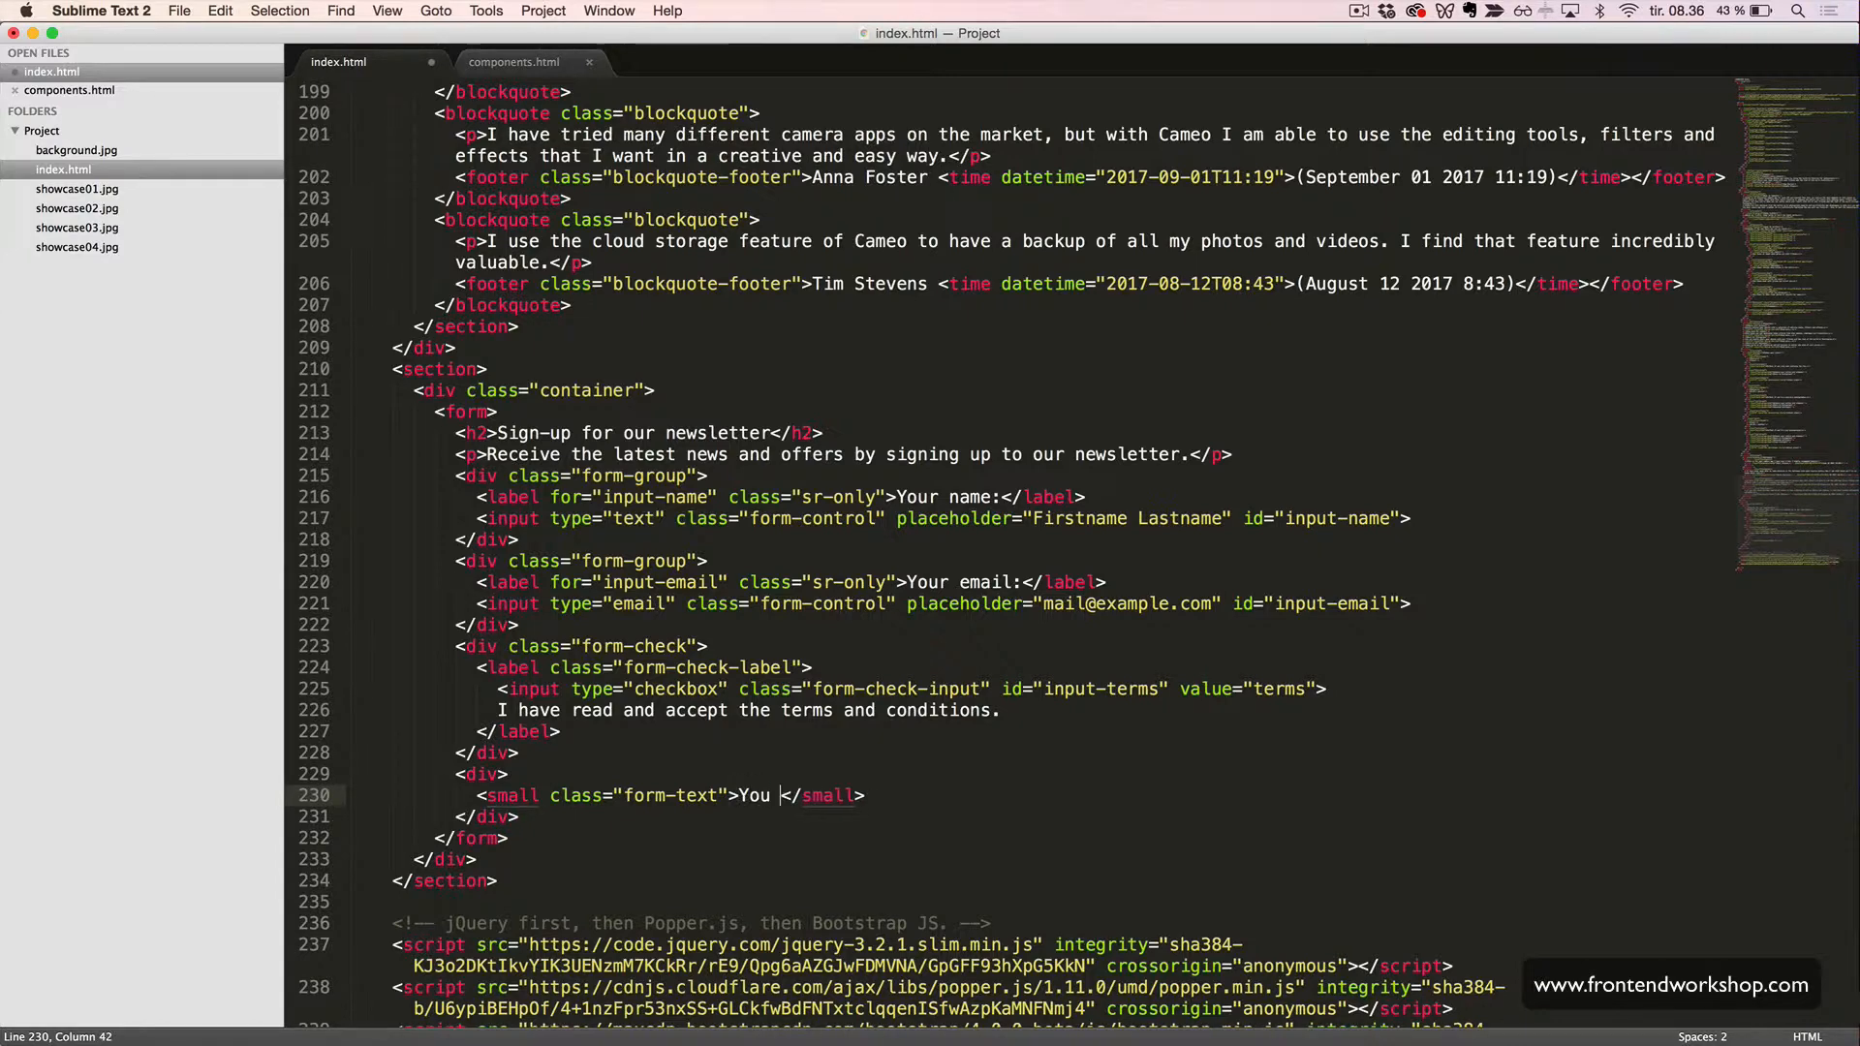
{"action": "type", "text": "can unsubscribe from t"}
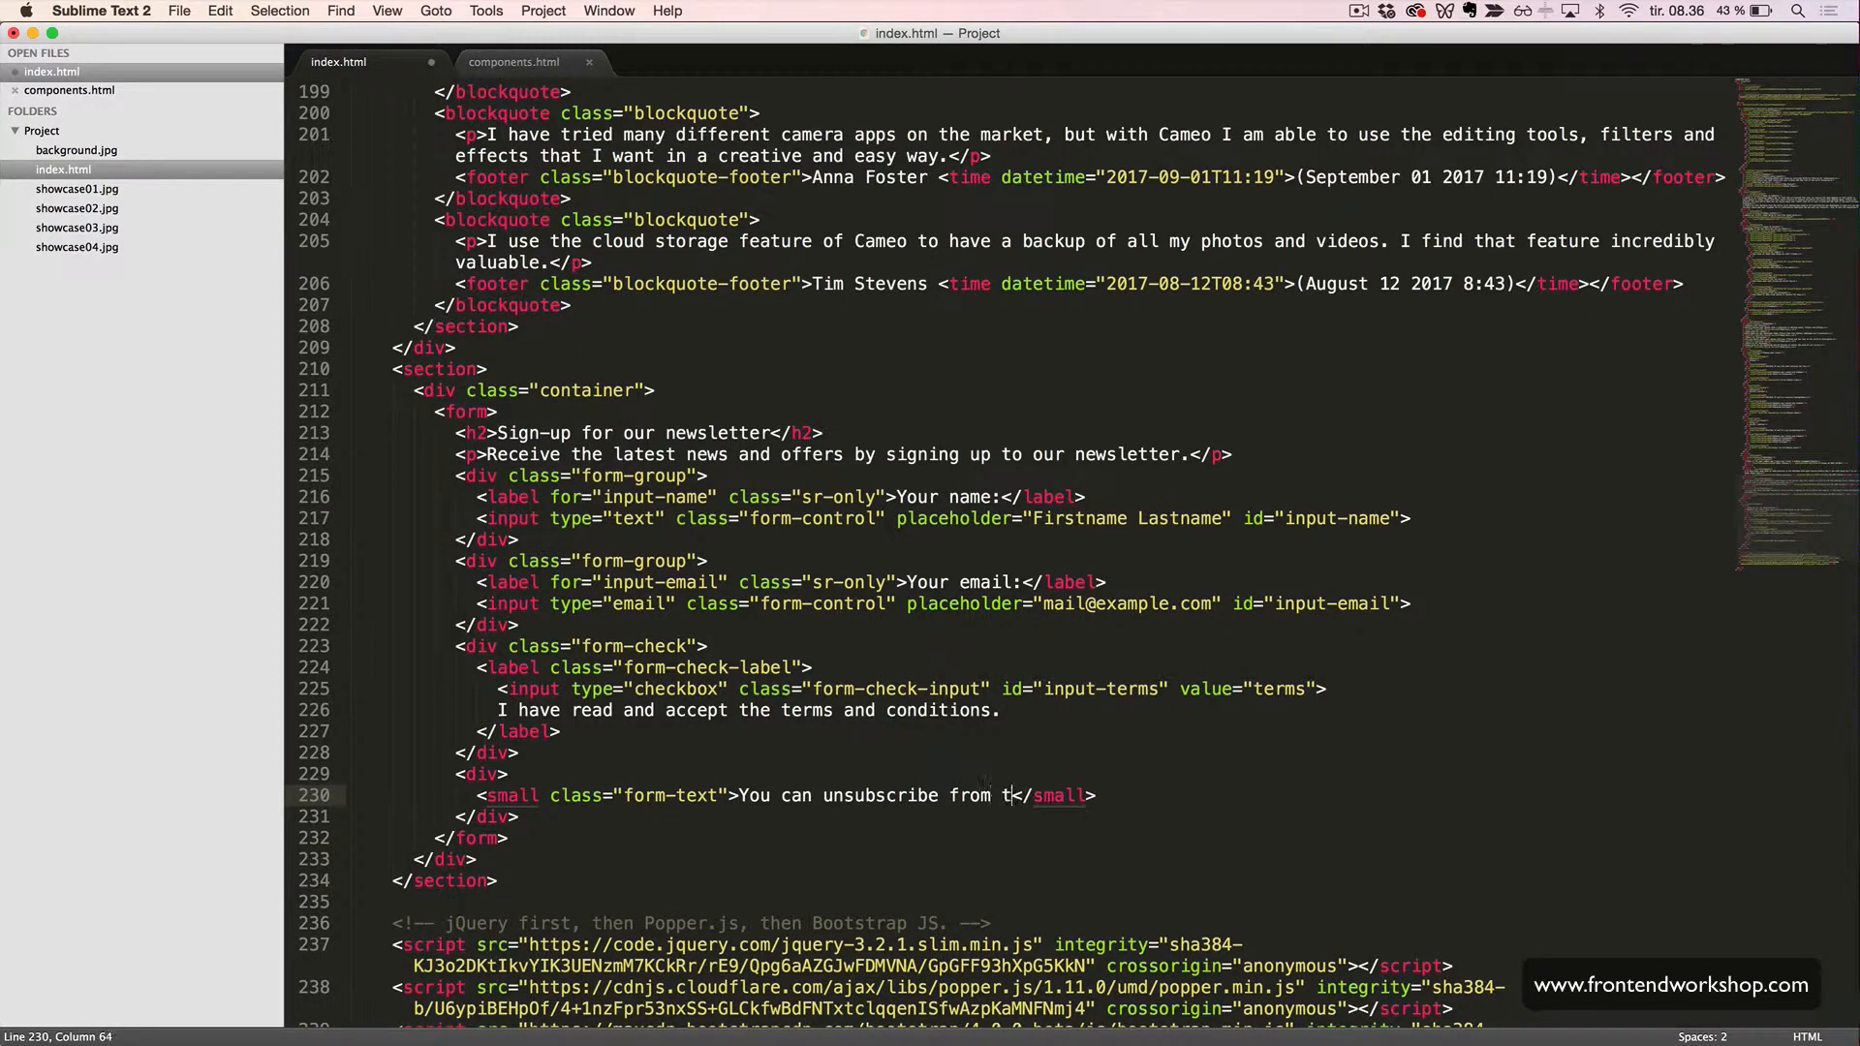
{"action": "type", "text": "he mailing"}
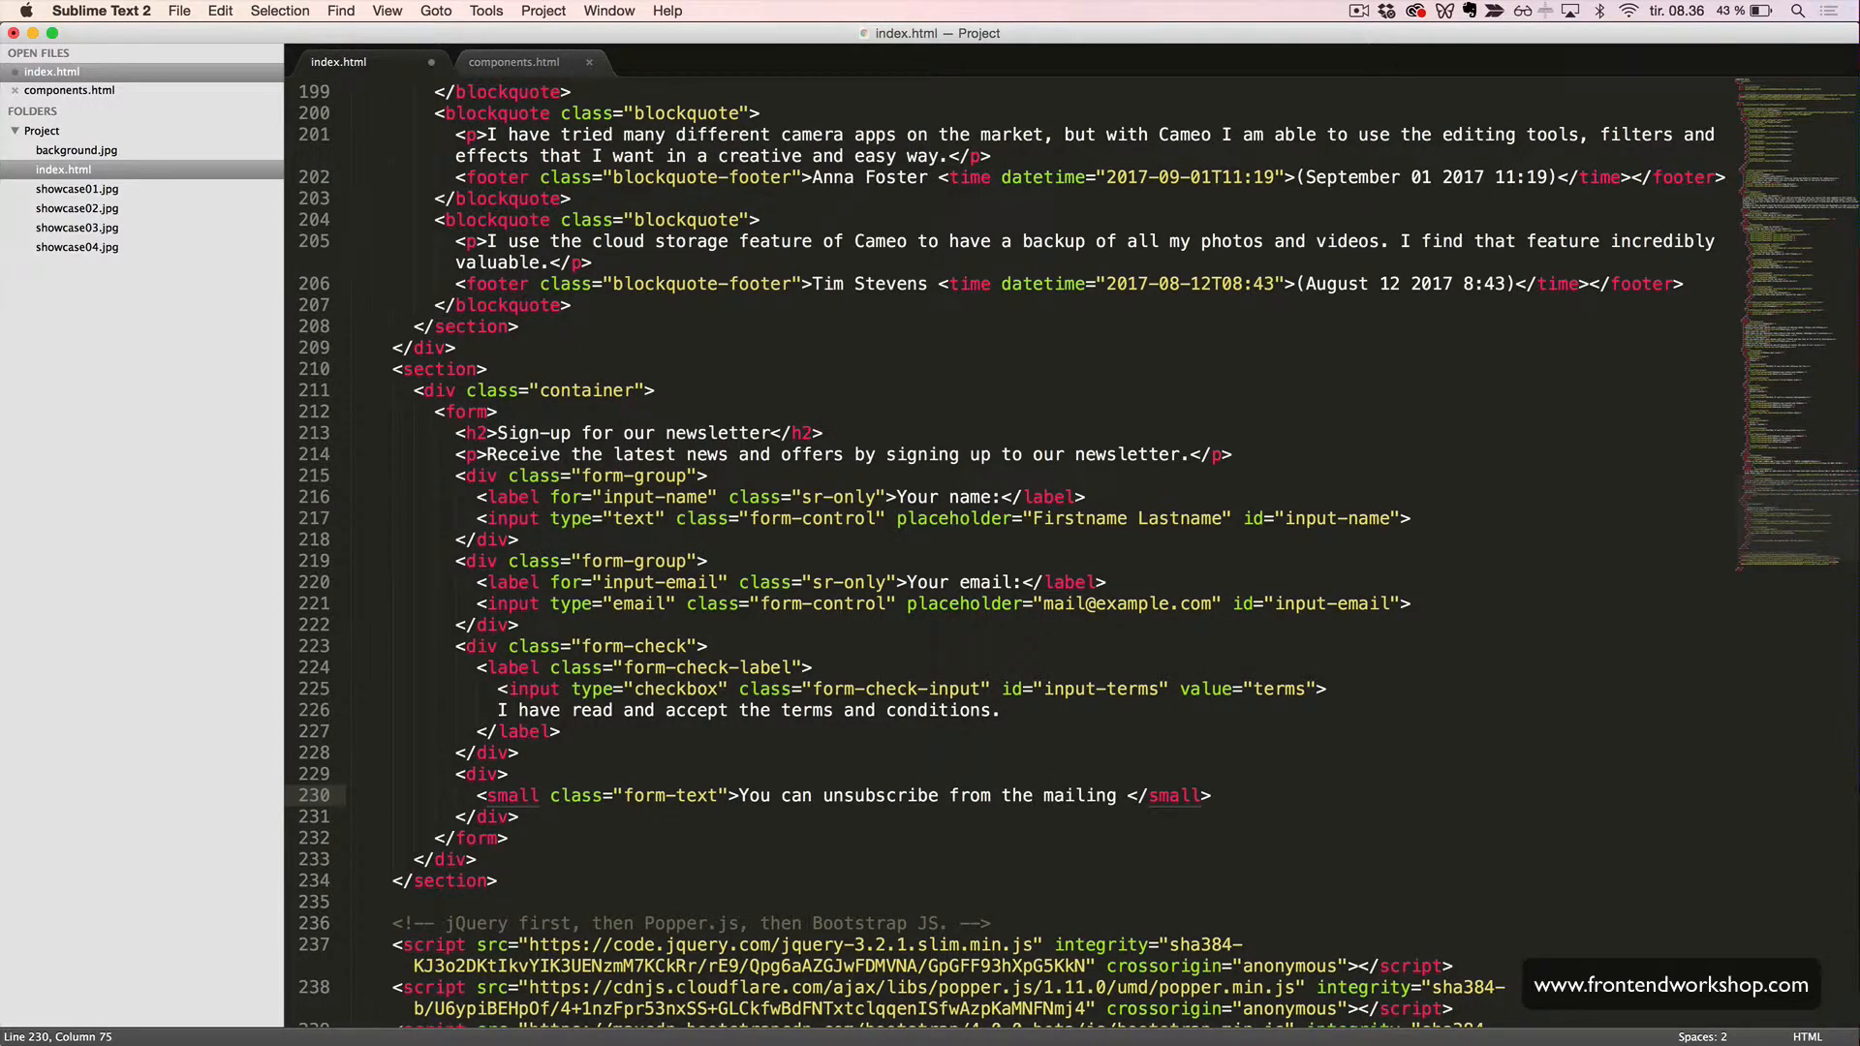
{"action": "type", "text": "list at any t"}
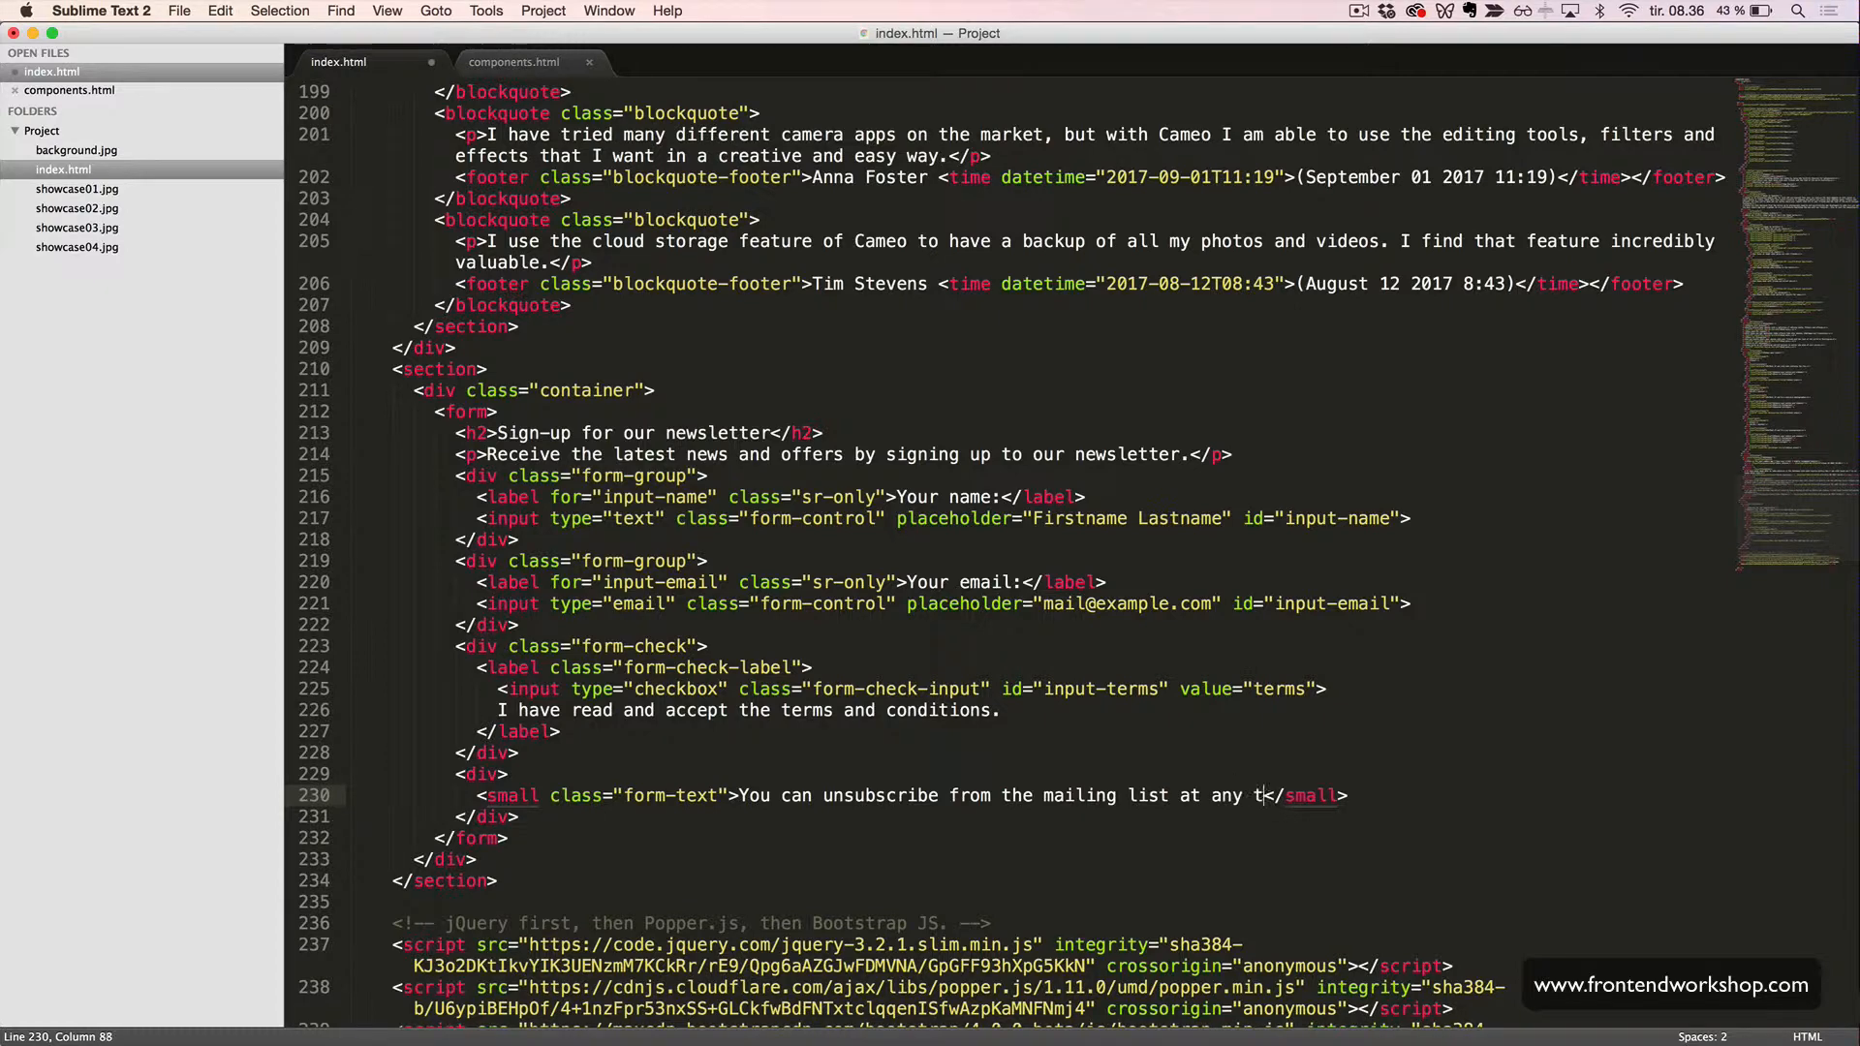
{"action": "type", "text": "ime"}
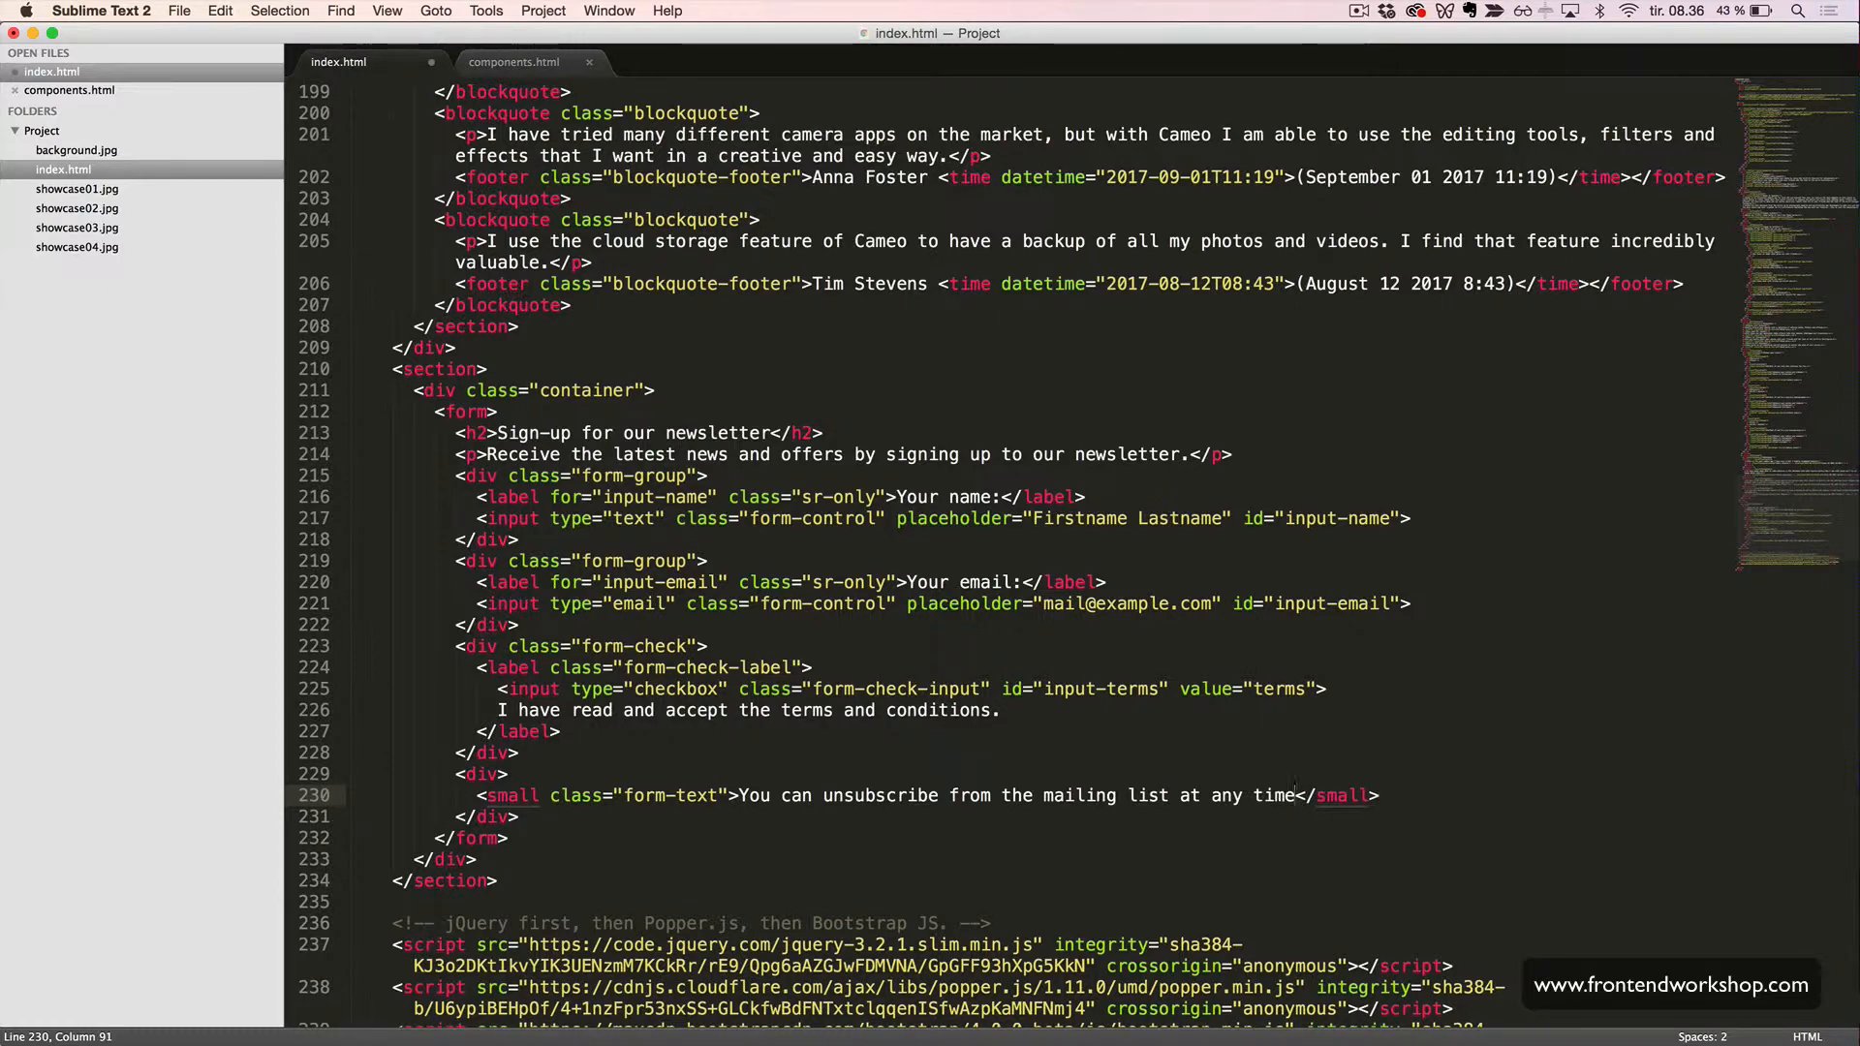
{"action": "key", "text": "enter"}
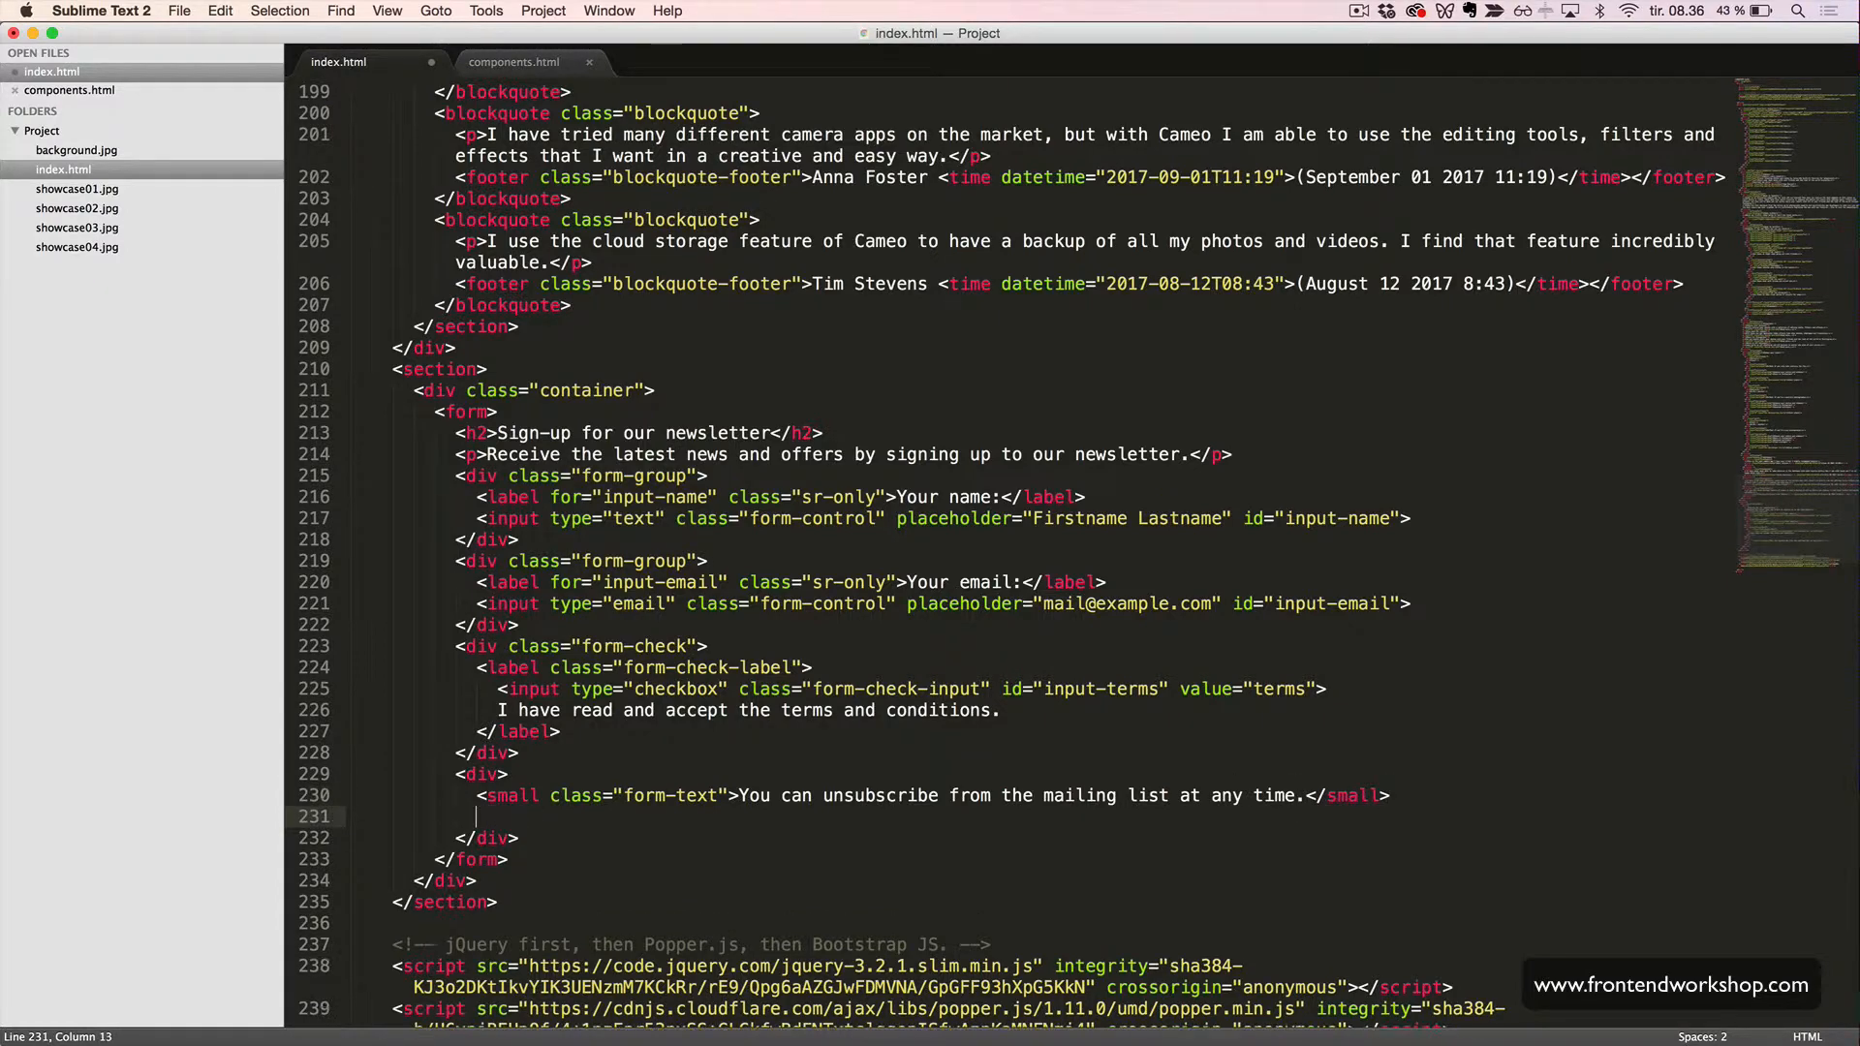
- Add a btn-dark submit button labelled 'Sign up'
{"action": "type", "text": "<button></button>"}
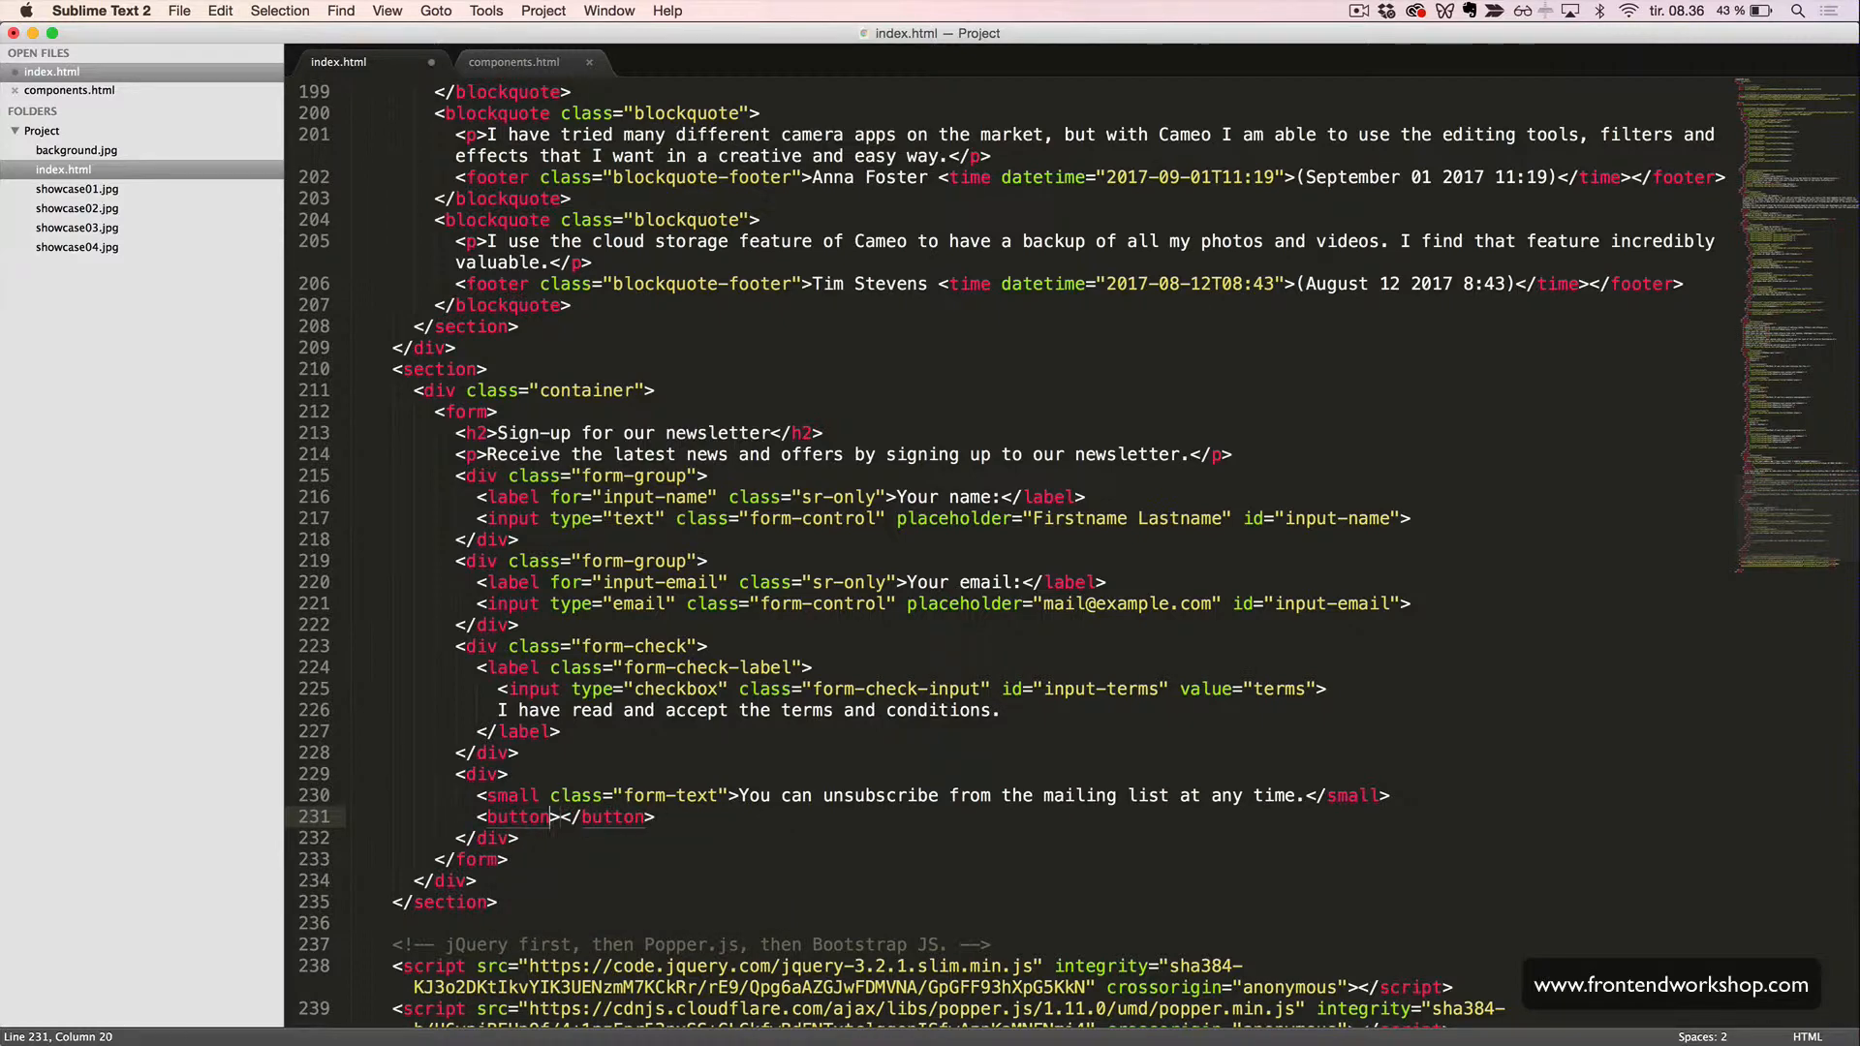
{"action": "type", "text": "type=\"submit\" class=\"btn btn-"}
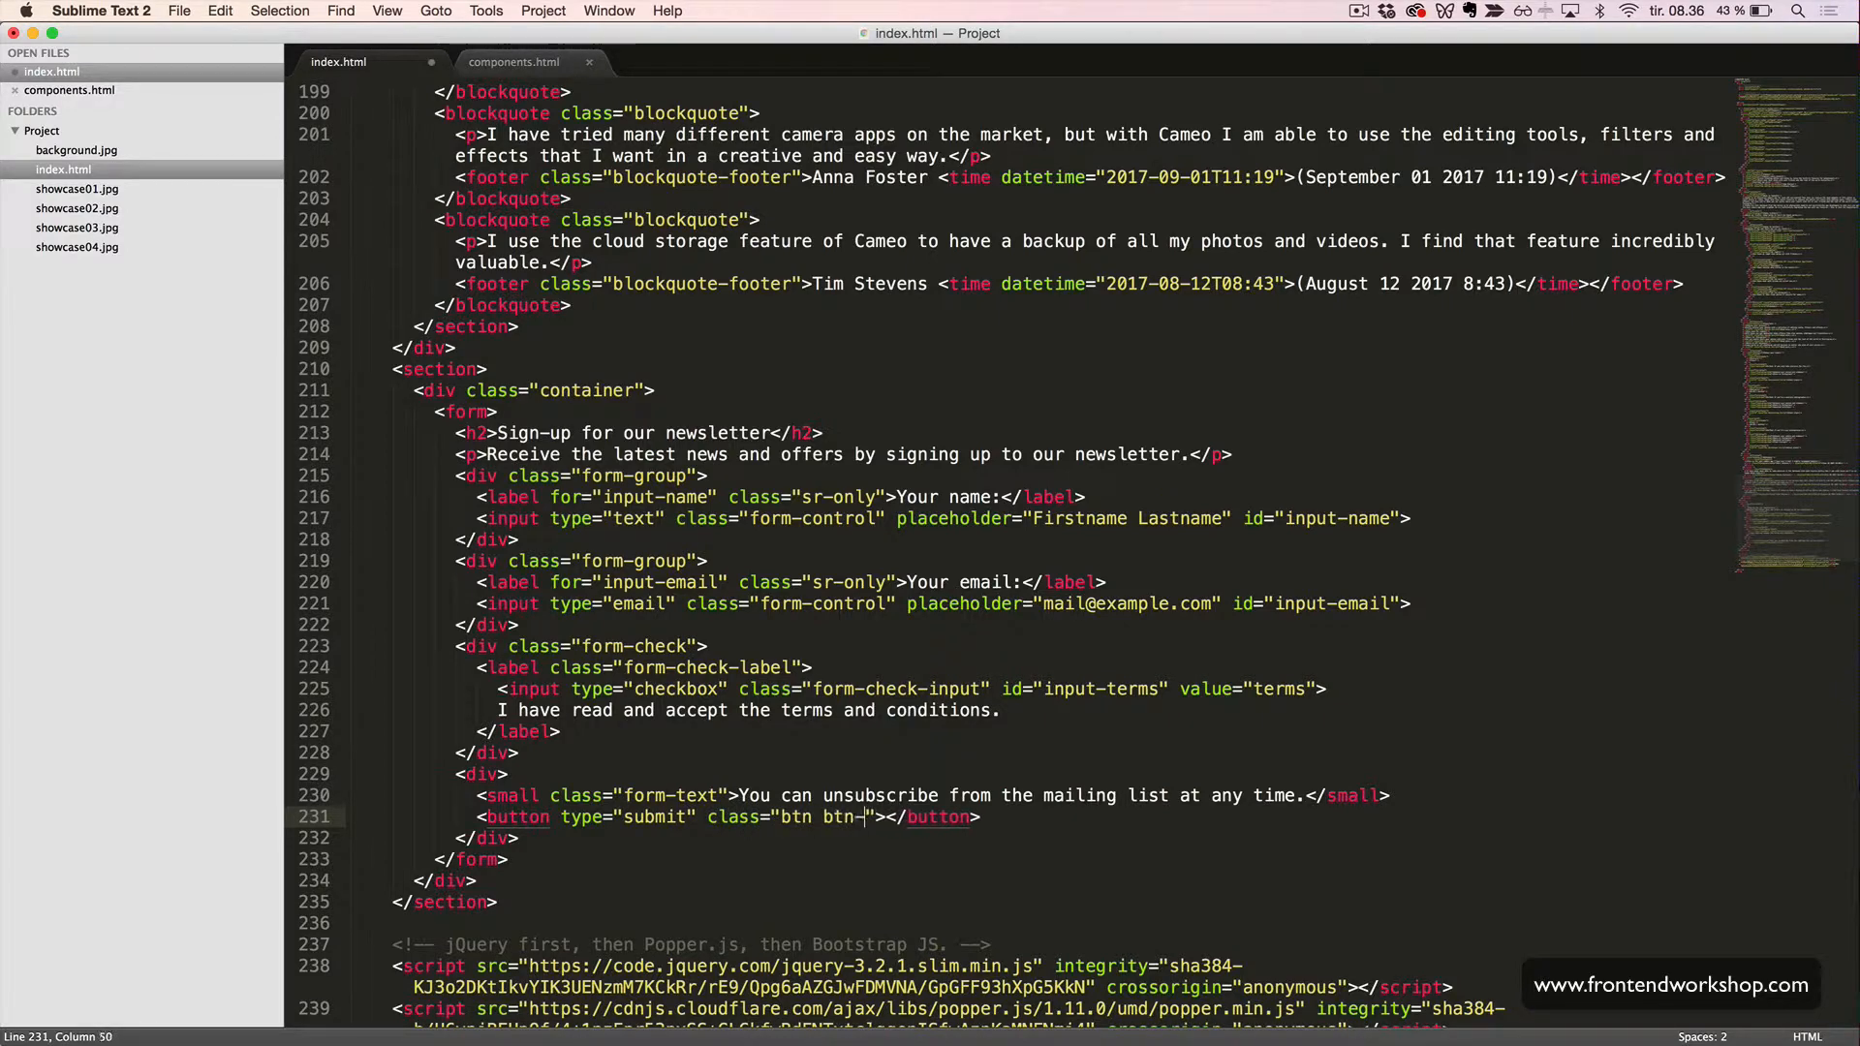
{"action": "type", "text": "dark"}
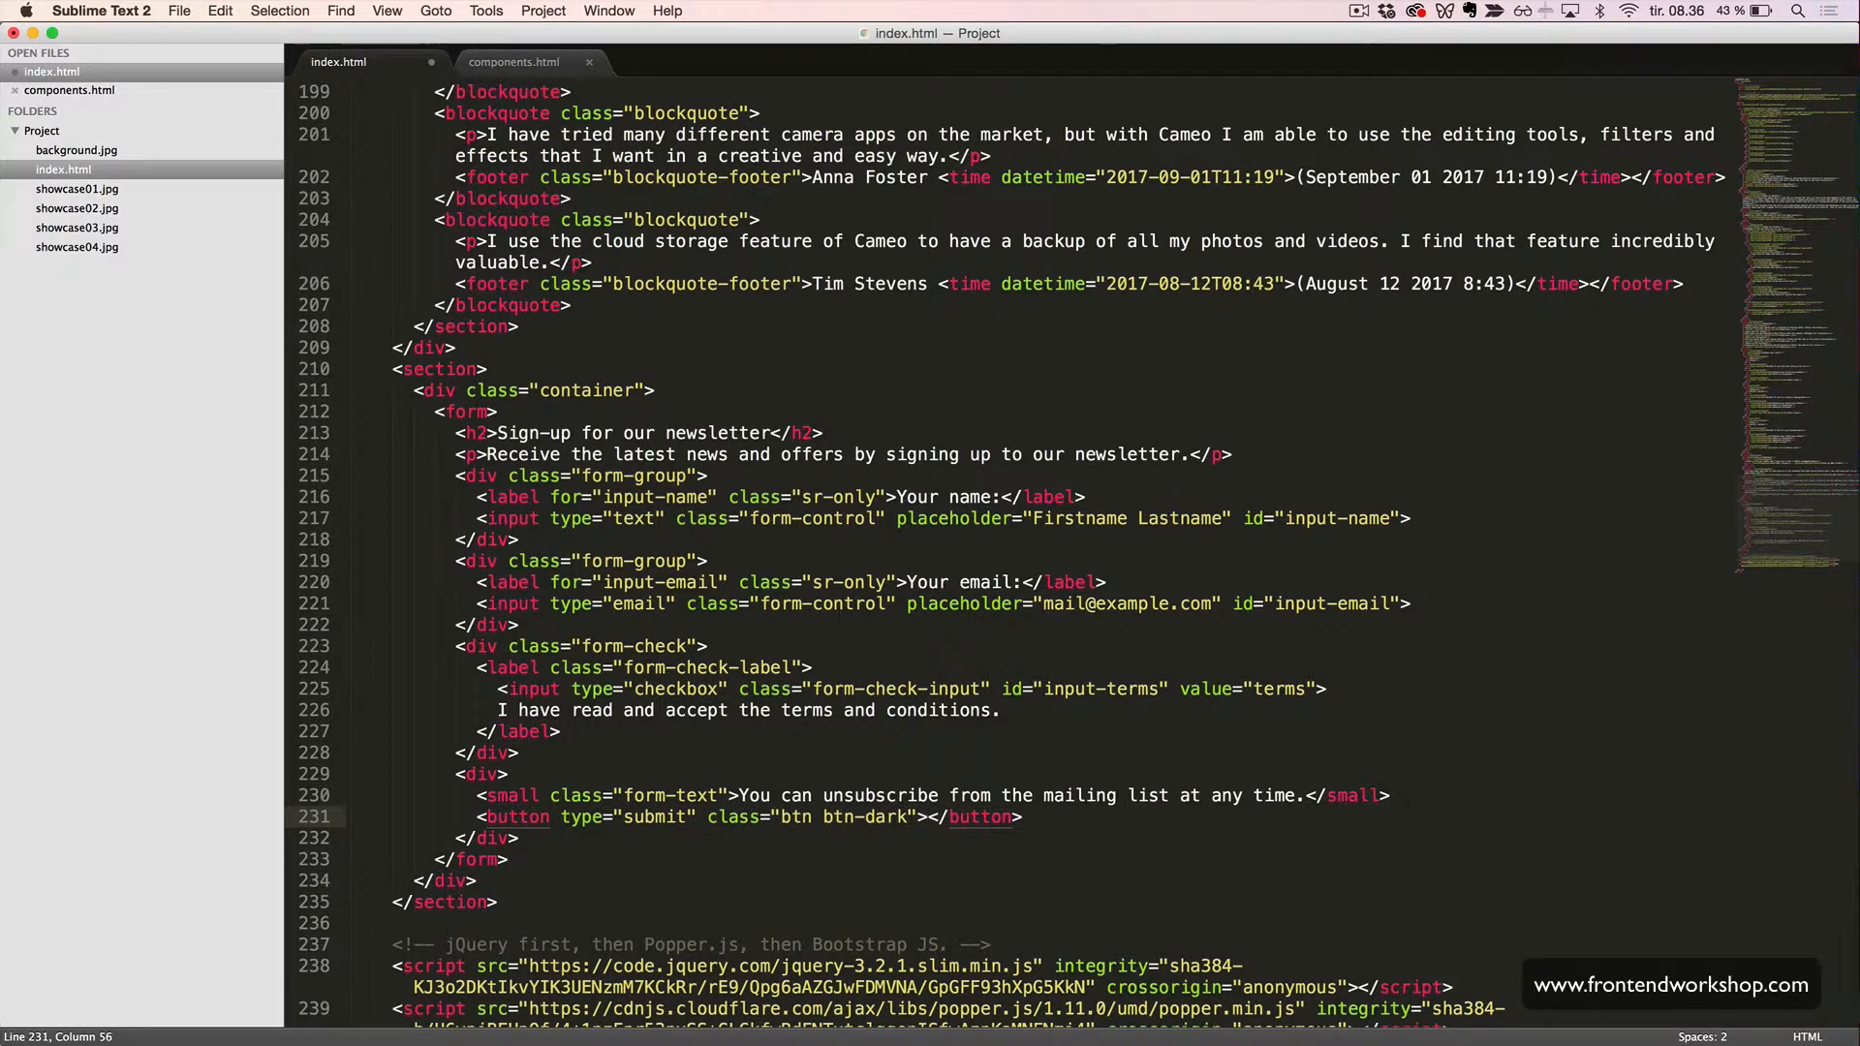
{"action": "type", "text": "Sign up"}
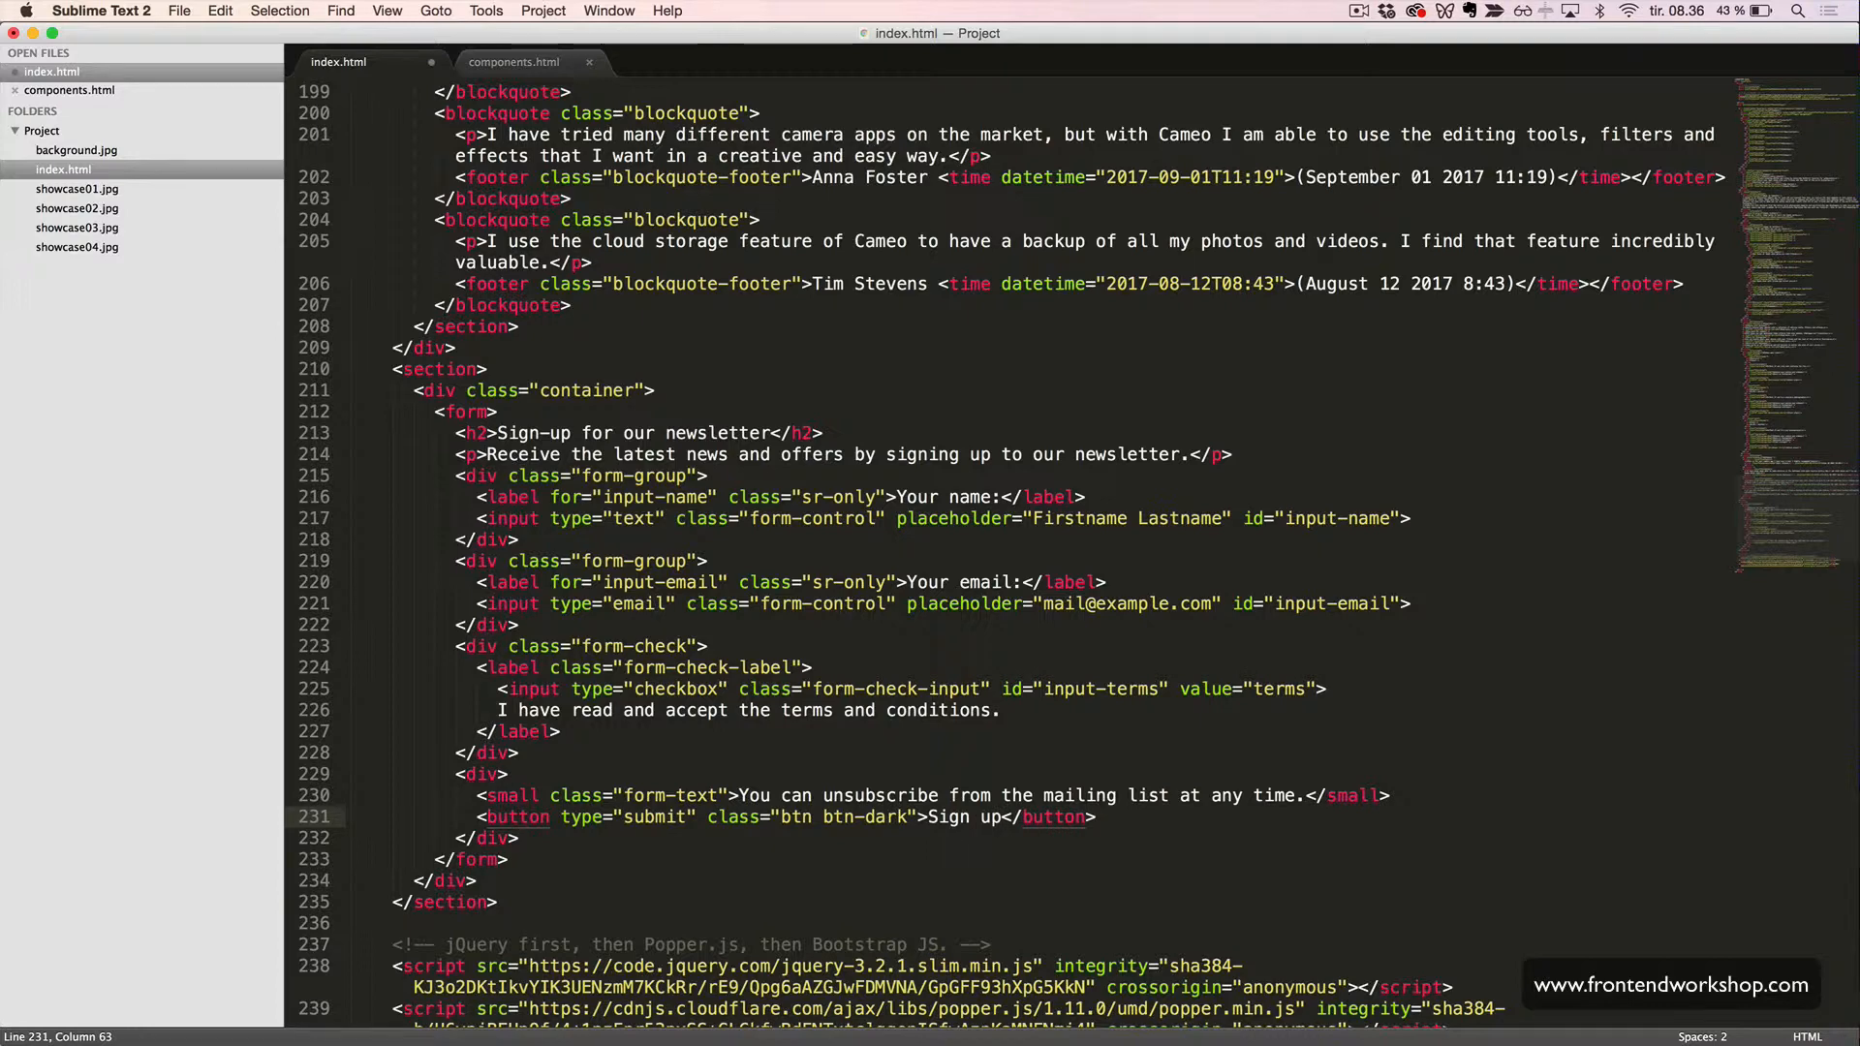
{"action": "scroll", "scroll_direction": "down", "scroll_amount": 3}
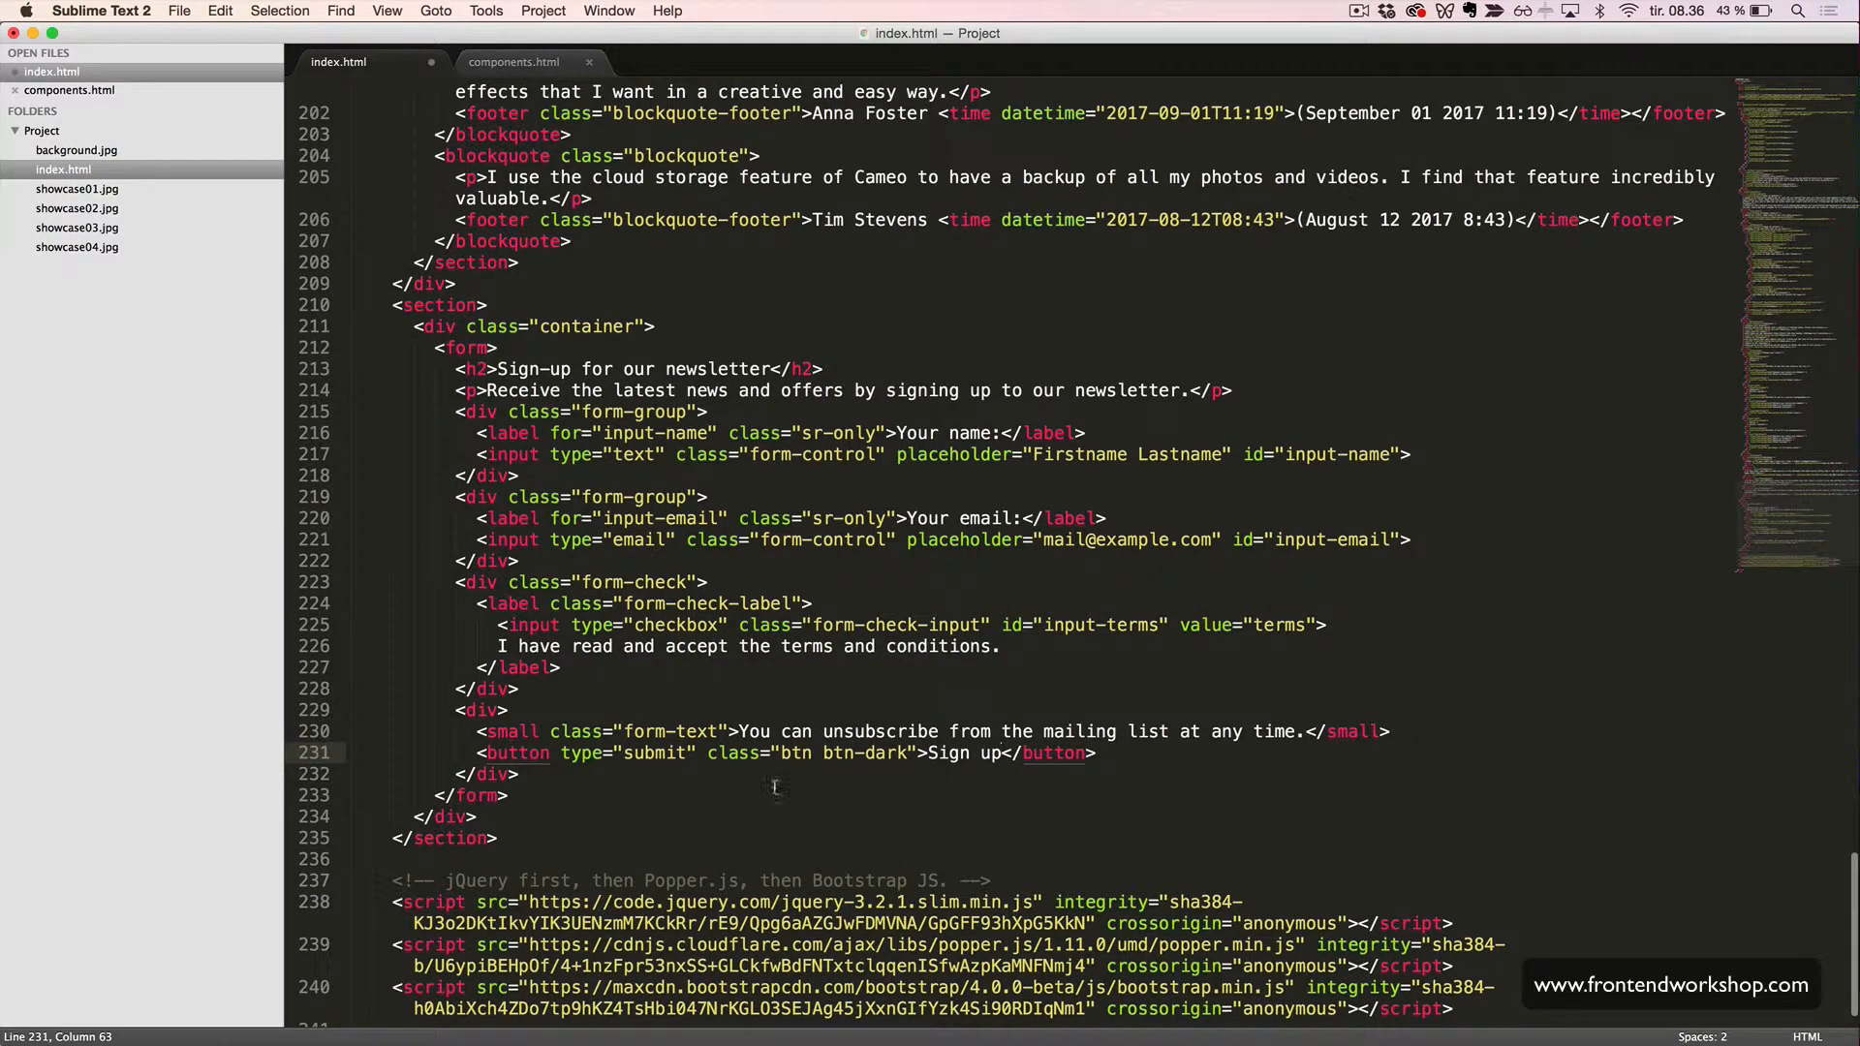
- Reload the landing page in Chrome and scroll to view the newsletter form
{"action": "key", "text": "cmd+tab"}
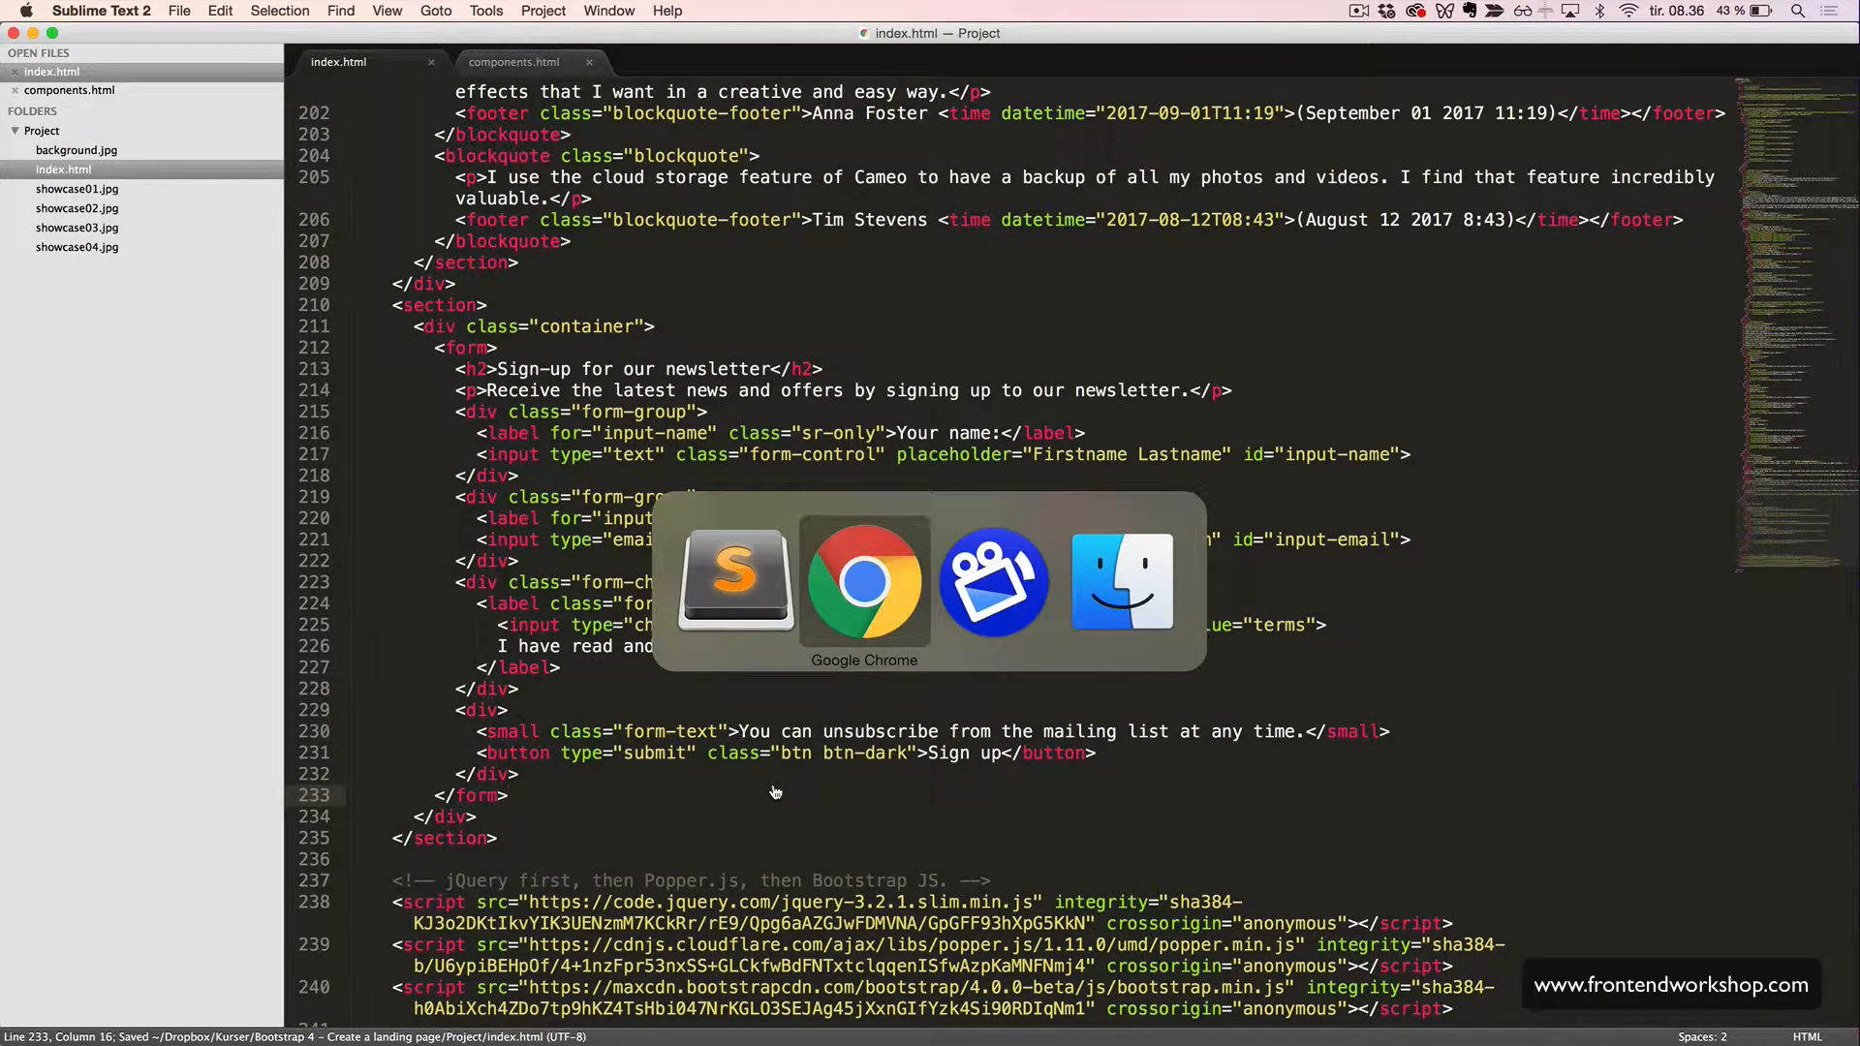
{"action": "left_click", "coordinate": [863, 581]}
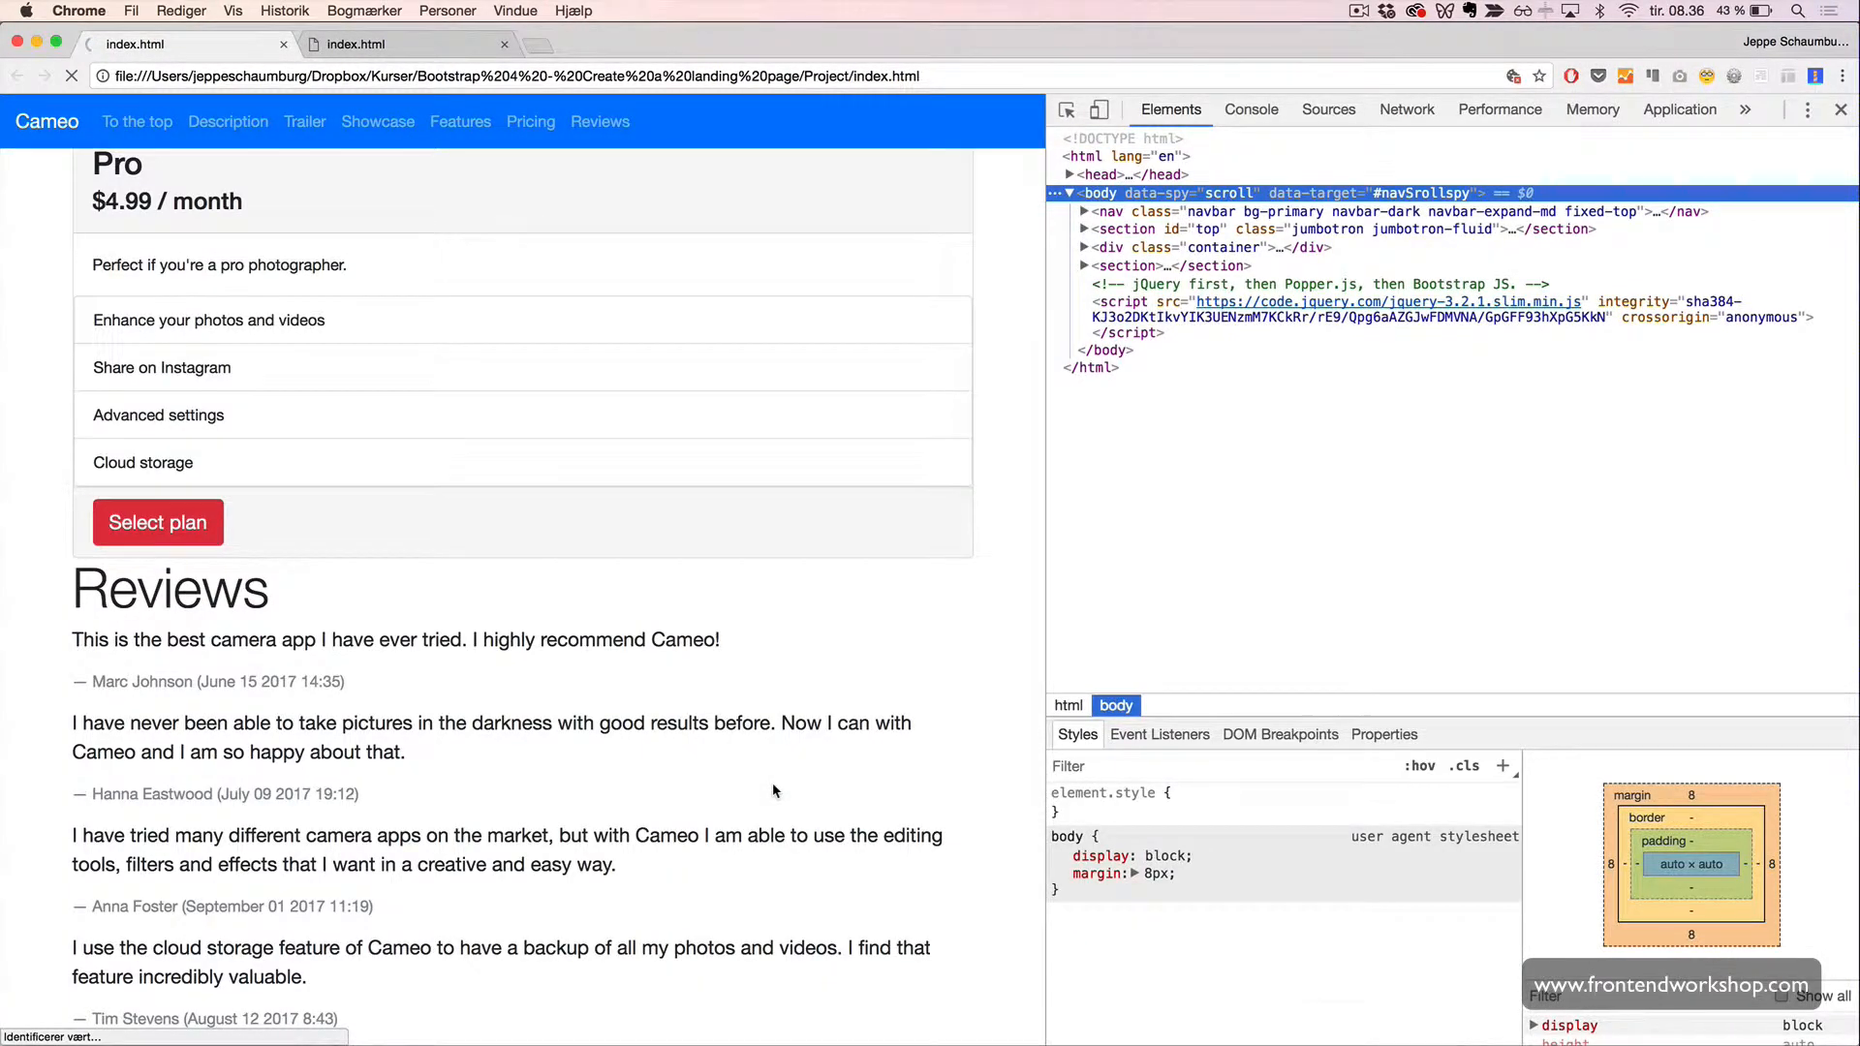
{"action": "scroll", "scroll_direction": "down", "scroll_amount": 3}
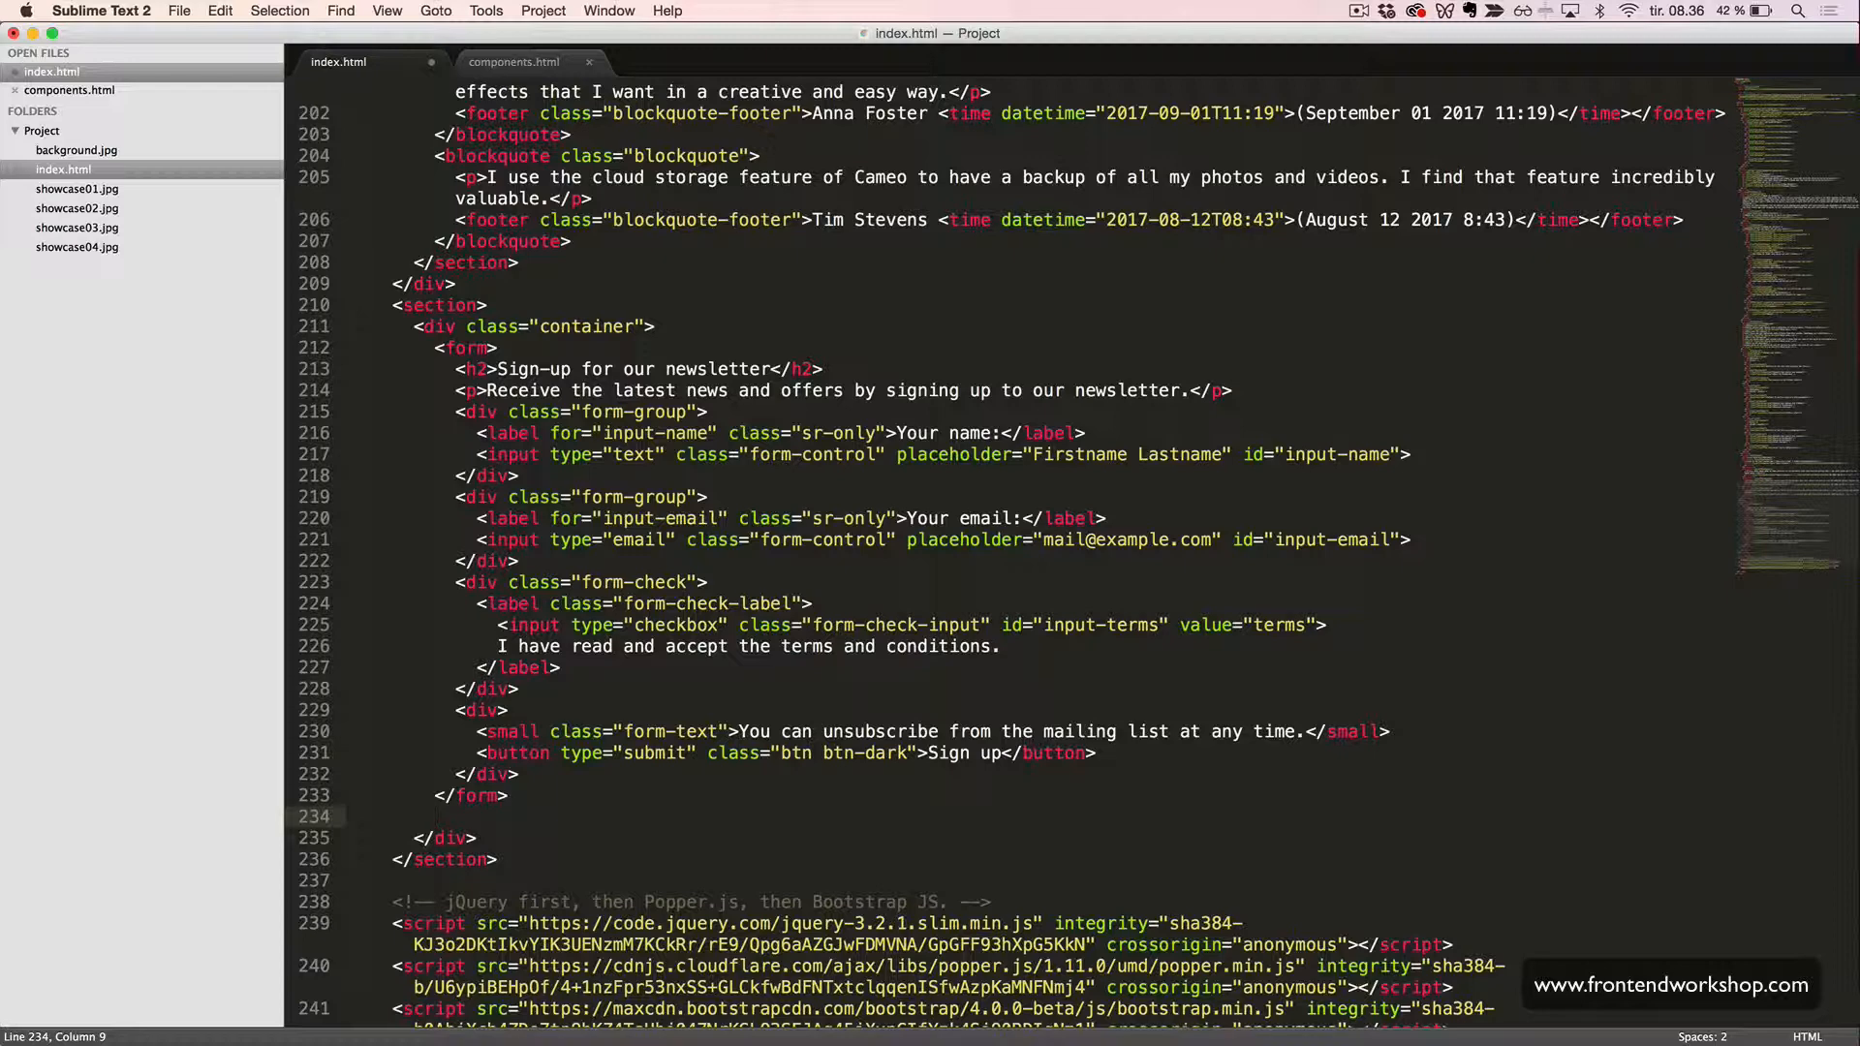
- Start a div with class 'modal fade', id modal and tabindex -1
{"action": "type", "text": "<"}
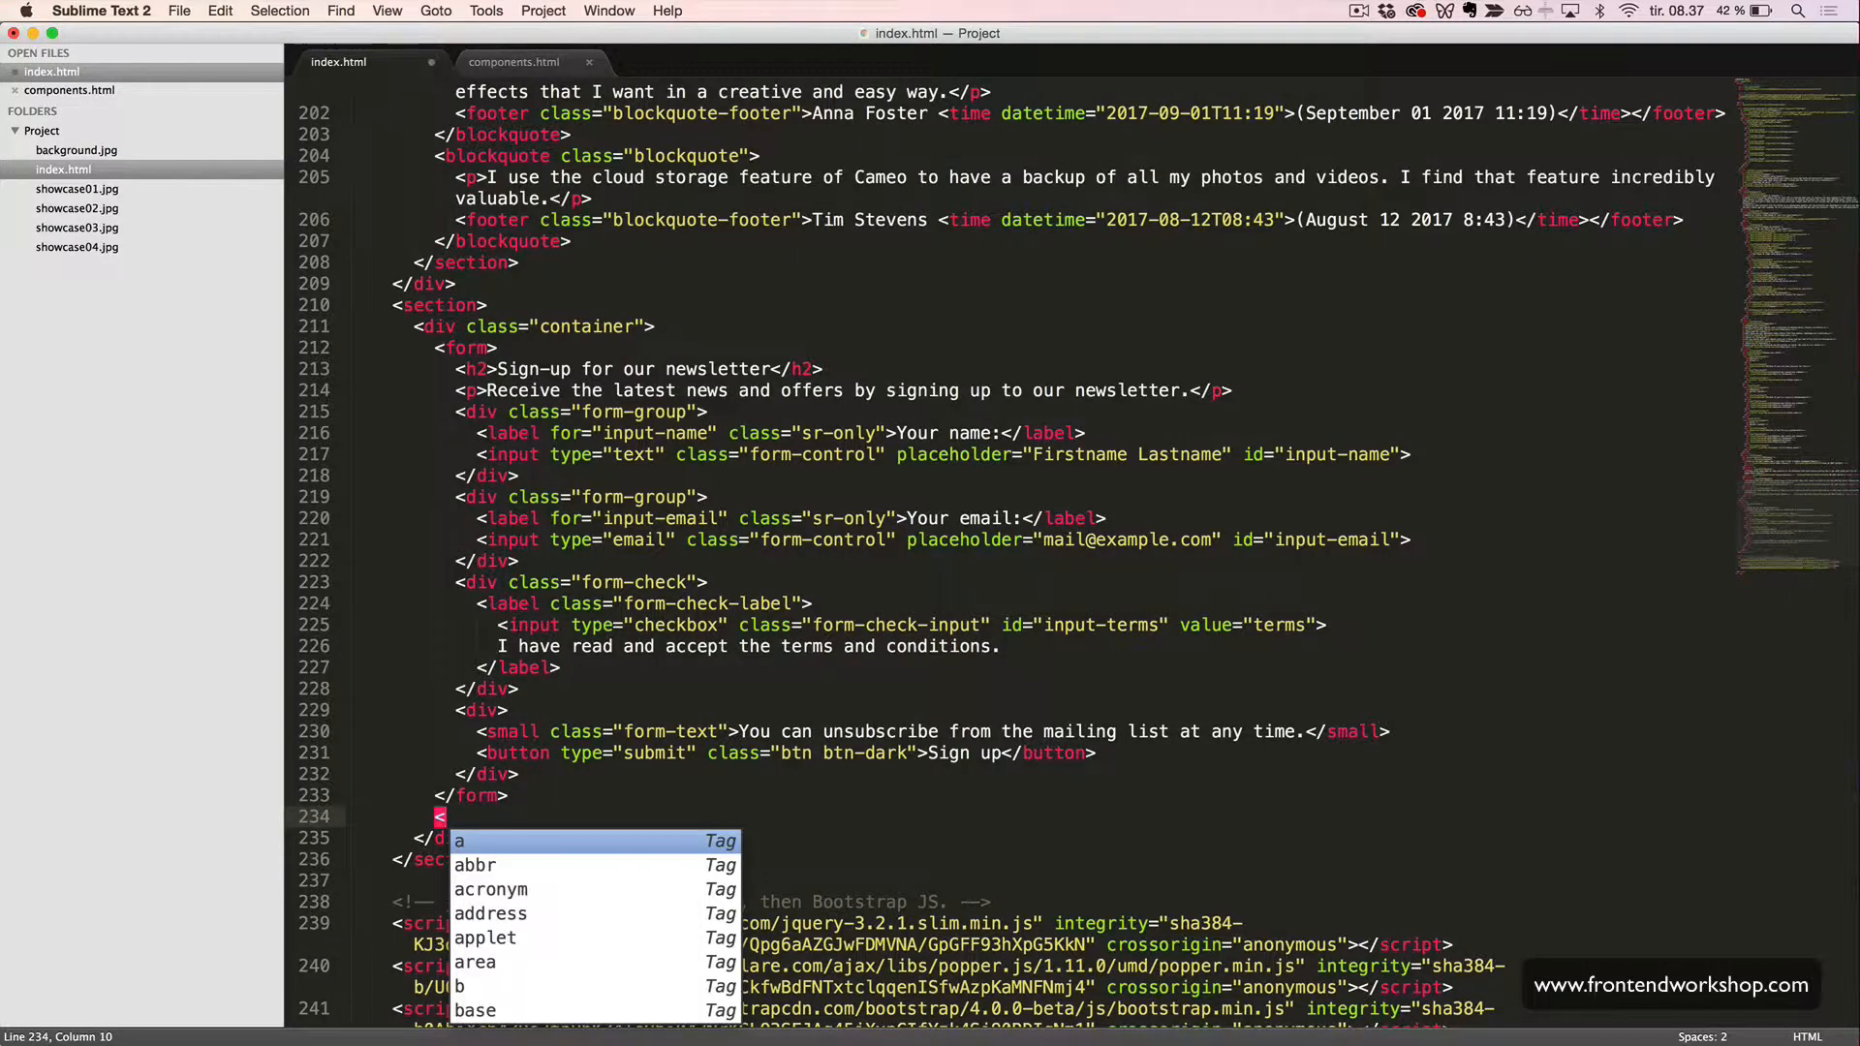
{"action": "type", "text": "div class></div>"}
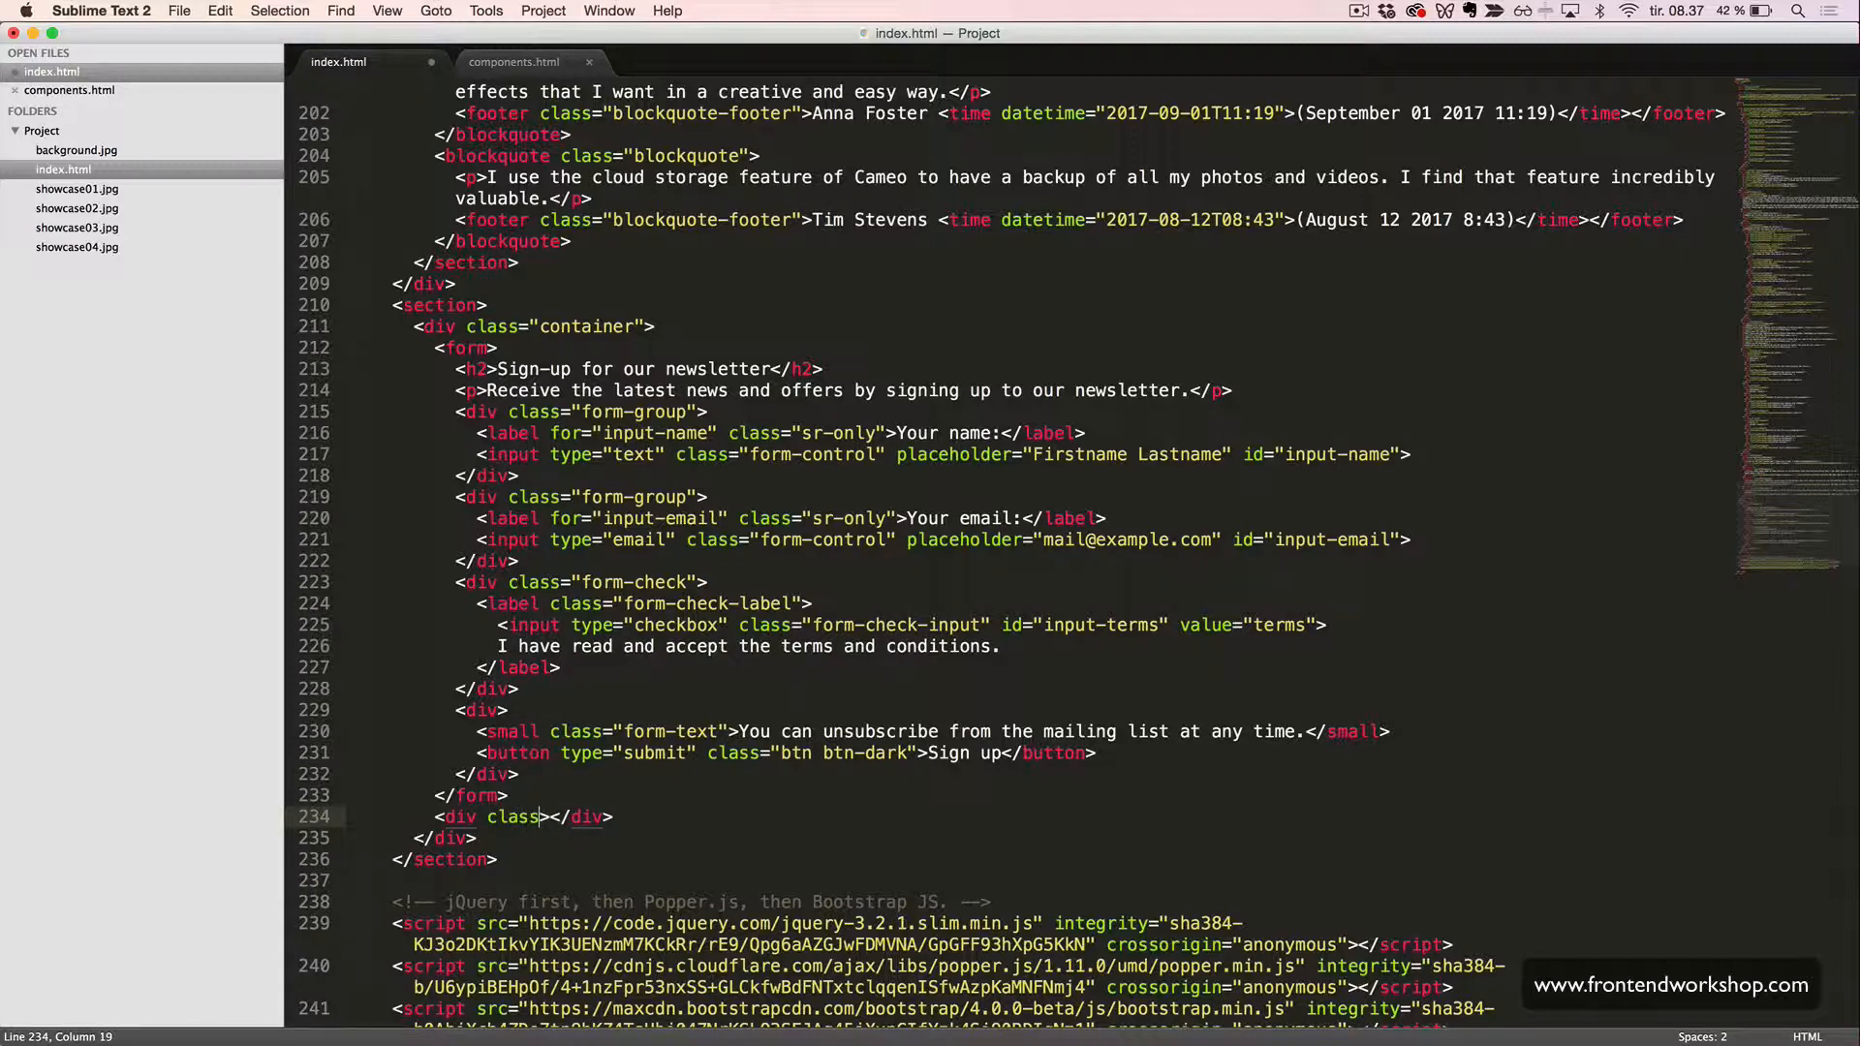
{"action": "type", "text": "modal\""}
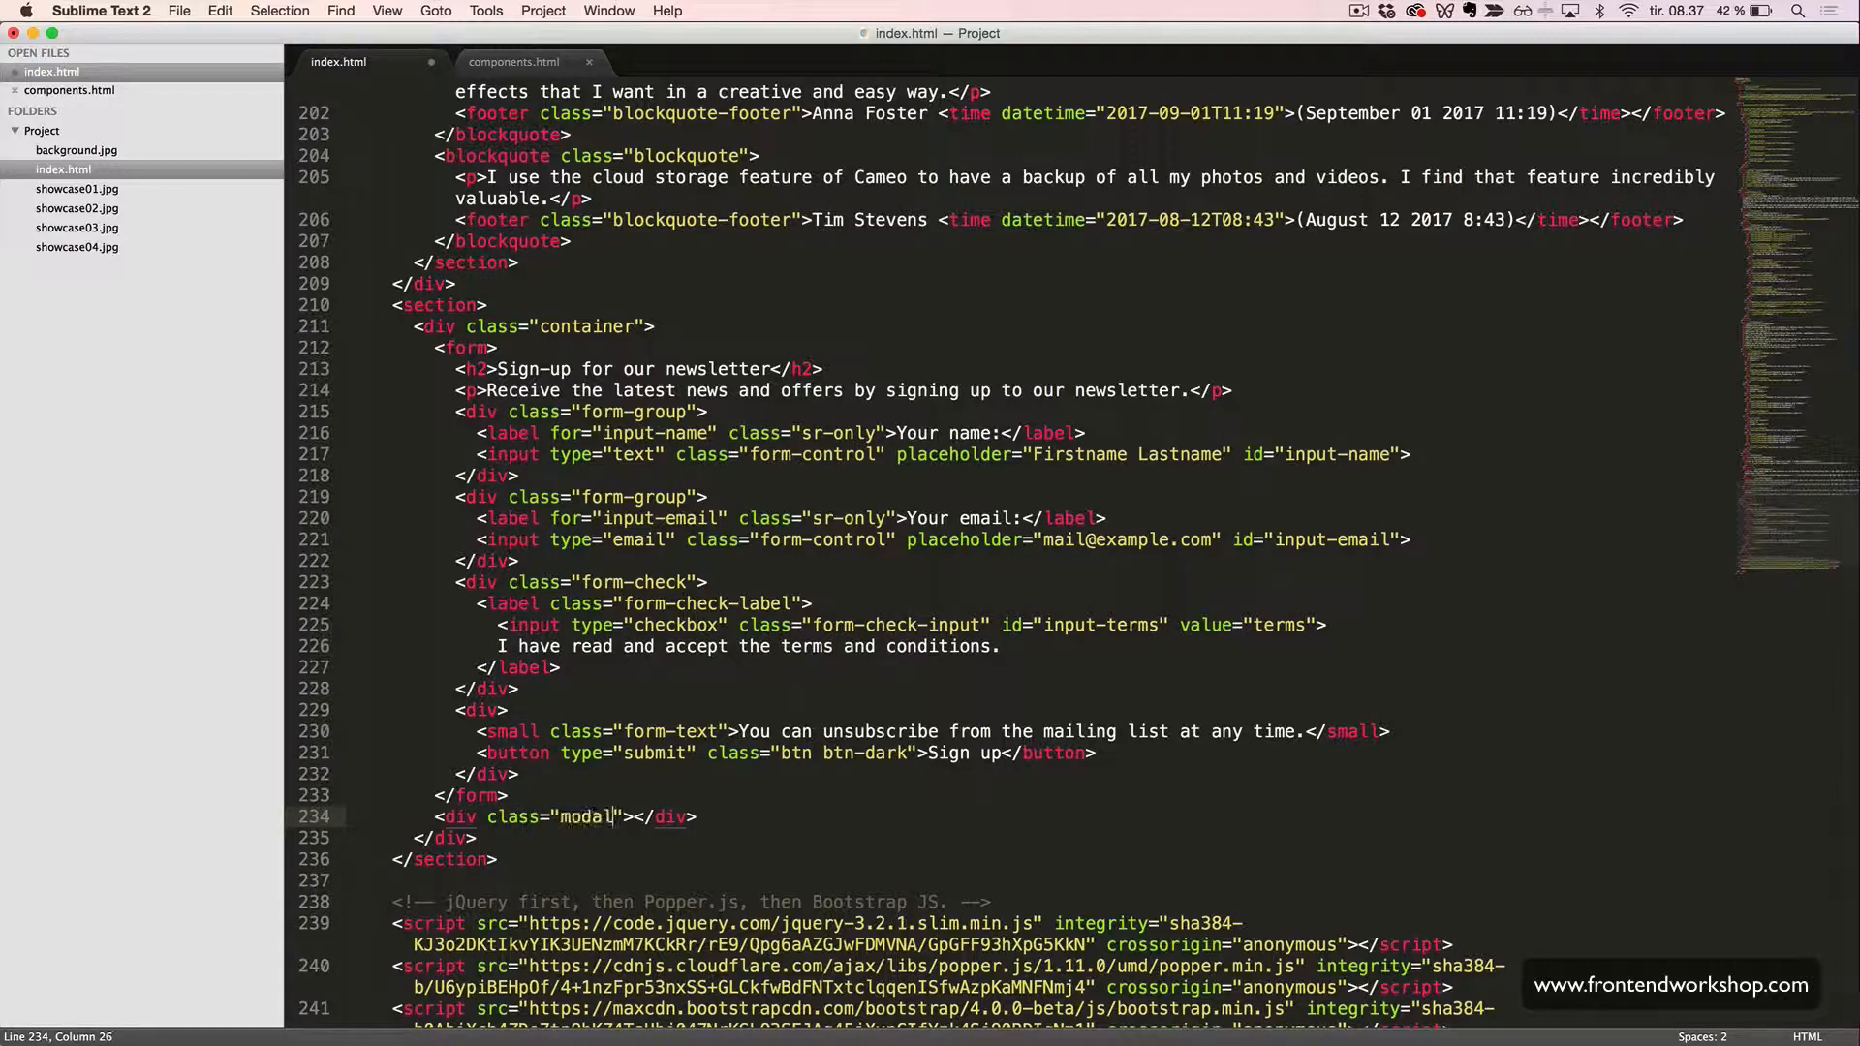
{"action": "type", "text": "fade"}
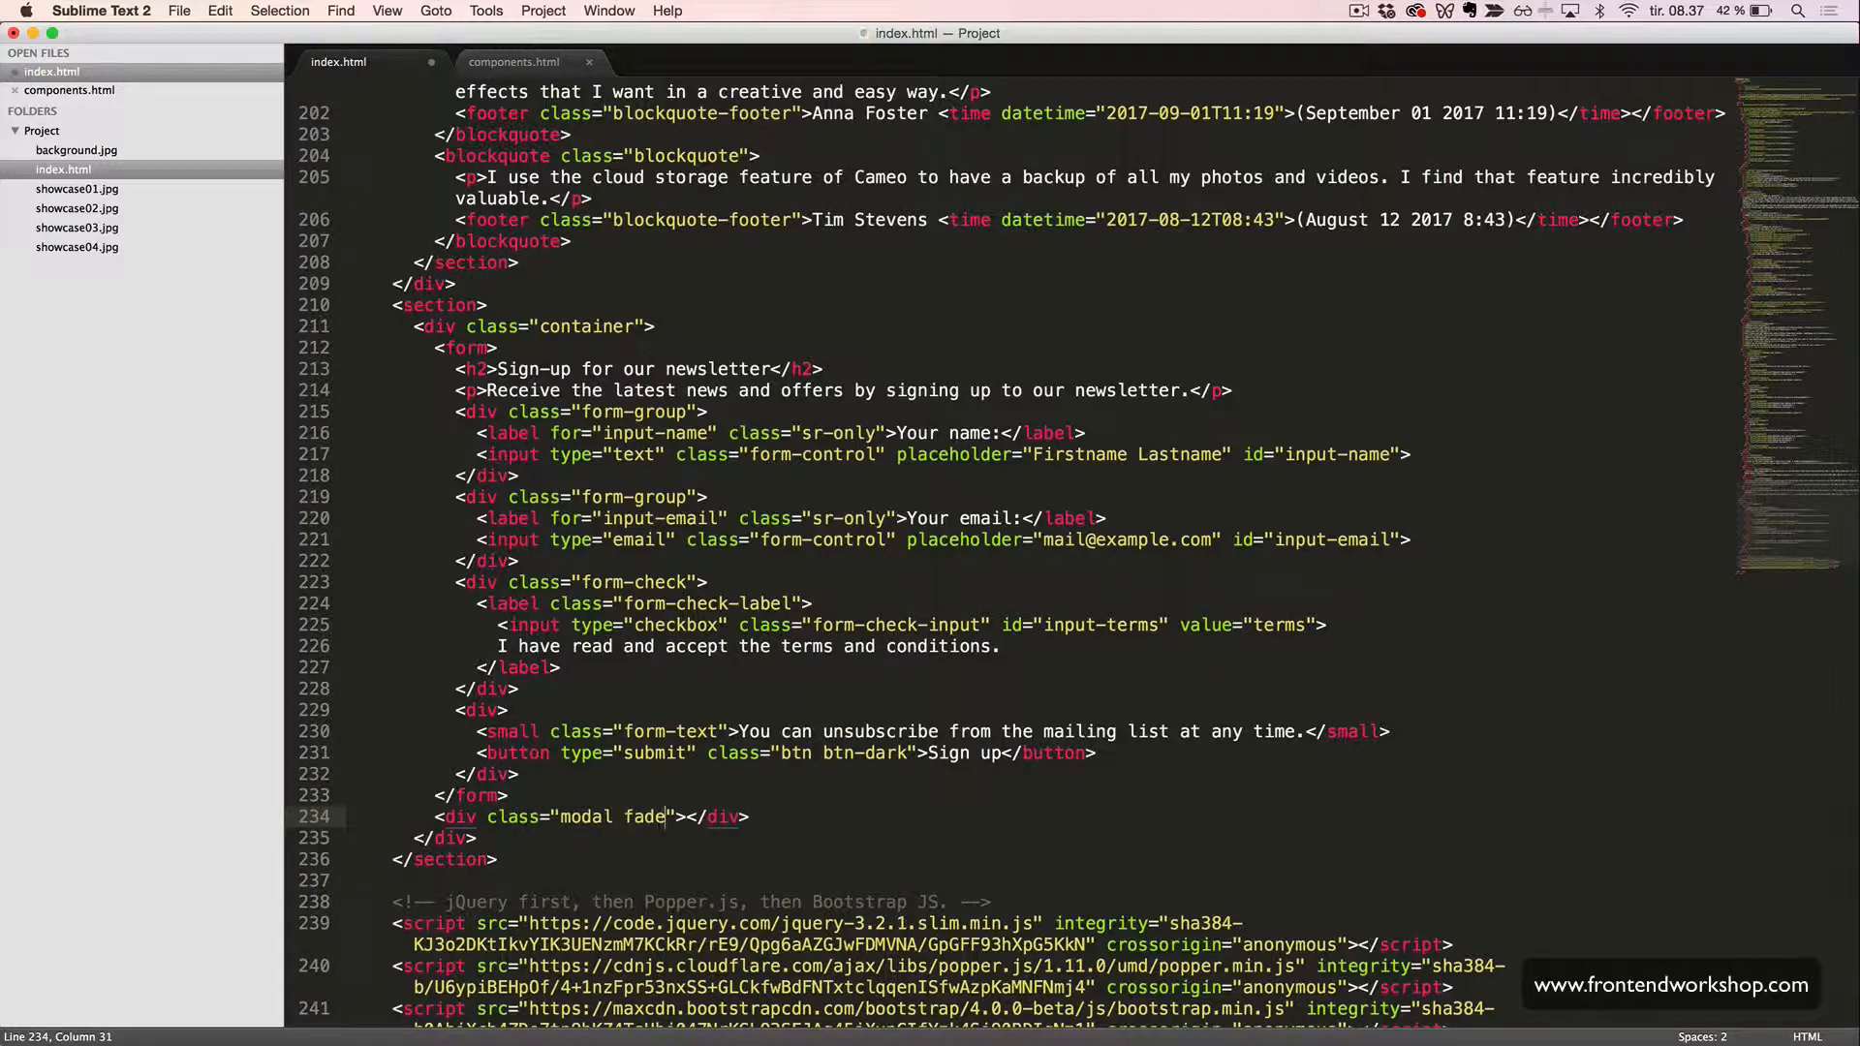
{"action": "type", "text": "id="}
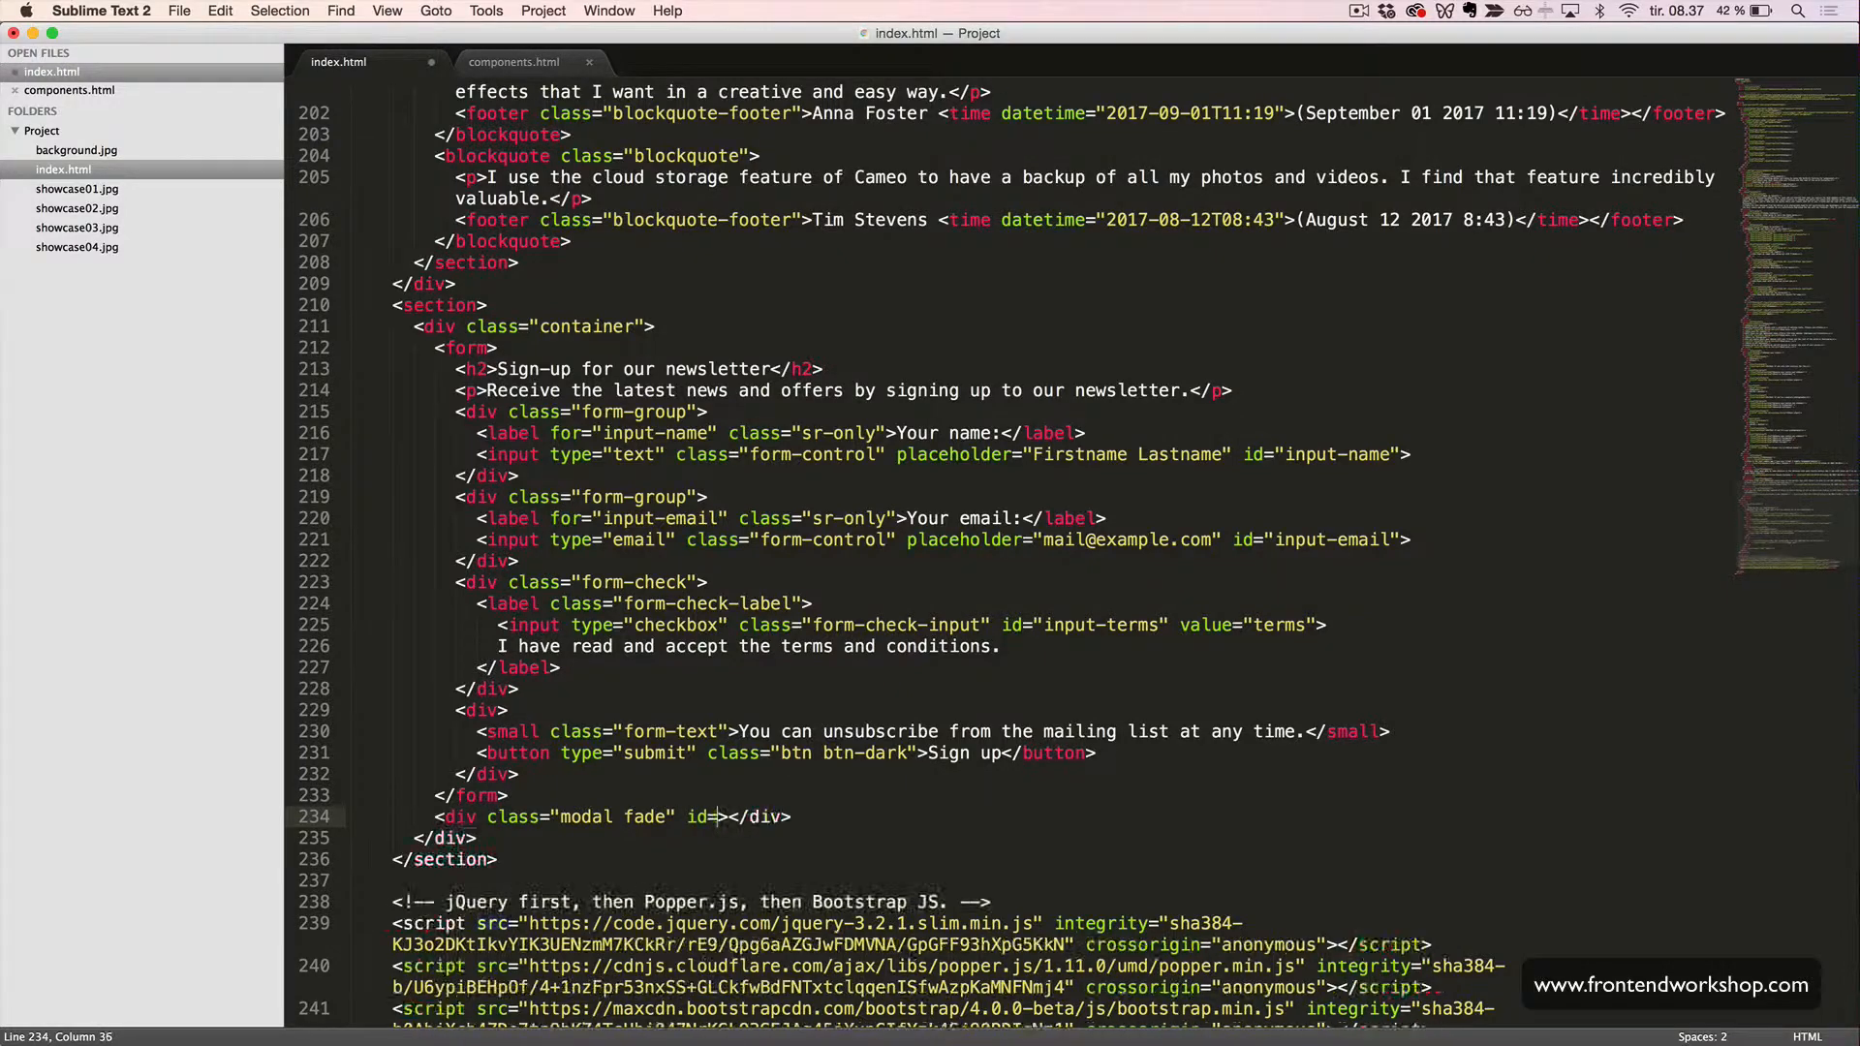
{"action": "type", "text": "modal\""}
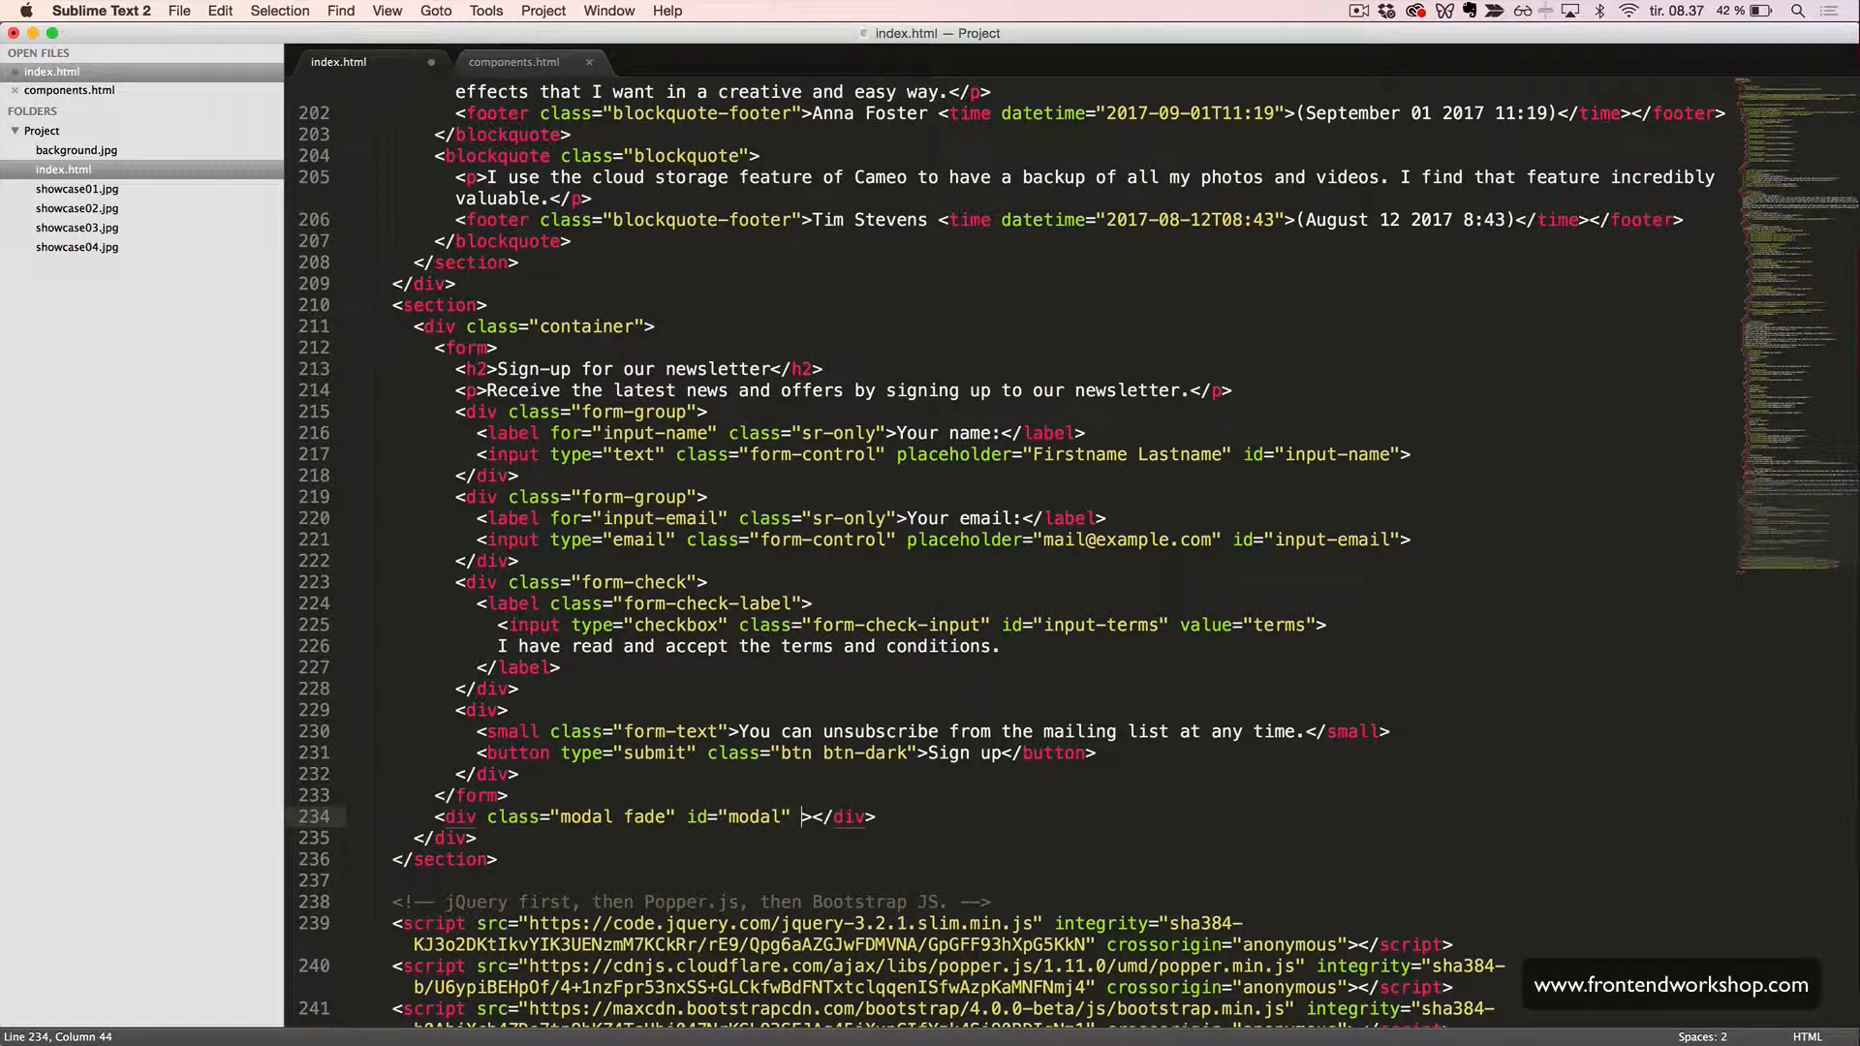
{"action": "type", "text": "tabindex=\"\""}
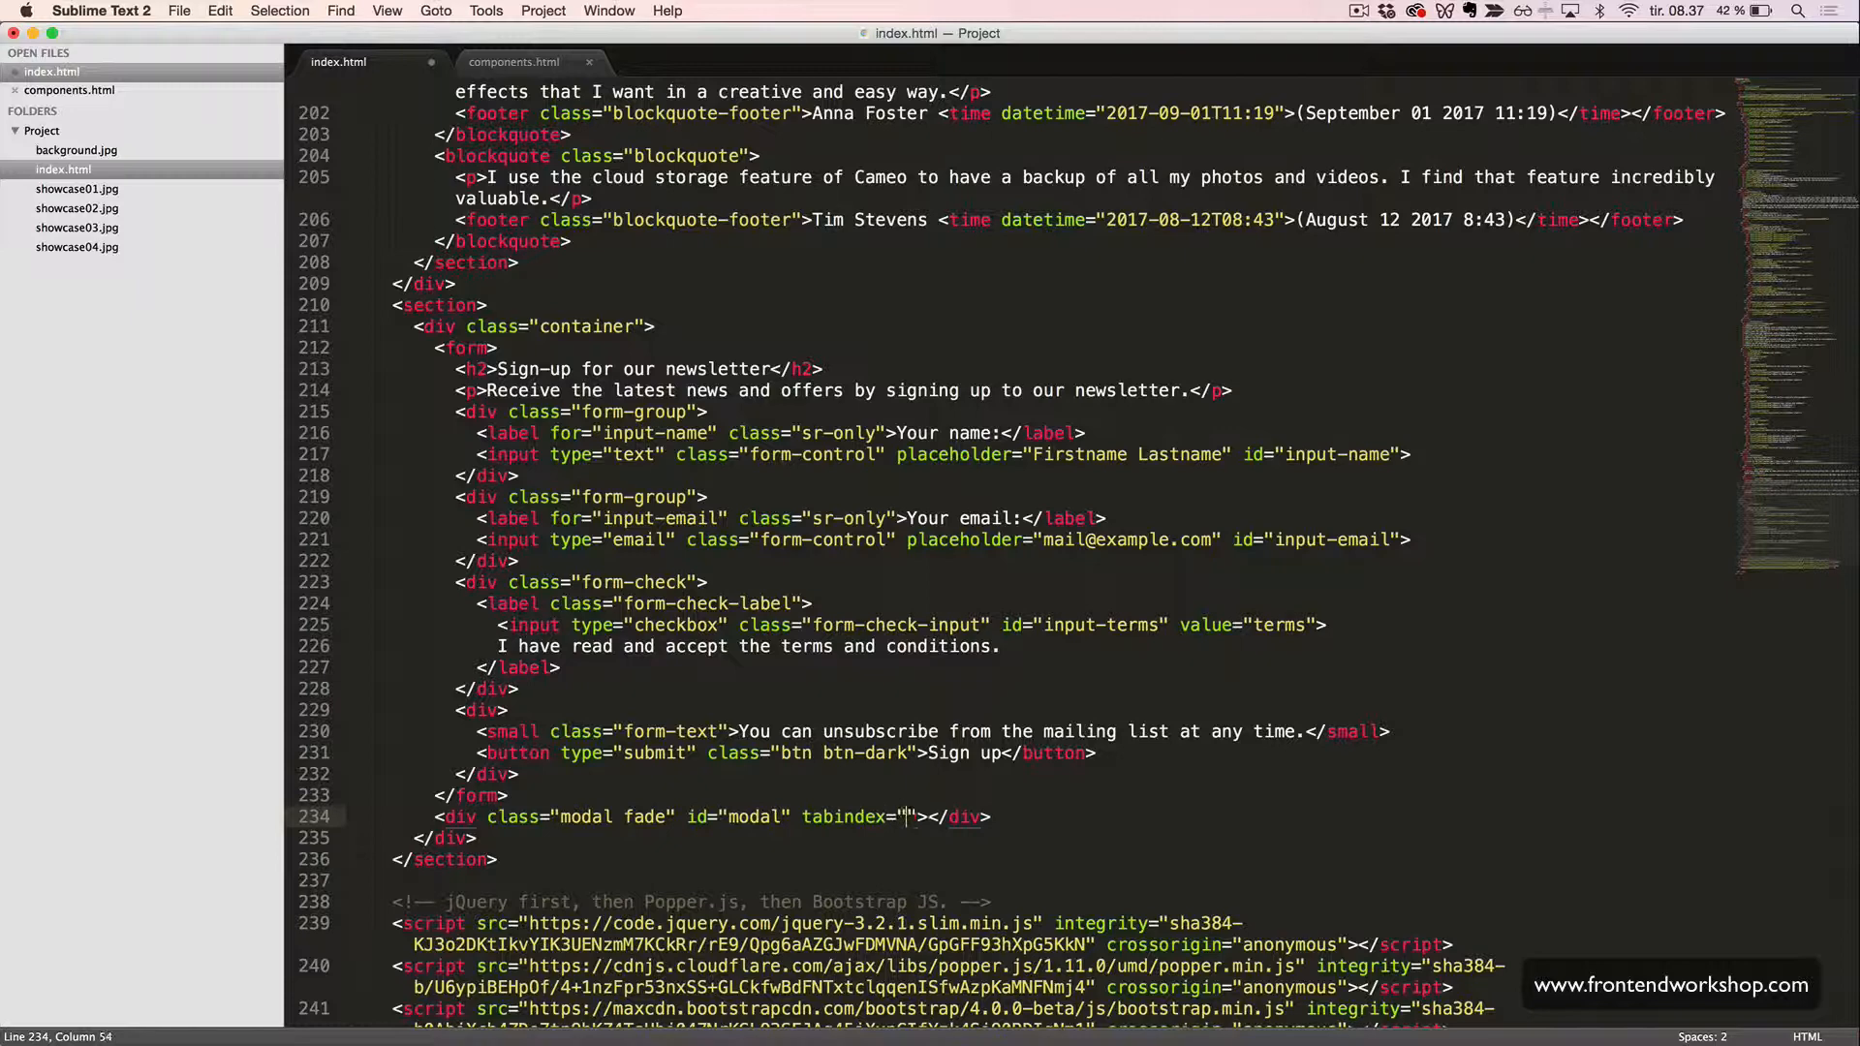
{"action": "type", "text": "-1"}
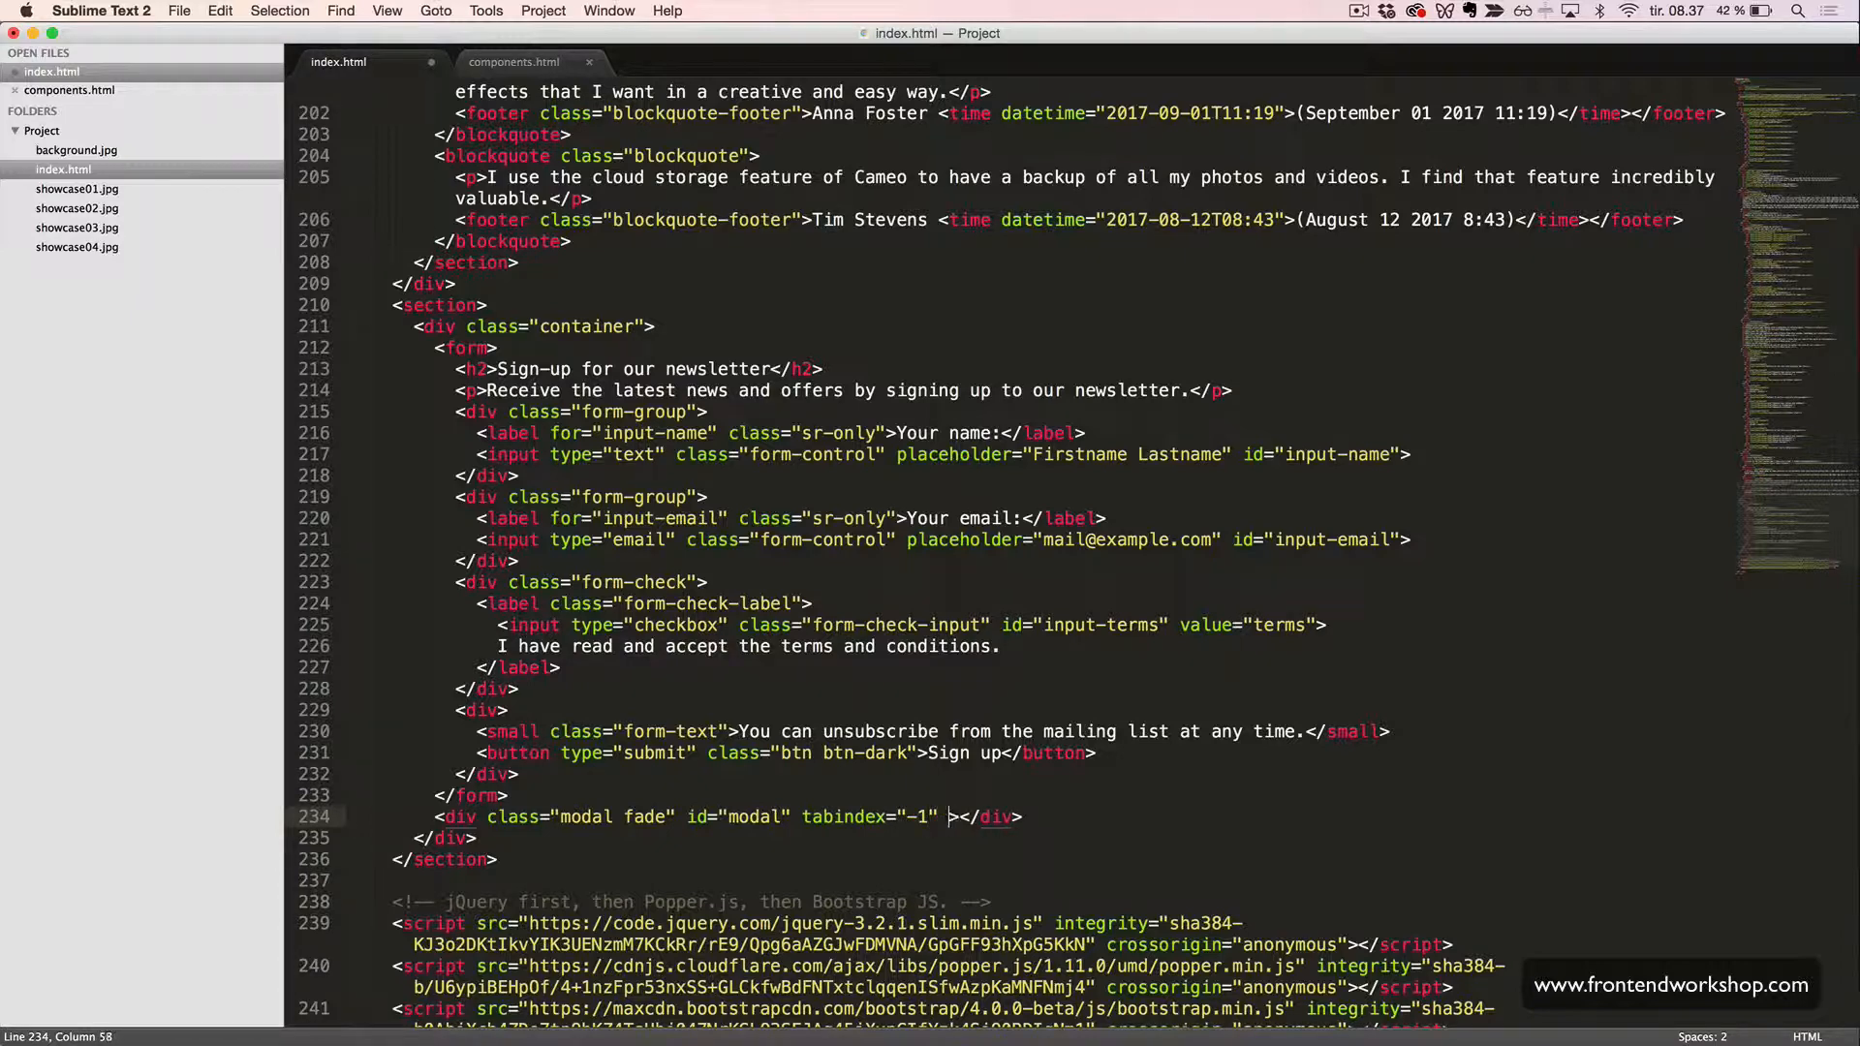
- Give the modal div role dialog, aria-labelledby modalTitle and aria-hidden true
{"action": "type", "text": "role=\"dialog\""}
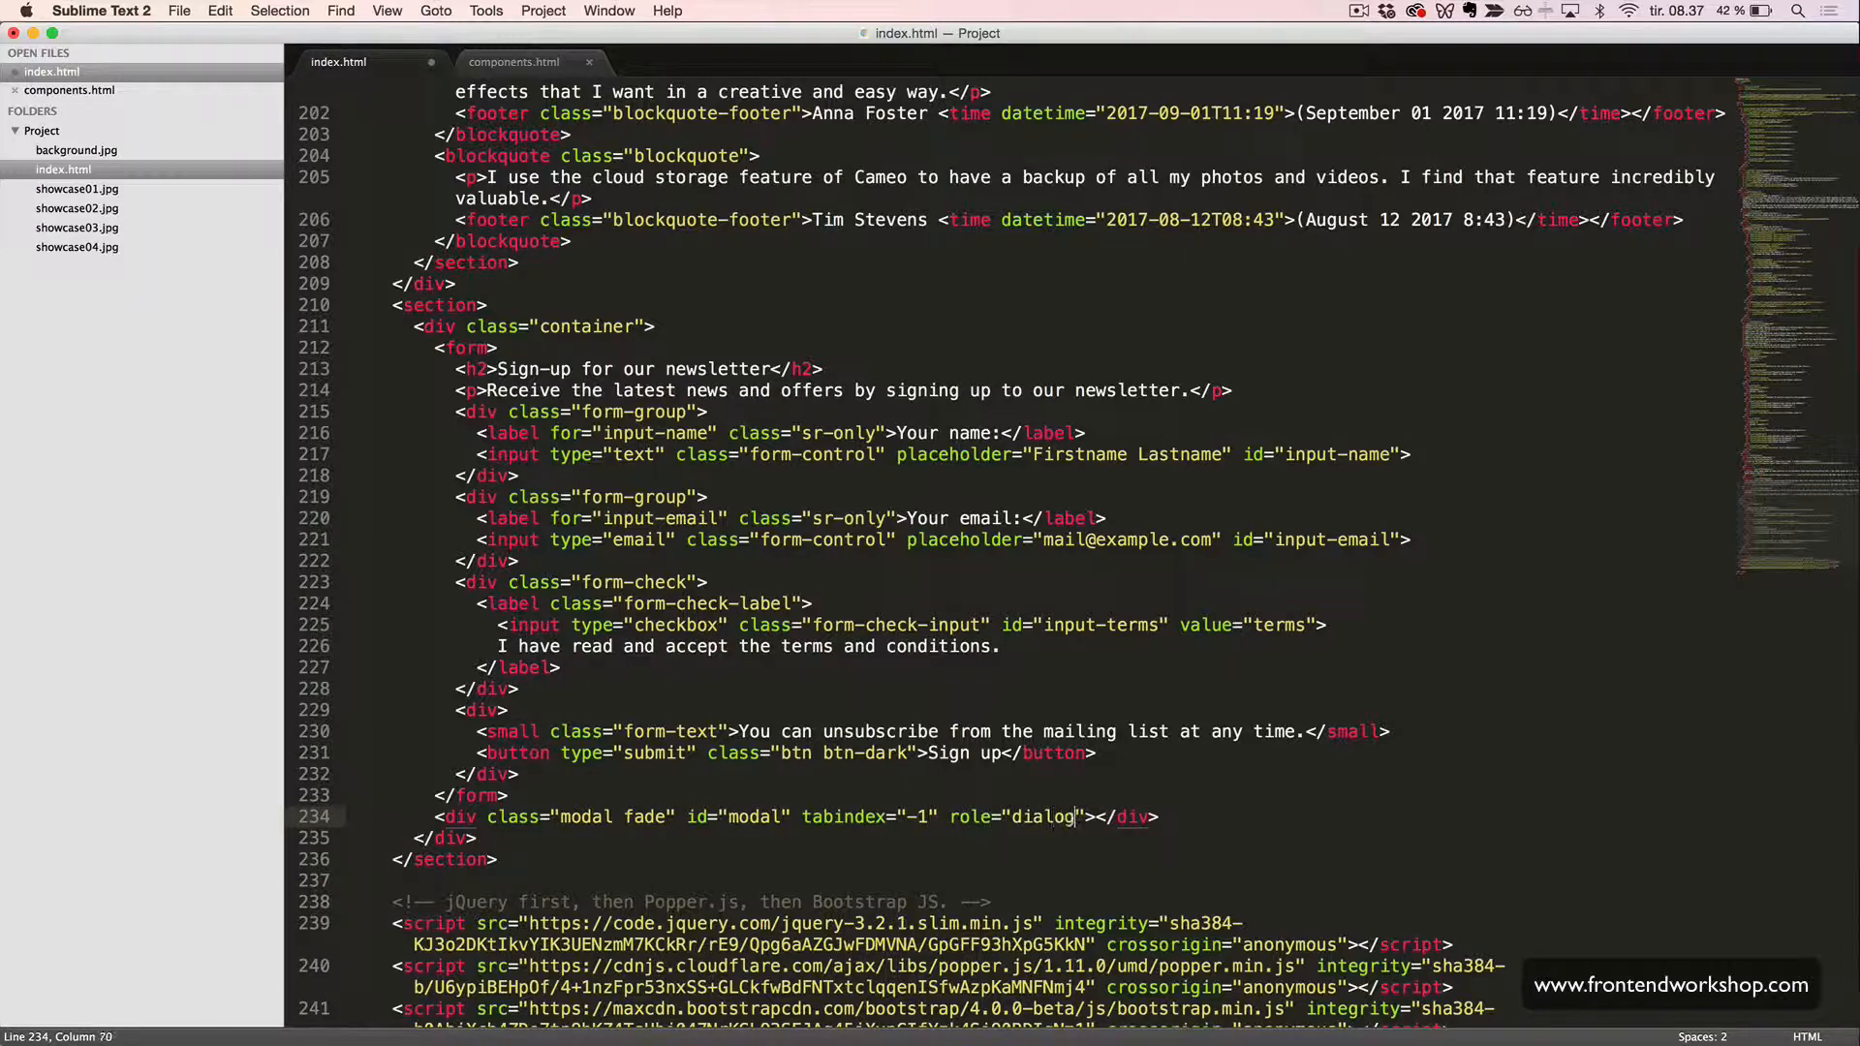
{"action": "type", "text": "aria"}
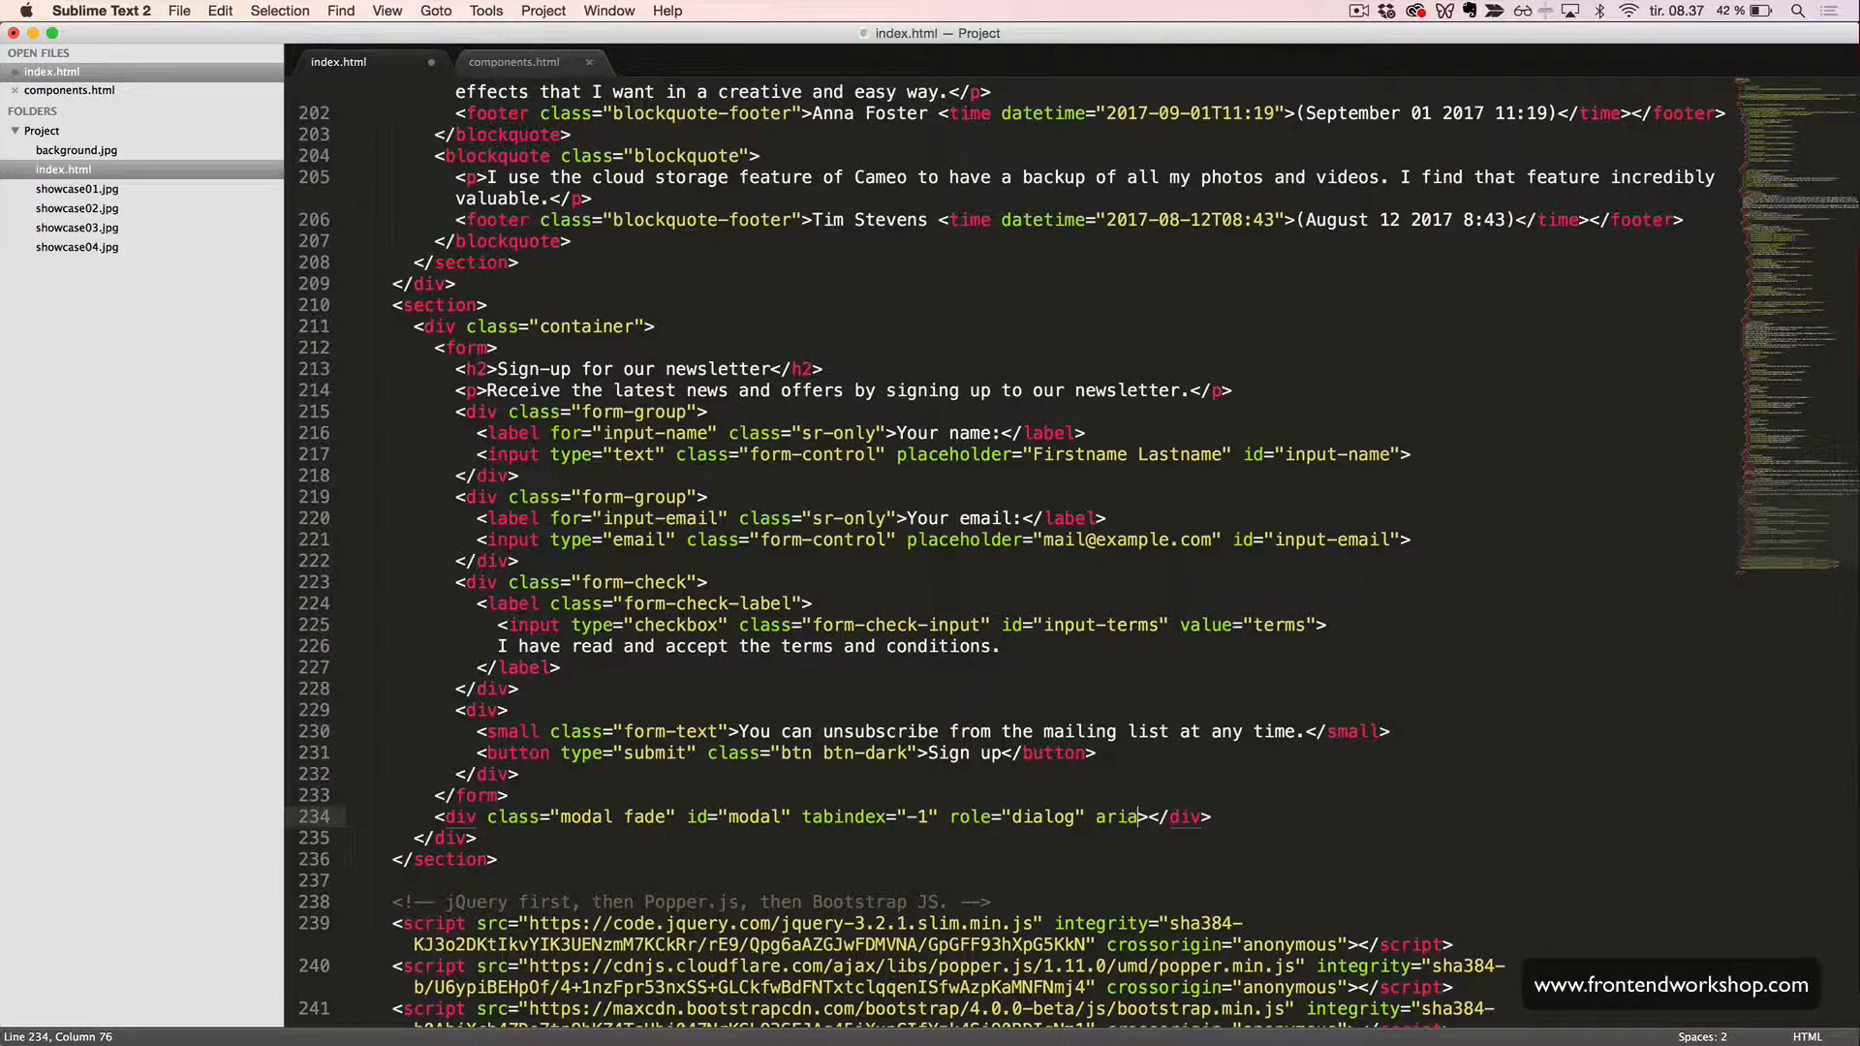
{"action": "type", "text": "-labelledby=\""}
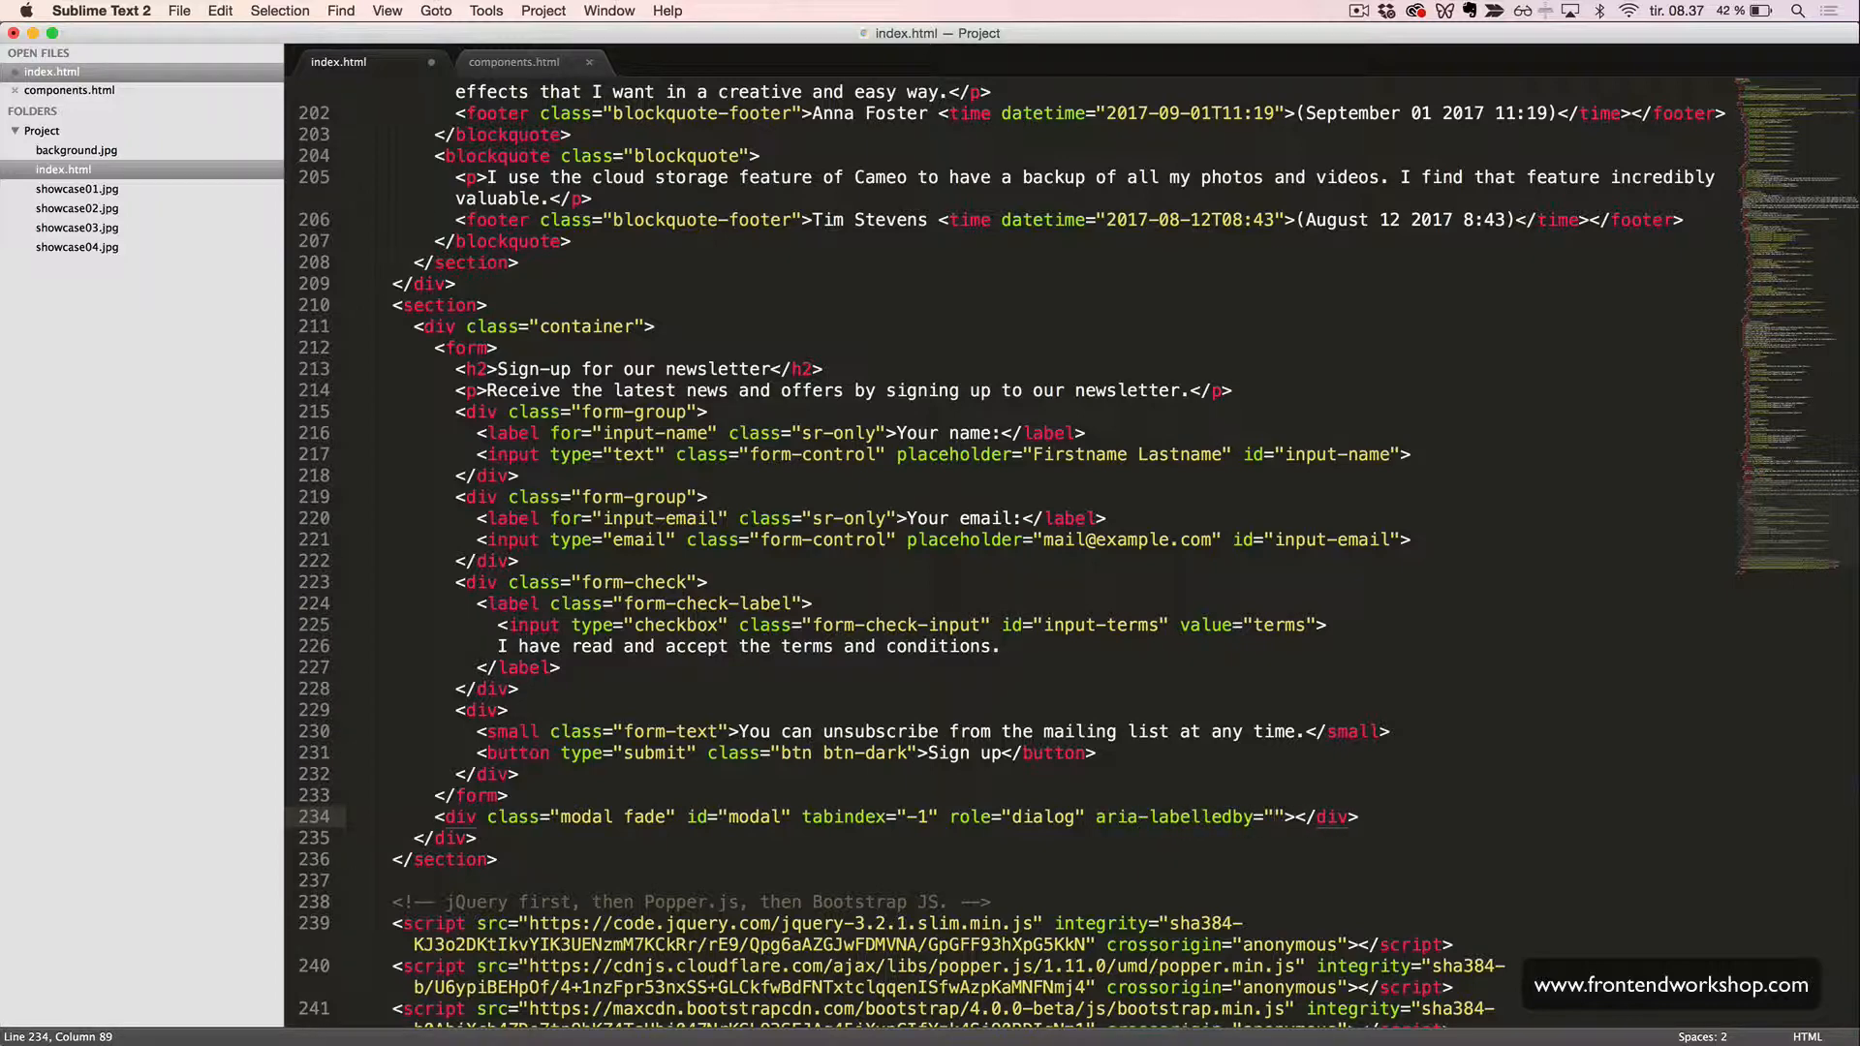
{"action": "type", "text": "modal"}
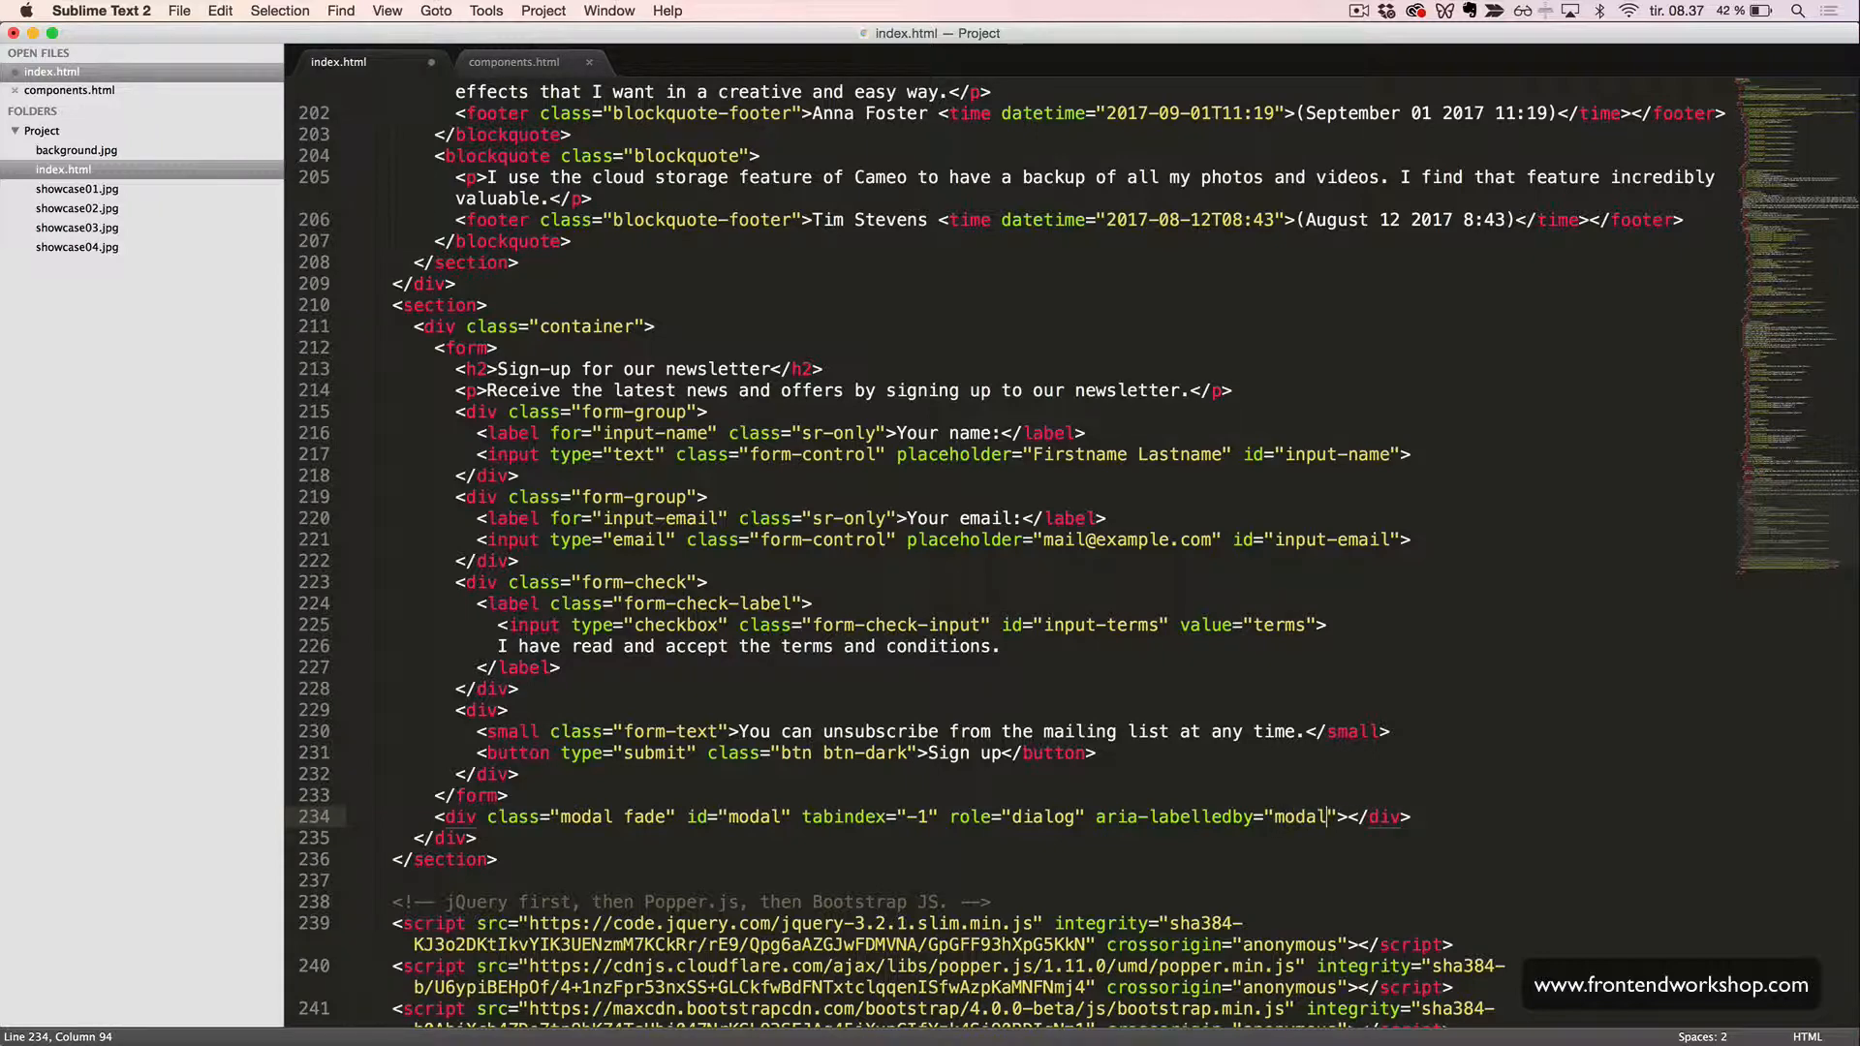
{"action": "type", "text": "Title\" aria-hidden=\"true"}
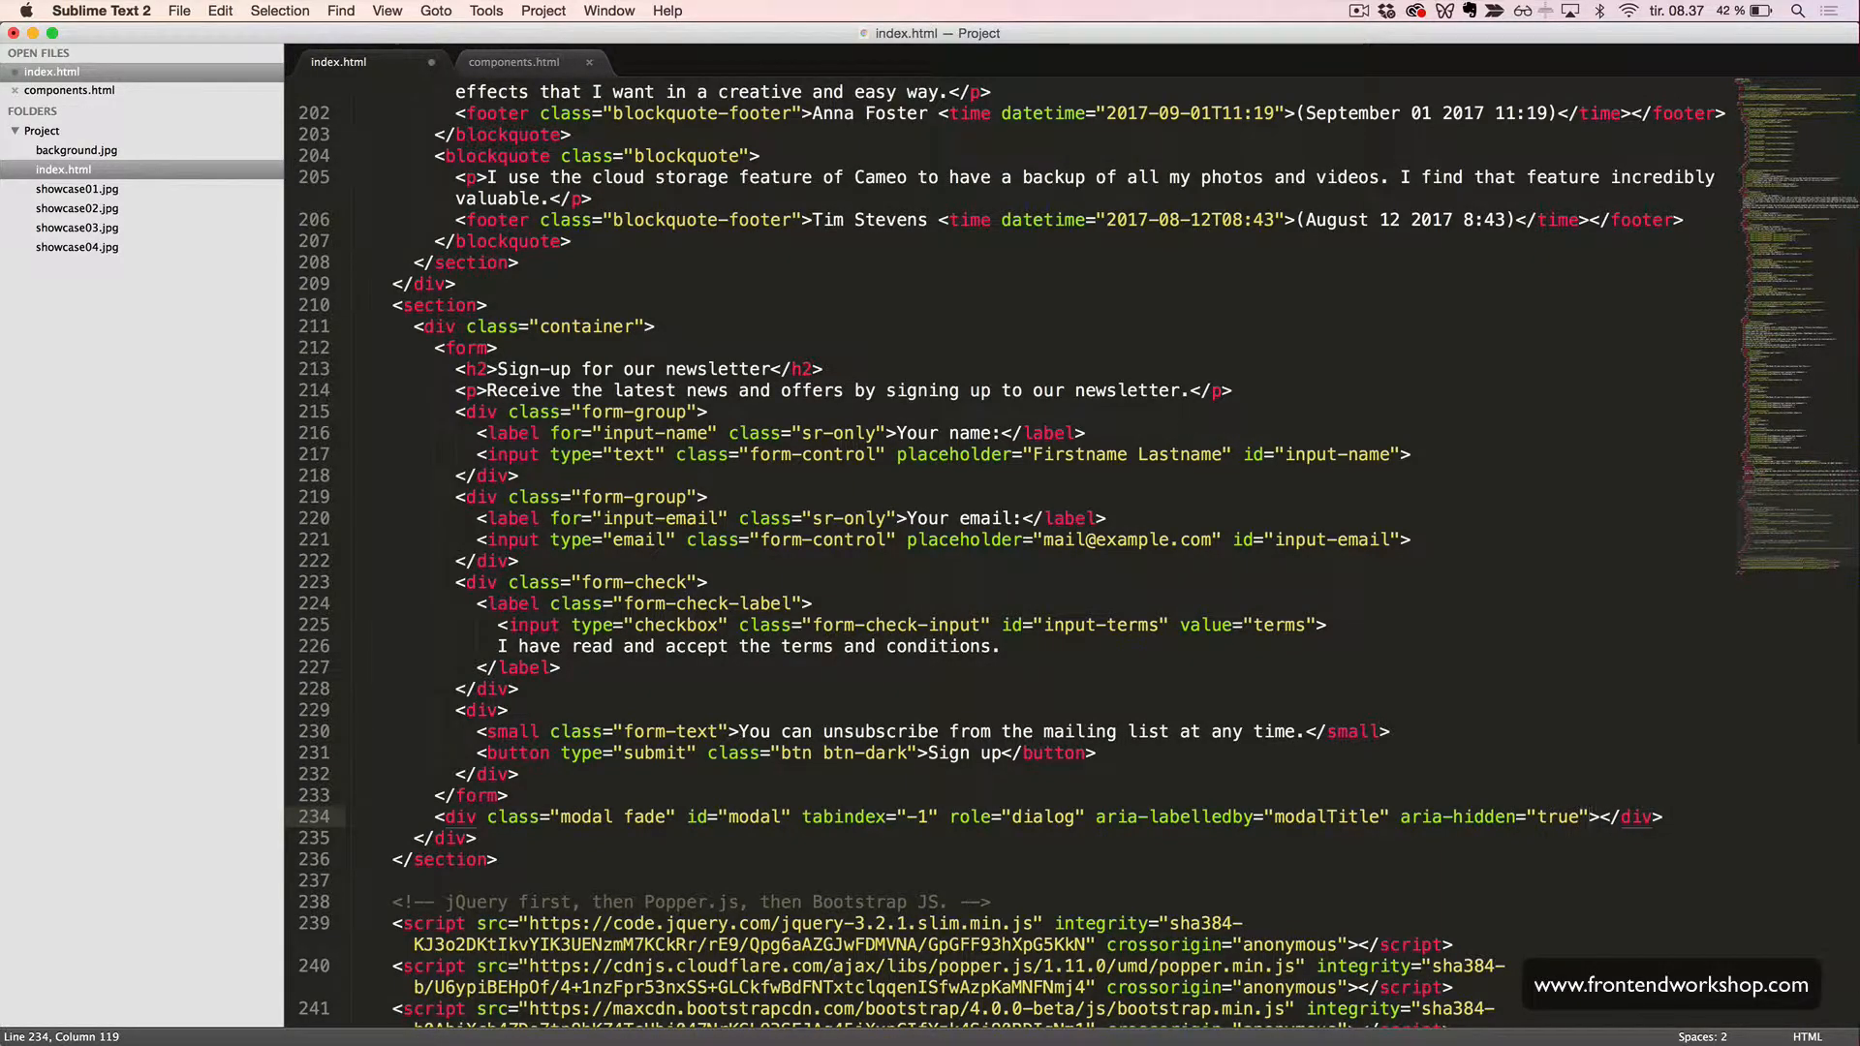
{"action": "left_click_drag", "start_coordinate": [949, 816], "coordinate": [1592, 815]}
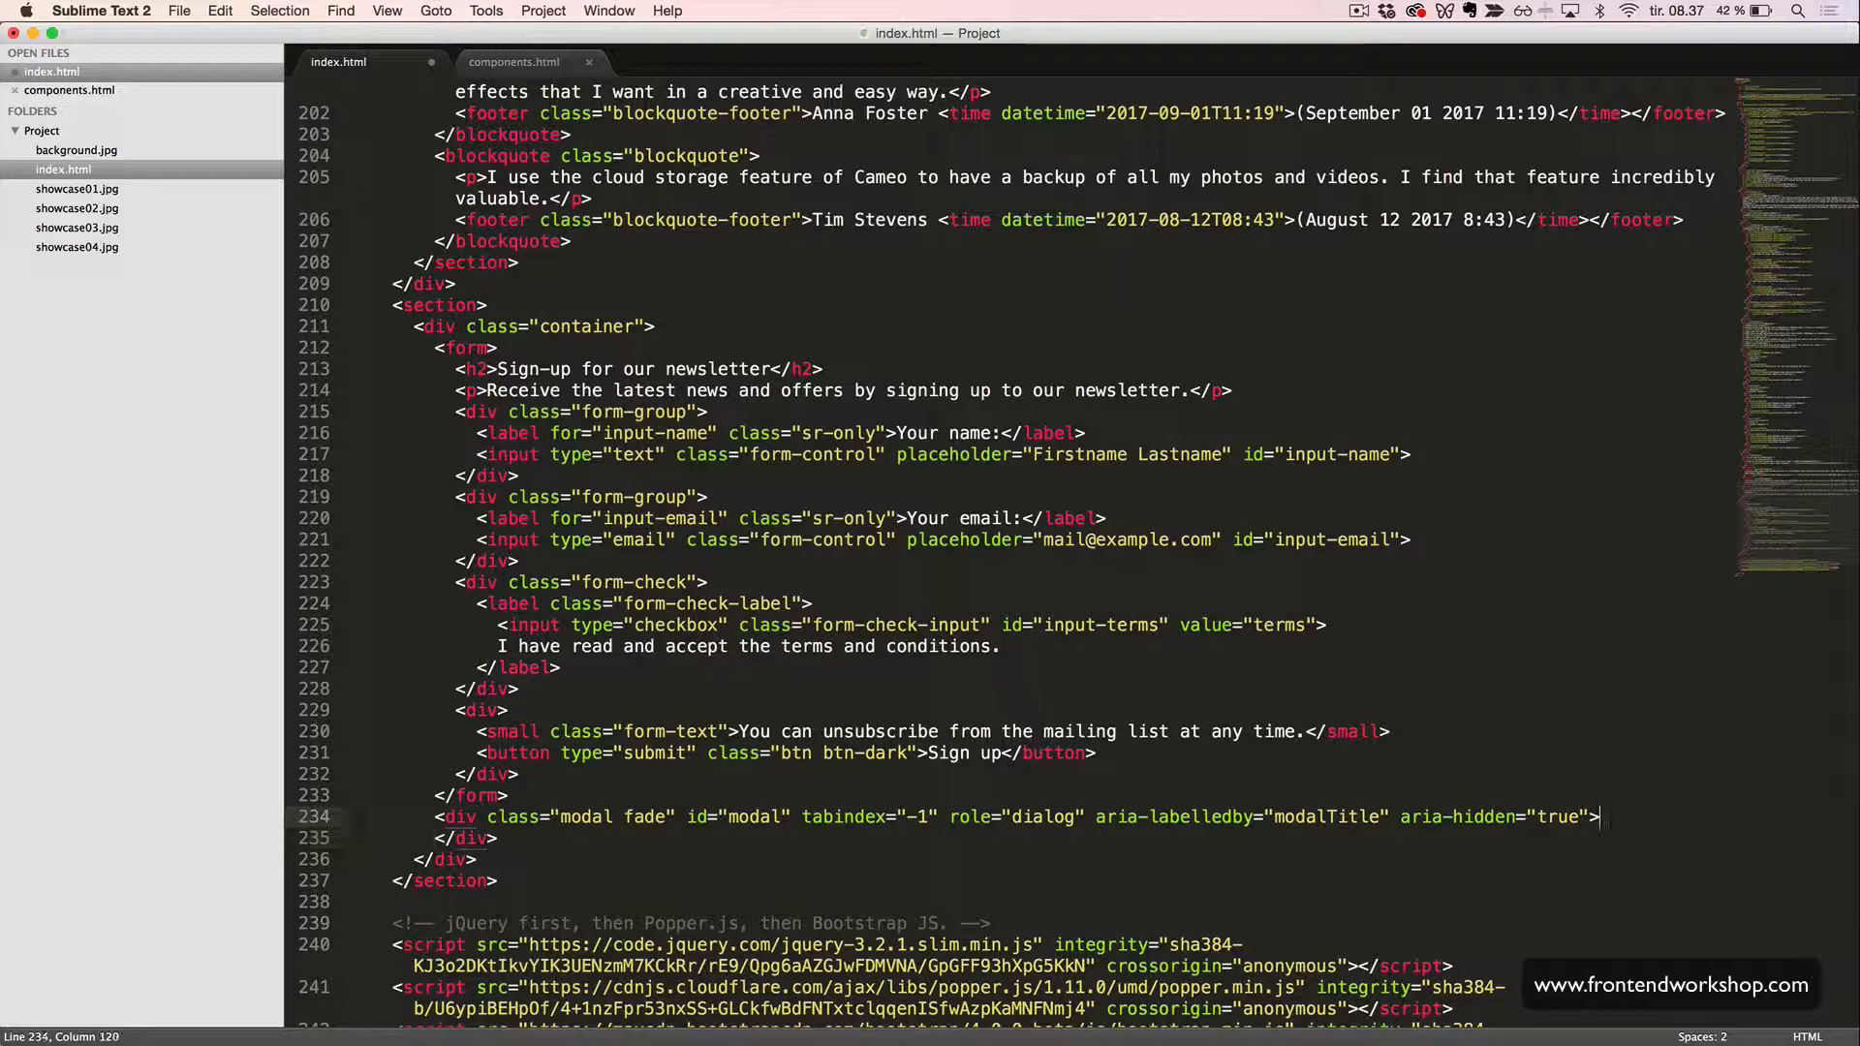
- Nest a 'modal-dialog modal-lg' div with role document, containing a modal-content div
{"action": "type", "text": "<div></div>"}
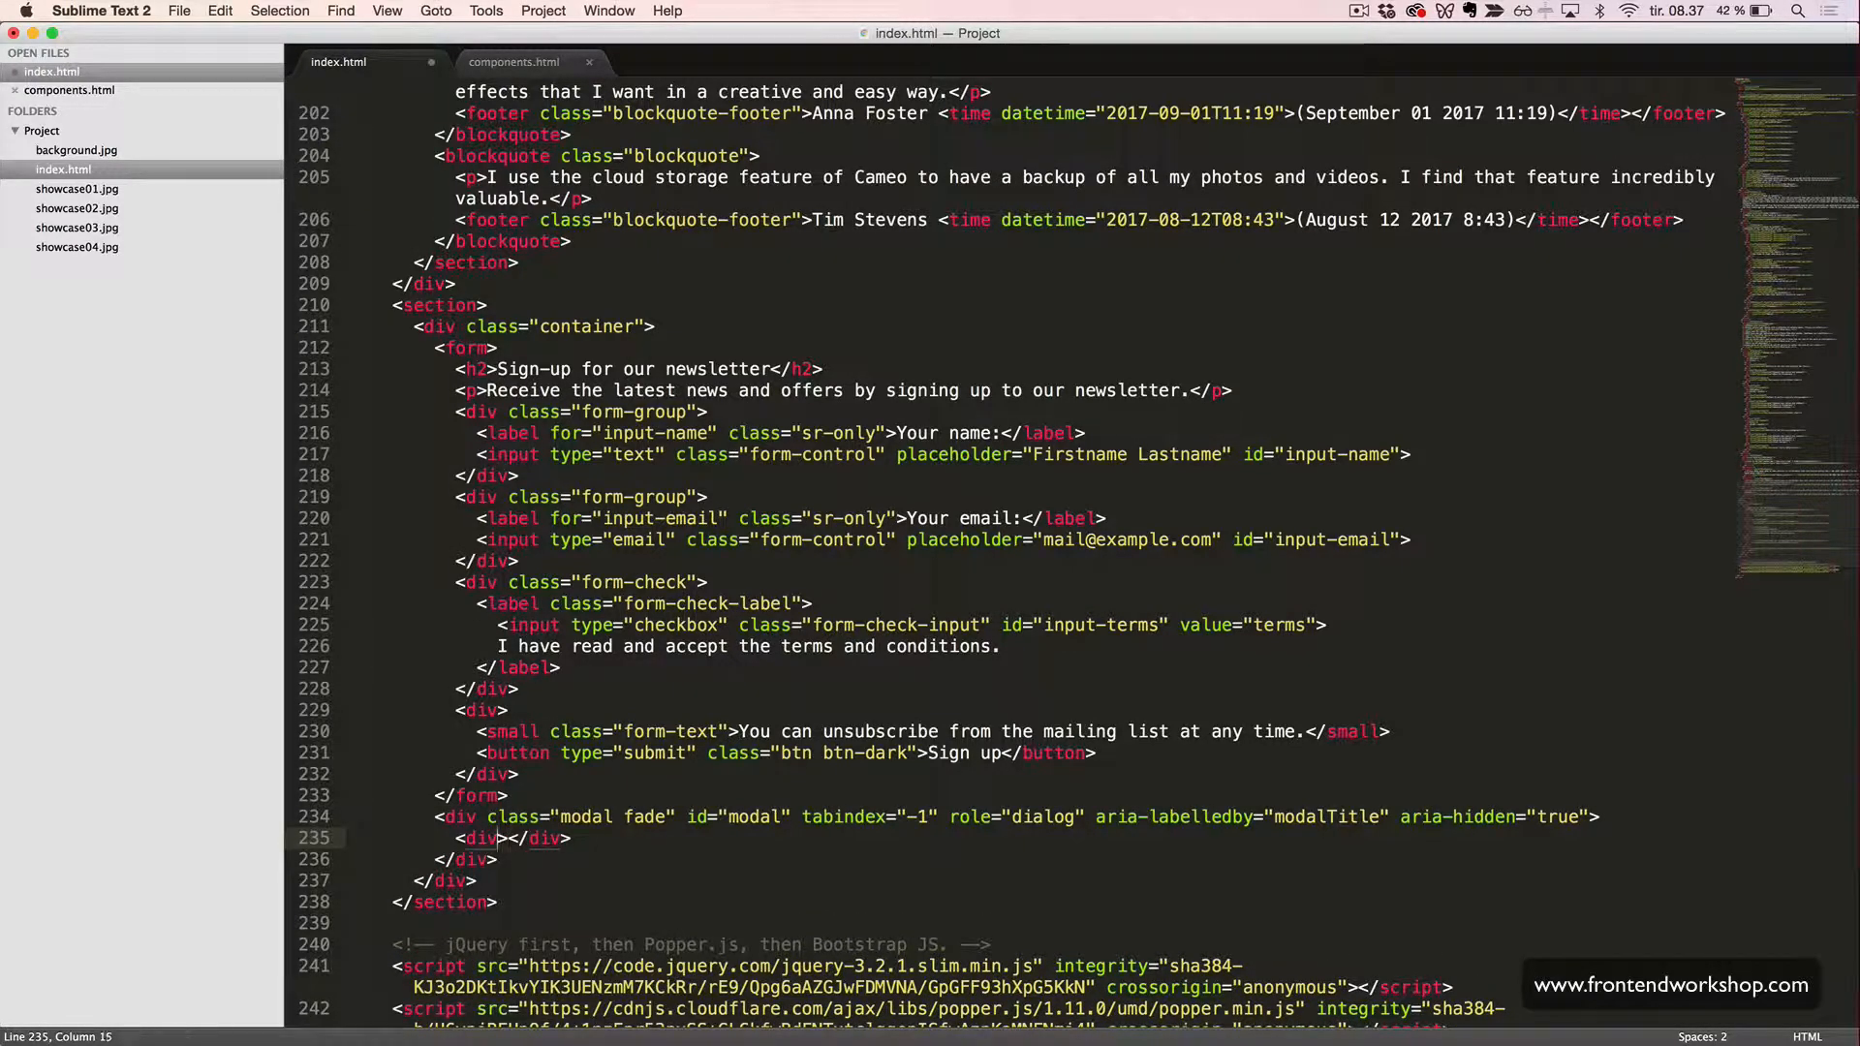
{"action": "type", "text": "class=\"modal\""}
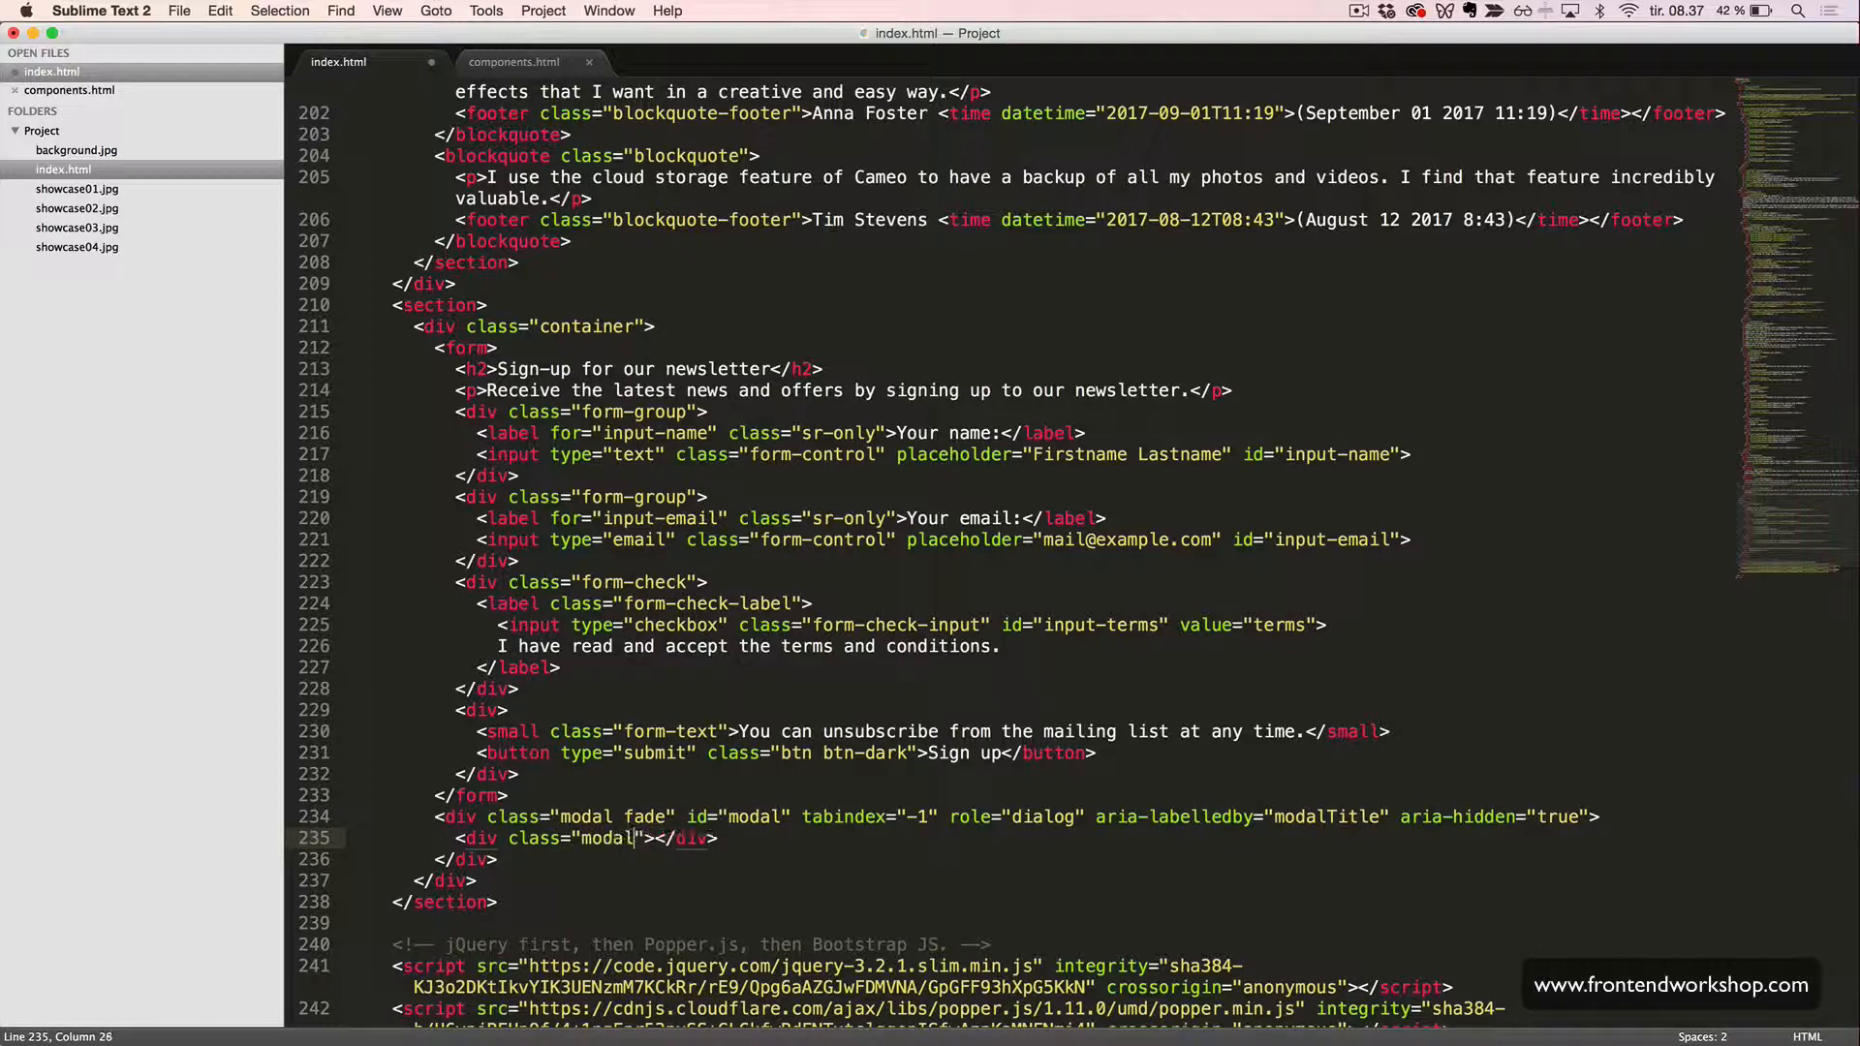
{"action": "type", "text": "-dialog"}
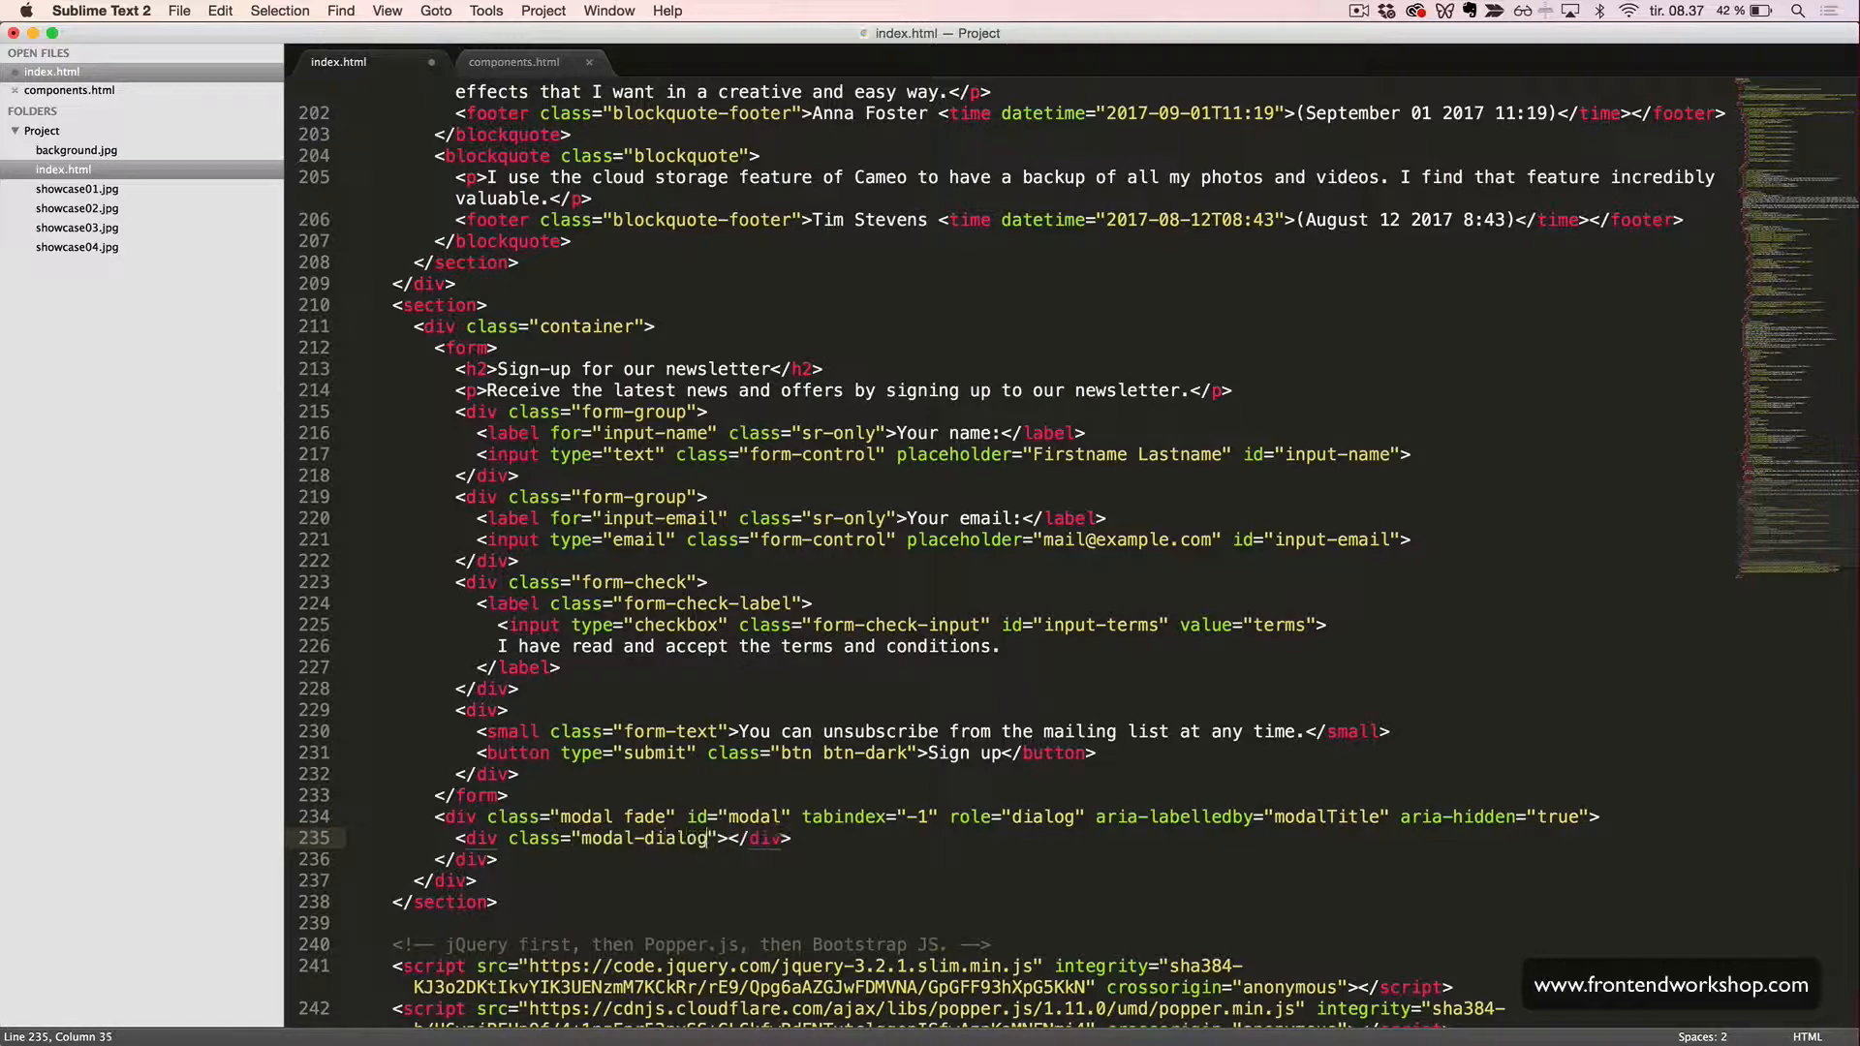
{"action": "type", "text": "modal-"}
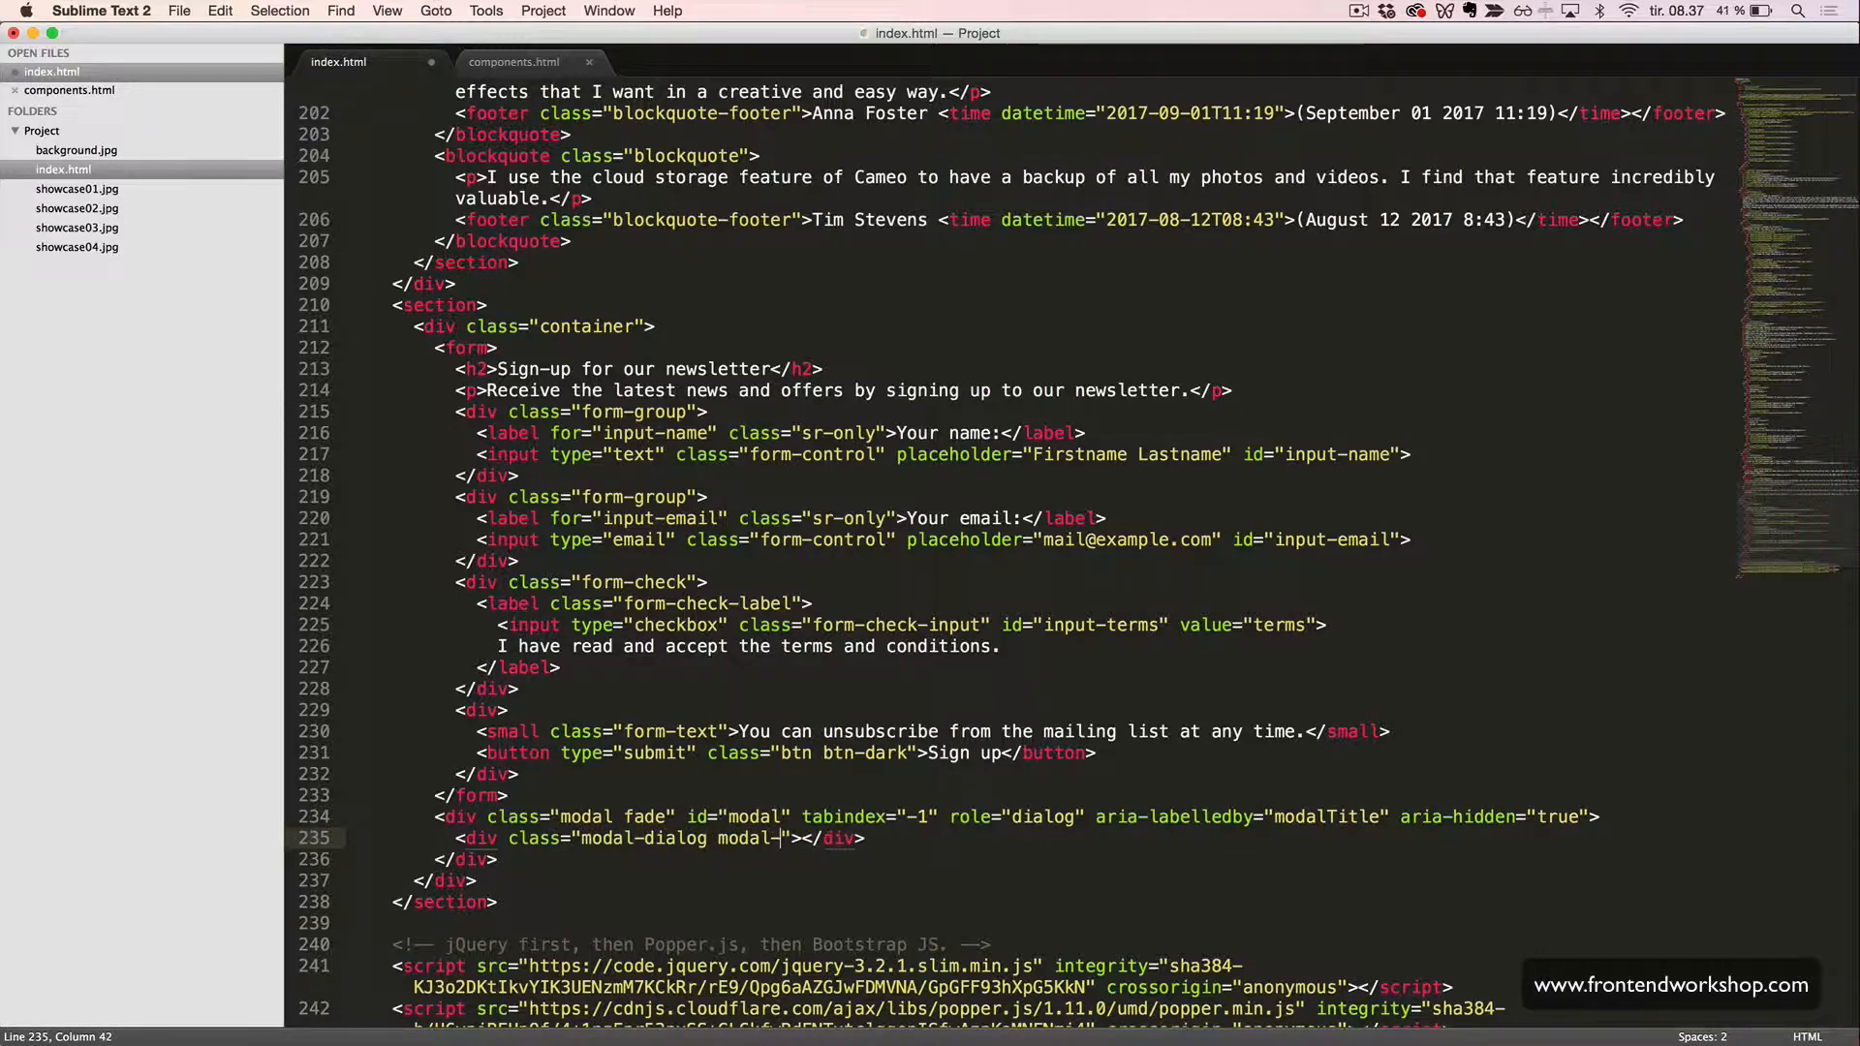
{"action": "type", "text": "lg"}
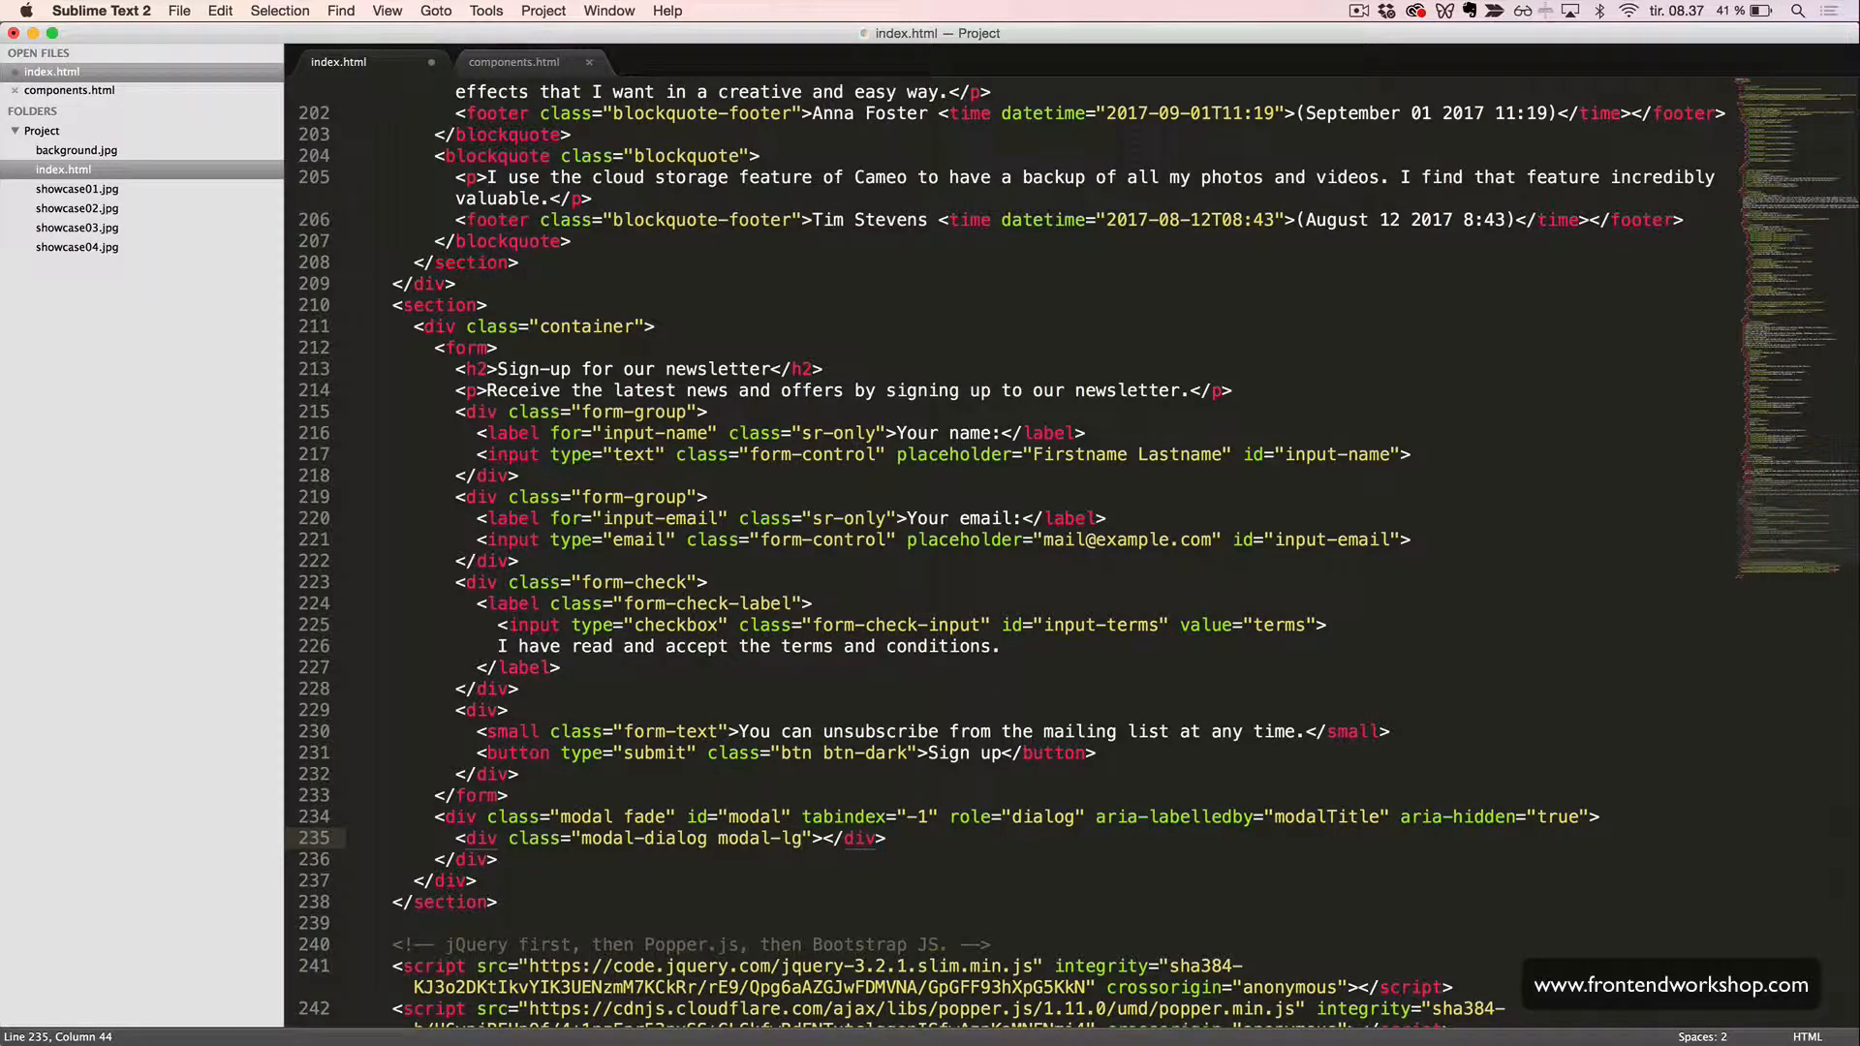
{"action": "type", "text": "role=\"docum"}
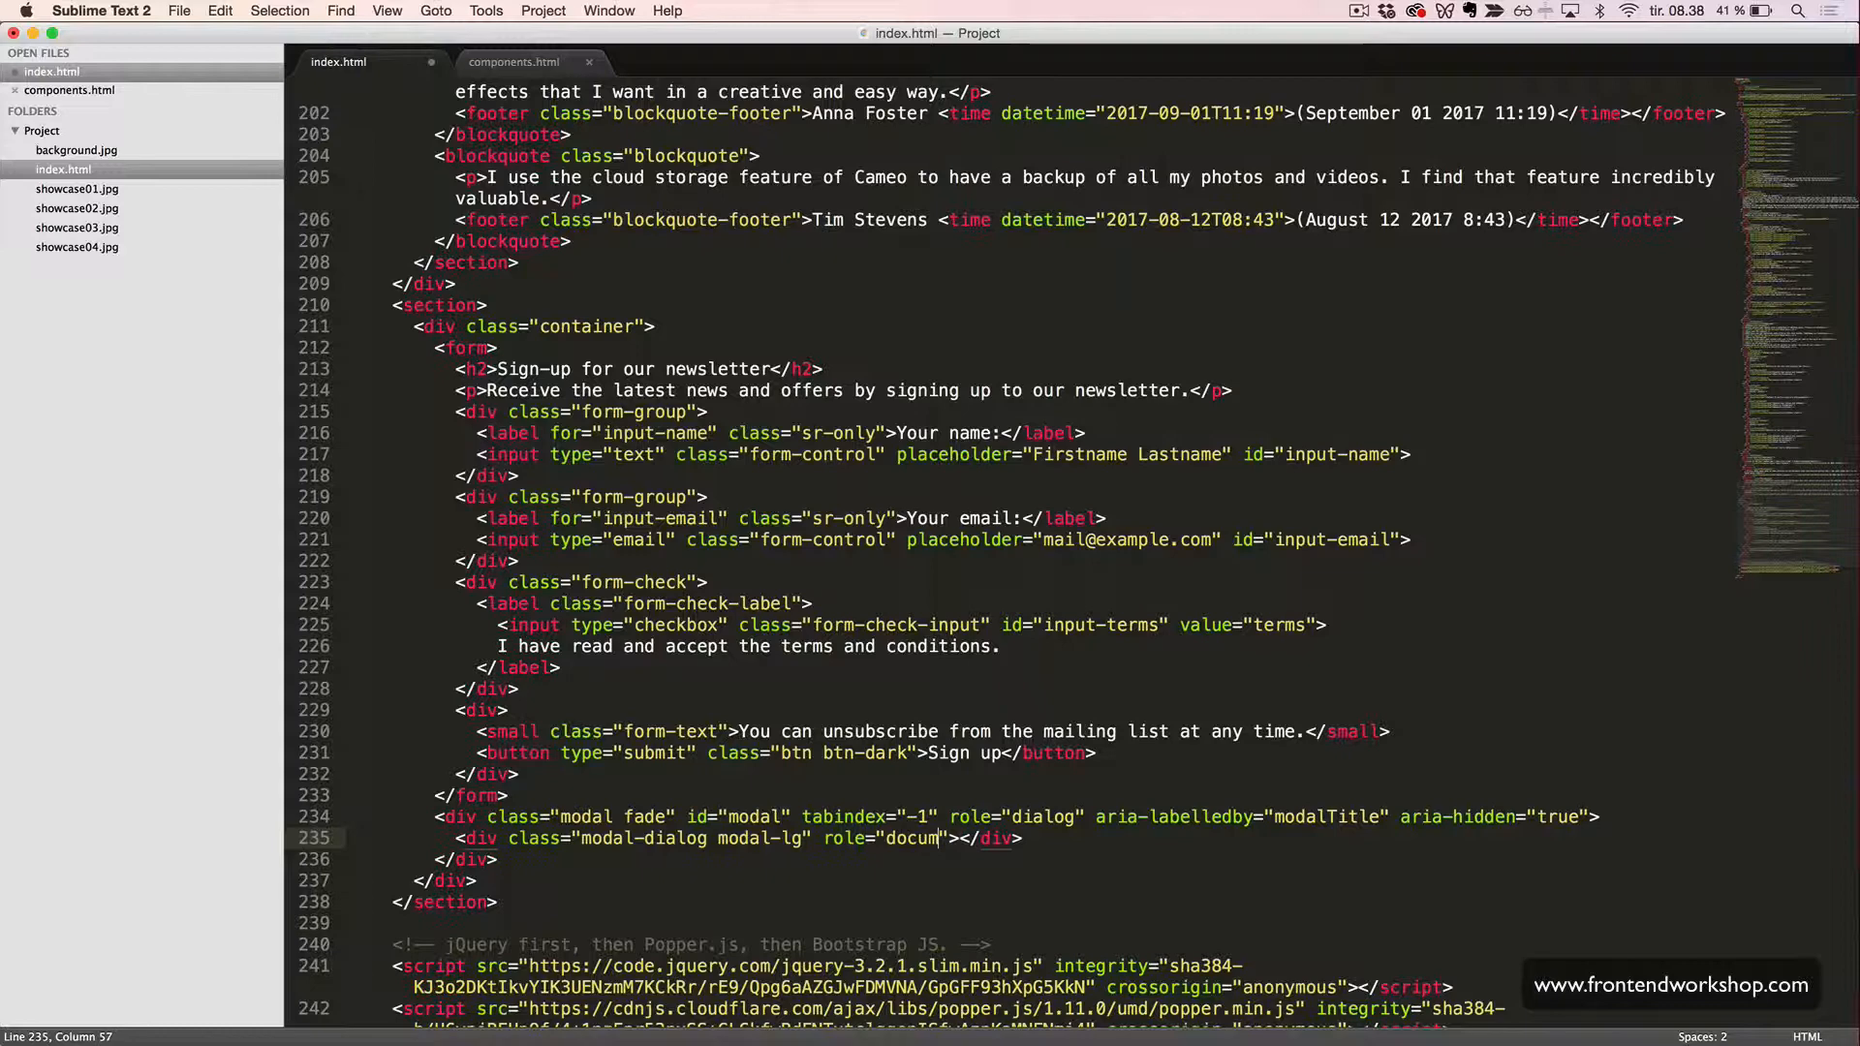
{"action": "key", "text": "enter"}
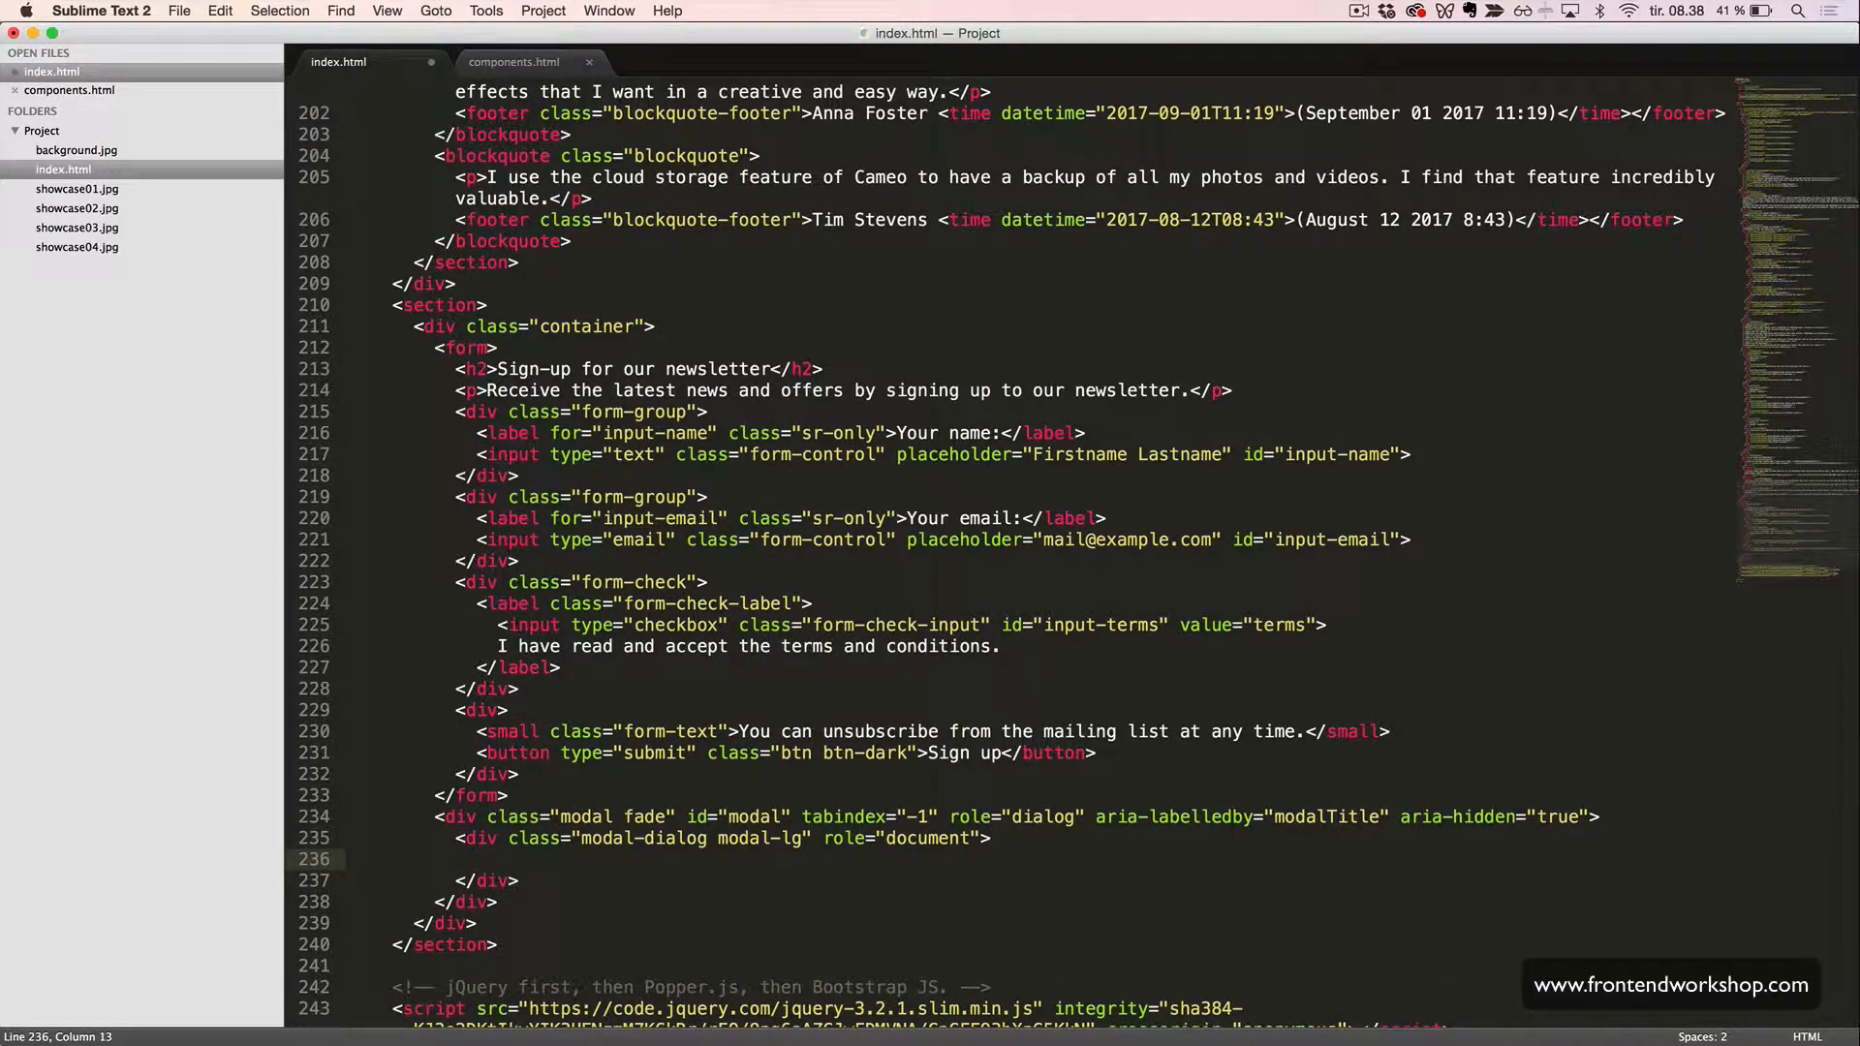
{"action": "type", "text": "div"}
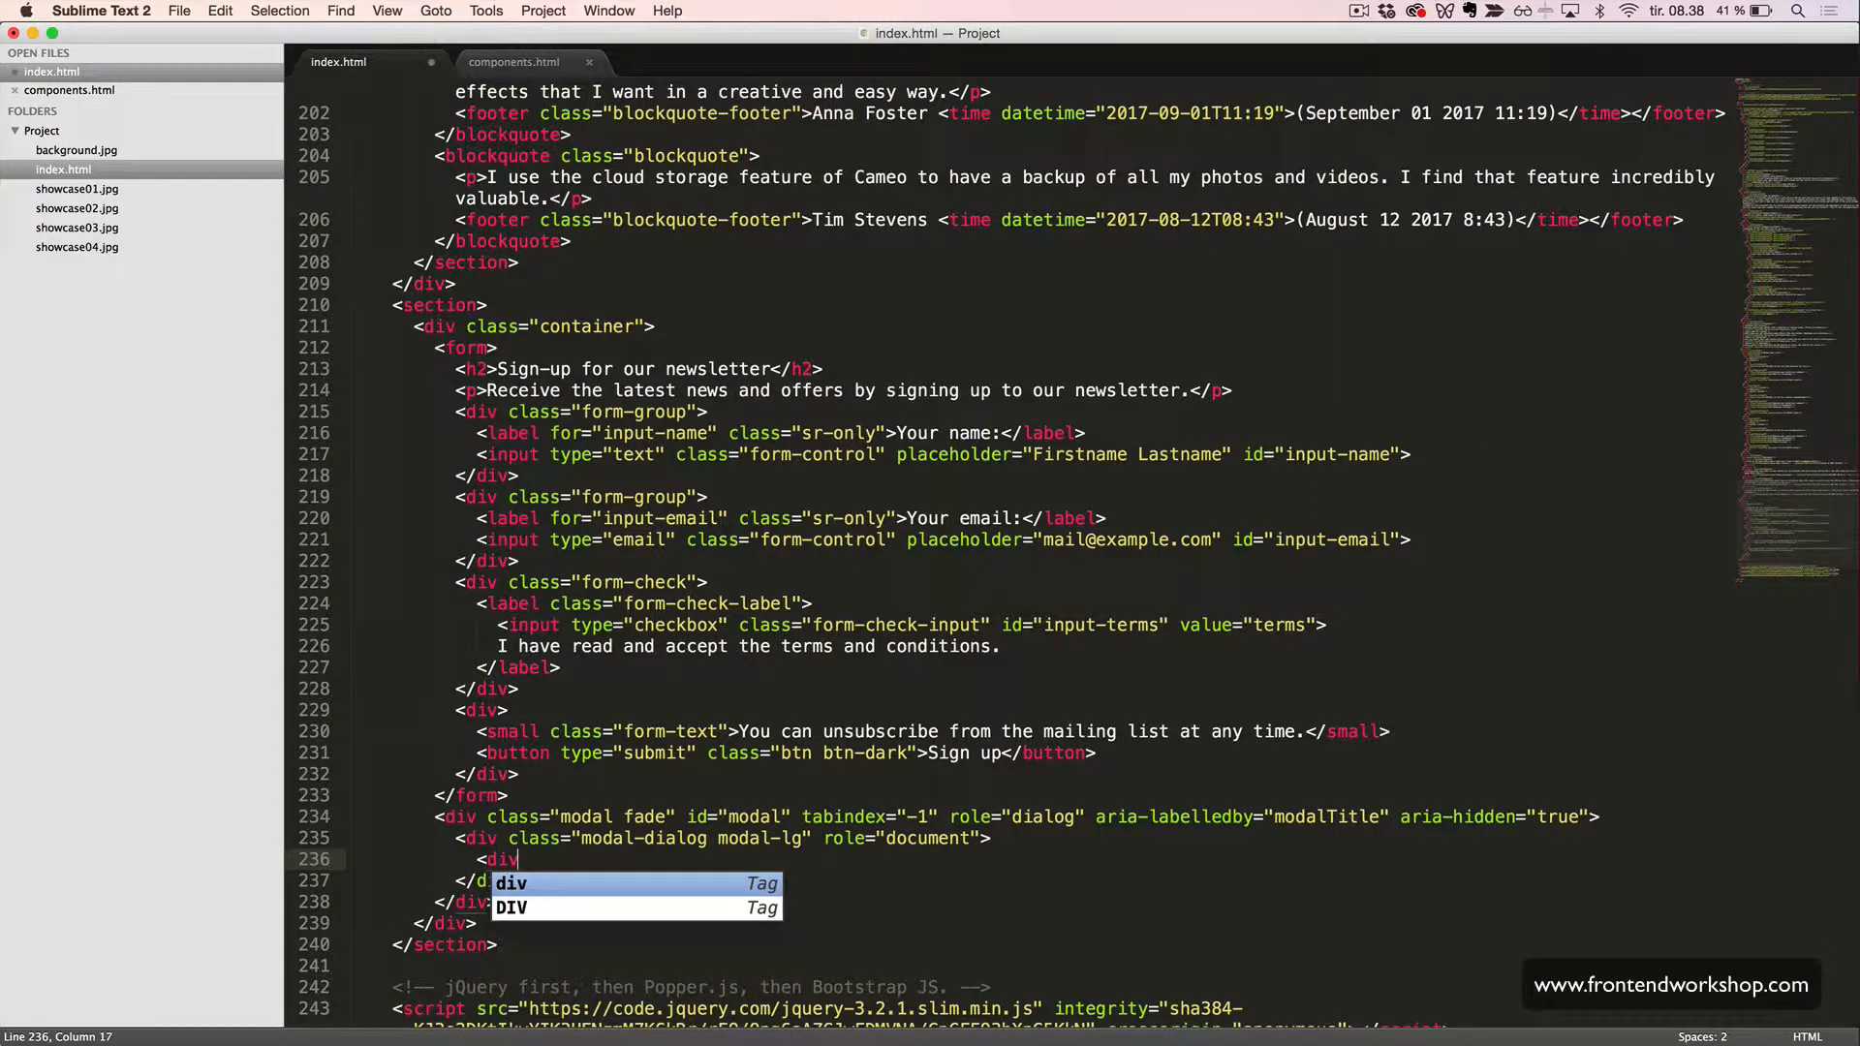
{"action": "type", "text": "class=\"\"></div>"}
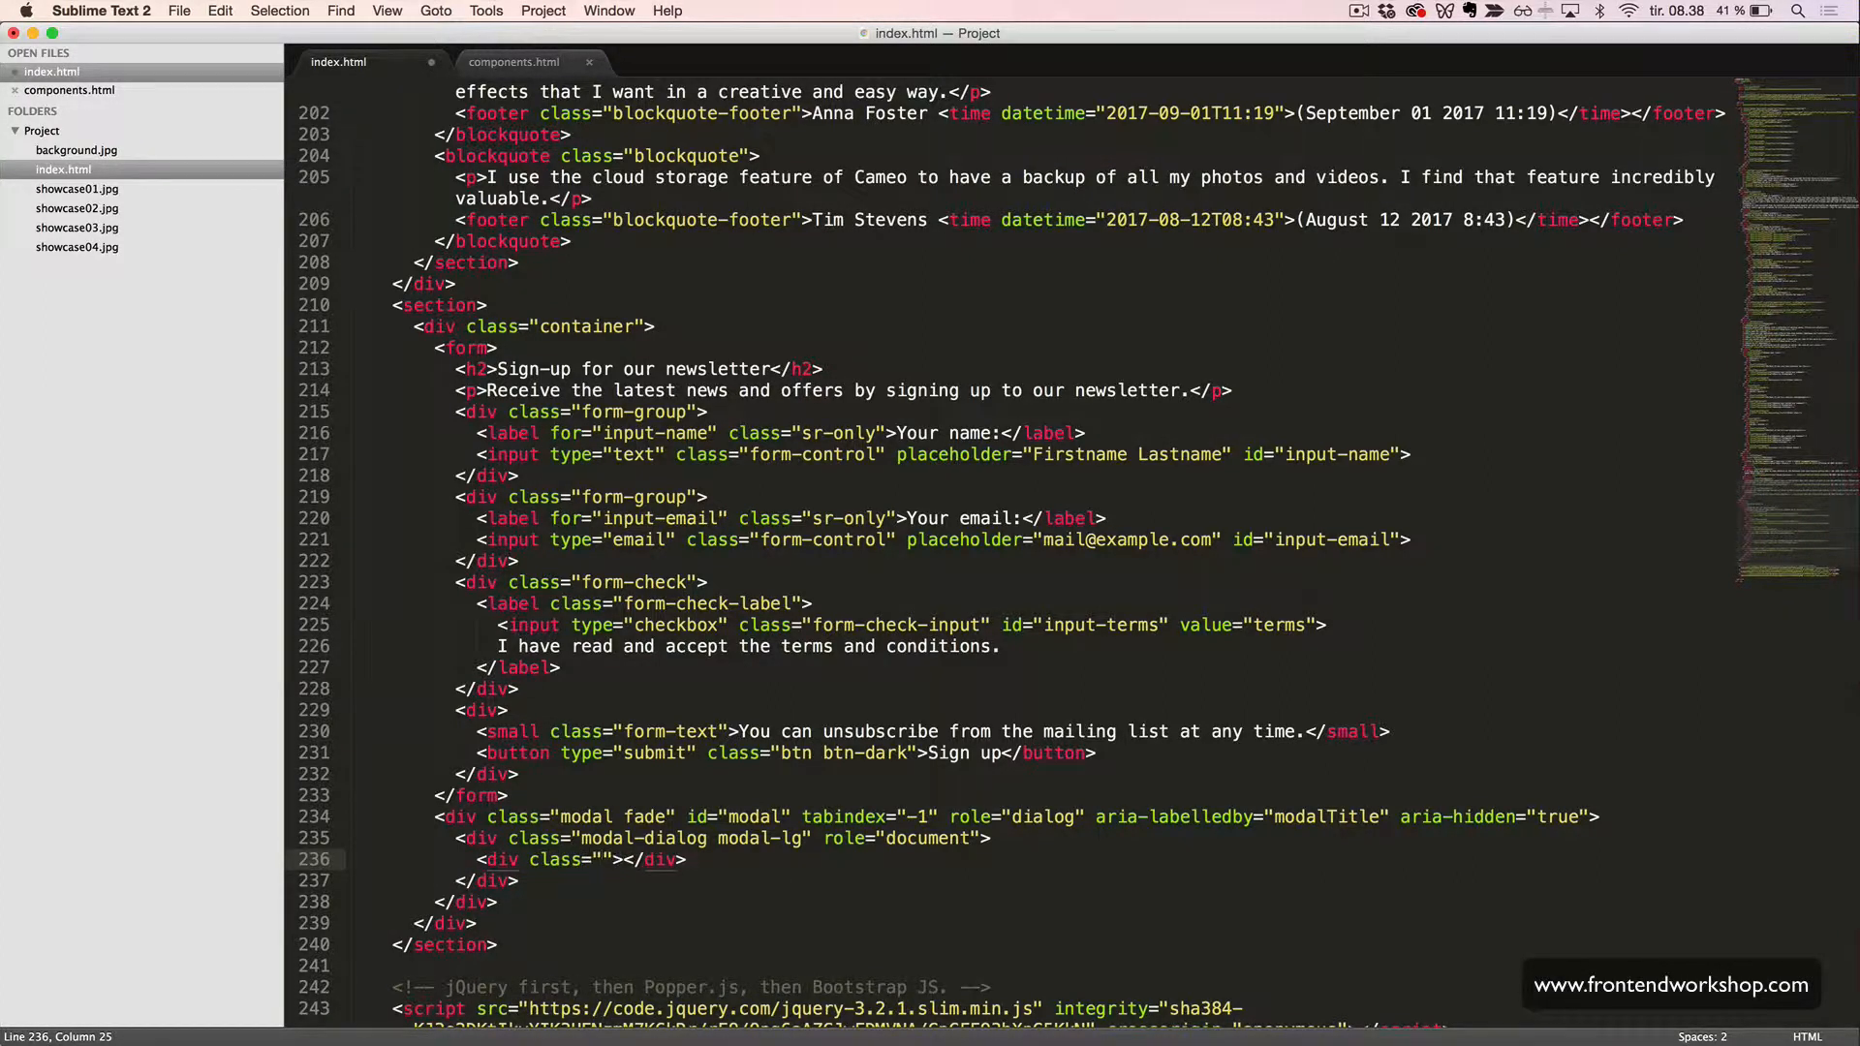
{"action": "type", "text": "modal-content"}
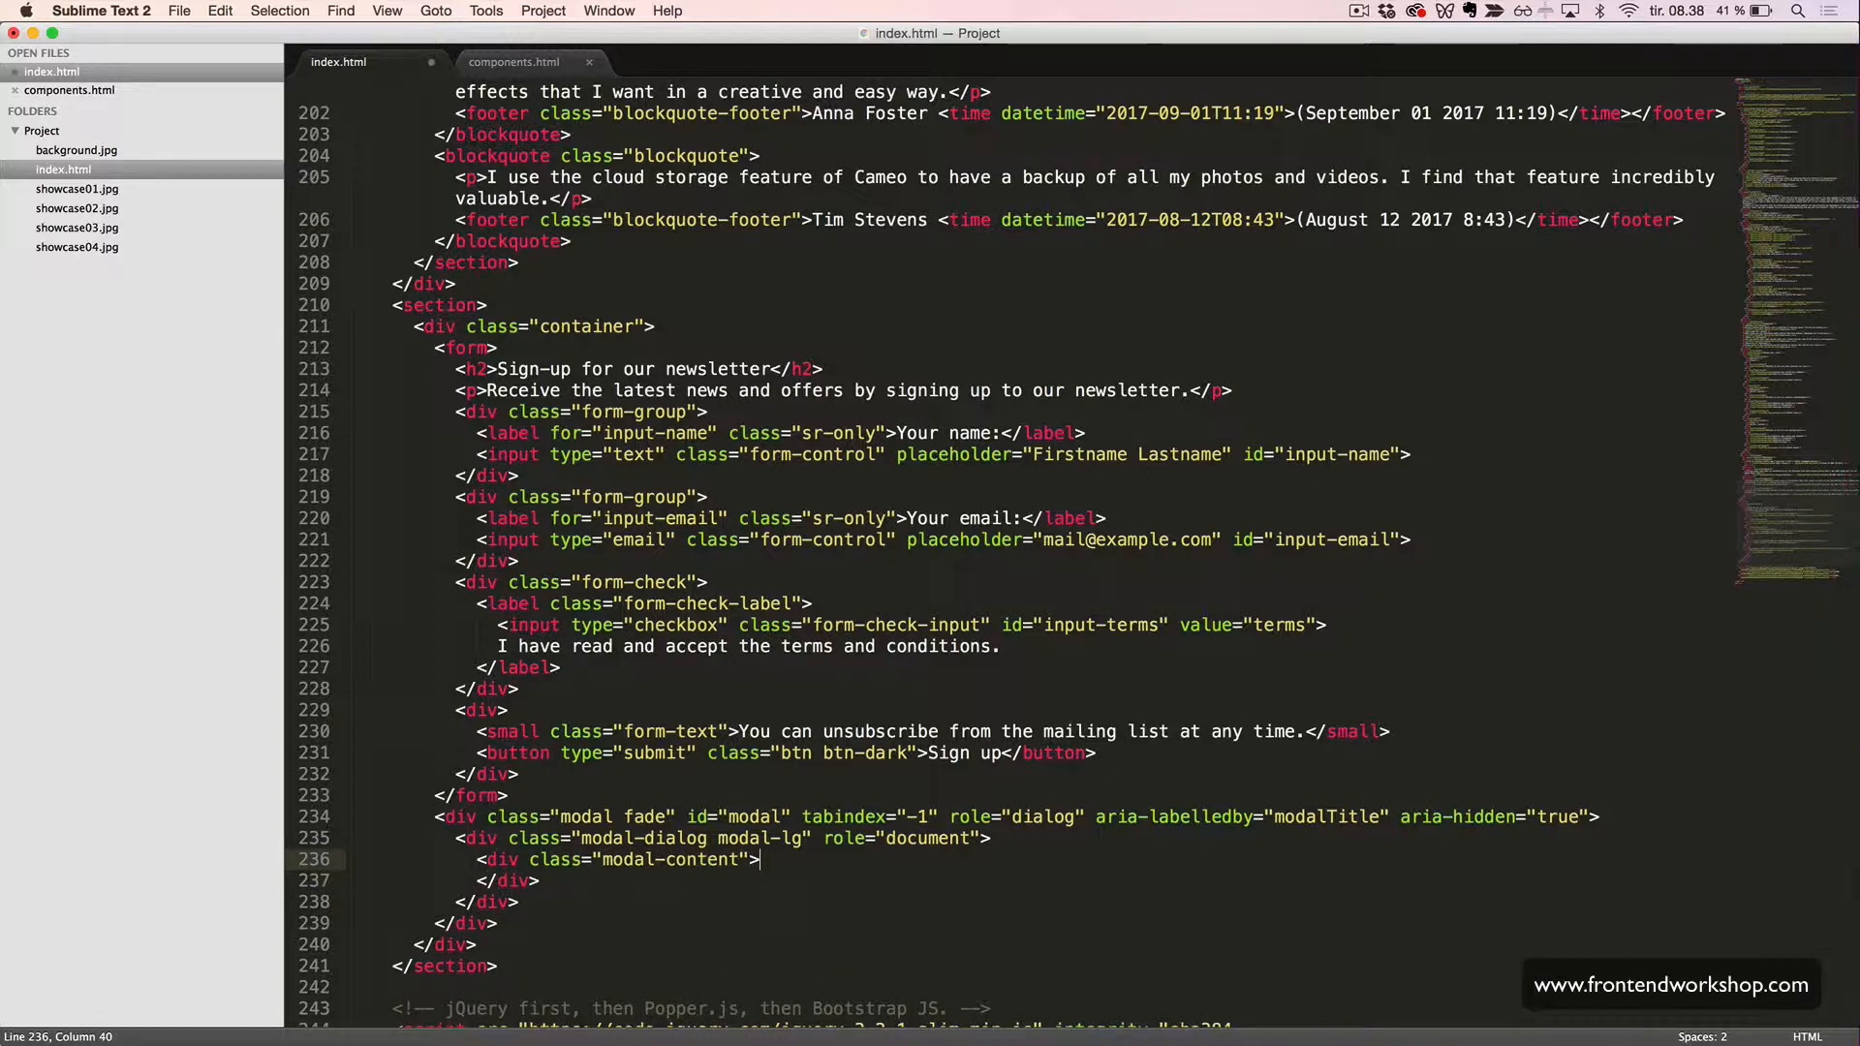
- Add a modal-header div with an h5 modal-title reading 'Terms and conditions'
{"action": "type", "text": "<div"}
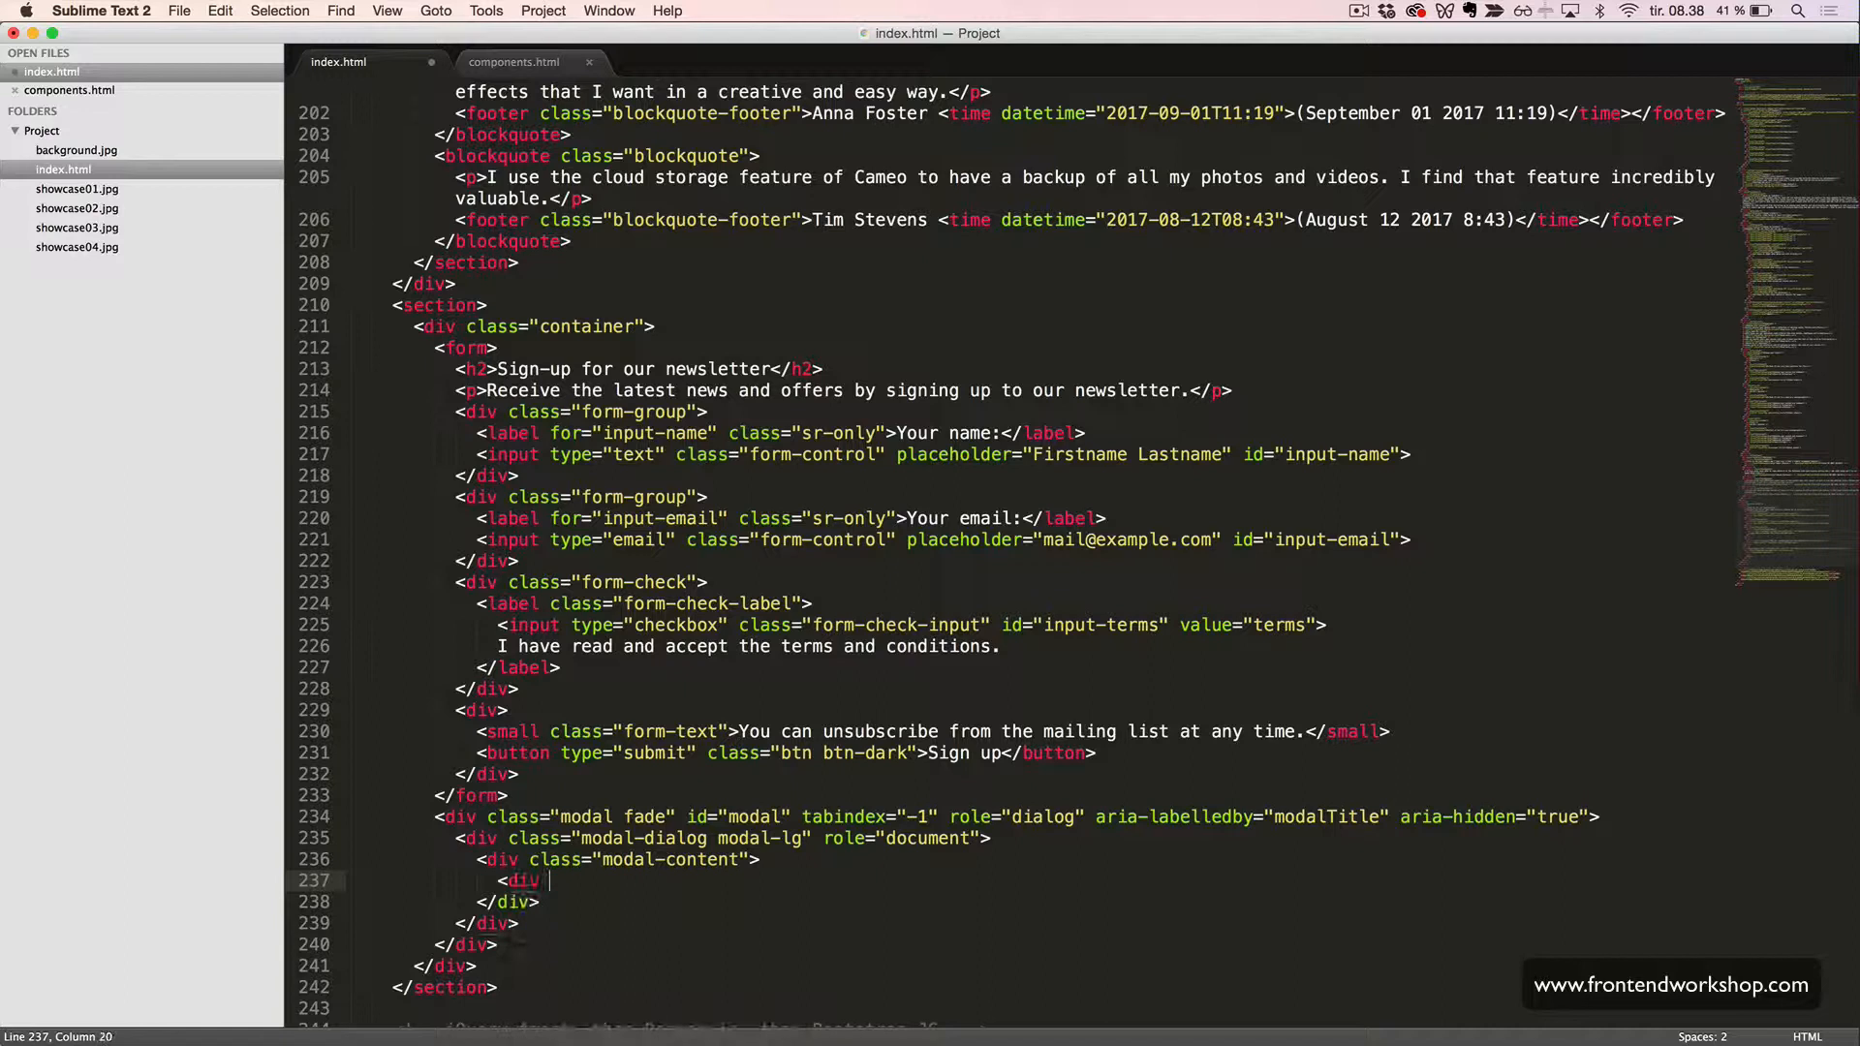
{"action": "type", "text": "class=\"modal-header\">"}
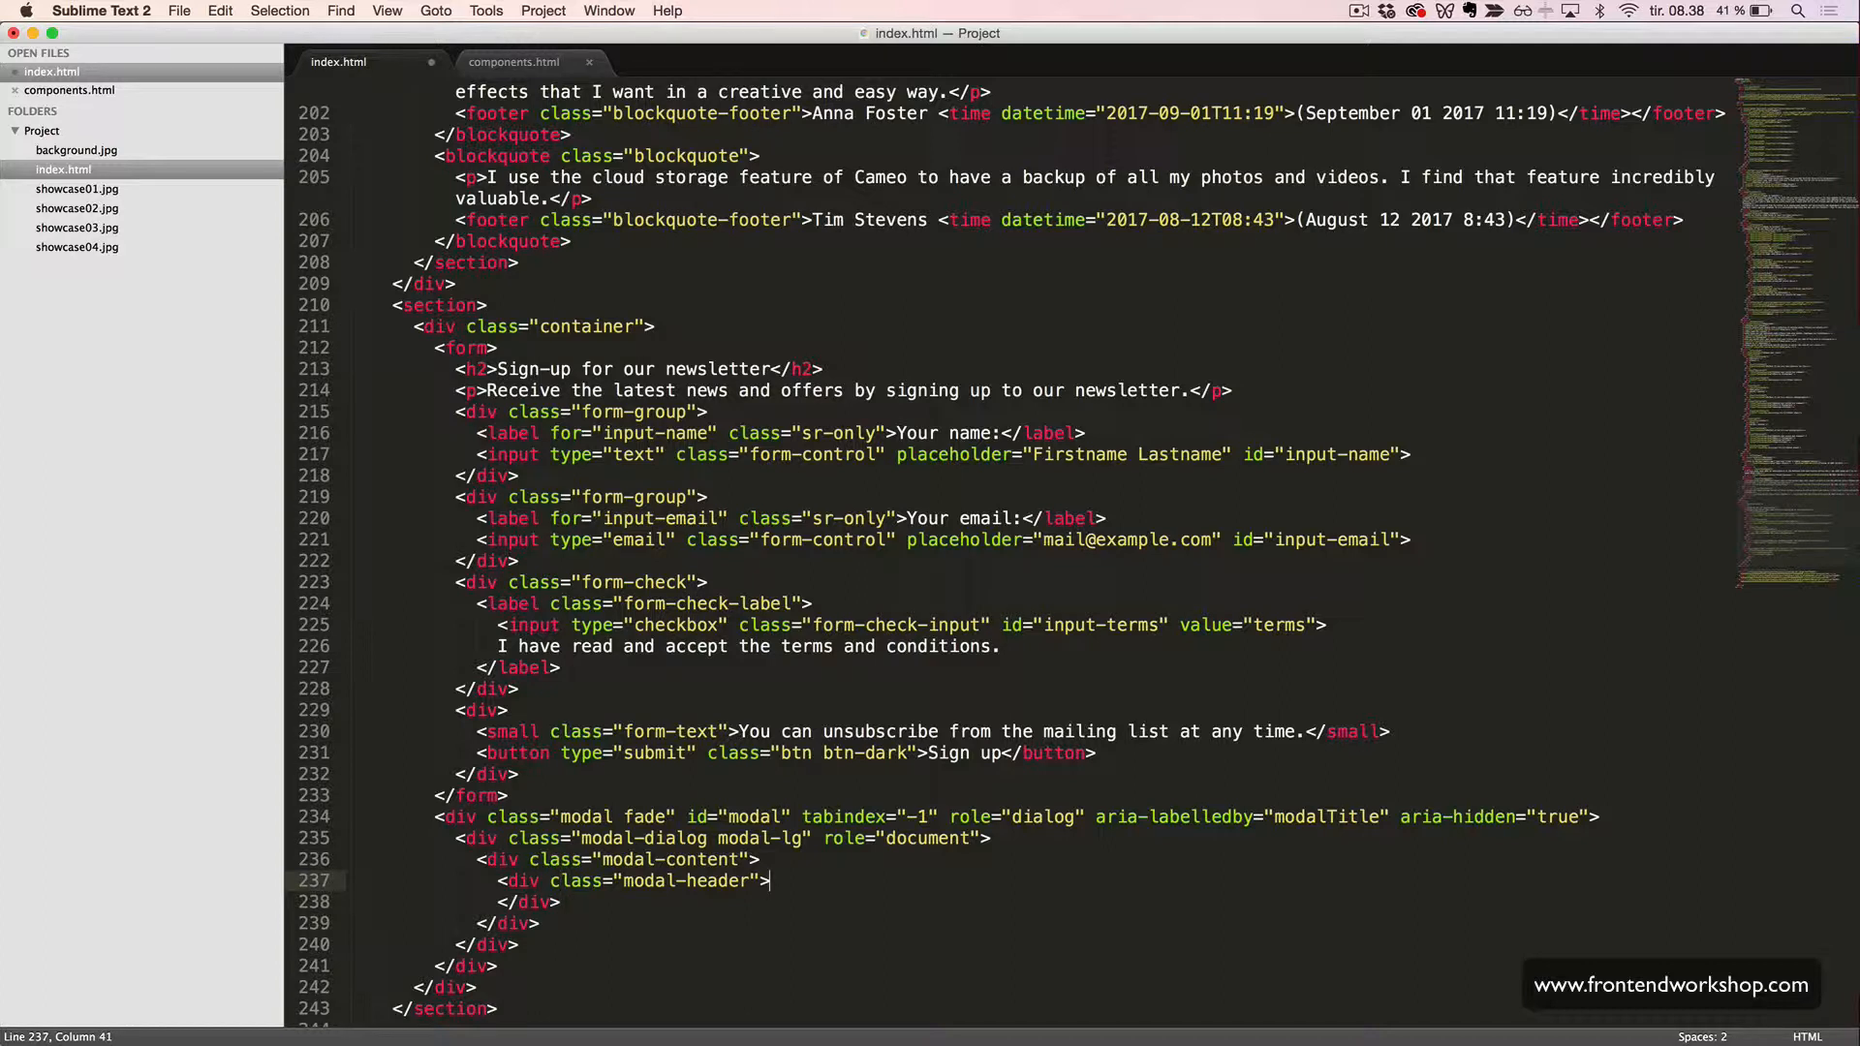
{"action": "type", "text": "<h5></h5>"}
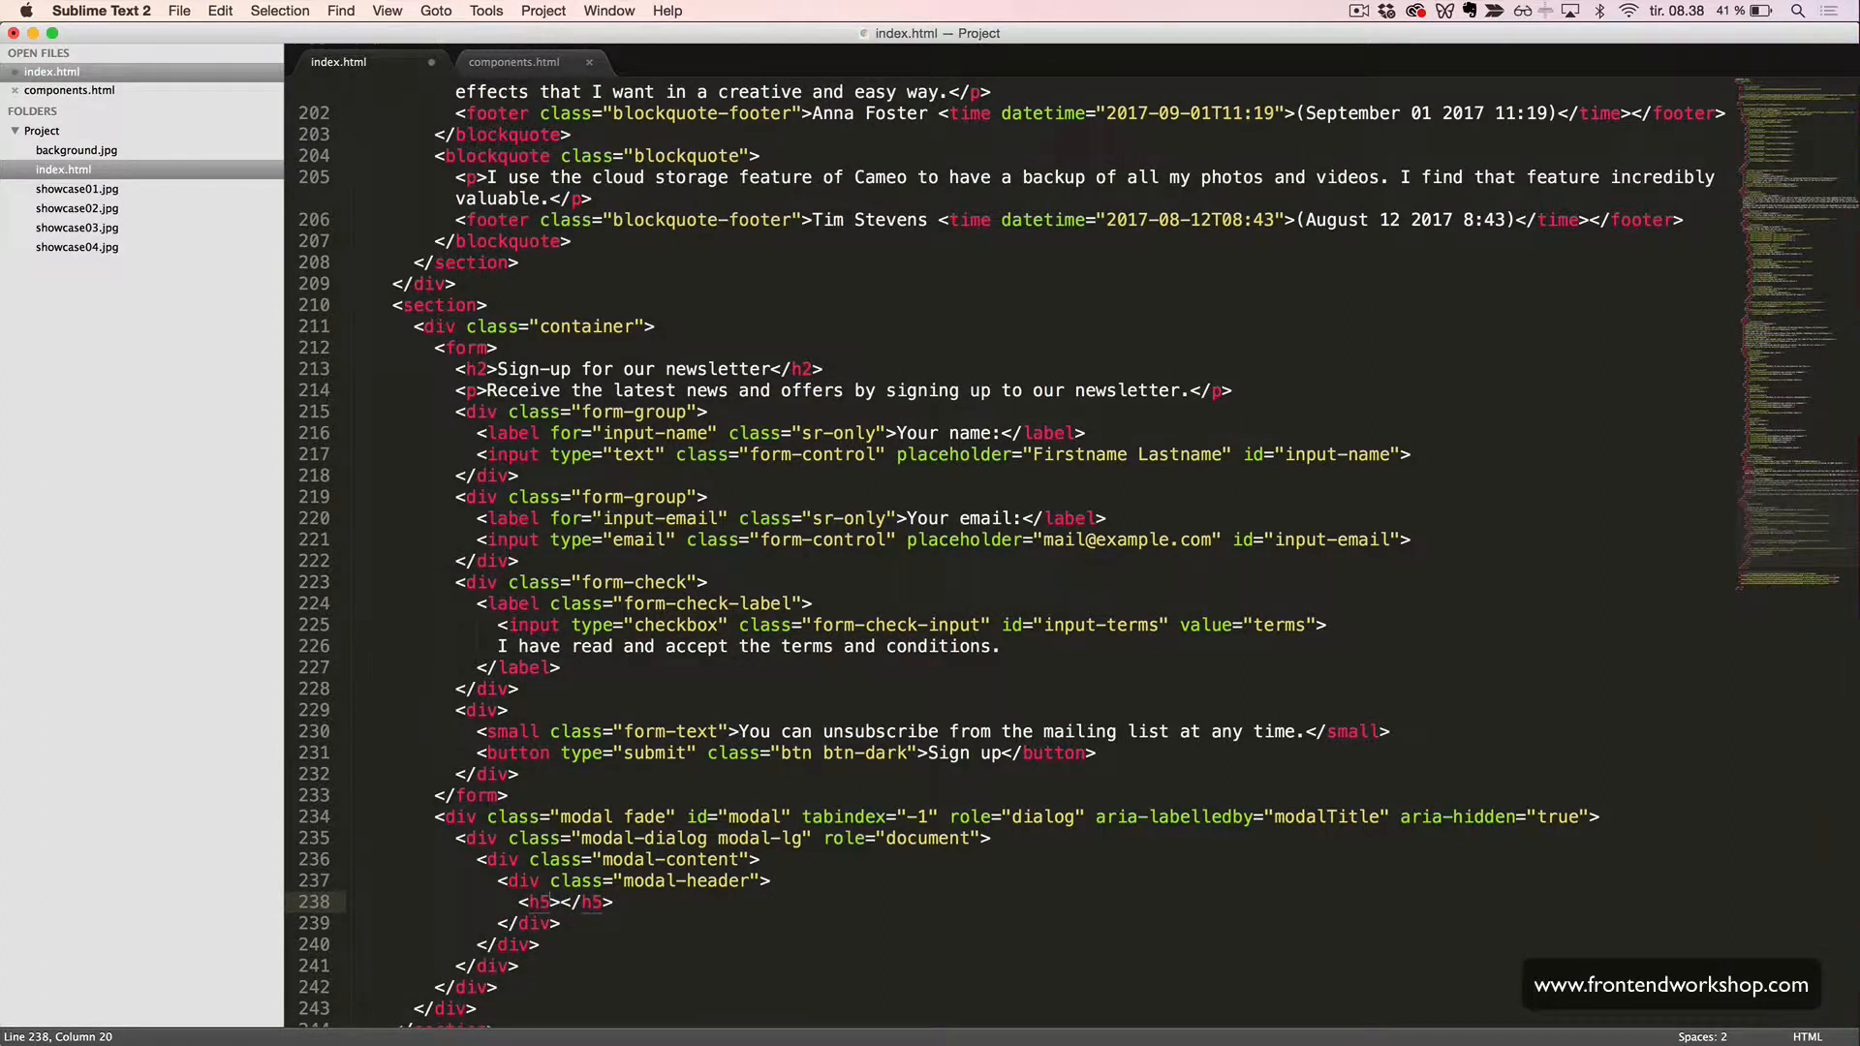
{"action": "type", "text": "class=\"modal-\""}
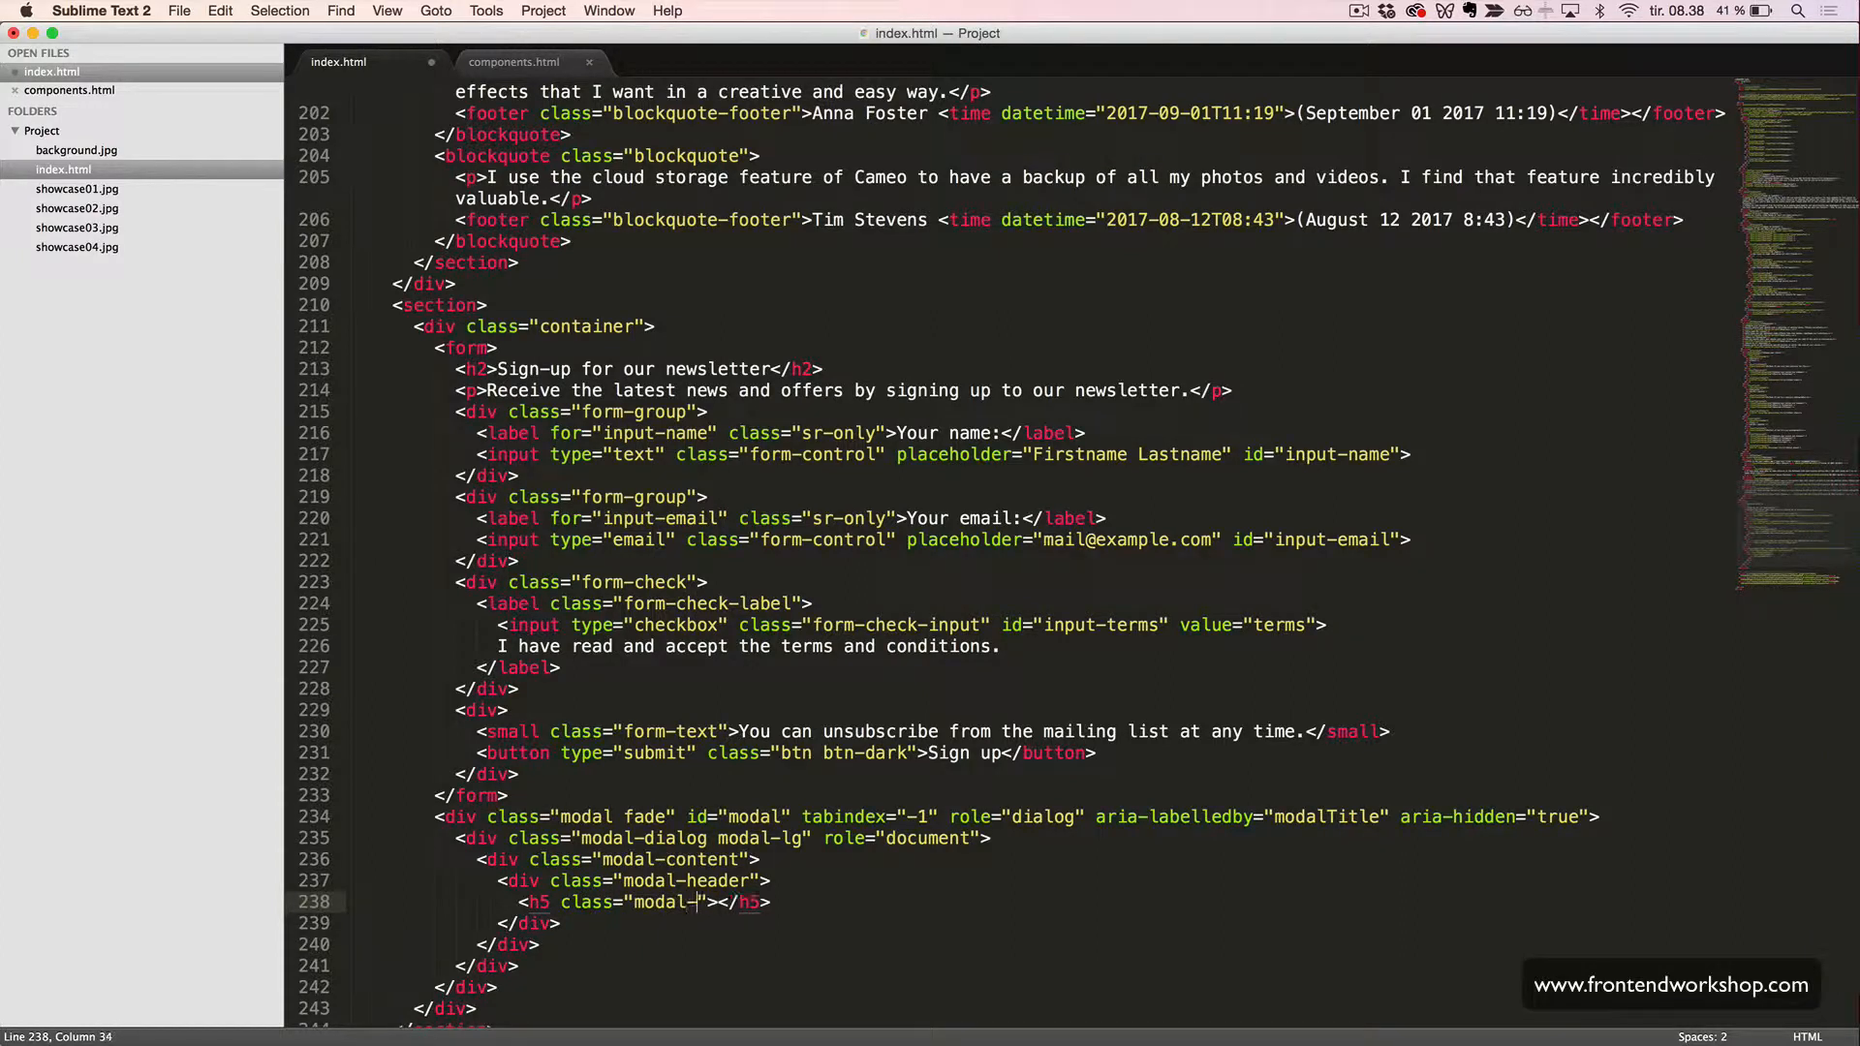
{"action": "type", "text": "title\" id=\"modalTit"}
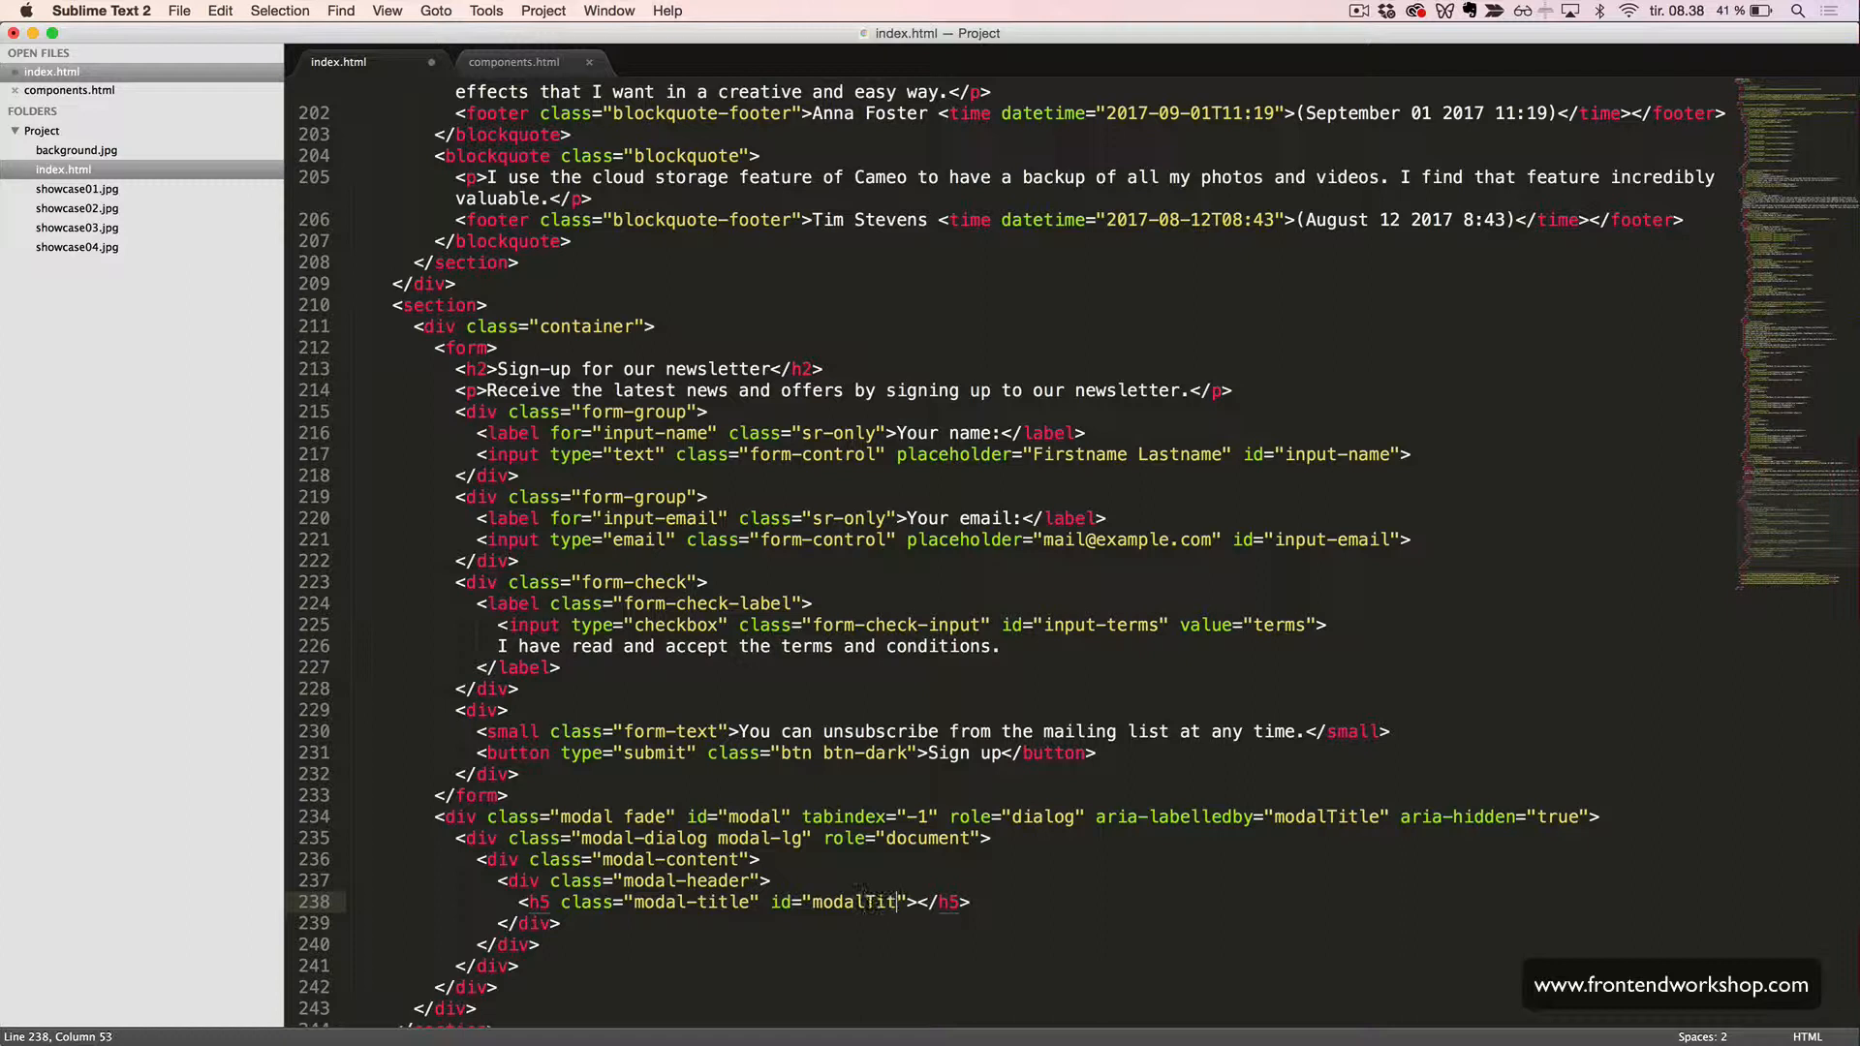
{"action": "type", "text": "T"}
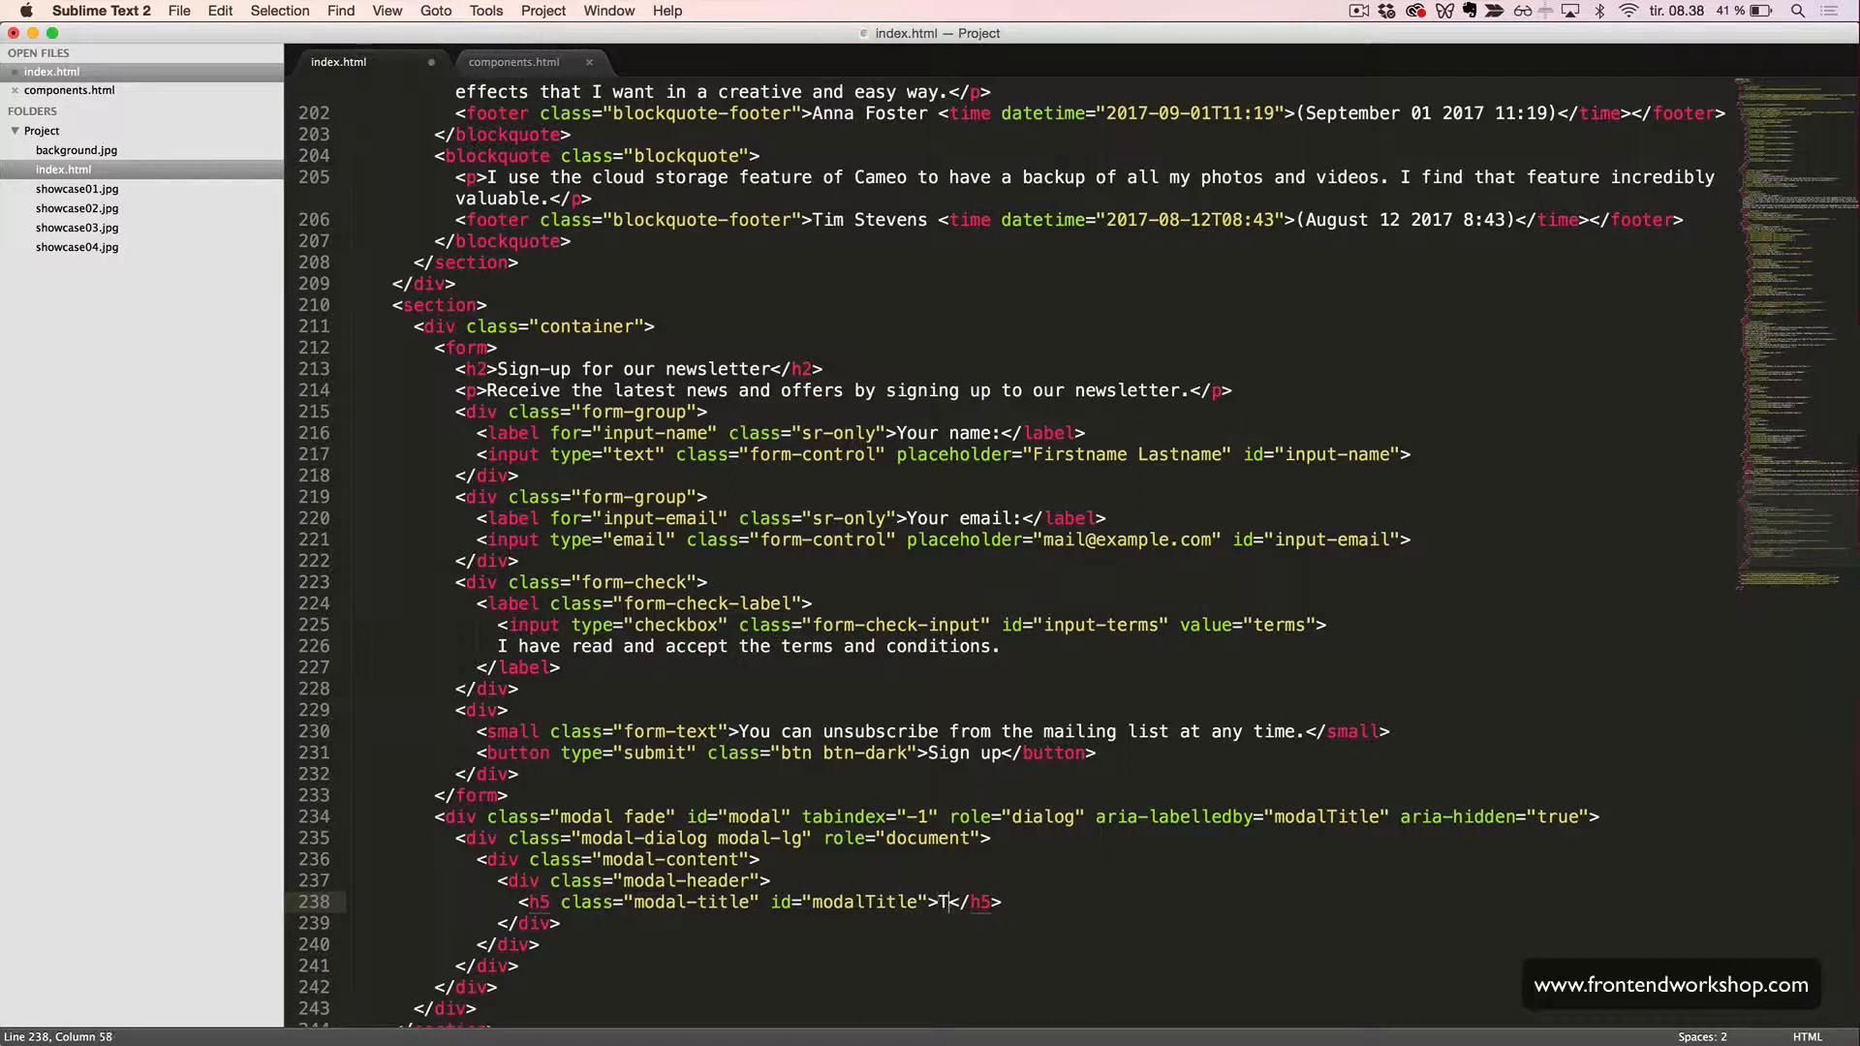
{"action": "type", "text": "erms and conditions"}
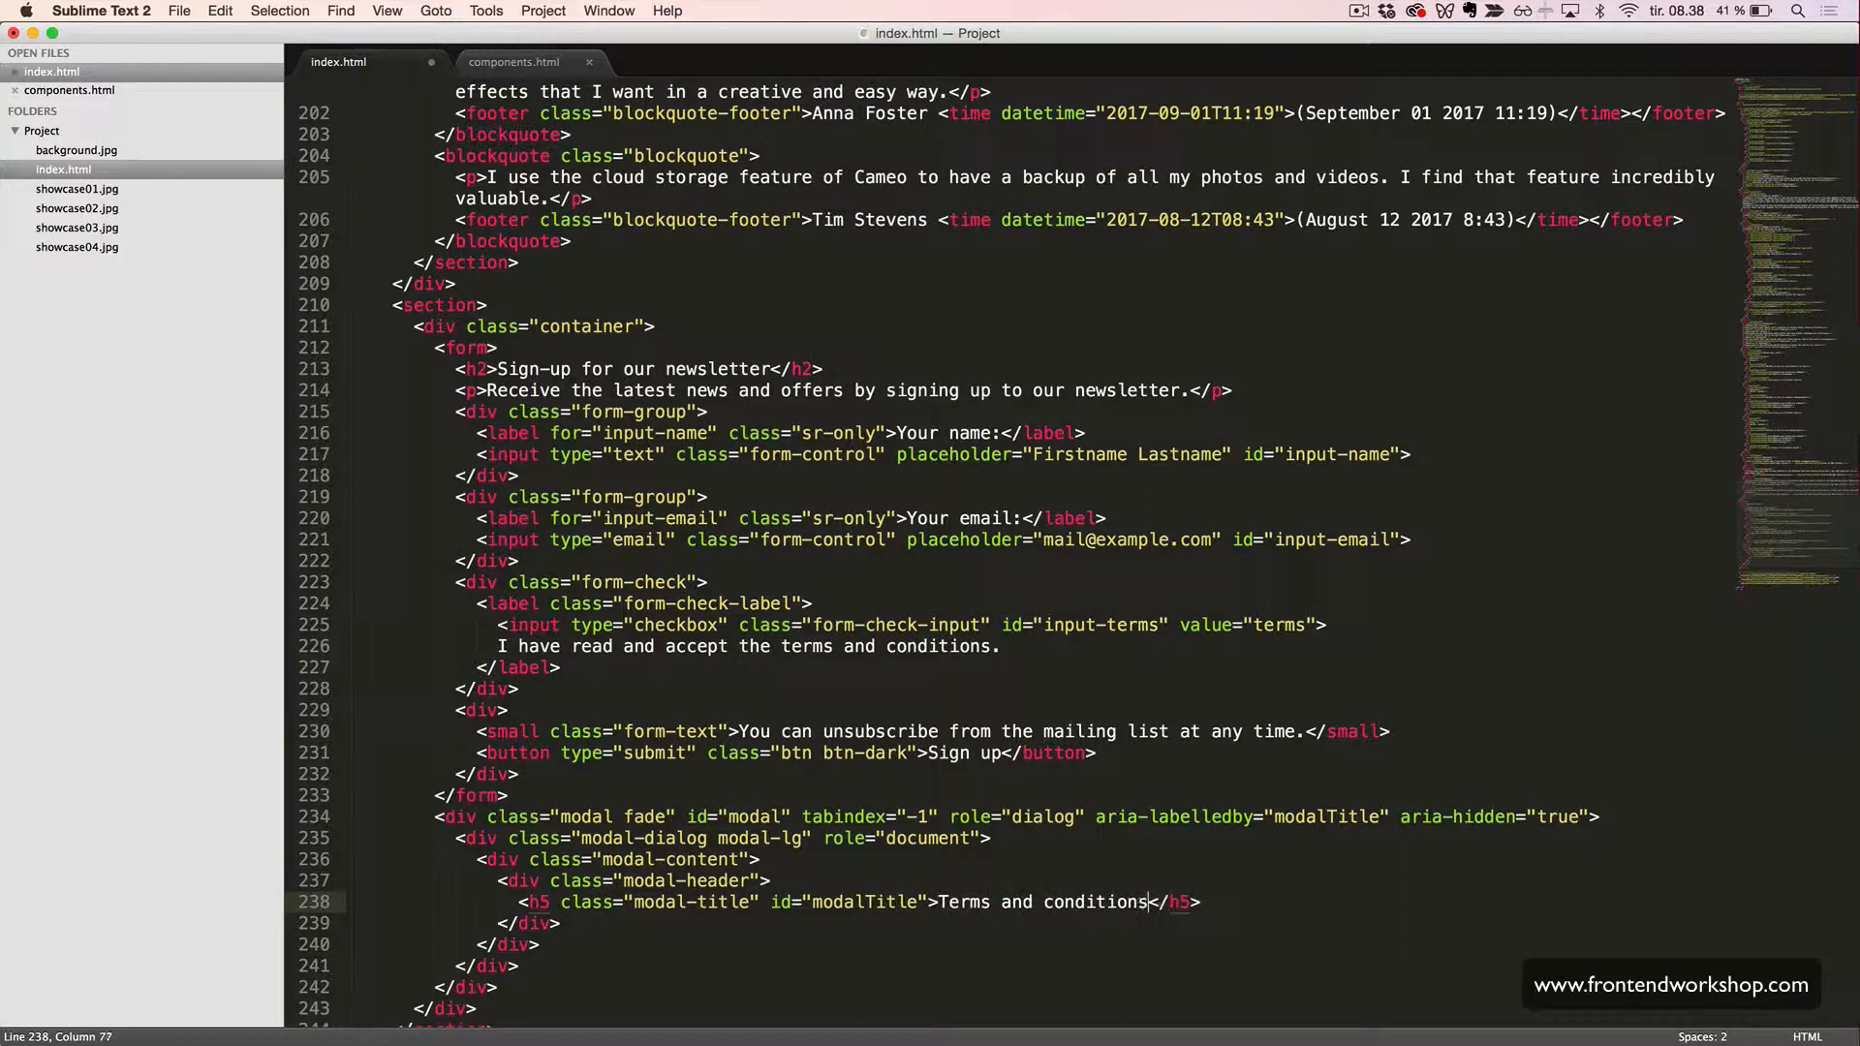
- Add a close button with aria-label Close holding an aria-hidden span with &times;
{"action": "type", "text": "<button type=\"button\"></button>"}
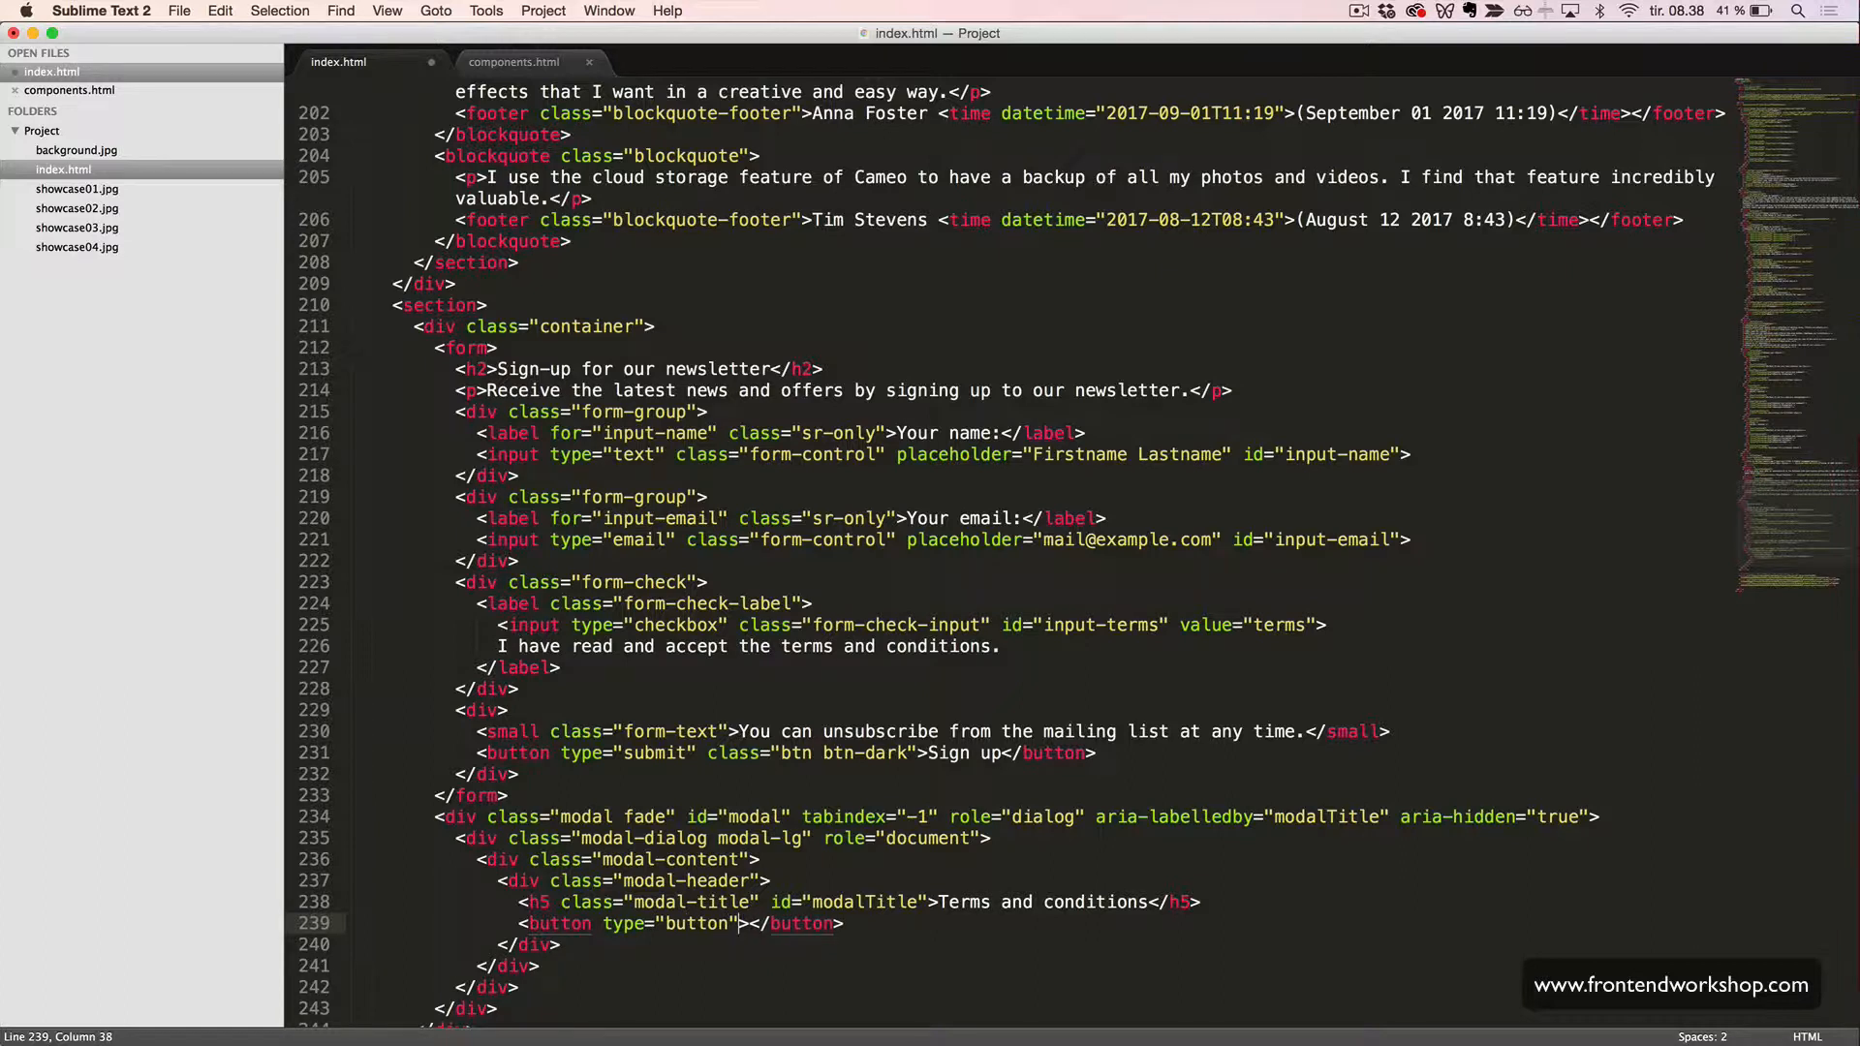
{"action": "type", "text": "class=\"close\" data-dismiss=\"\""}
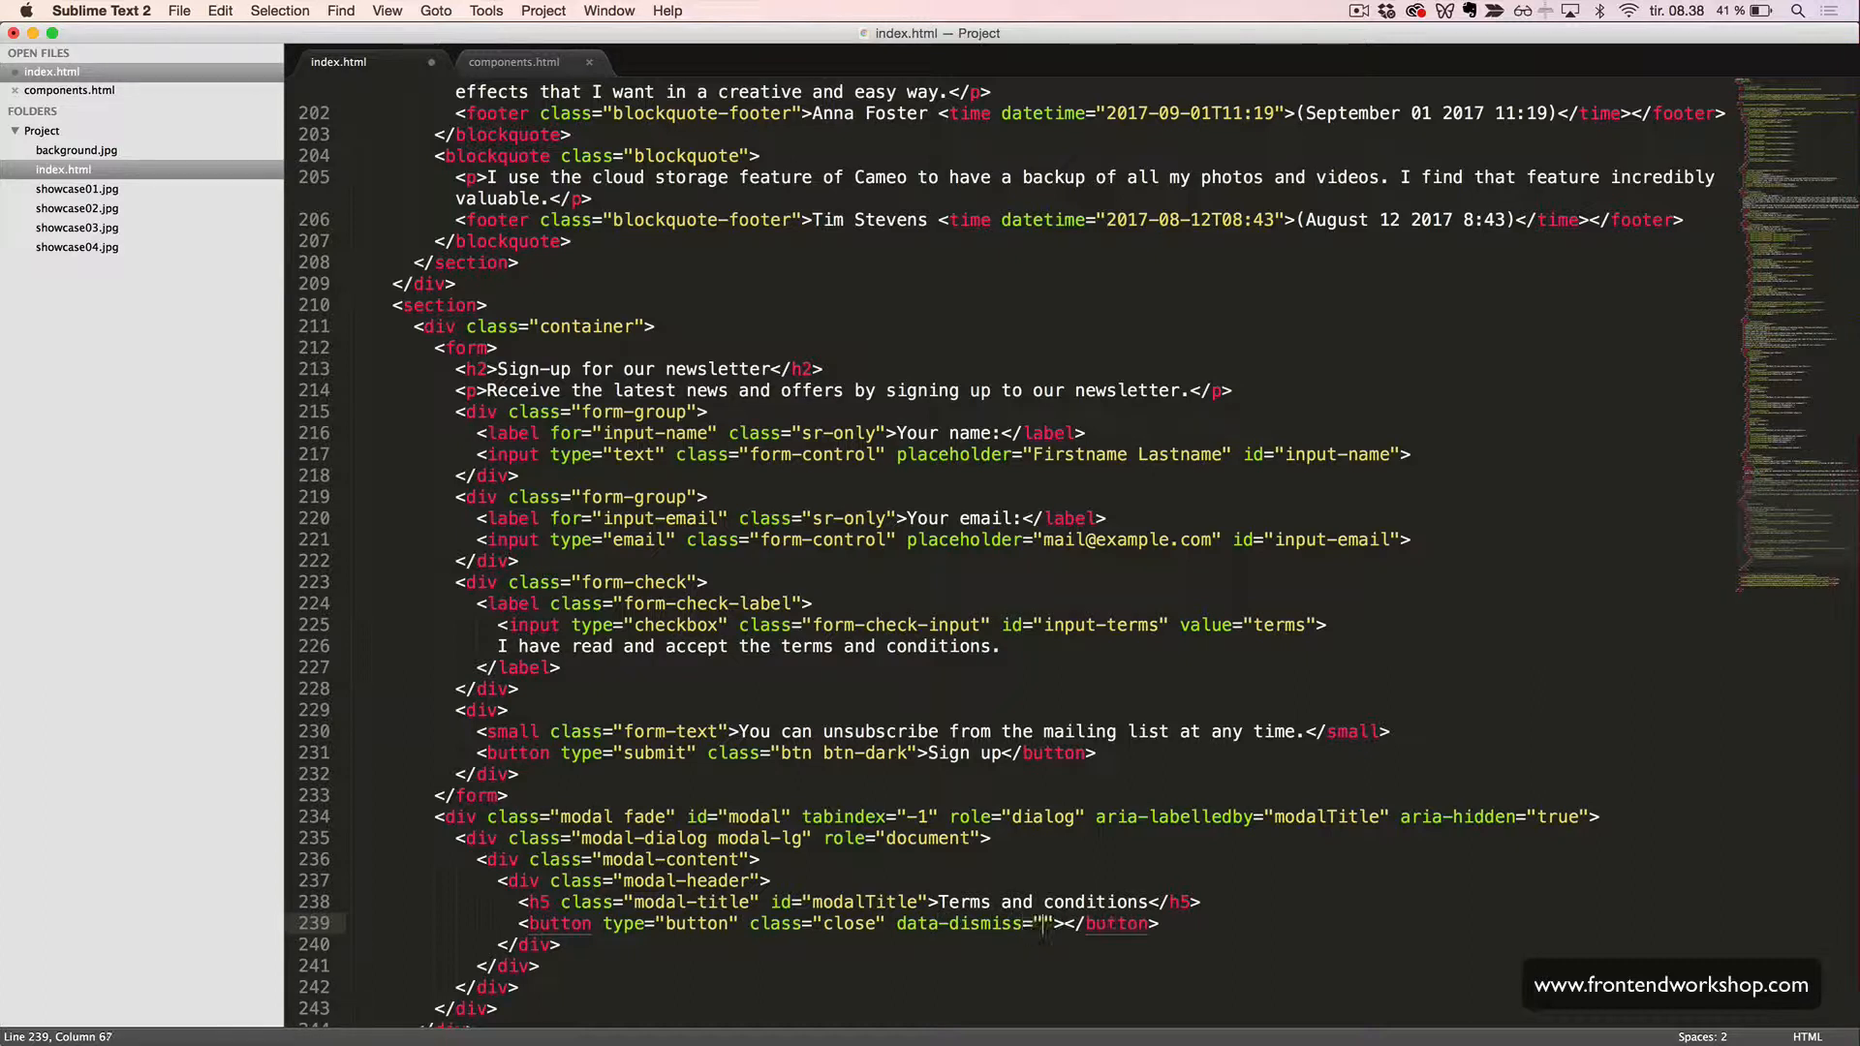
{"action": "type", "text": "modal"}
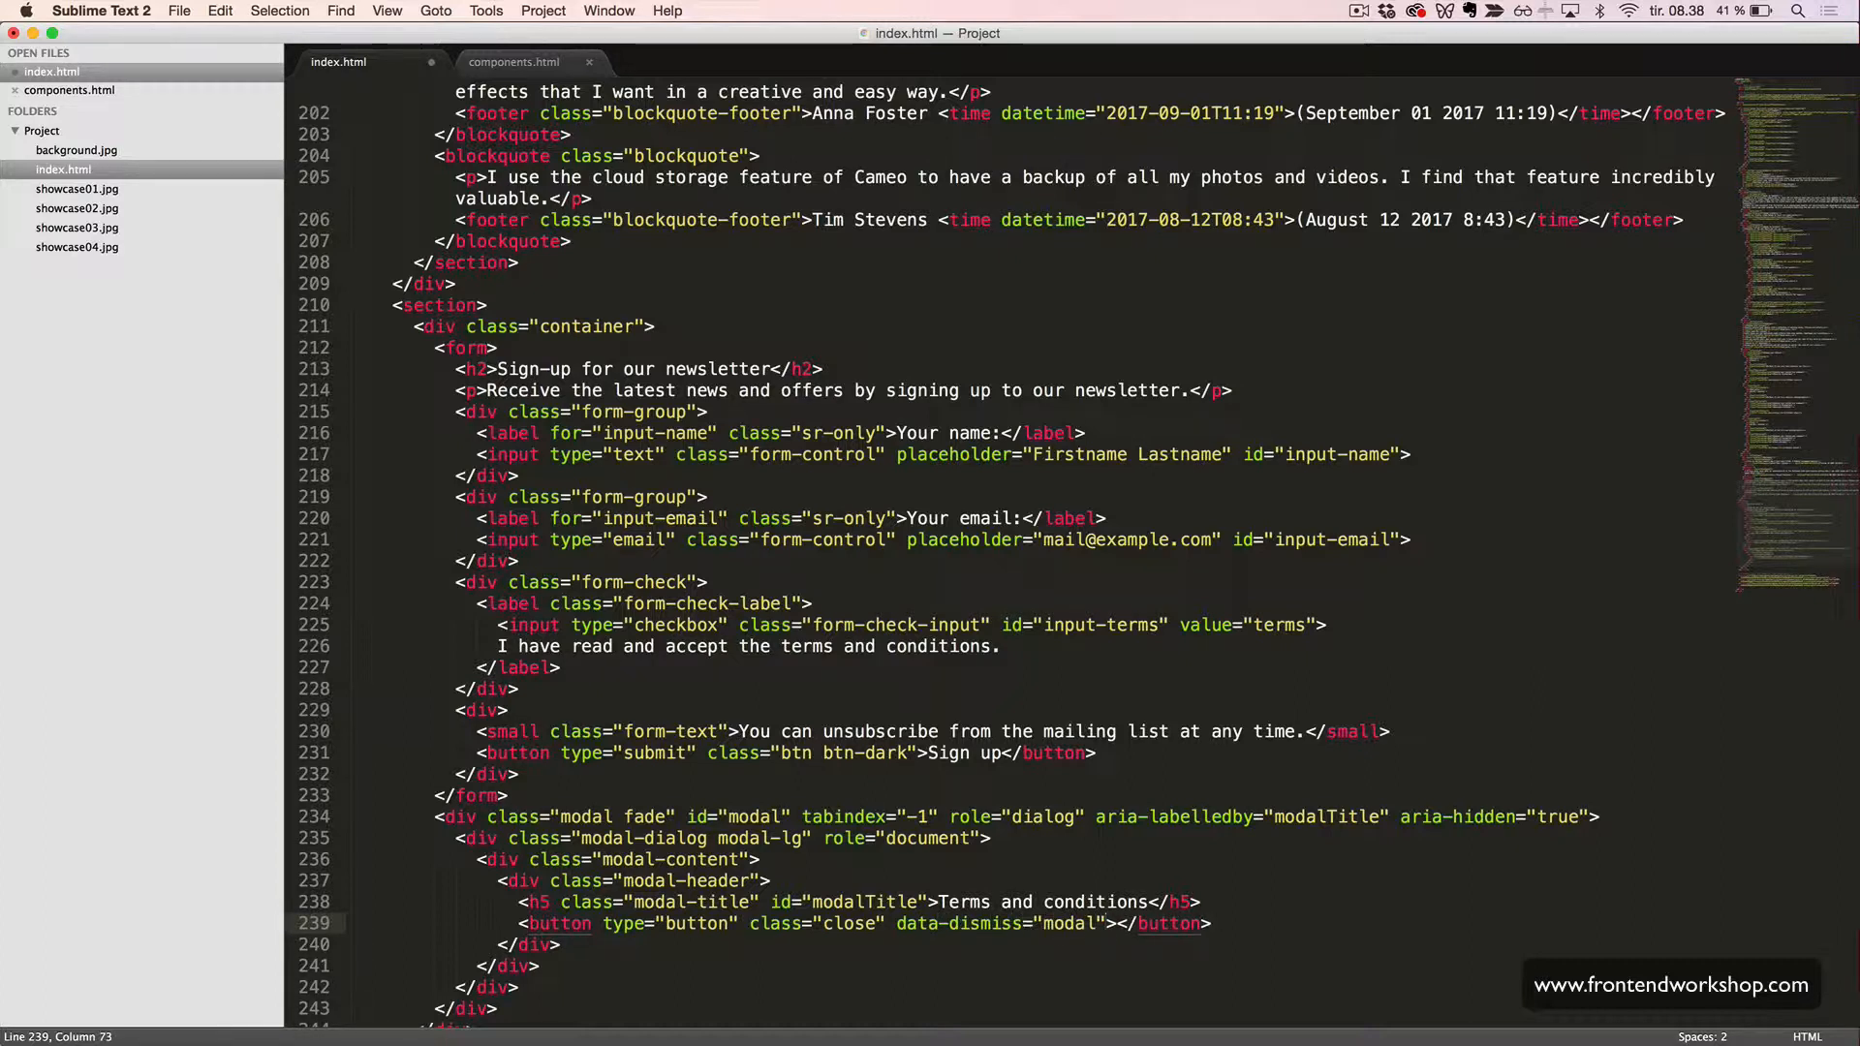
{"action": "type", "text": "aria-lable"}
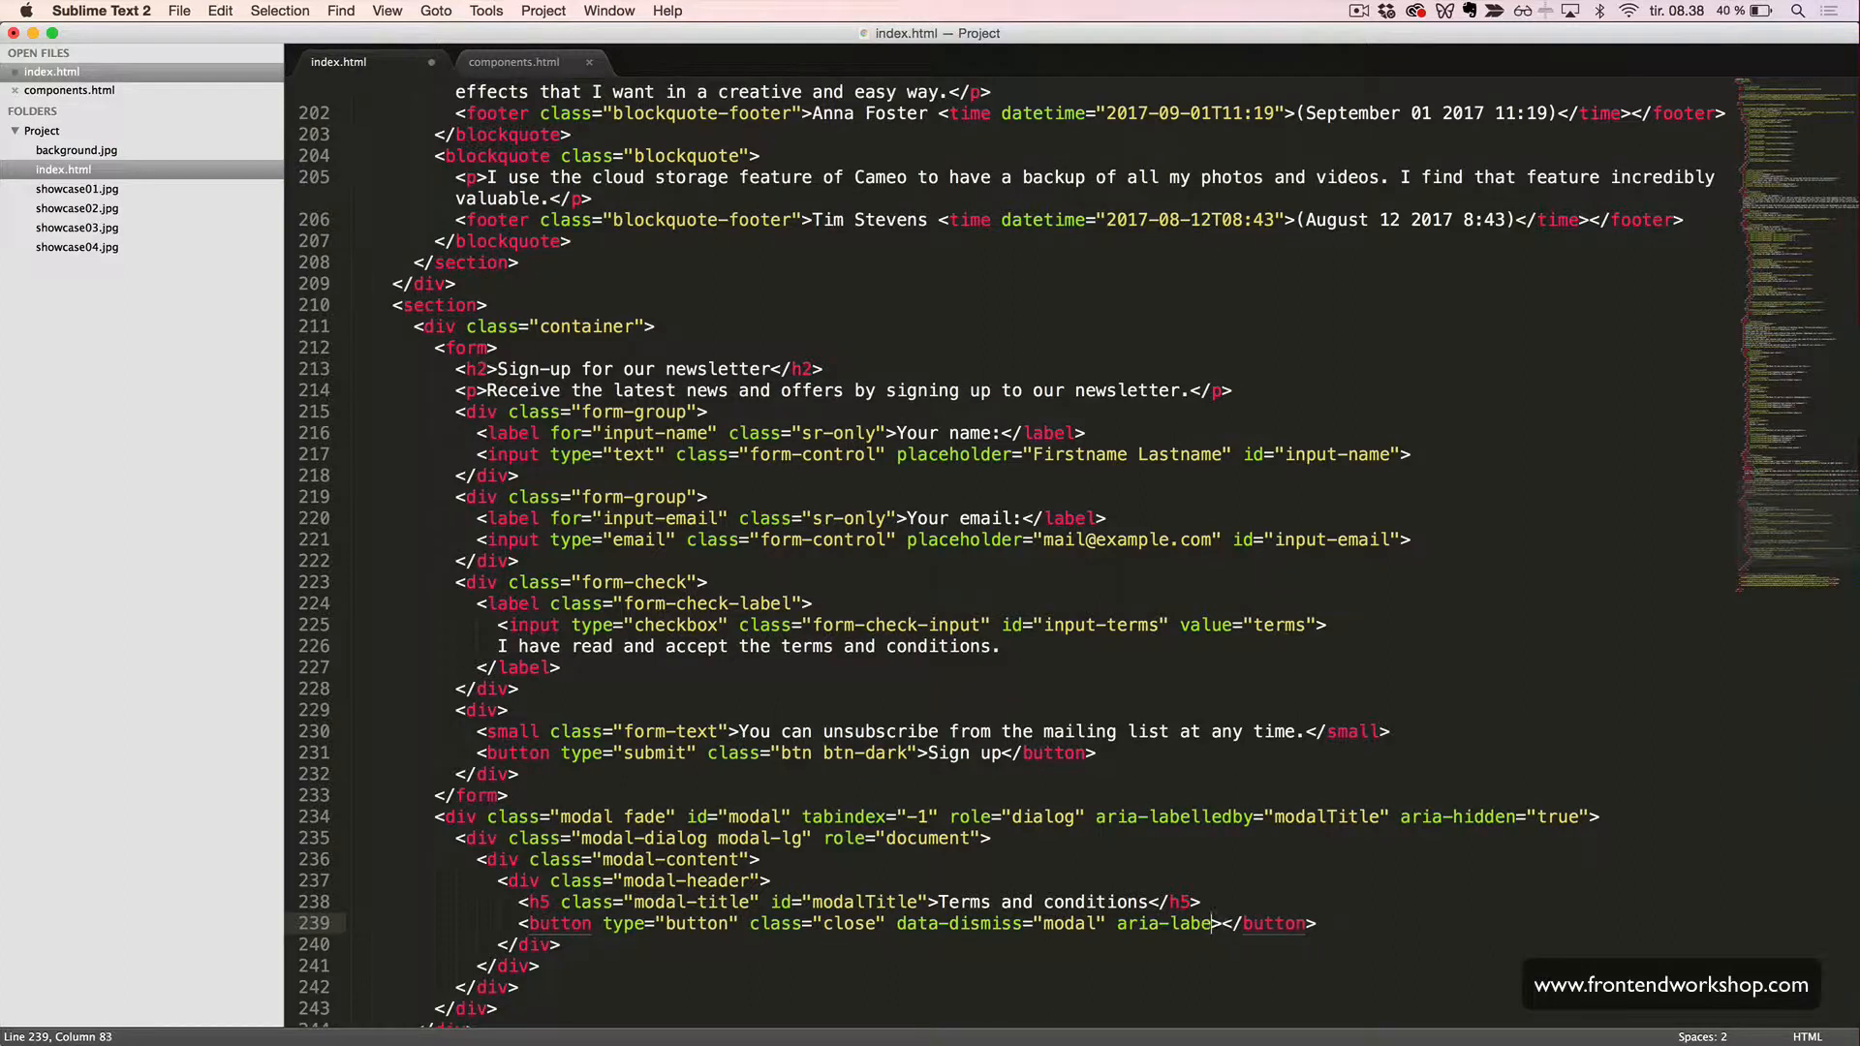
{"action": "type", "text": "Cl\""}
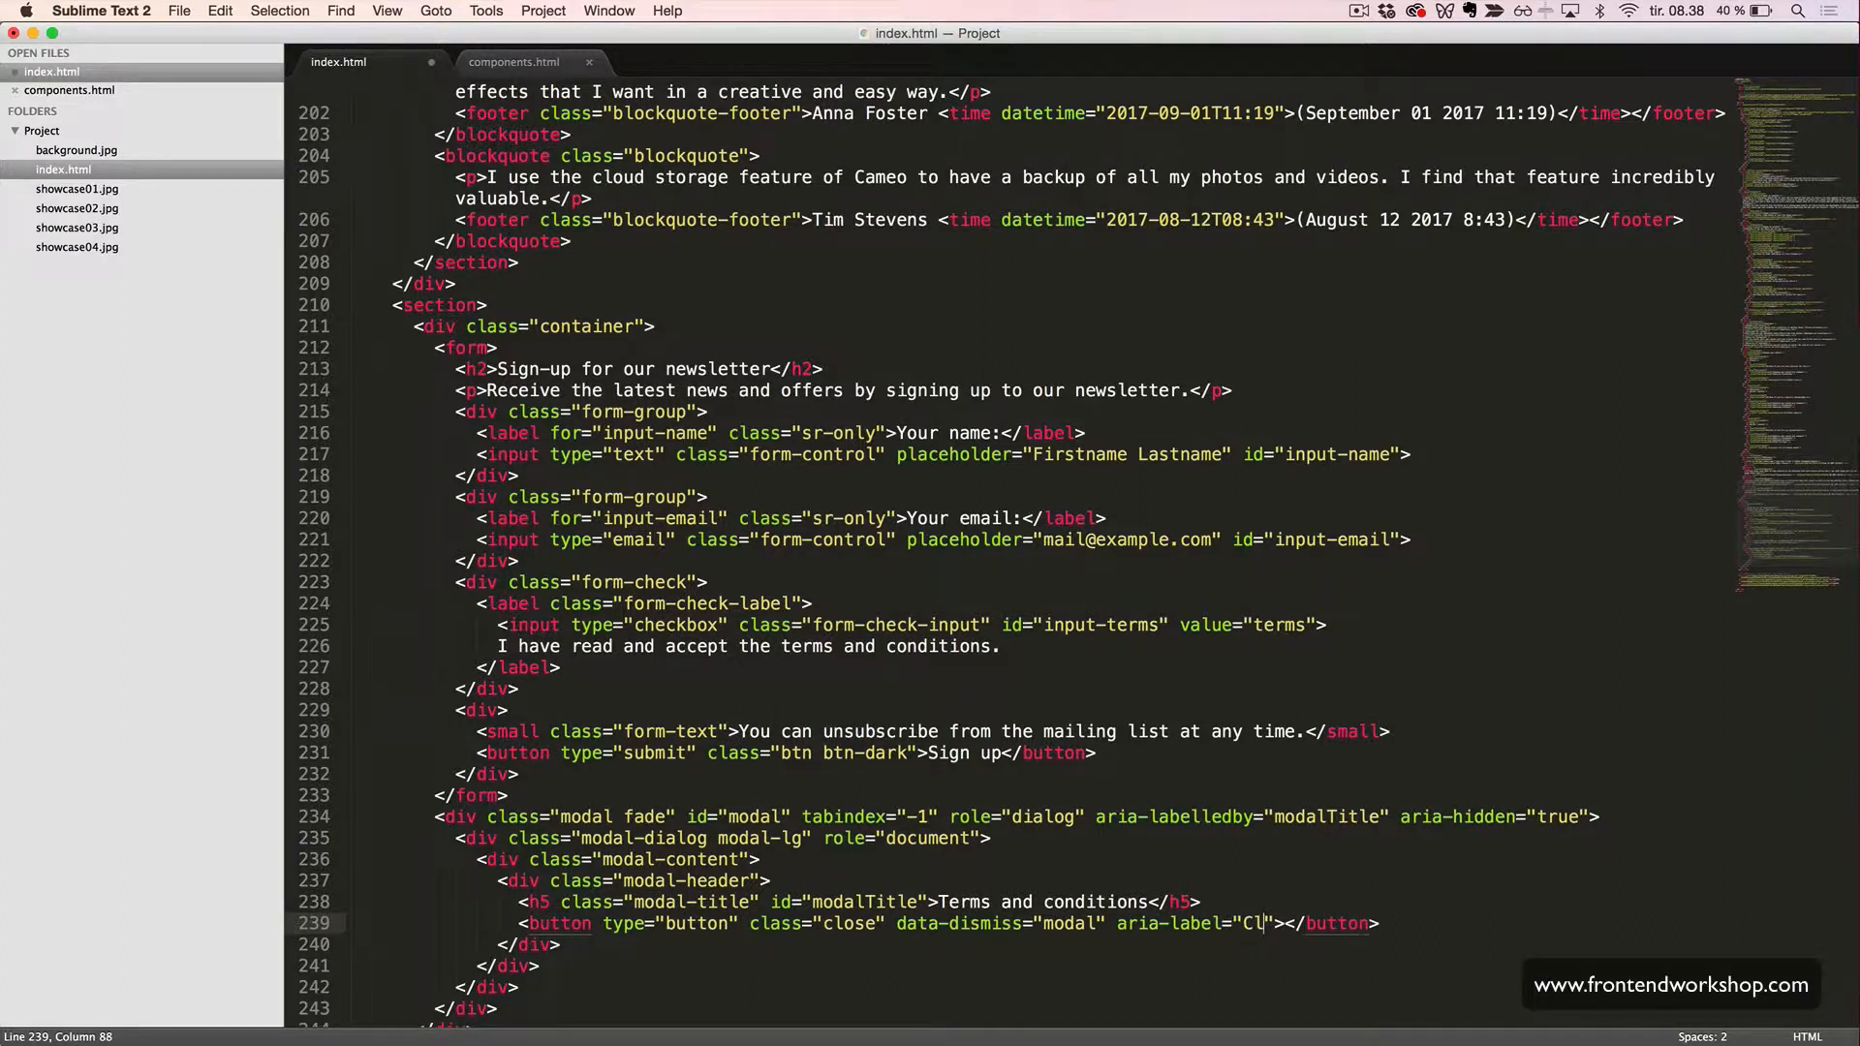
{"action": "type", "text": "ose"}
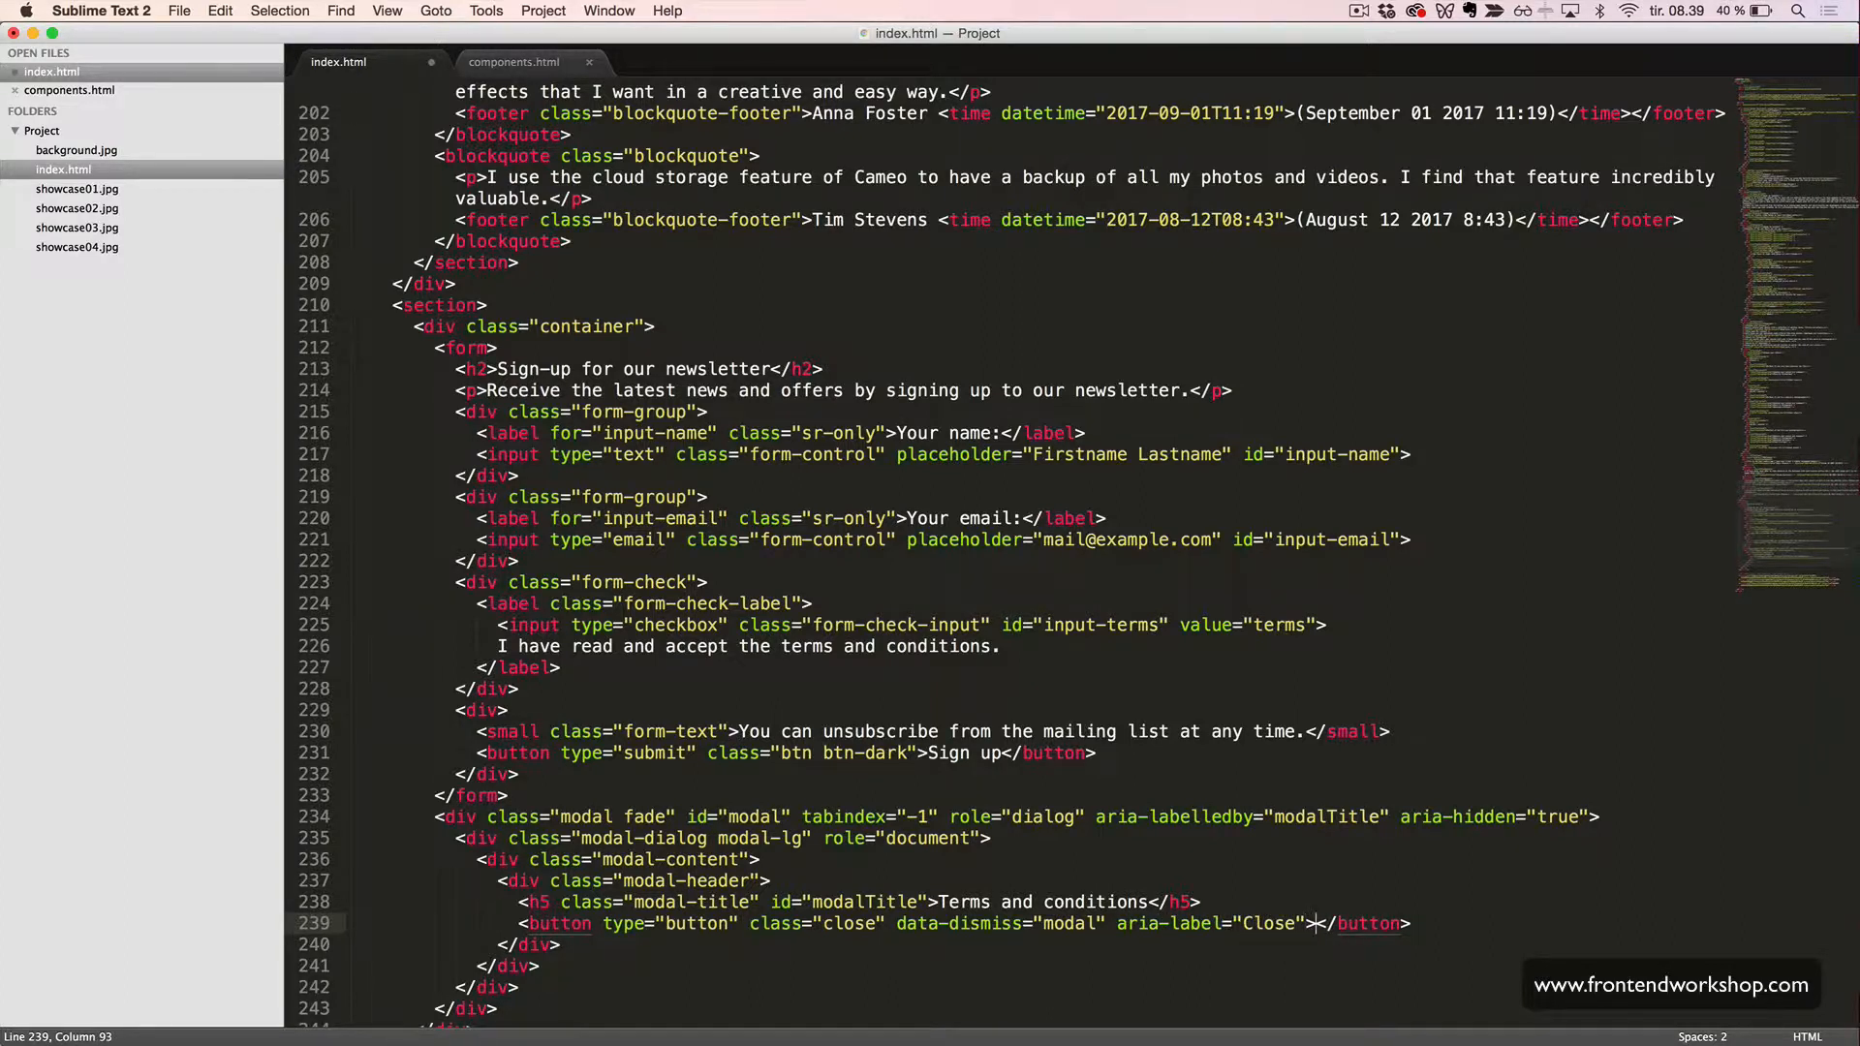
{"action": "key", "text": "enter"}
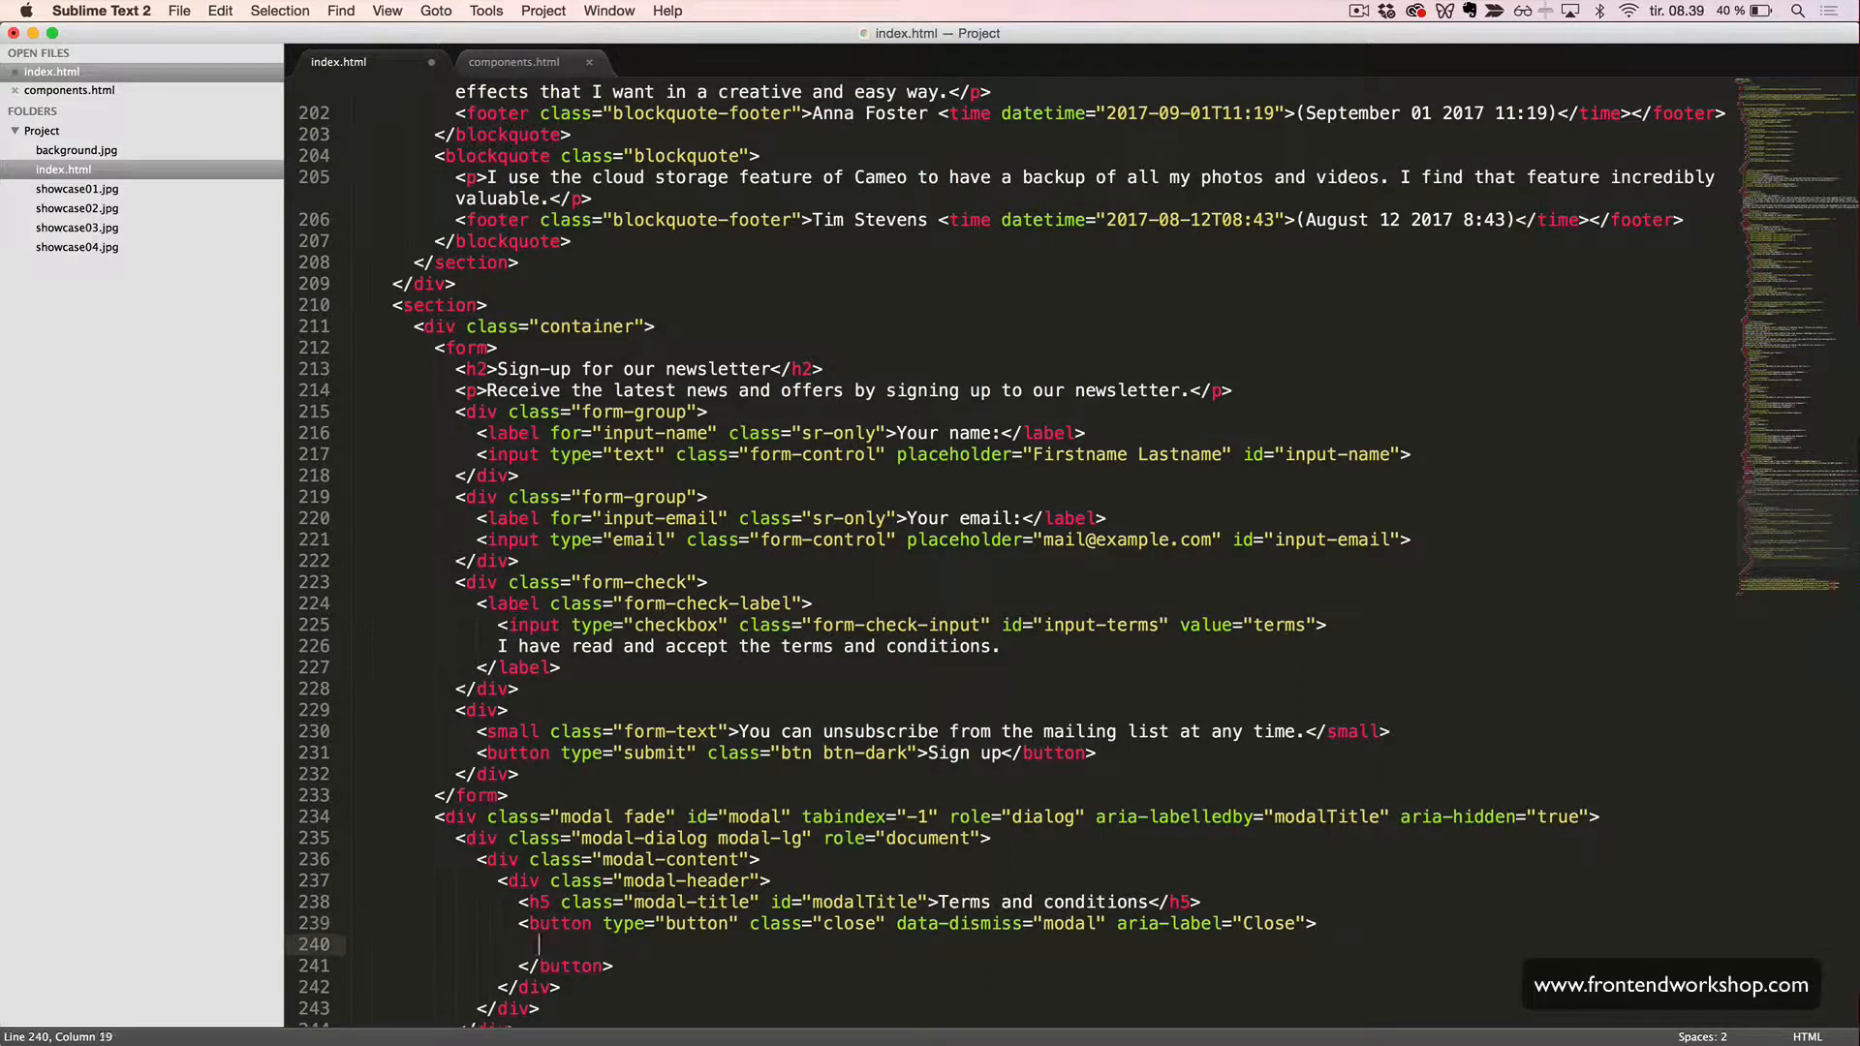
{"action": "type", "text": "span aria-hidden></span>"}
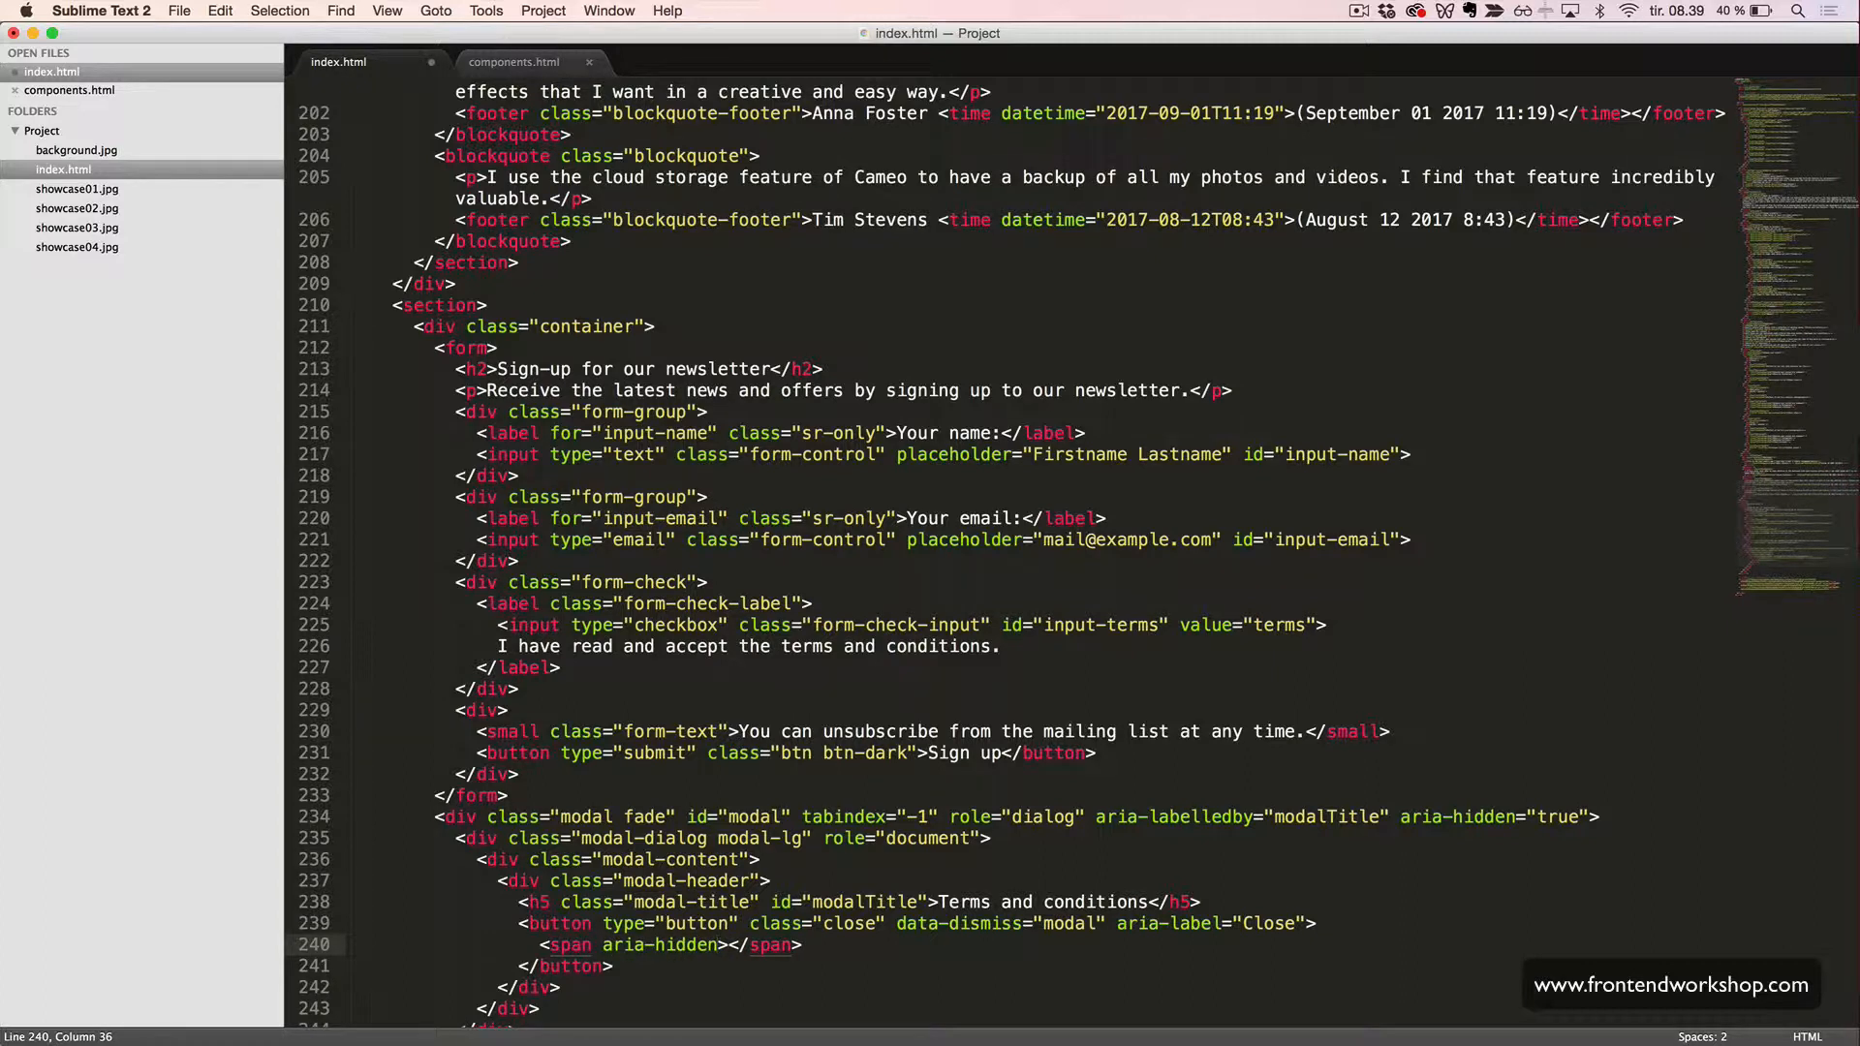
{"action": "type", "text": "true\""}
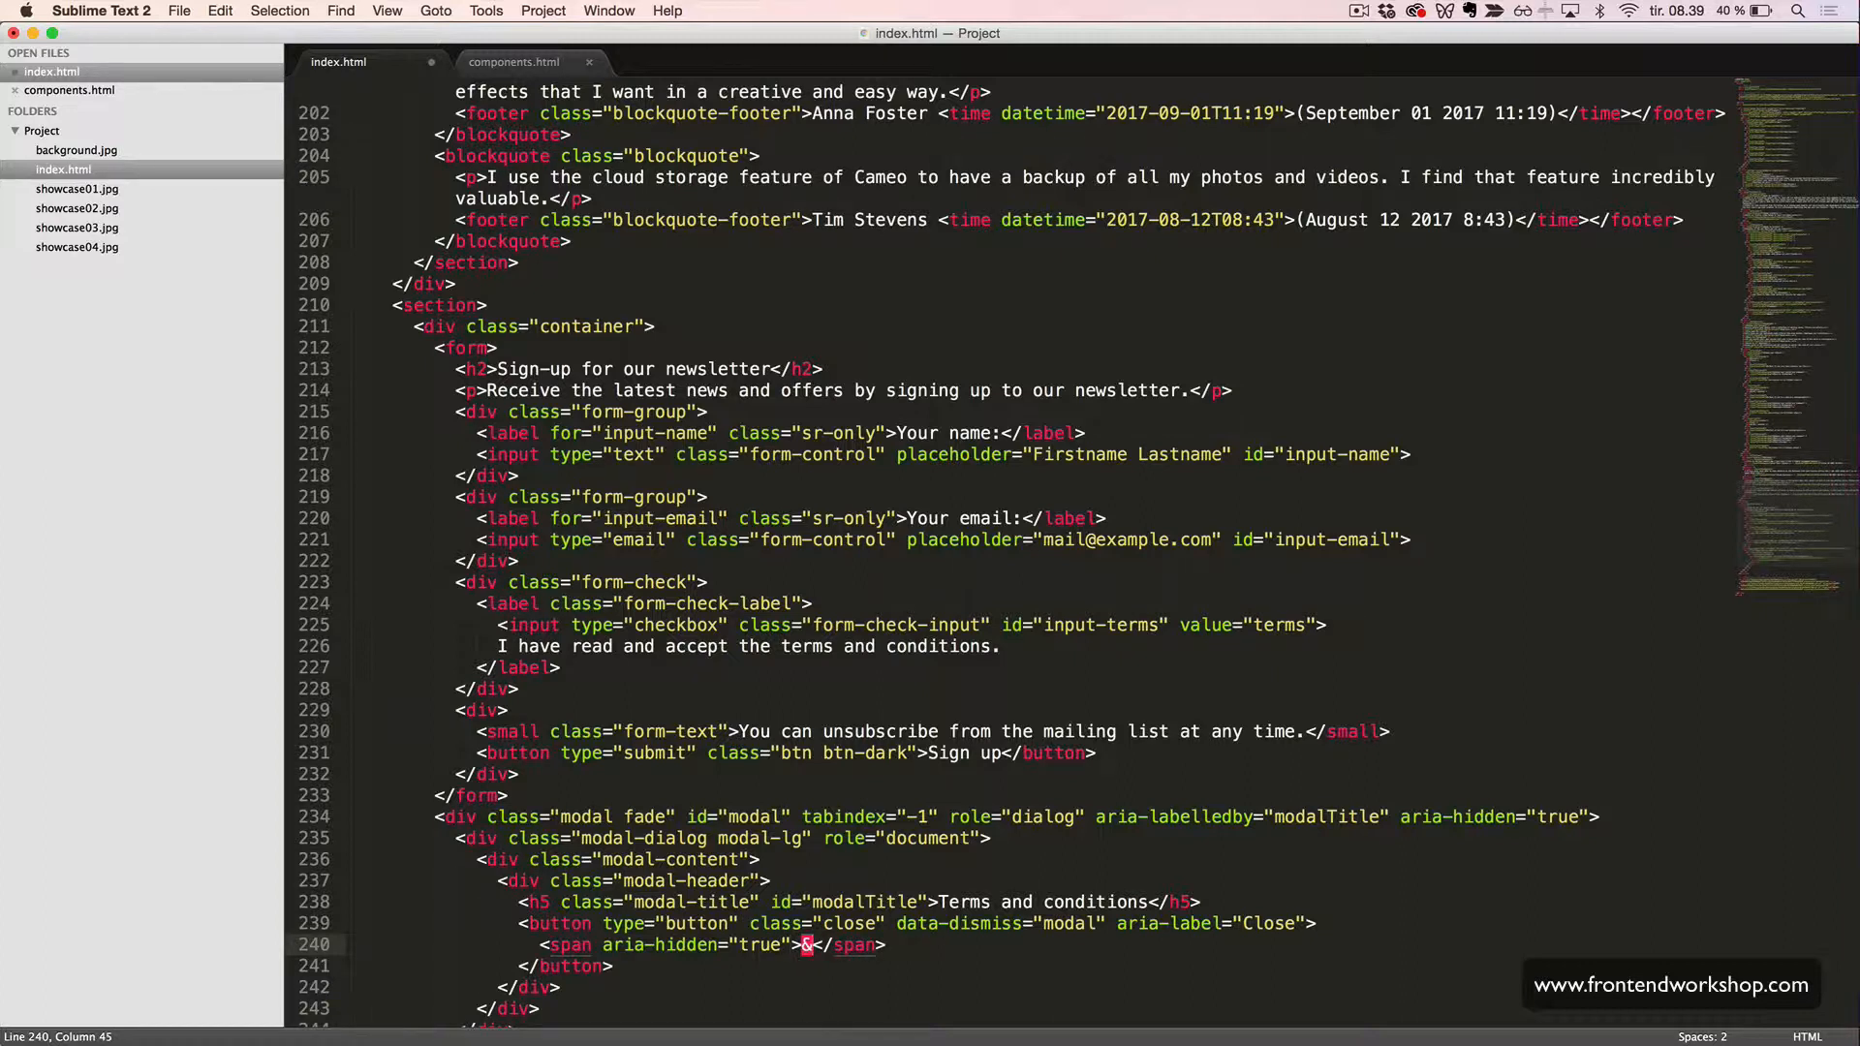
{"action": "type", "text": "times;"}
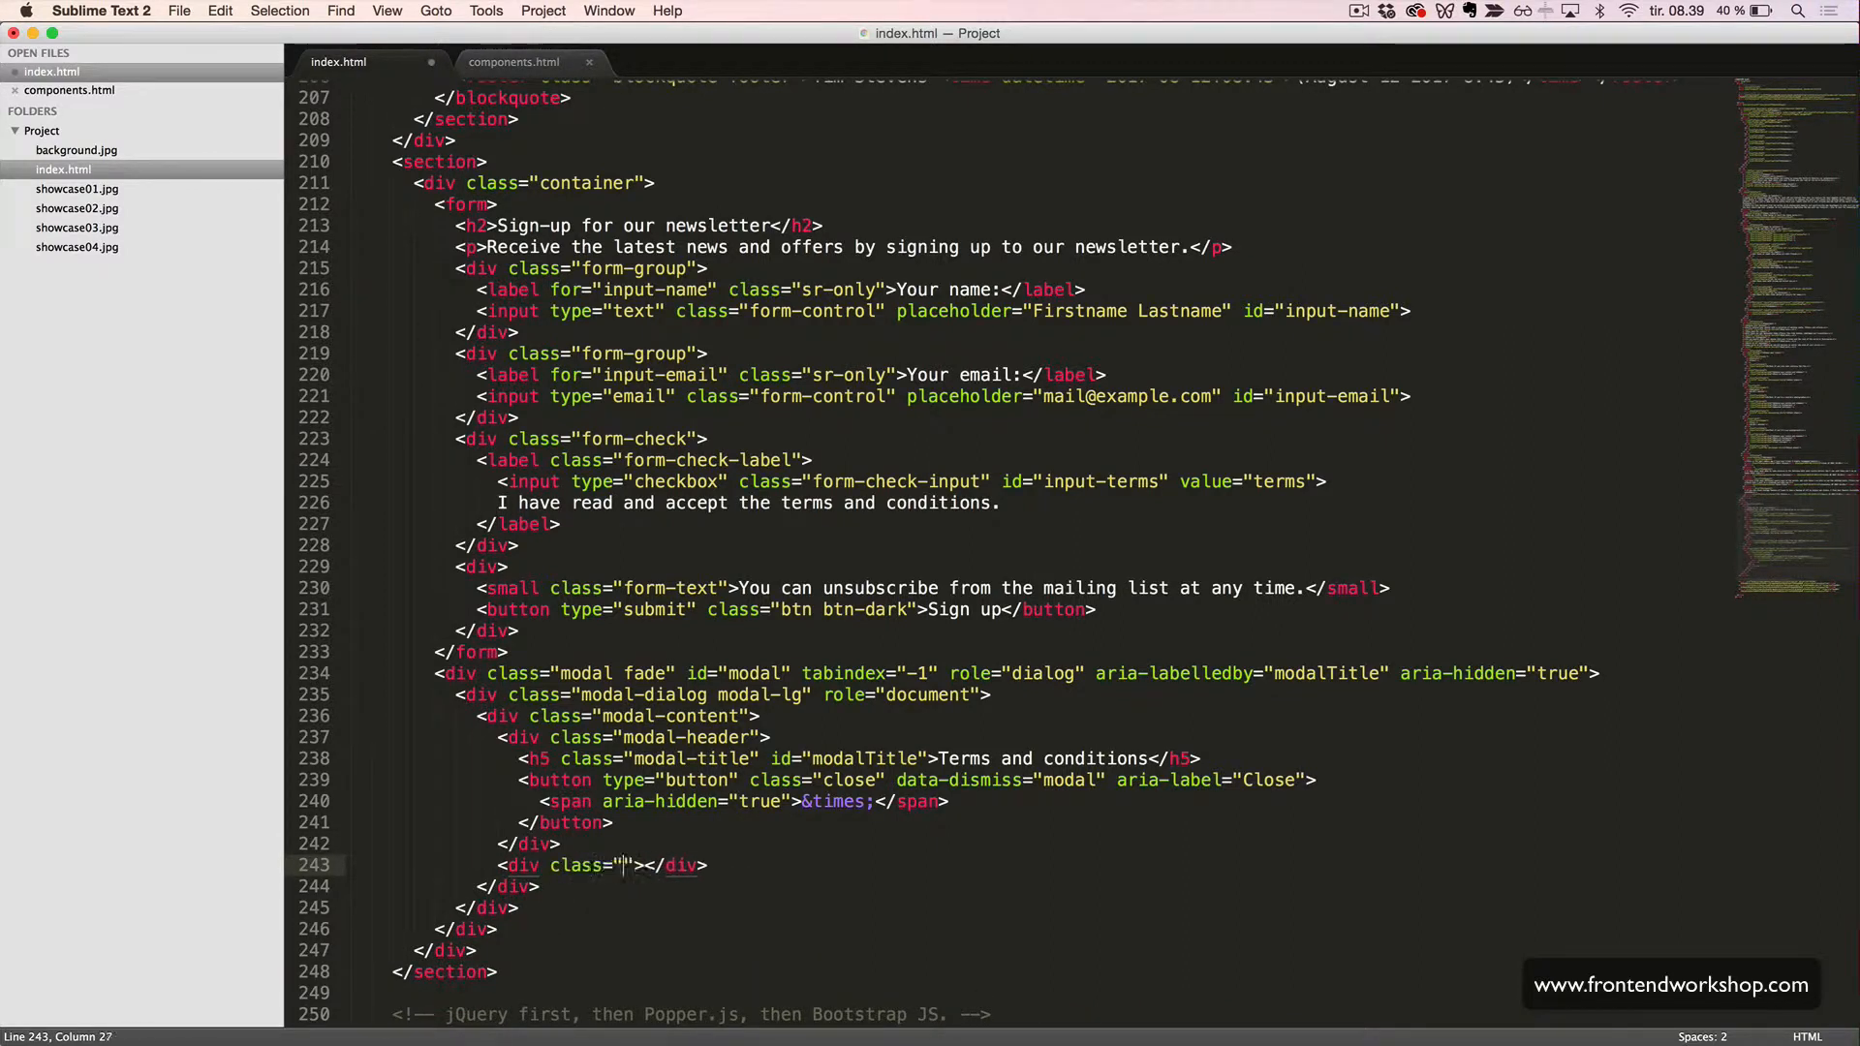
- Add an empty modal-body div and copy the lorem ipsum paragraphs from components.html
{"action": "type", "text": "modal-body"}
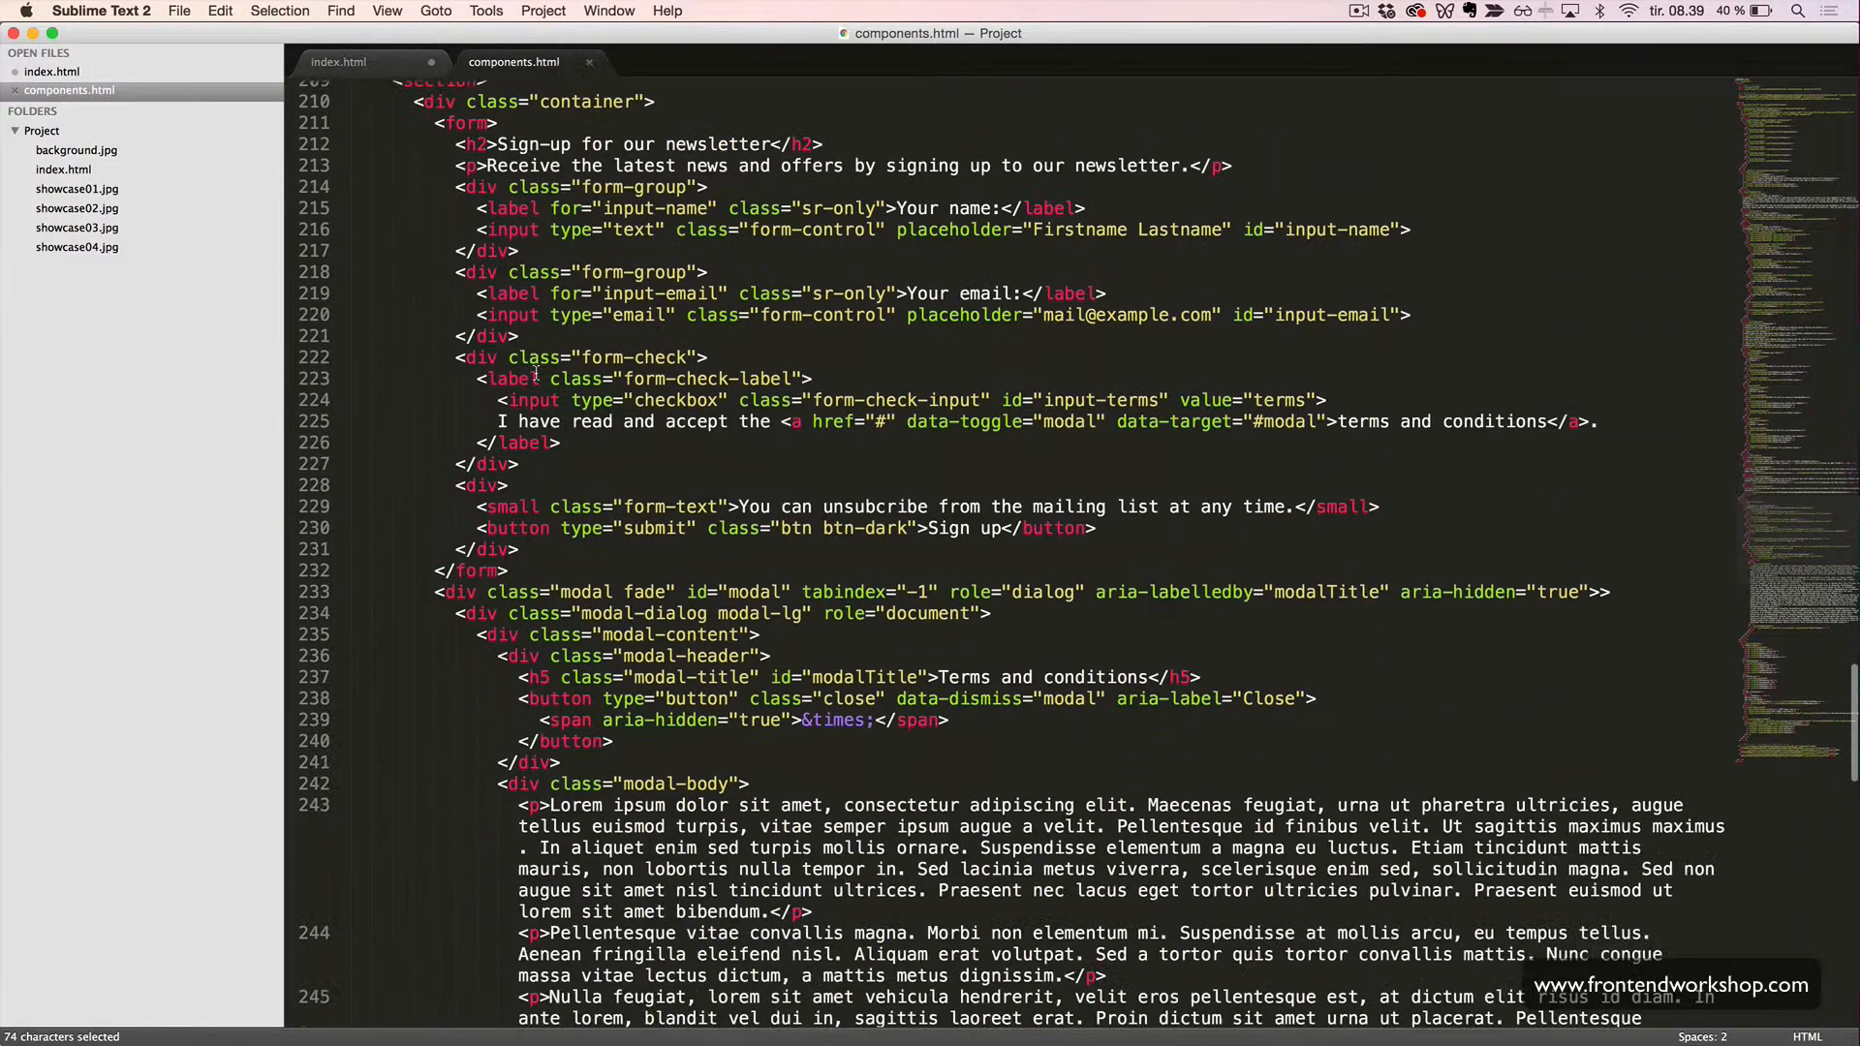
{"action": "scroll", "scroll_direction": "down", "scroll_amount": 3}
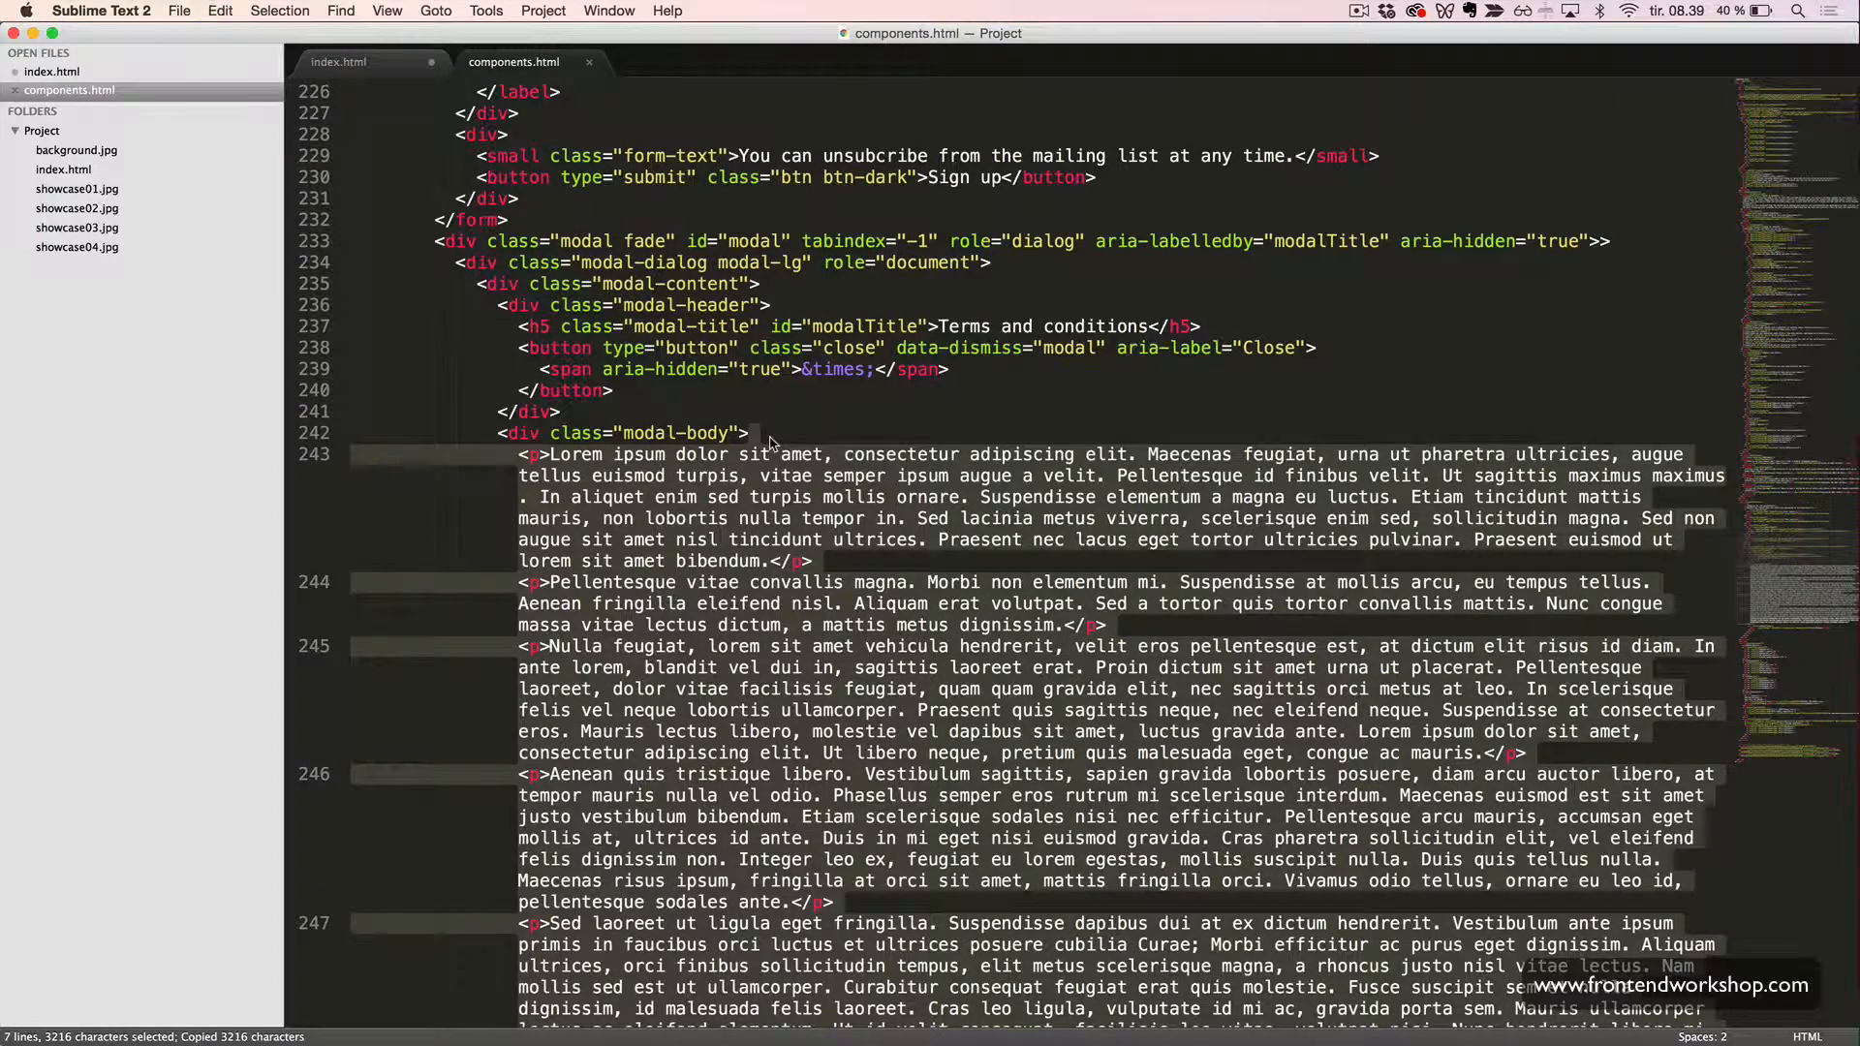
{"action": "scroll", "scroll_direction": "down", "scroll_amount": 3}
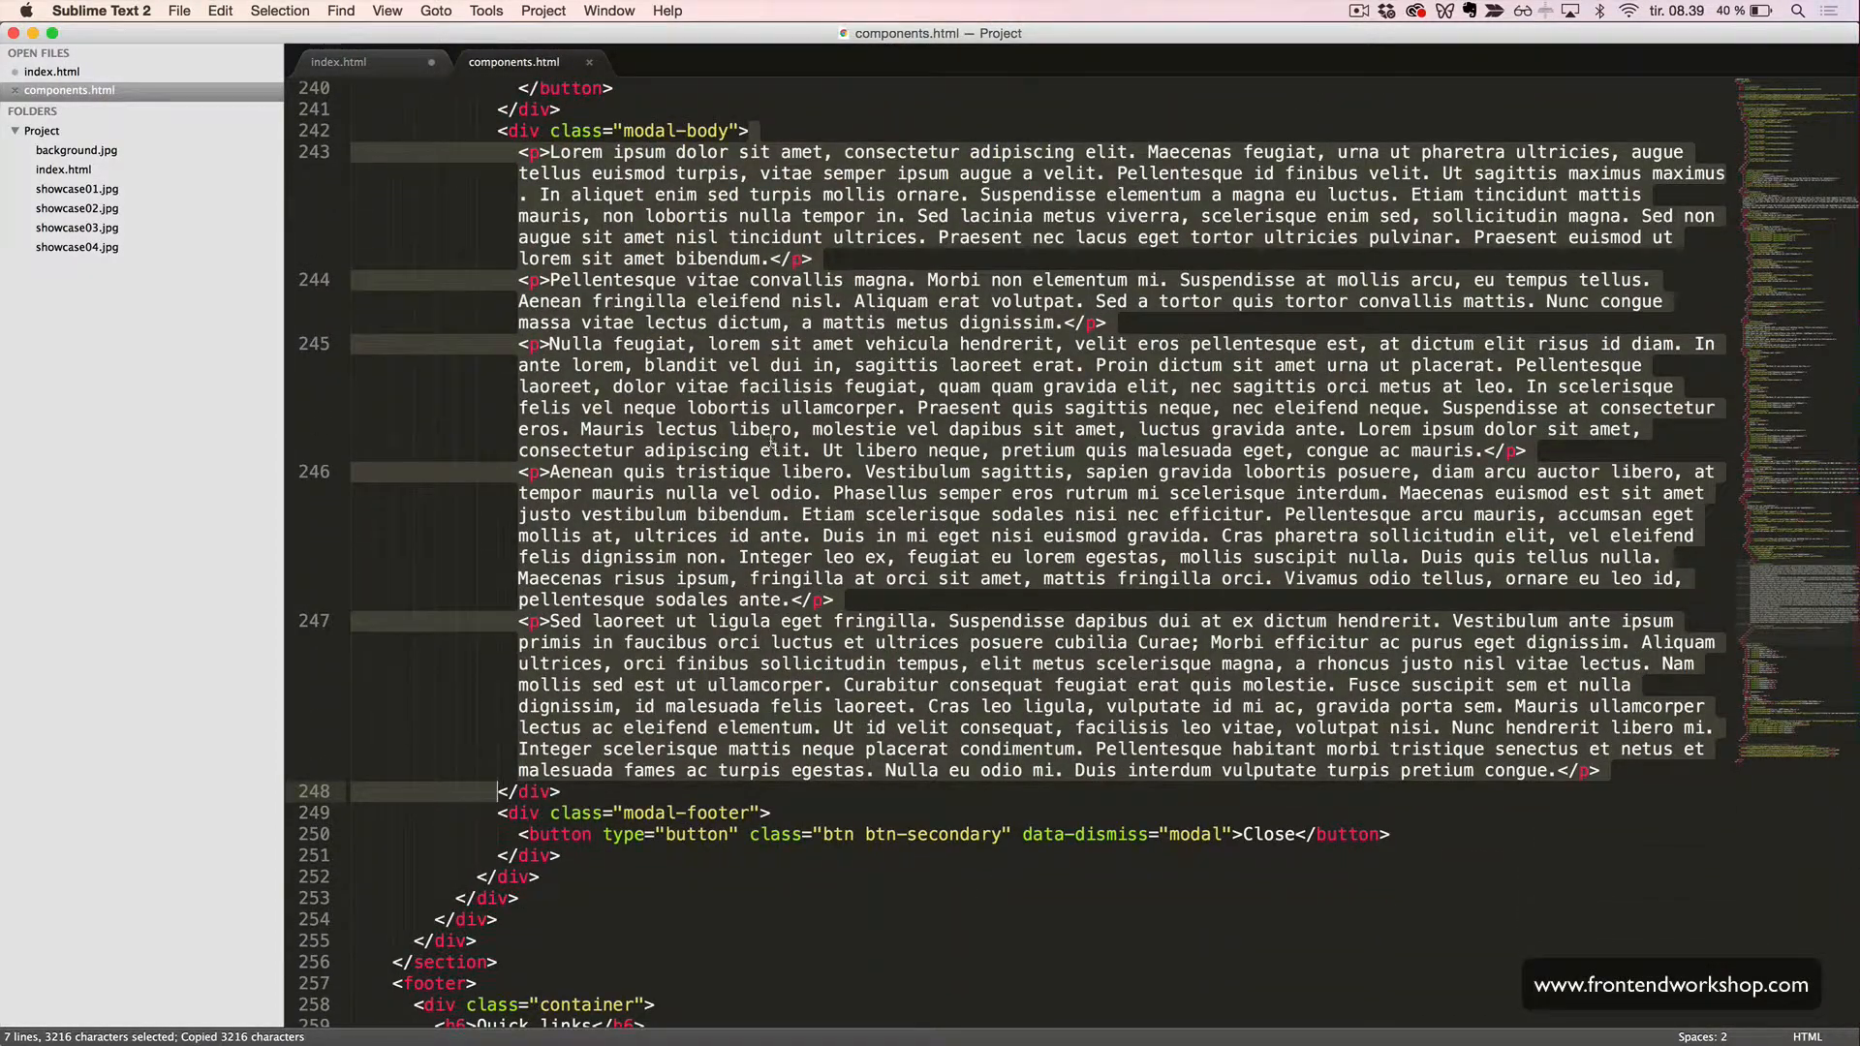
{"action": "left_click", "coordinate": [339, 62]}
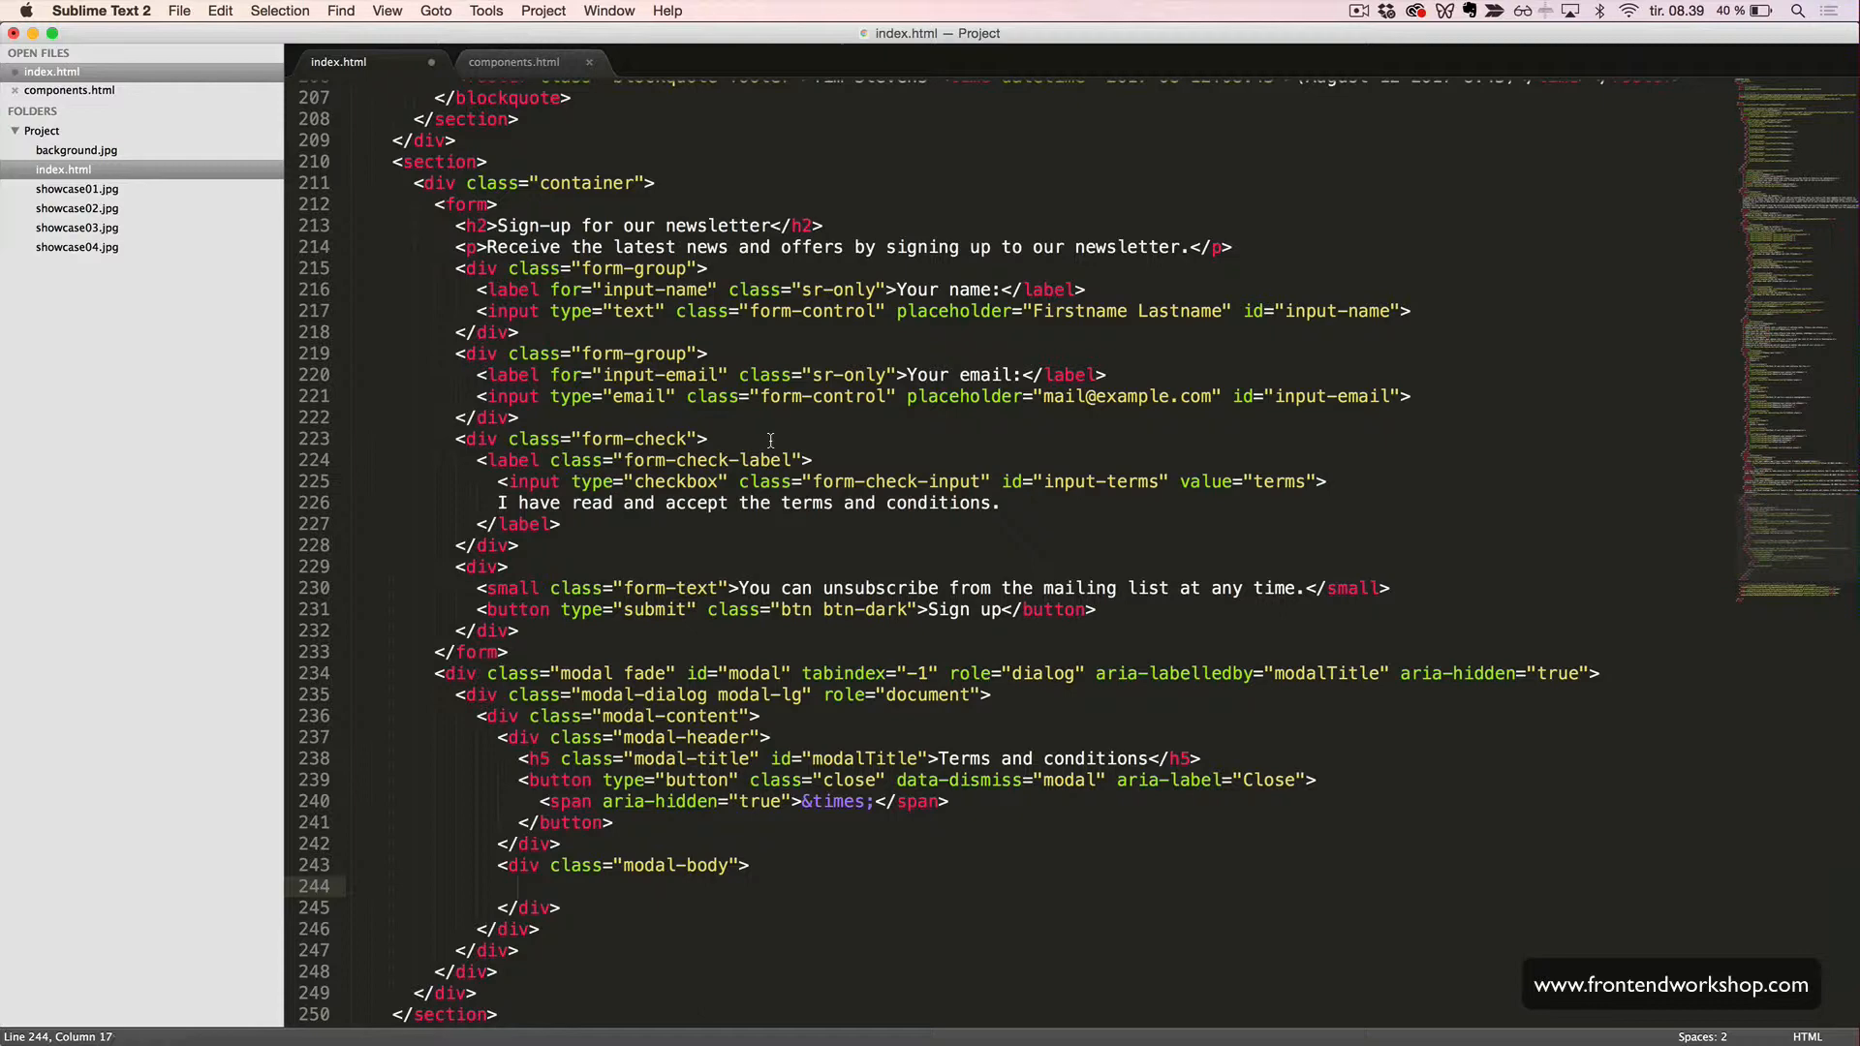
{"action": "left_click_drag", "start_coordinate": [759, 865], "coordinate": [498, 908]}
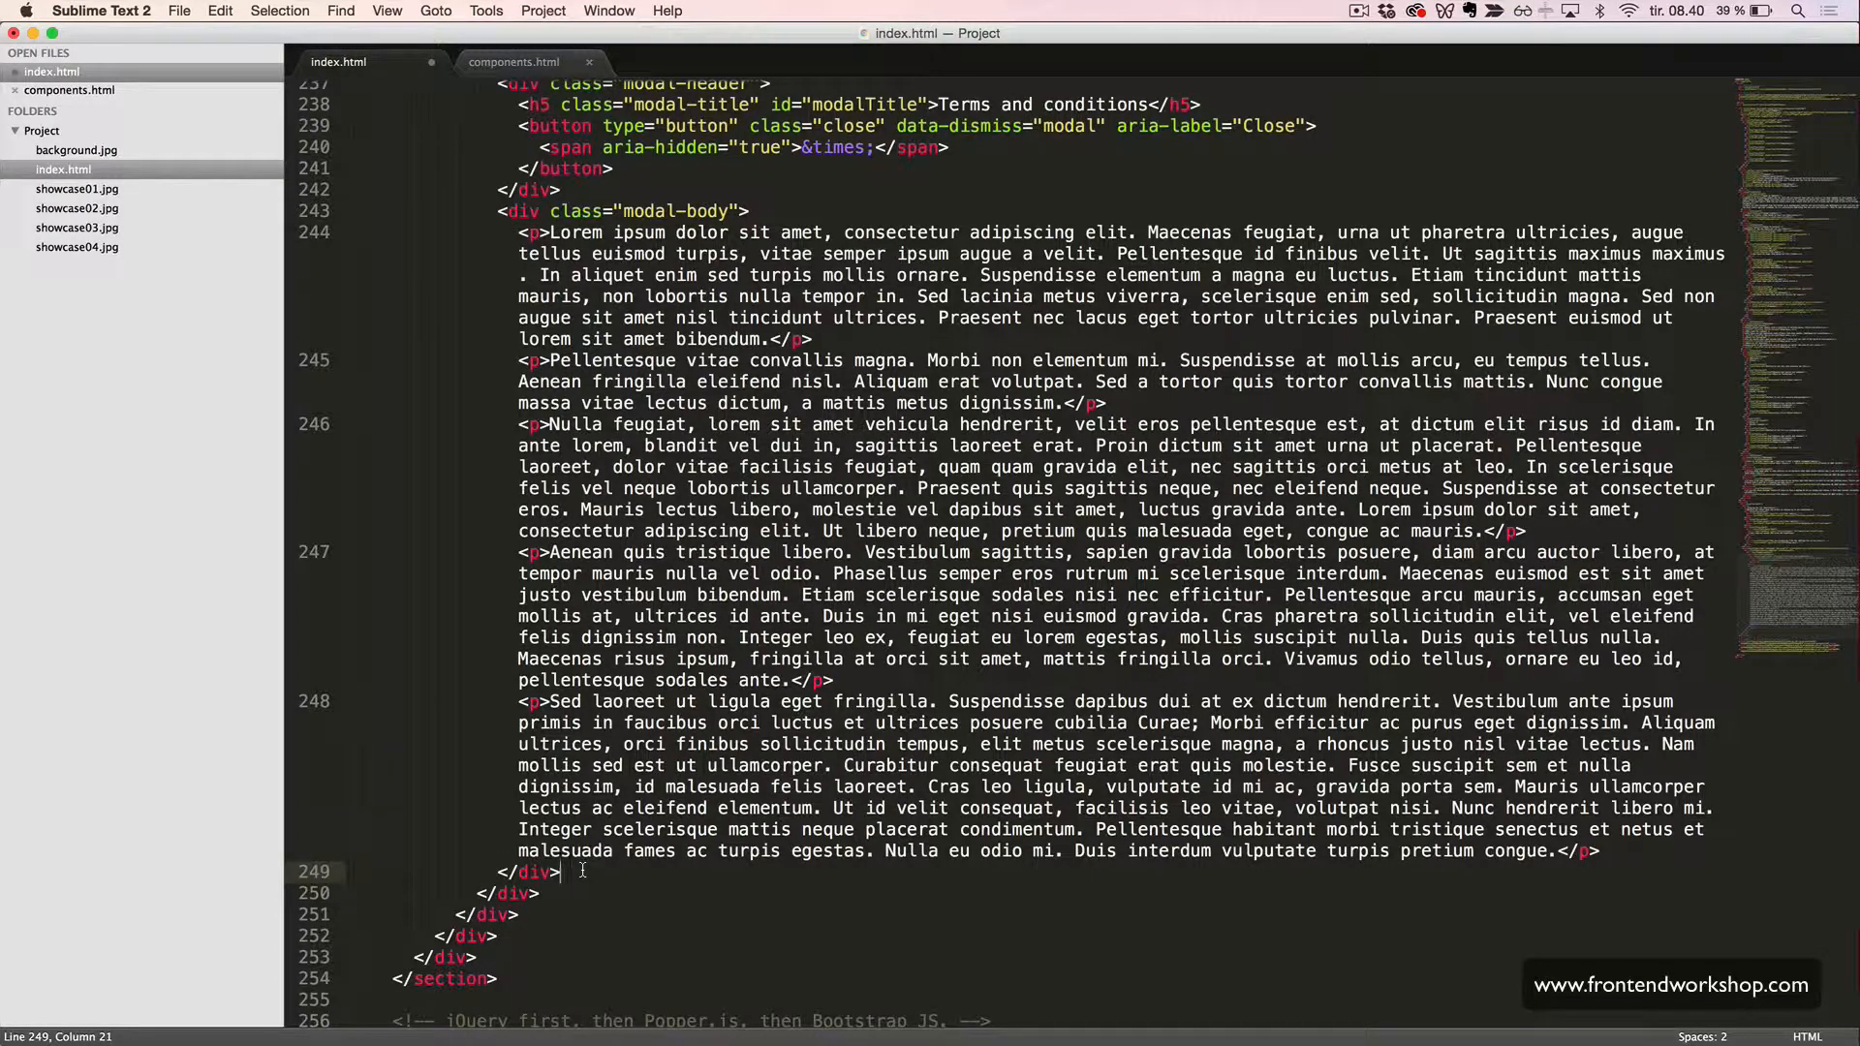
- Add a div with class modal-footer below the modal body
{"action": "type", "text": "<"}
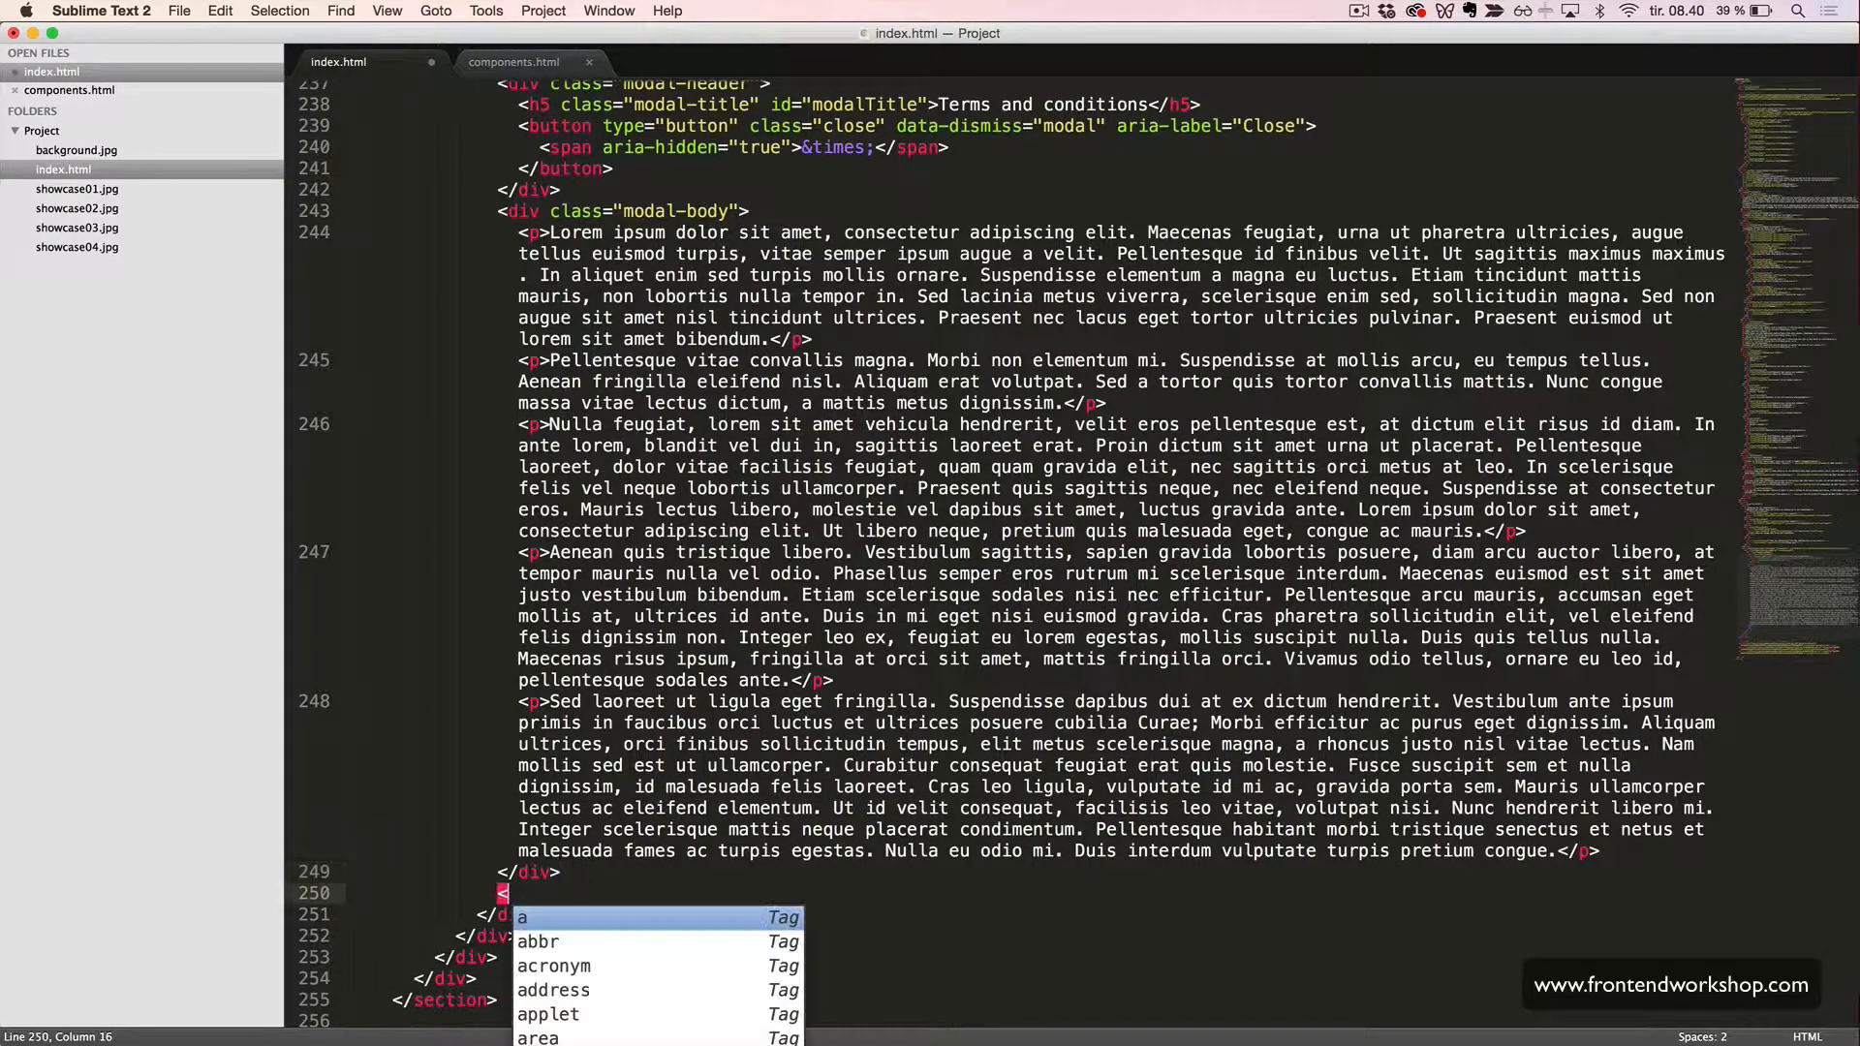
{"action": "type", "text": "div"}
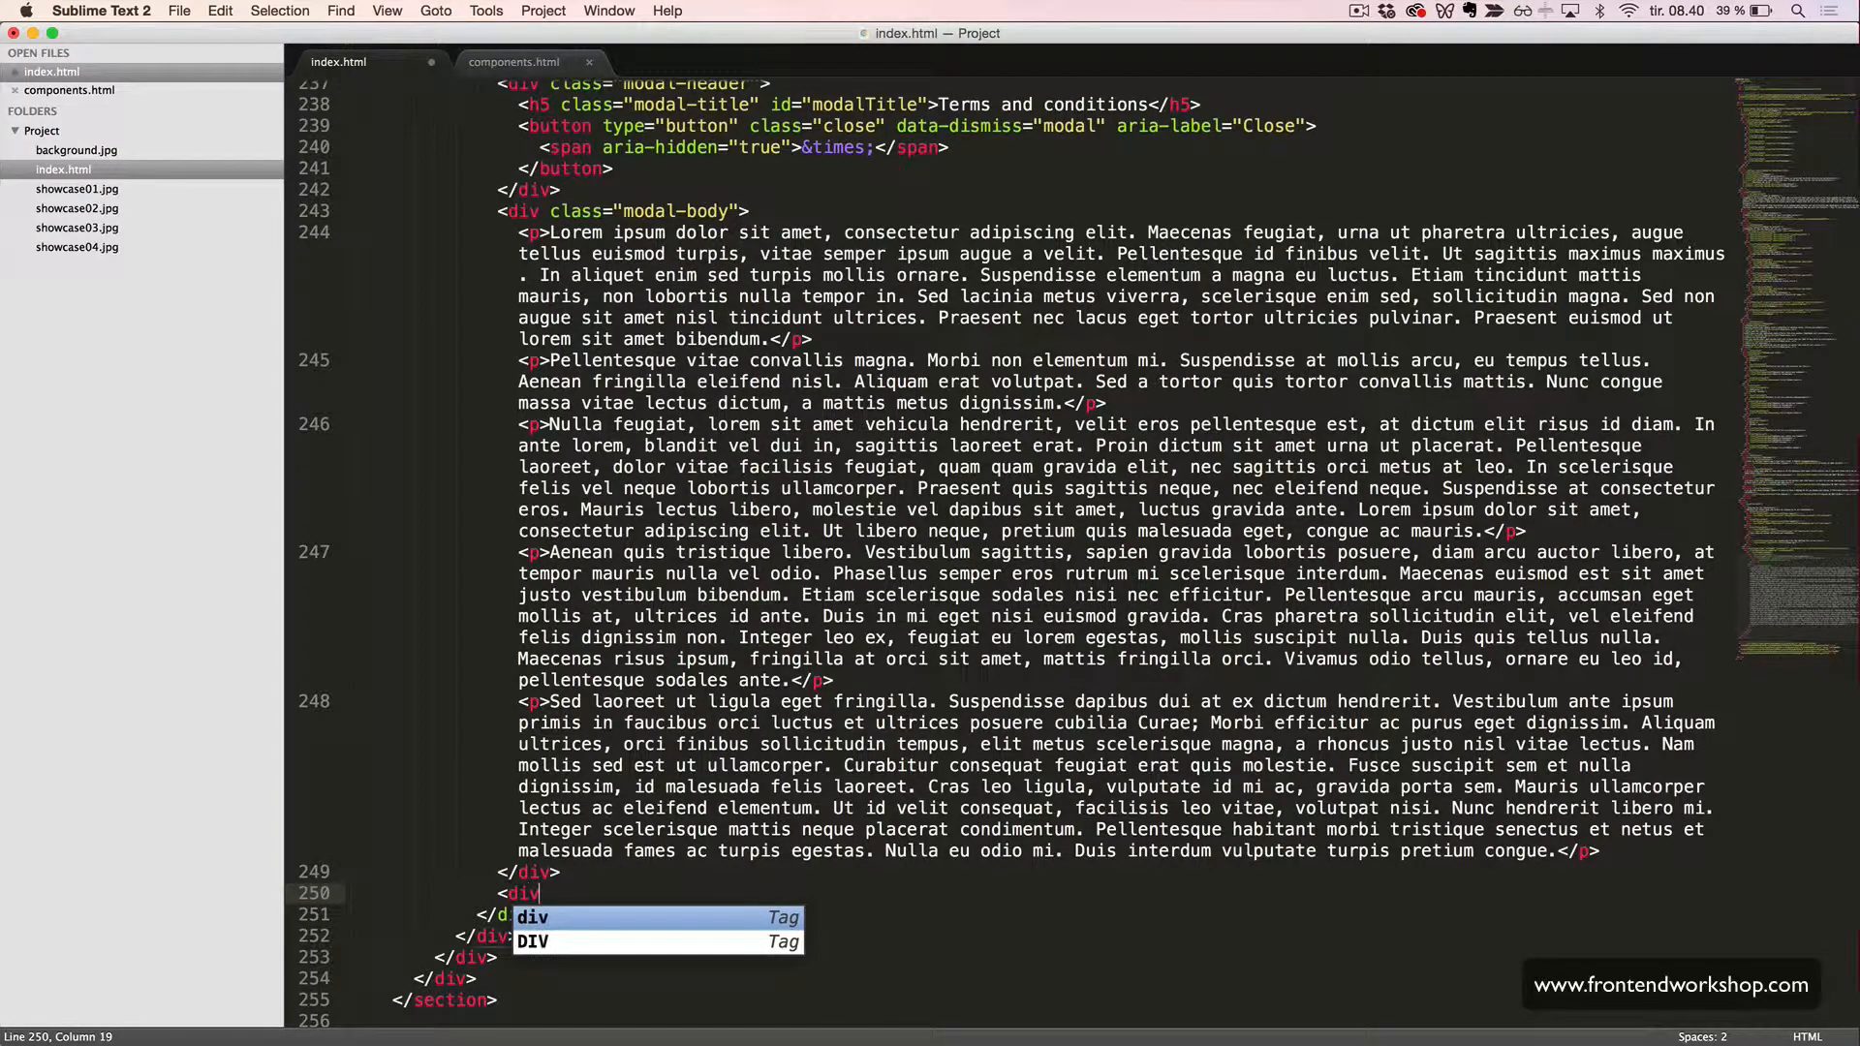
{"action": "type", "text": "class=\"\""}
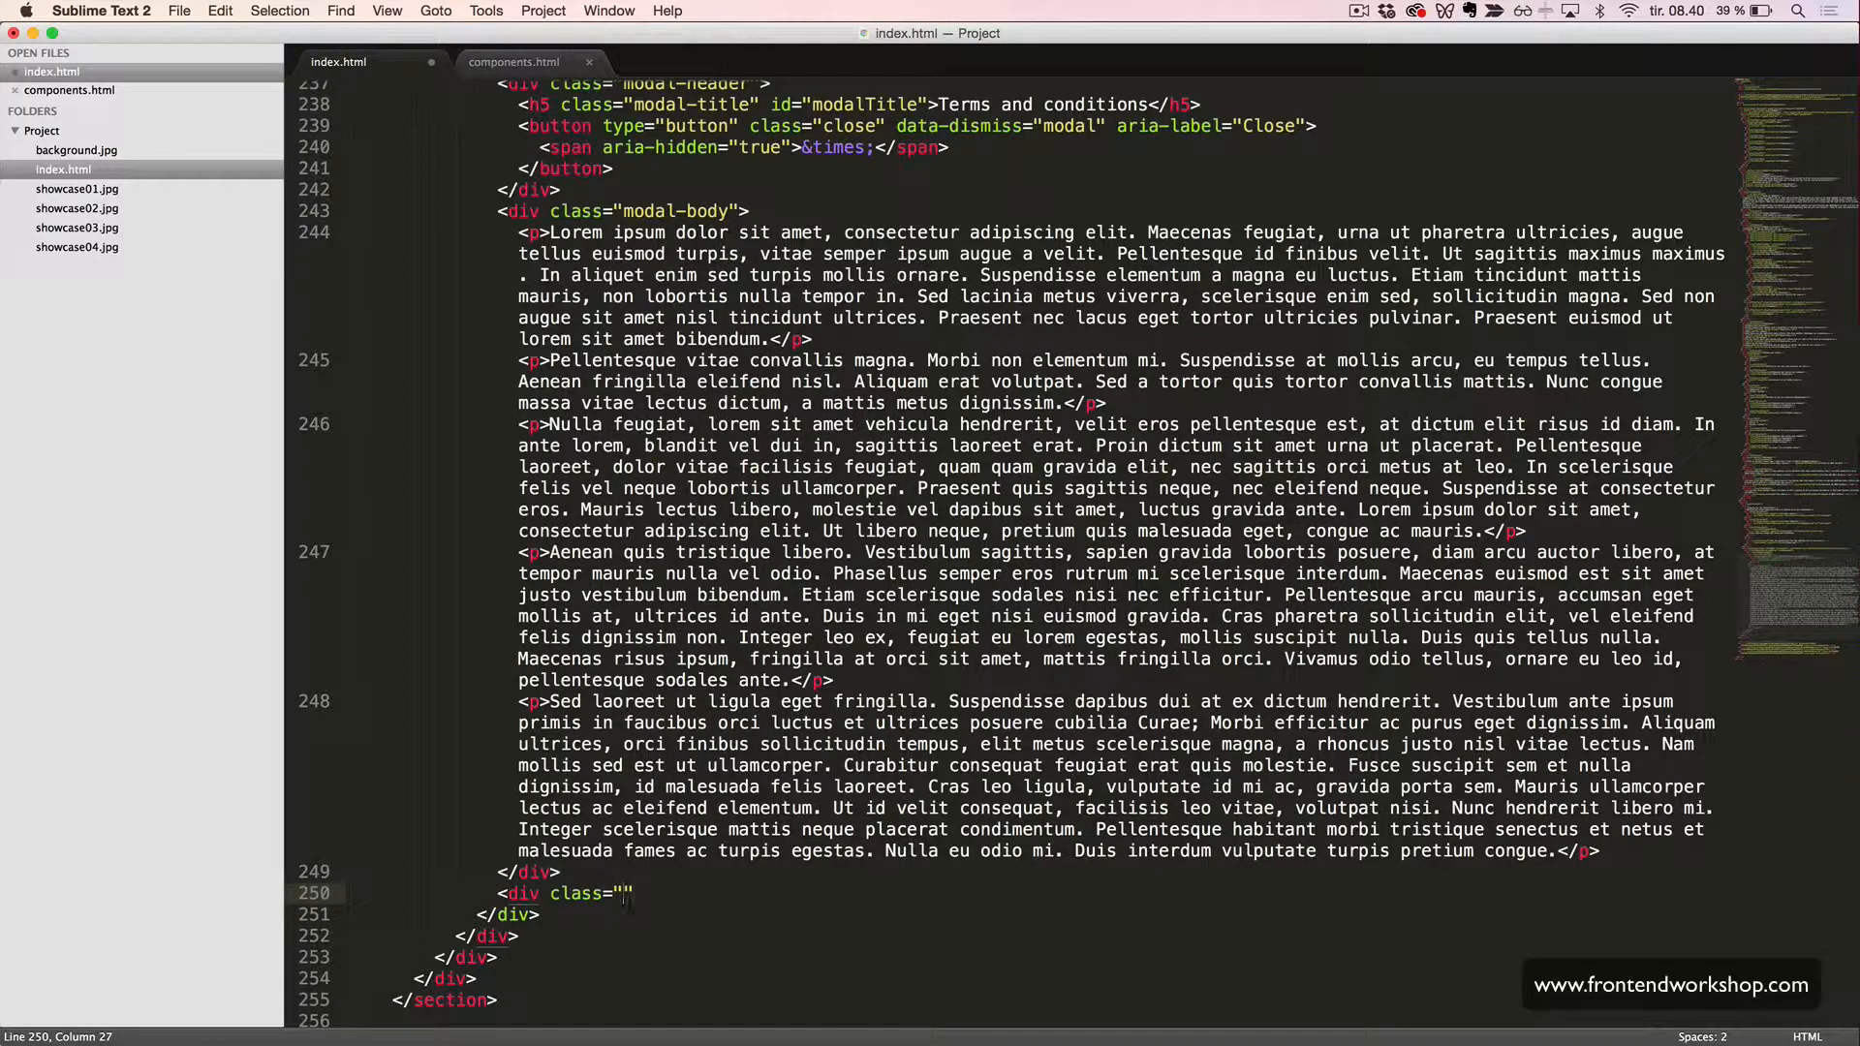
{"action": "type", "text": "modal-footer"}
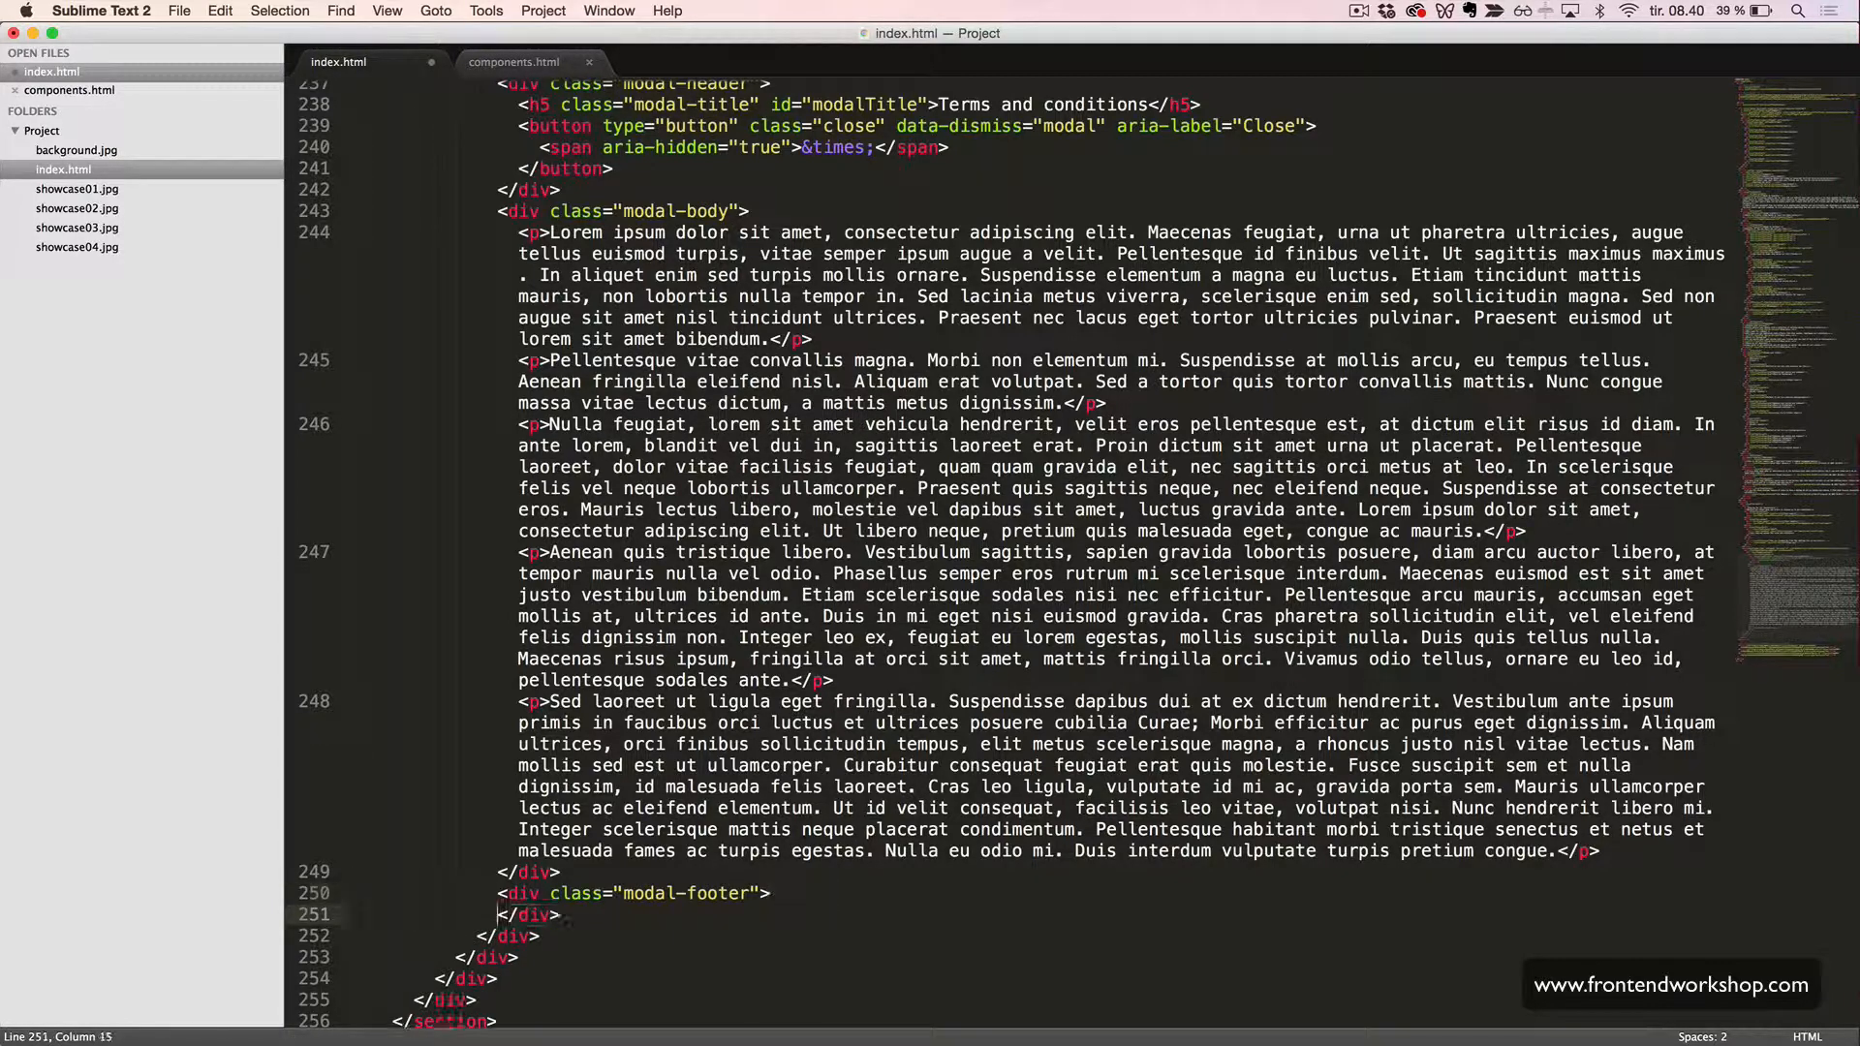
- Put a btn-secondary Close button with data-dismiss="modal" inside the modal footer
{"action": "type", "text": "<button>"}
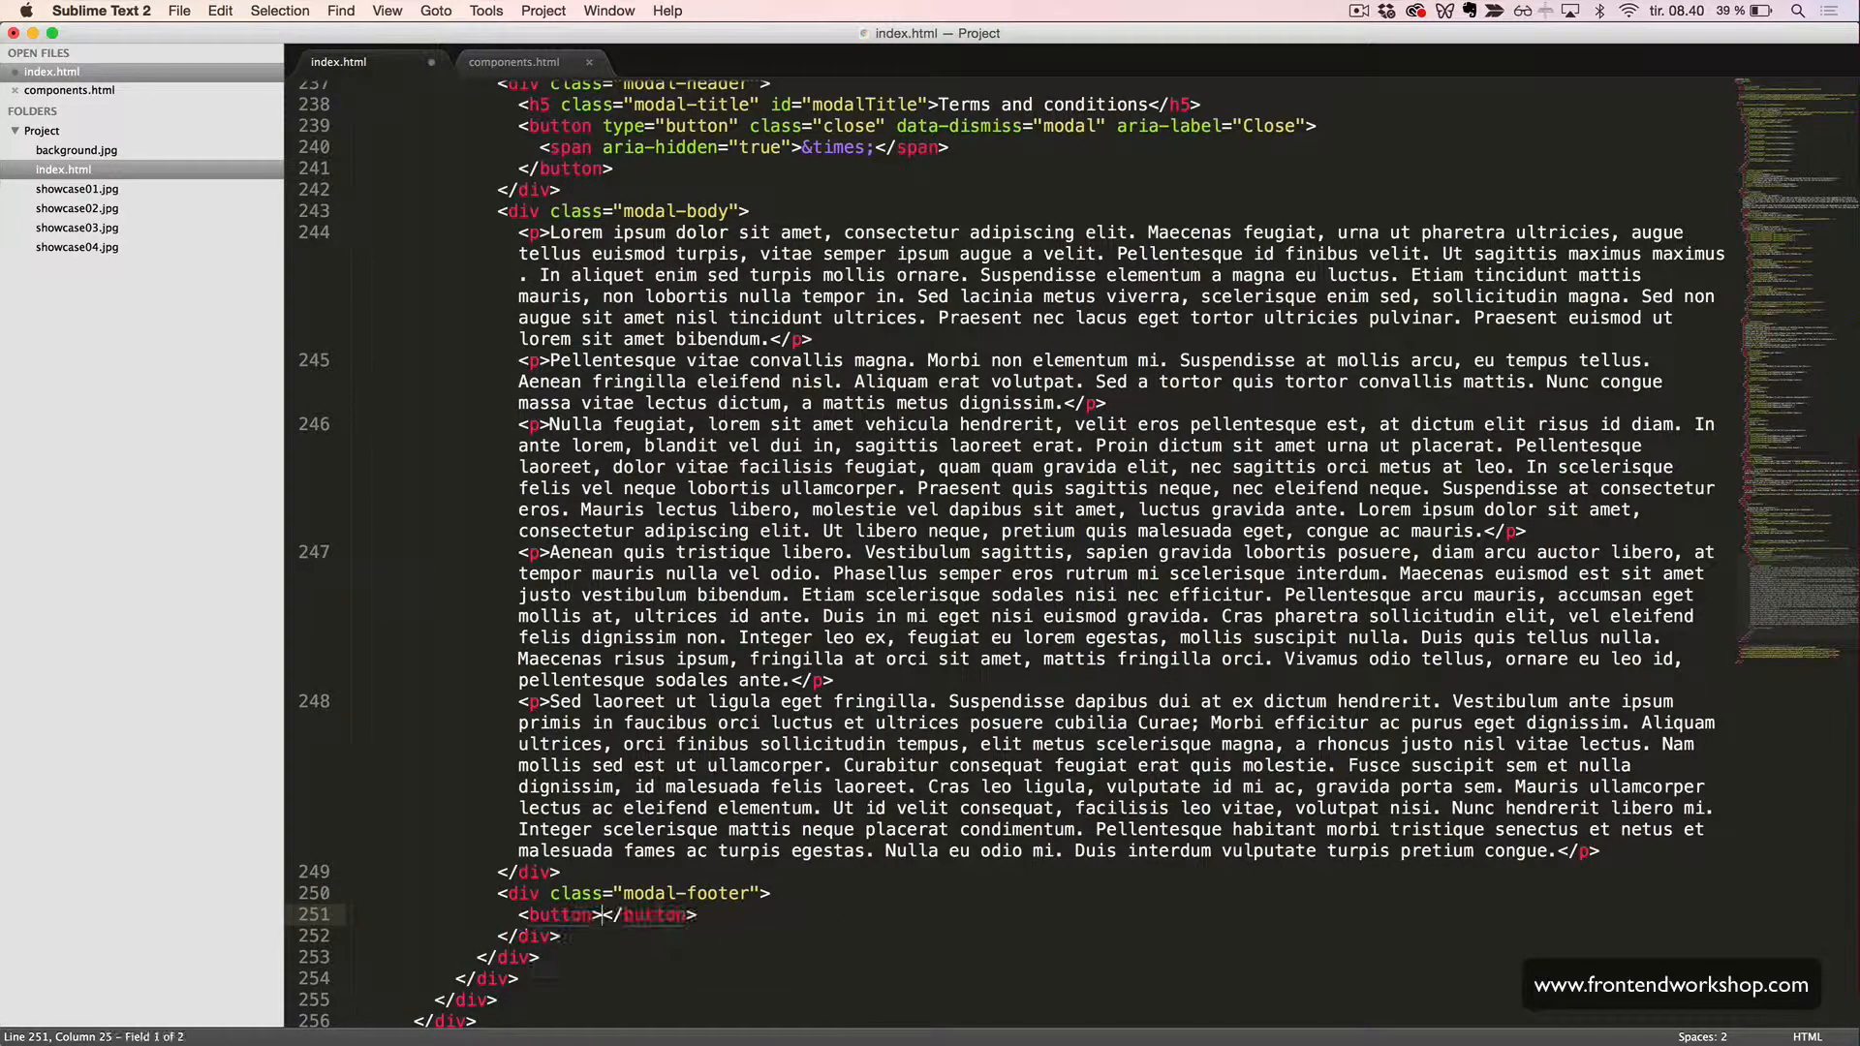
{"action": "type", "text": "type="}
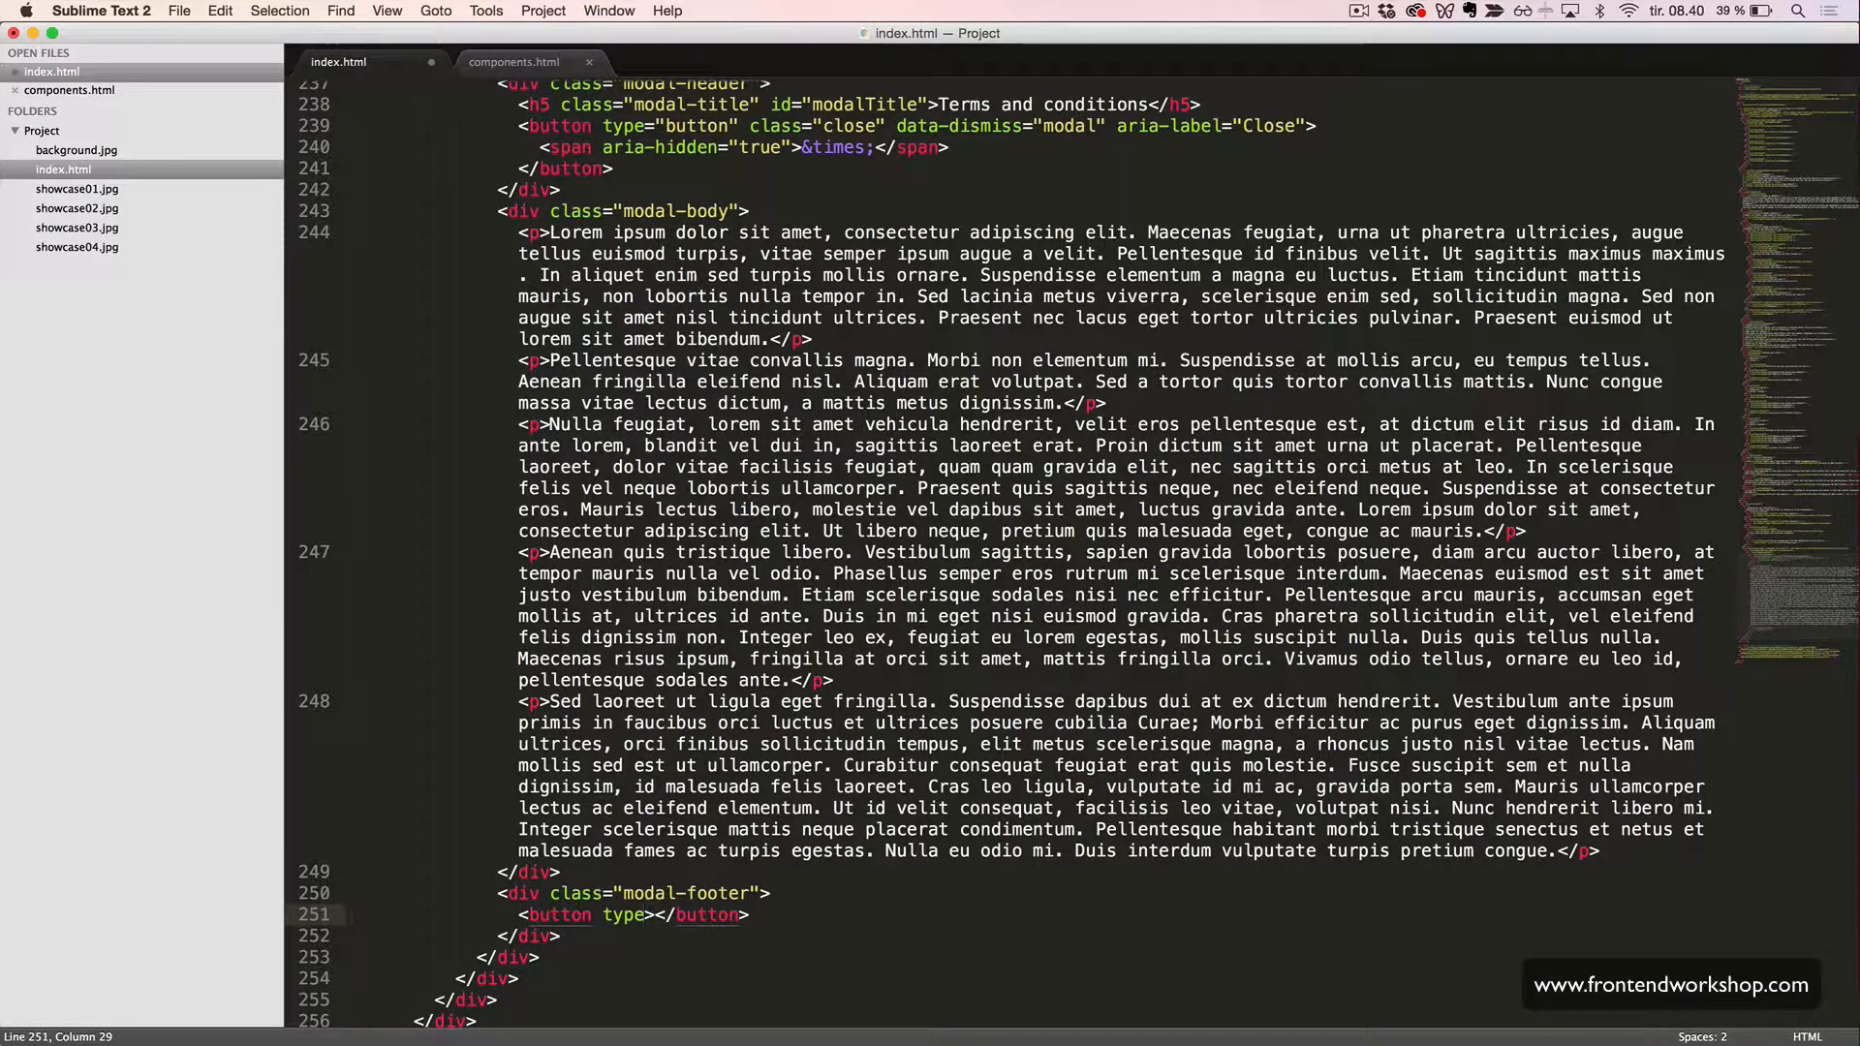
{"action": "type", "text": "but\""}
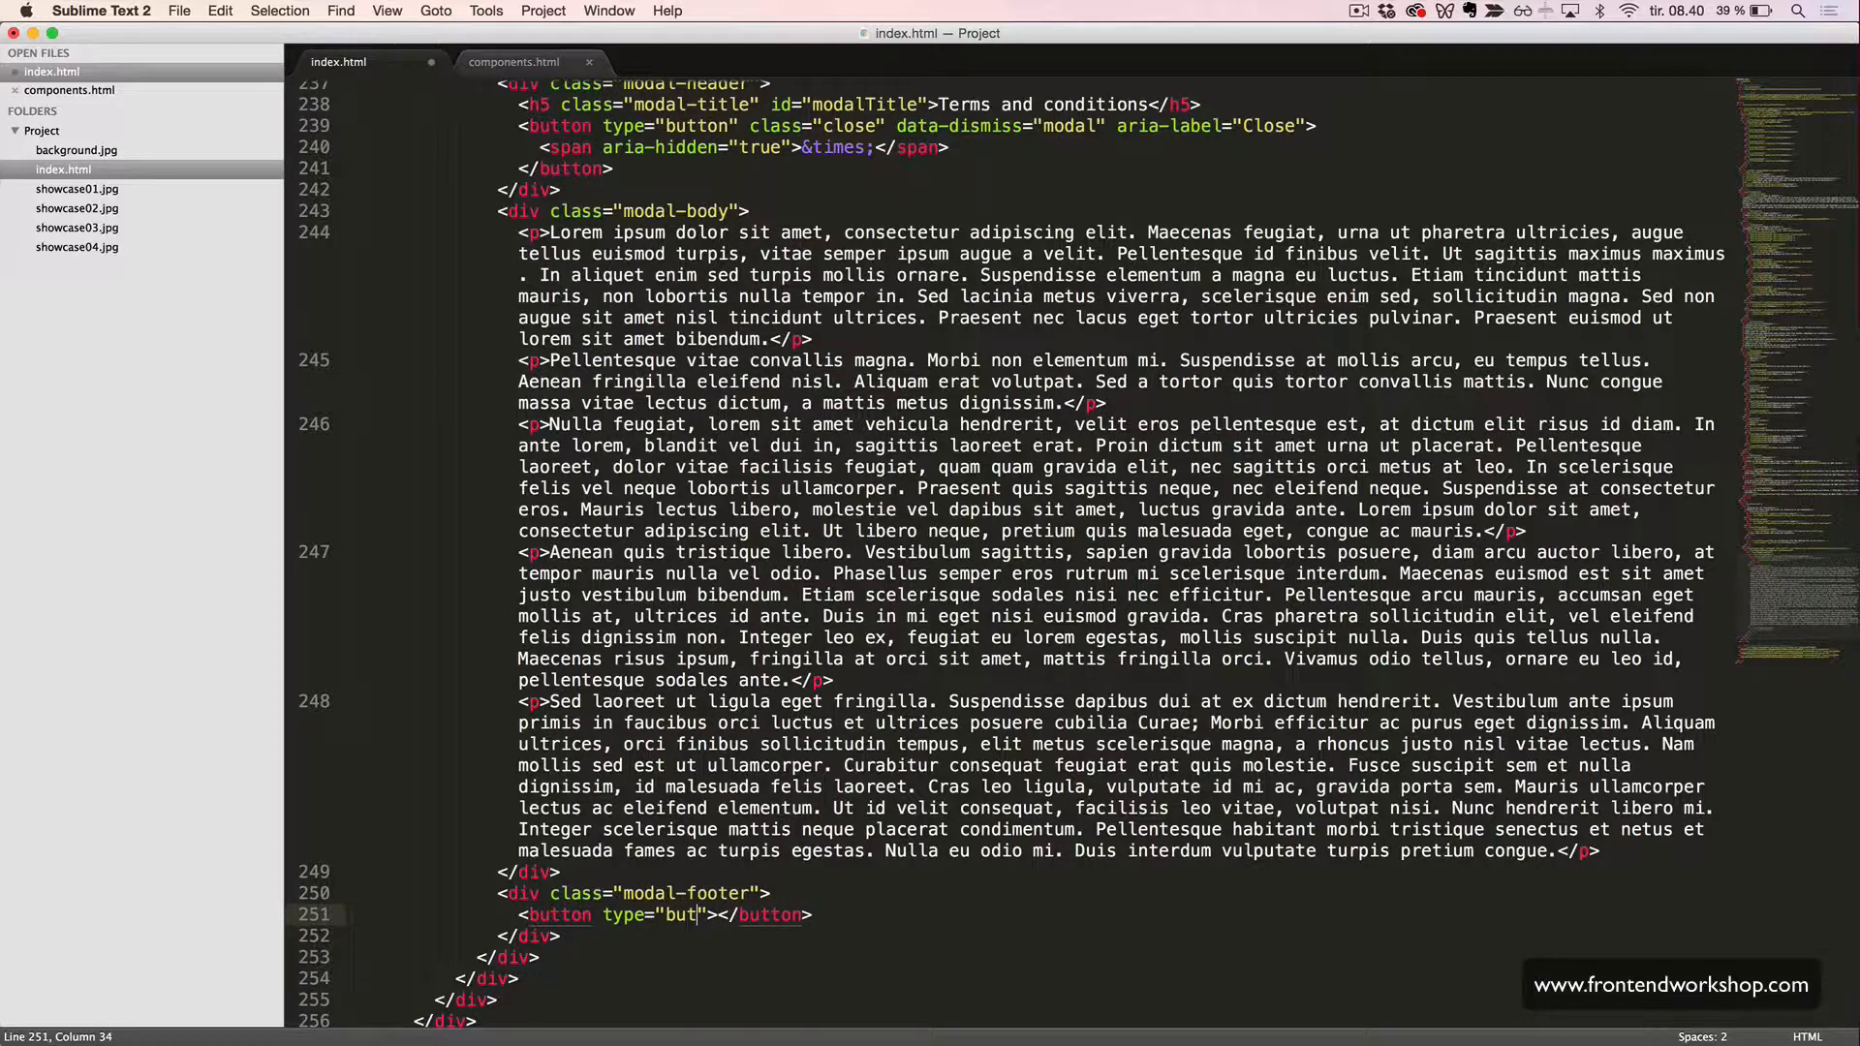
{"action": "type", "text": "ton"}
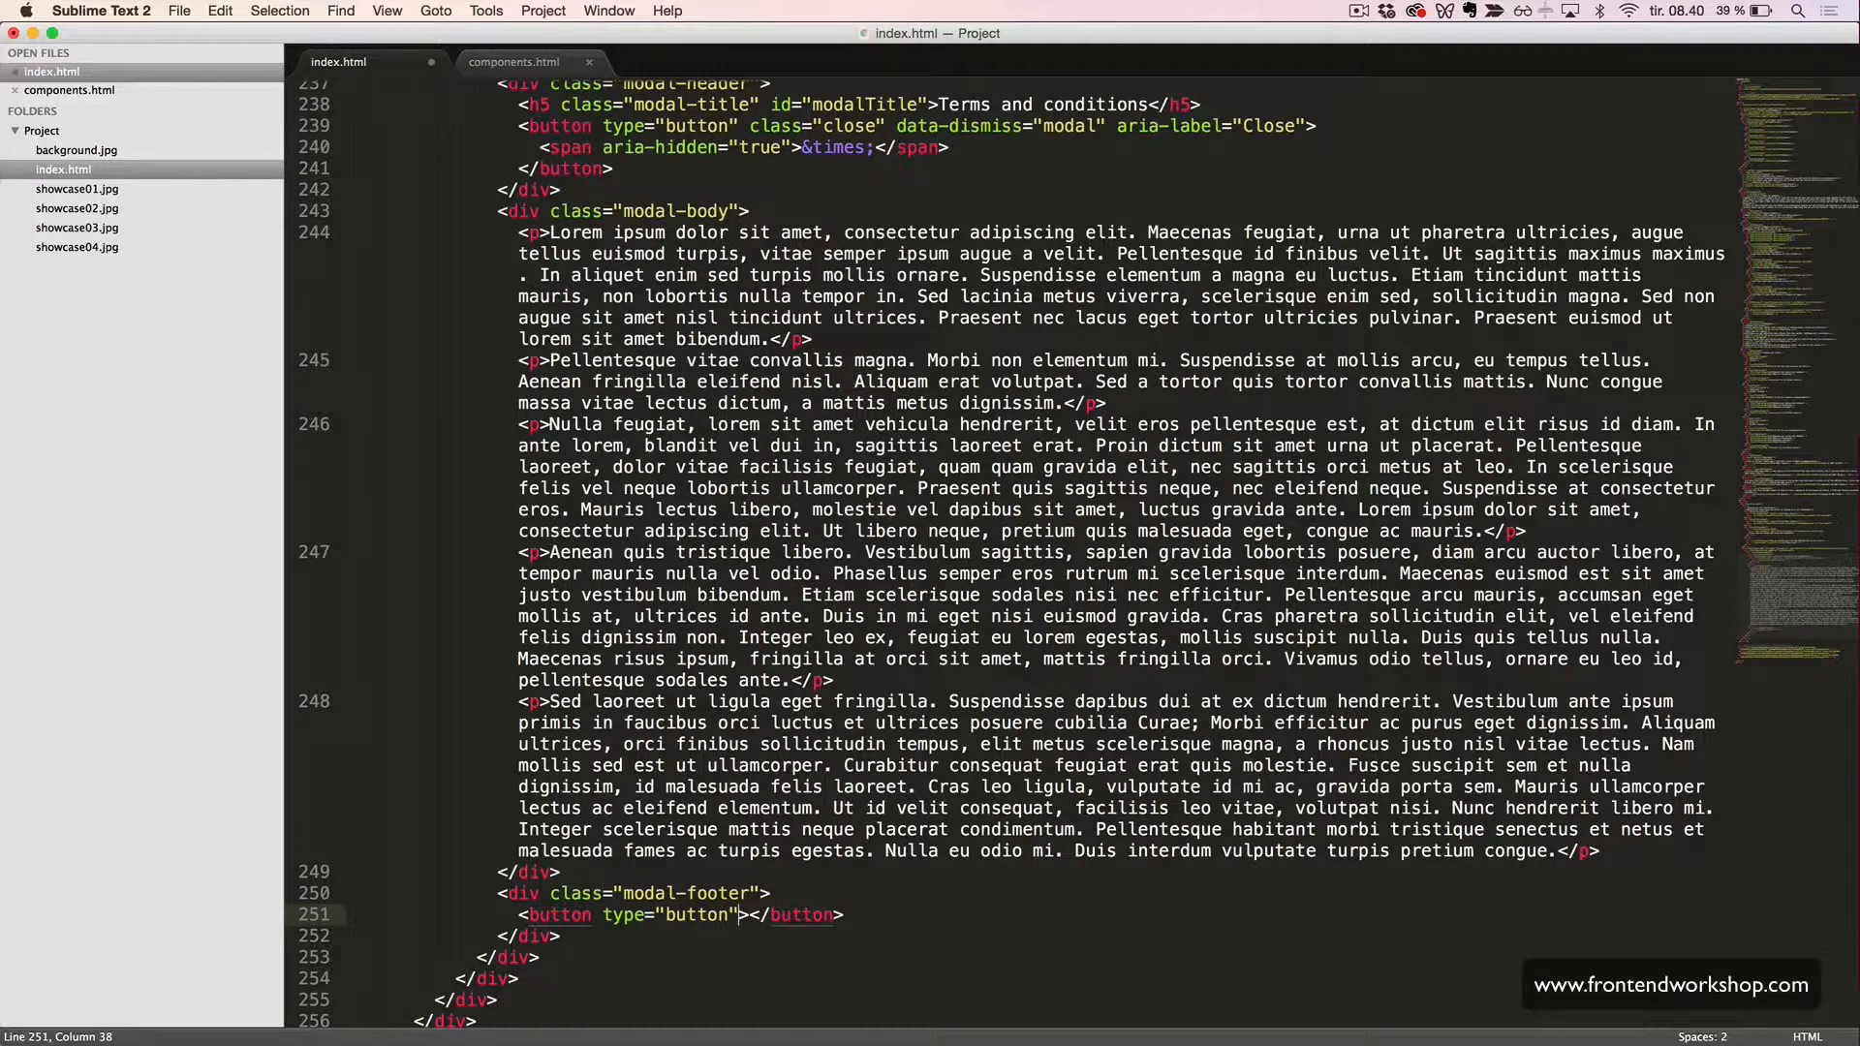
{"action": "type", "text": "class=\"\""}
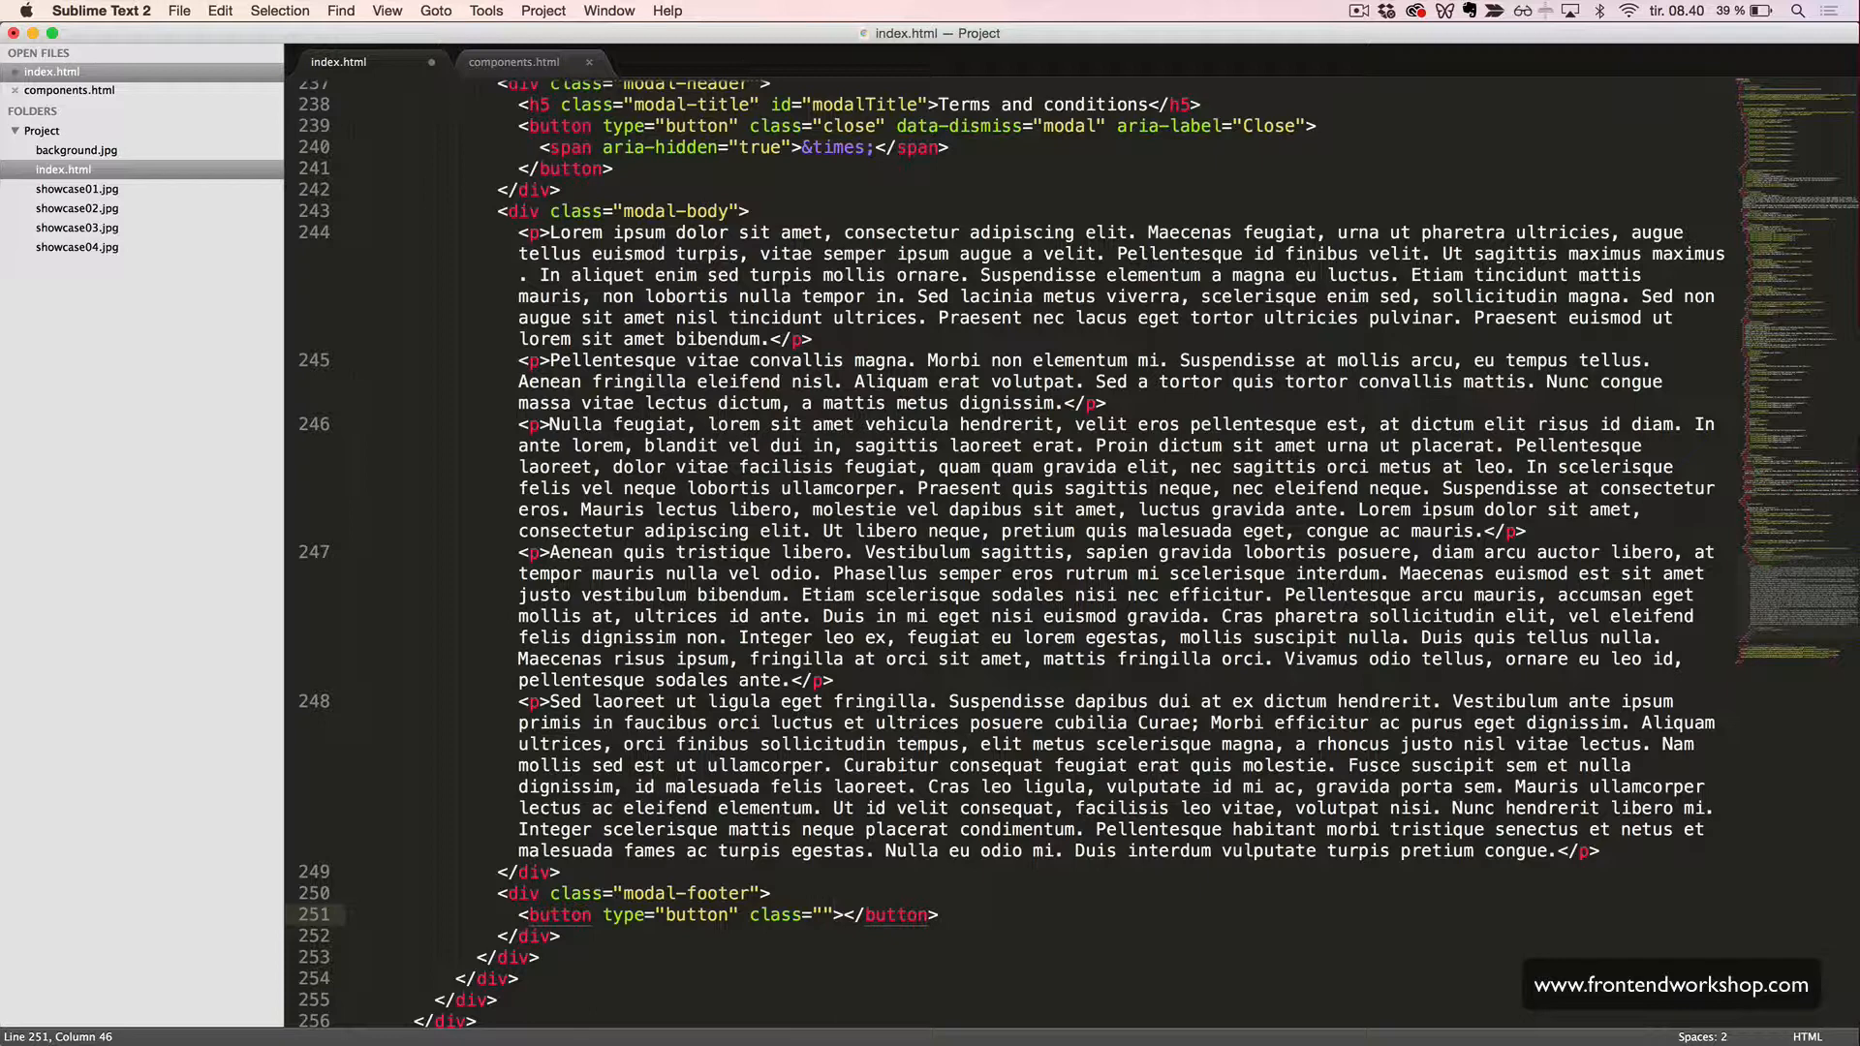
{"action": "type", "text": "btn btn-secondary\" data-dismiss="}
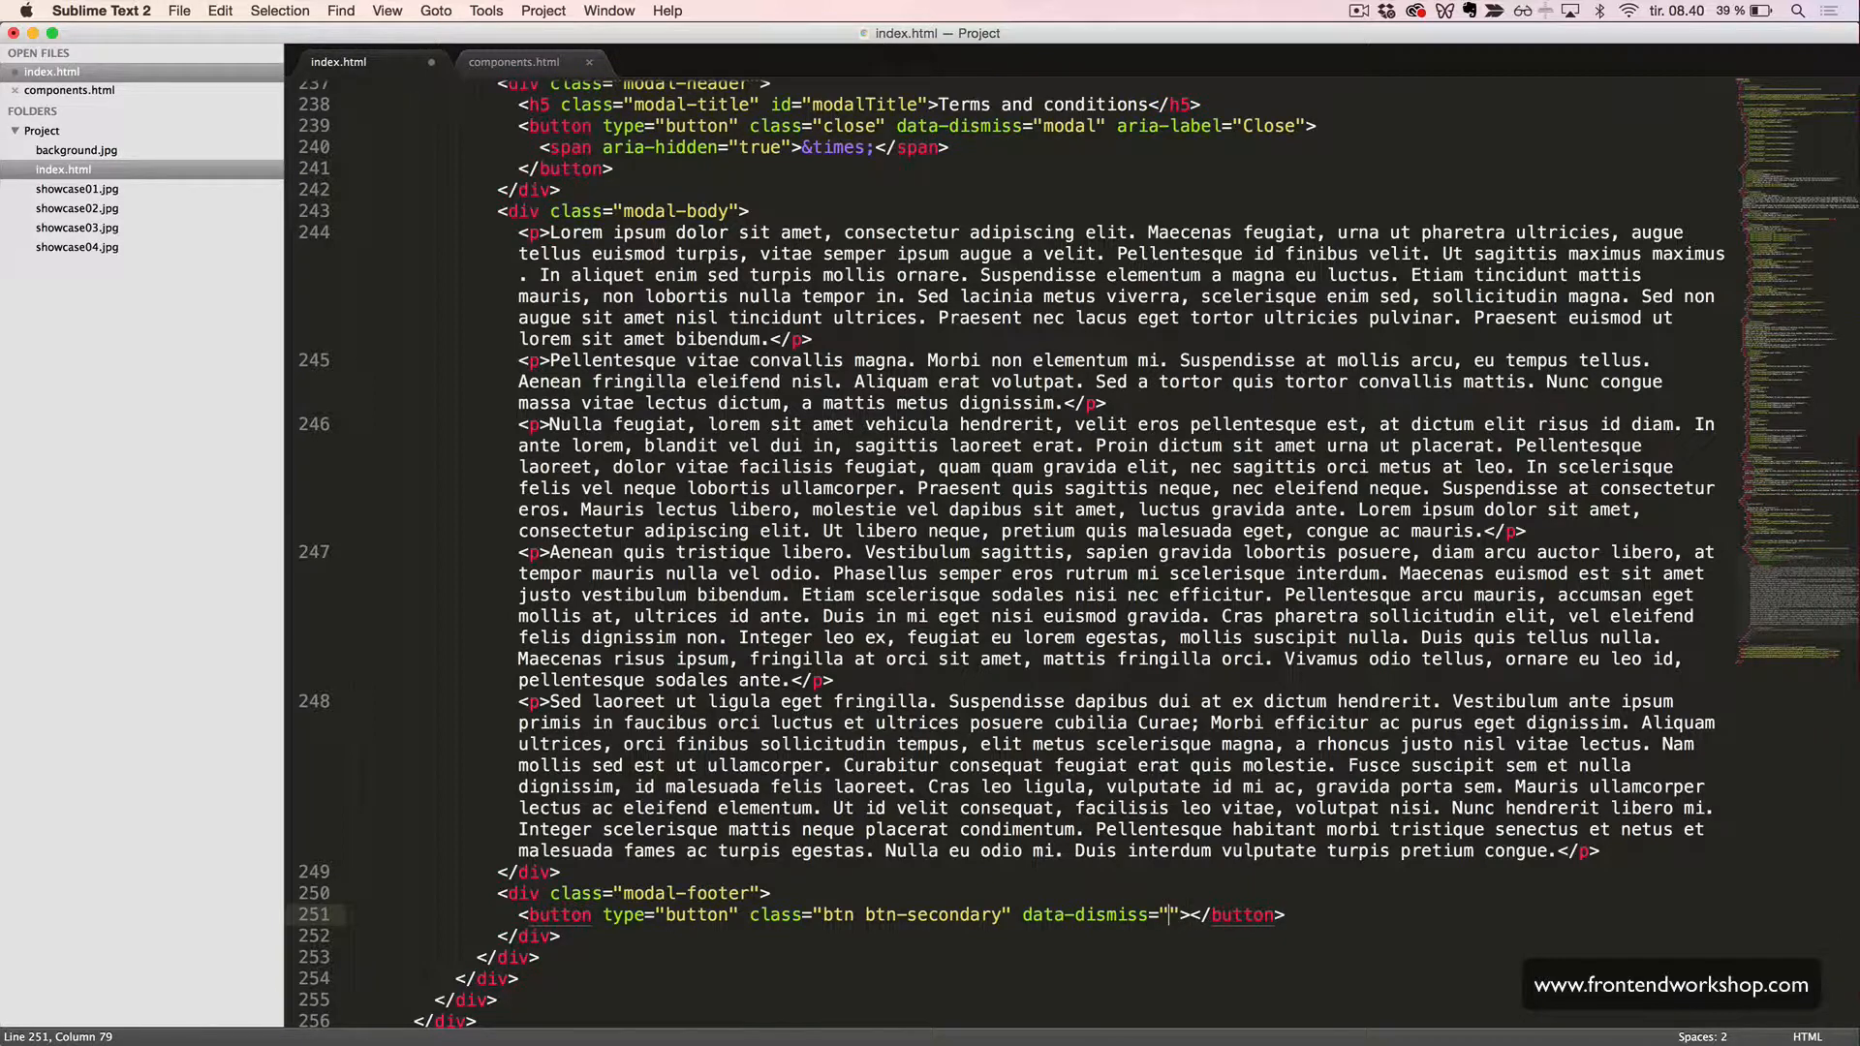
{"action": "type", "text": "modal"}
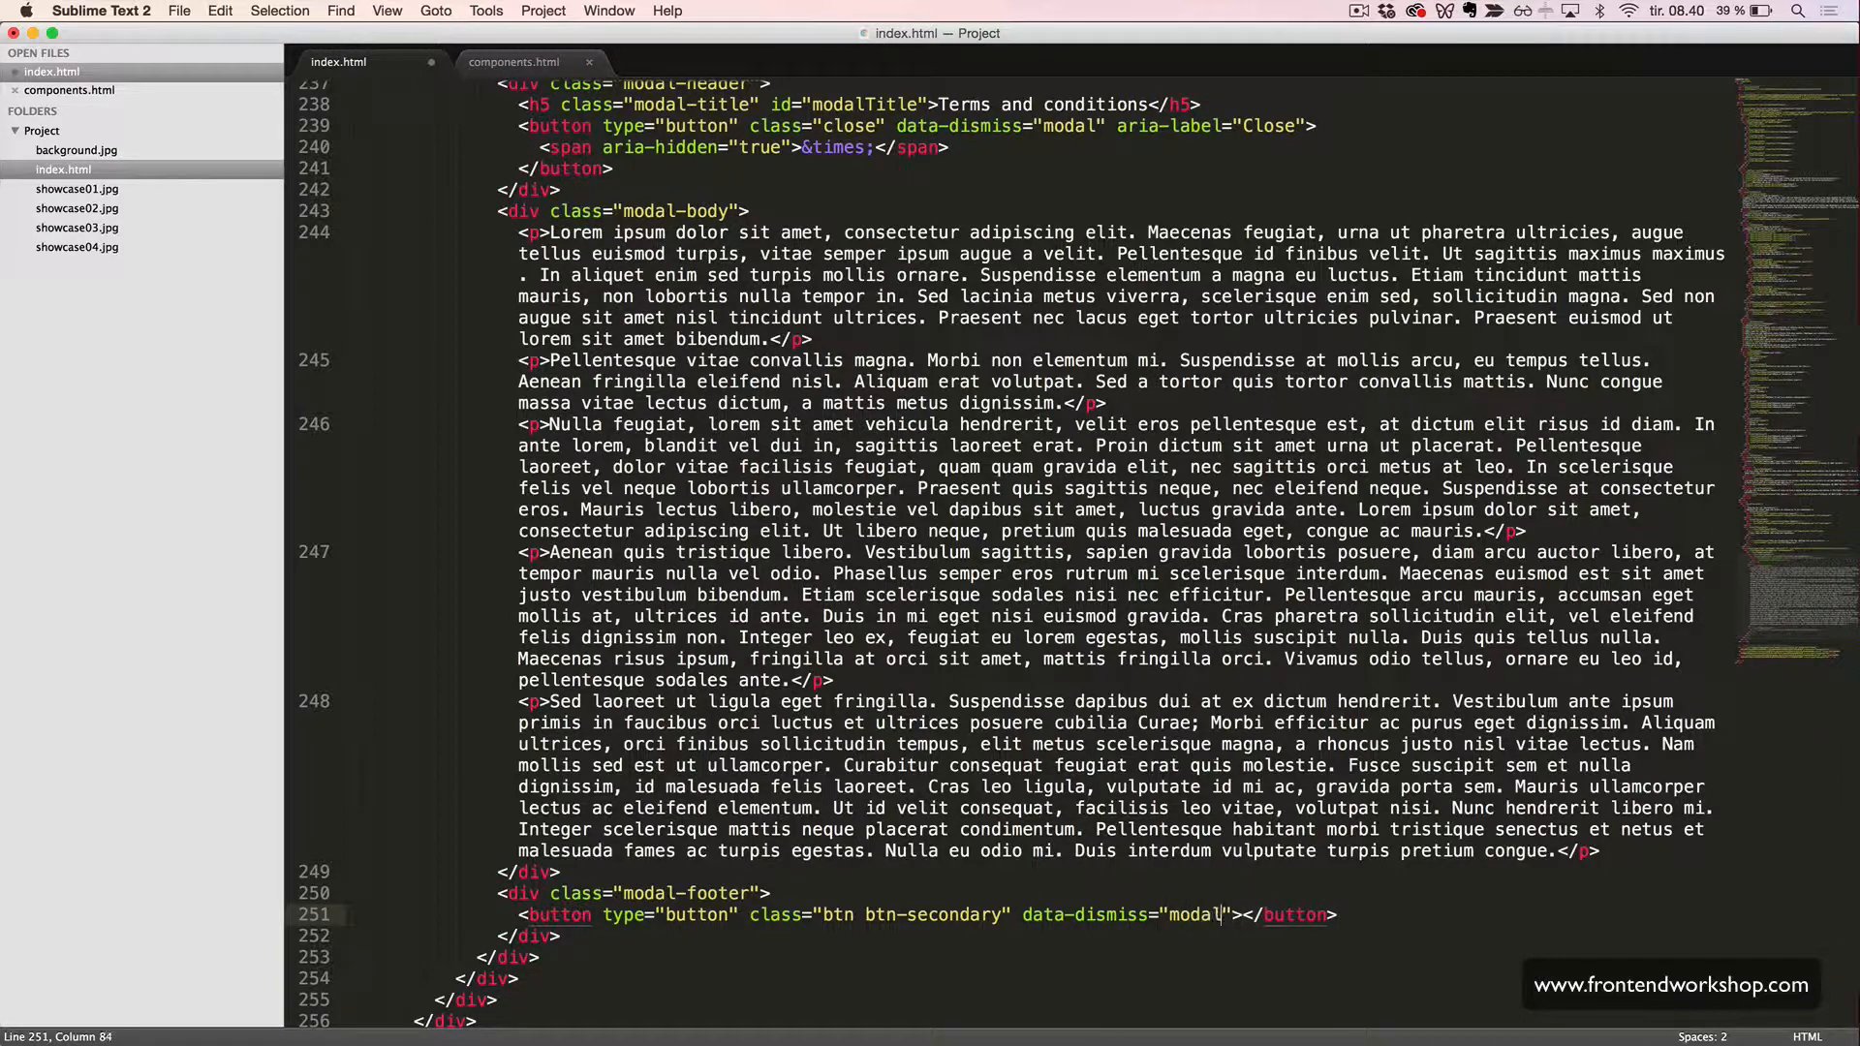
{"action": "type", "text": "Close"}
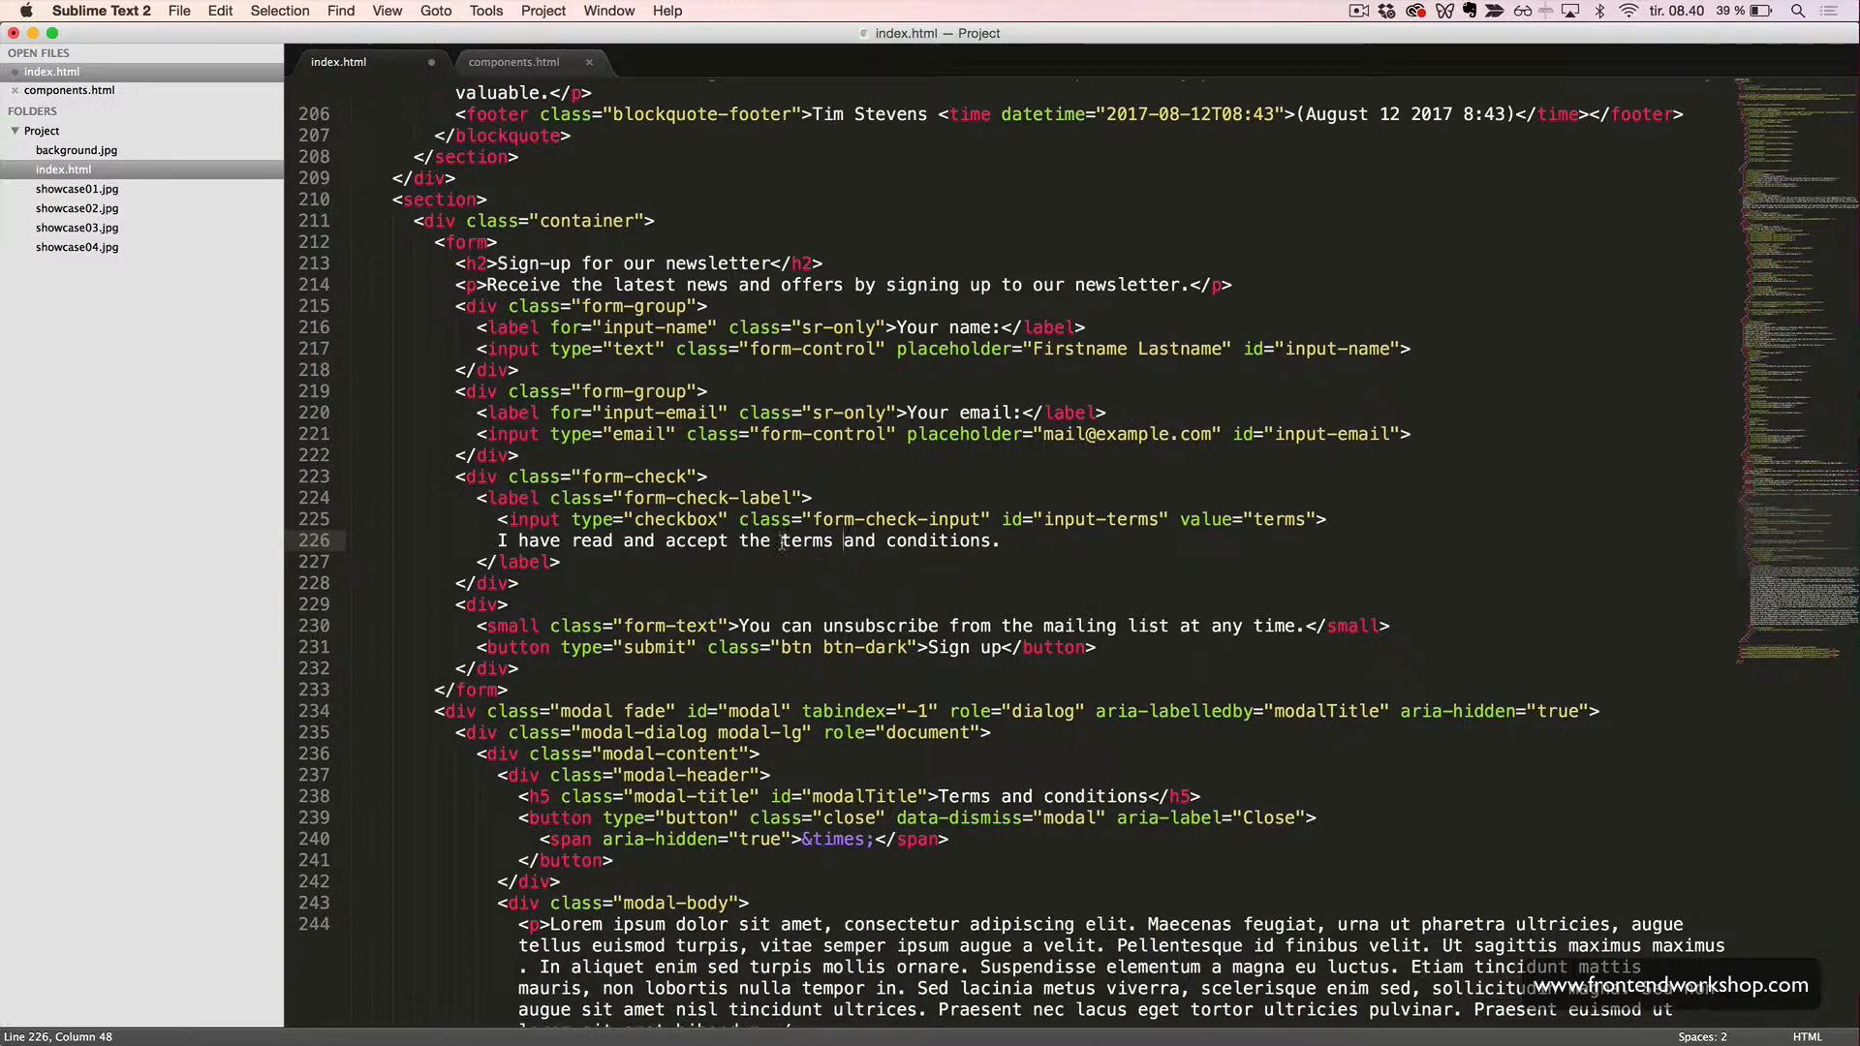
- Wrap 'terms and conditions' in a link with data-target="#modal" and check the modal id
{"action": "type", "text": "<a href=\"#\">"}
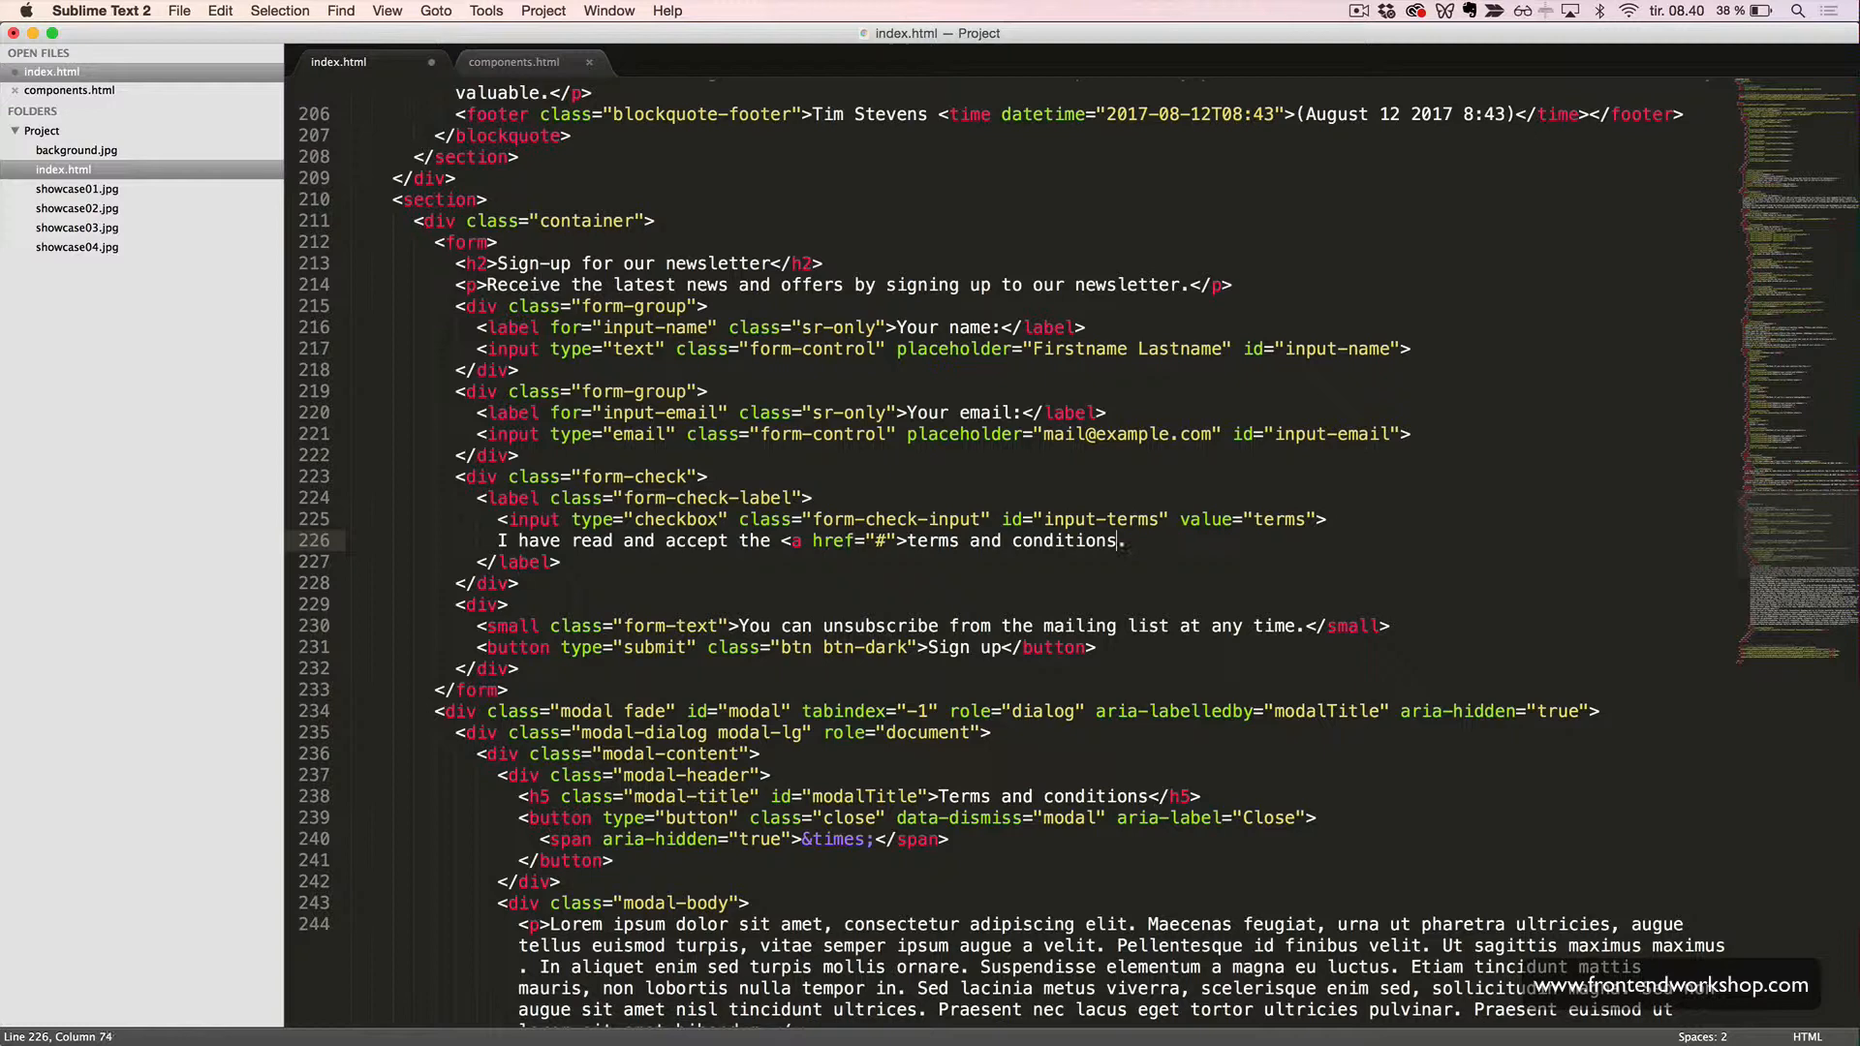
{"action": "type", "text": "</a>"}
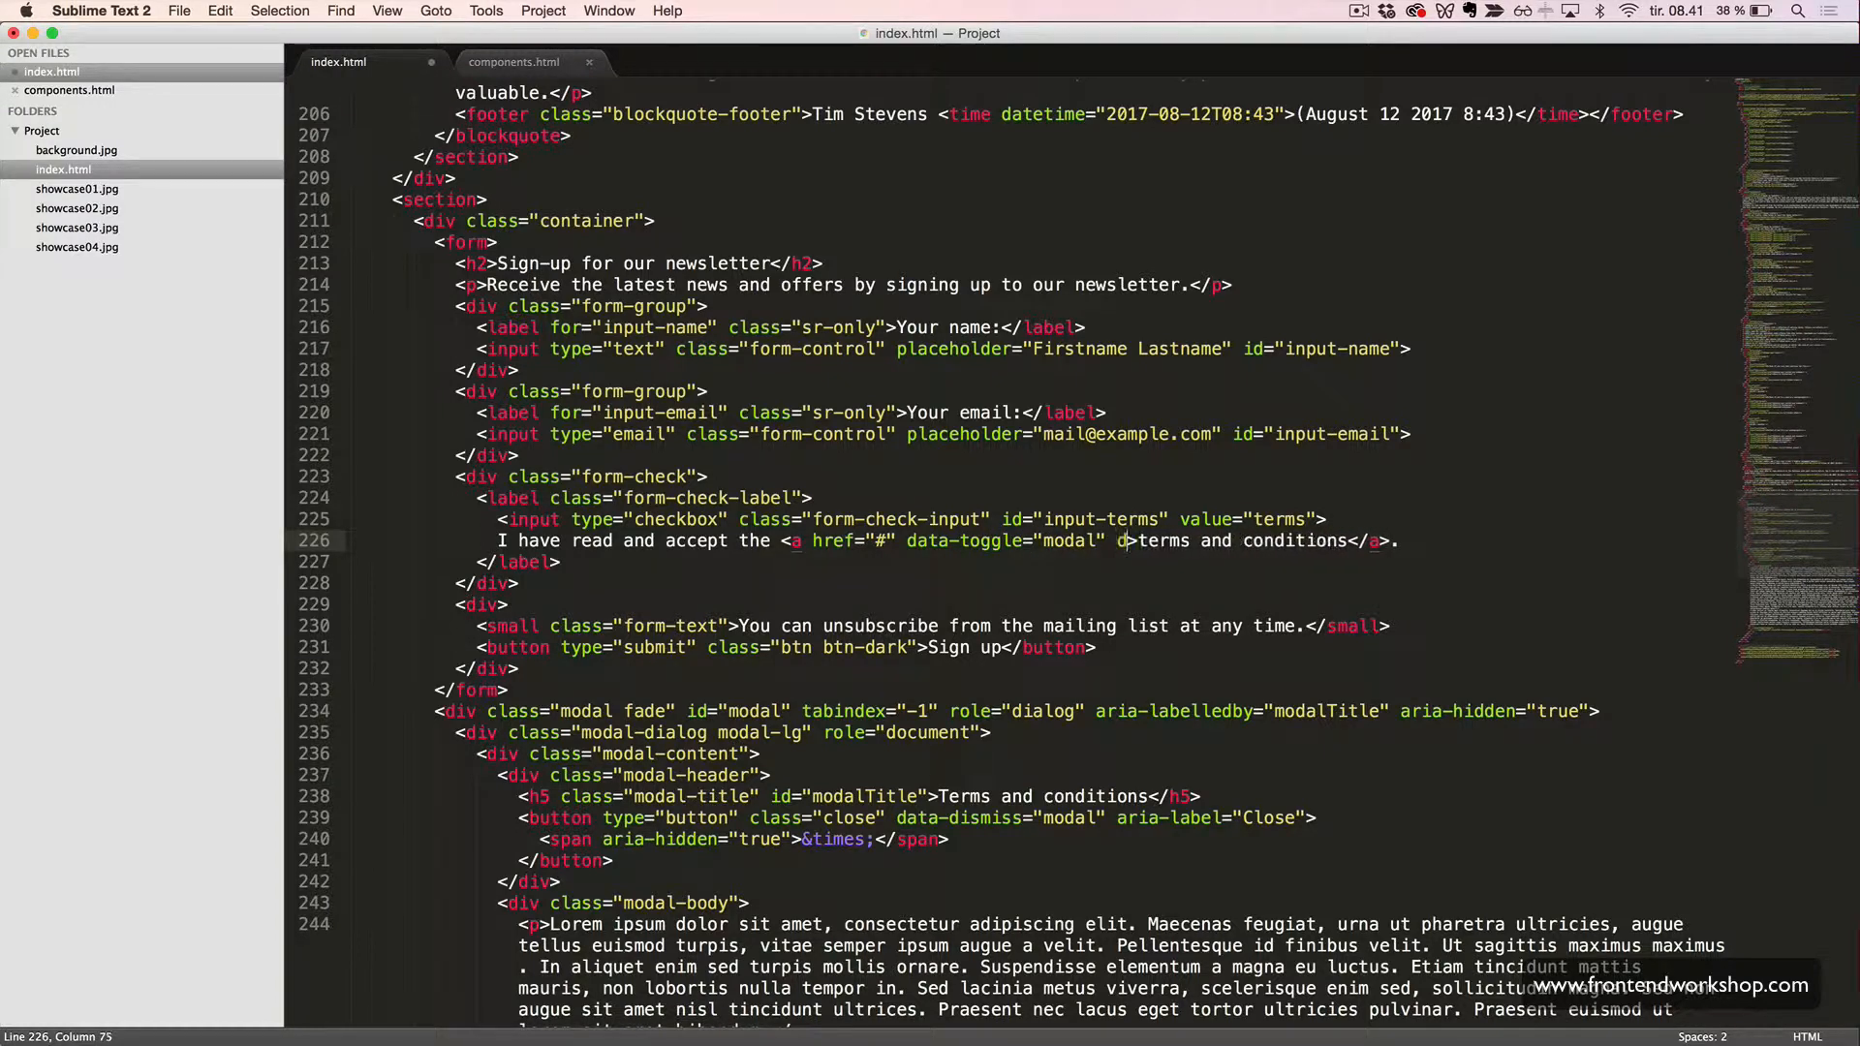
{"action": "type", "text": "data-target=\"\""}
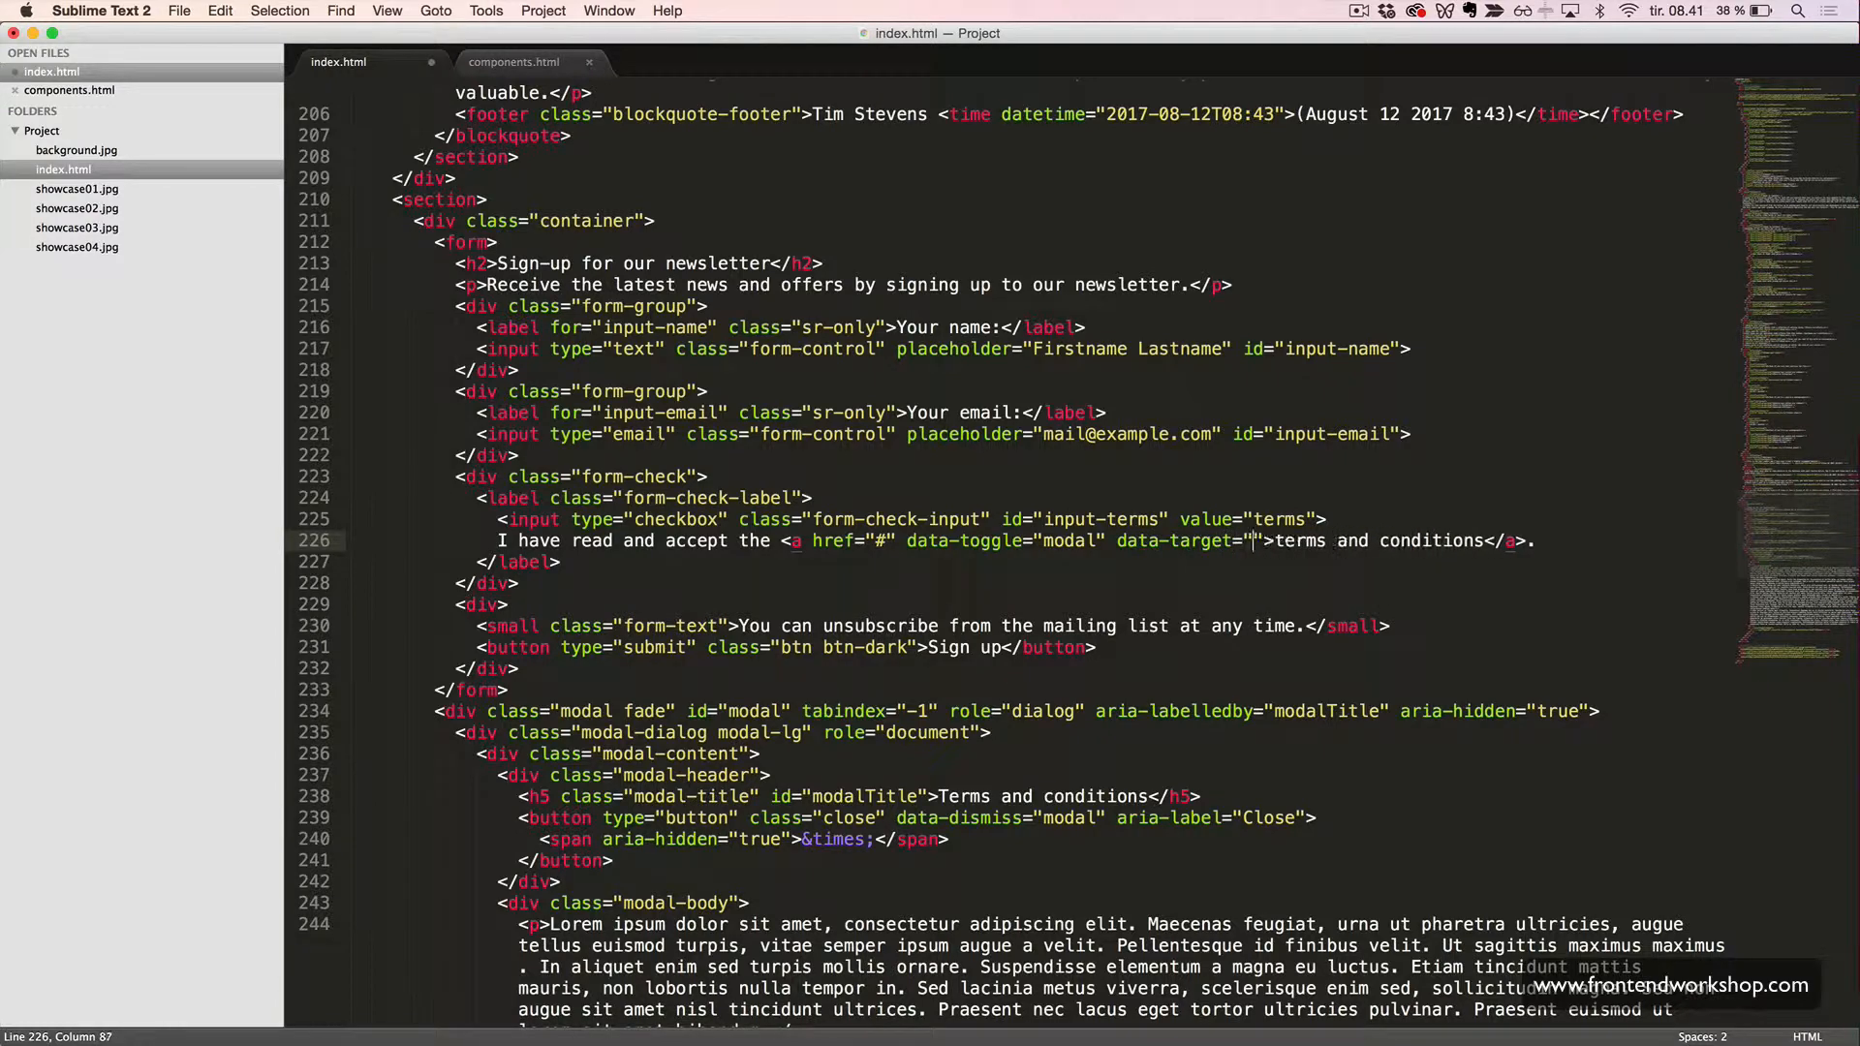
{"action": "type", "text": "#modal"}
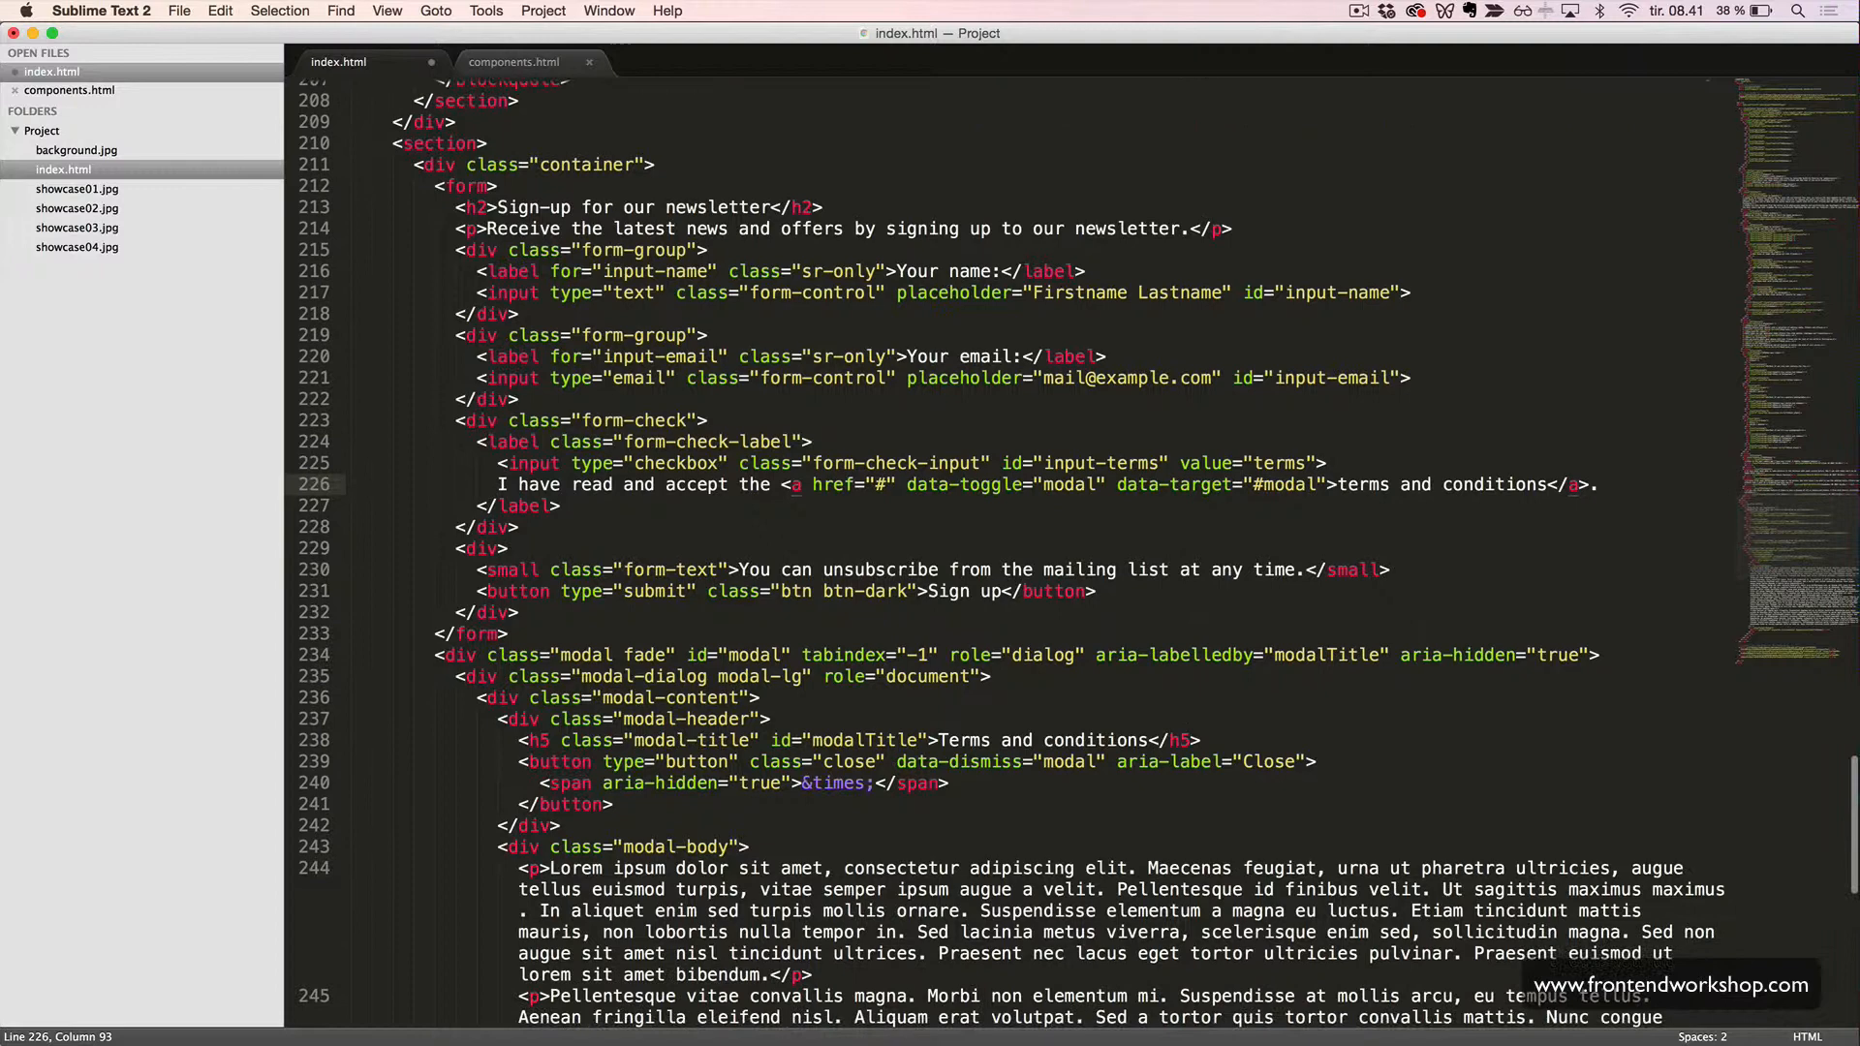
{"action": "double_click", "coordinate": [754, 655]}
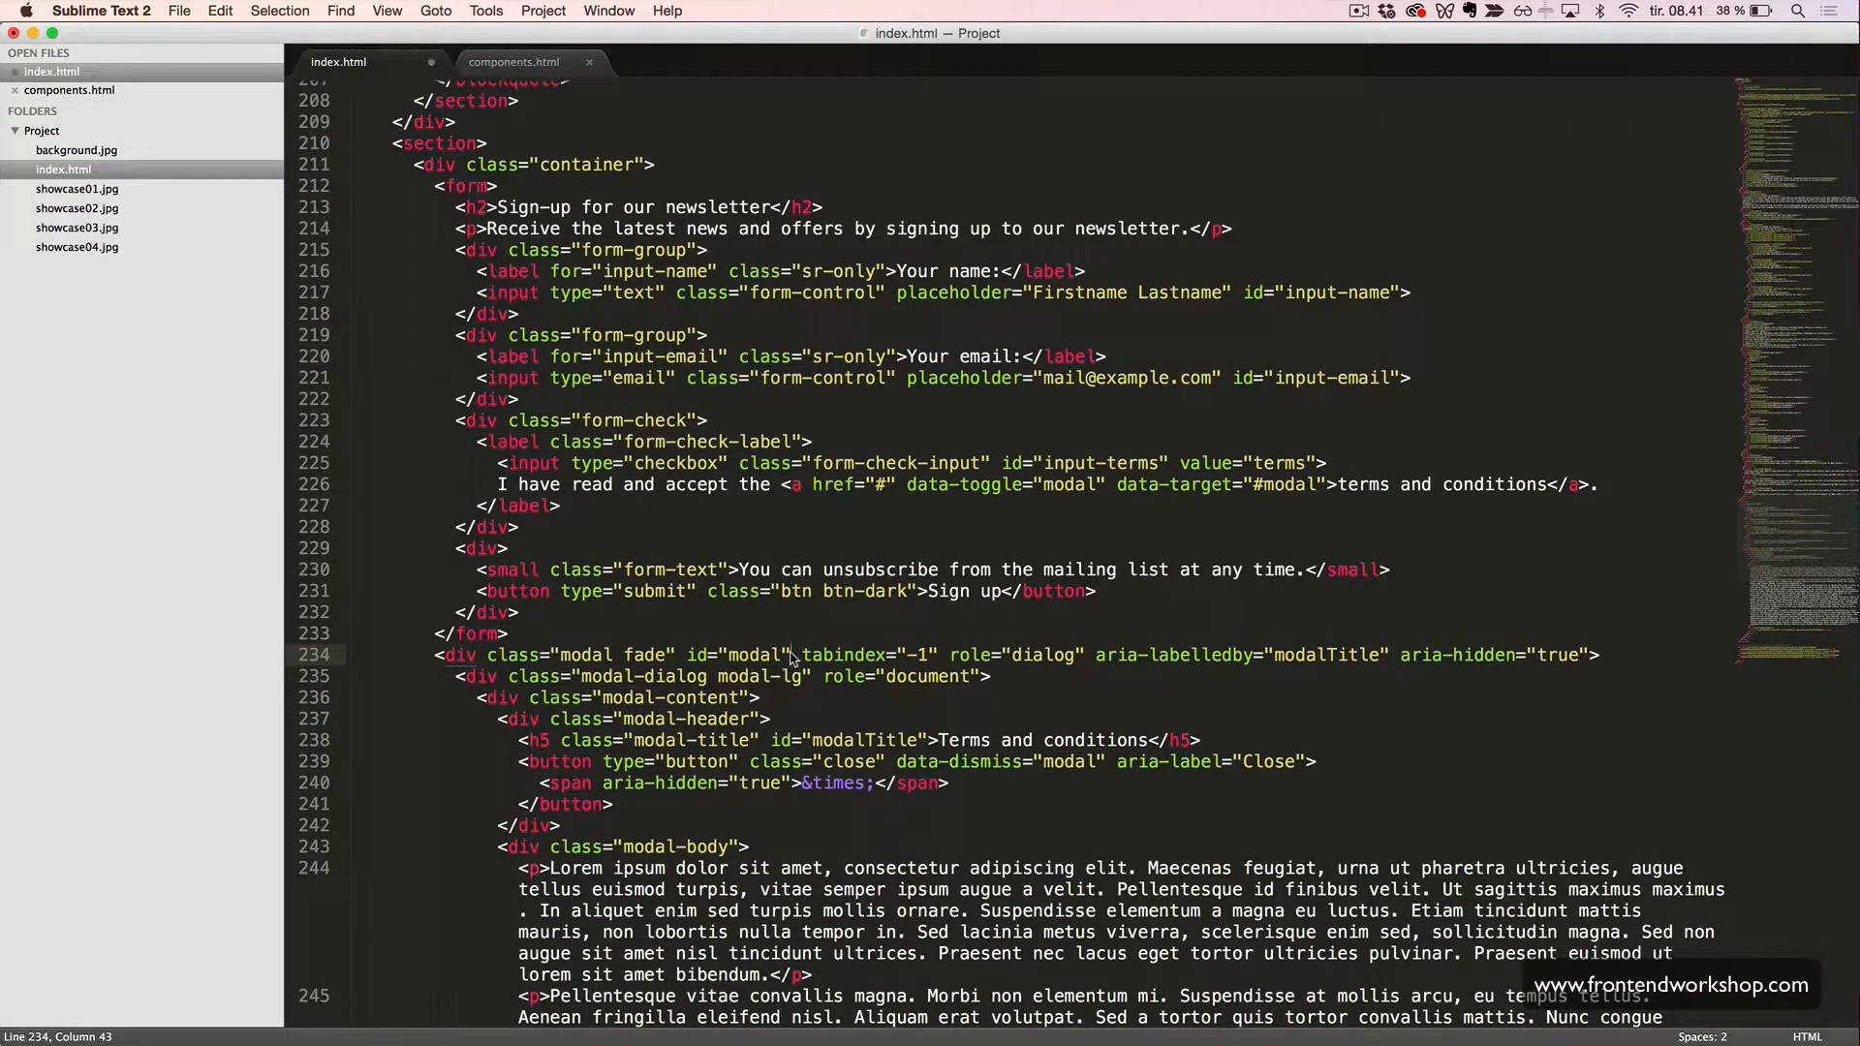
{"action": "key", "text": "cmd+tab"}
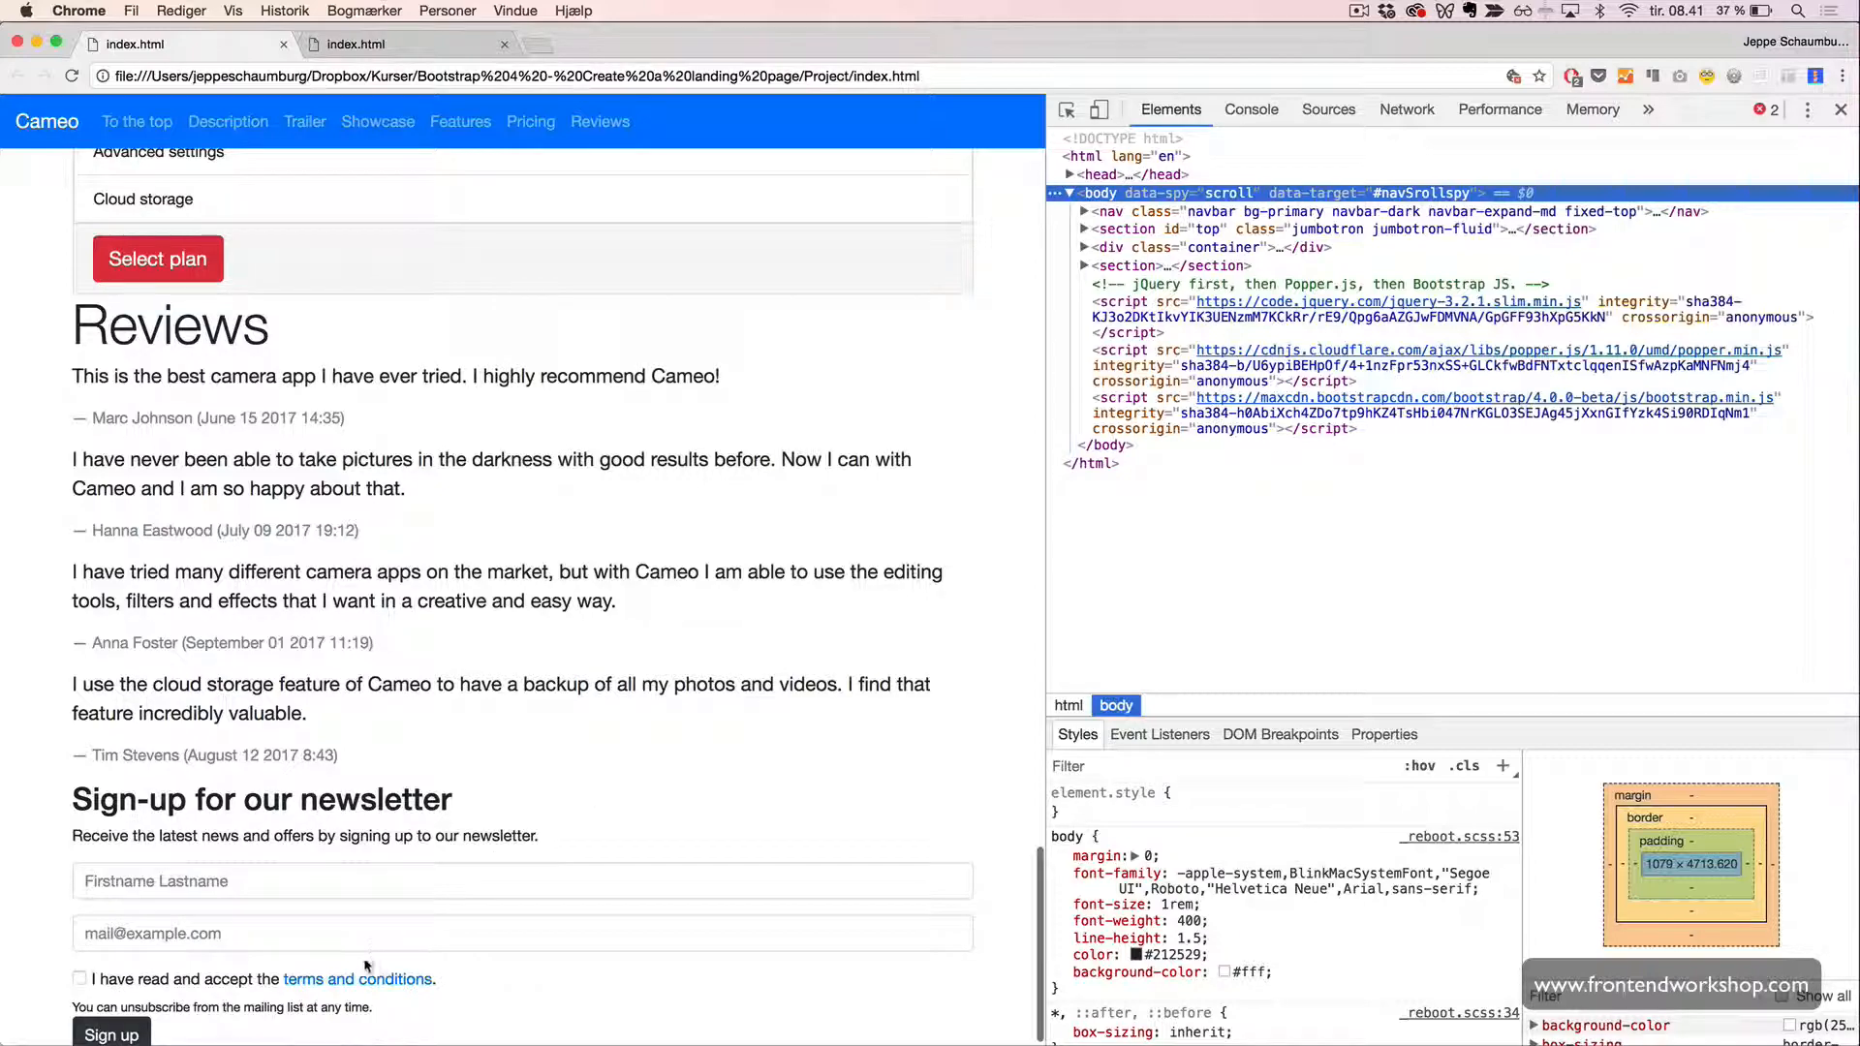
{"action": "left_click", "coordinate": [357, 979]}
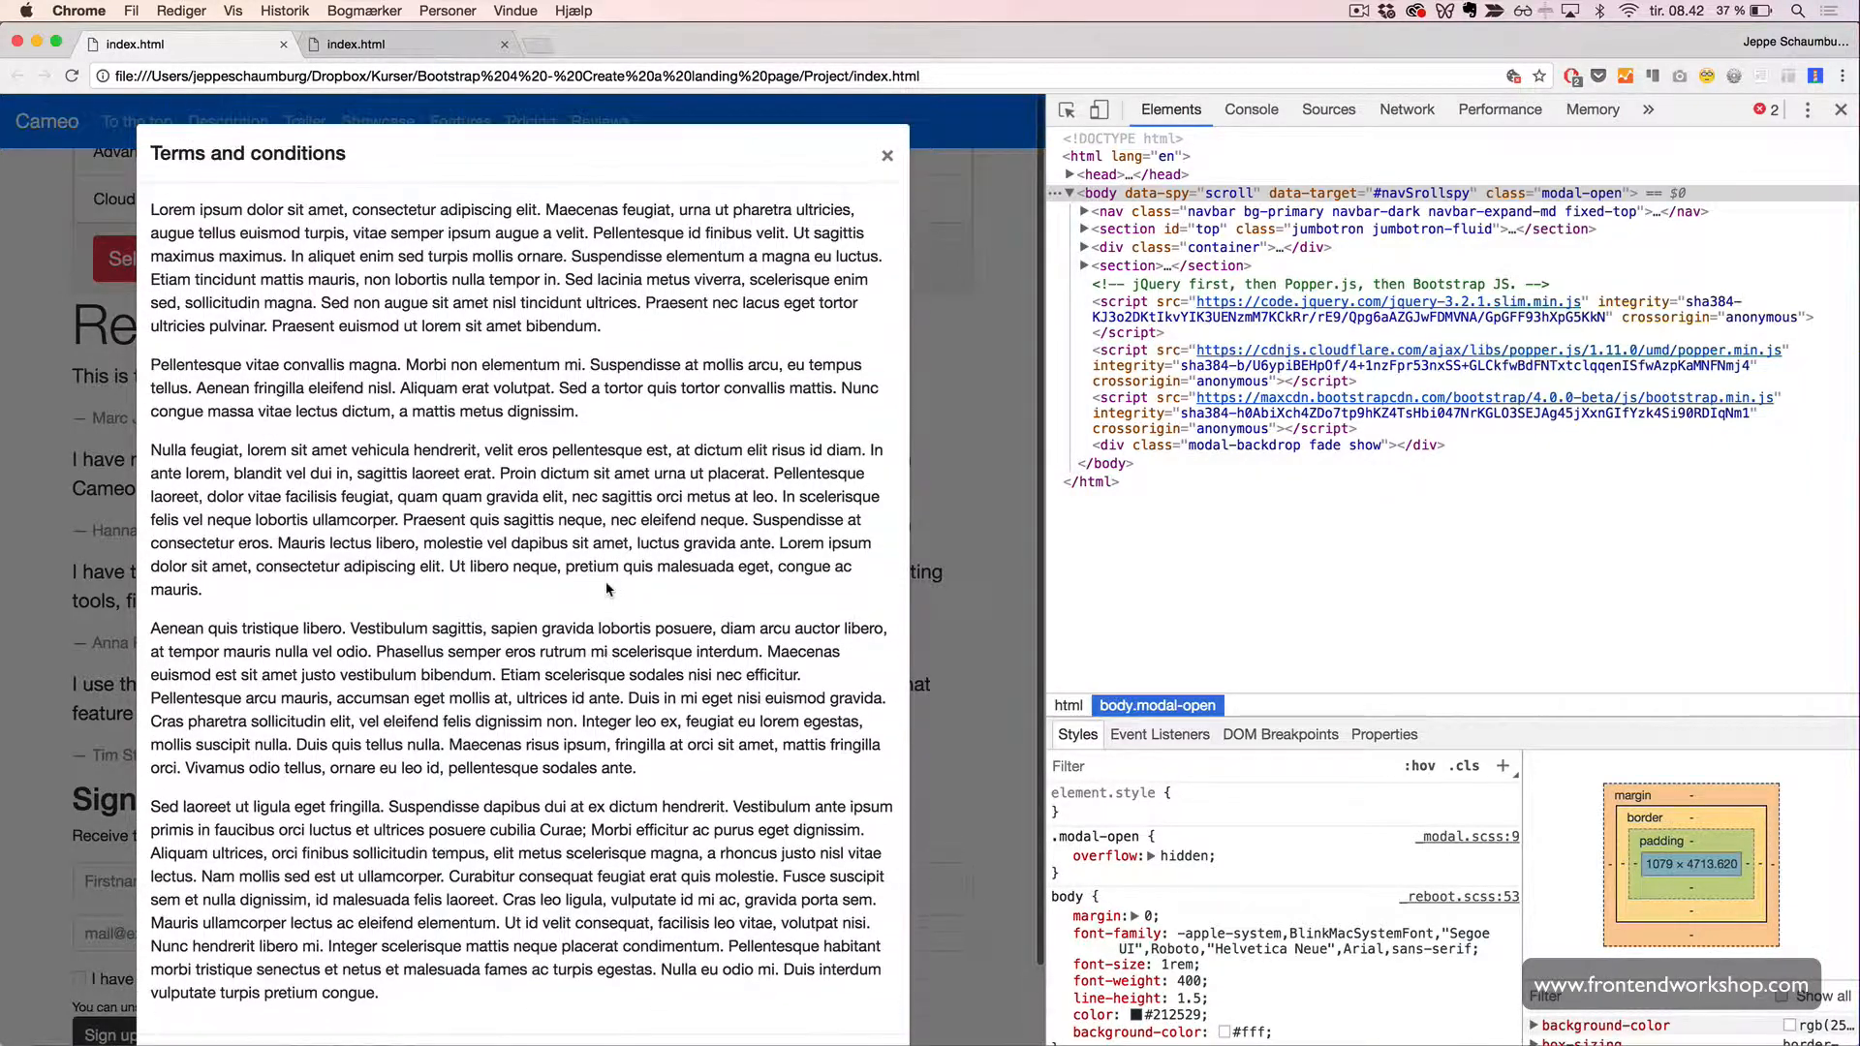
{"action": "scroll", "scroll_direction": "down", "scroll_amount": 3}
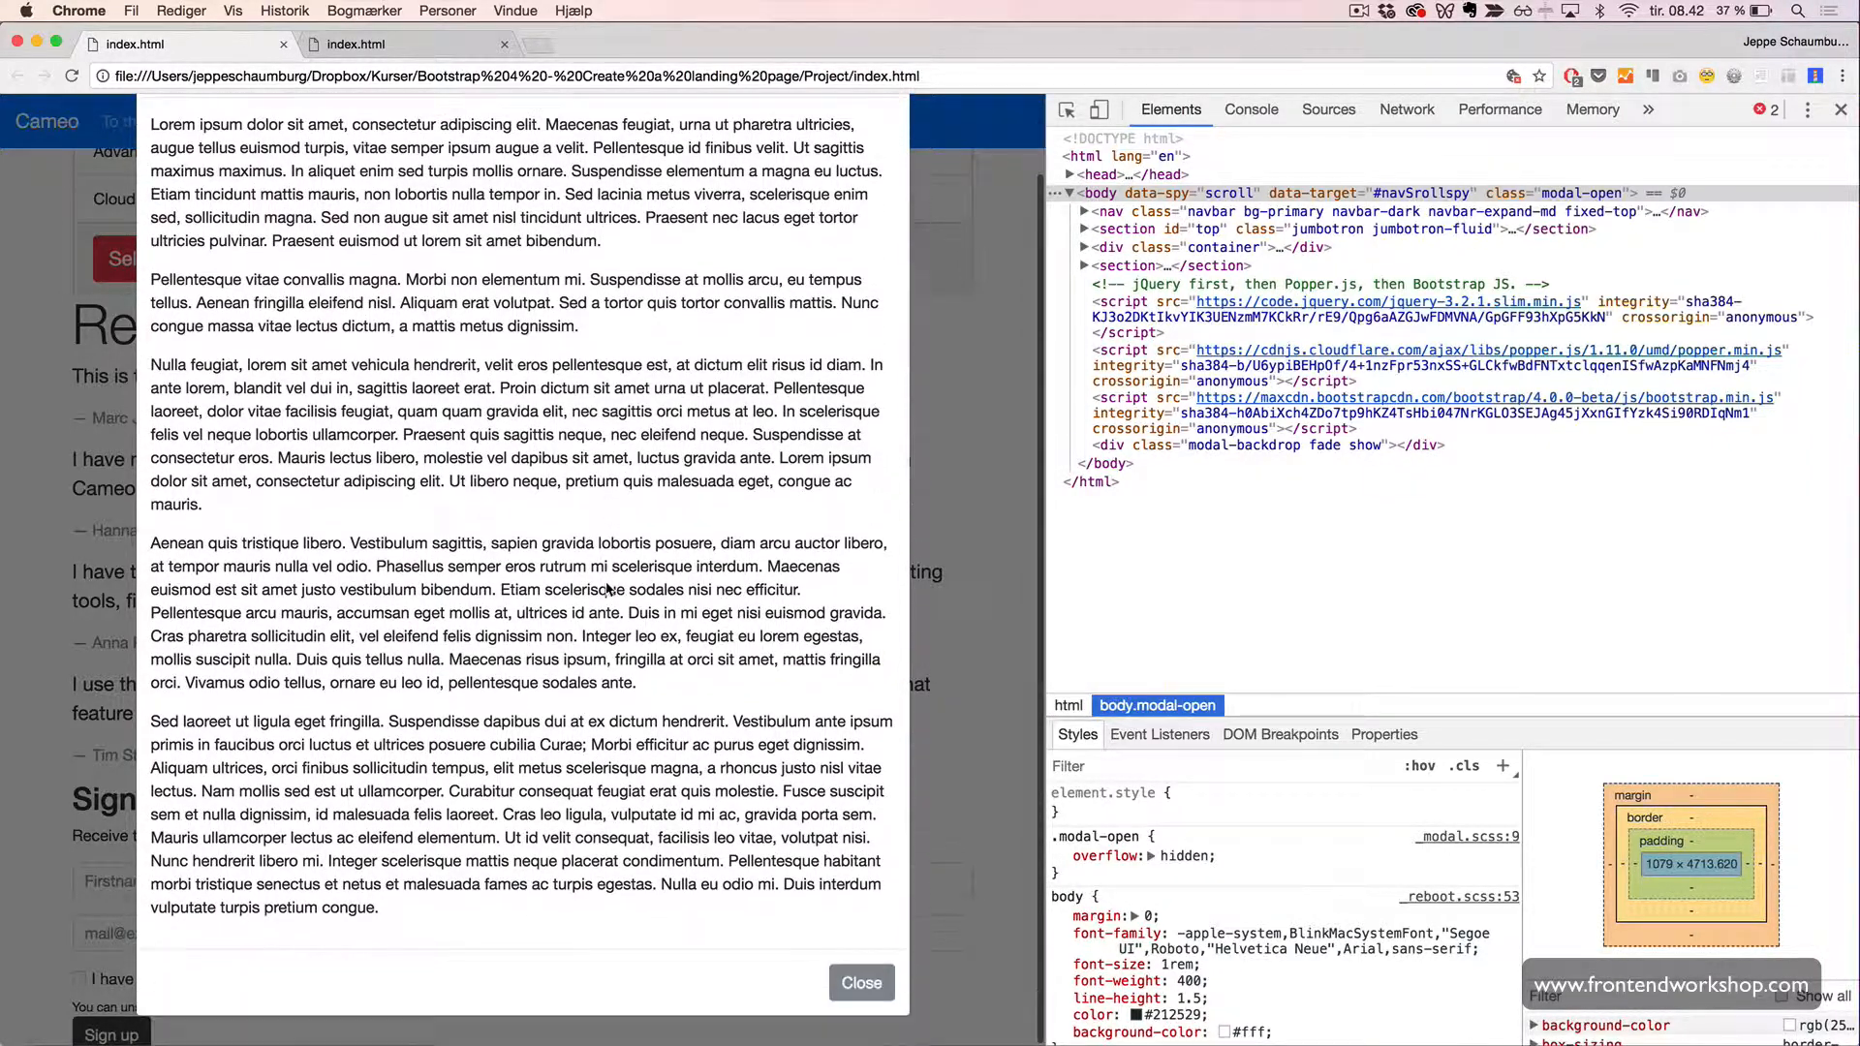
{"action": "left_click", "coordinate": [860, 982]}
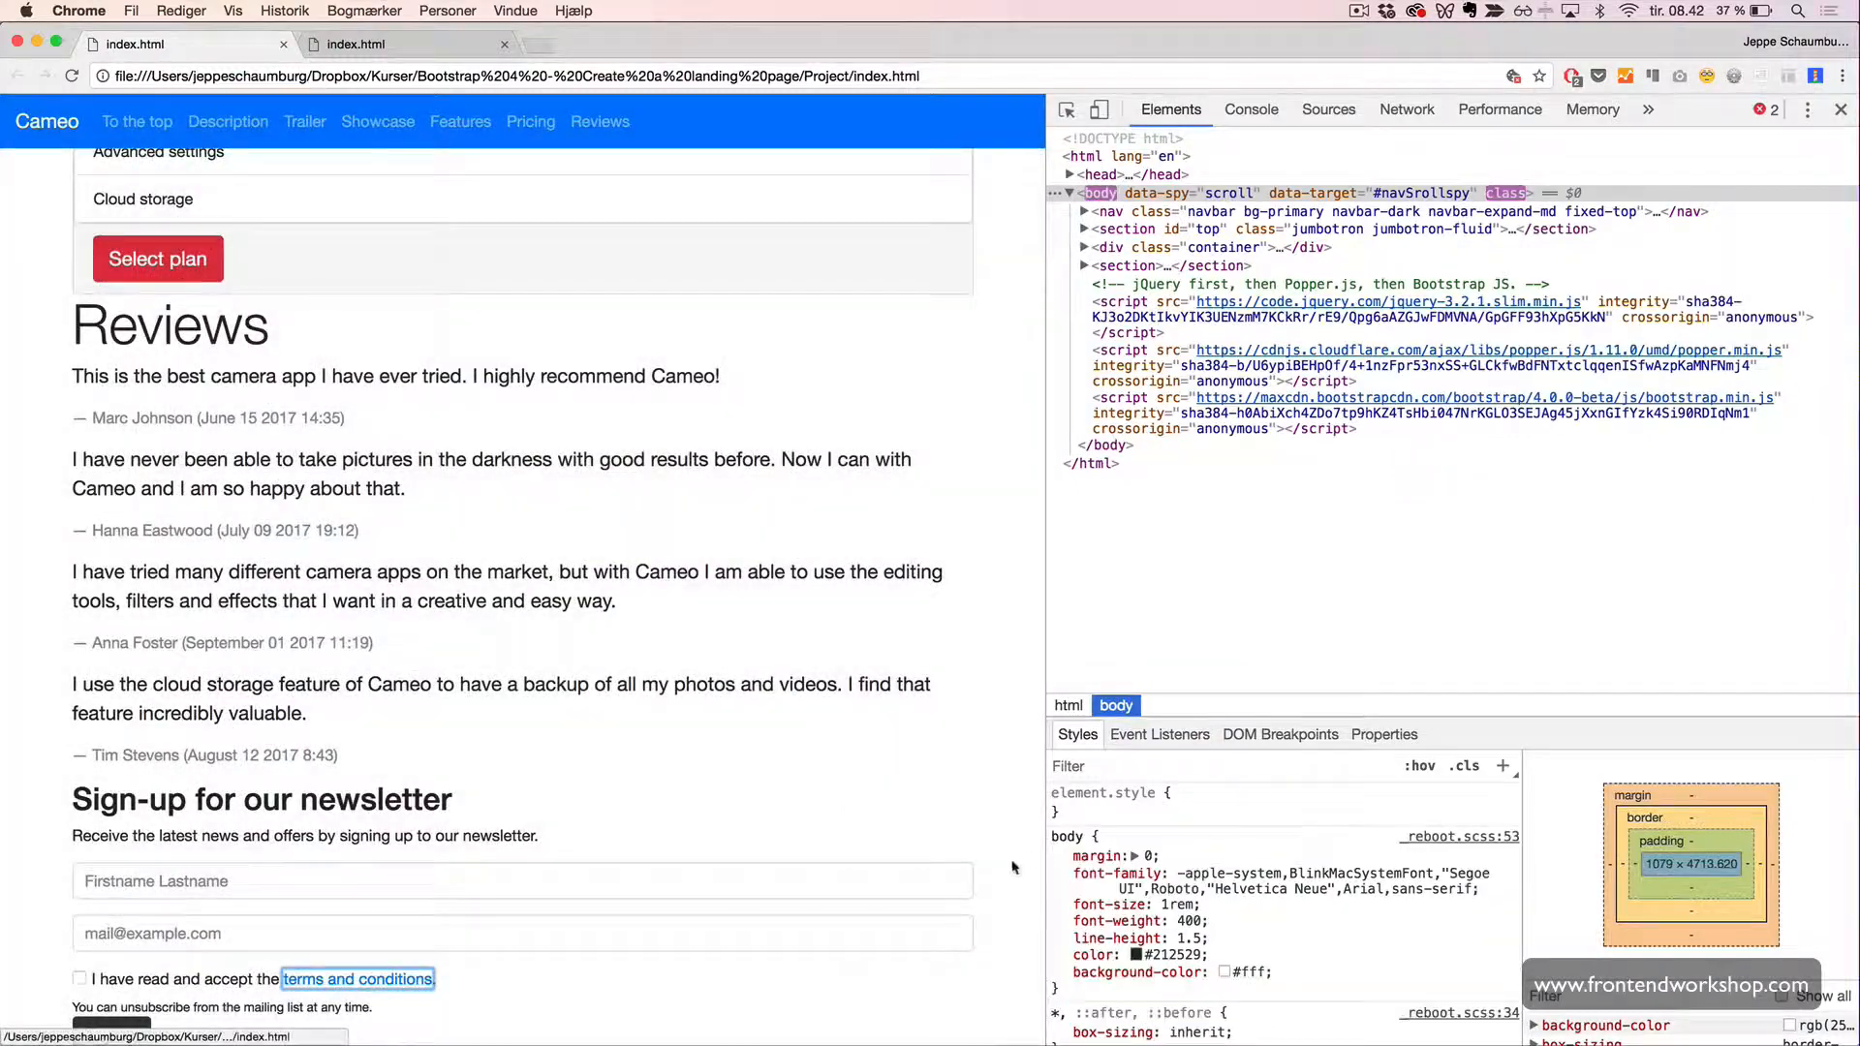